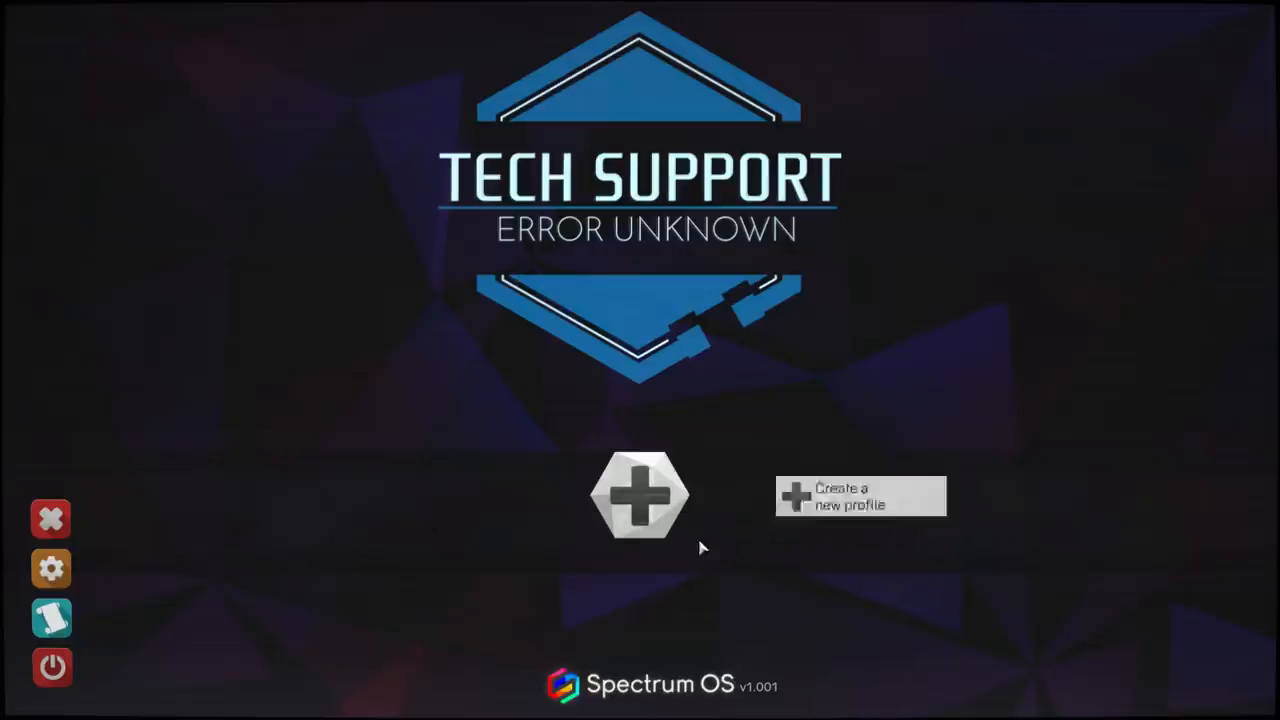
# - Start a new user profile and initially pick the footprints picture as its logo
pyautogui.click(640, 496)
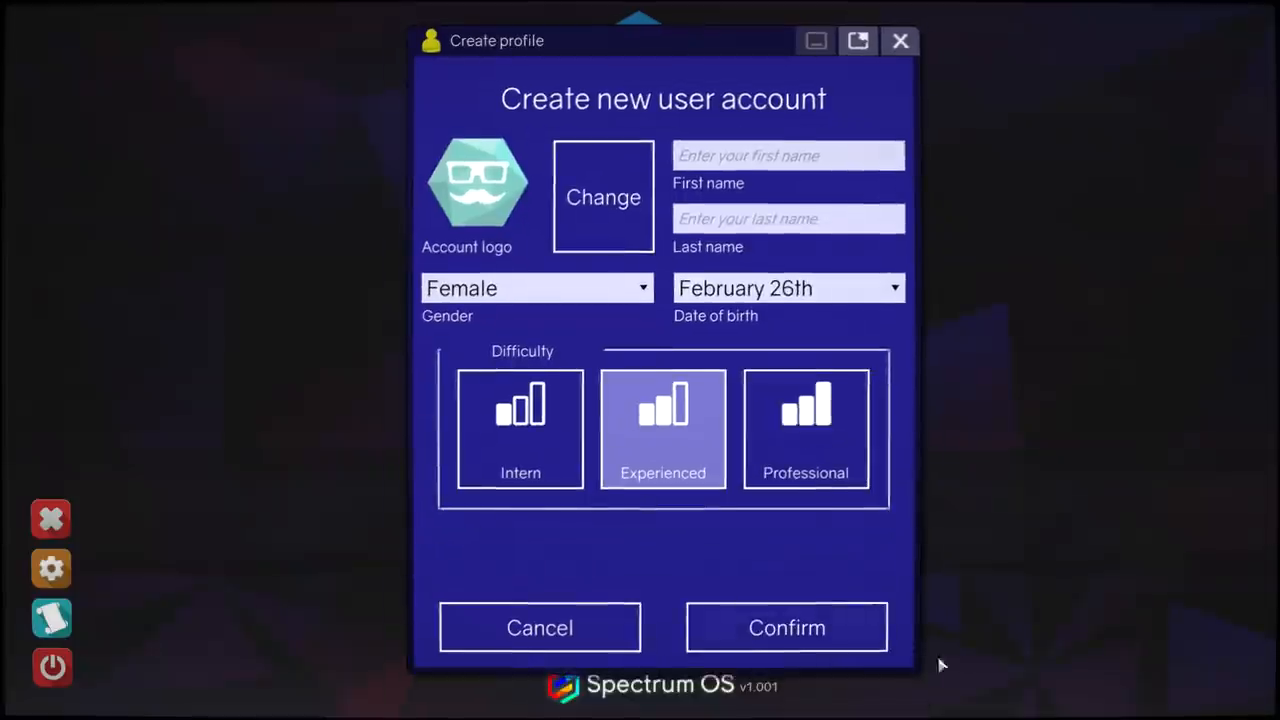
pyautogui.moveTo(516, 264)
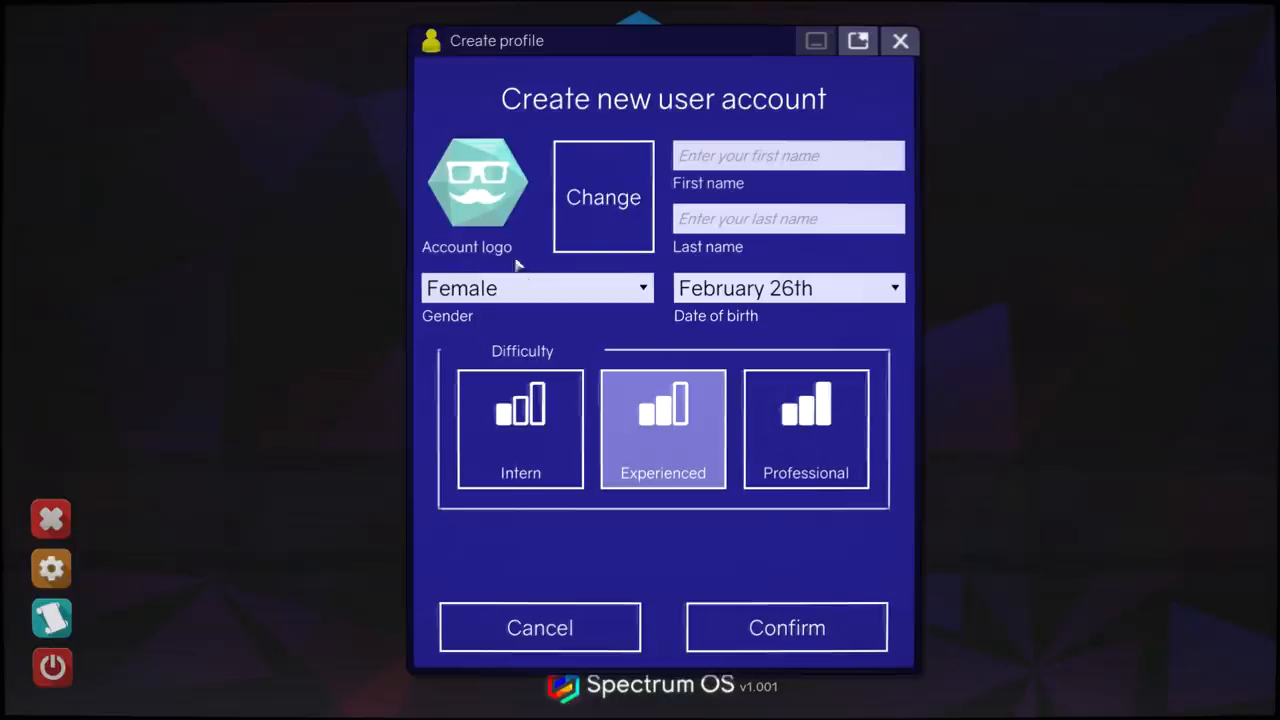
pyautogui.click(604, 198)
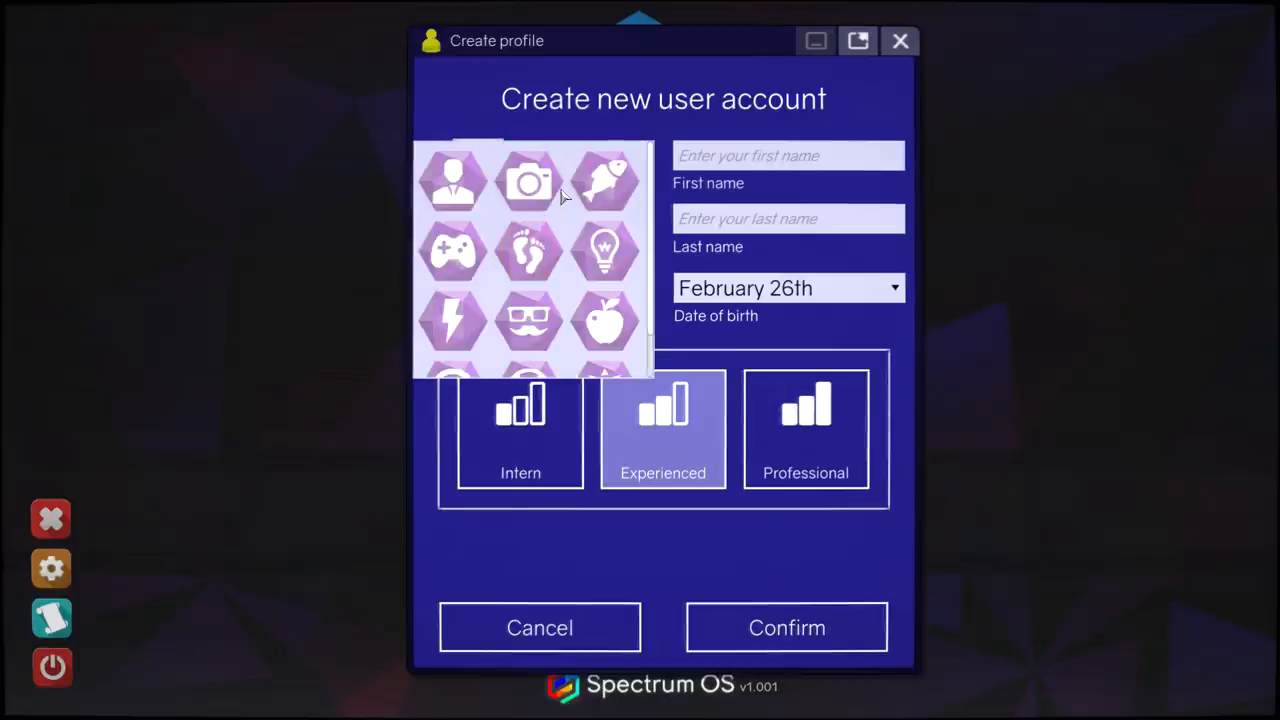
pyautogui.click(528, 250)
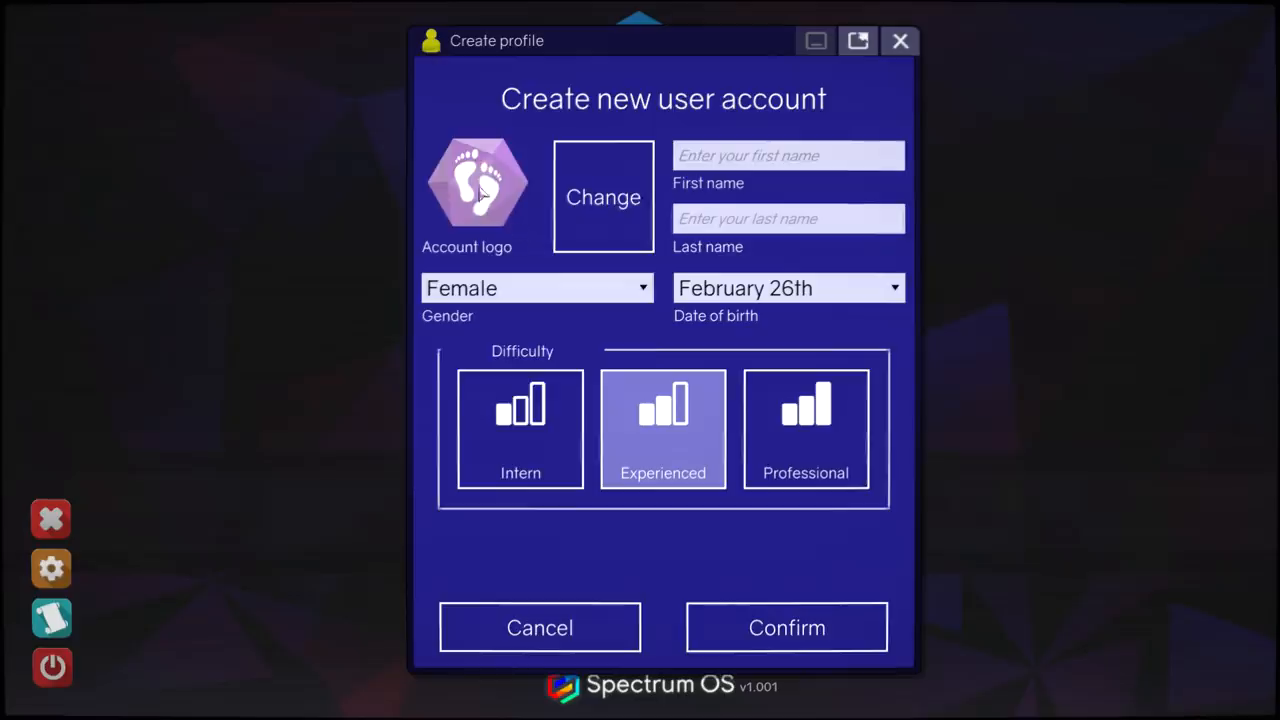
# - Browse the picture grid and choose the sun picture as the account logo instead
pyautogui.click(604, 196)
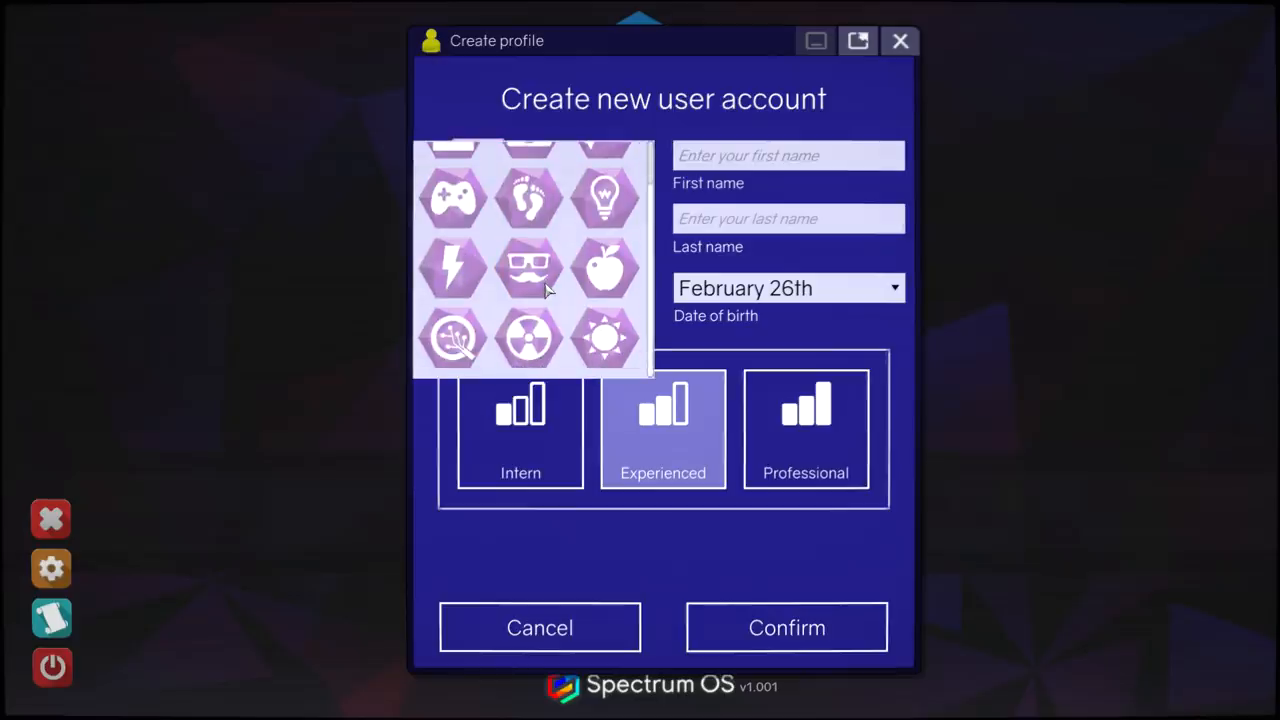
pyautogui.moveTo(464, 368)
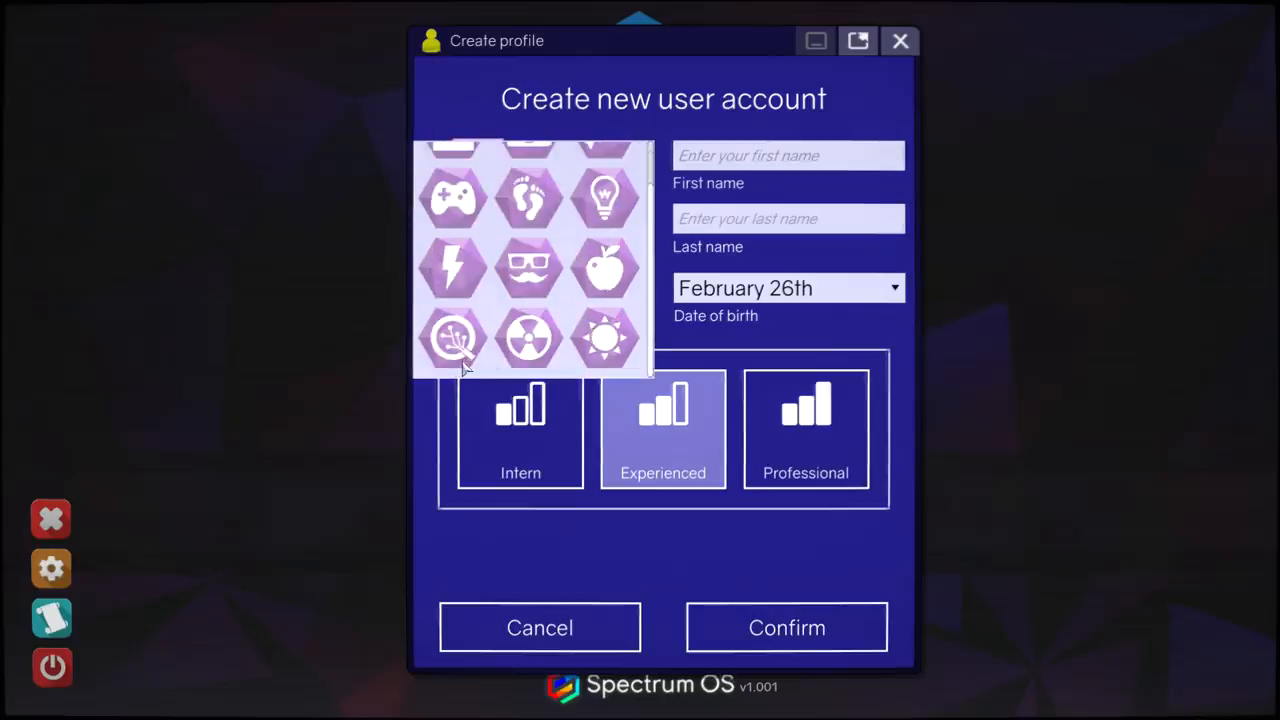
pyautogui.scroll(3)
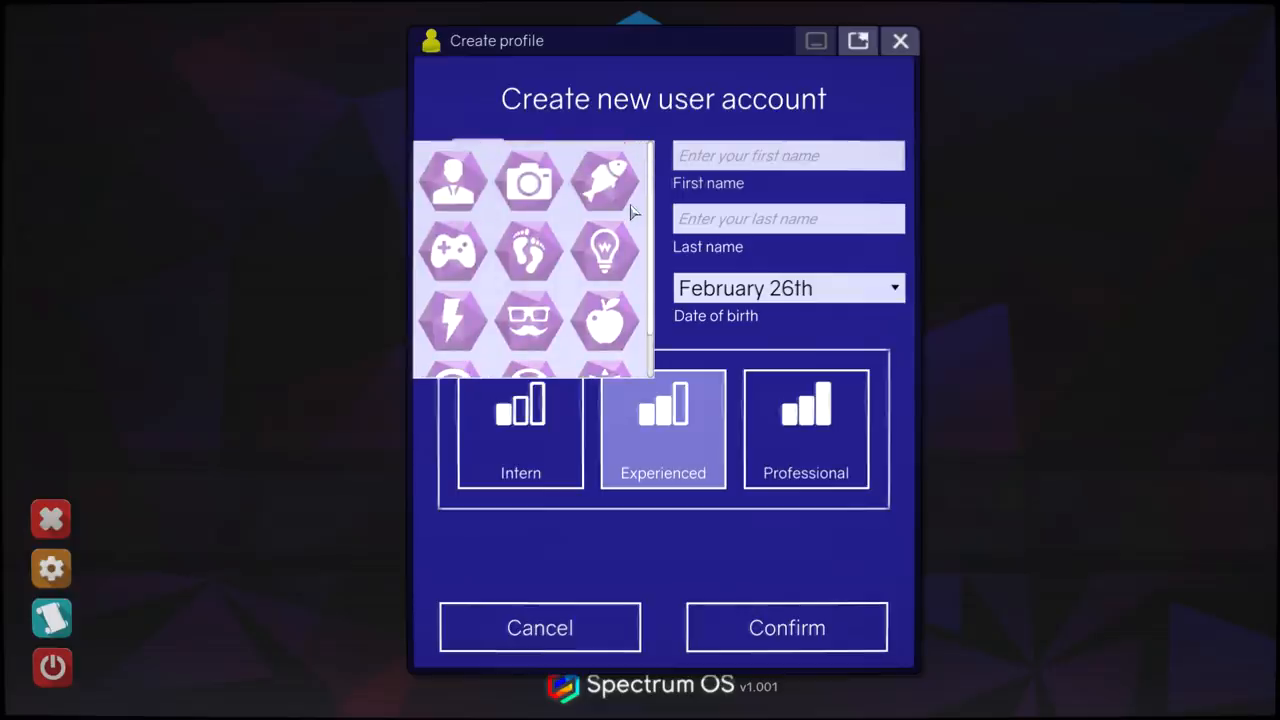
pyautogui.scroll(-3)
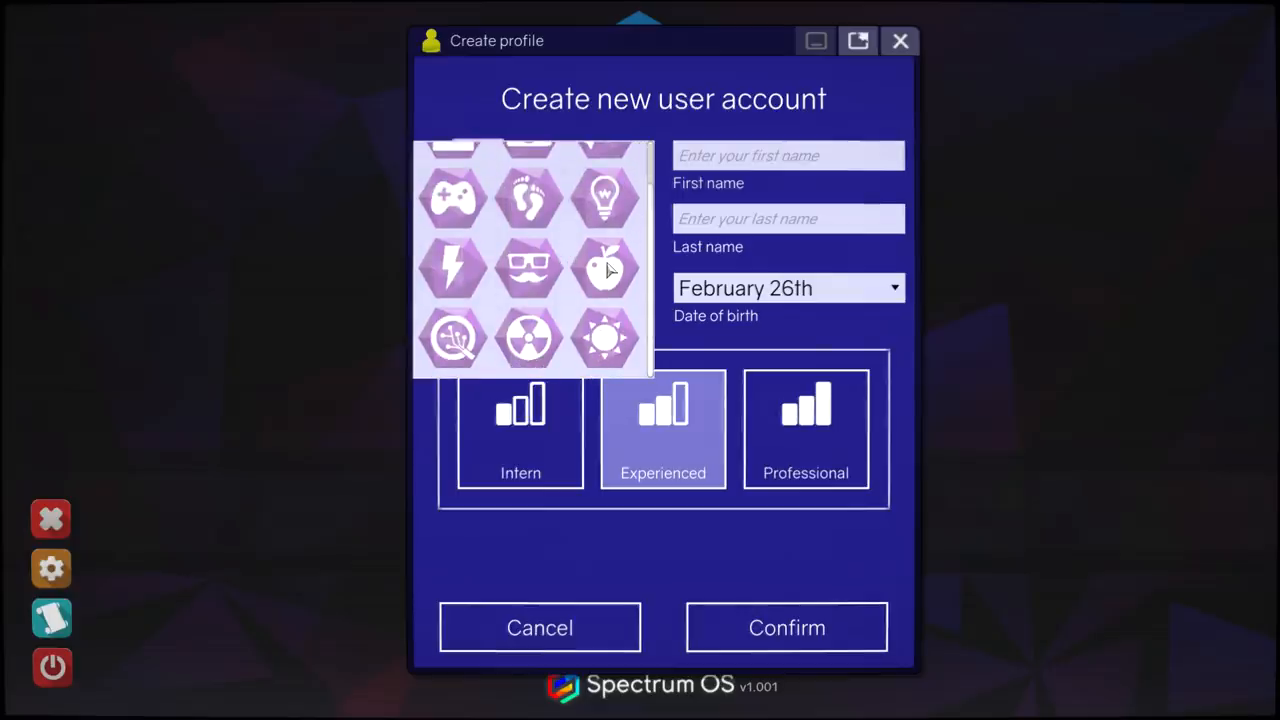
pyautogui.scroll(3)
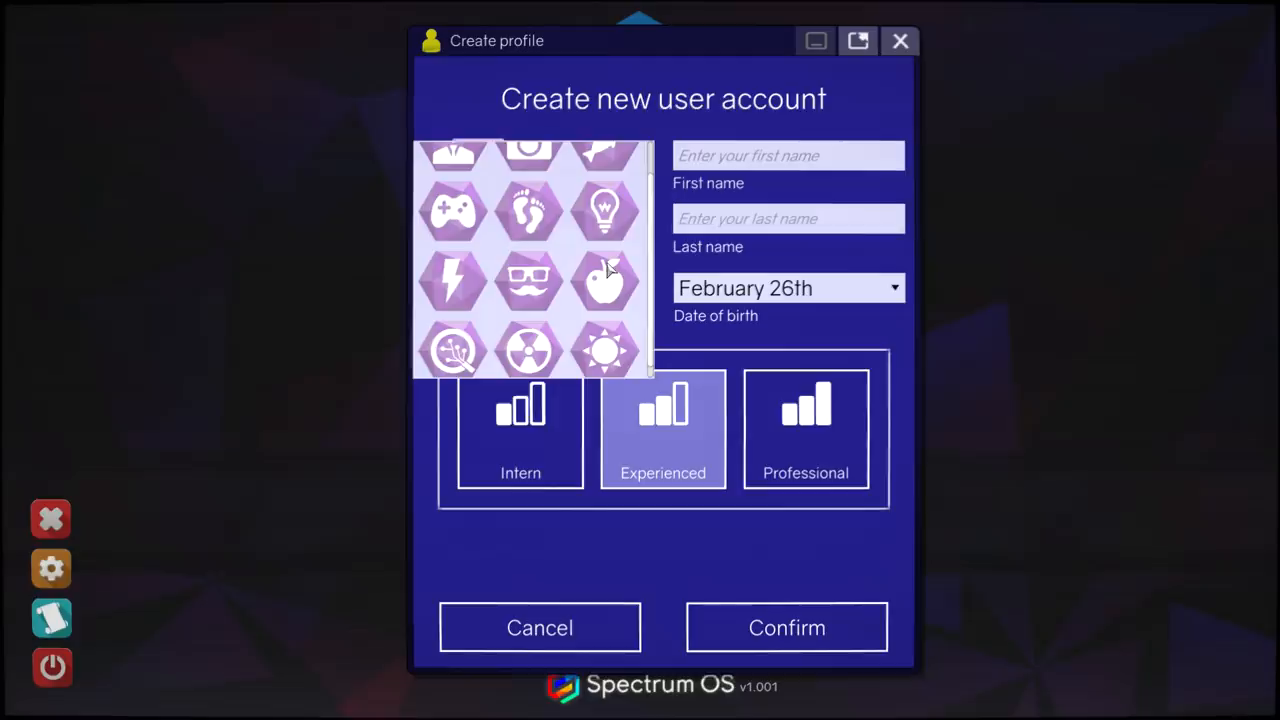
pyautogui.click(604, 348)
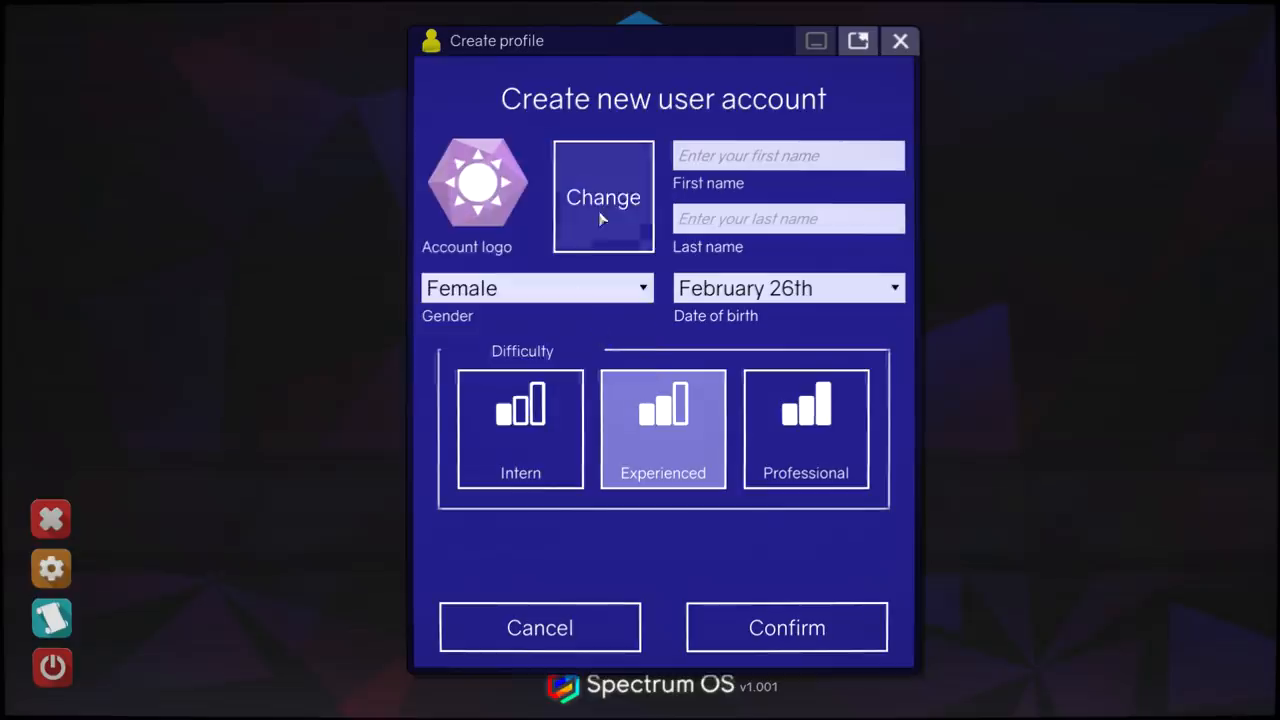
pyautogui.click(604, 196)
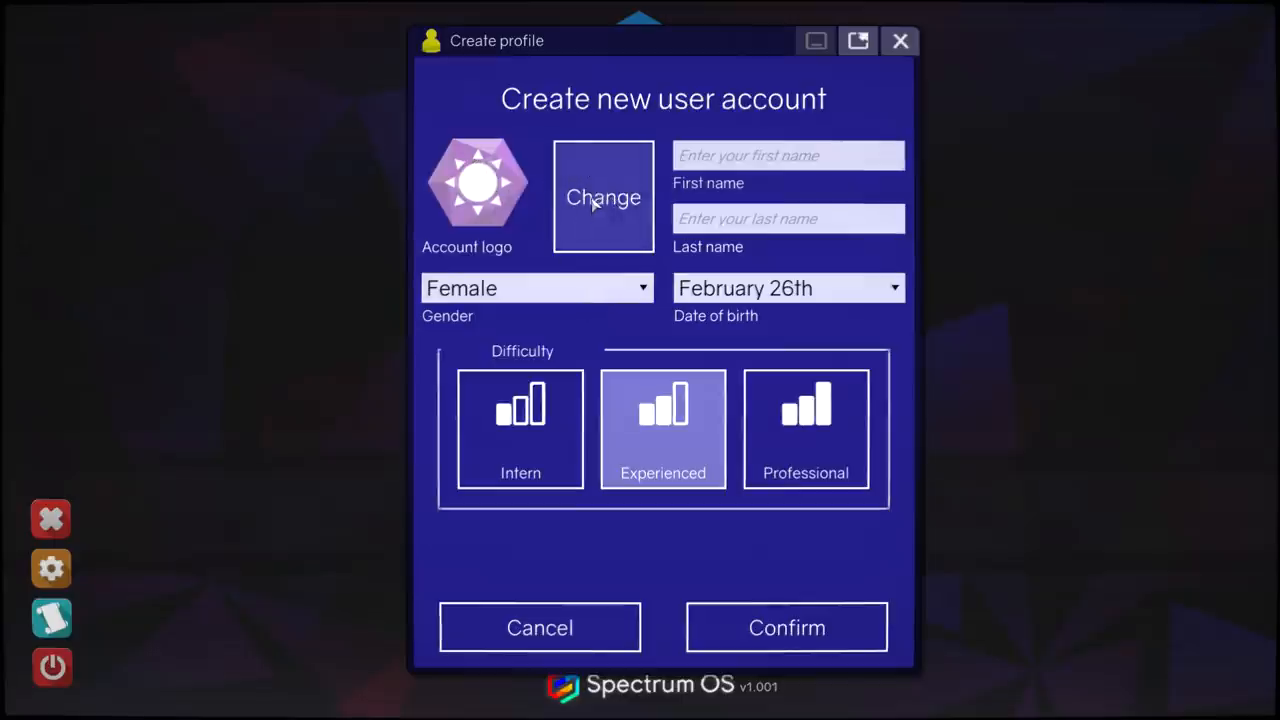
# - Enter the name Dudley Alwaysright in the profile's name fields
pyautogui.click(788, 156)
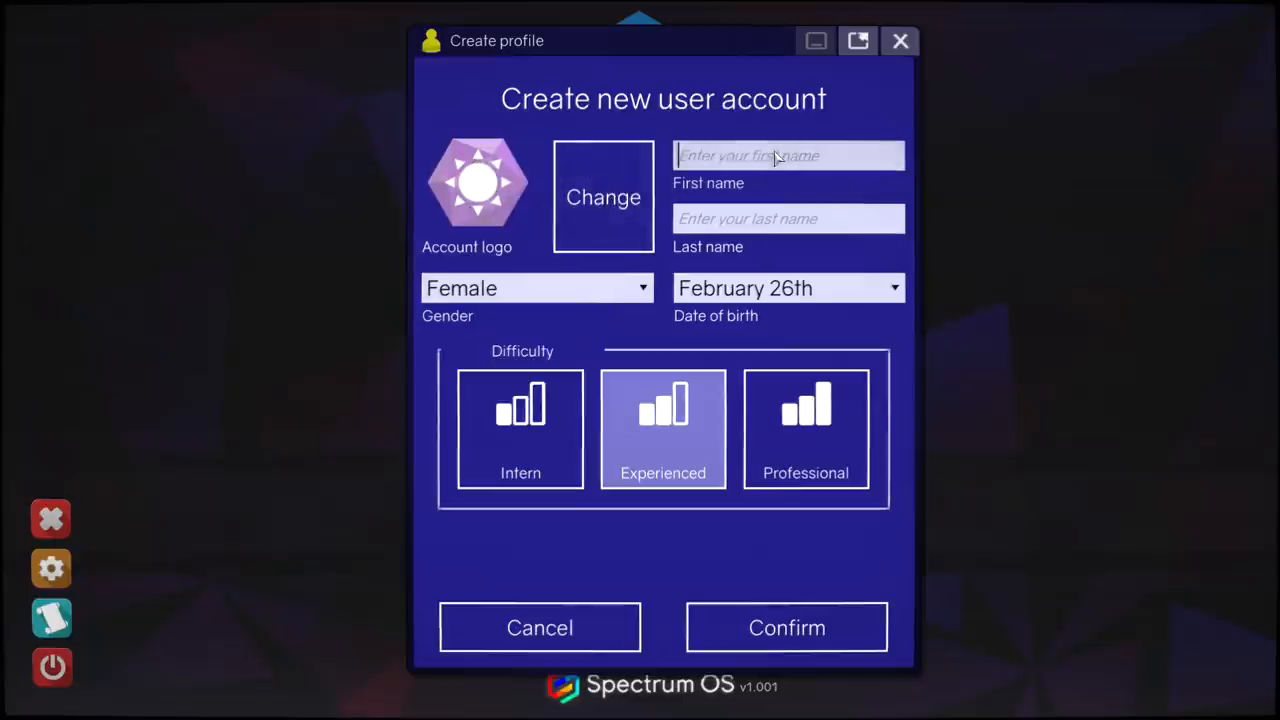
pyautogui.write('Dudl')
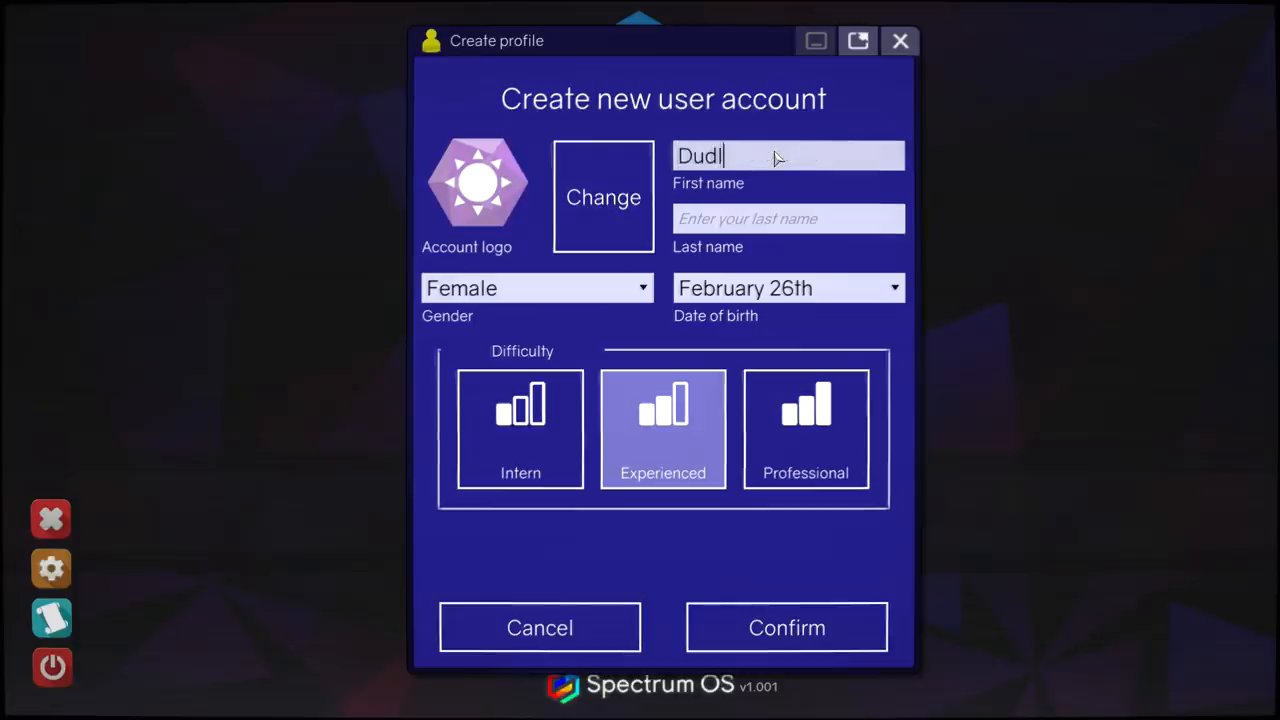
pyautogui.write('ey')
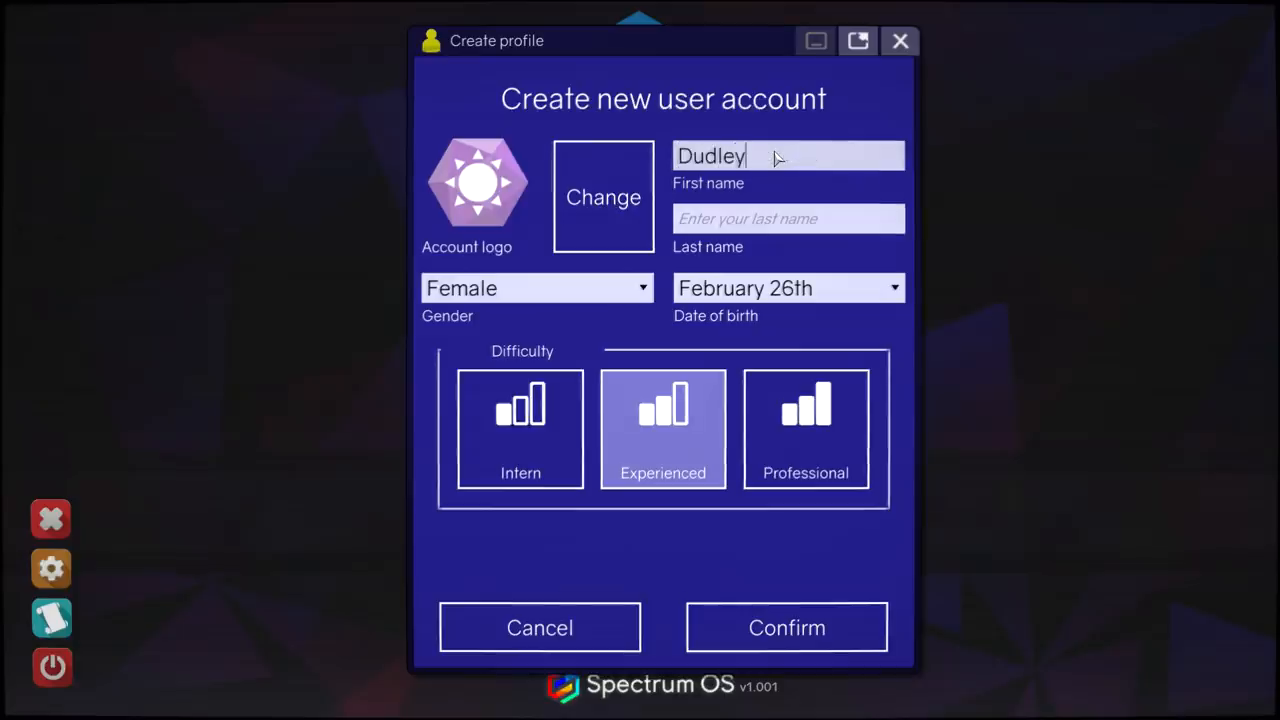
pyautogui.write('Alwaysr')
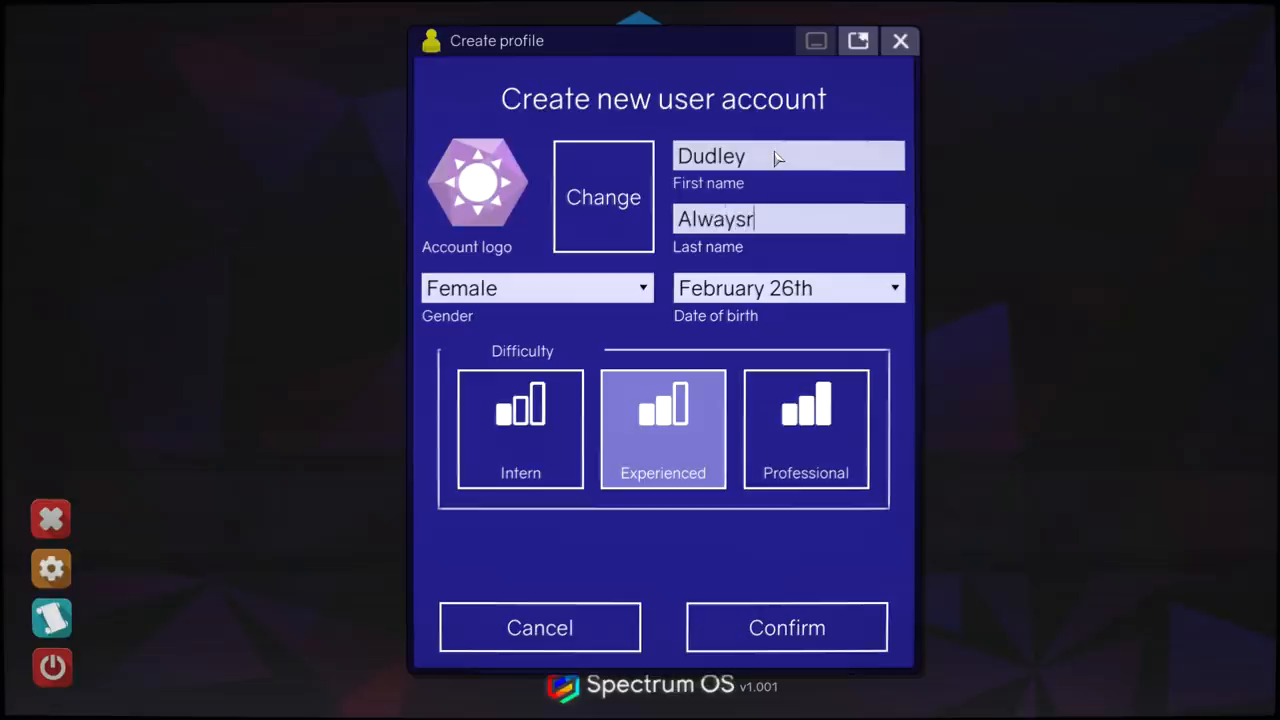
pyautogui.write('ight')
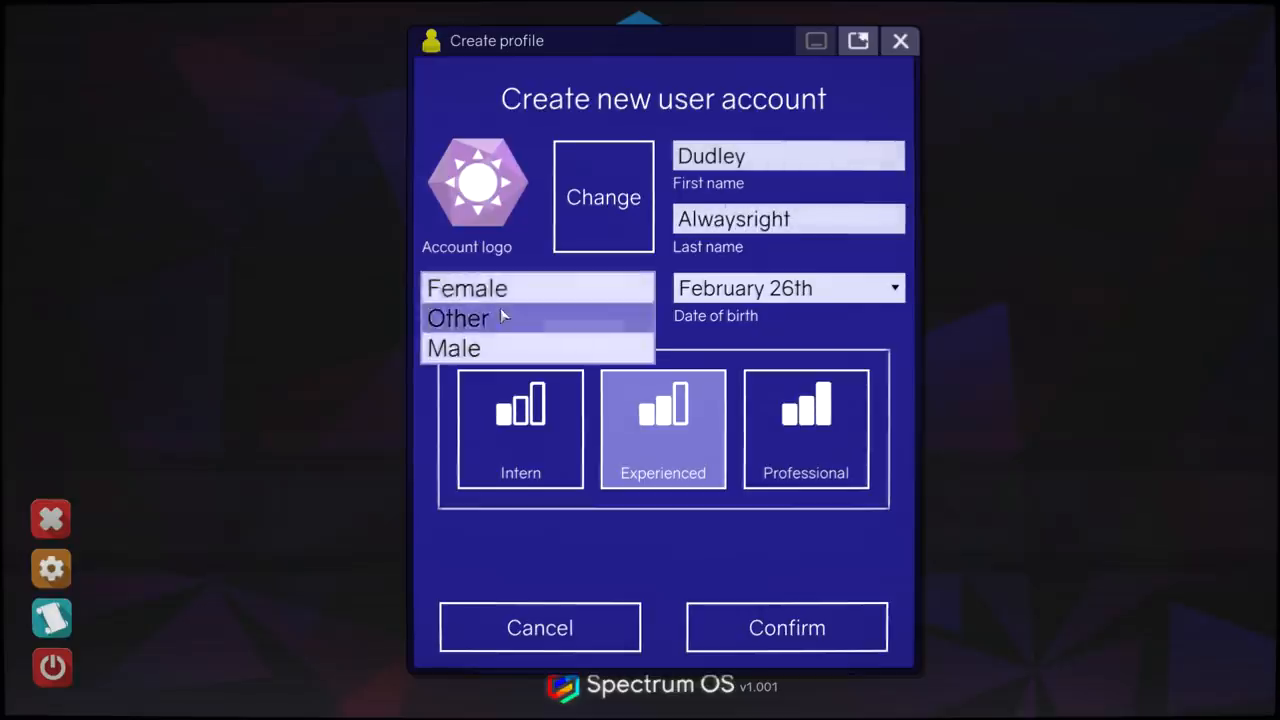
# - Set gender to Other and birth date to December 16th, keeping Experienced difficulty
pyautogui.click(458, 318)
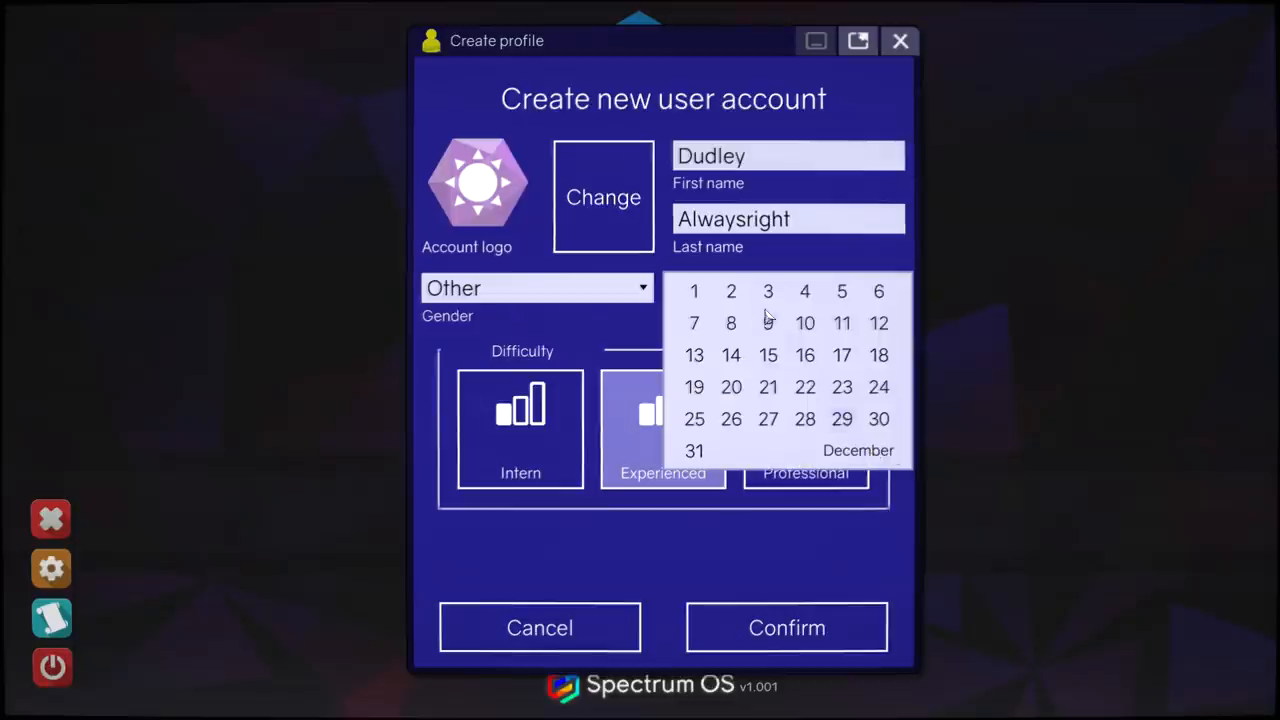
pyautogui.click(768, 356)
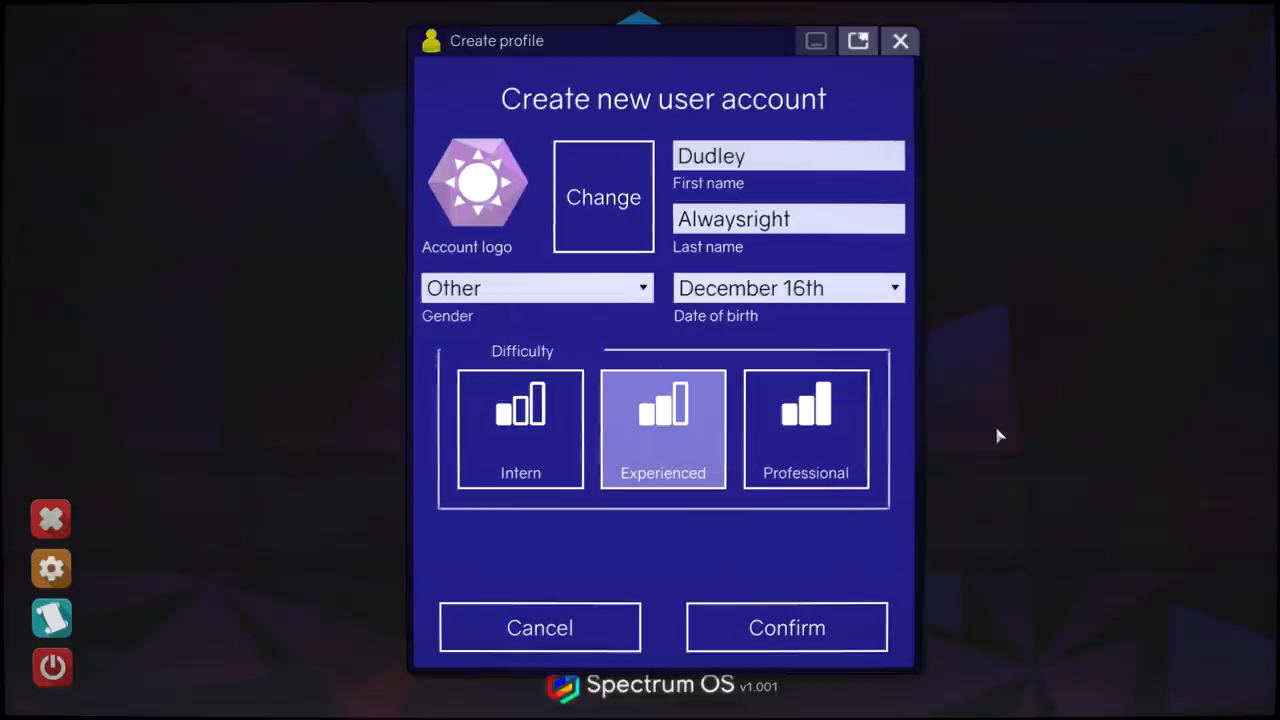
pyautogui.moveTo(804, 450)
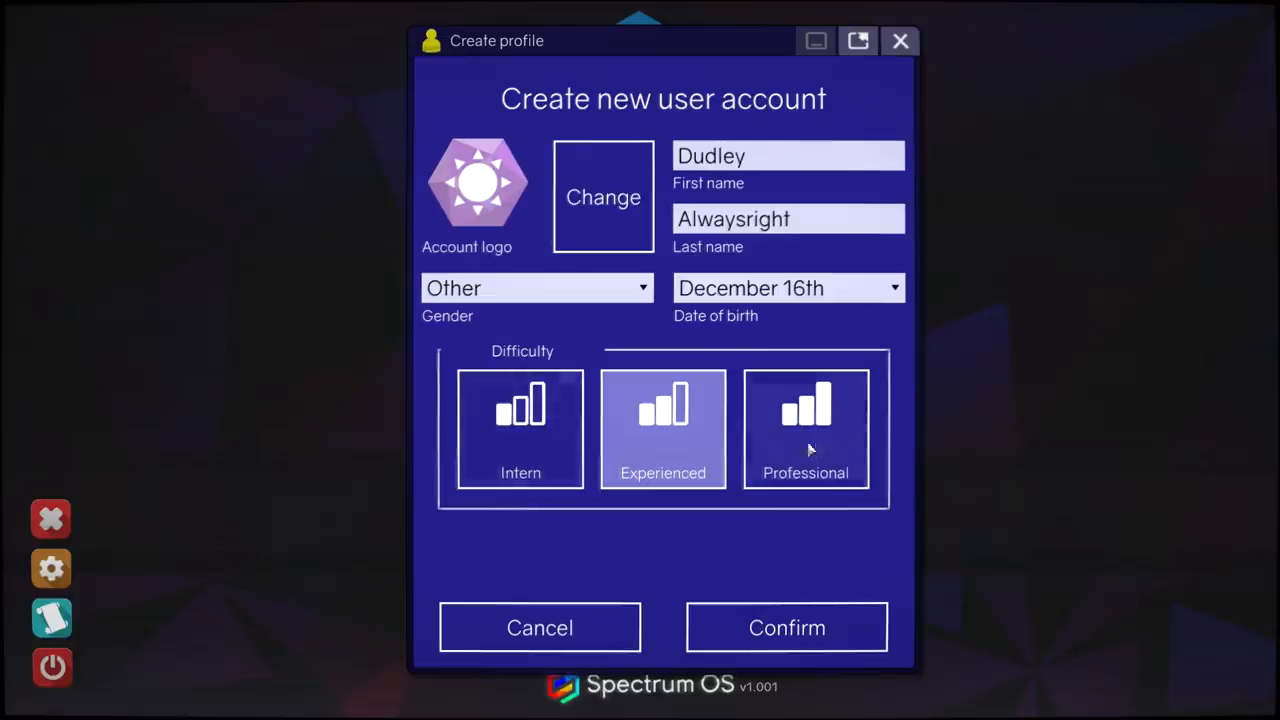
pyautogui.click(520, 428)
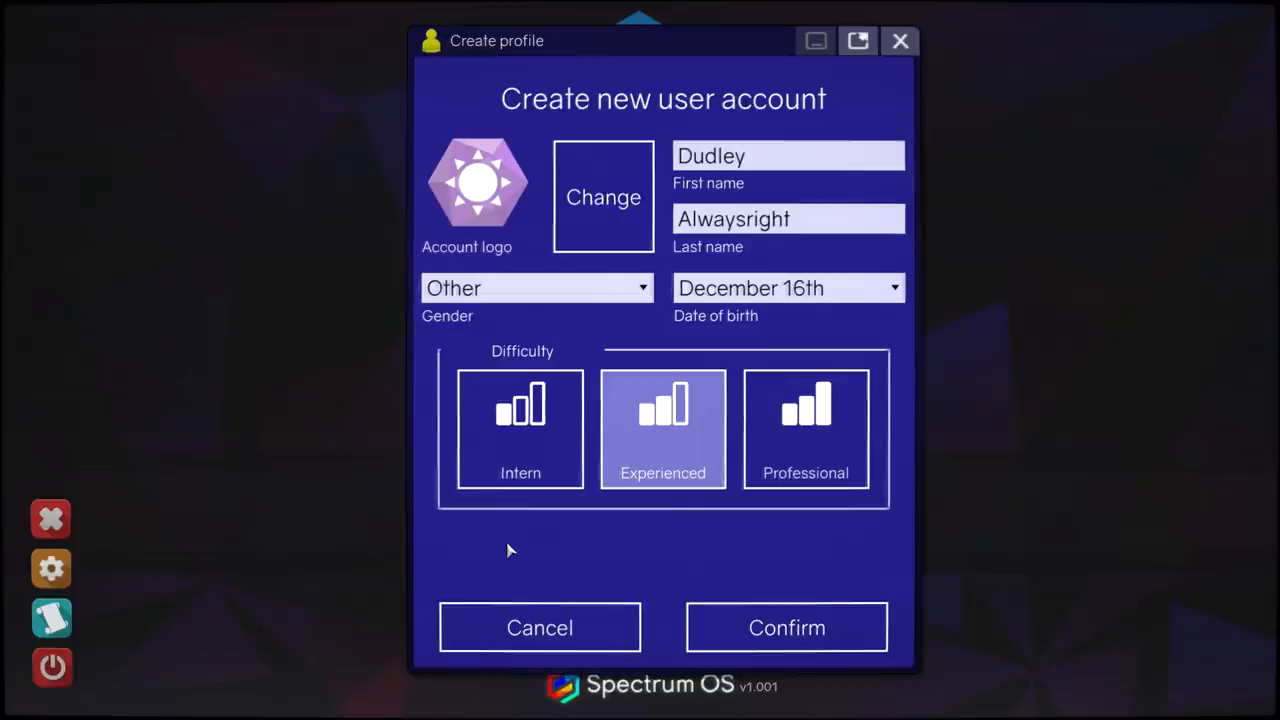
pyautogui.moveTo(630, 450)
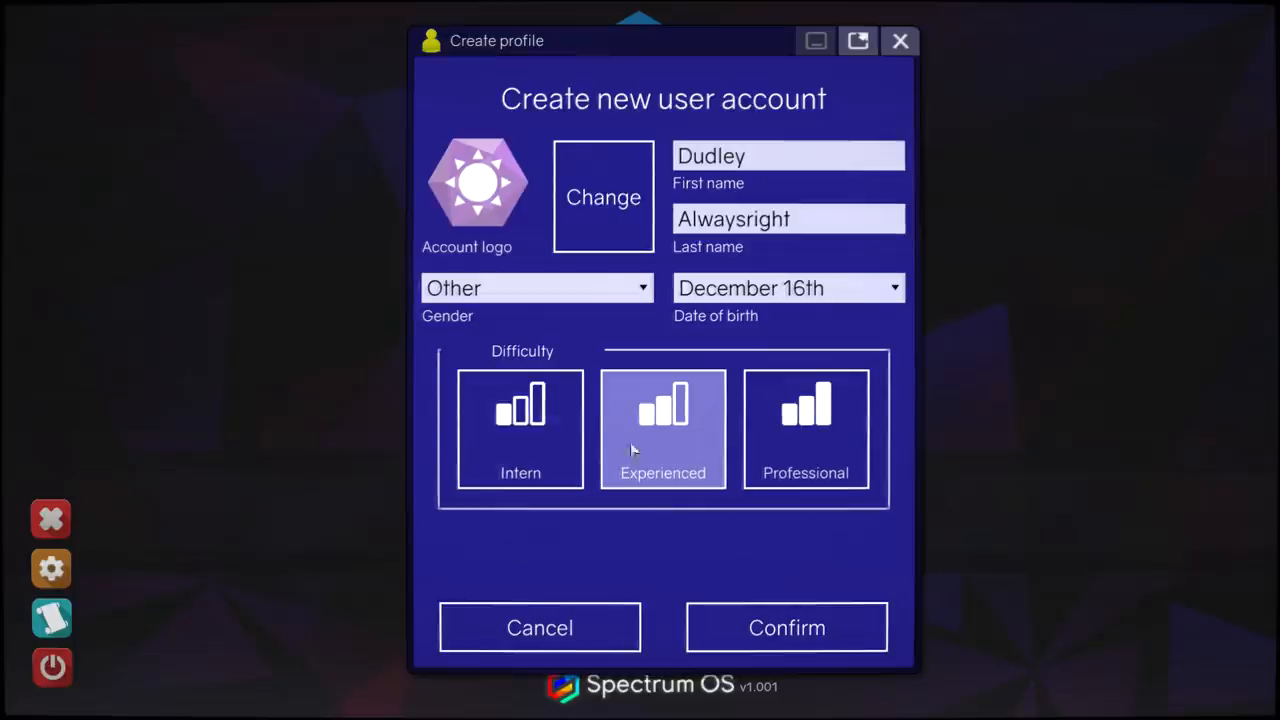
# - Confirm the profile and log in as dalwaysright with the password, reaching the Quasar desktop
pyautogui.click(786, 628)
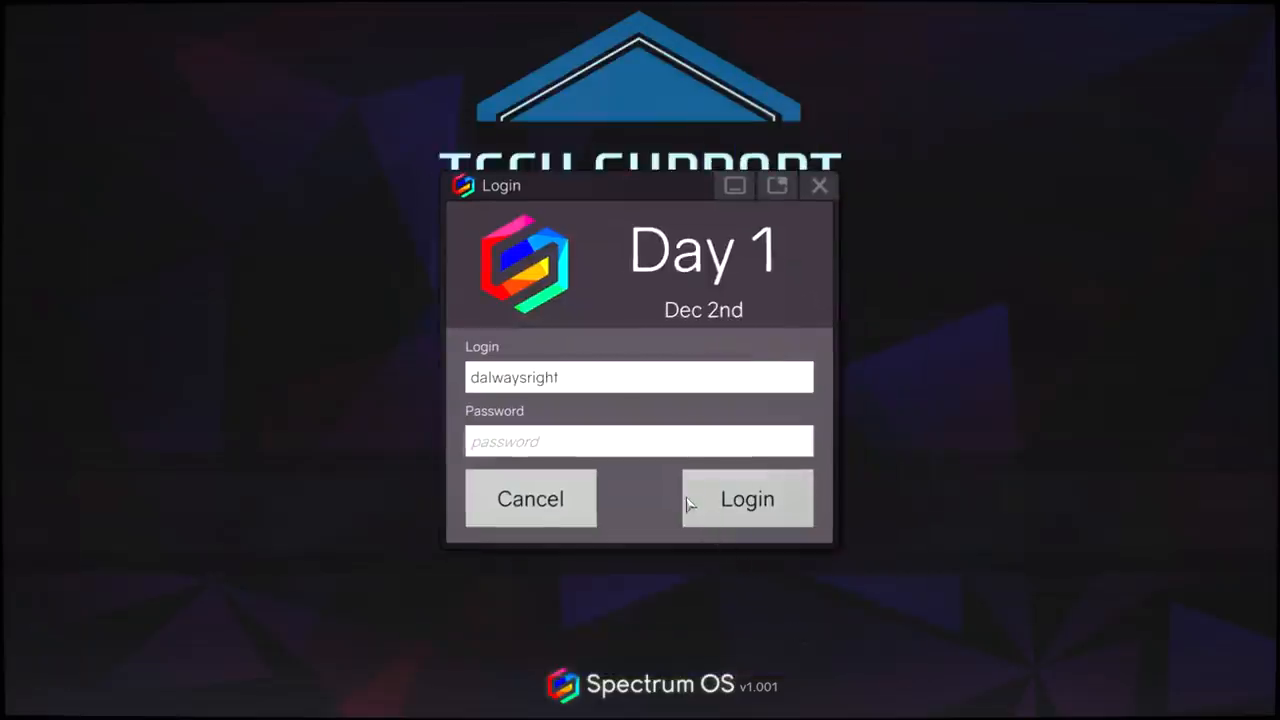
pyautogui.write('password')
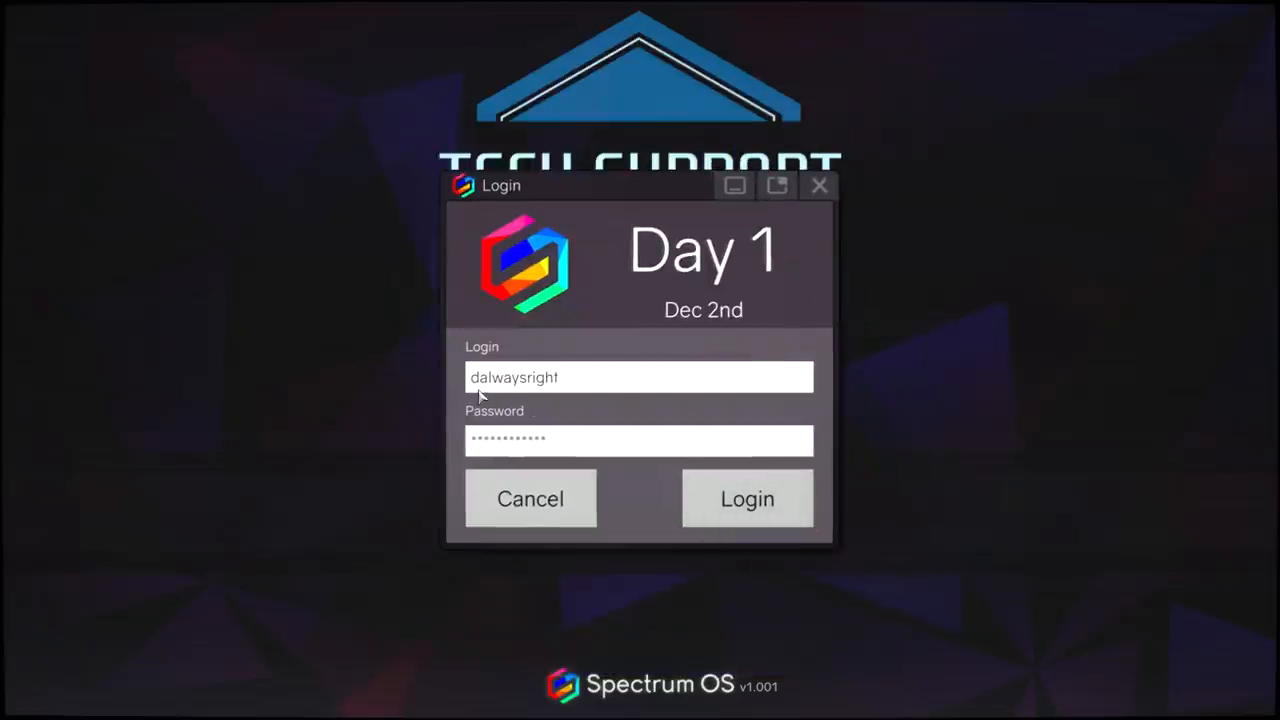
pyautogui.moveTo(856, 590)
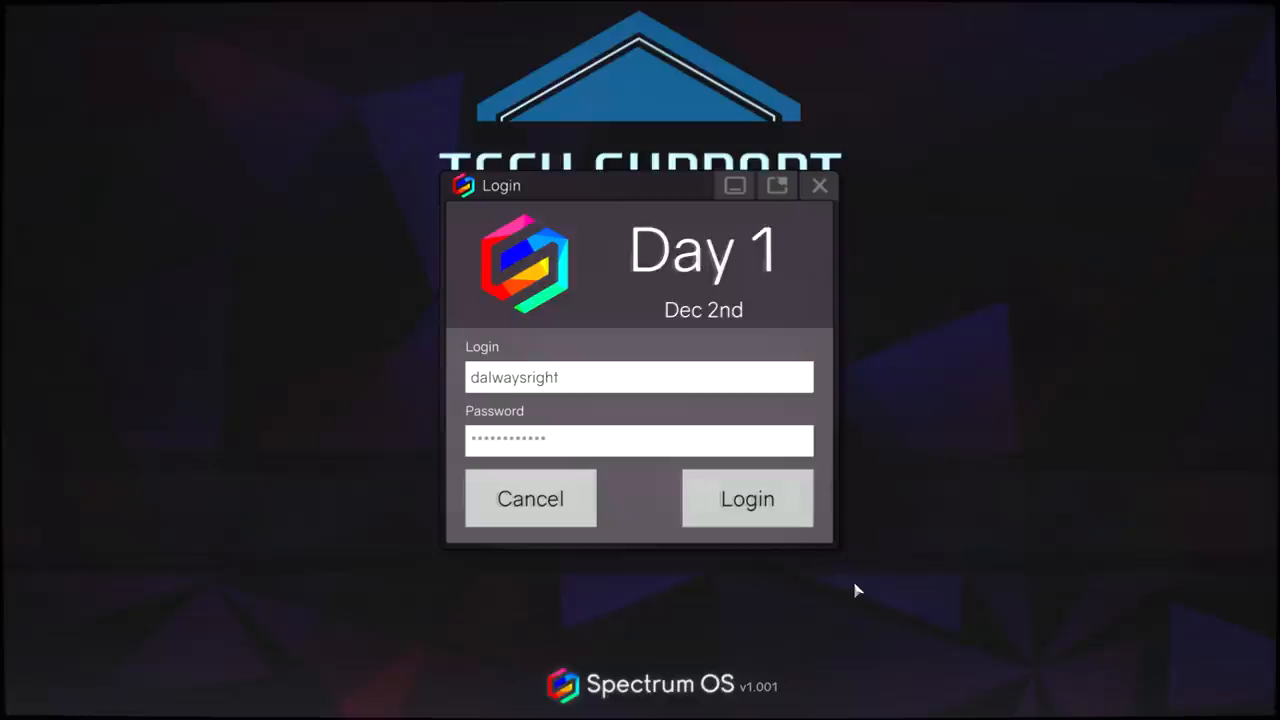
pyautogui.moveTo(976, 604)
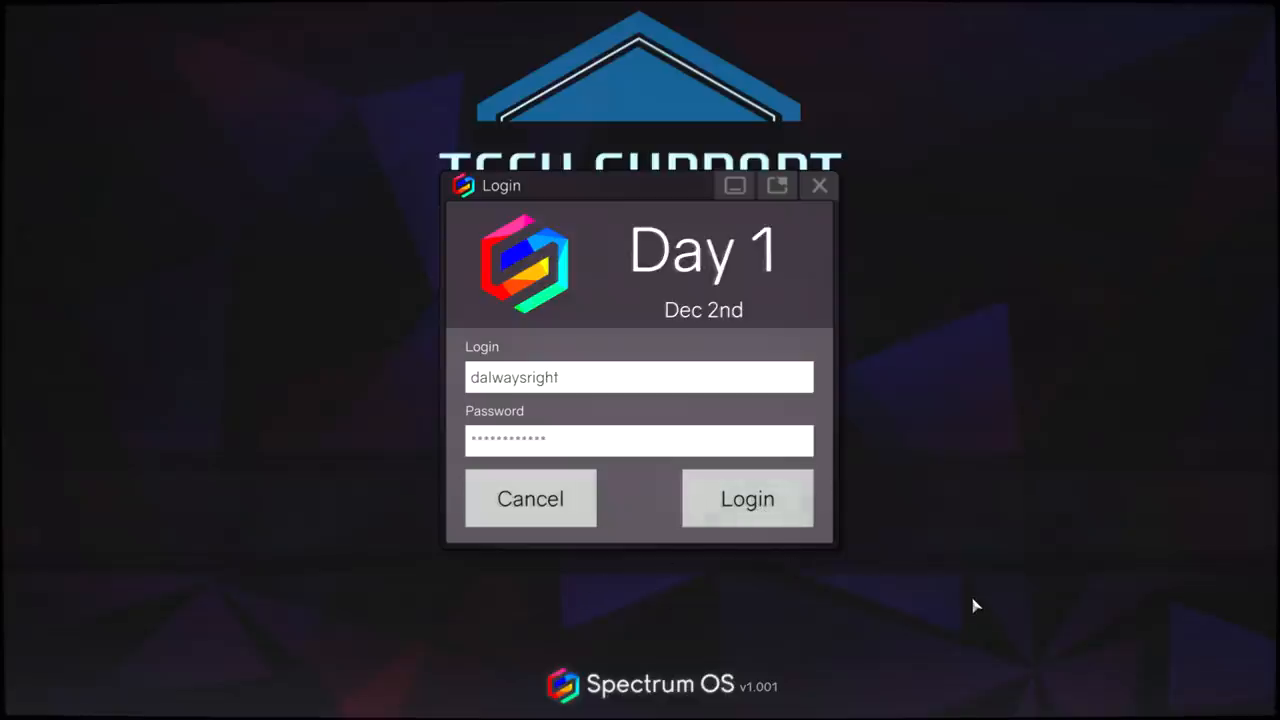
pyautogui.click(748, 500)
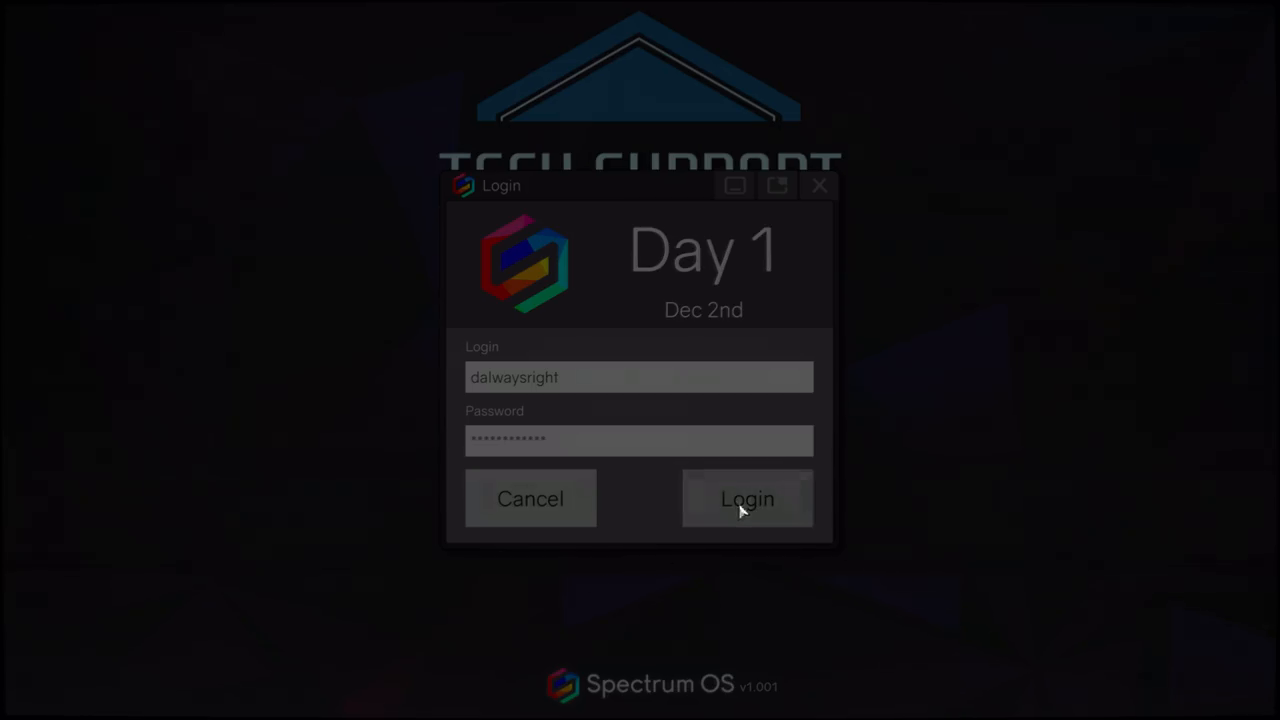
pyautogui.click(748, 500)
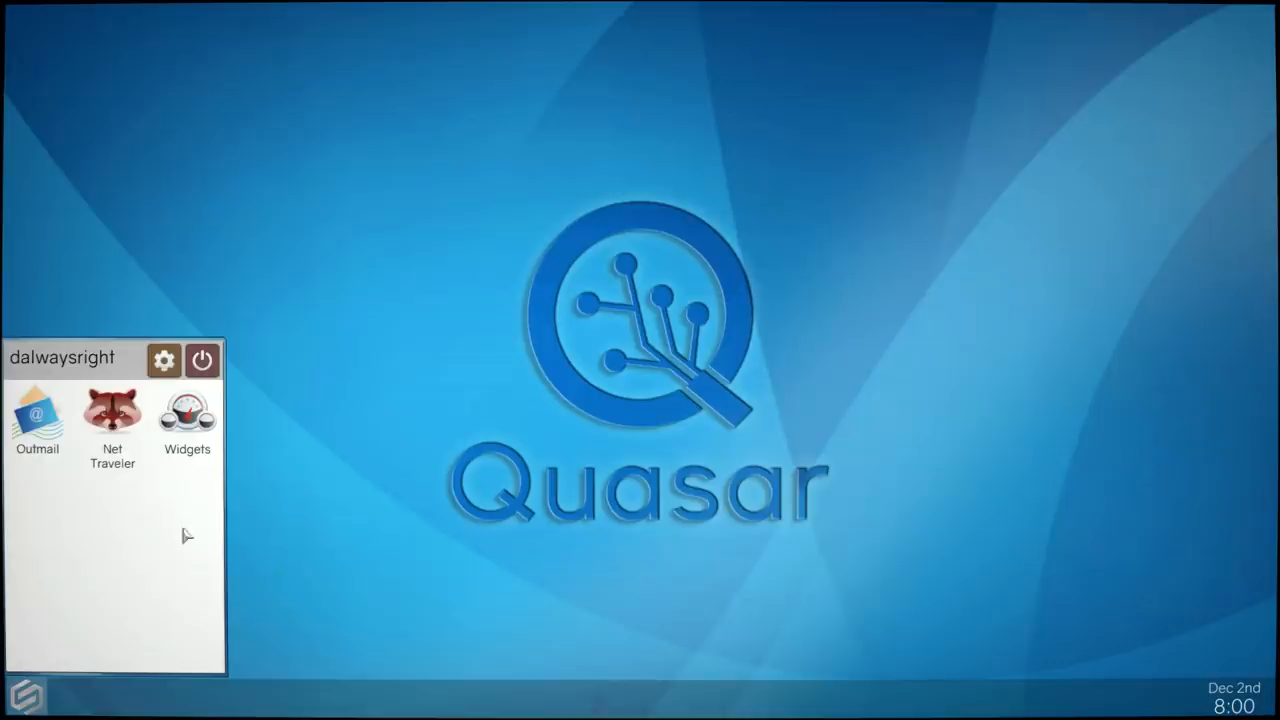
pyautogui.click(36, 412)
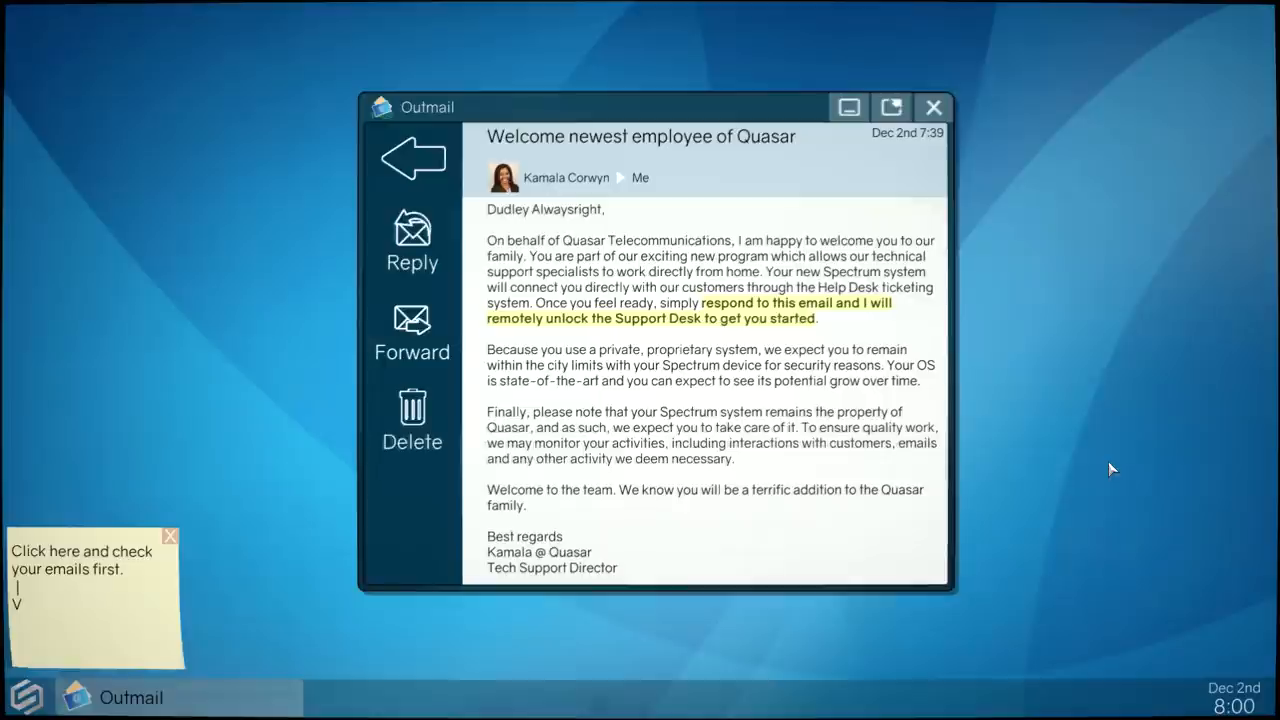
pyautogui.moveTo(1056, 430)
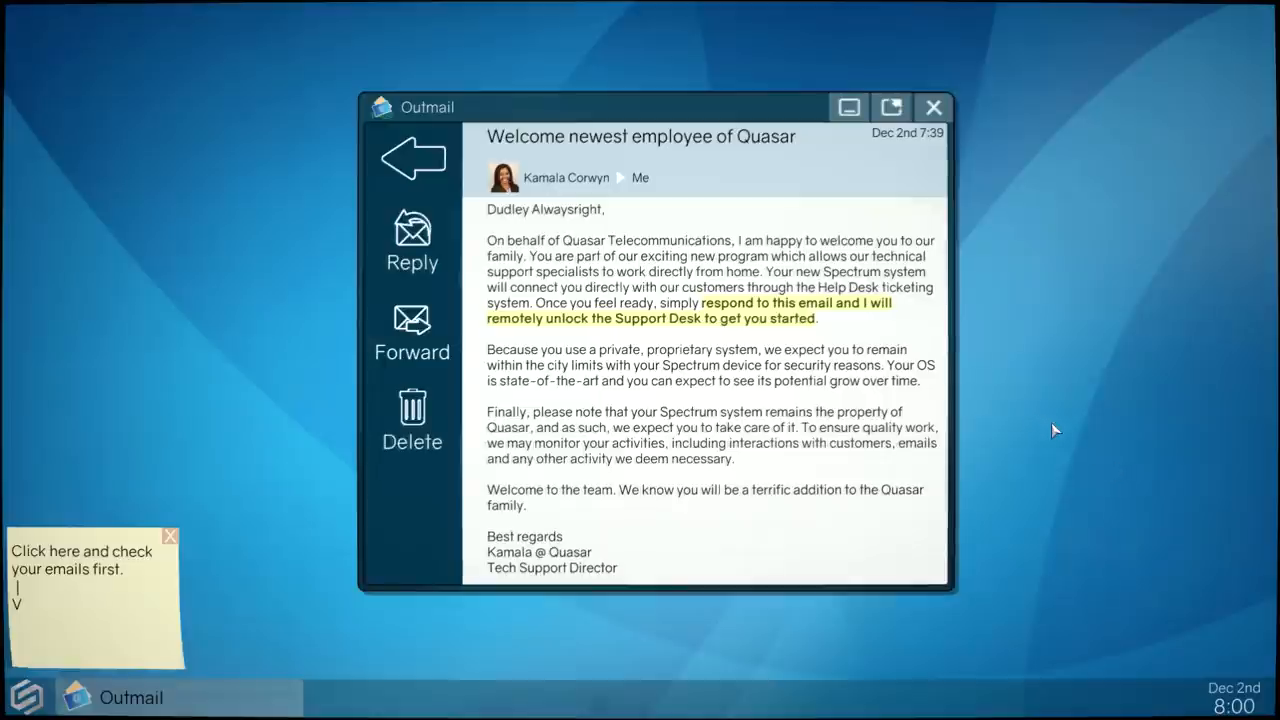
pyautogui.moveTo(830, 400)
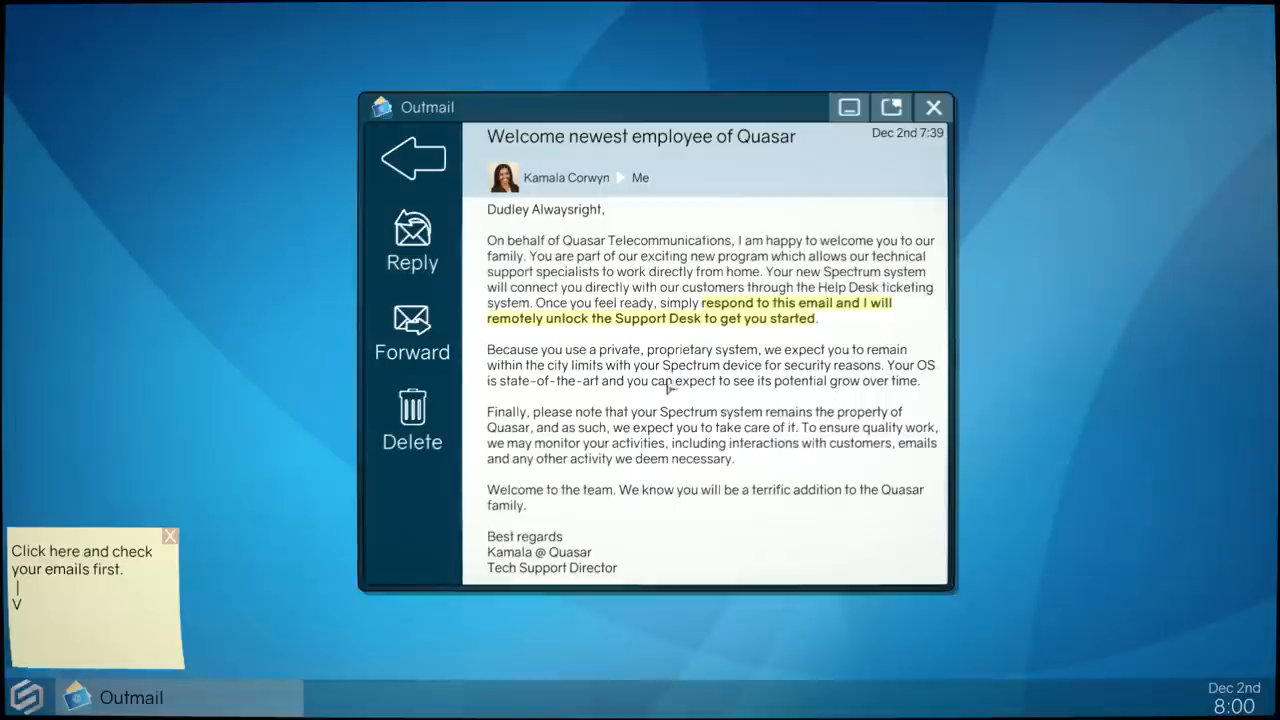
pyautogui.moveTo(784, 412)
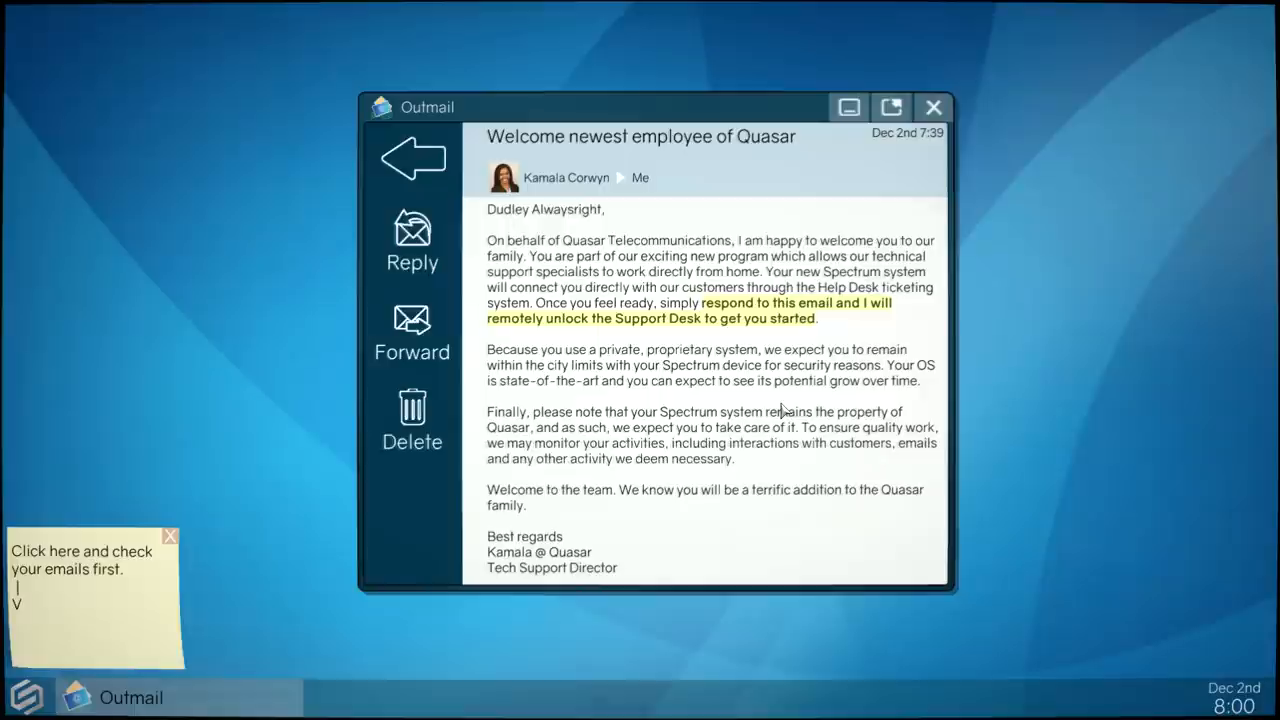
pyautogui.moveTo(750, 376)
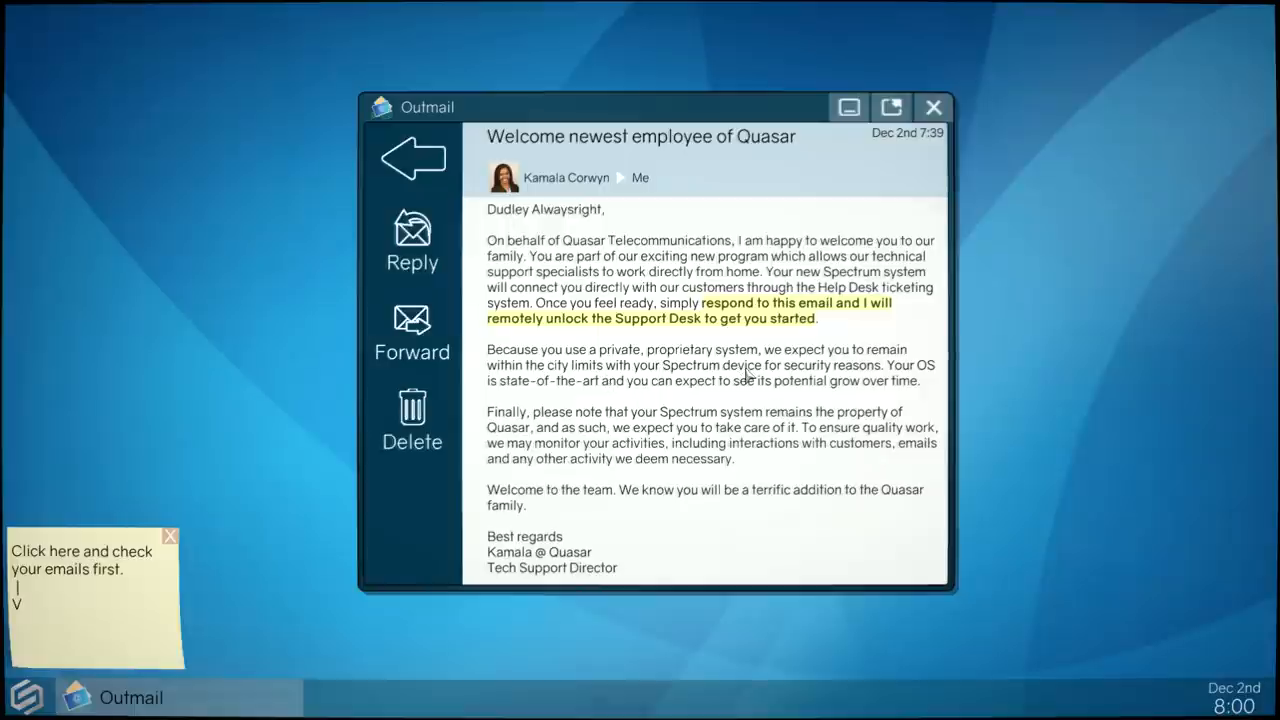
pyautogui.moveTo(936, 398)
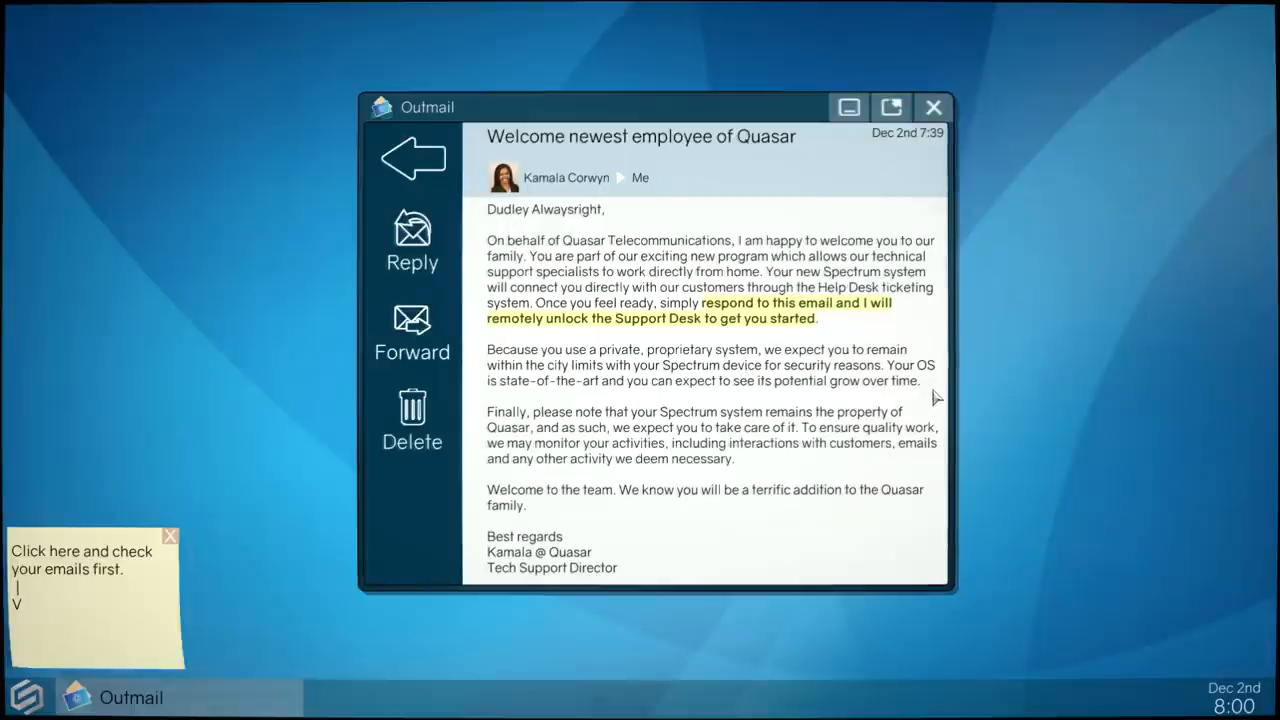
pyautogui.moveTo(910, 430)
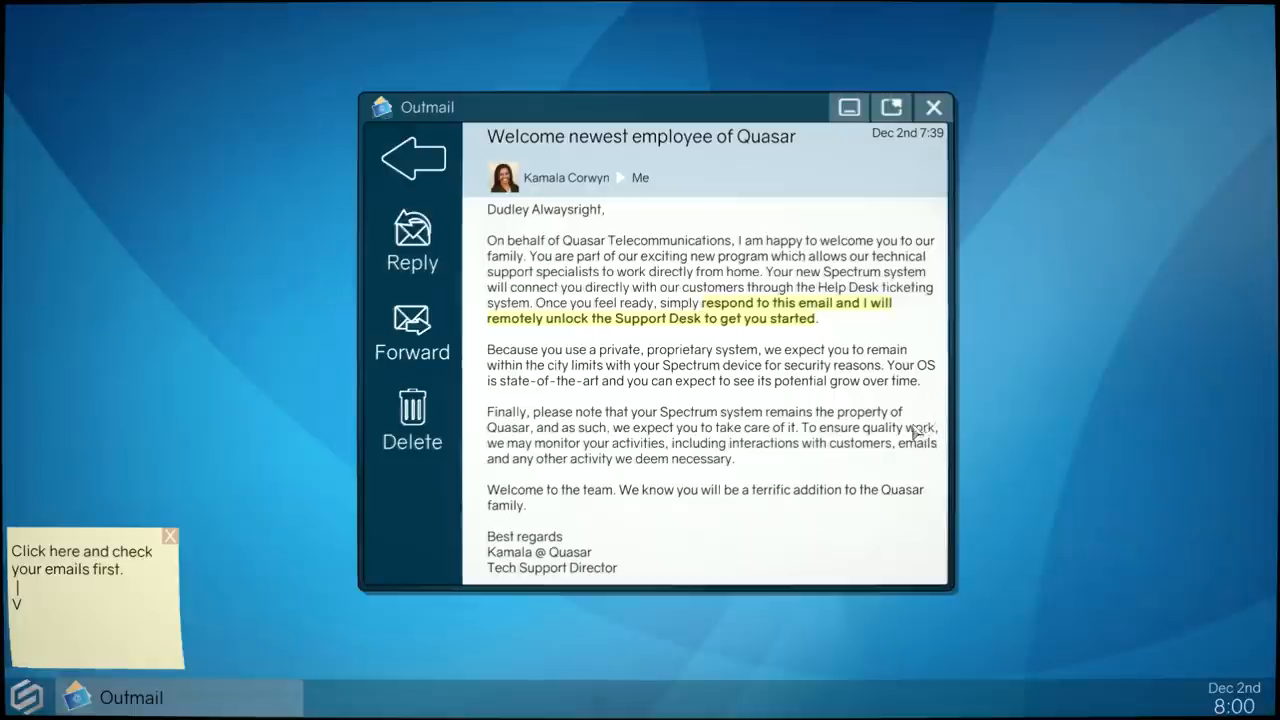
pyautogui.moveTo(464, 310)
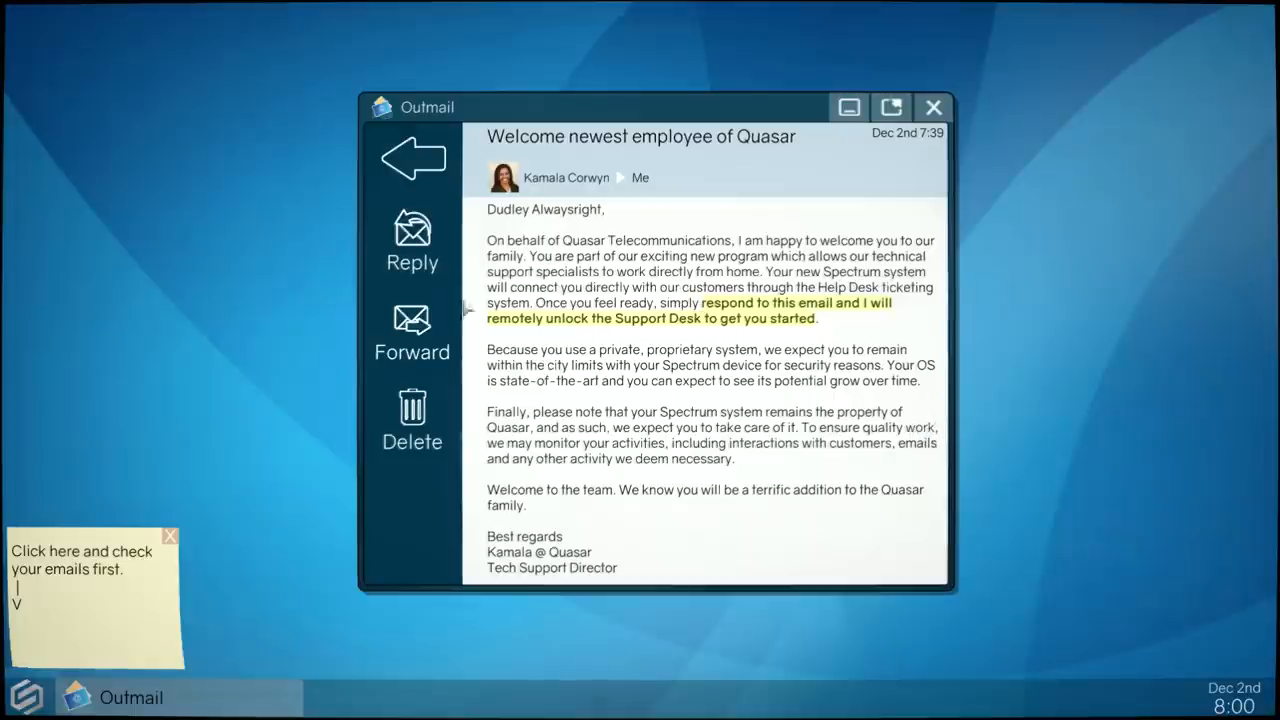
# - Reply to the welcome email and send the auto-filled response to the director
pyautogui.click(412, 240)
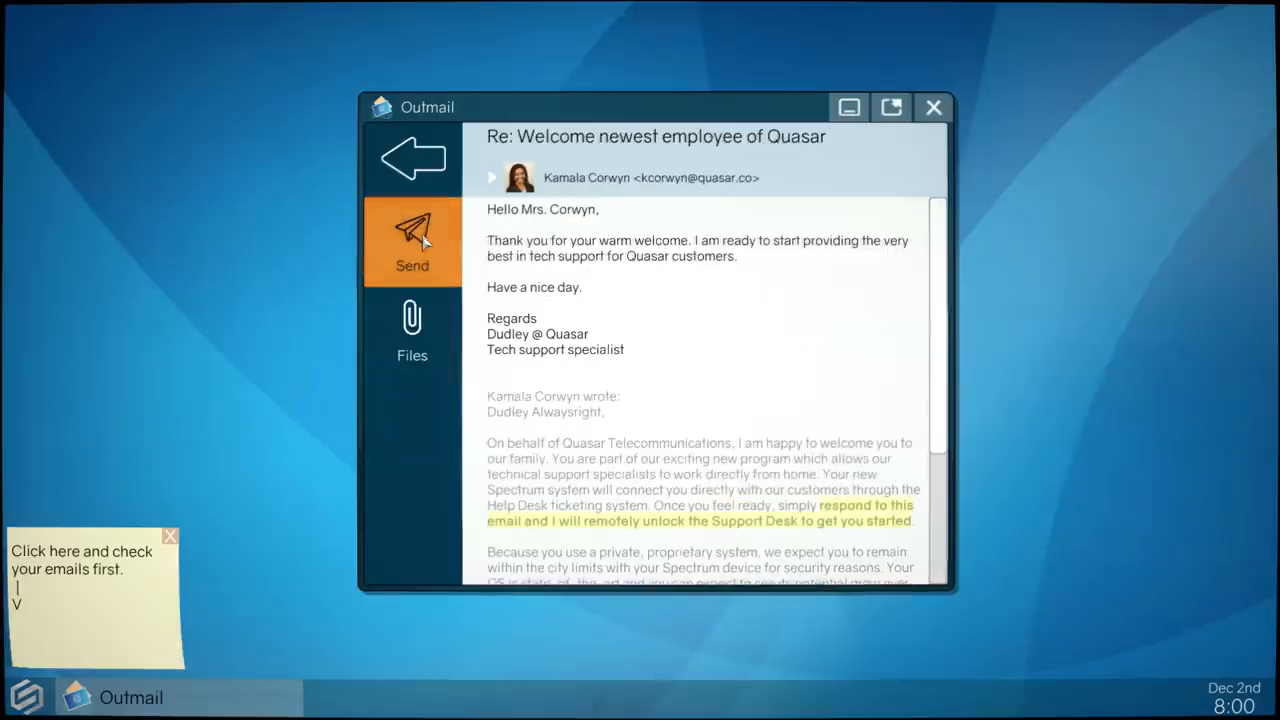
pyautogui.moveTo(884, 456)
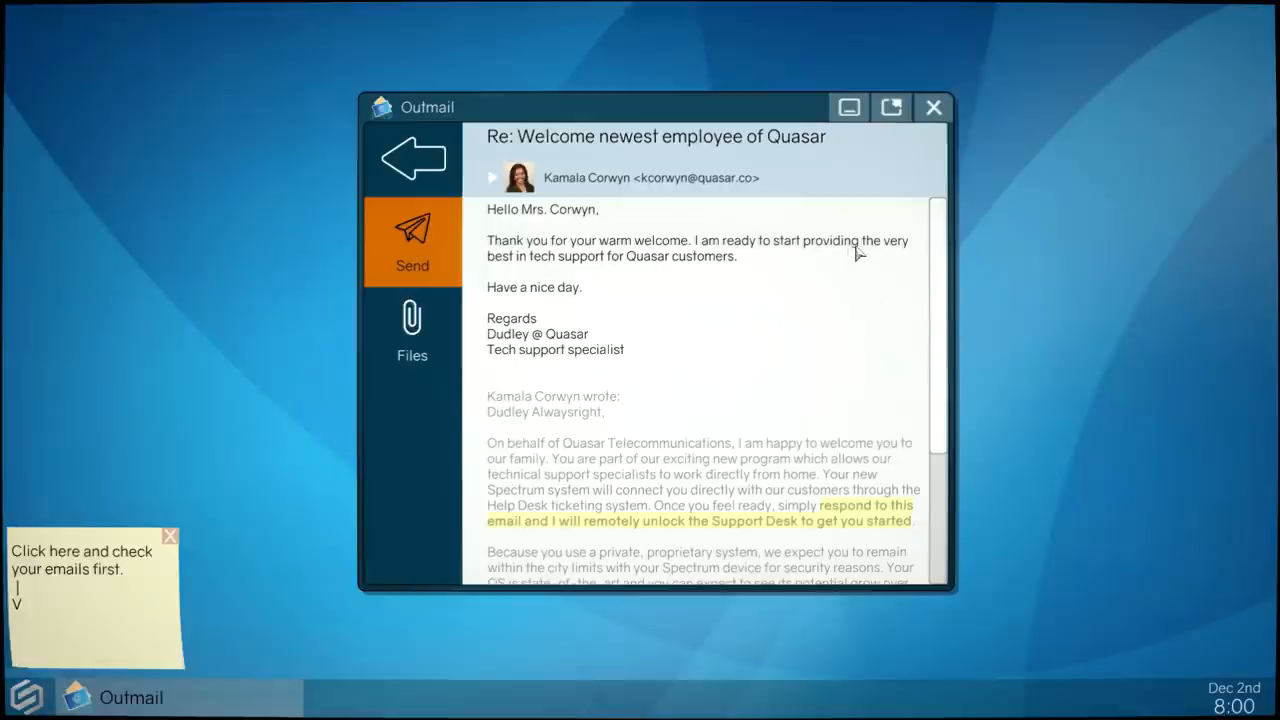
pyautogui.click(412, 156)
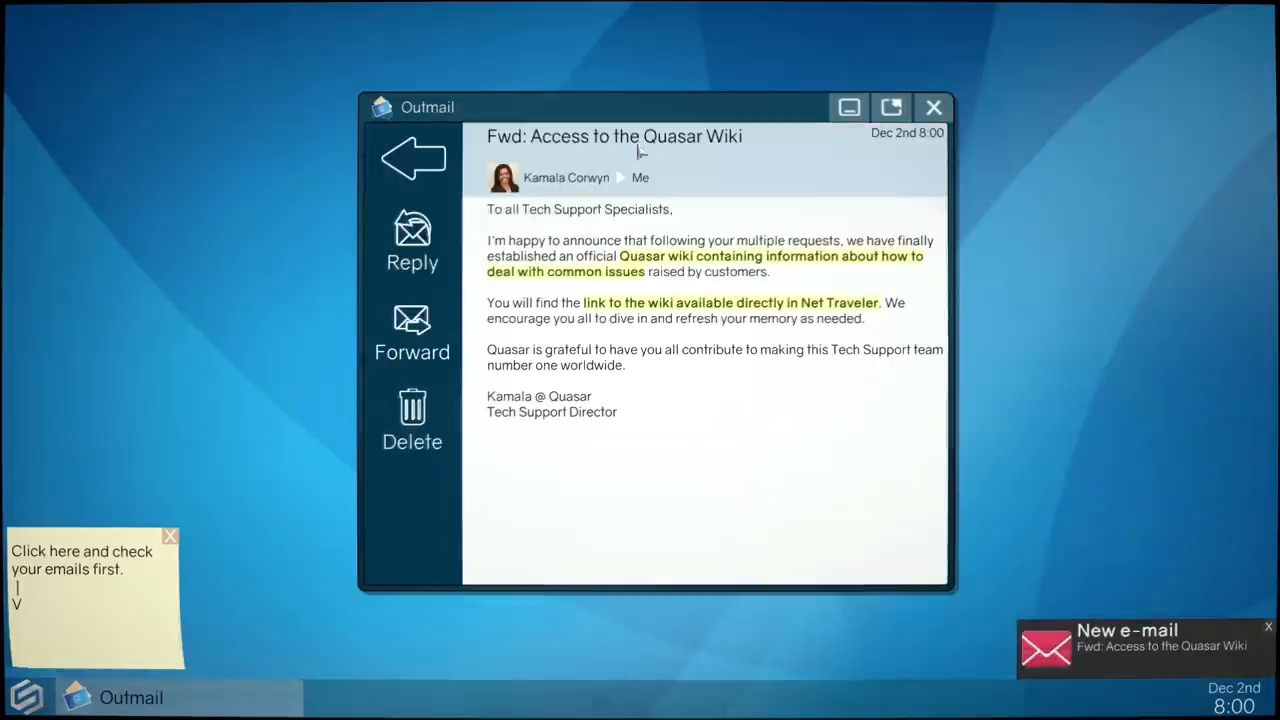
pyautogui.moveTo(808, 500)
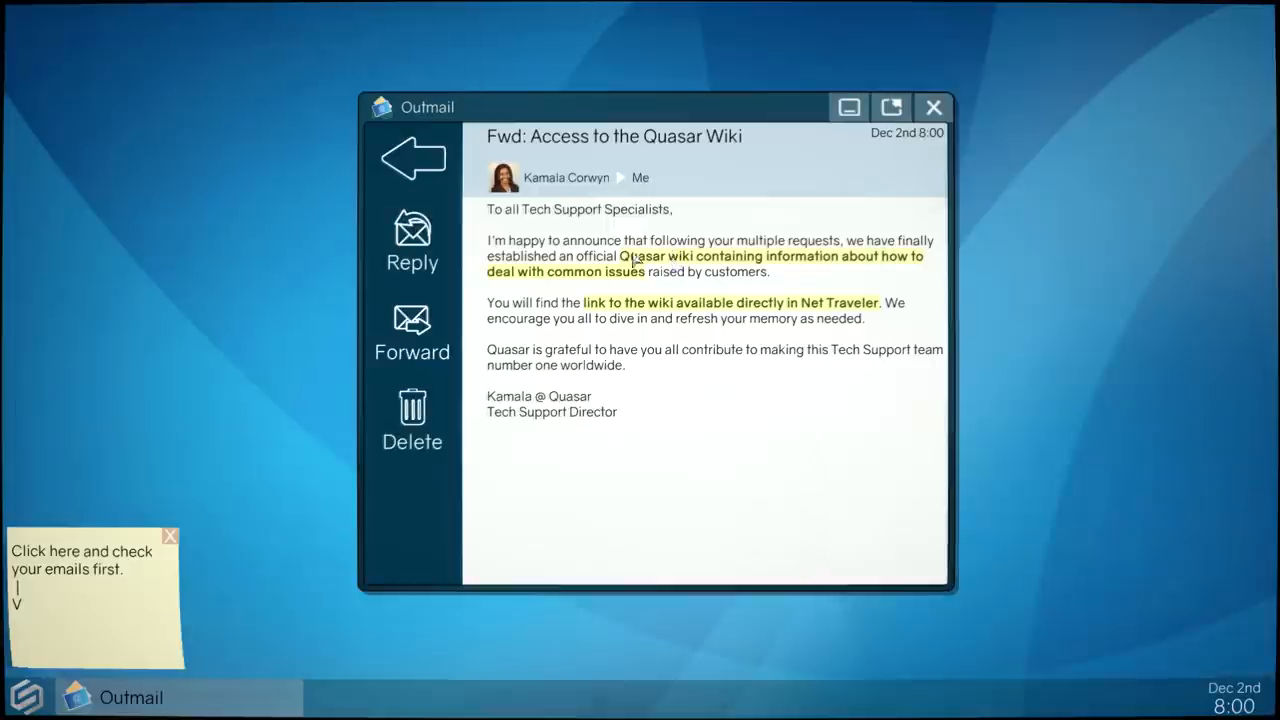
pyautogui.moveTo(800, 544)
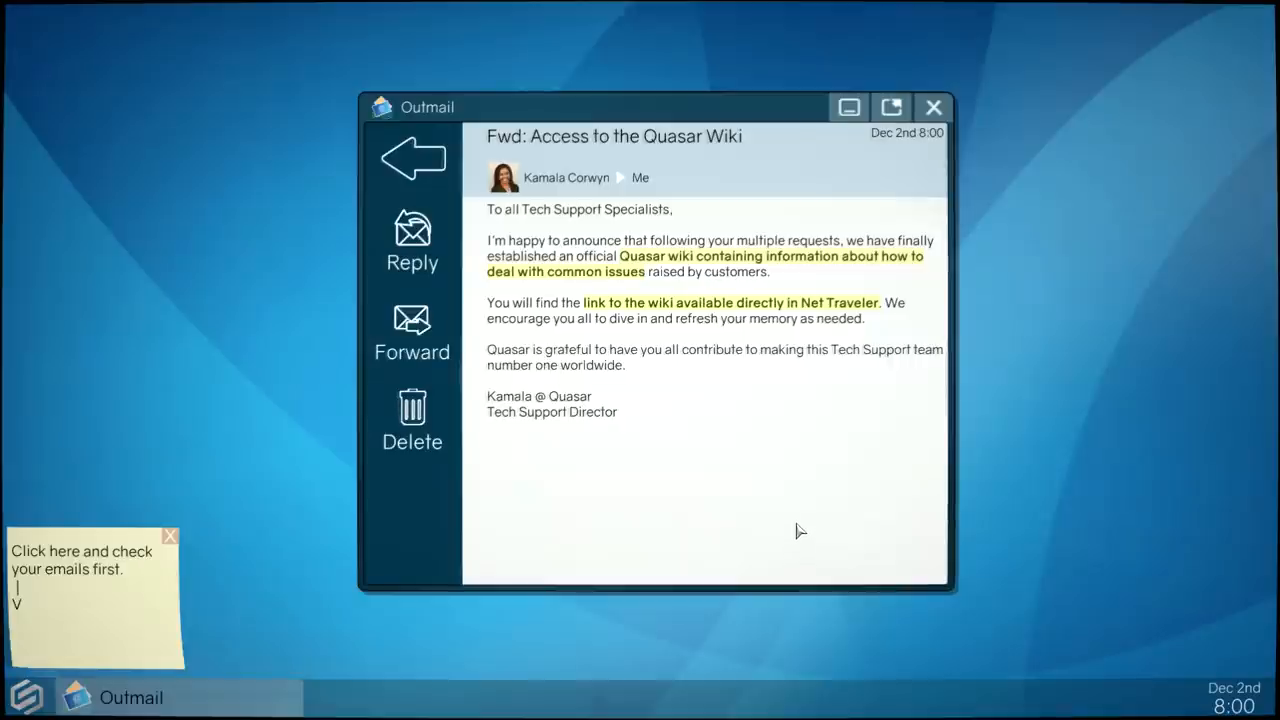
# - Launch Net Traveler, visit Wallpaper World and hide windows to view the desktop wallpaper
pyautogui.click(732, 302)
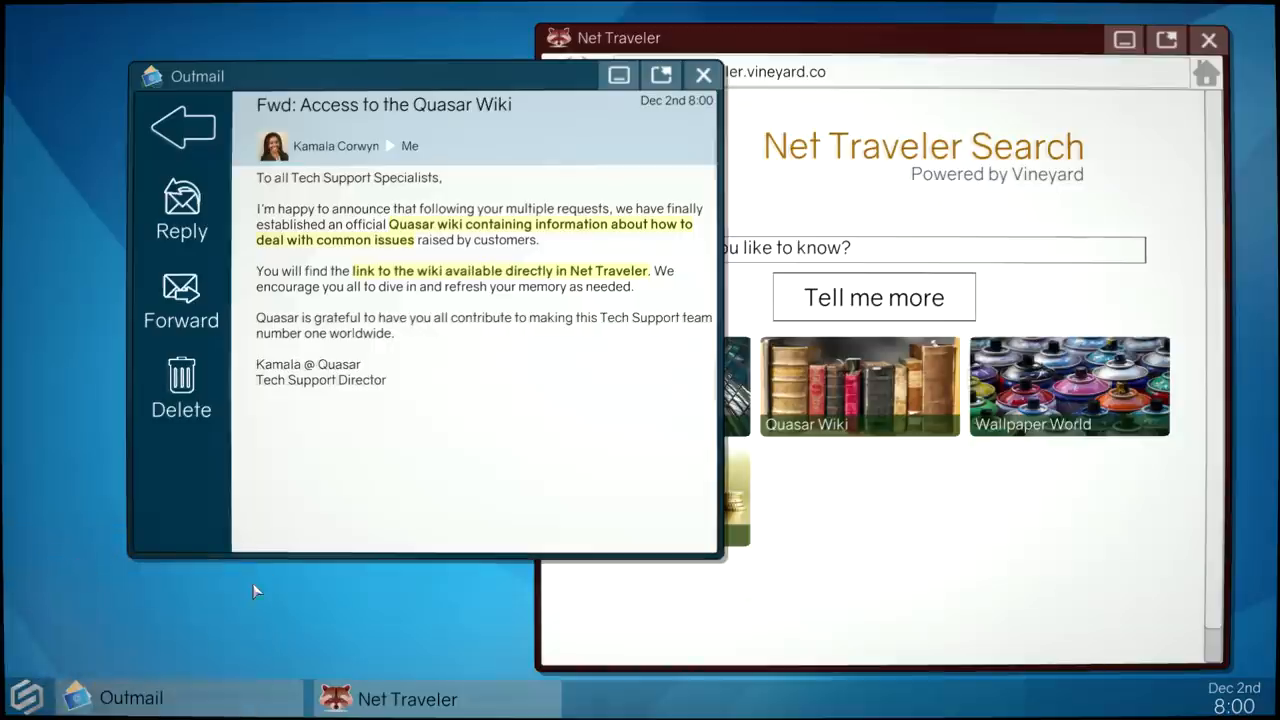
pyautogui.click(24, 696)
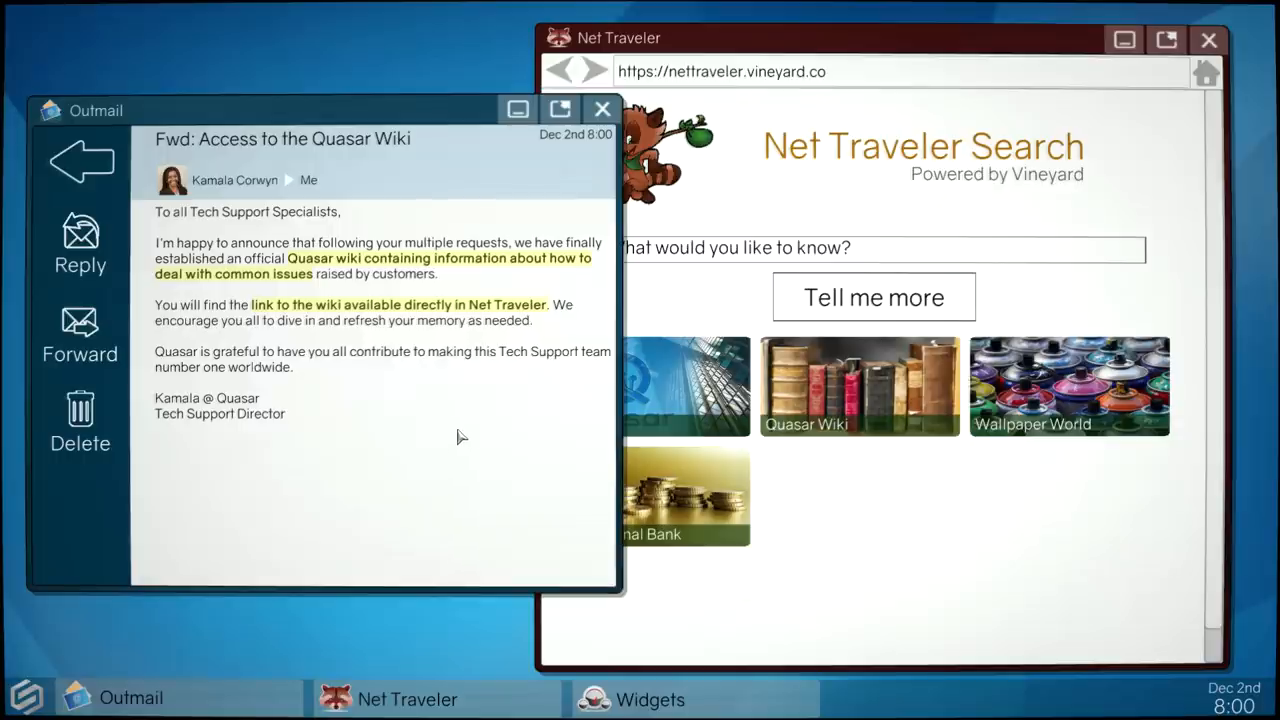
pyautogui.moveTo(476, 432)
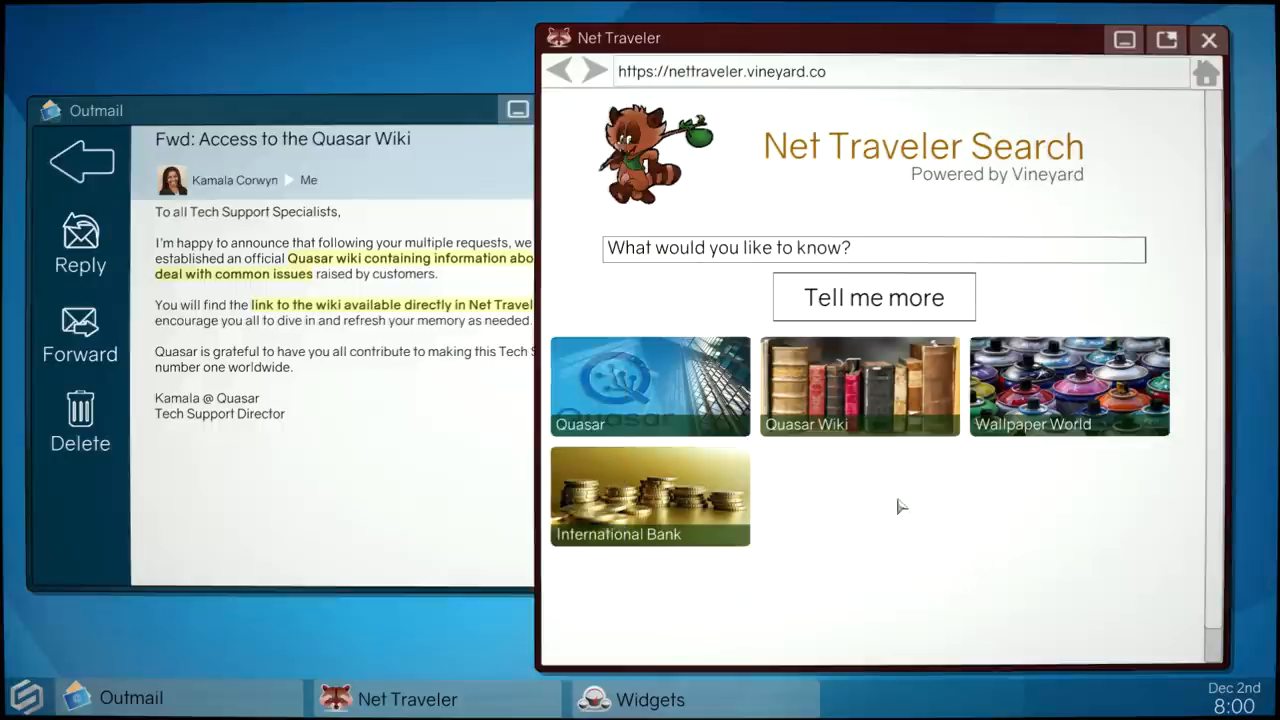
pyautogui.click(1068, 386)
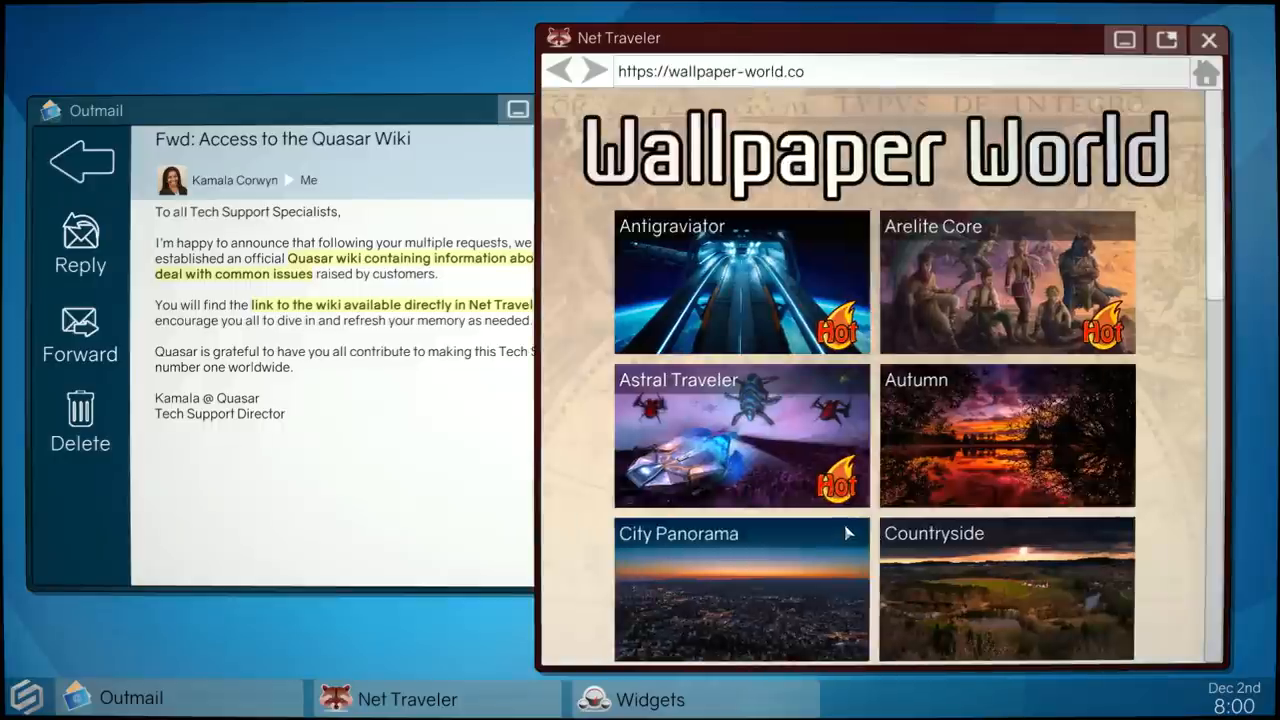
pyautogui.moveTo(1156, 408)
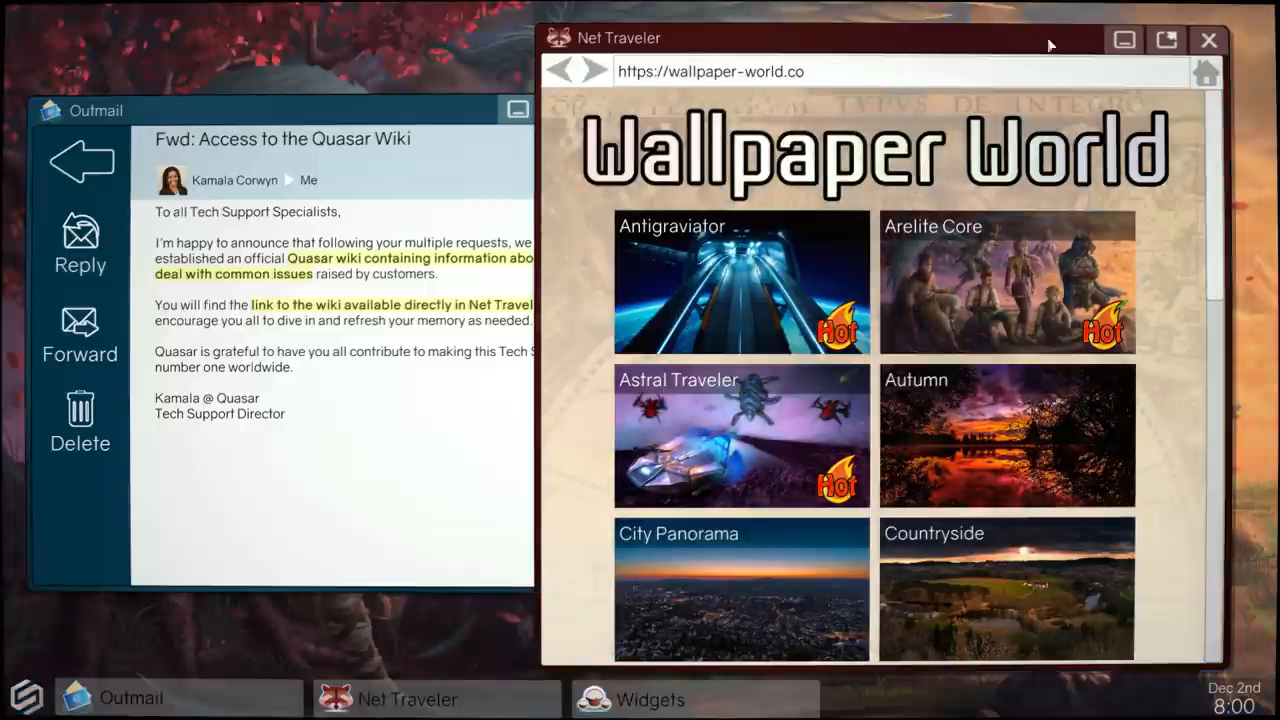
pyautogui.click(1208, 40)
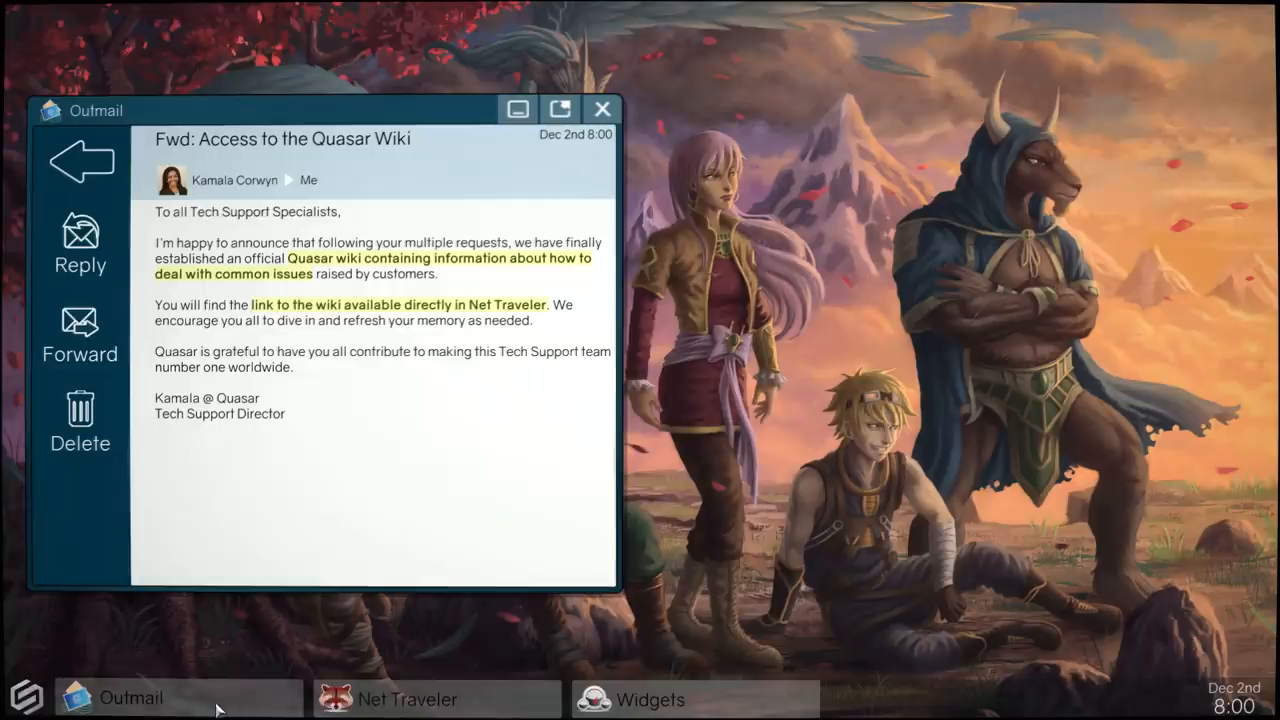
pyautogui.click(600, 108)
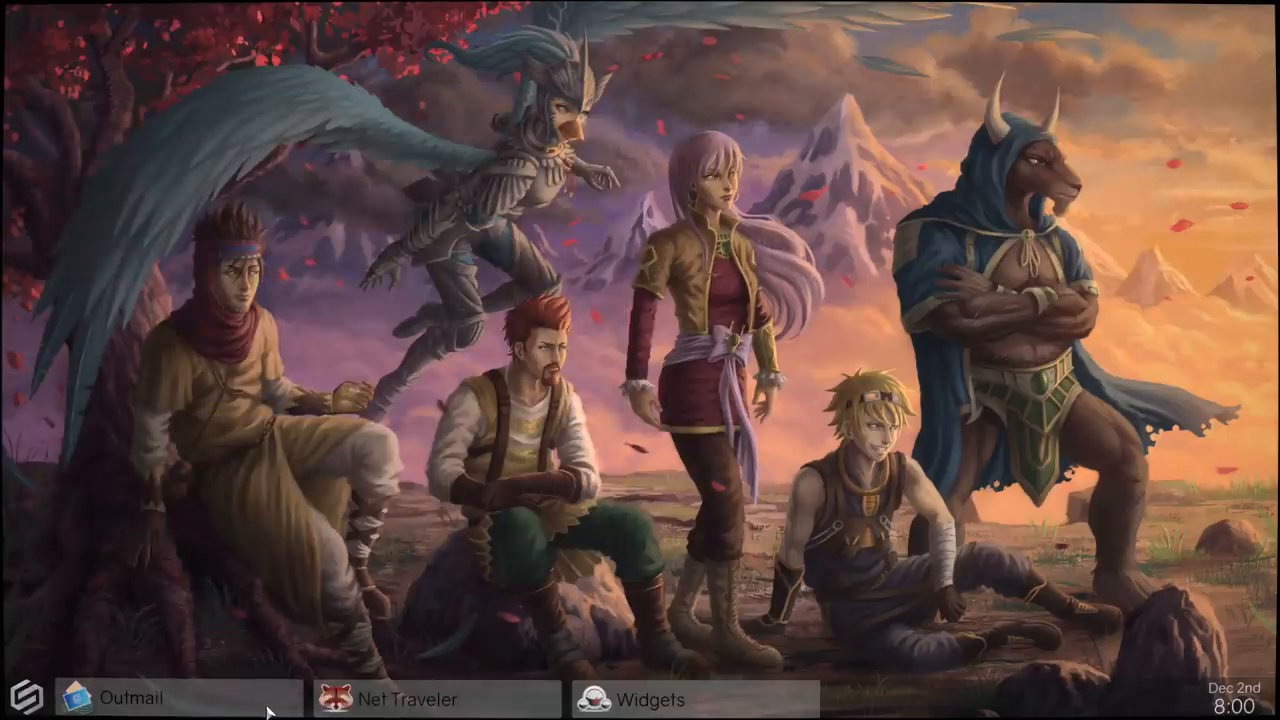
pyautogui.moveTo(724, 364)
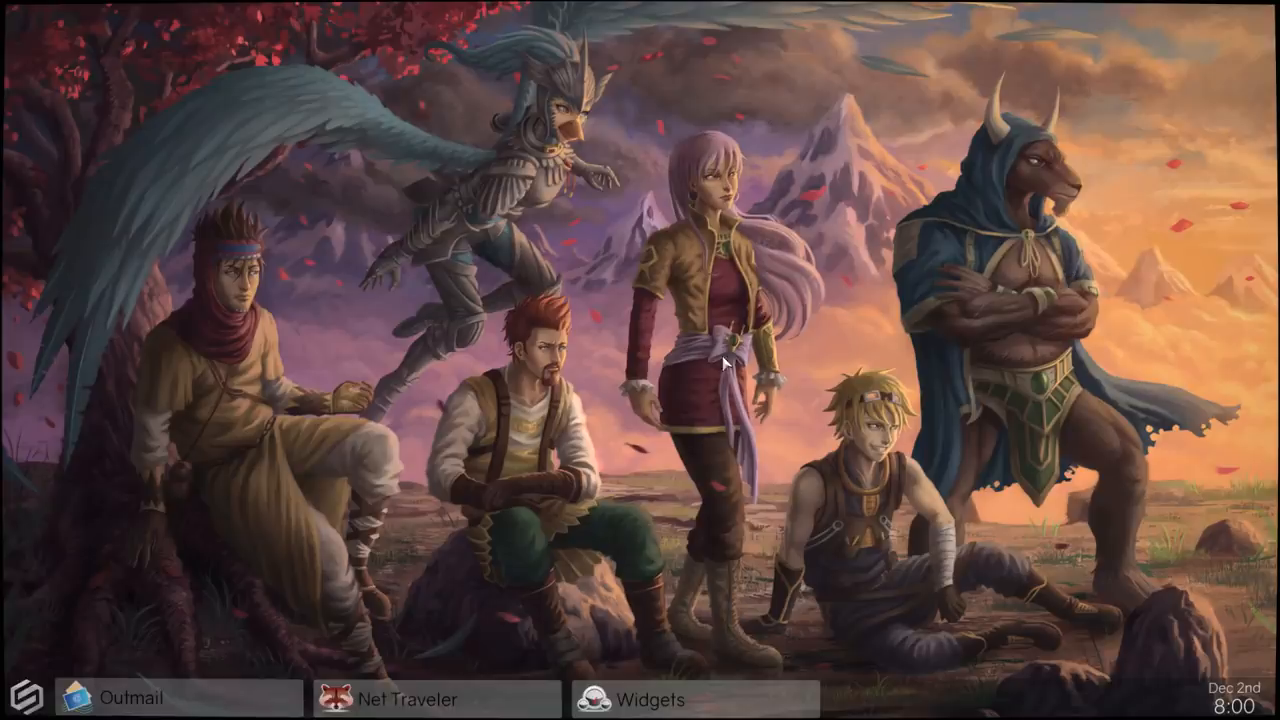
pyautogui.moveTo(420, 696)
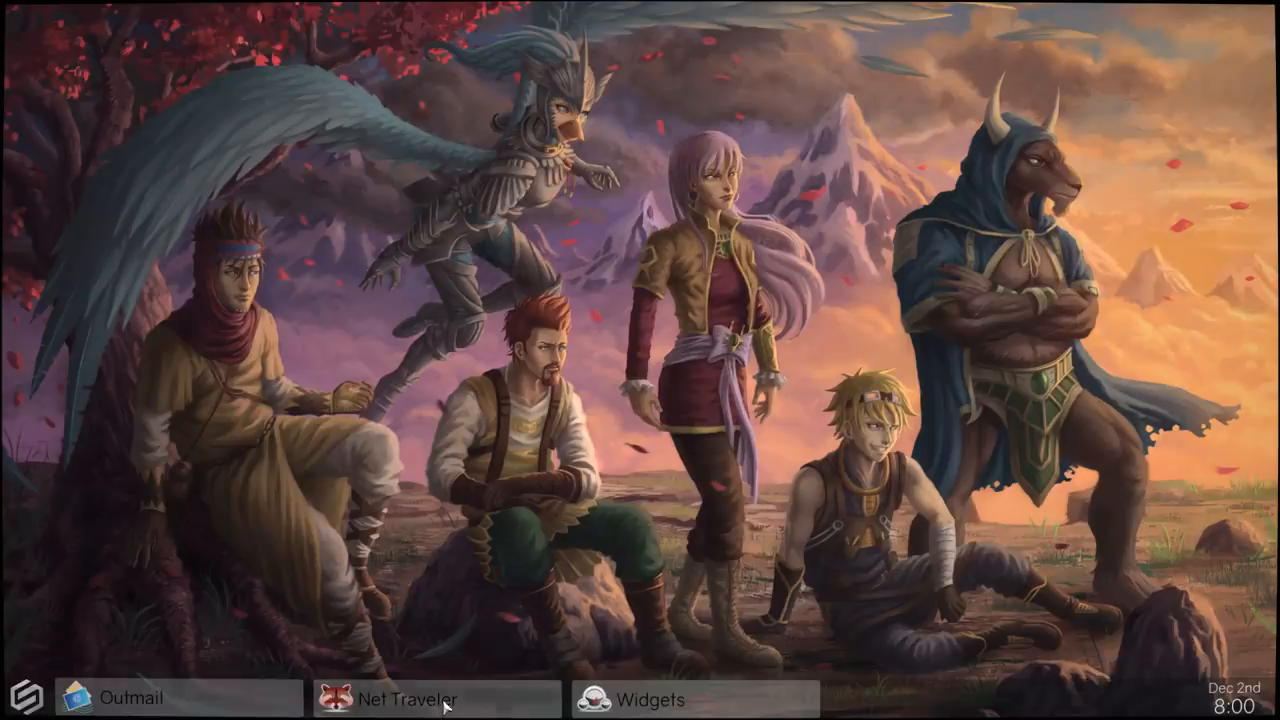
# - Try the 80s Cubes and Glitch wallpapers, previewing each on the desktop
pyautogui.click(408, 696)
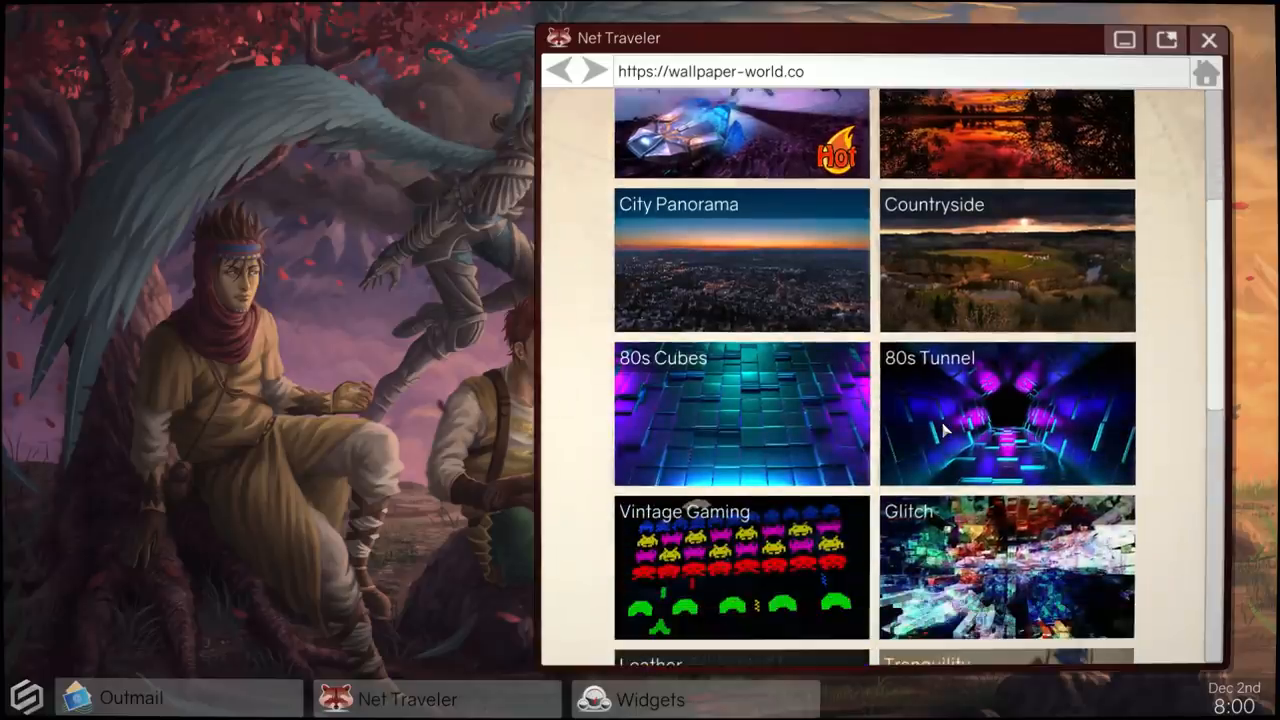
pyautogui.click(742, 414)
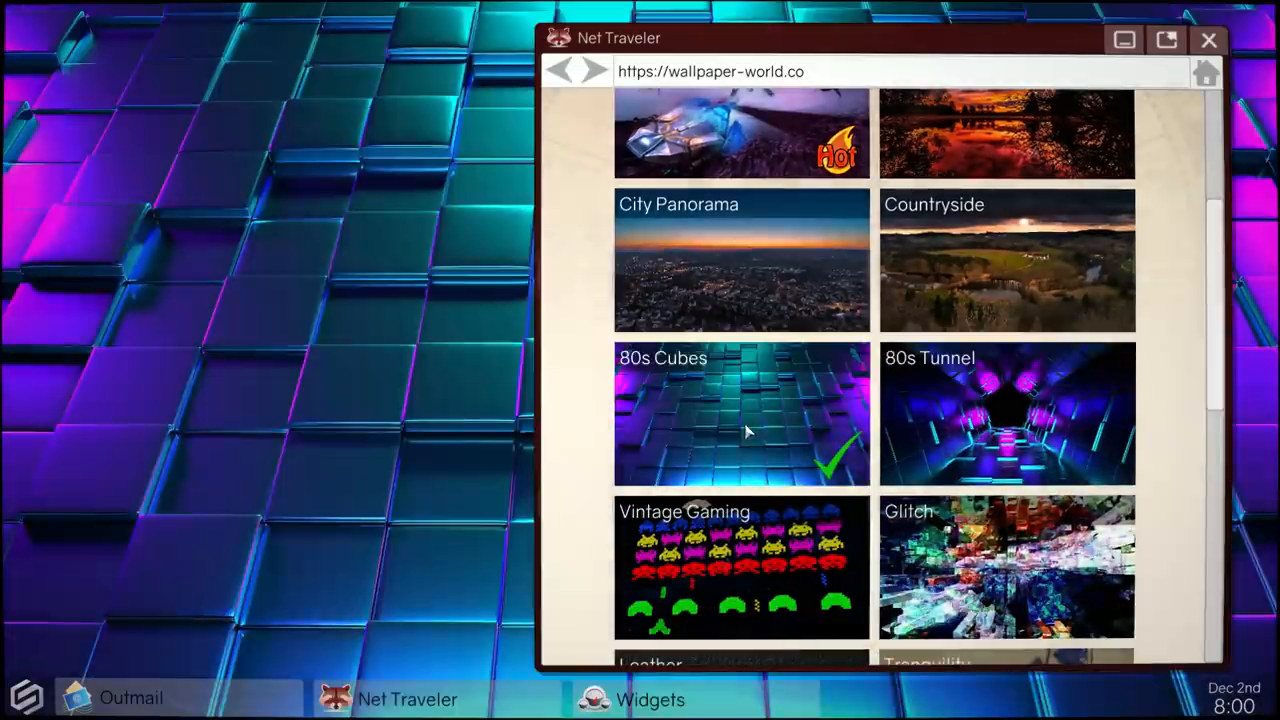
pyautogui.click(1208, 40)
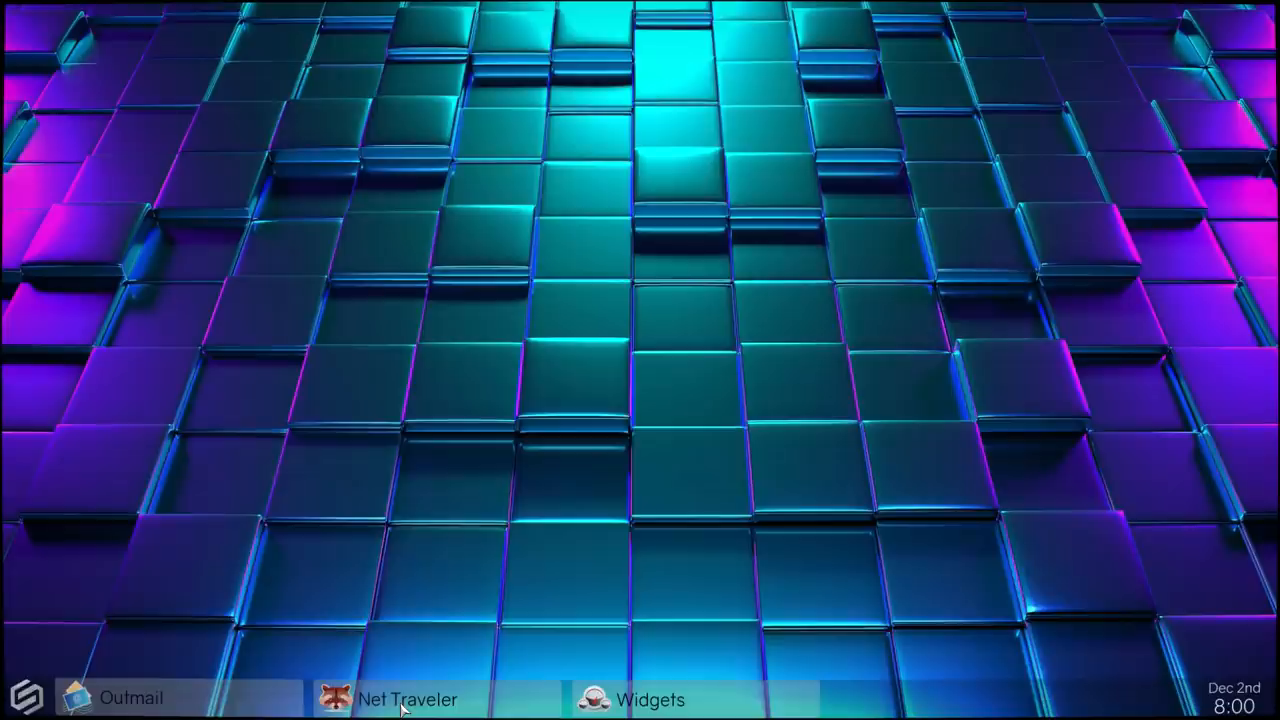
pyautogui.click(408, 698)
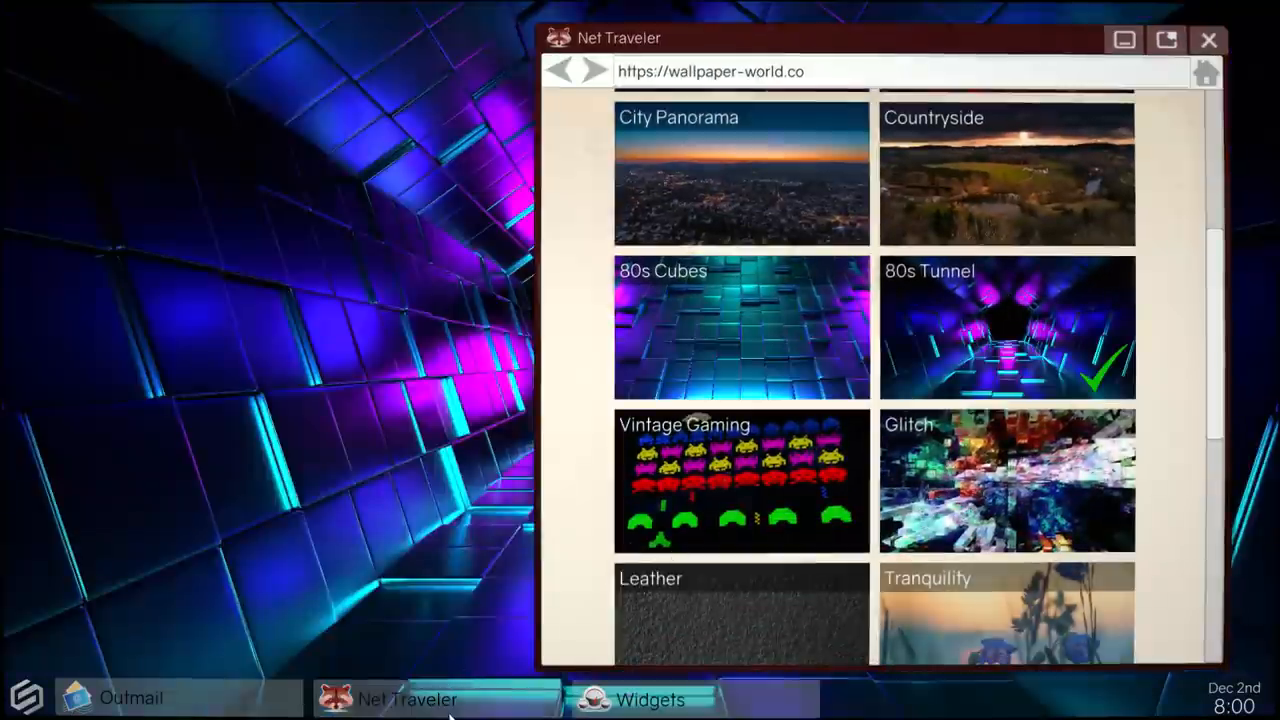
pyautogui.scroll(3)
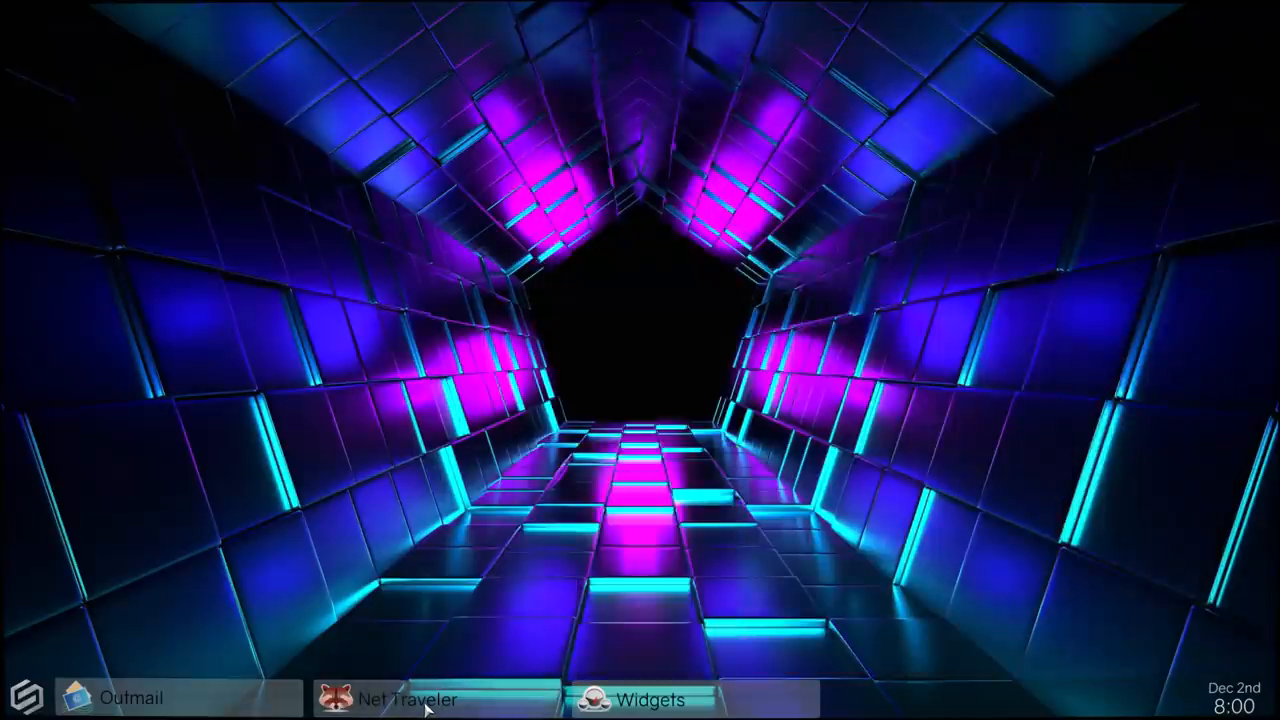
pyautogui.click(408, 696)
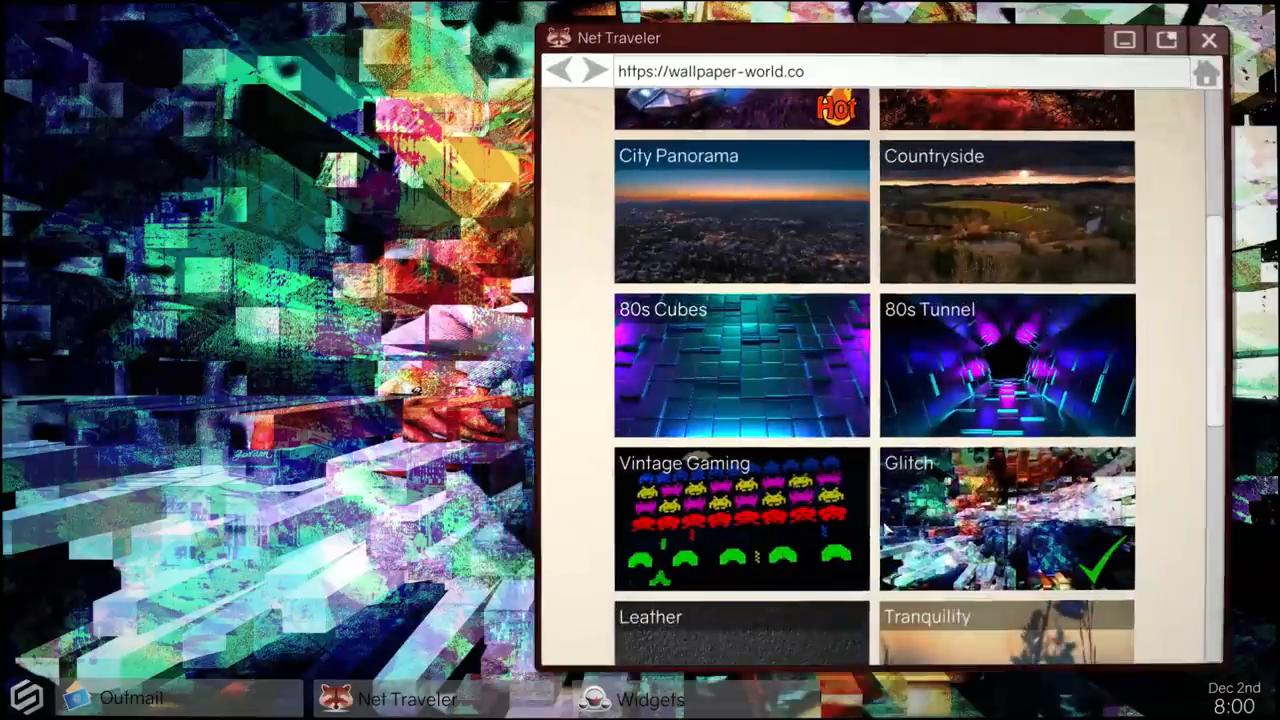
# - Apply The Sojourn floating-islands wallpaper and keep browsing the wallpaper list
pyautogui.scroll(-3)
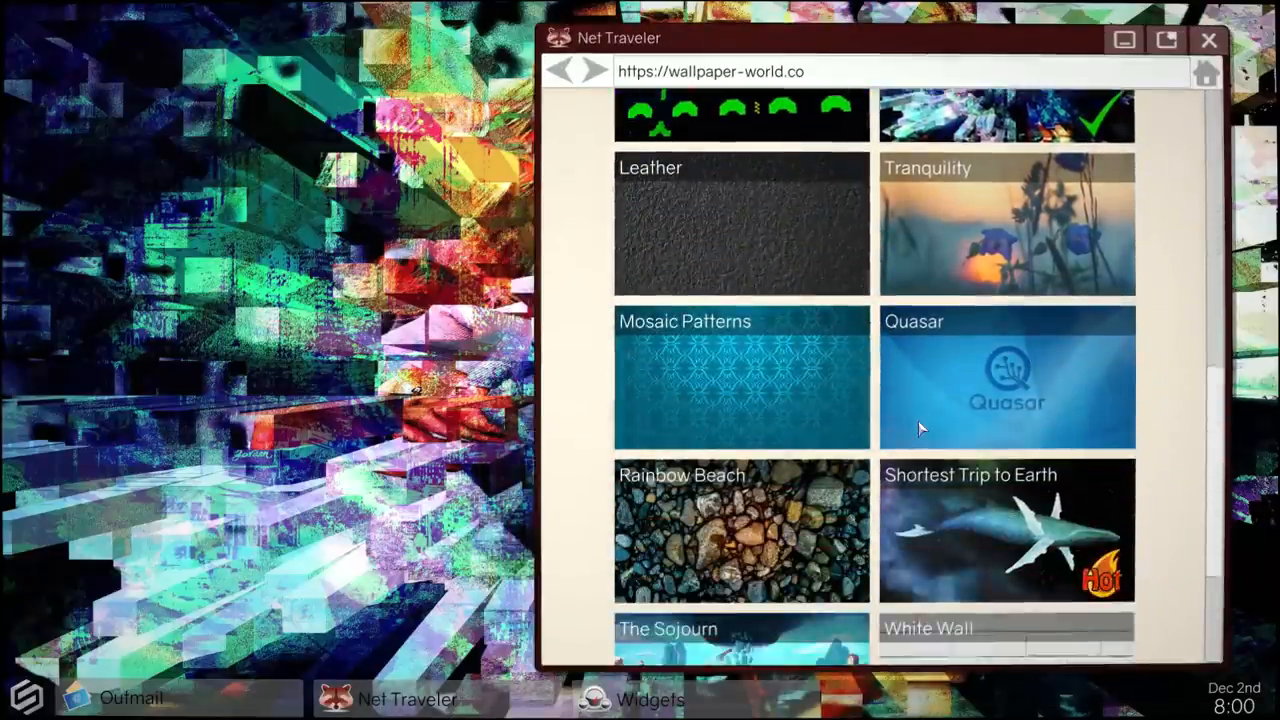
pyautogui.scroll(-3)
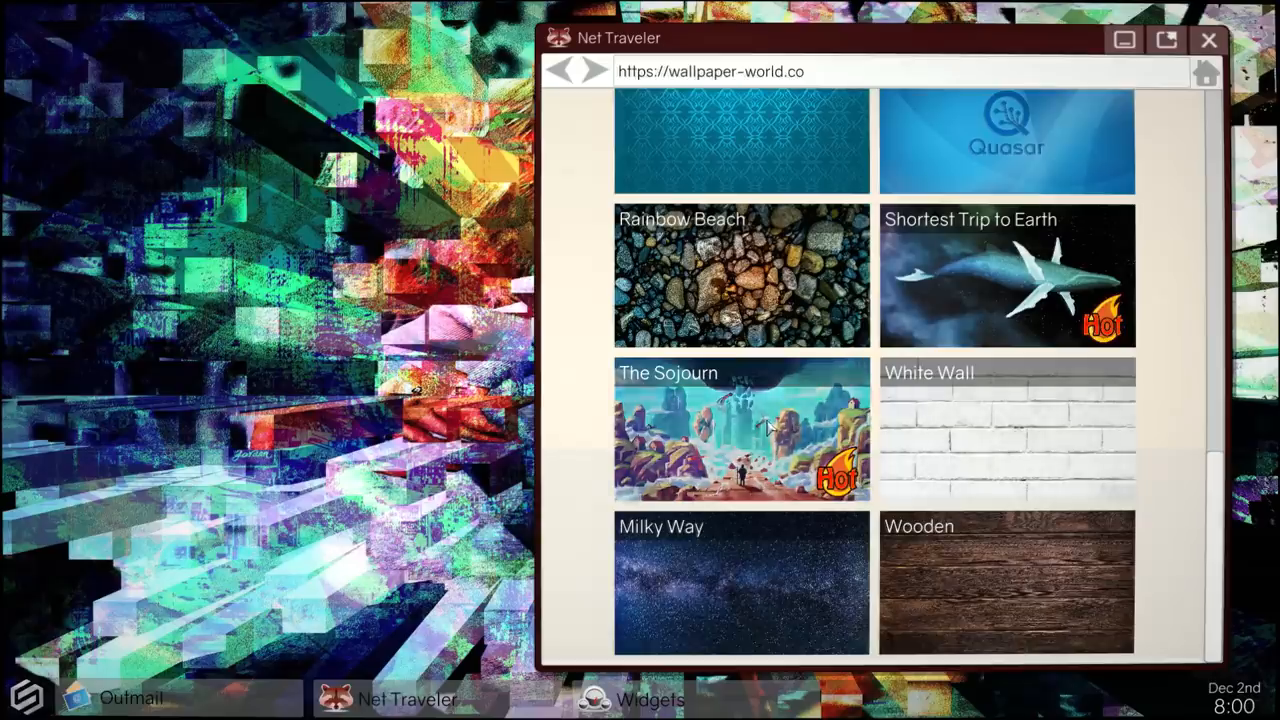
pyautogui.click(740, 430)
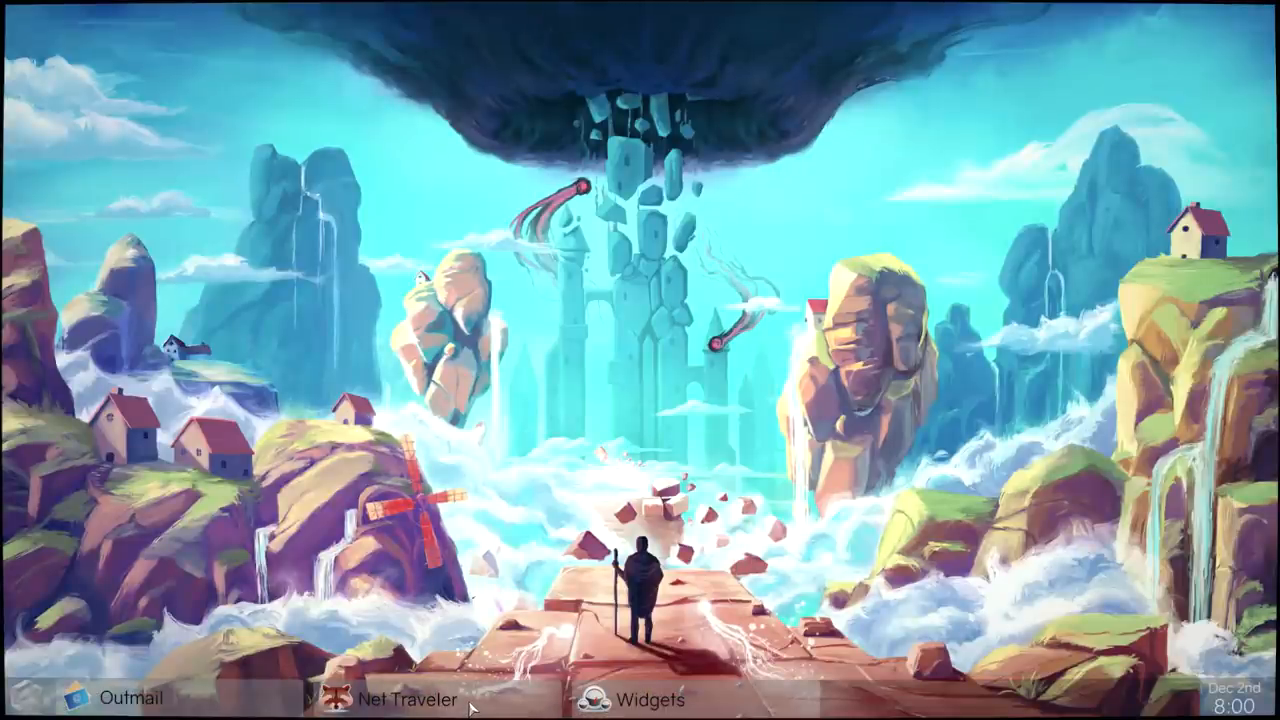
pyautogui.click(406, 698)
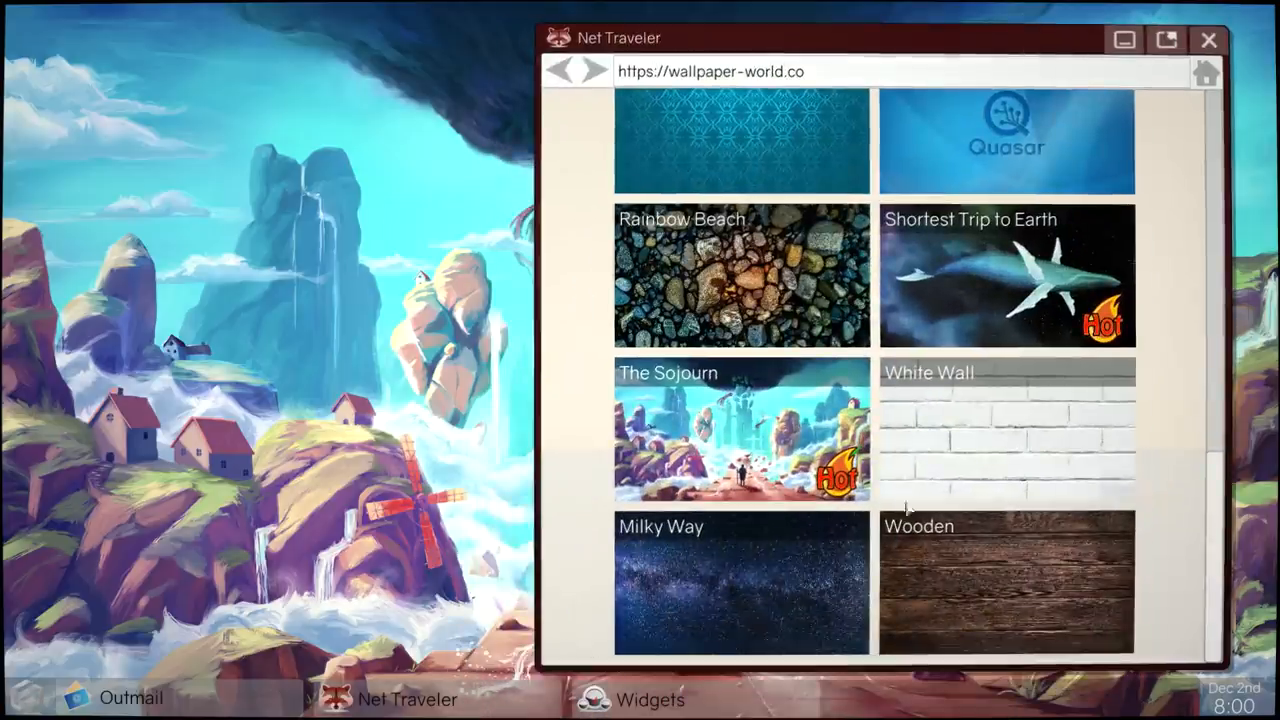
pyautogui.scroll(3)
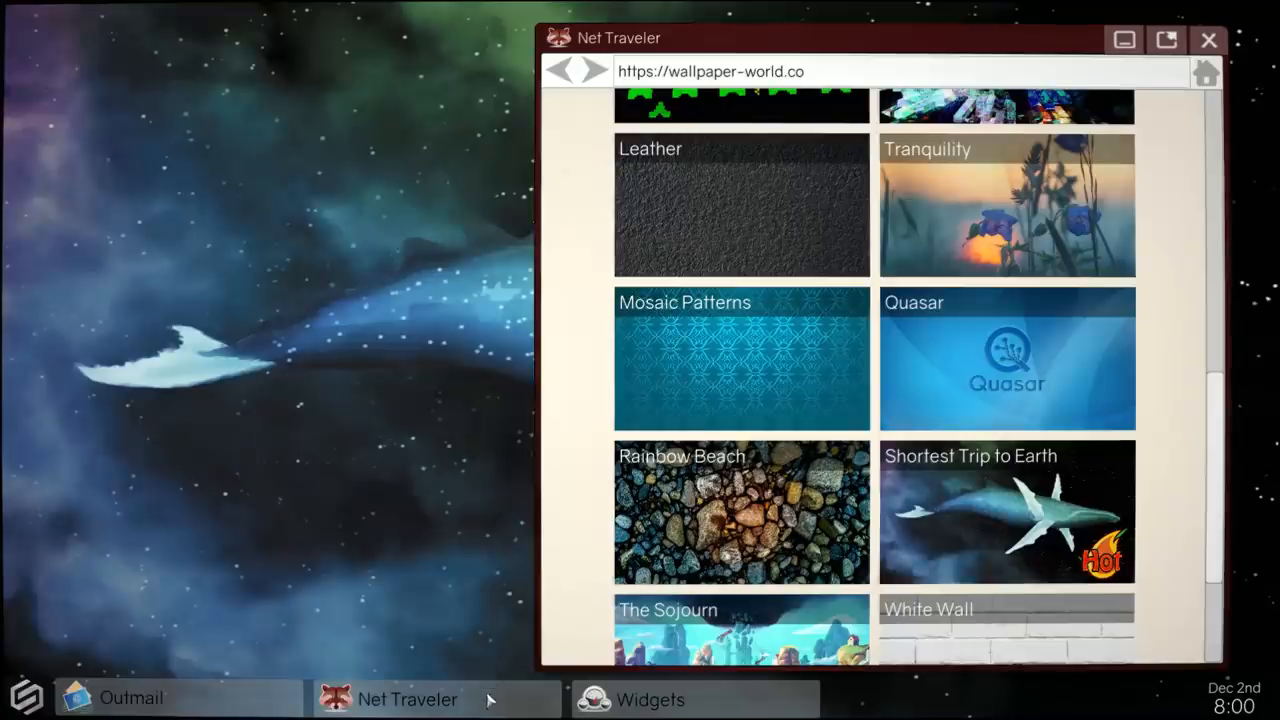
pyautogui.scroll(3)
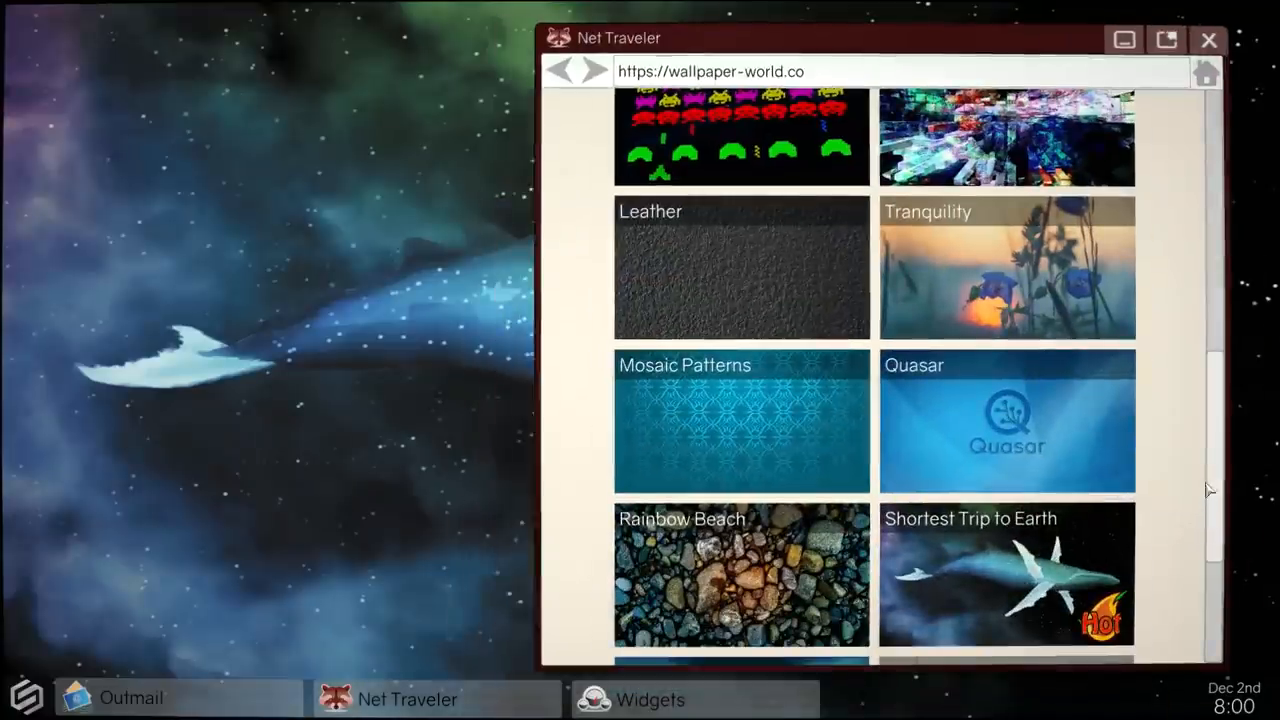
pyautogui.scroll(3)
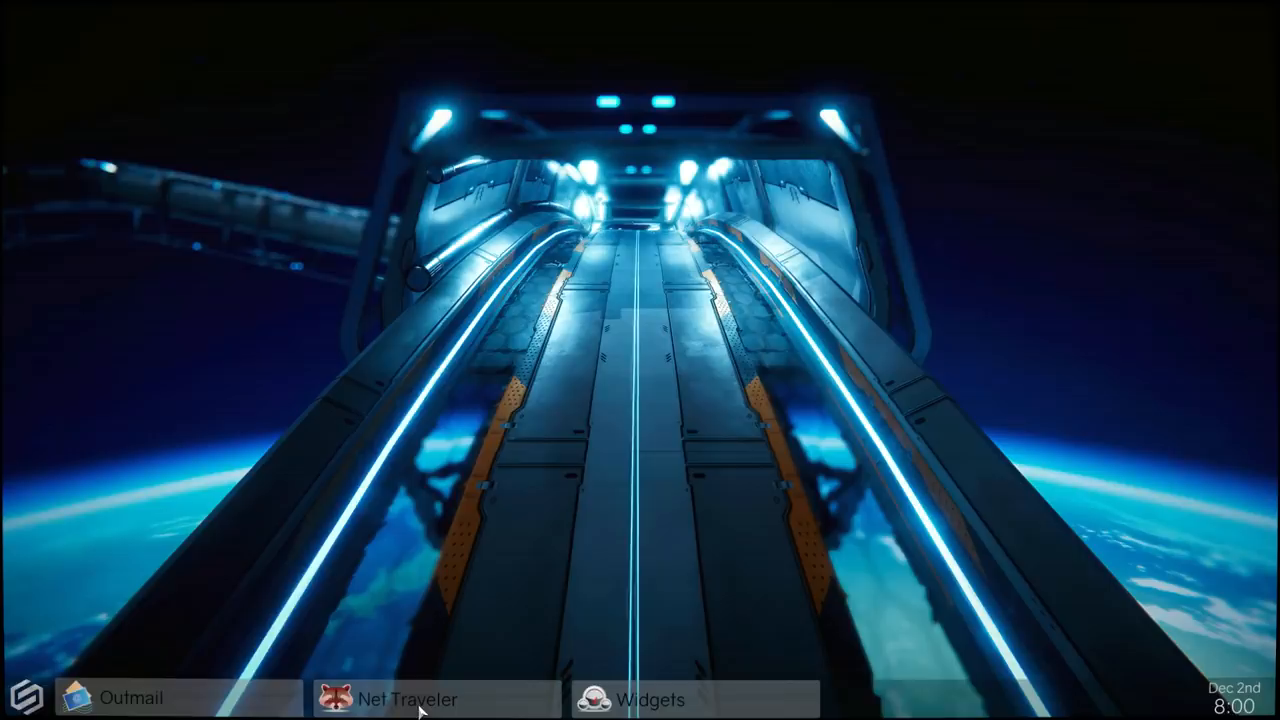
pyautogui.click(408, 698)
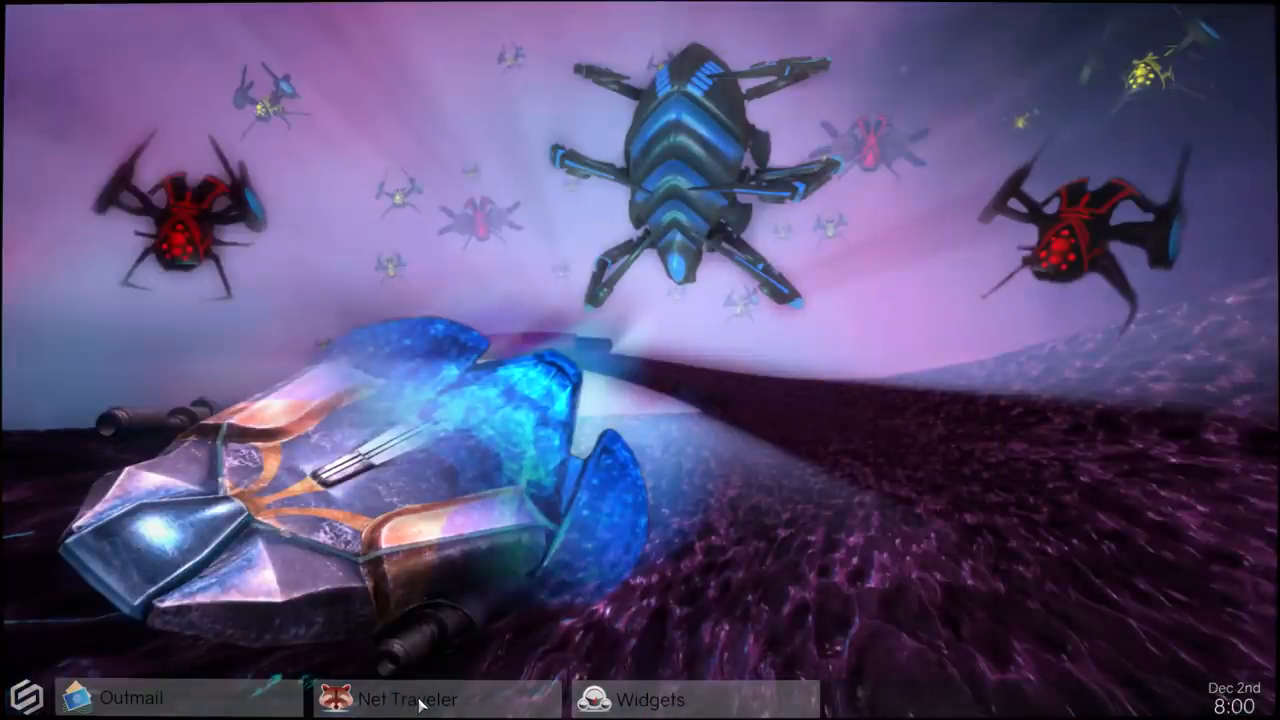
pyautogui.click(406, 698)
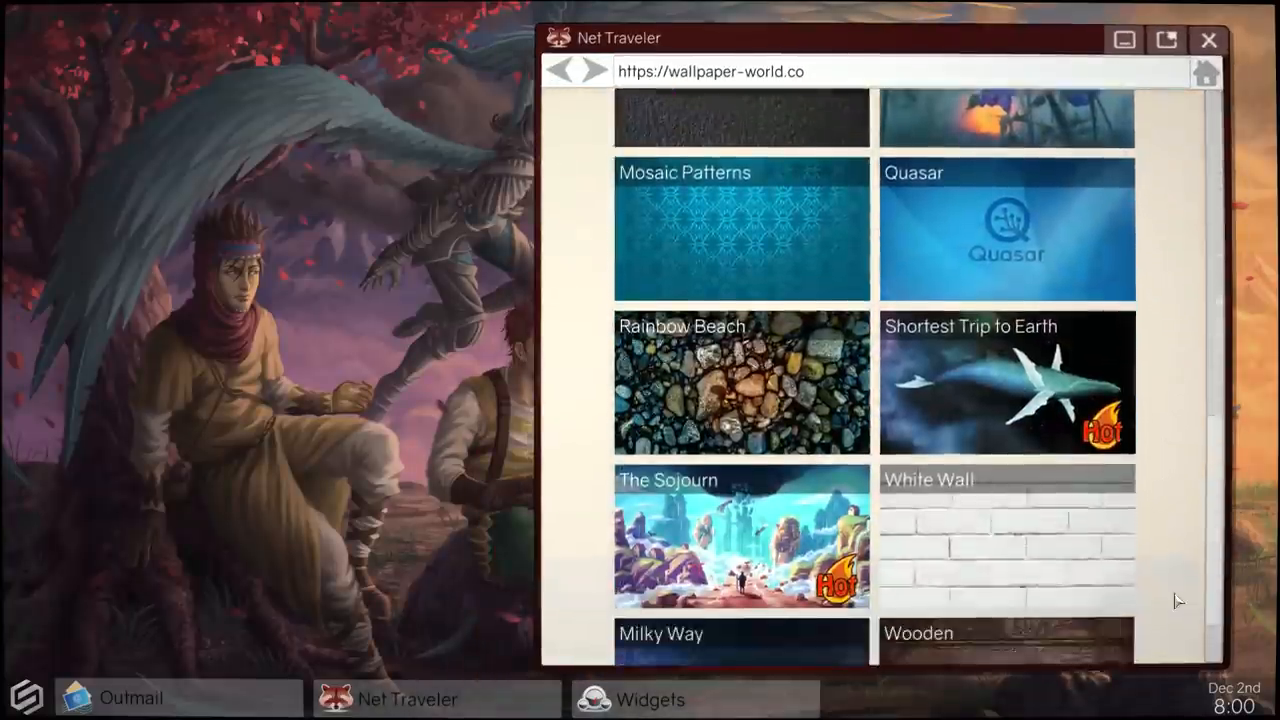
pyautogui.scroll(-3)
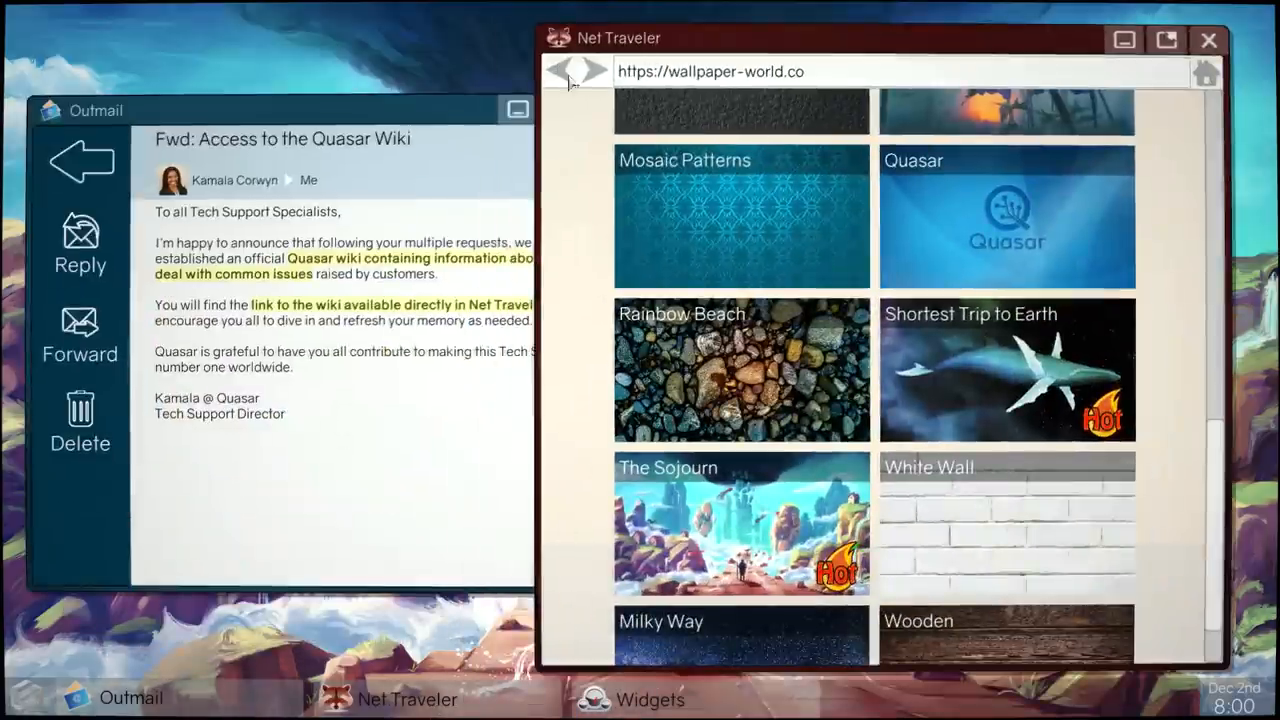
# - Return to the browser's start page and load the Quasar Wiki
pyautogui.scroll(3)
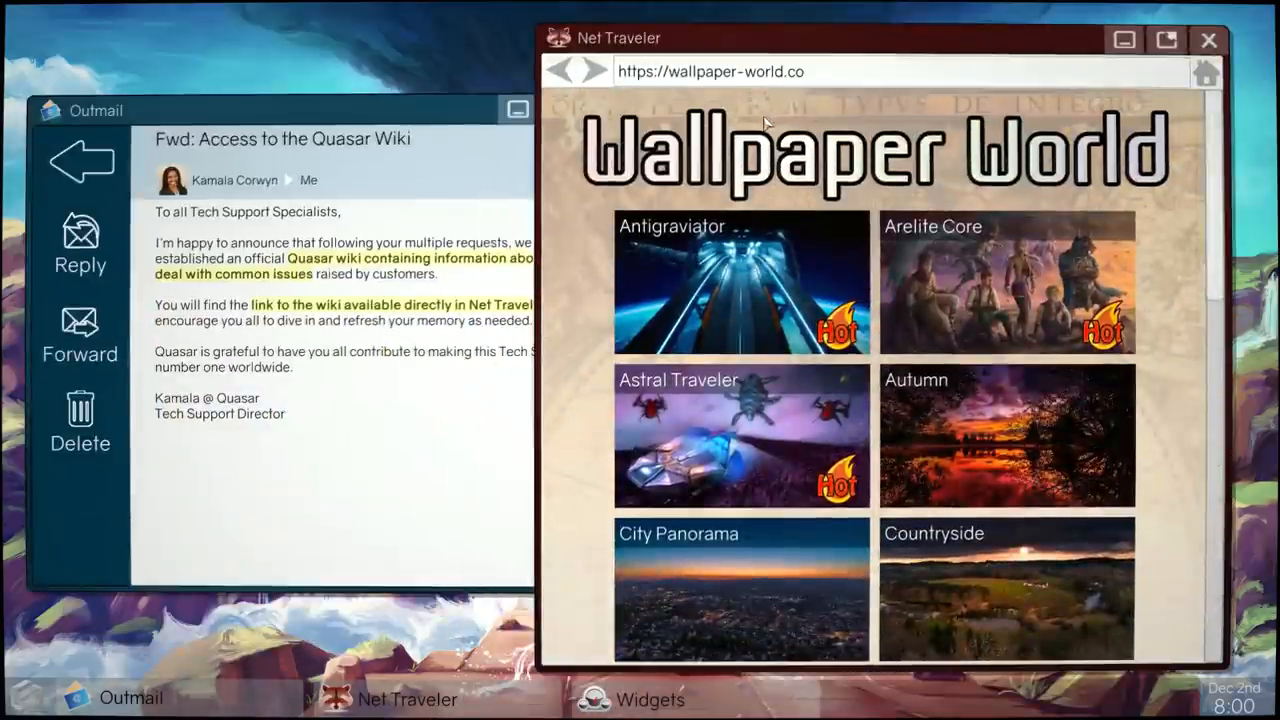
pyautogui.click(560, 72)
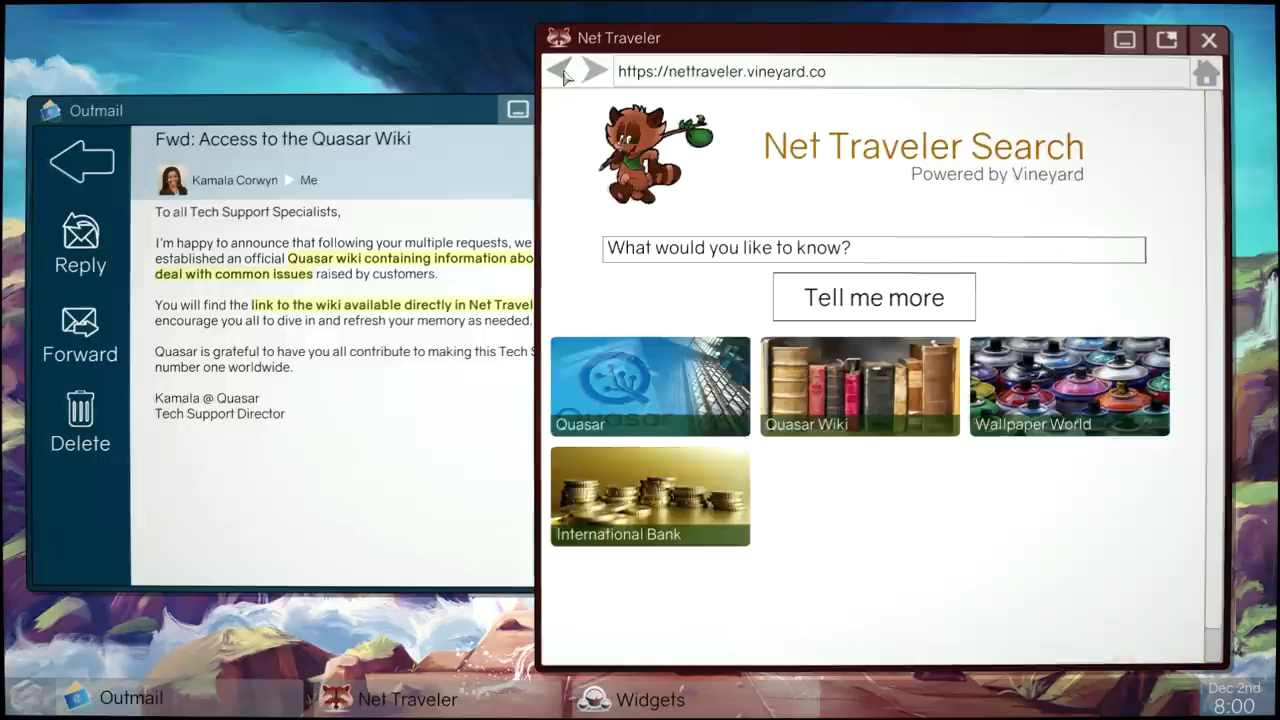
pyautogui.moveTo(672, 400)
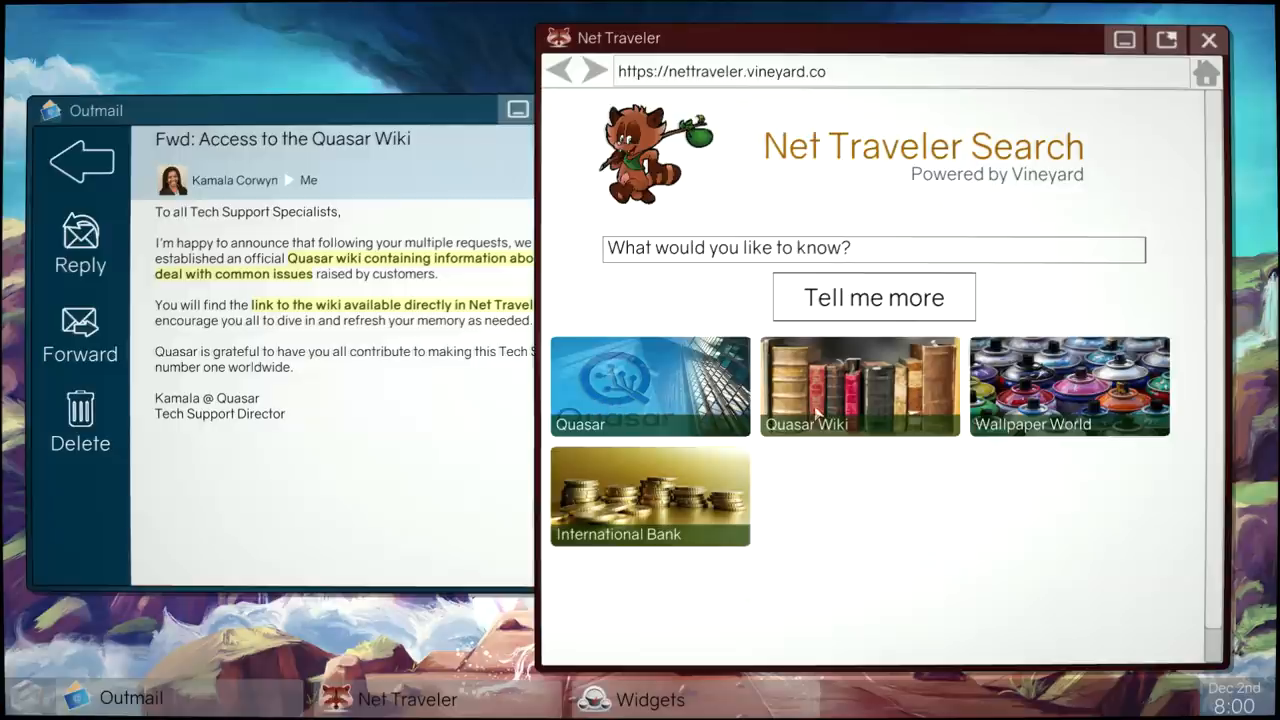
pyautogui.click(858, 386)
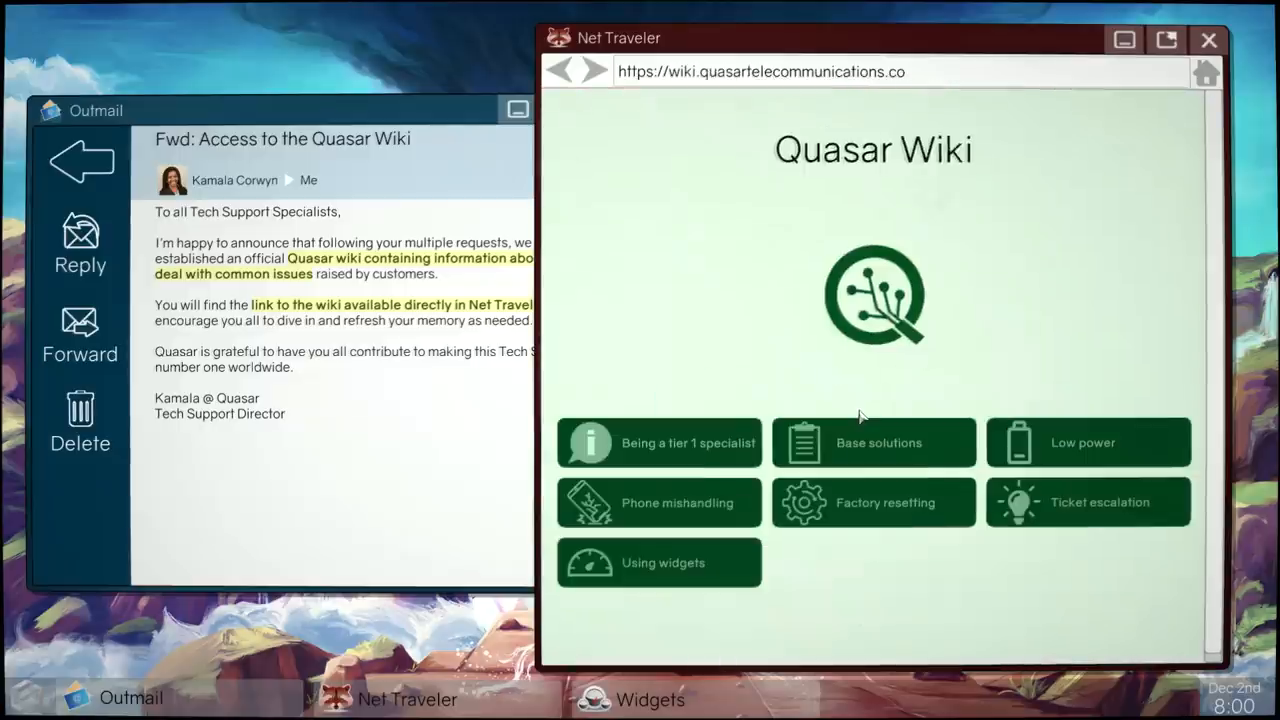
pyautogui.moveTo(952, 544)
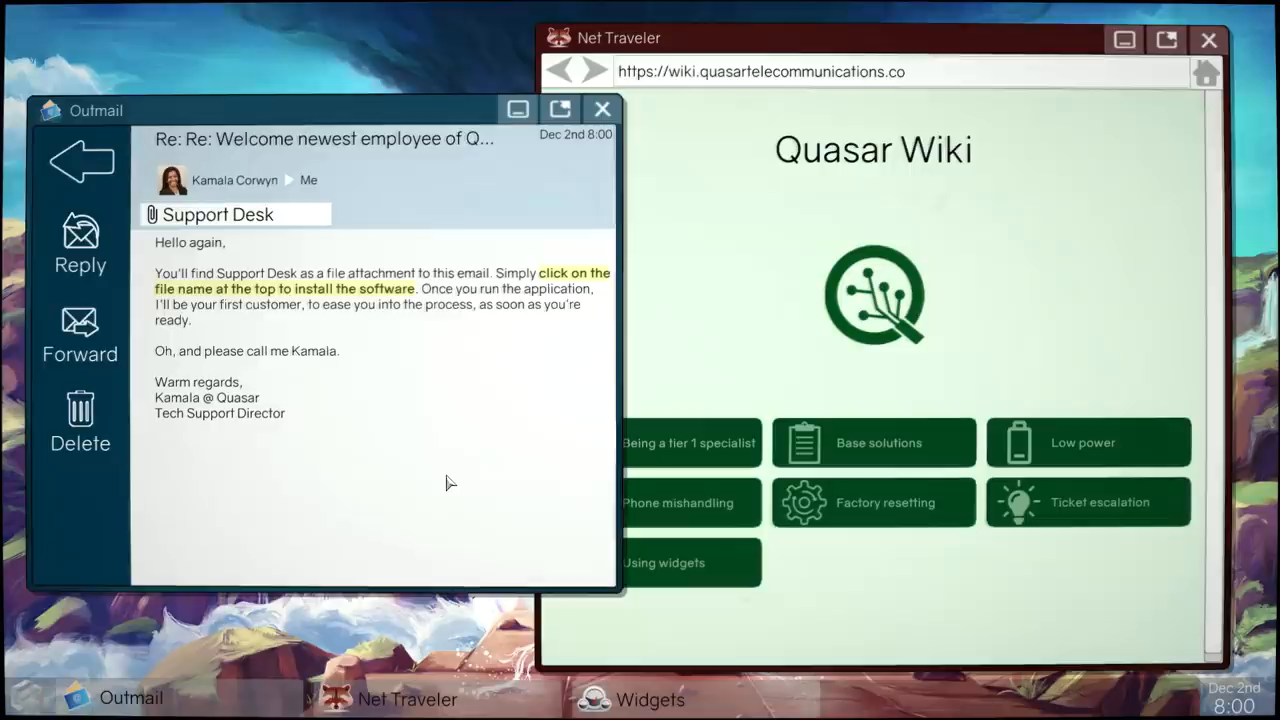
pyautogui.moveTo(464, 360)
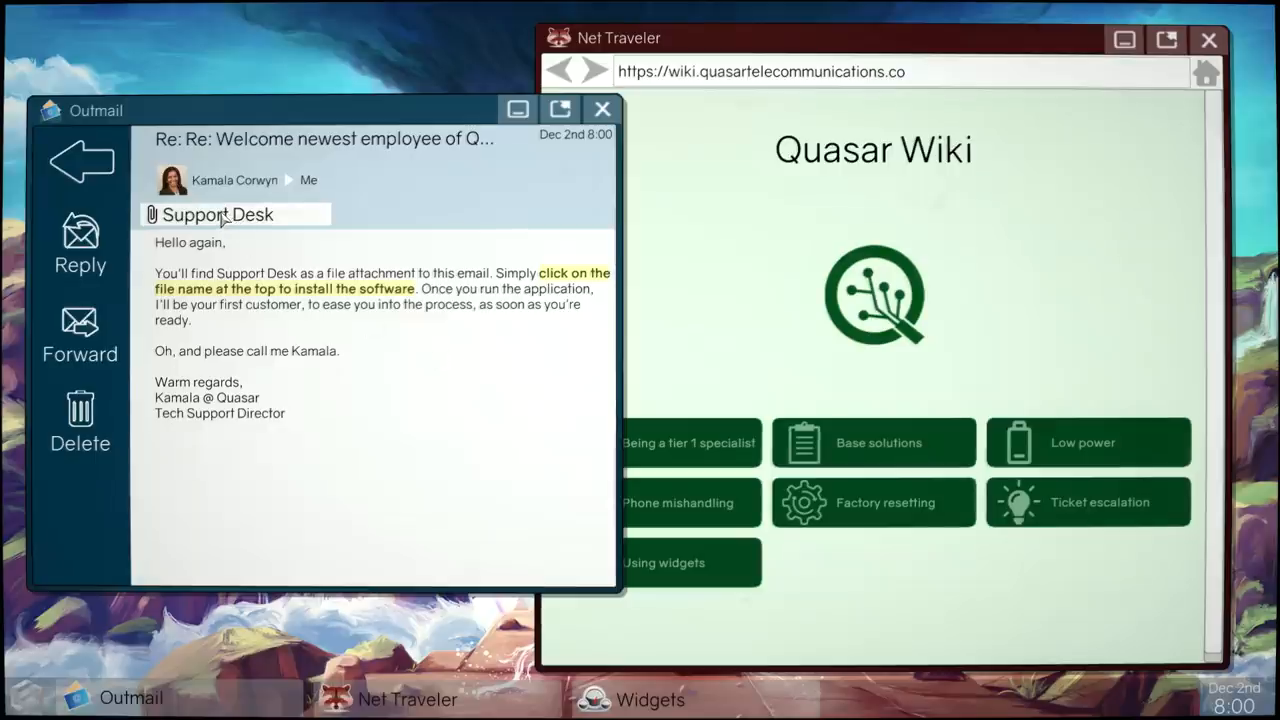
# - Install the Support Desk attachment, launch it and expand it to full screen
pyautogui.click(216, 214)
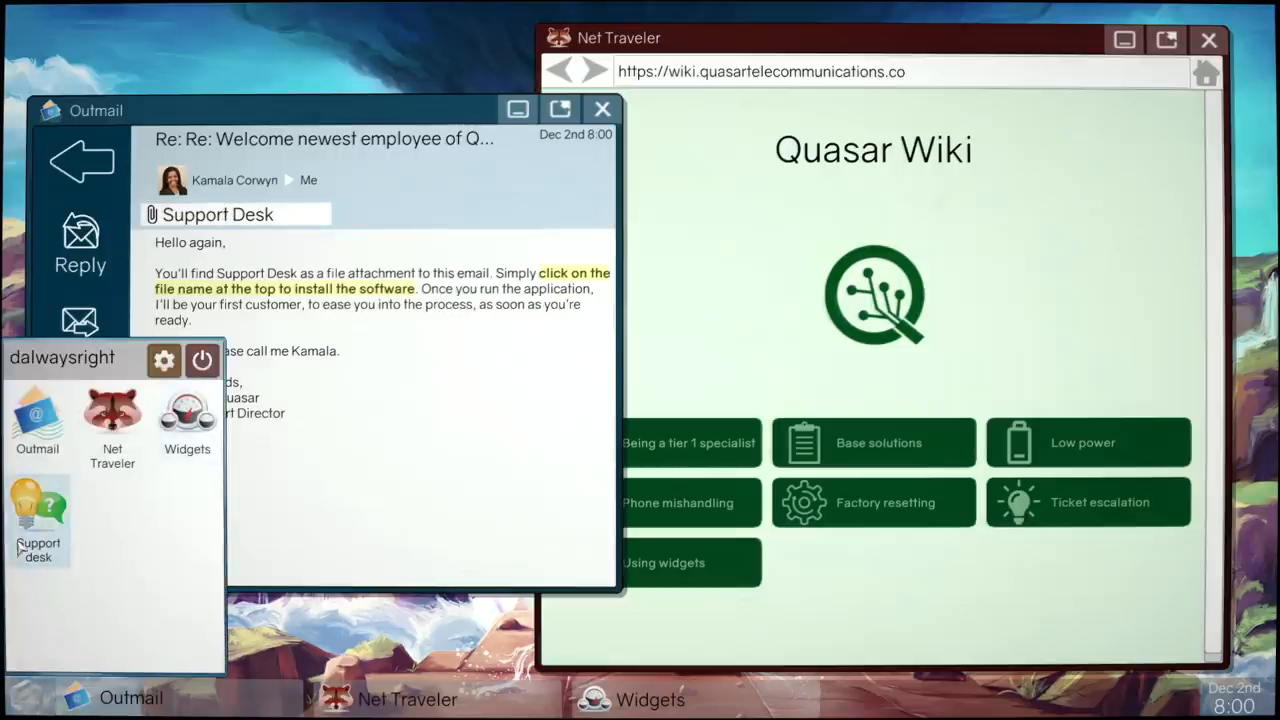
pyautogui.click(216, 214)
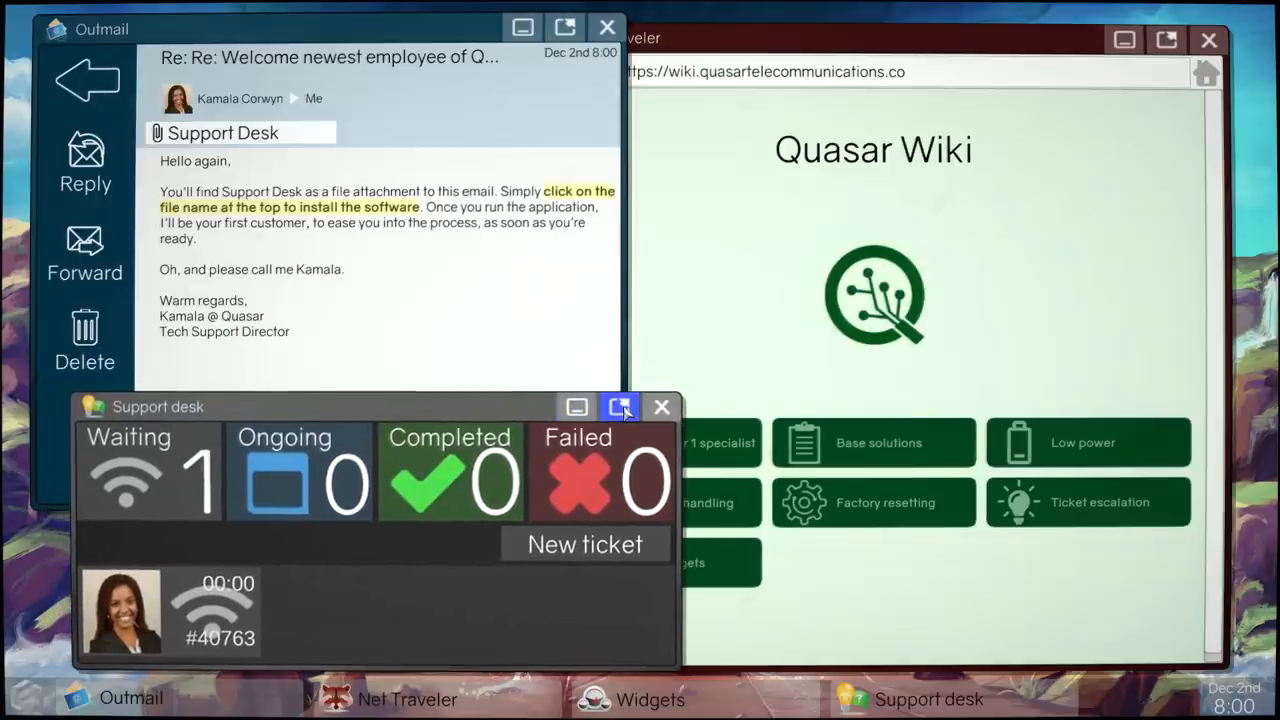
pyautogui.click(620, 408)
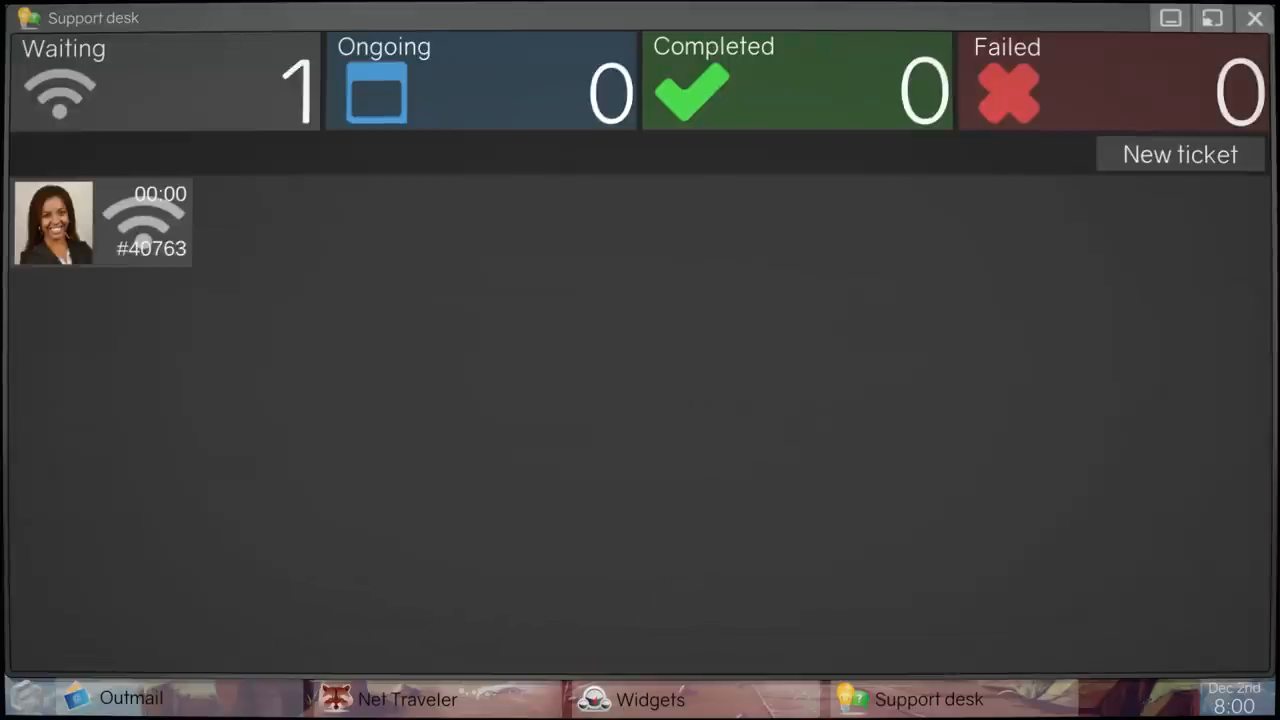
# - Switch among the wiki, email and widgets windows, returning to the Support Desk dashboard
pyautogui.click(406, 698)
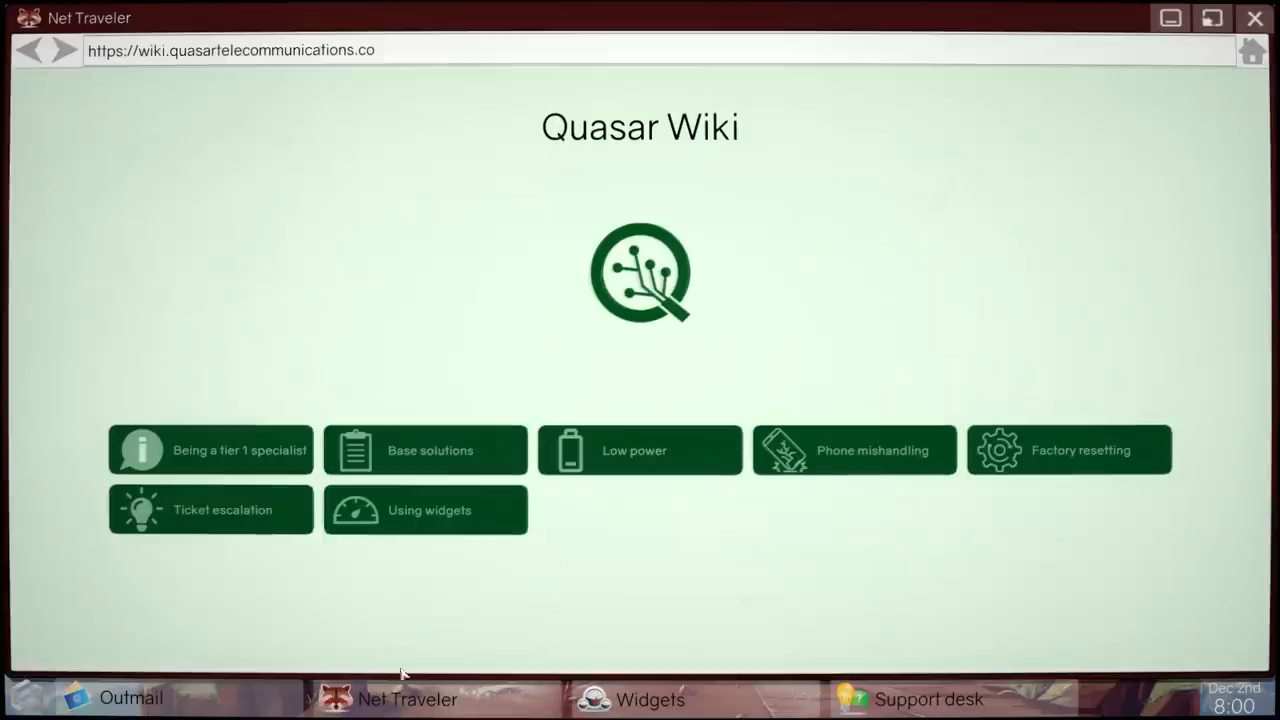
pyautogui.click(130, 696)
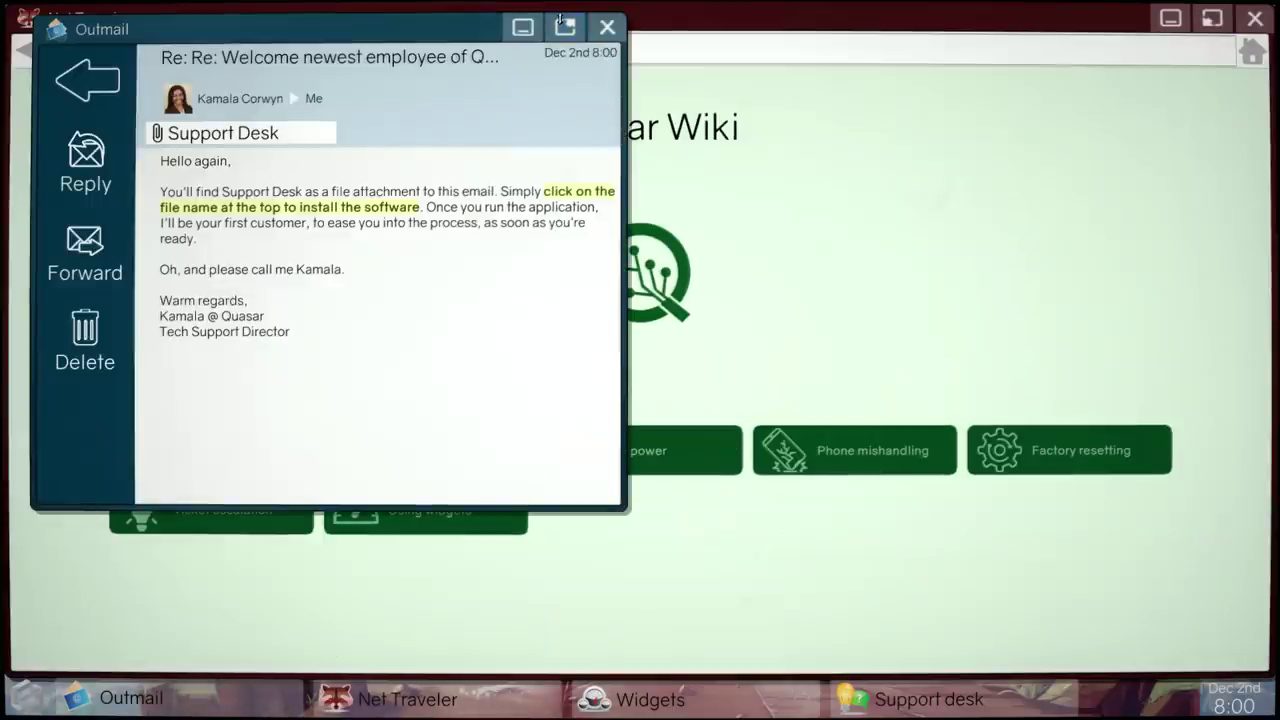
pyautogui.click(564, 28)
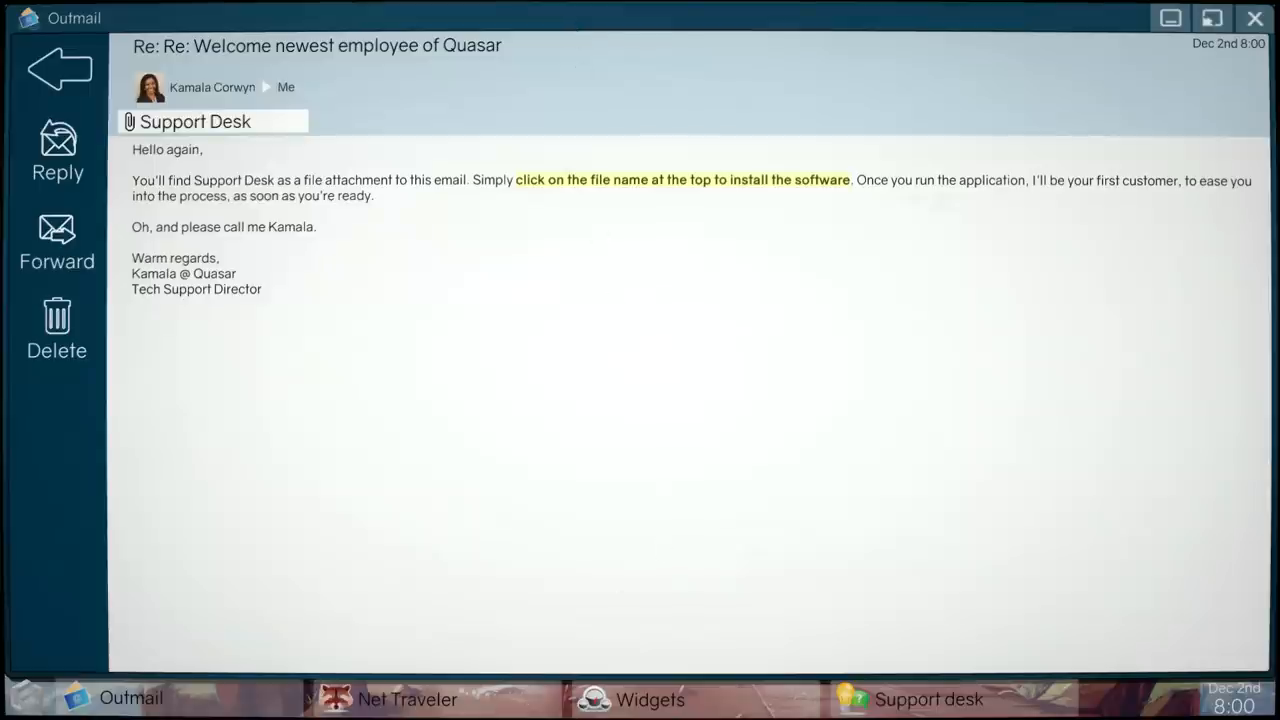
pyautogui.click(406, 698)
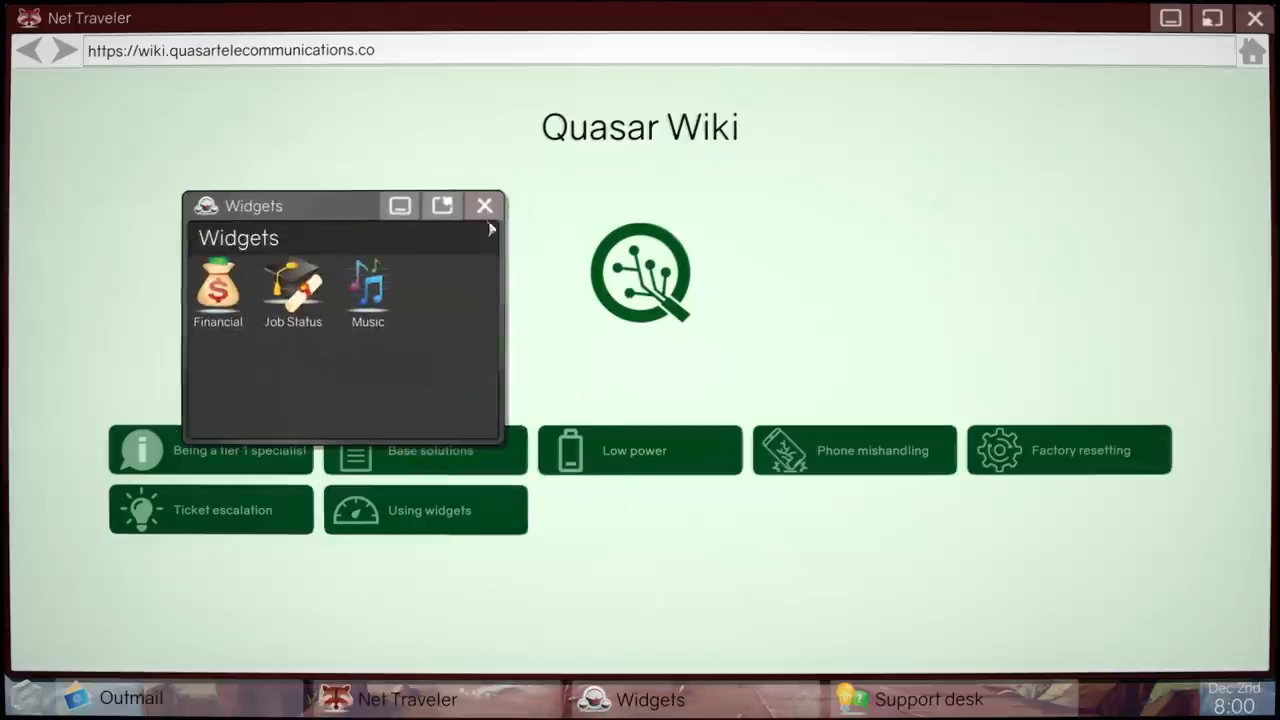
pyautogui.click(928, 698)
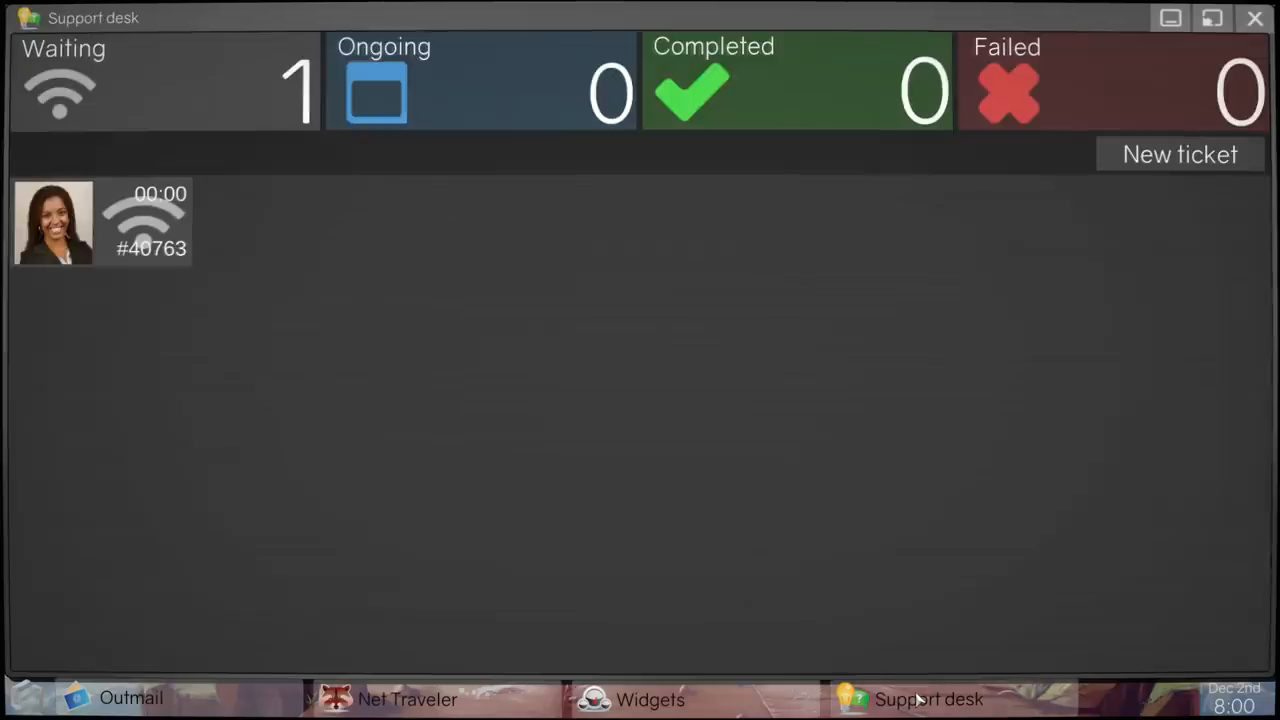
pyautogui.moveTo(184, 150)
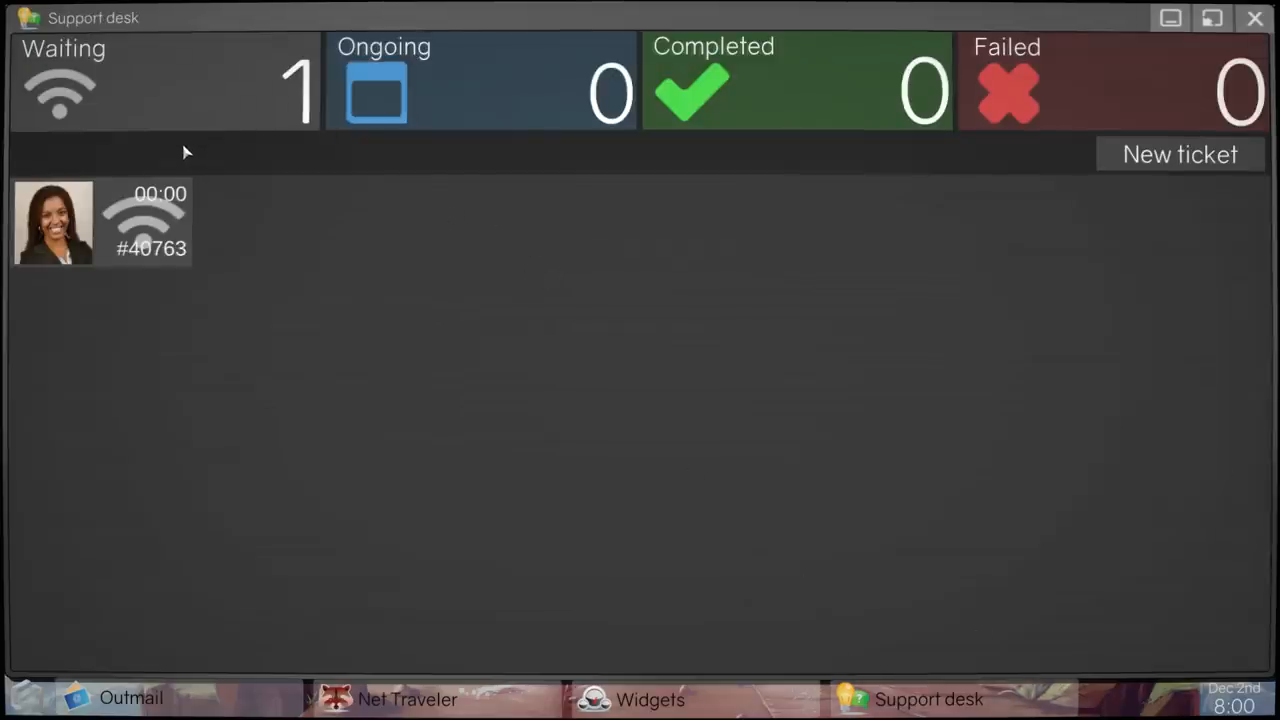
pyautogui.click(144, 222)
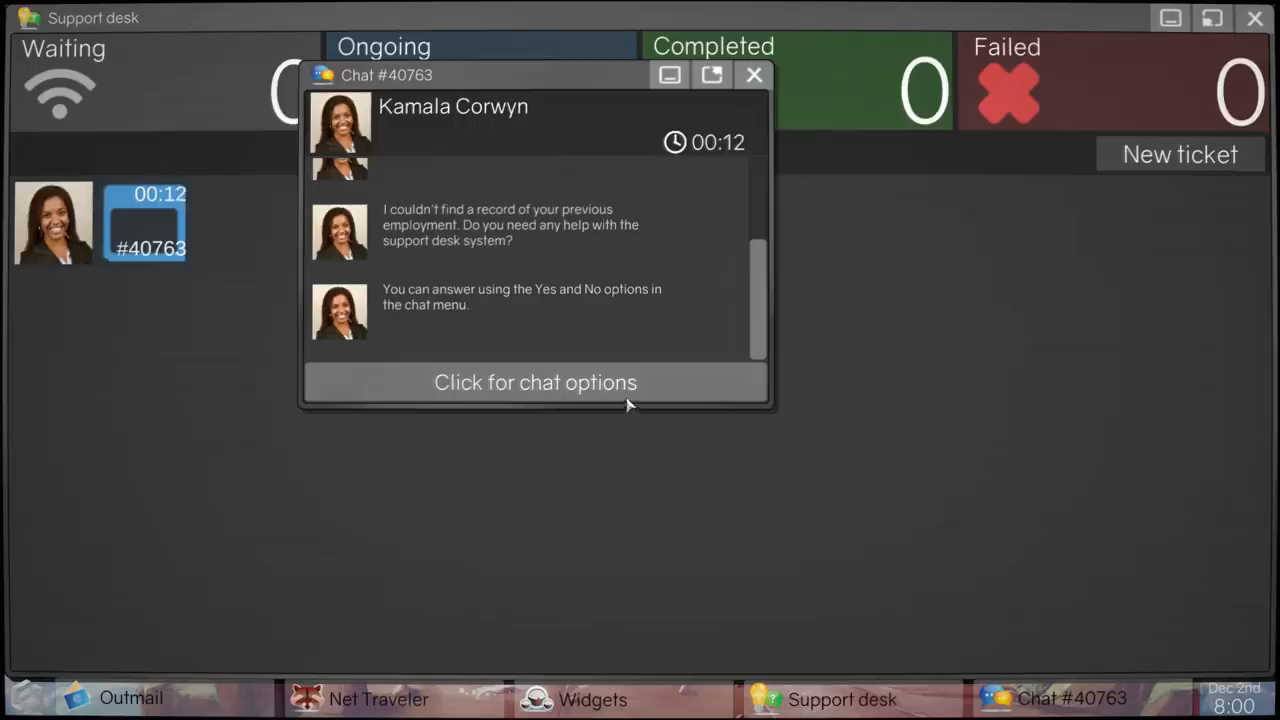
pyautogui.click(536, 382)
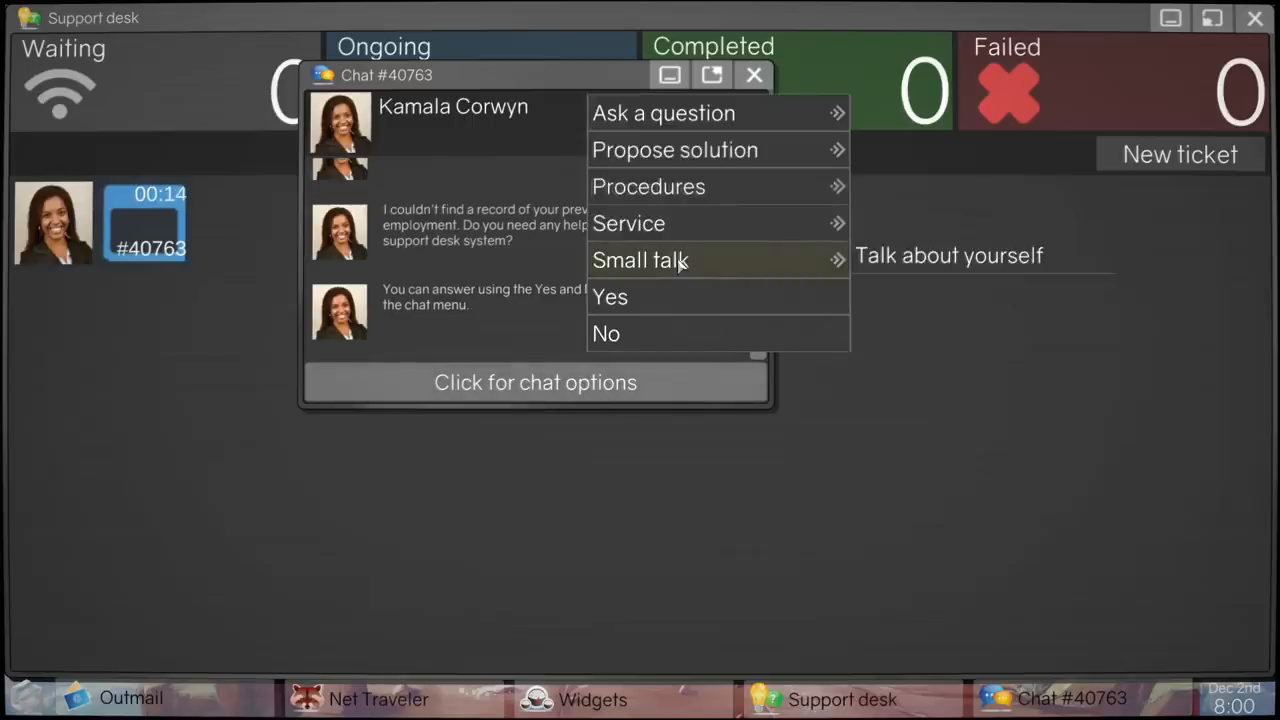
pyautogui.click(948, 256)
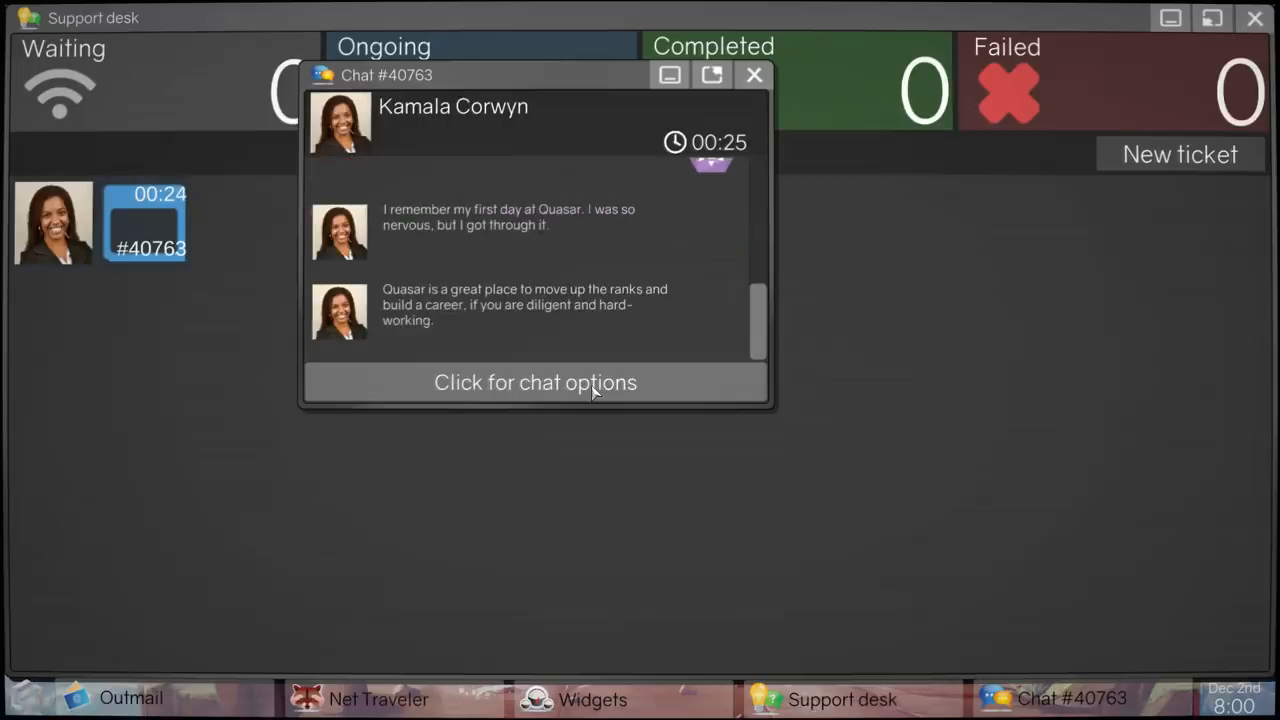
pyautogui.moveTo(594, 428)
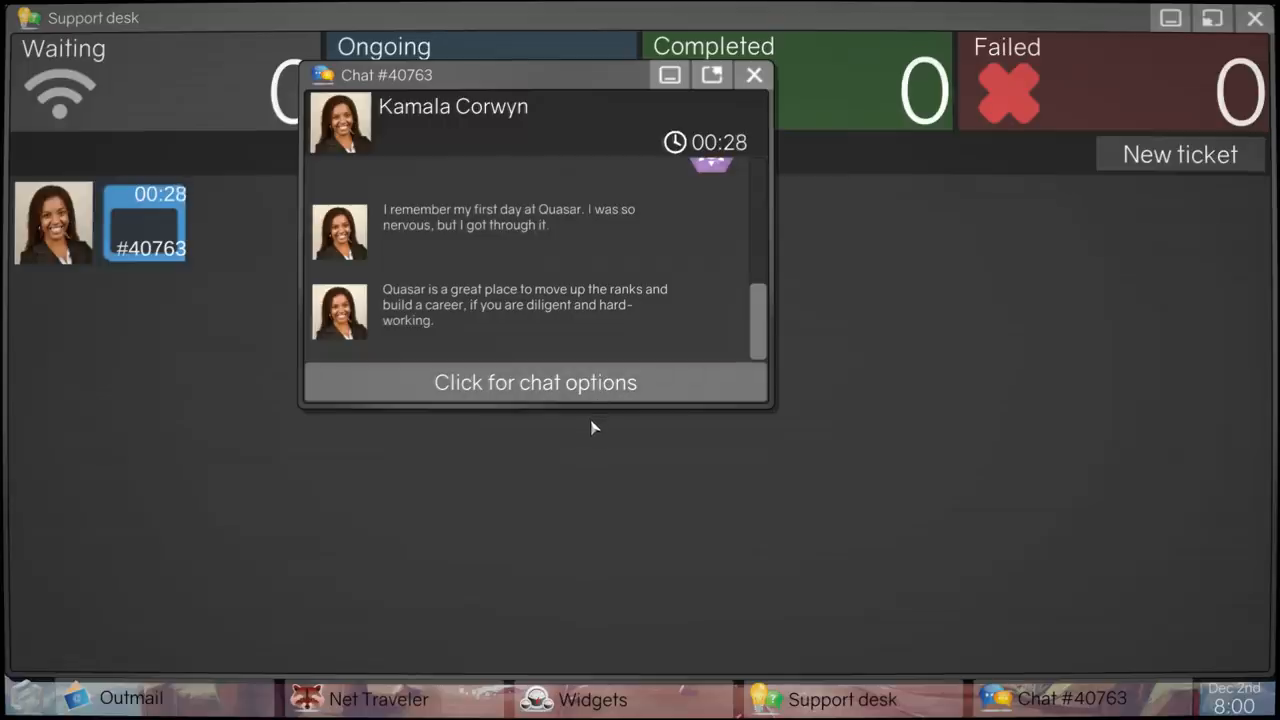
pyautogui.click(712, 74)
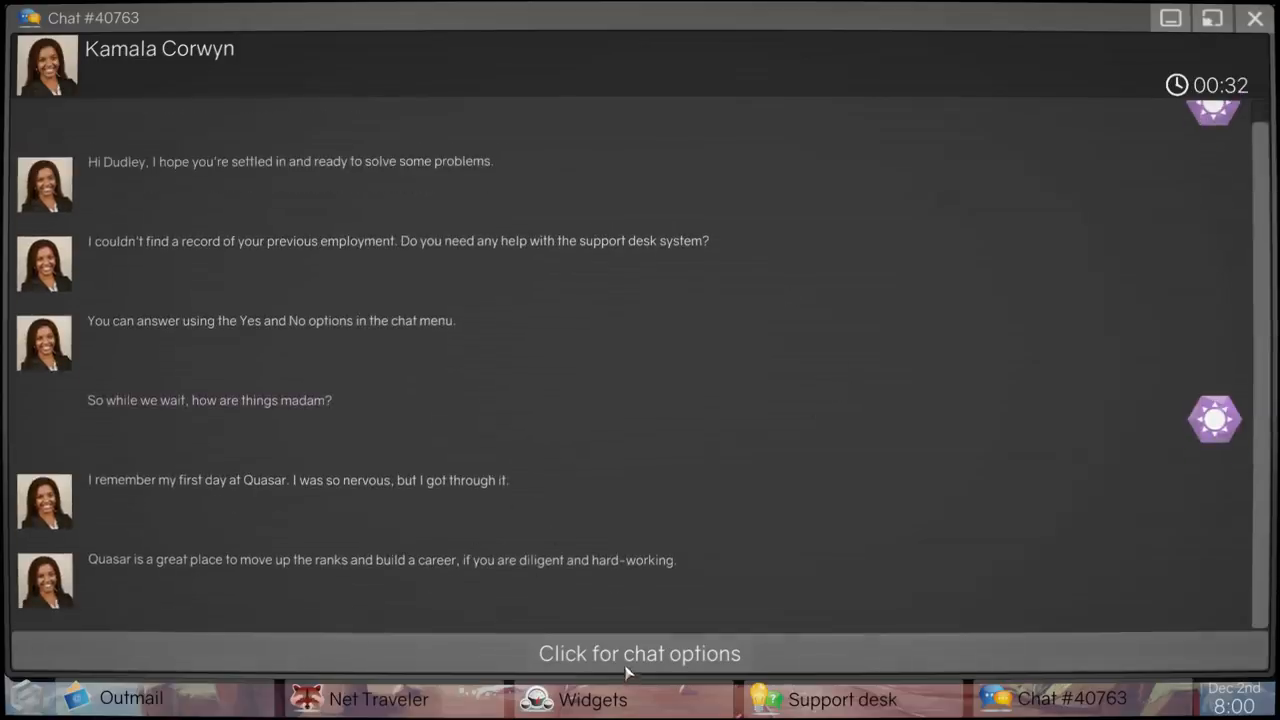
# - Bring up the chat reply options to decline further help on ticket #40763
pyautogui.click(640, 652)
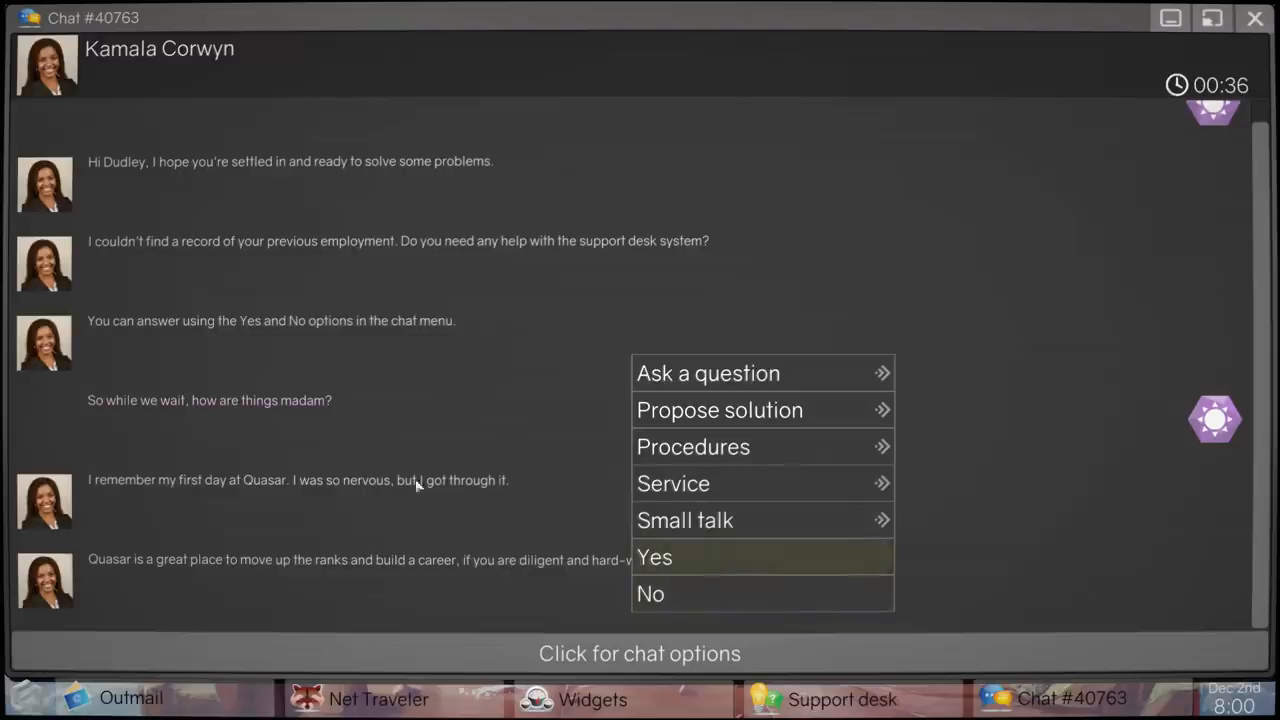
pyautogui.moveTo(658, 260)
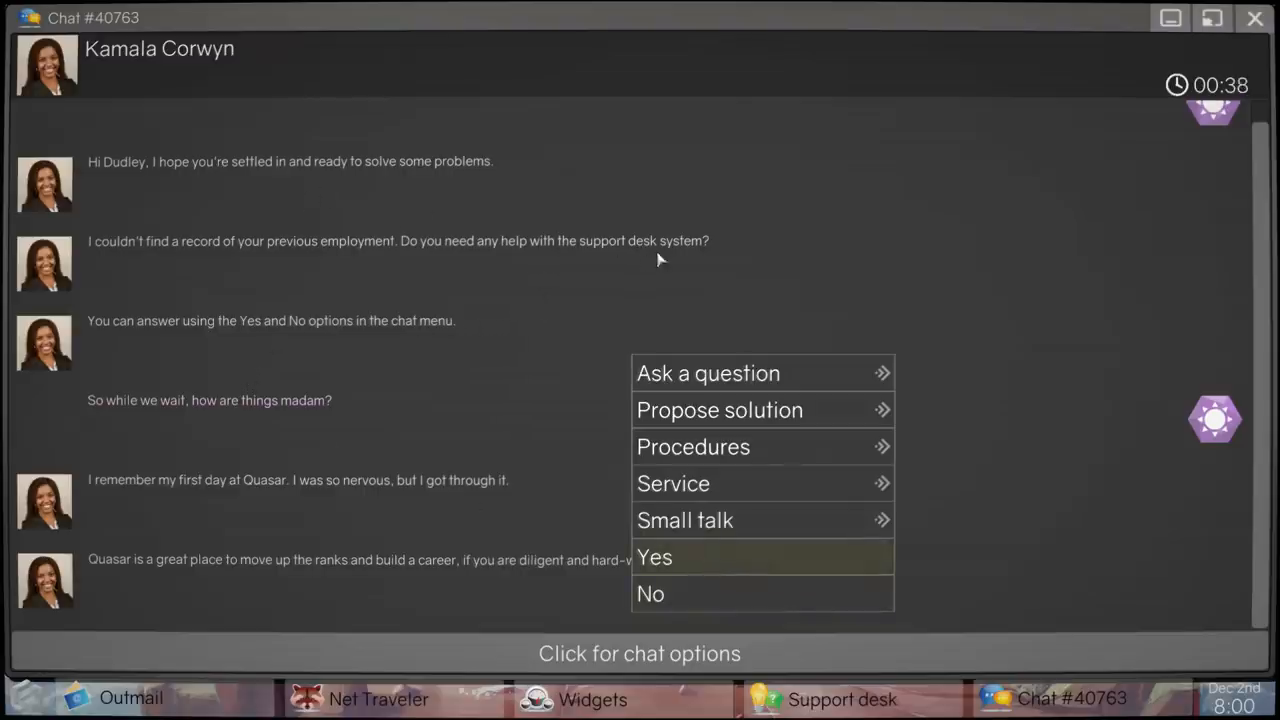
pyautogui.moveTo(710, 256)
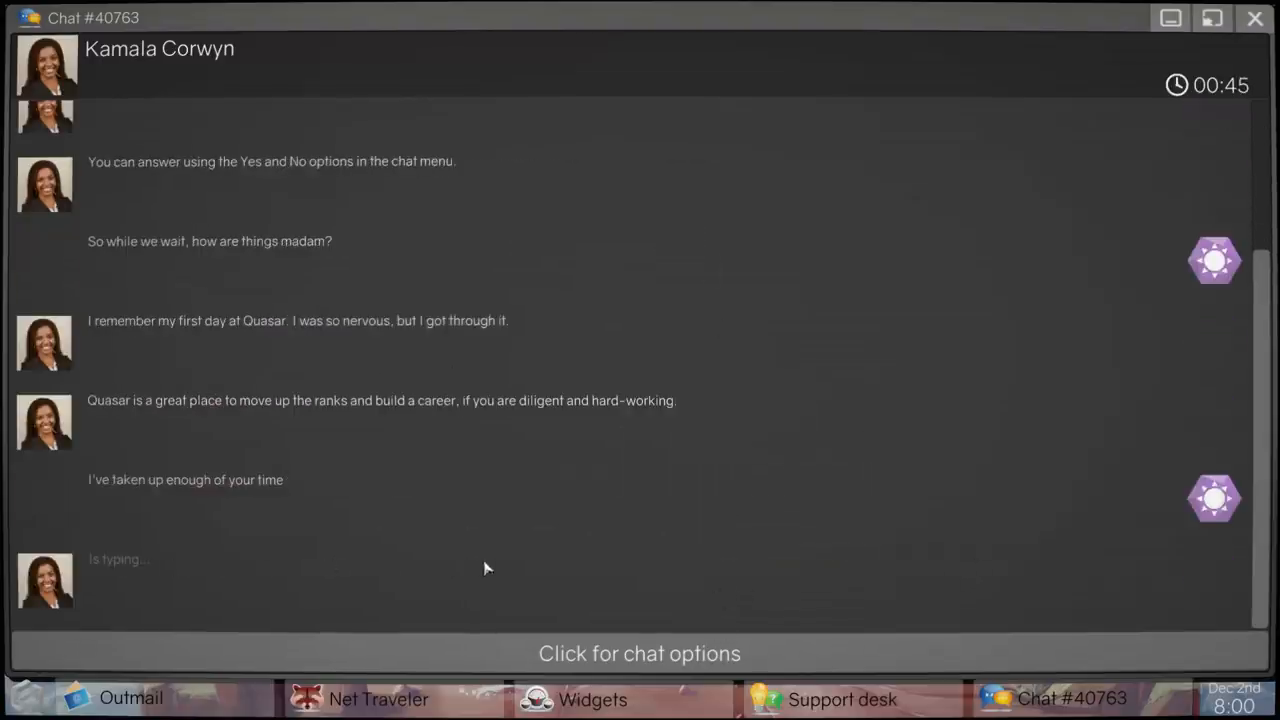
pyautogui.moveTo(594, 556)
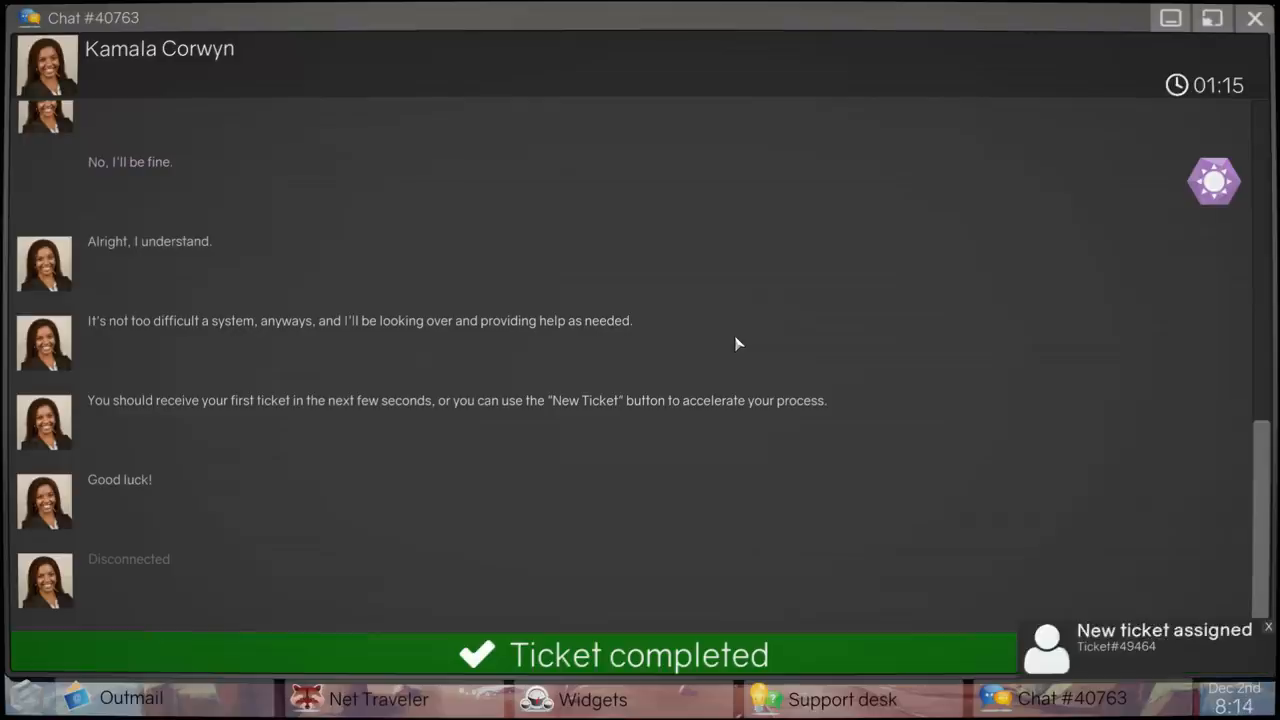
pyautogui.moveTo(212, 506)
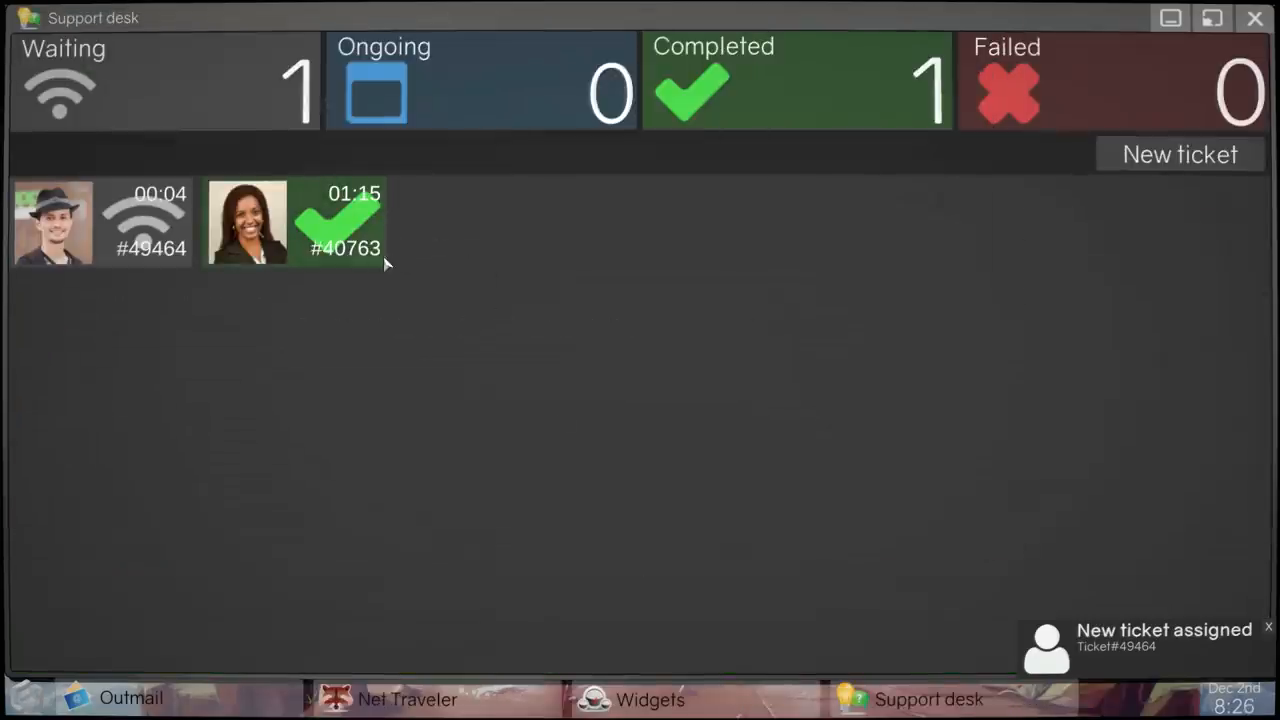
pyautogui.moveTo(140, 232)
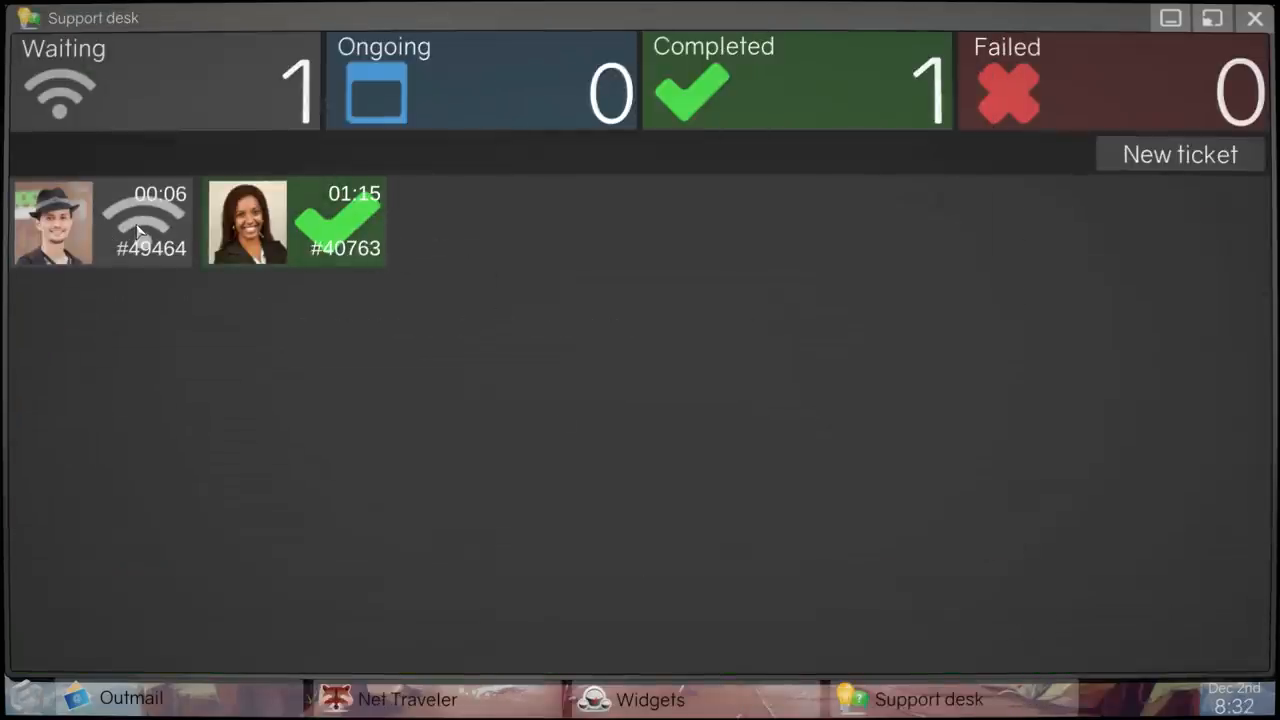
# - Take ticket #49464 and ask the customer what they need help with
pyautogui.click(144, 224)
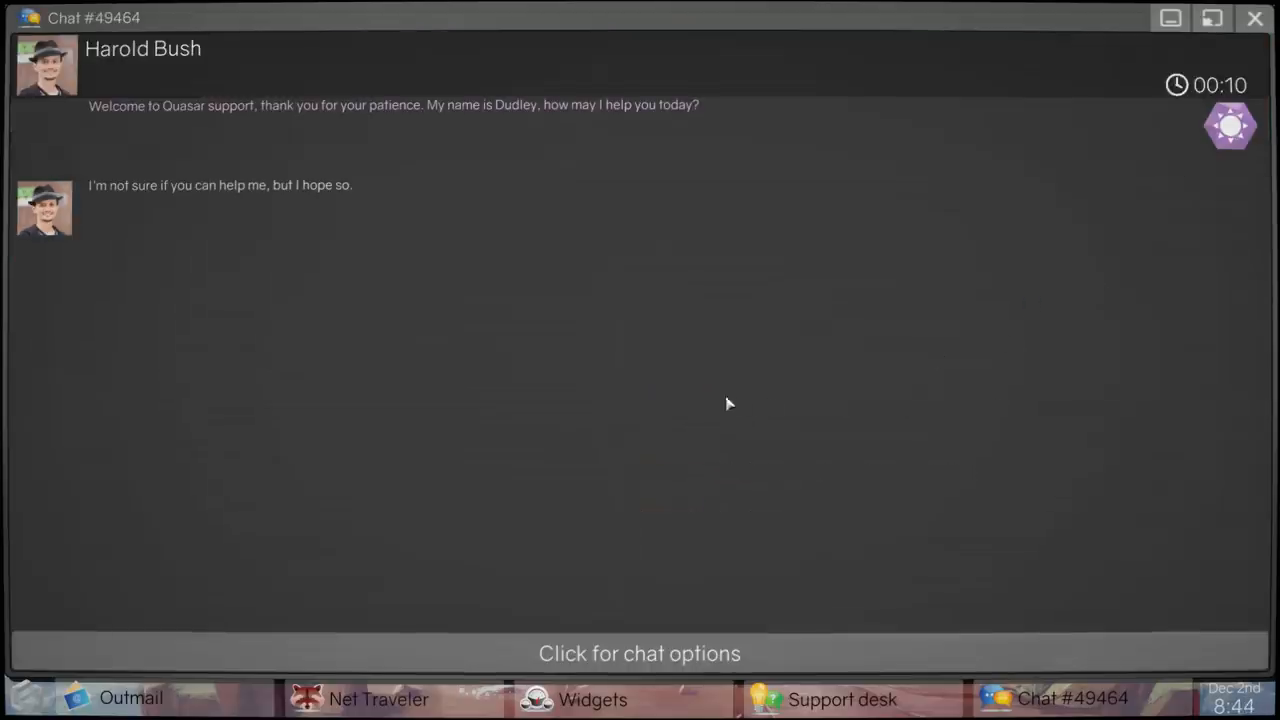
pyautogui.moveTo(570, 470)
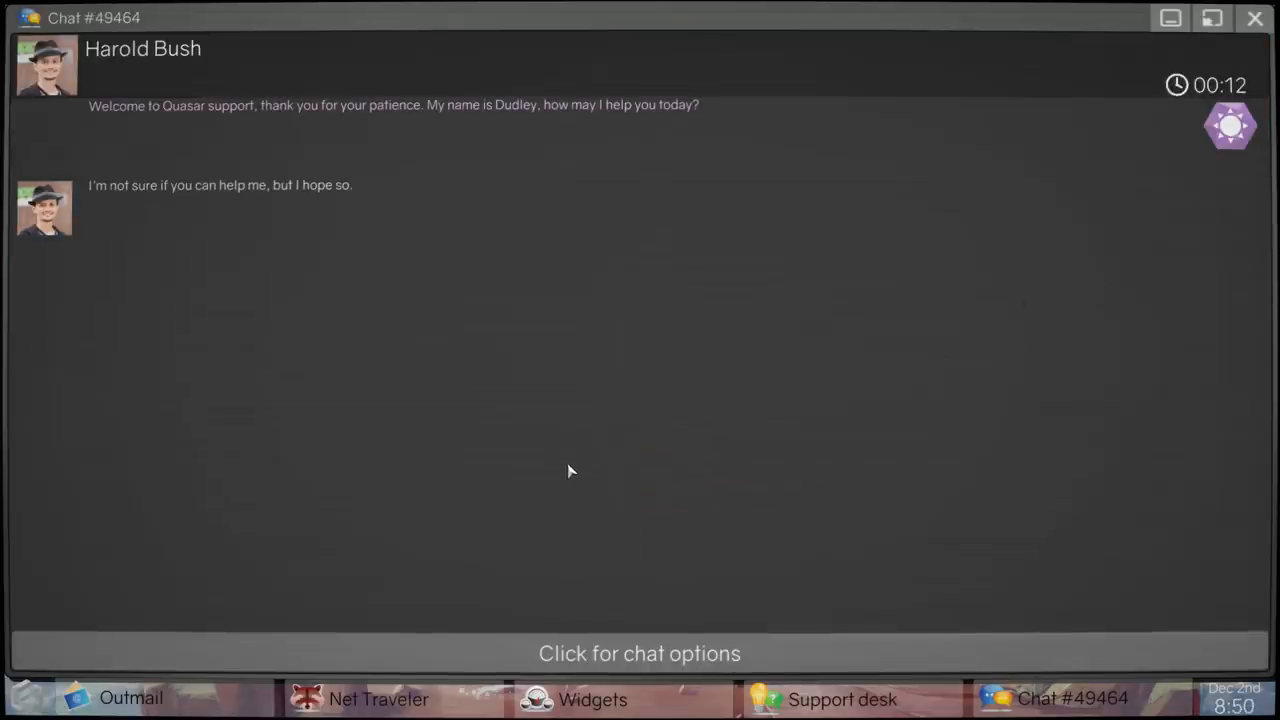
pyautogui.moveTo(544, 504)
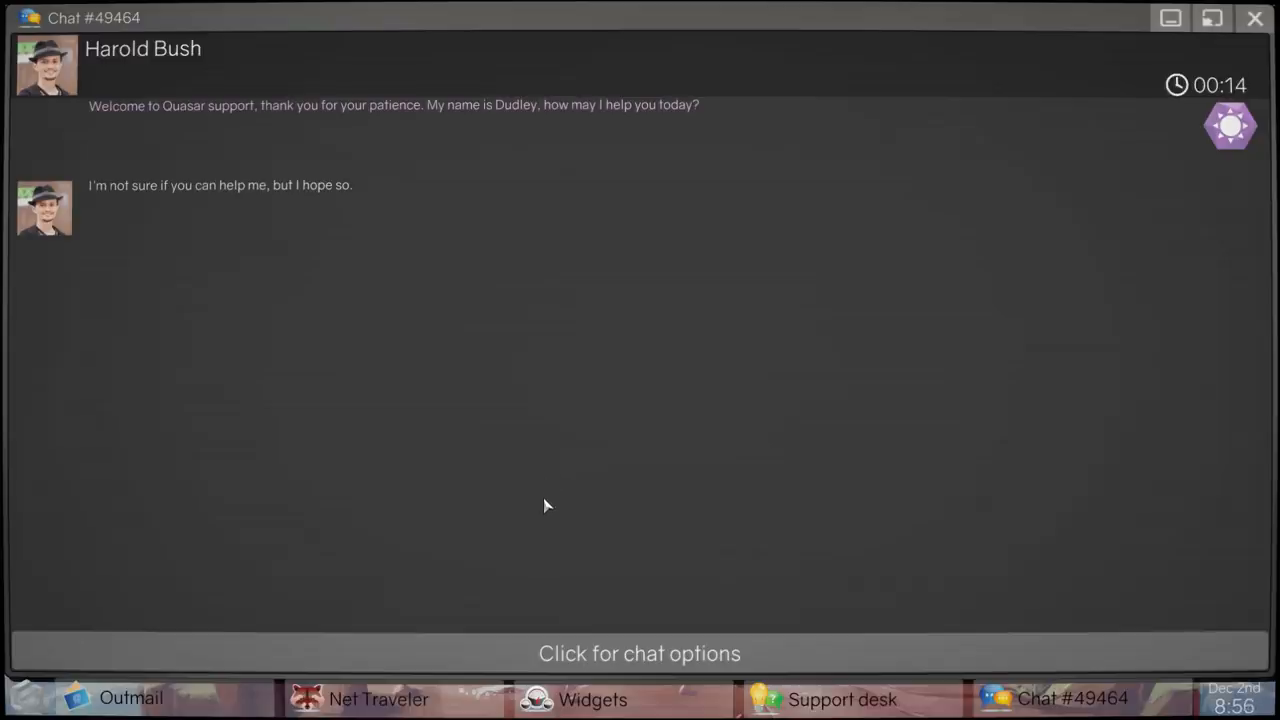
pyautogui.click(640, 652)
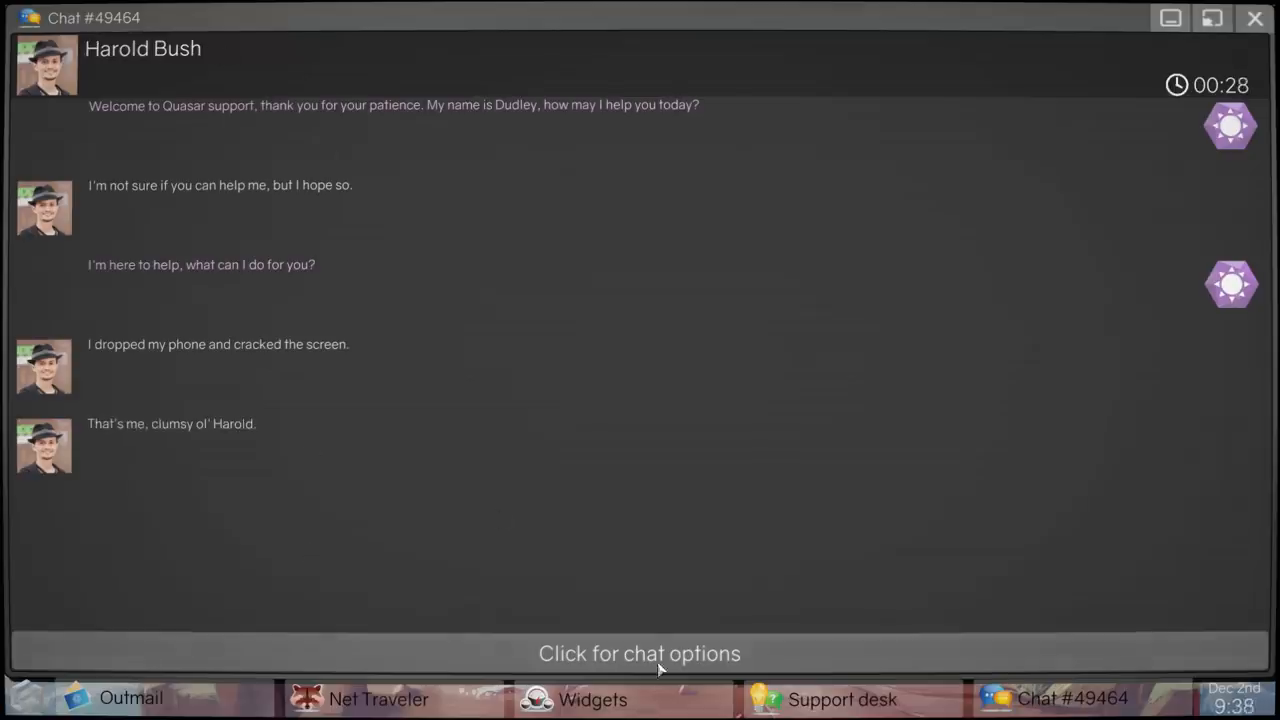
pyautogui.click(640, 652)
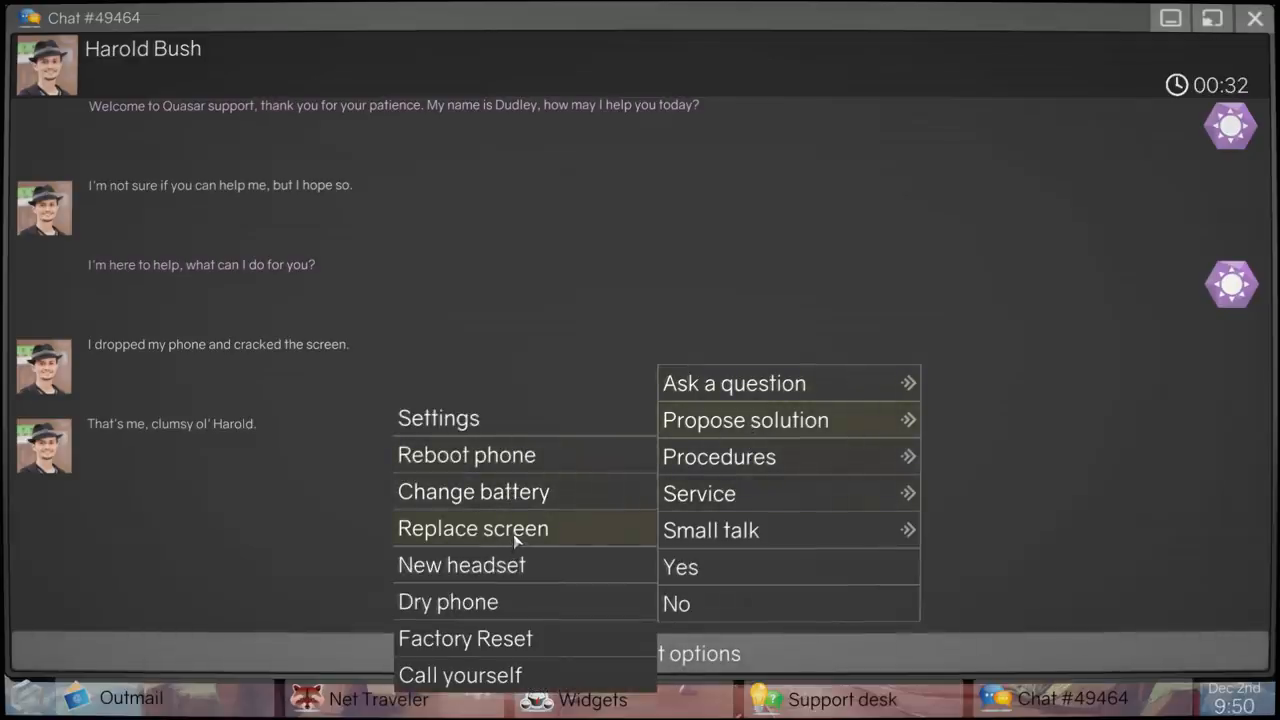
# - Propose replacing the cracked screen and wrap up once the customer says goodbye
pyautogui.click(472, 528)
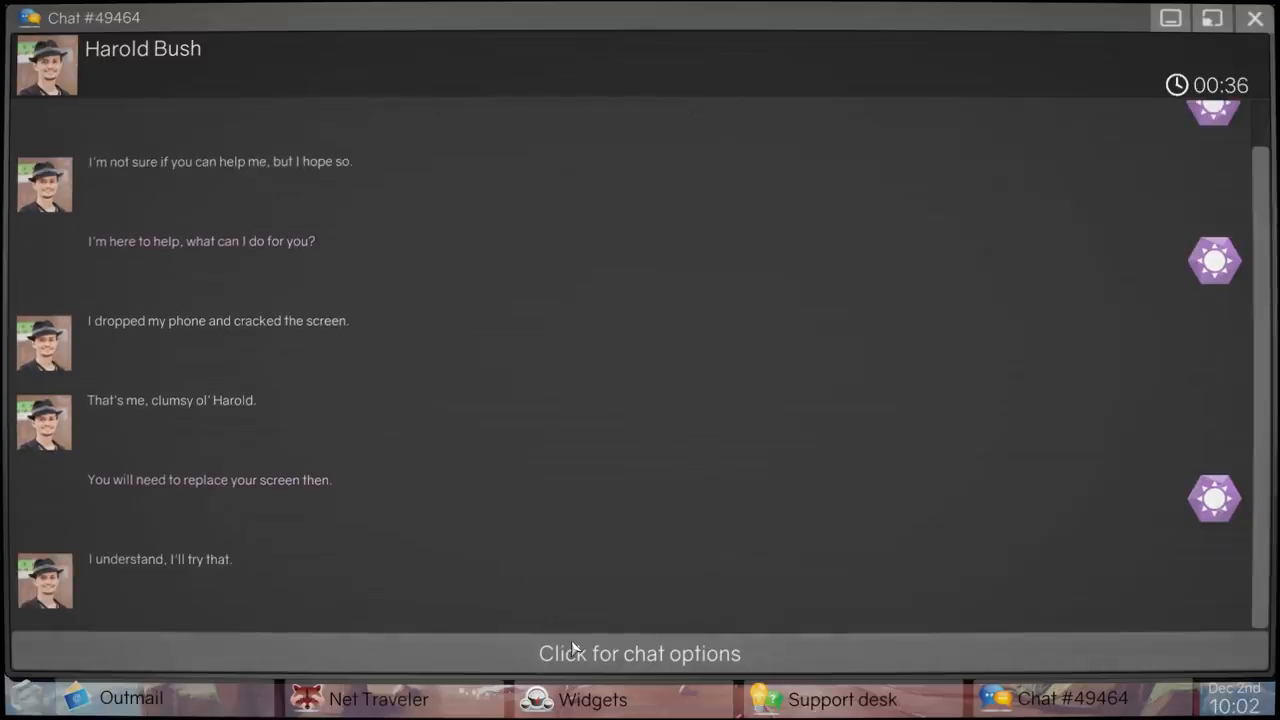
pyautogui.scroll(-3)
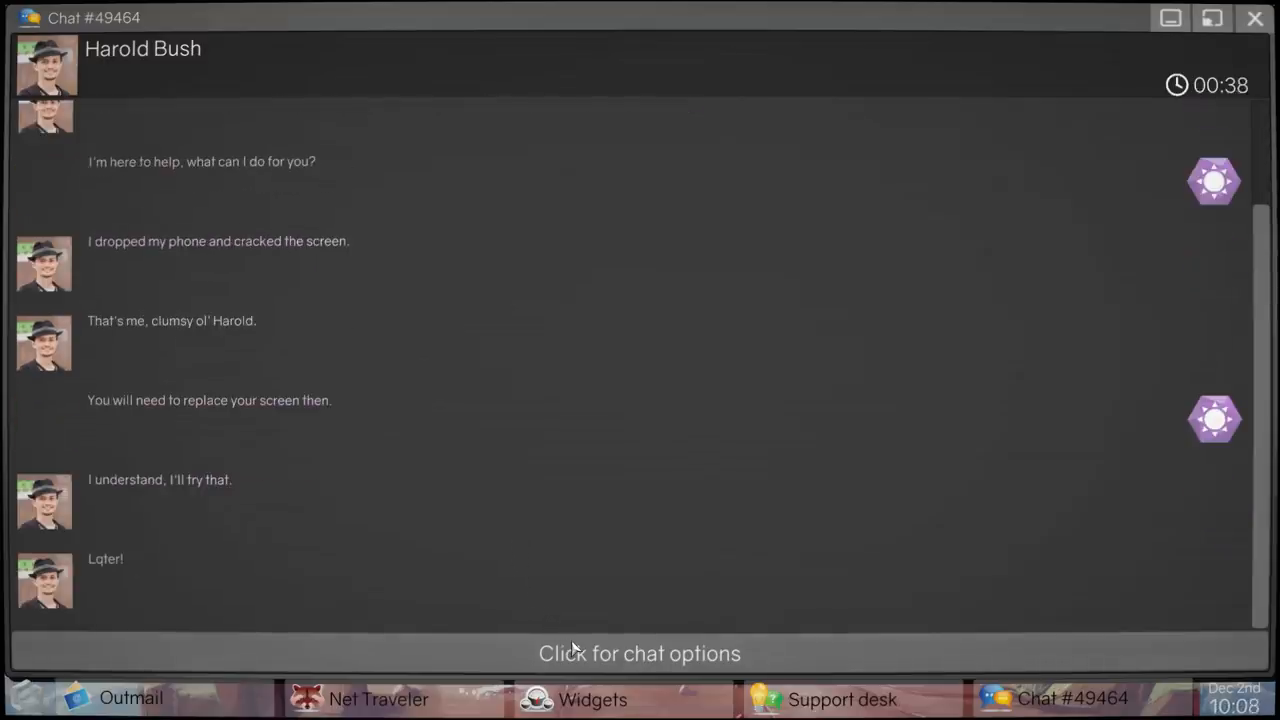
pyautogui.click(640, 652)
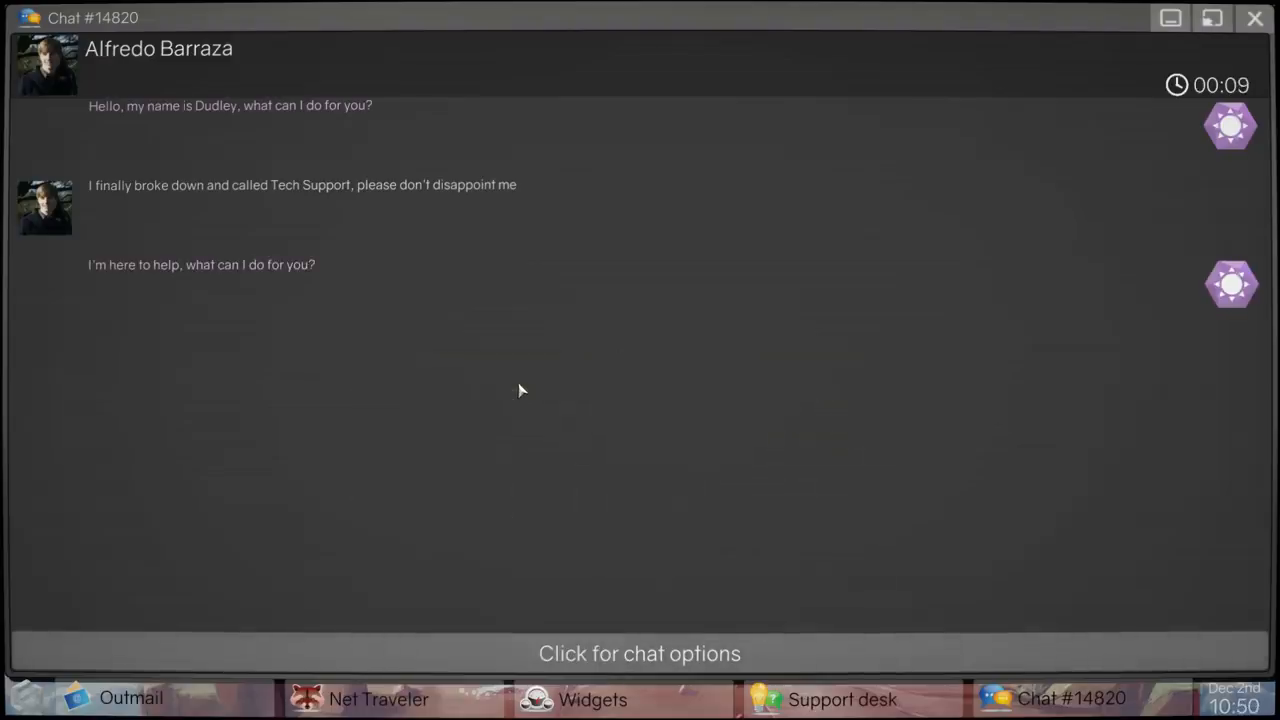
pyautogui.moveTo(616, 580)
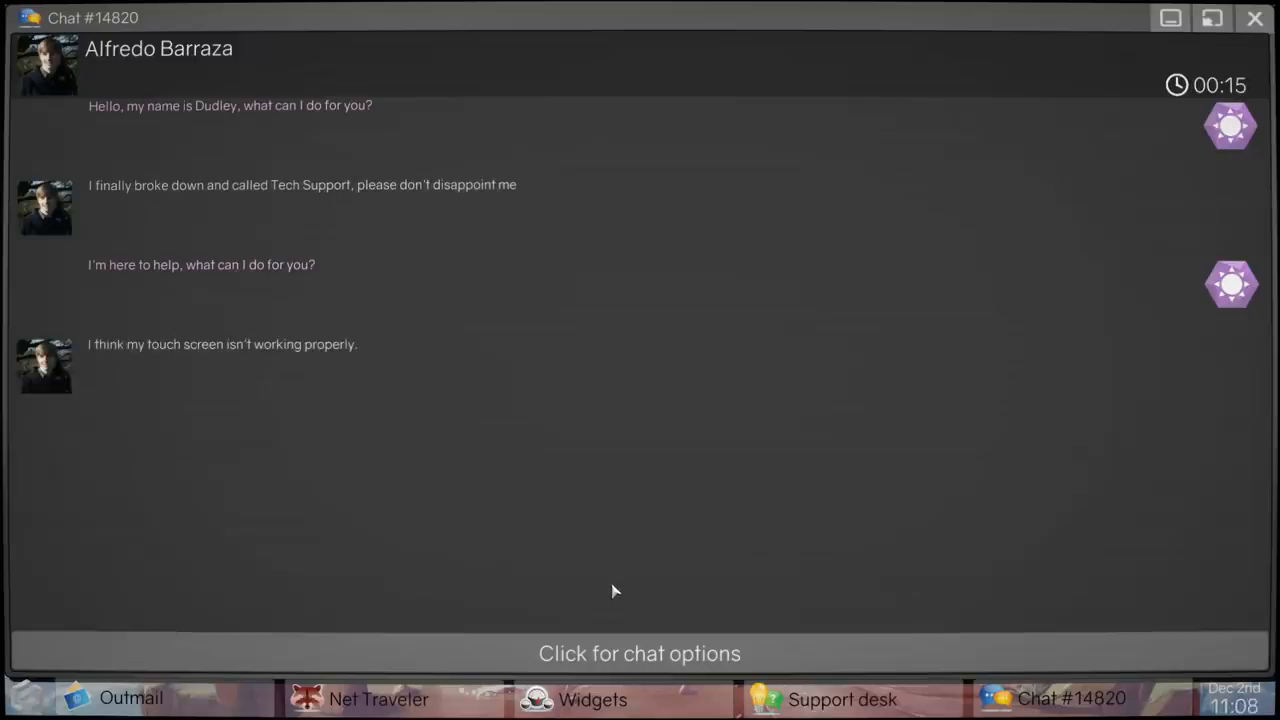
# - Propose rebooting the phone to Alfredo, who replies it didn't fix the touch screen
pyautogui.click(640, 652)
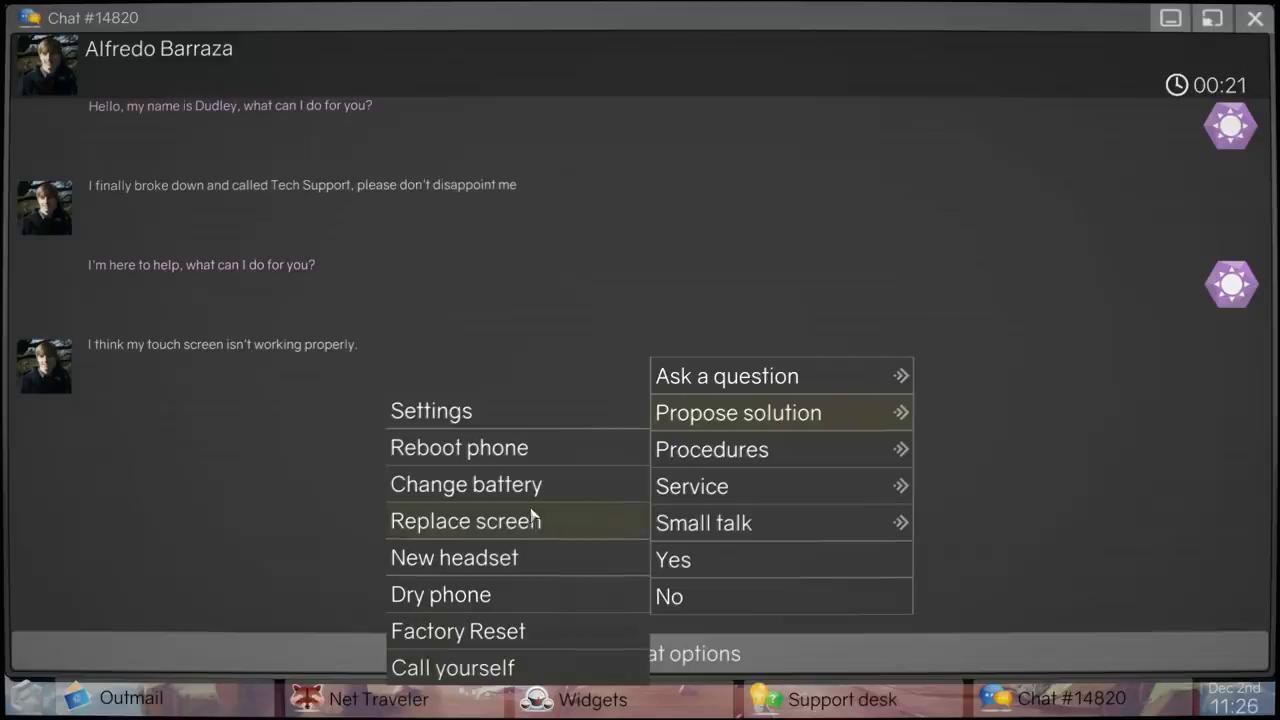
pyautogui.moveTo(530, 458)
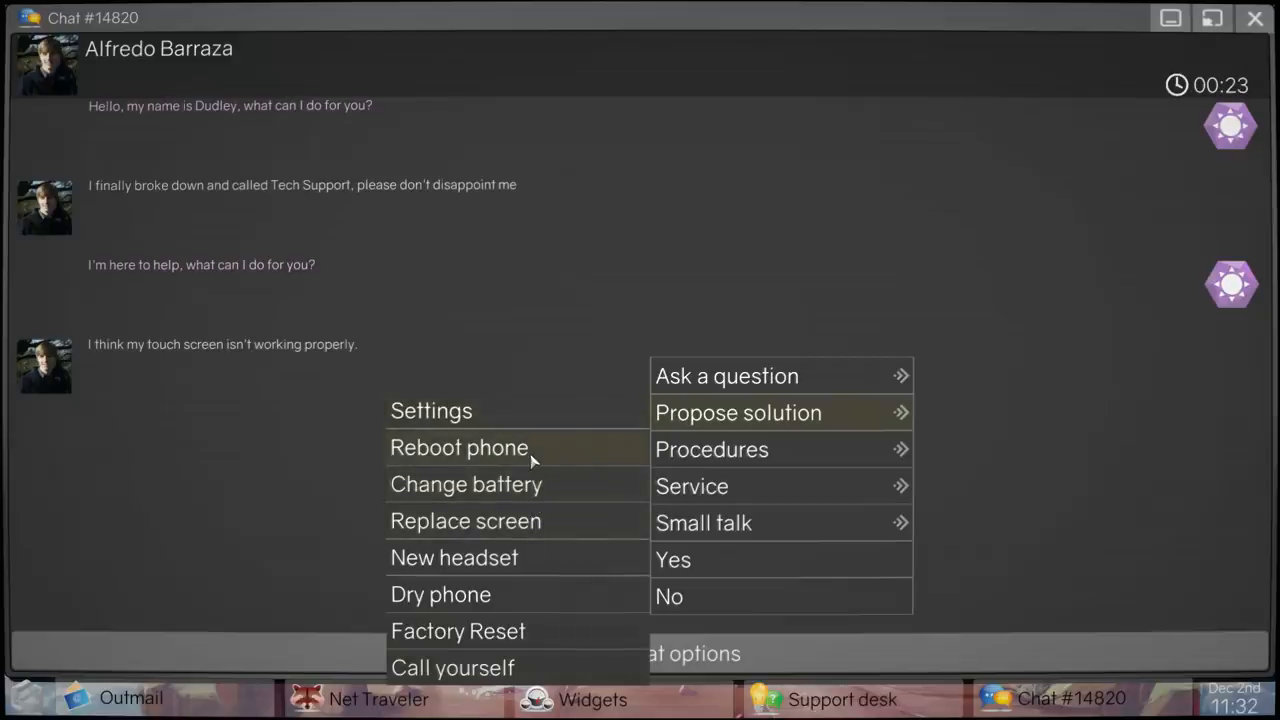
pyautogui.click(460, 448)
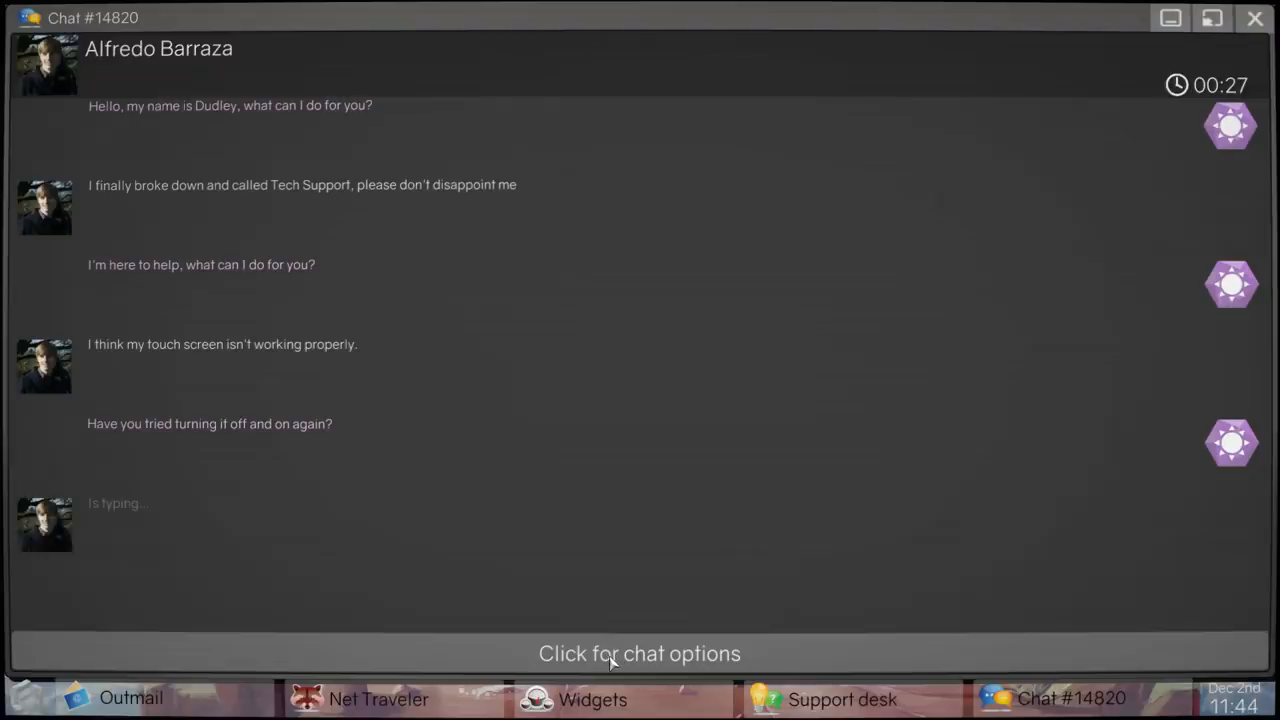
pyautogui.click(640, 652)
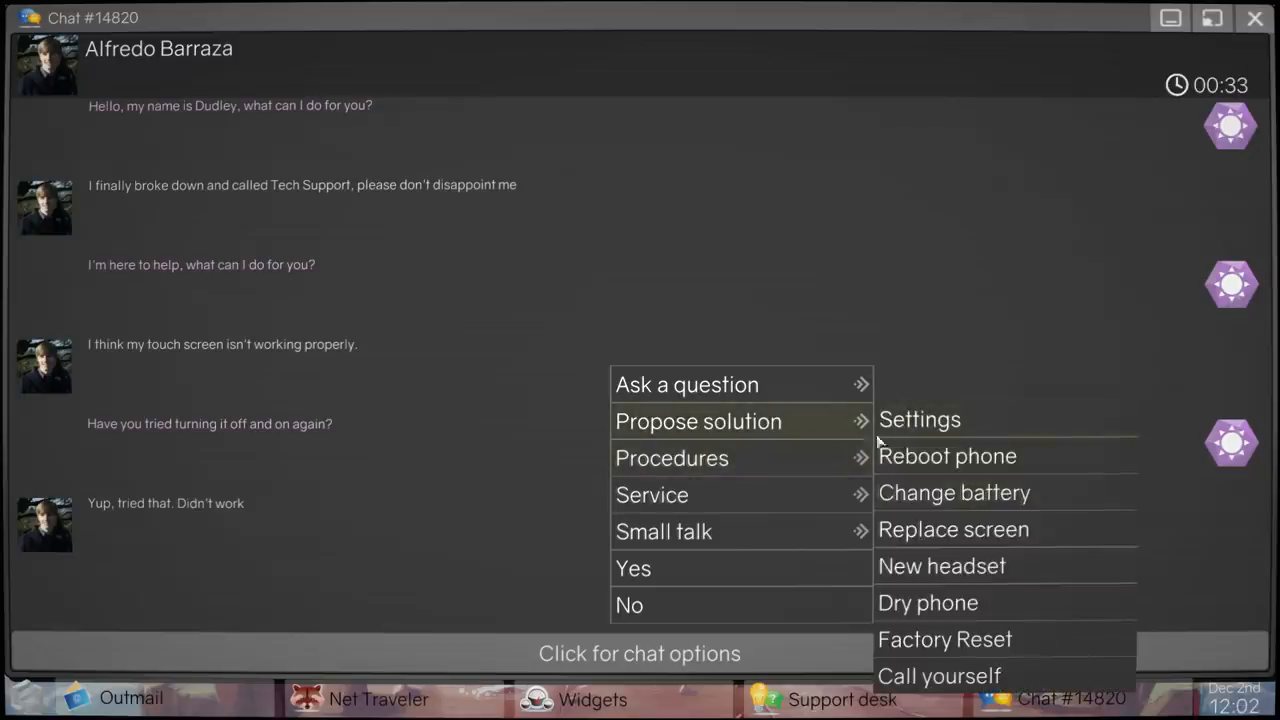
pyautogui.moveTo(1016, 560)
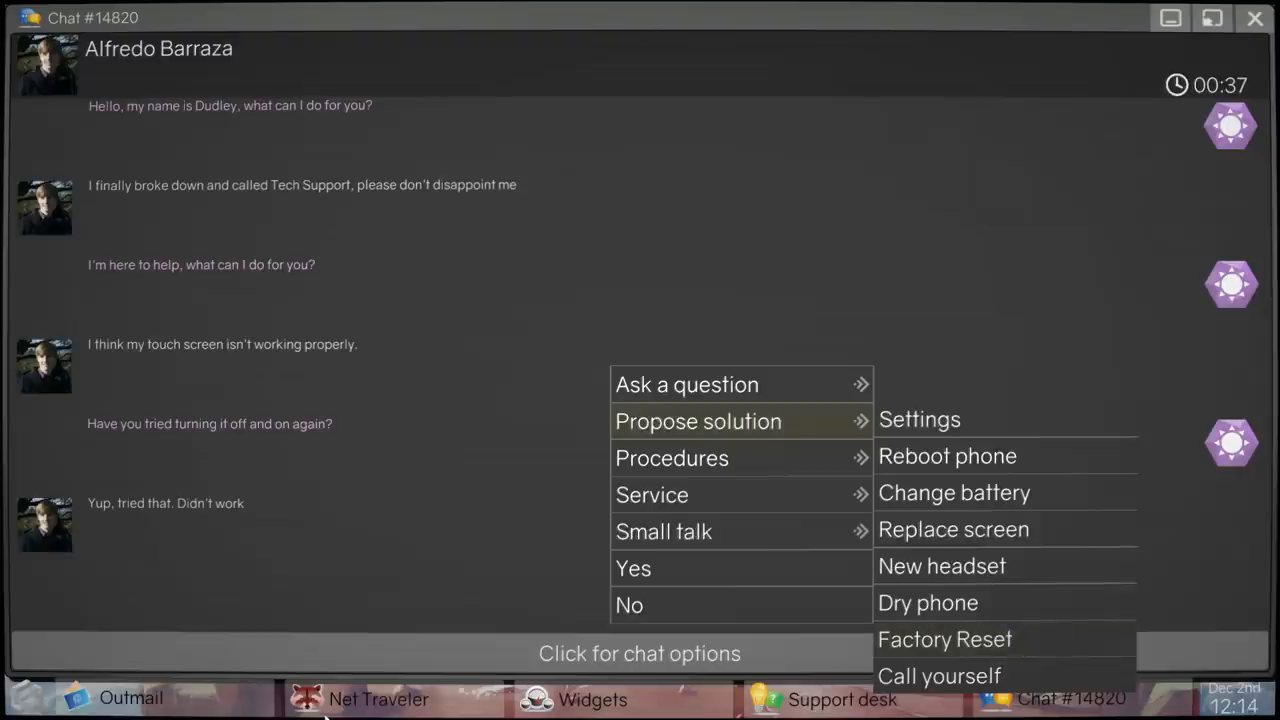
pyautogui.click(378, 698)
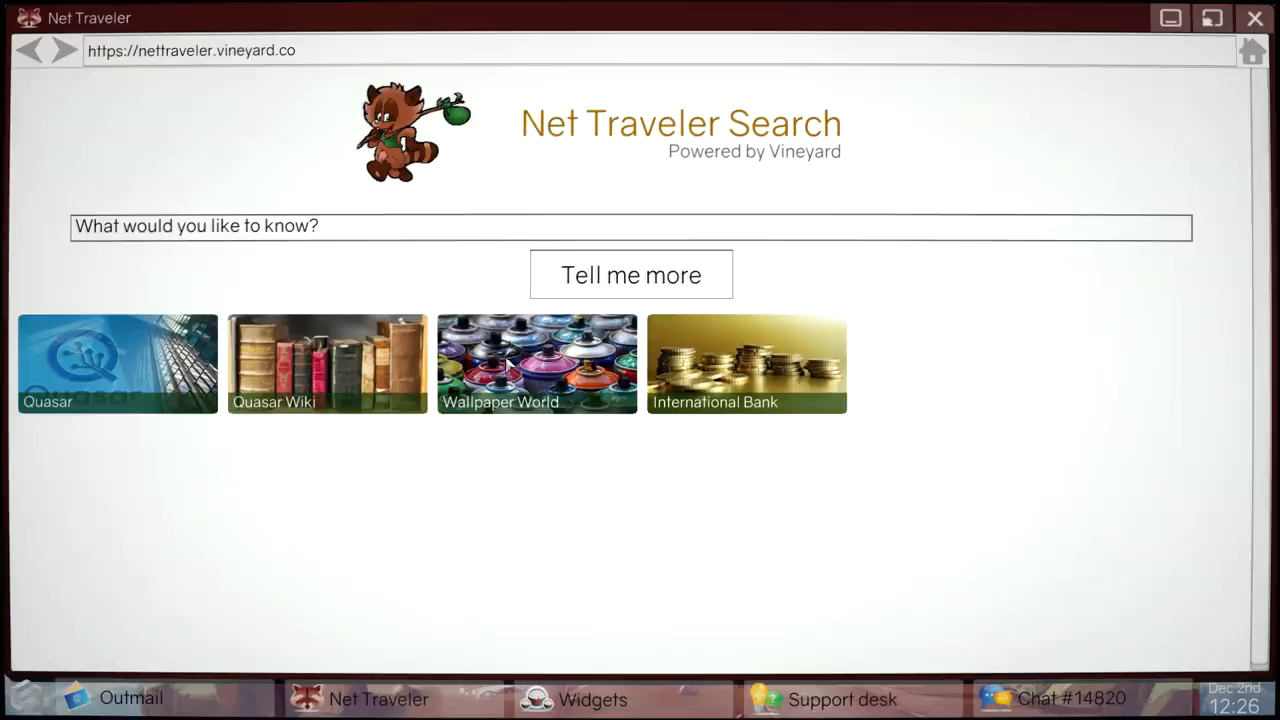
# - Open the Quasar Wiki's Base solutions article, glancing at the chat and Support Desk
pyautogui.click(326, 364)
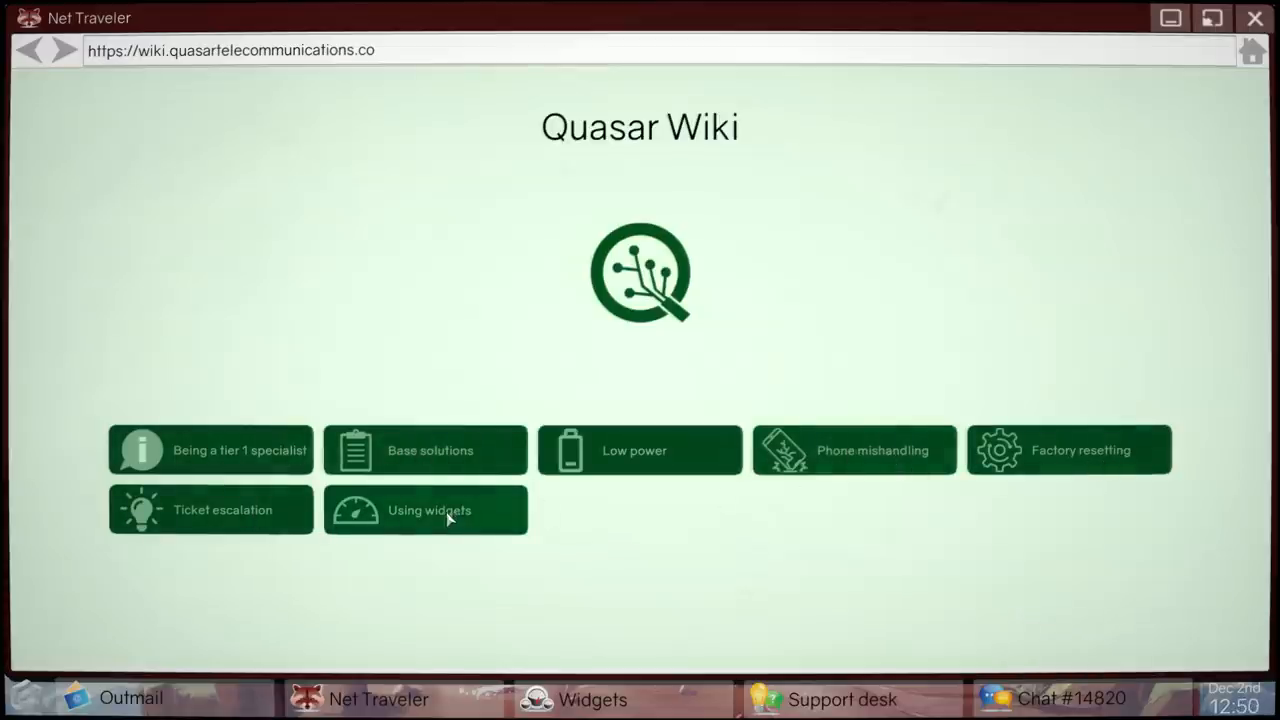
pyautogui.moveTo(416, 452)
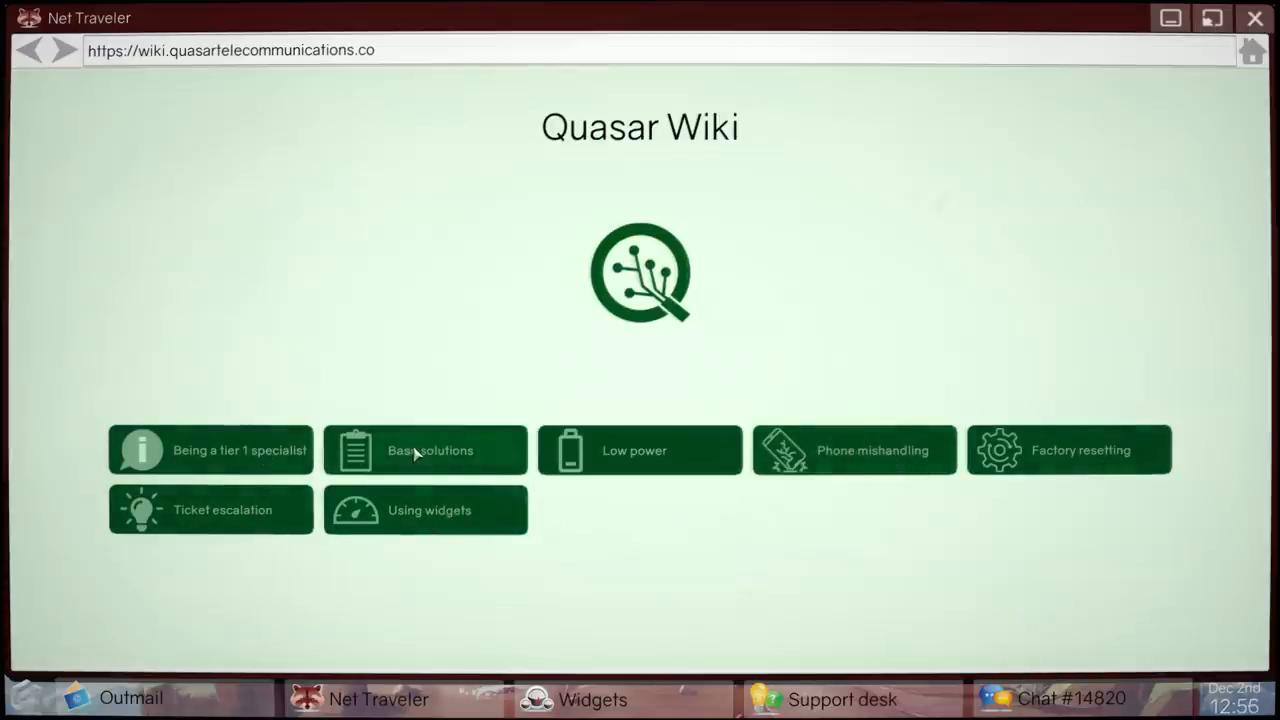
pyautogui.click(424, 450)
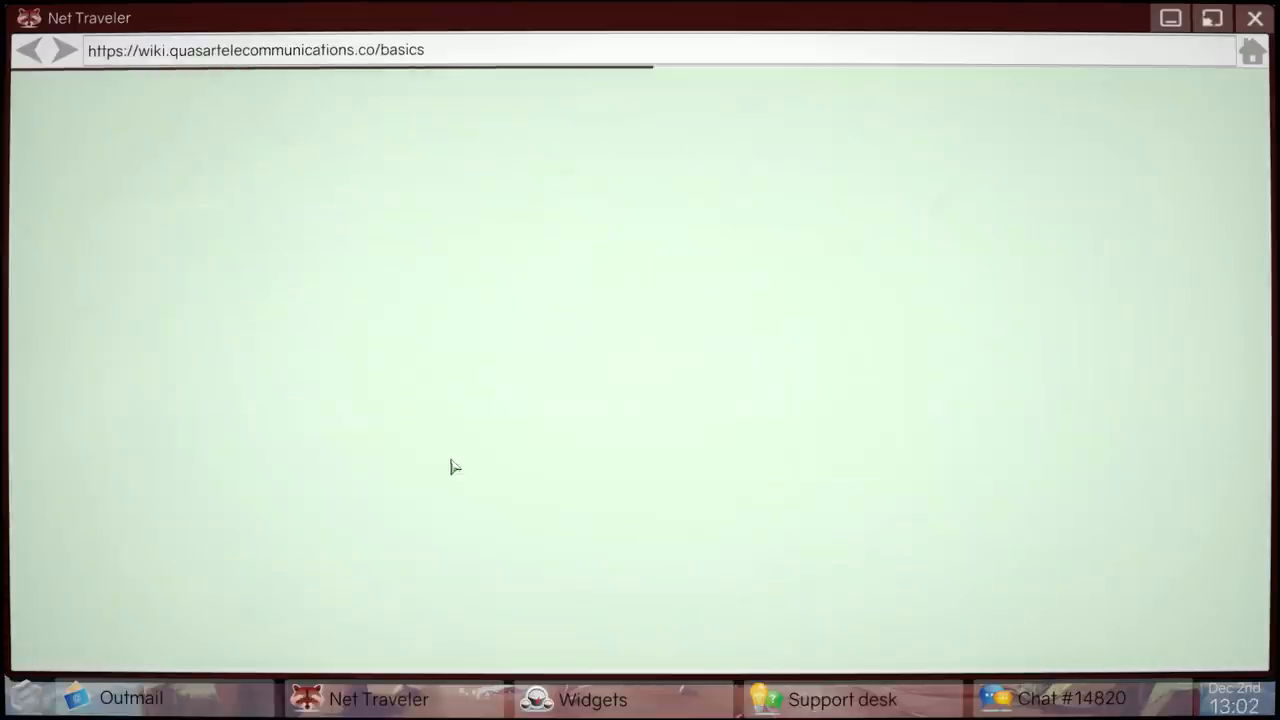
pyautogui.click(1070, 698)
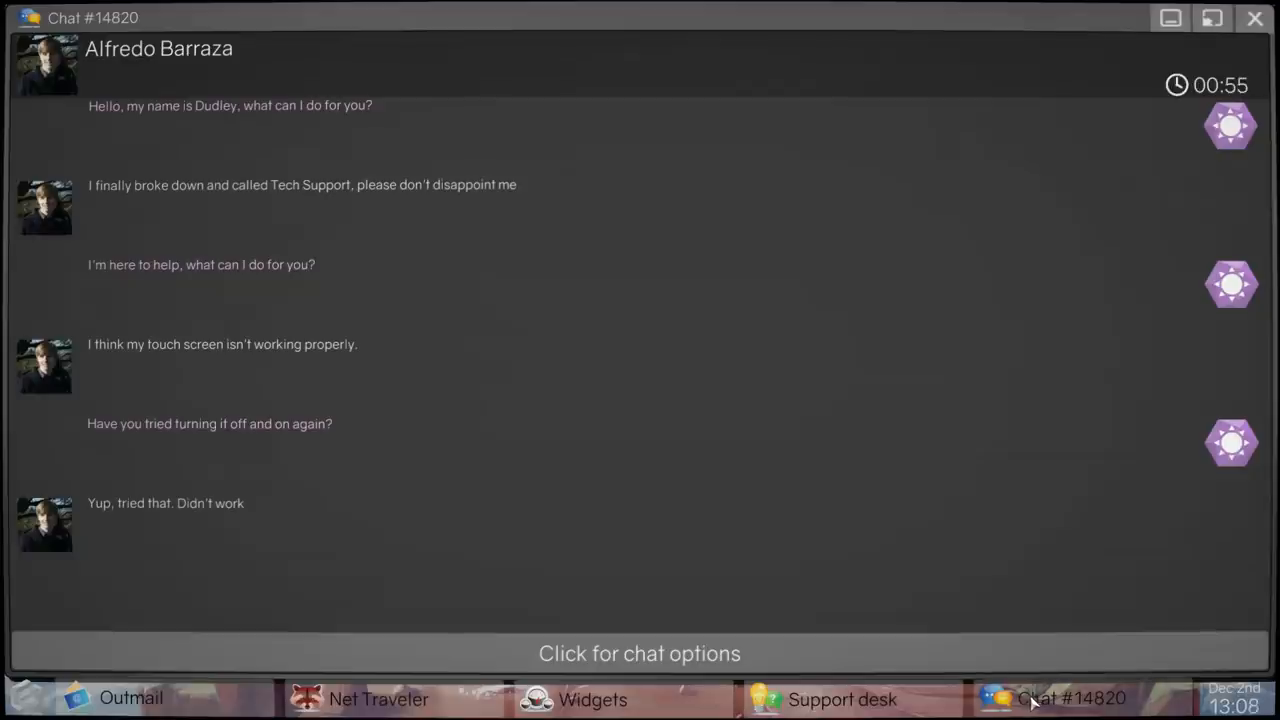
pyautogui.click(840, 698)
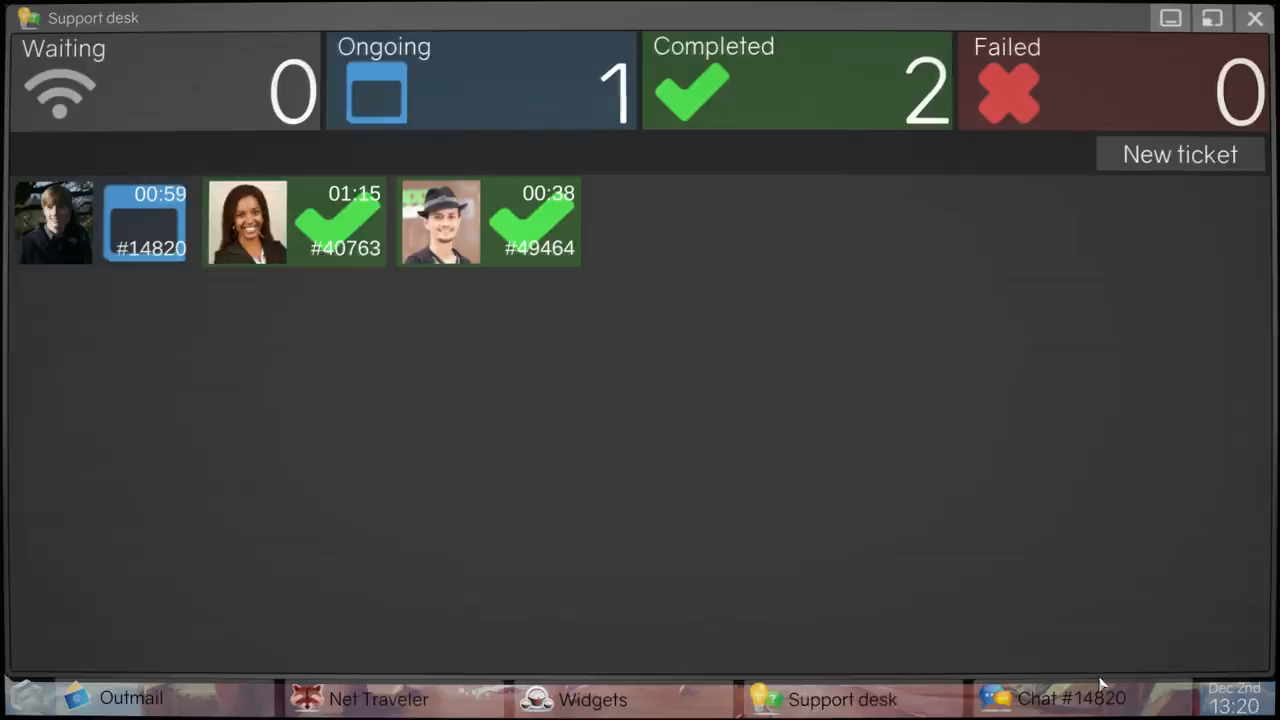
pyautogui.click(378, 698)
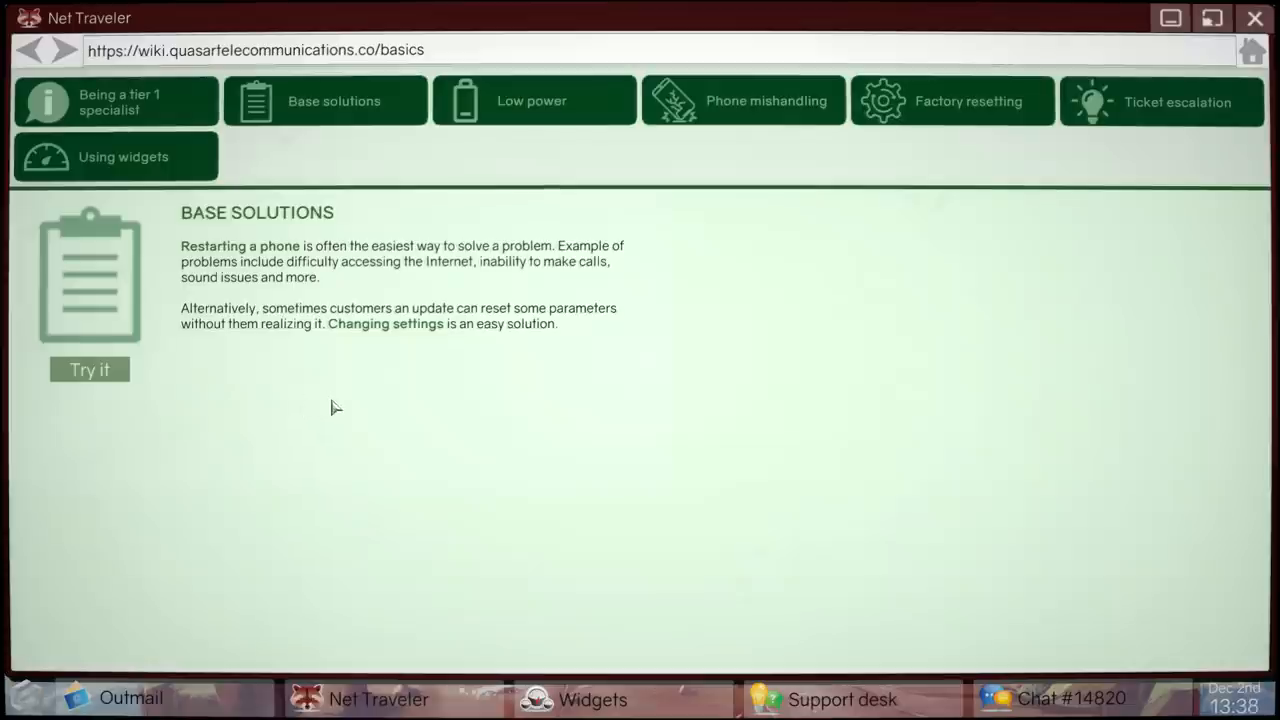
pyautogui.moveTo(404, 344)
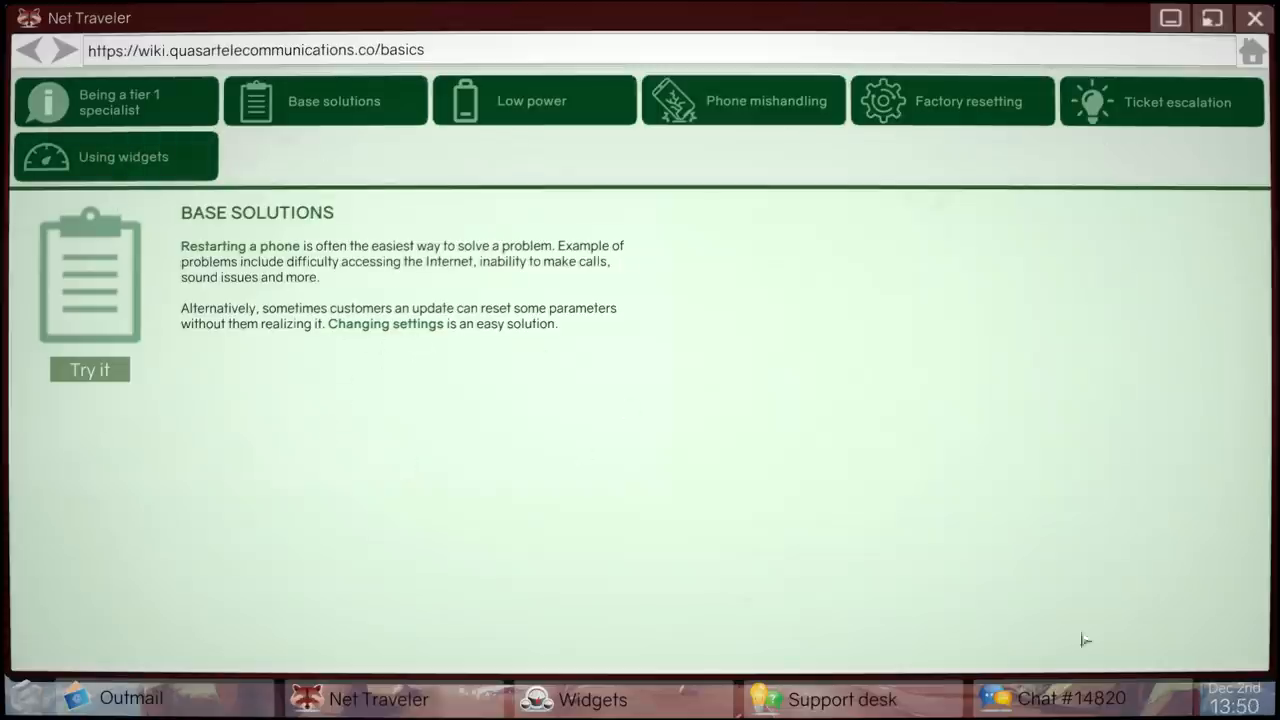
# - Ask Alfredo what happened, propose changing settings and answer yes to his question
pyautogui.click(1070, 698)
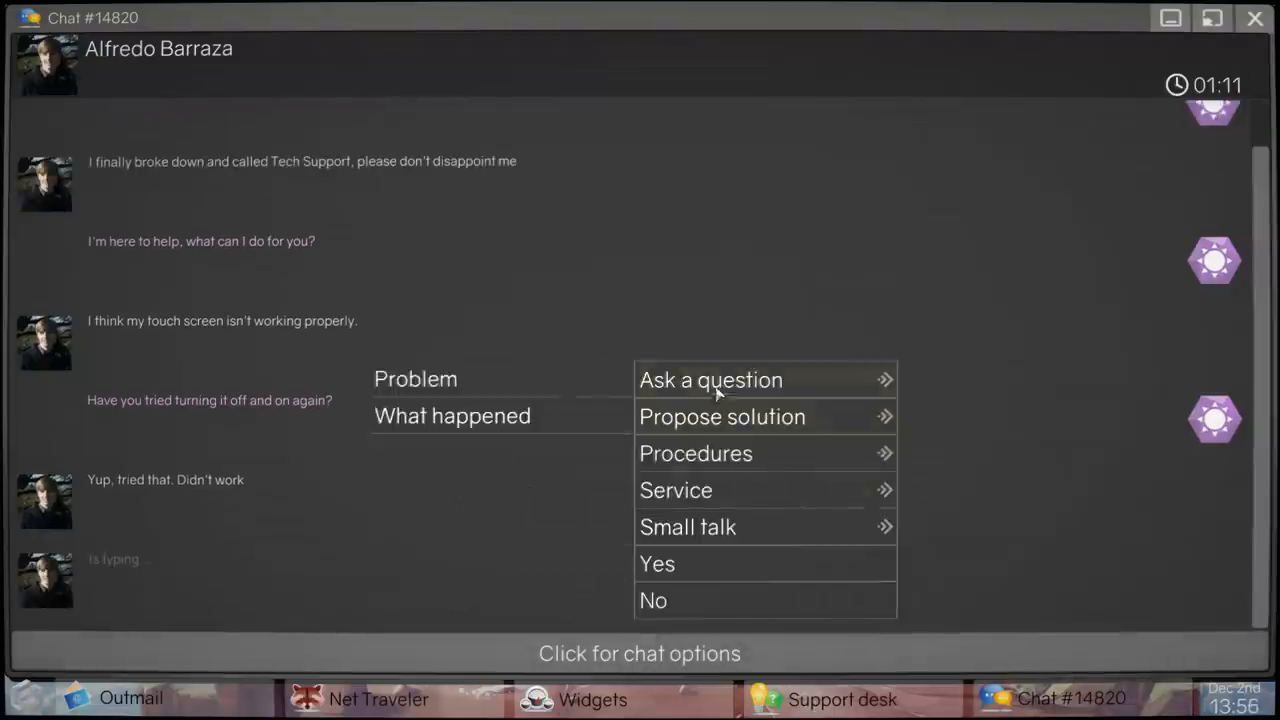
pyautogui.click(452, 414)
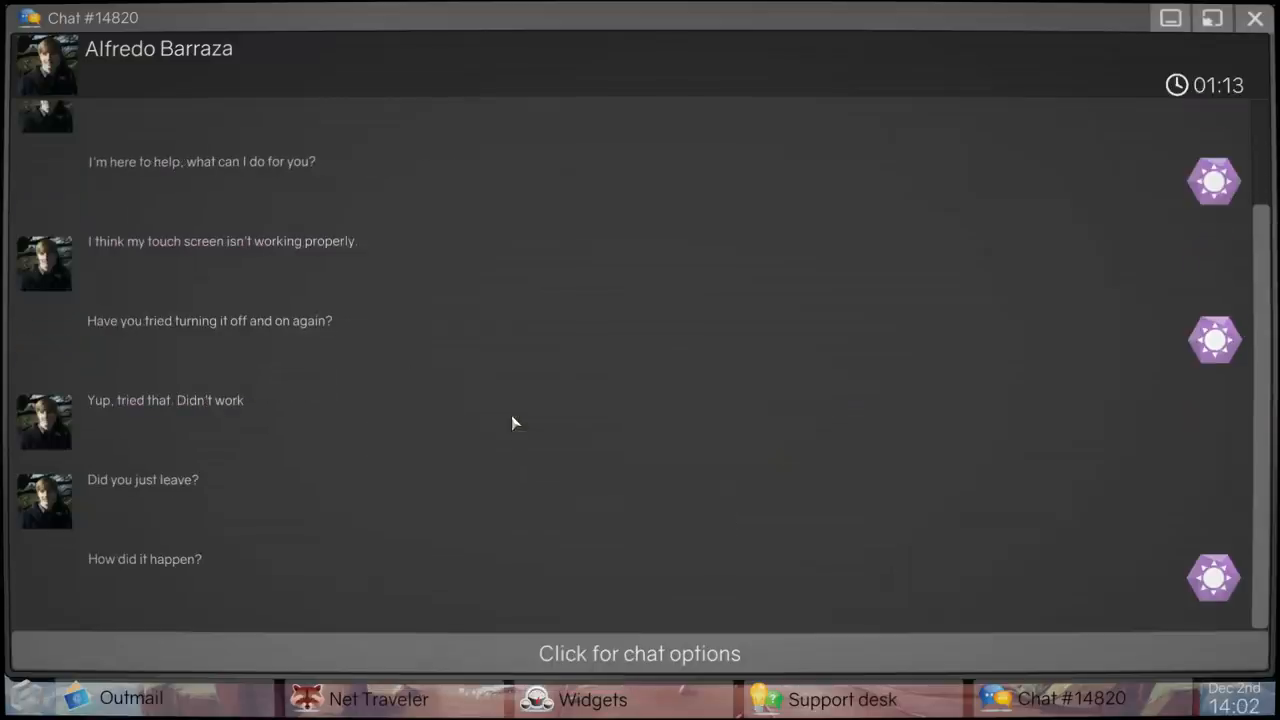
pyautogui.moveTo(596, 420)
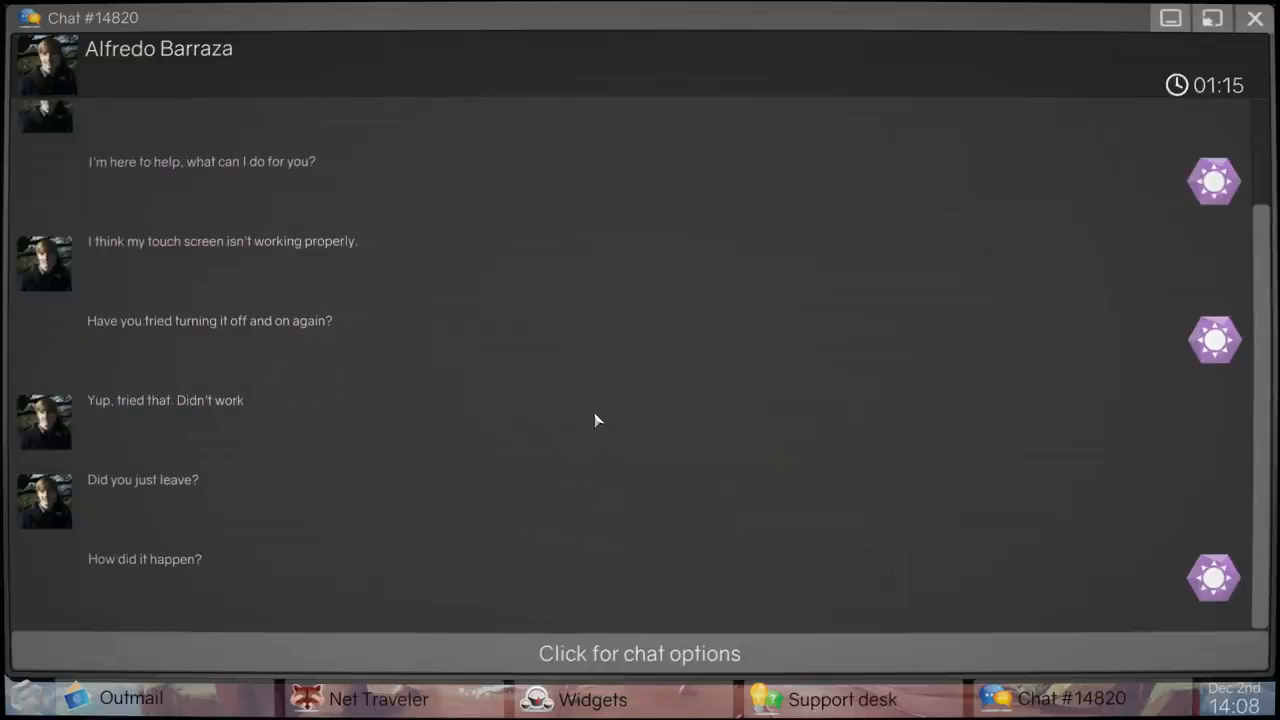
pyautogui.scroll(-3)
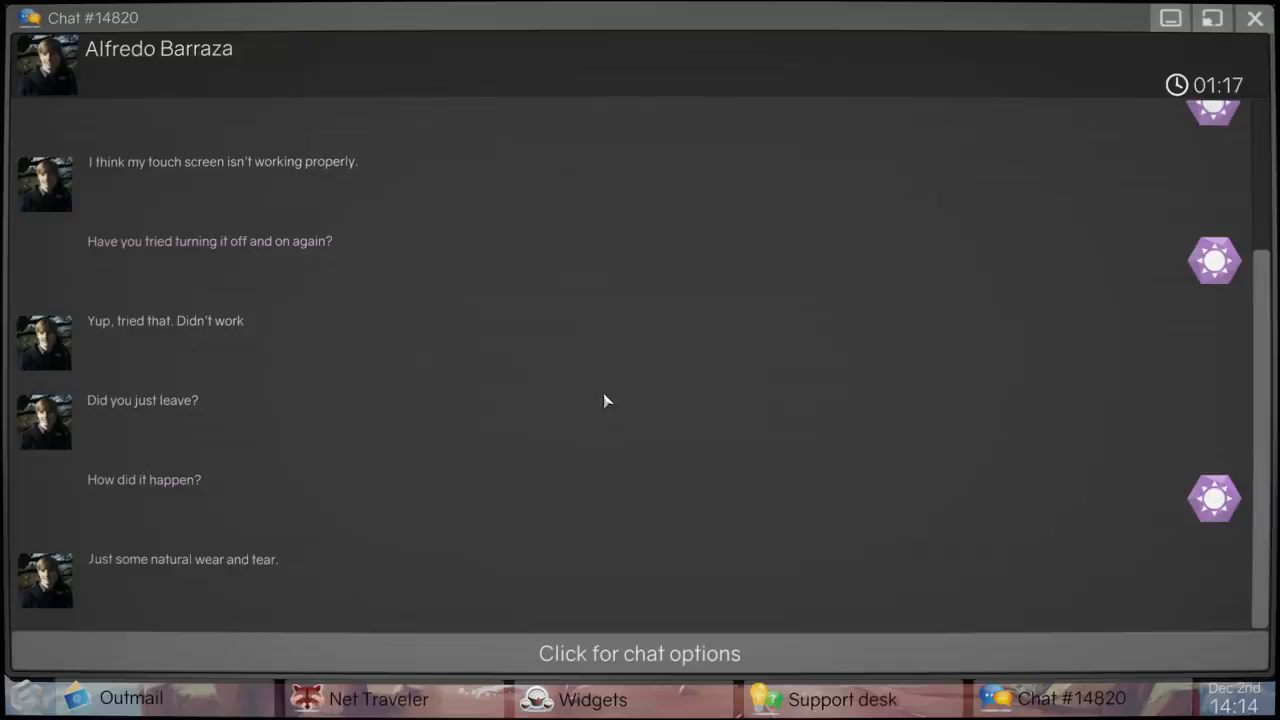
pyautogui.click(640, 652)
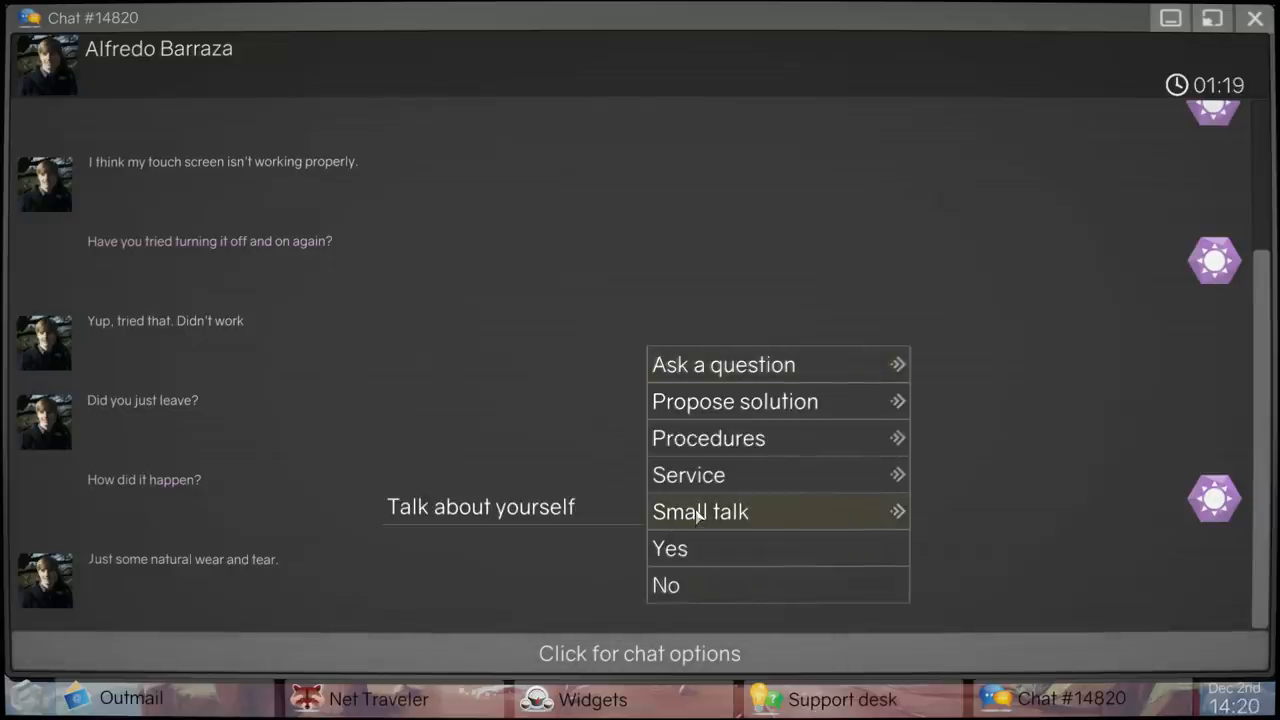
pyautogui.moveTo(708, 438)
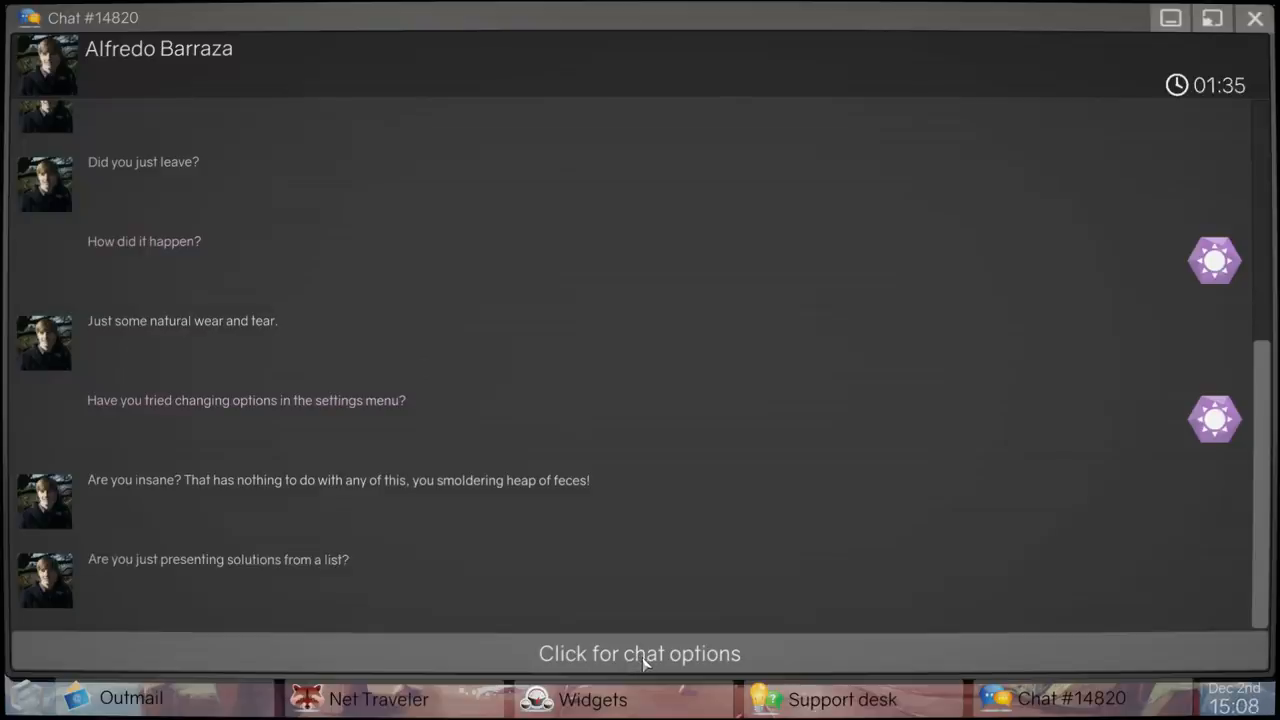
pyautogui.click(640, 652)
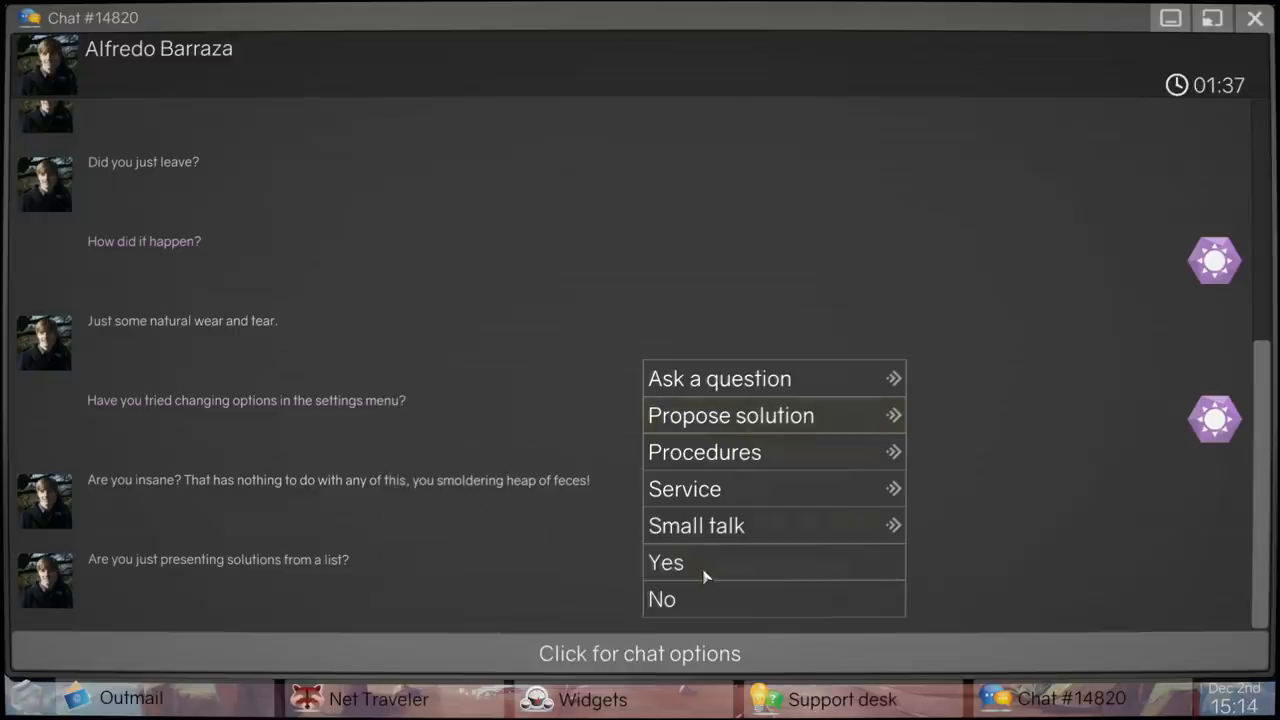
pyautogui.click(666, 562)
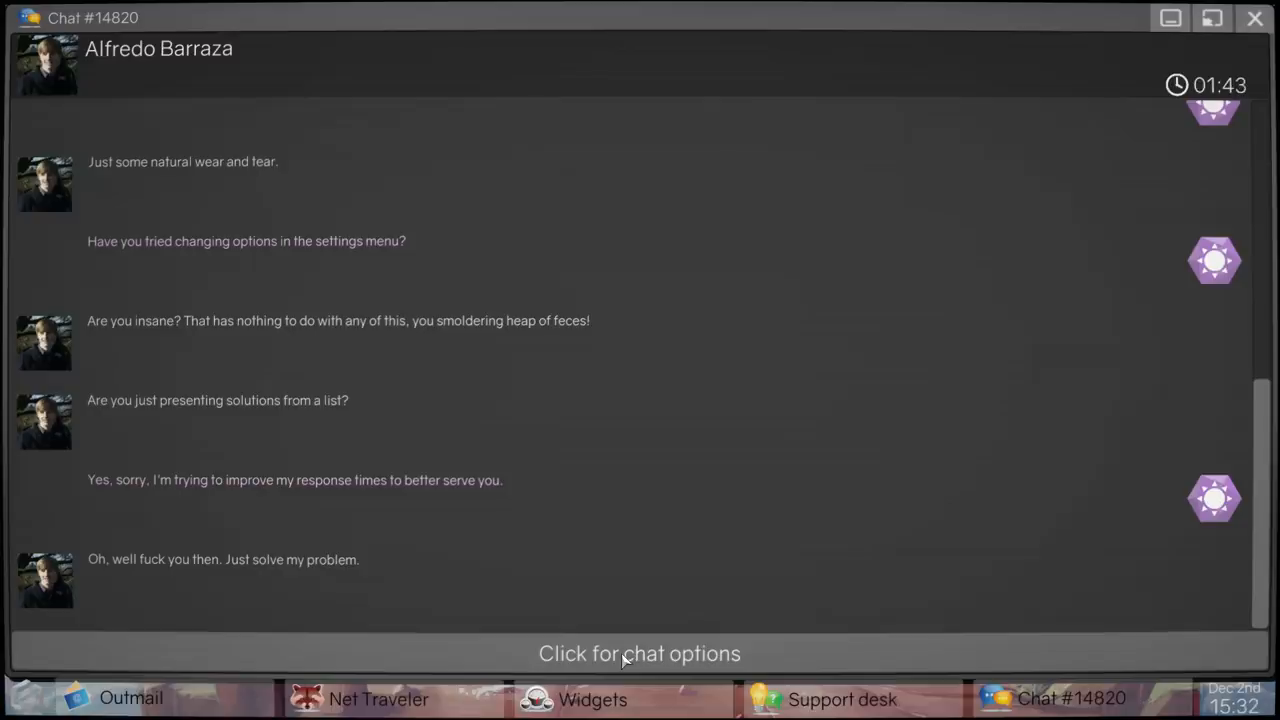
pyautogui.click(640, 652)
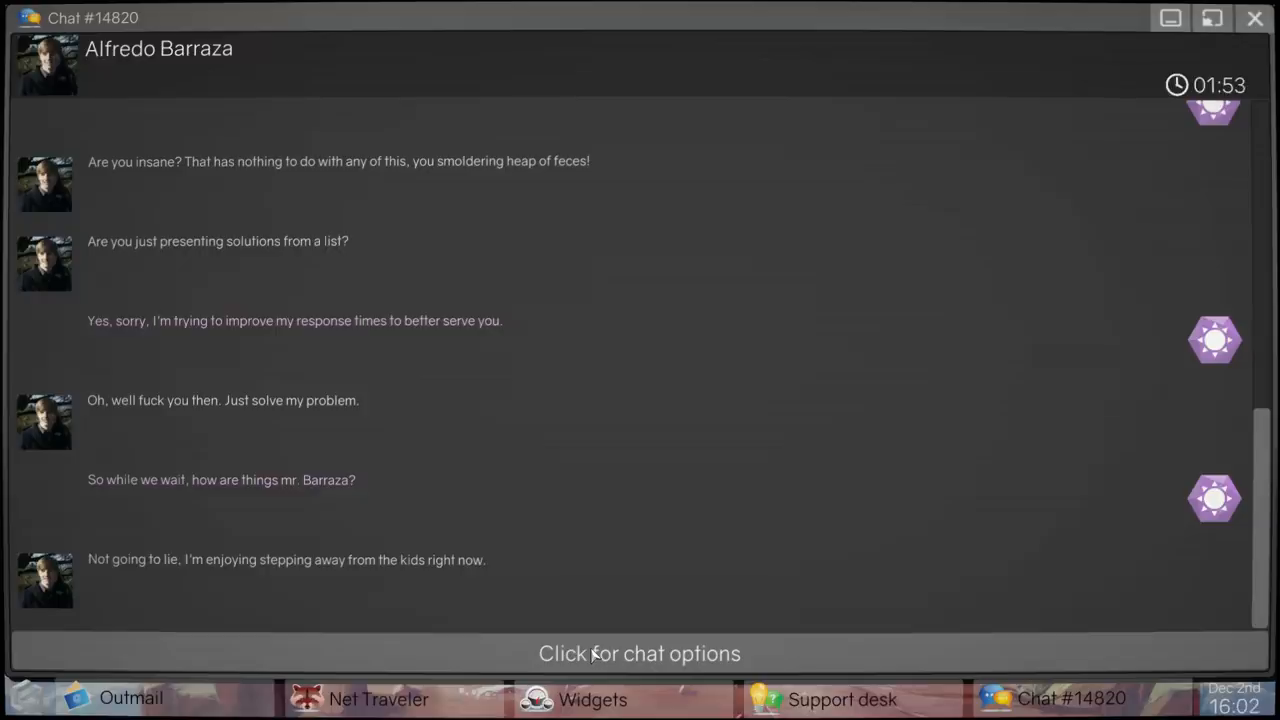
# - Propose a factory reset, which Alfredo refuses, then return to the Base solutions article
pyautogui.click(640, 652)
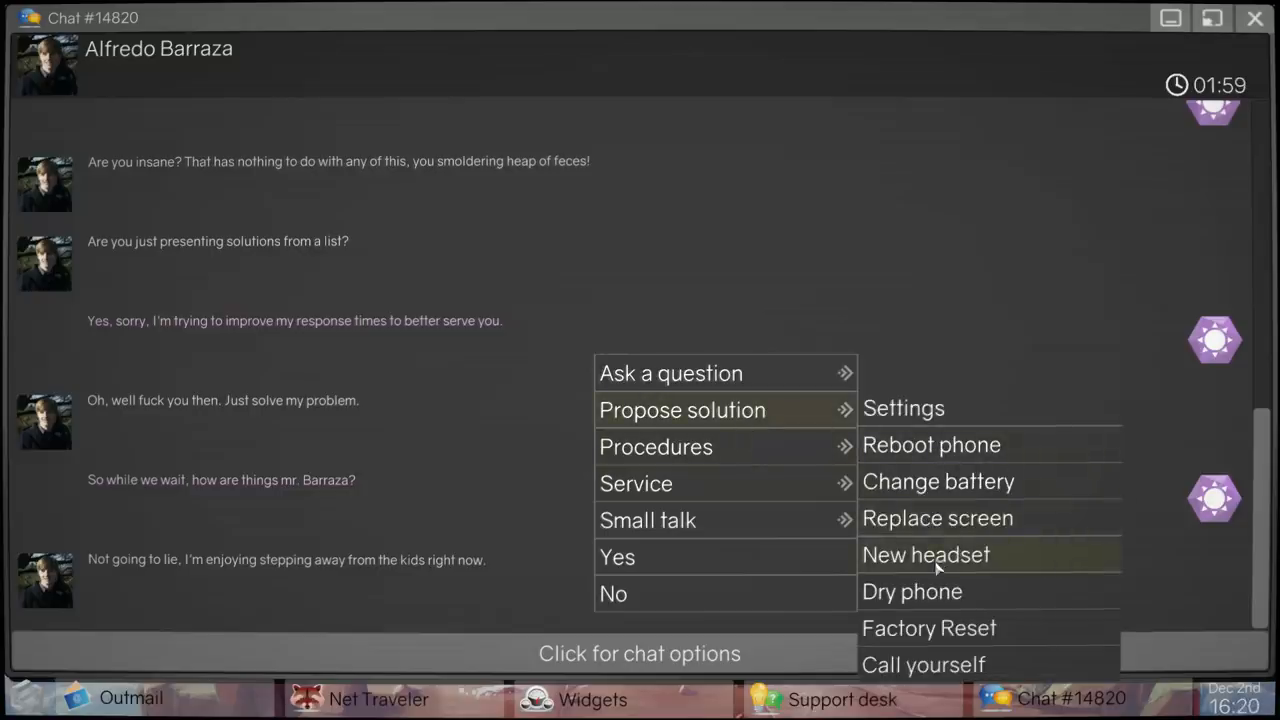
pyautogui.moveTo(976, 592)
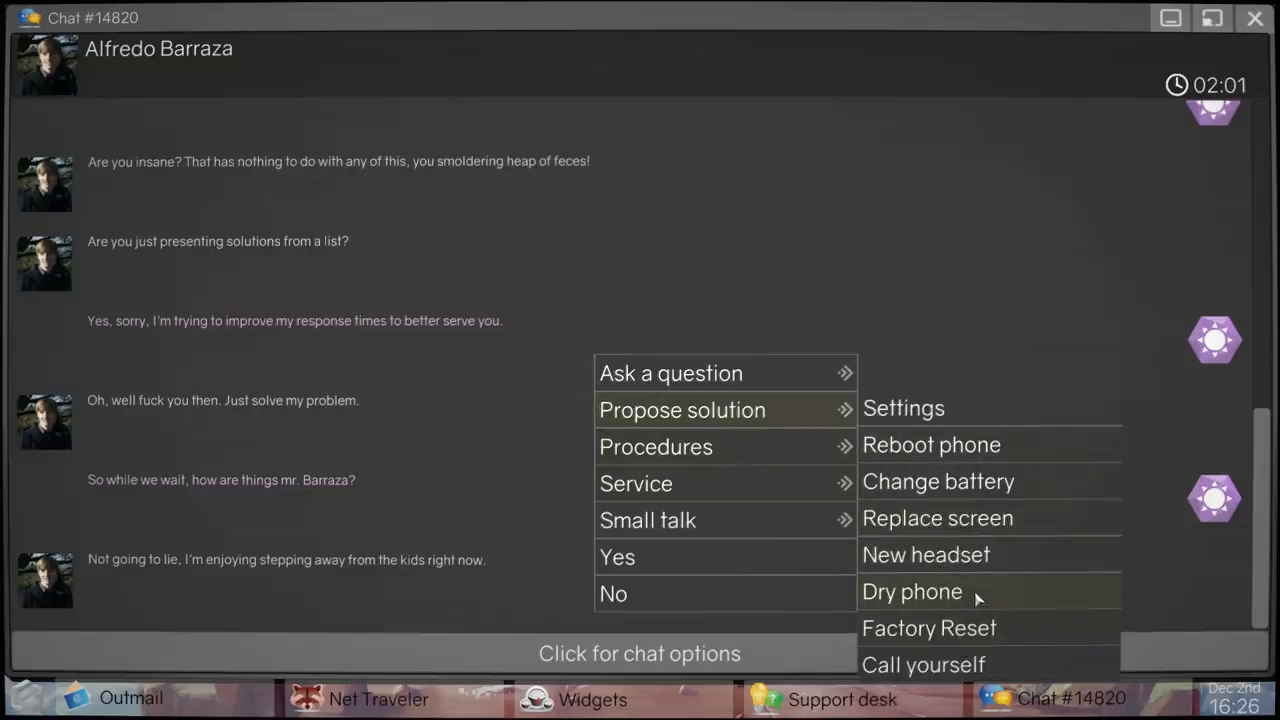
pyautogui.moveTo(1000, 628)
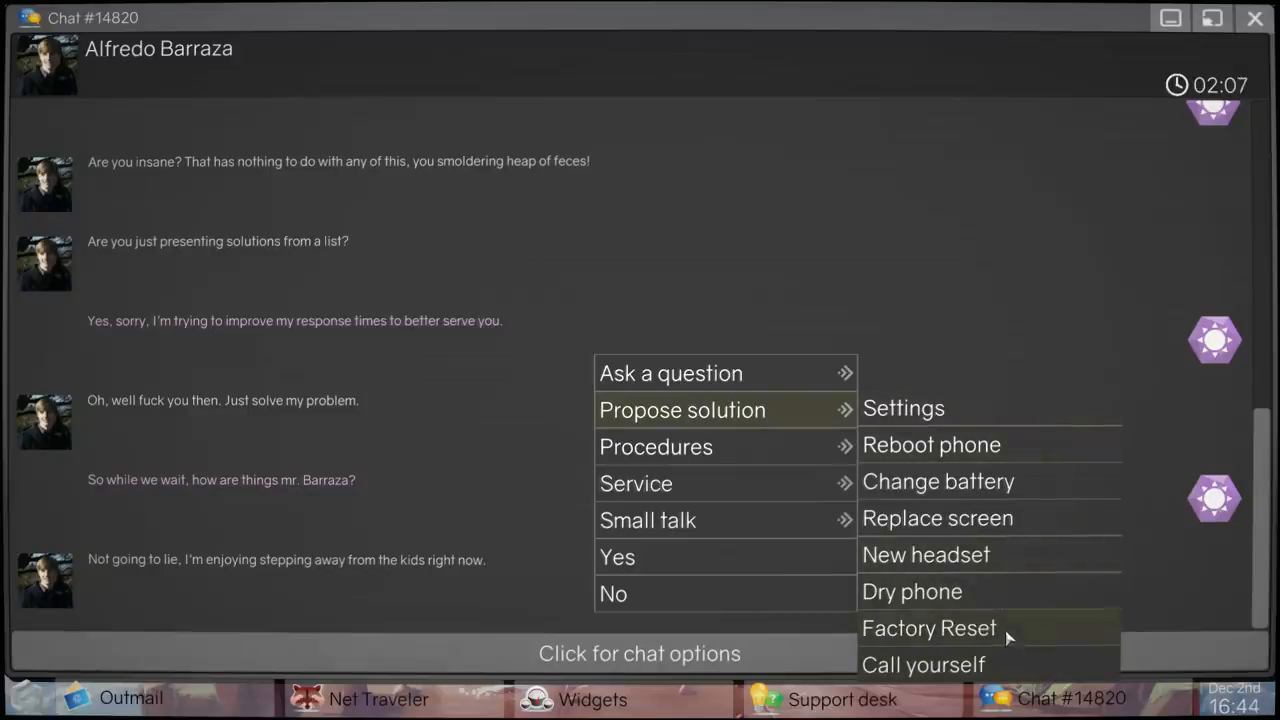
pyautogui.click(928, 628)
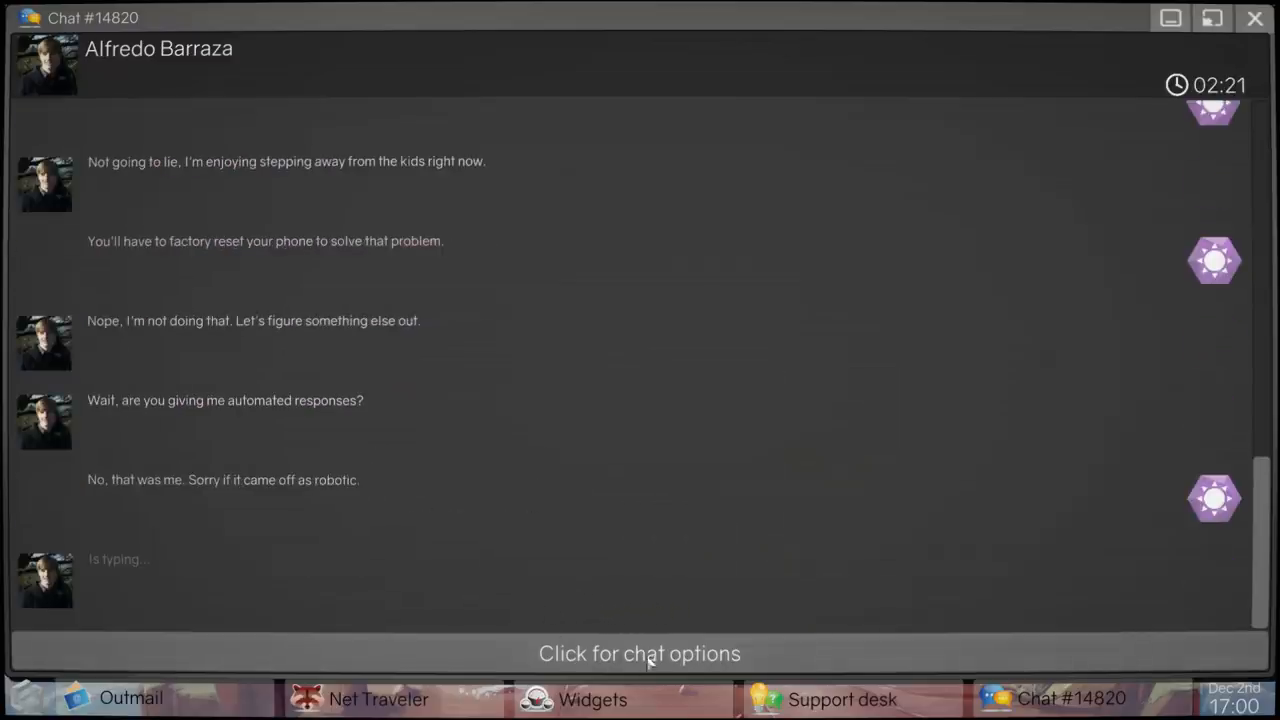
pyautogui.click(640, 652)
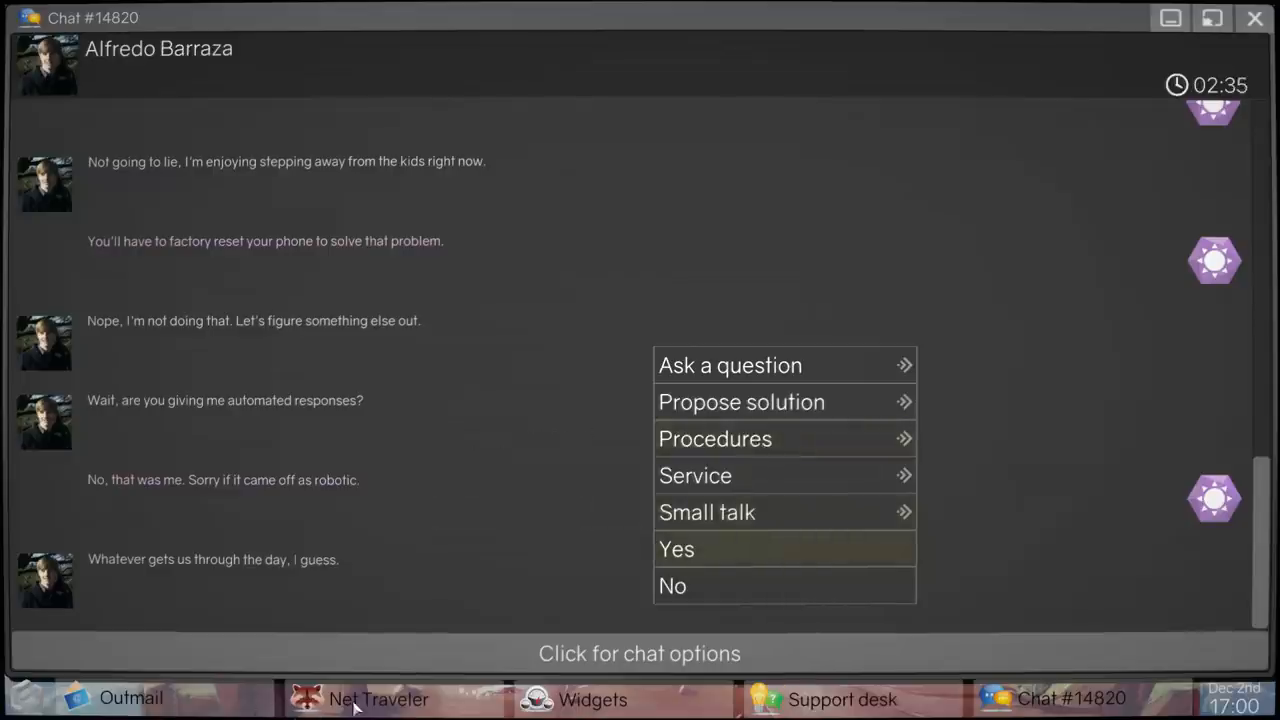
pyautogui.click(378, 698)
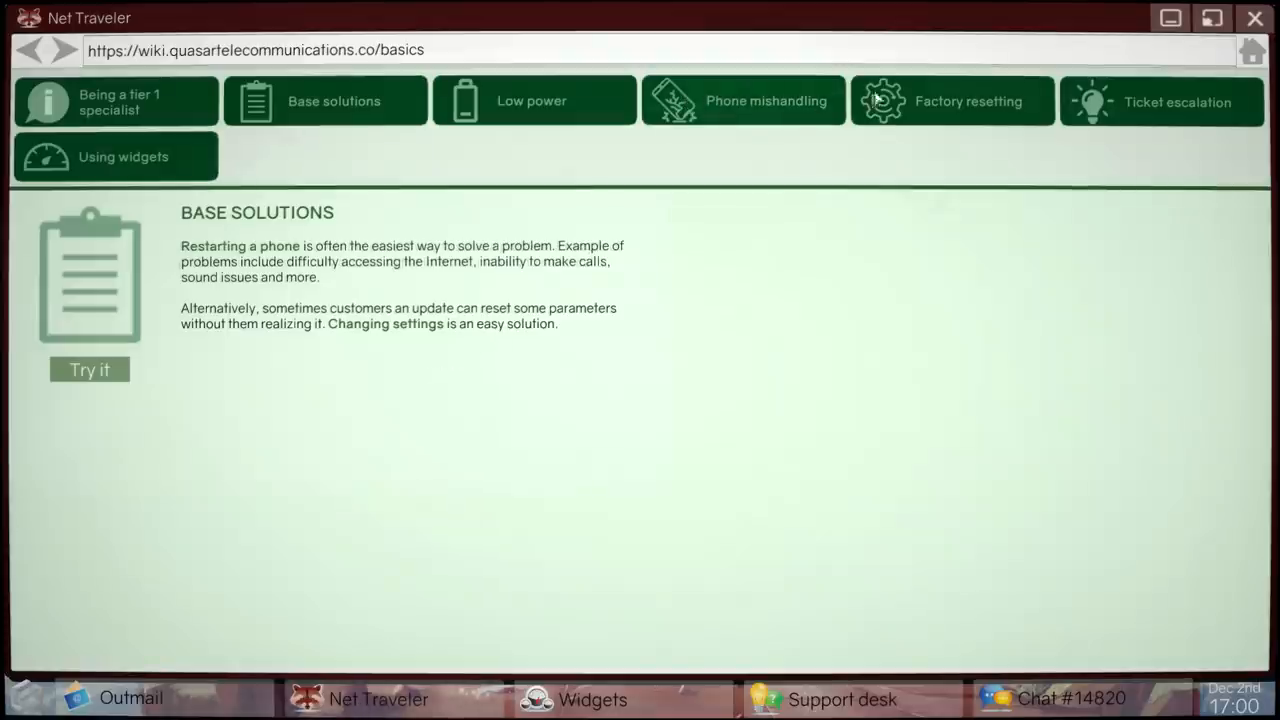
# - Read the Phone mishandling, Factory resetting and Low power wiki articles
pyautogui.click(744, 100)
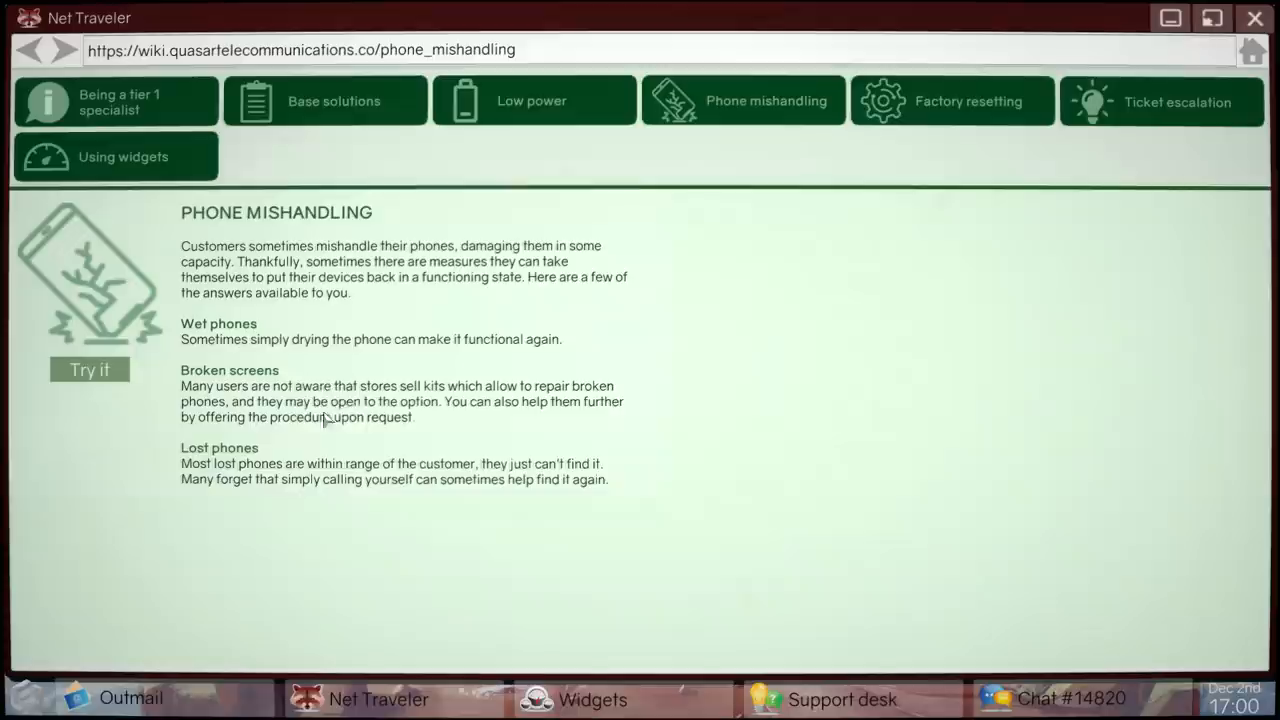
pyautogui.click(952, 100)
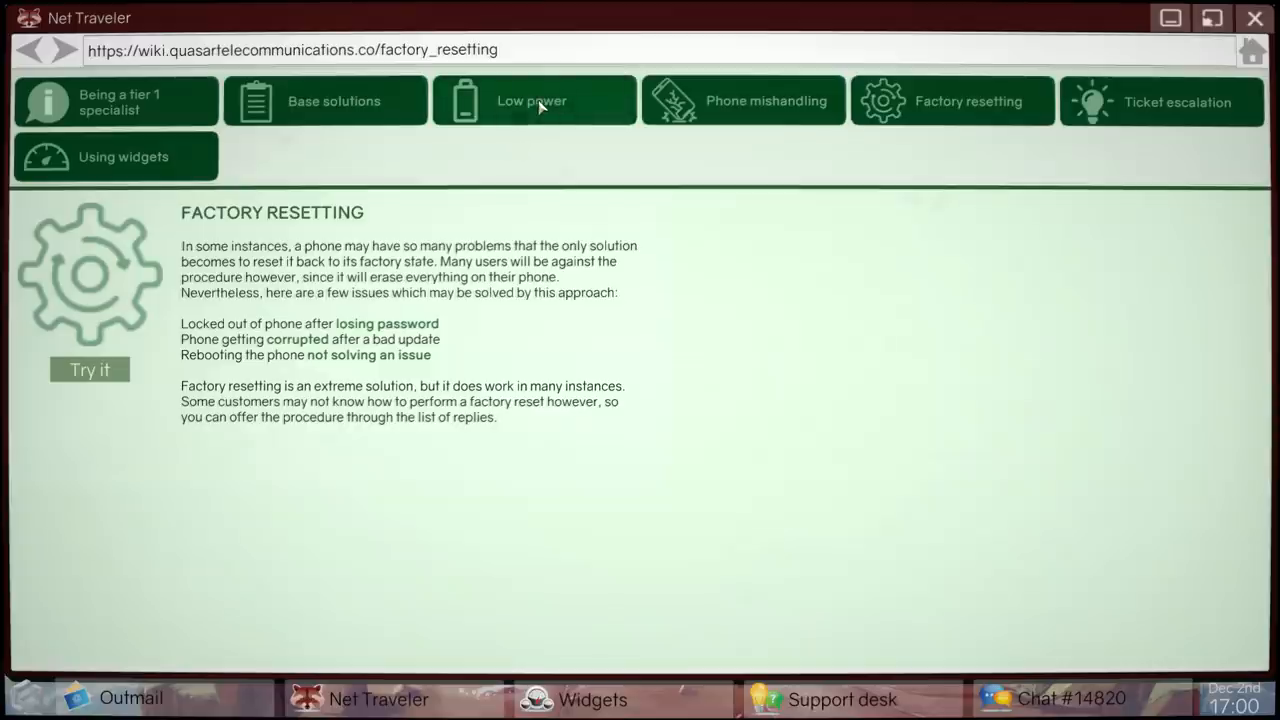
pyautogui.click(532, 100)
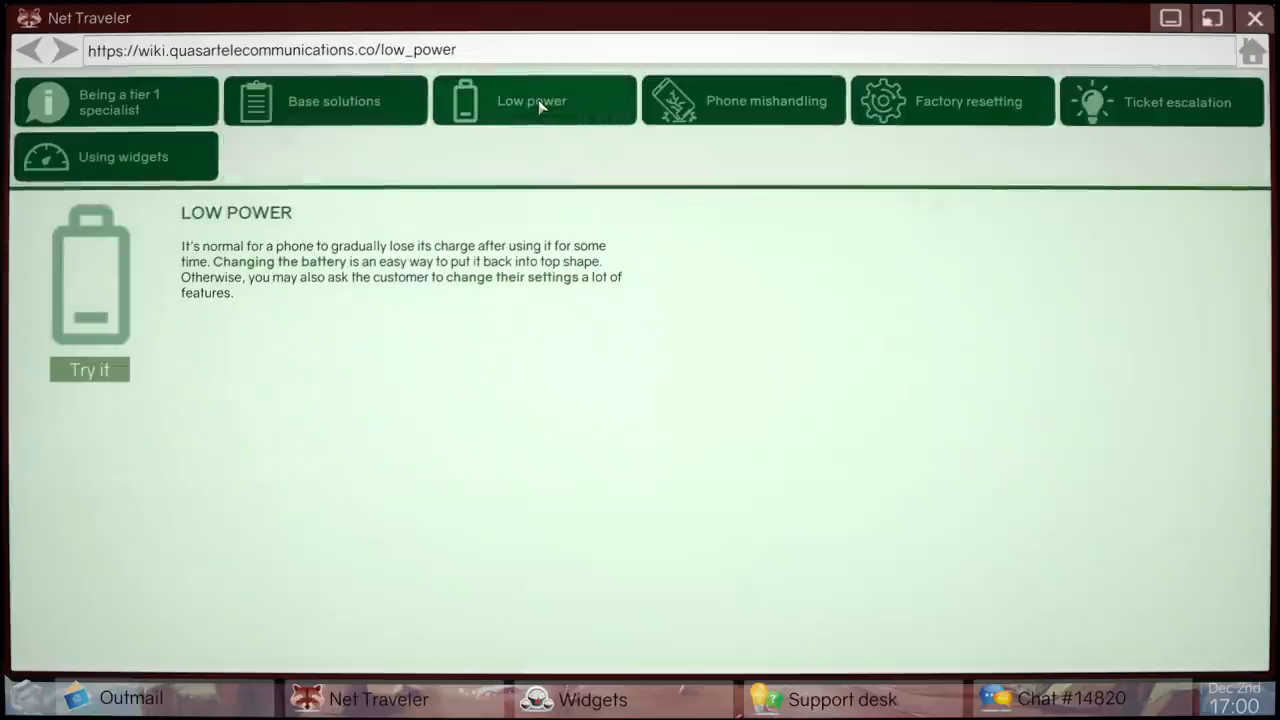
pyautogui.moveTo(480, 288)
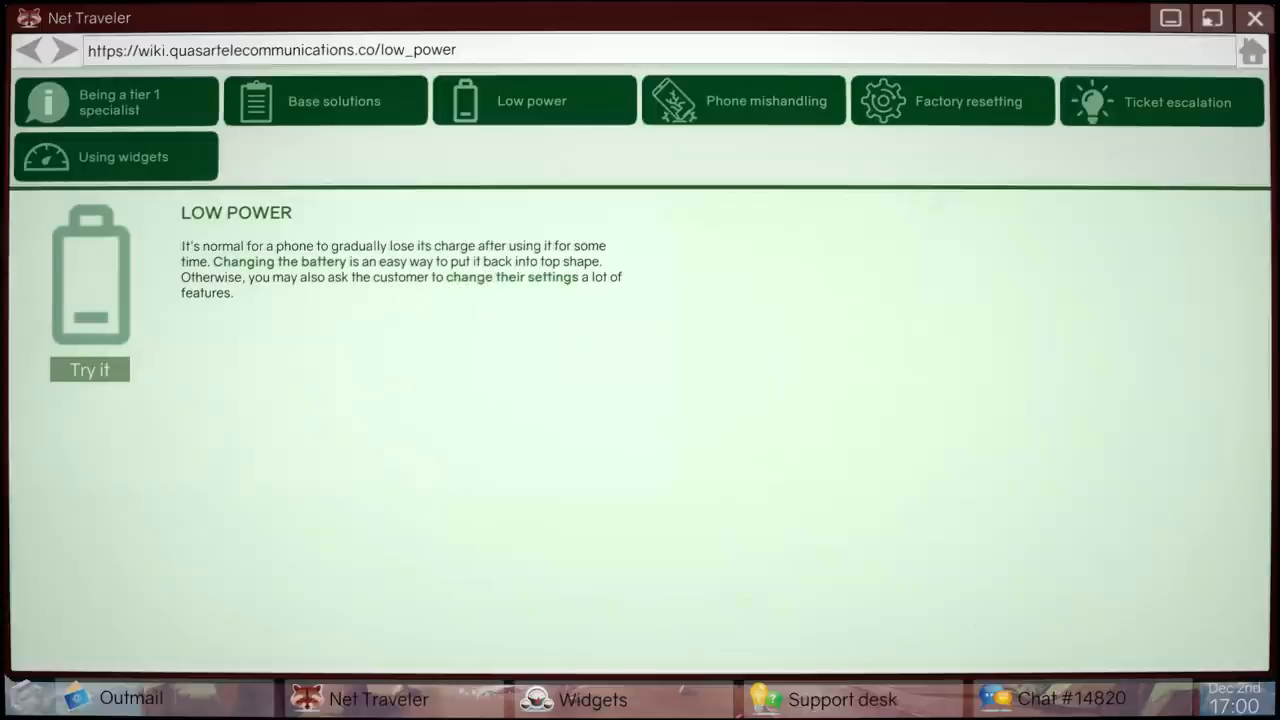
pyautogui.click(592, 698)
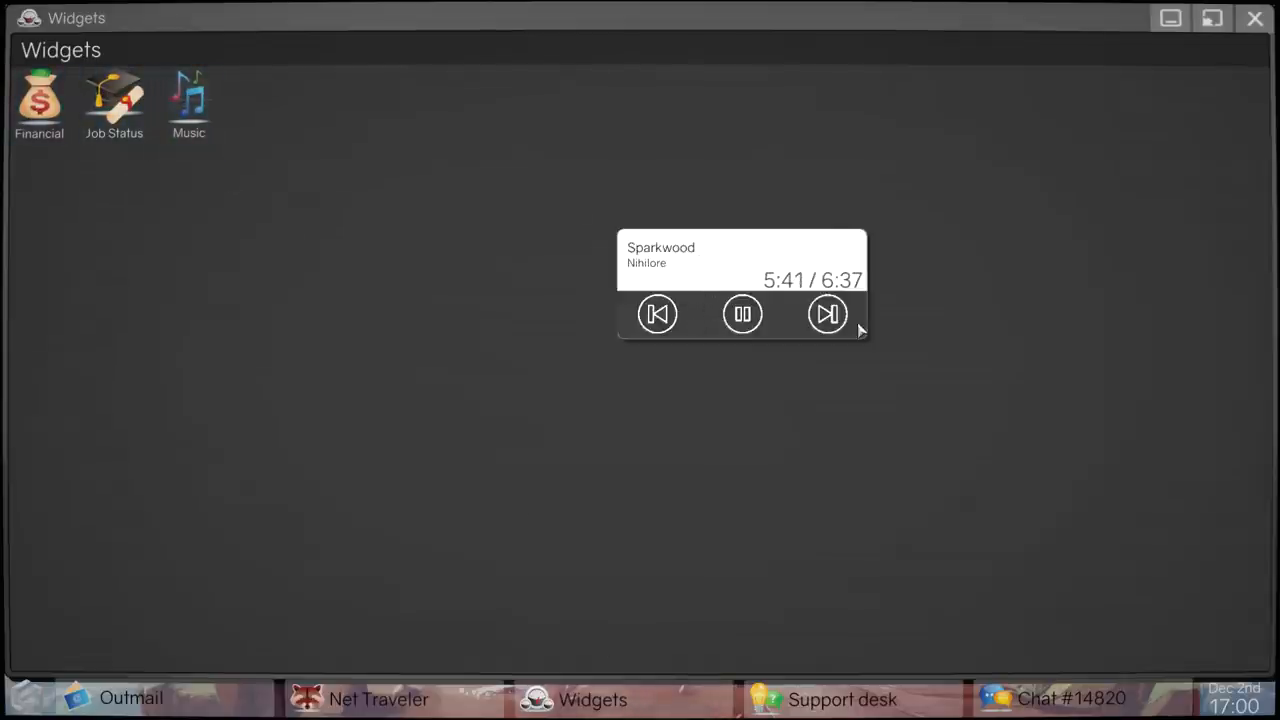
# - Skip to a different song in the music widget and glance at the ticket overview
pyautogui.click(828, 312)
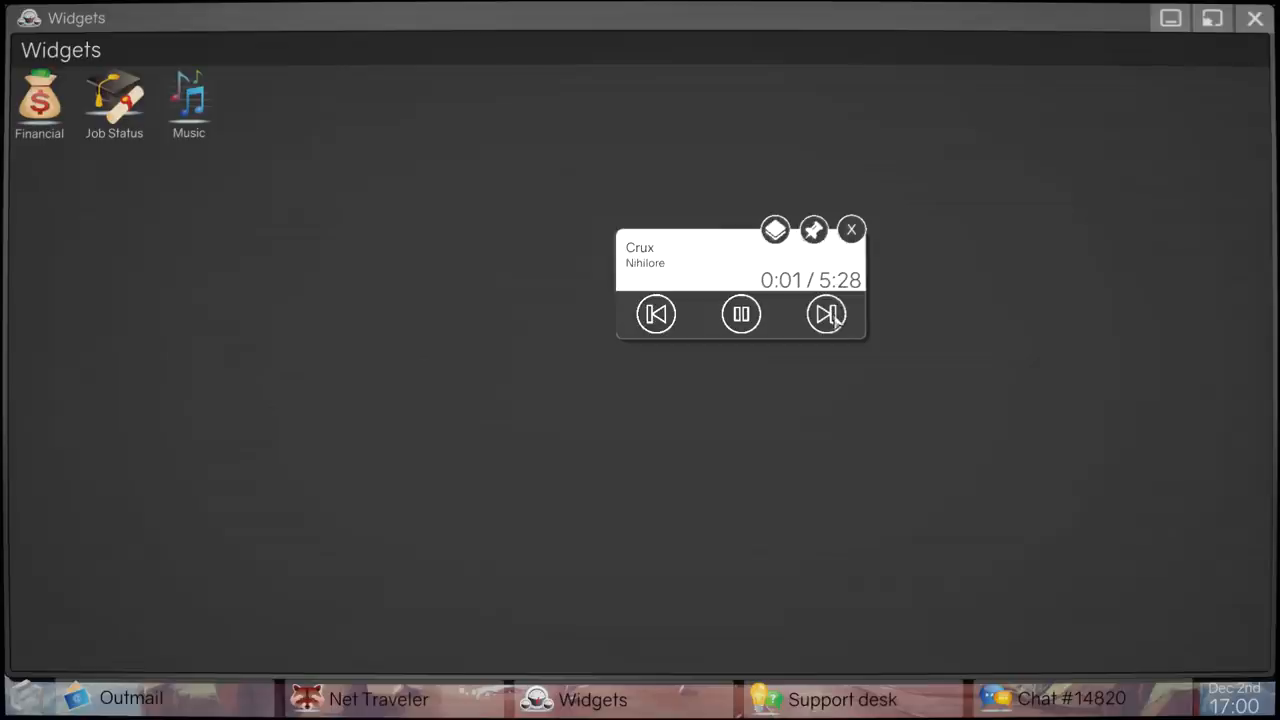
pyautogui.click(826, 312)
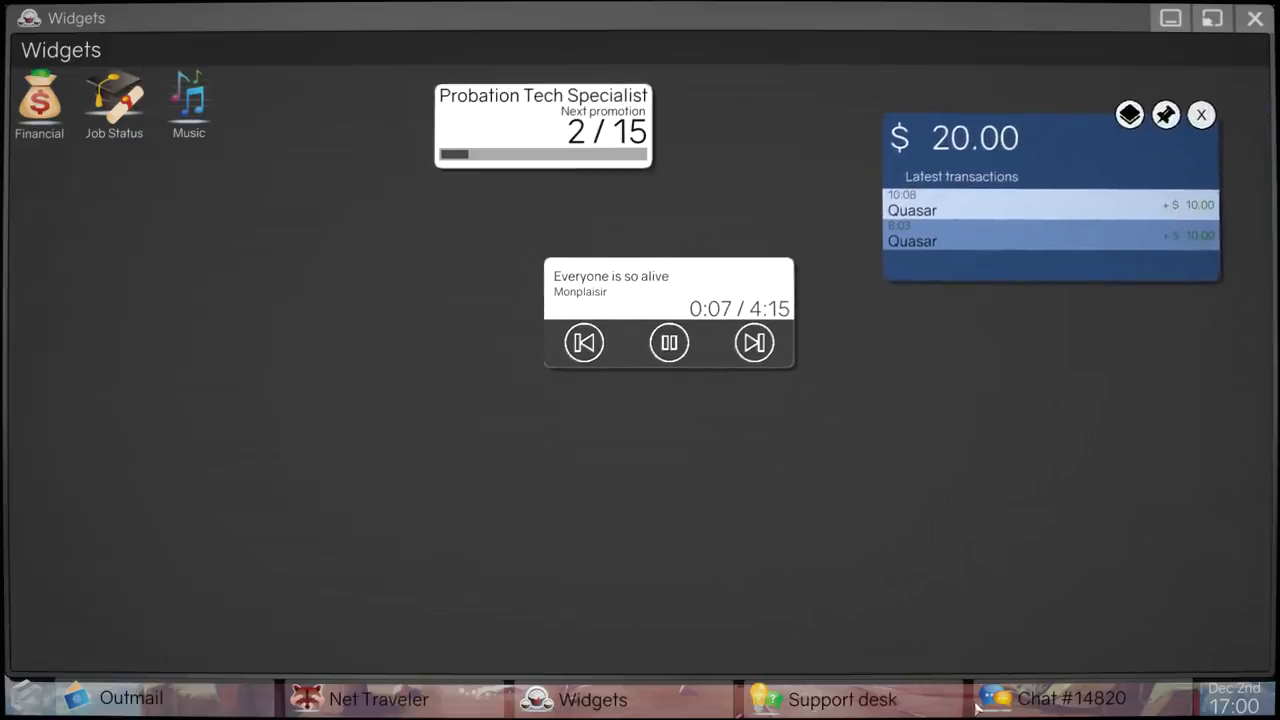
pyautogui.click(840, 698)
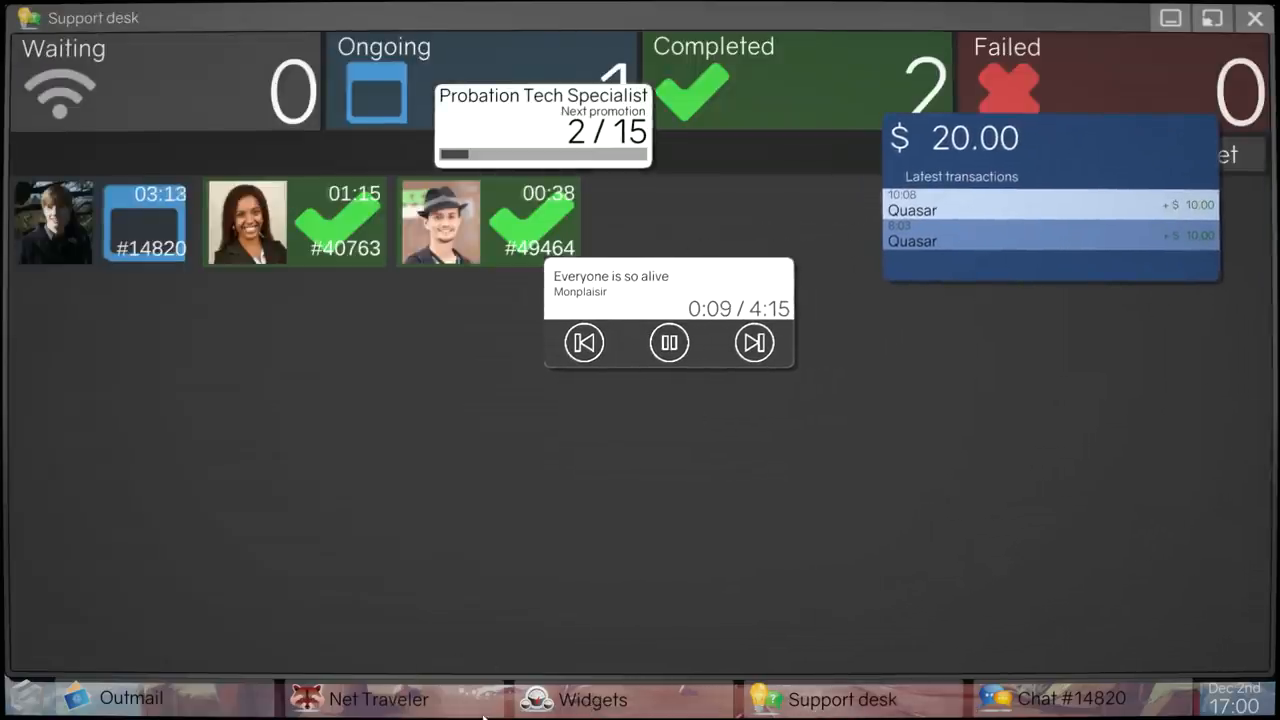
pyautogui.click(378, 698)
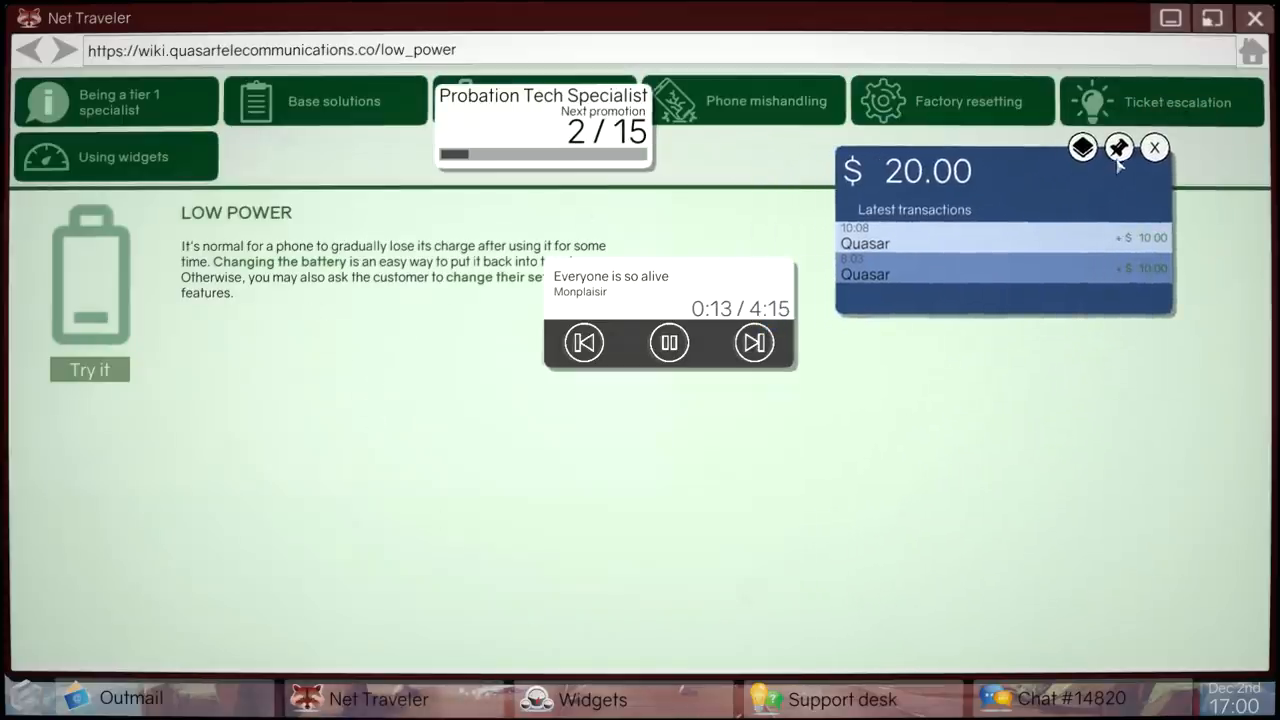
# - Close the balance widget, move the music player aside and read Being a tier 1 specialist
pyautogui.click(1154, 148)
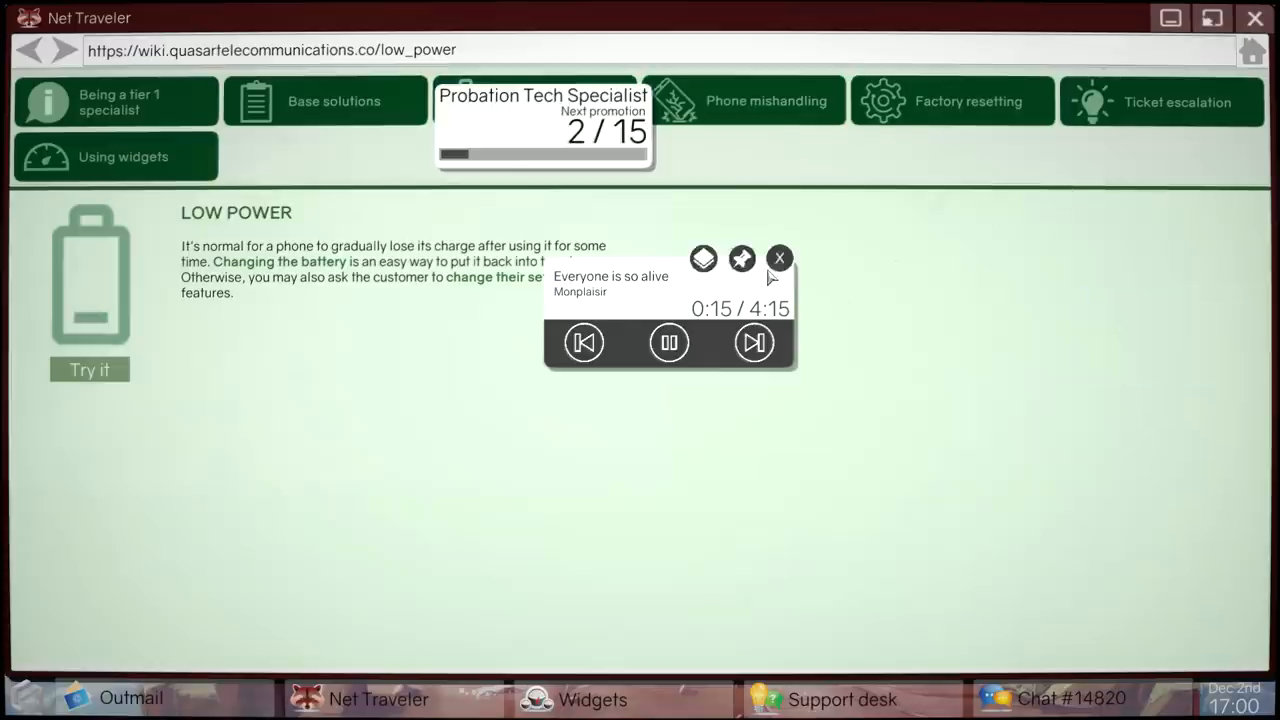
pyautogui.moveTo(670, 310); pyautogui.dragTo(1124, 610)
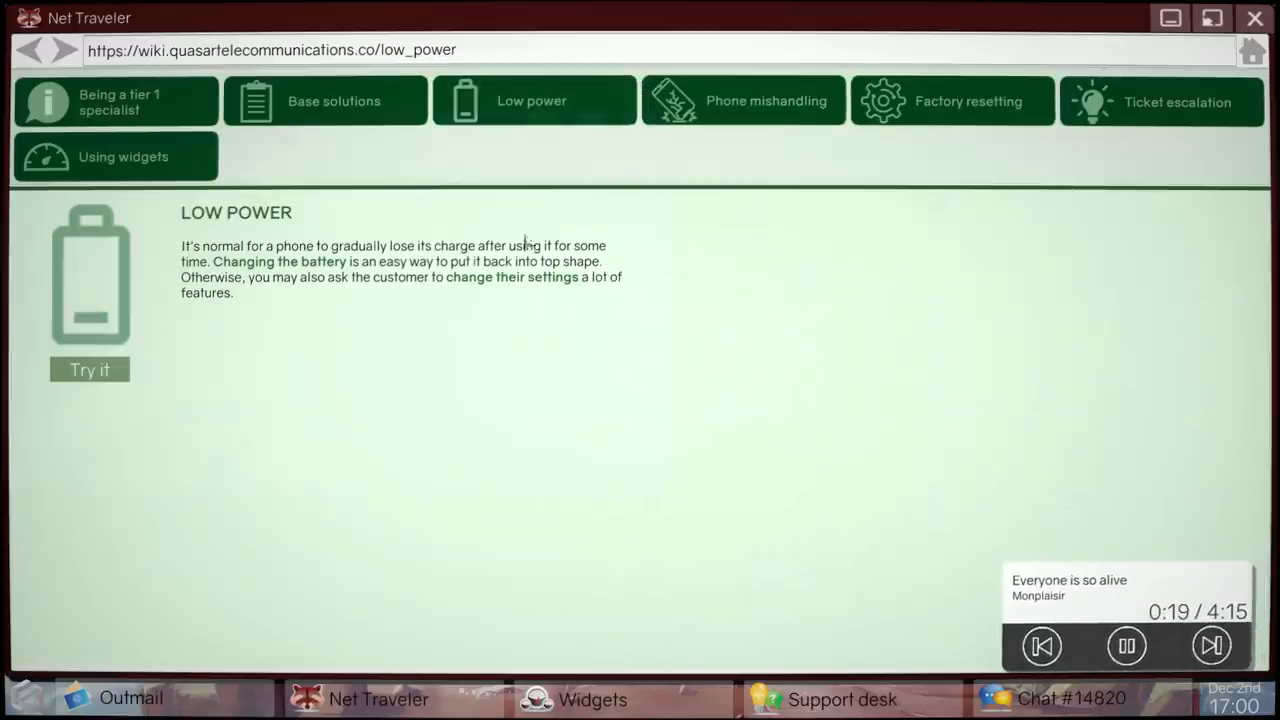
pyautogui.click(116, 100)
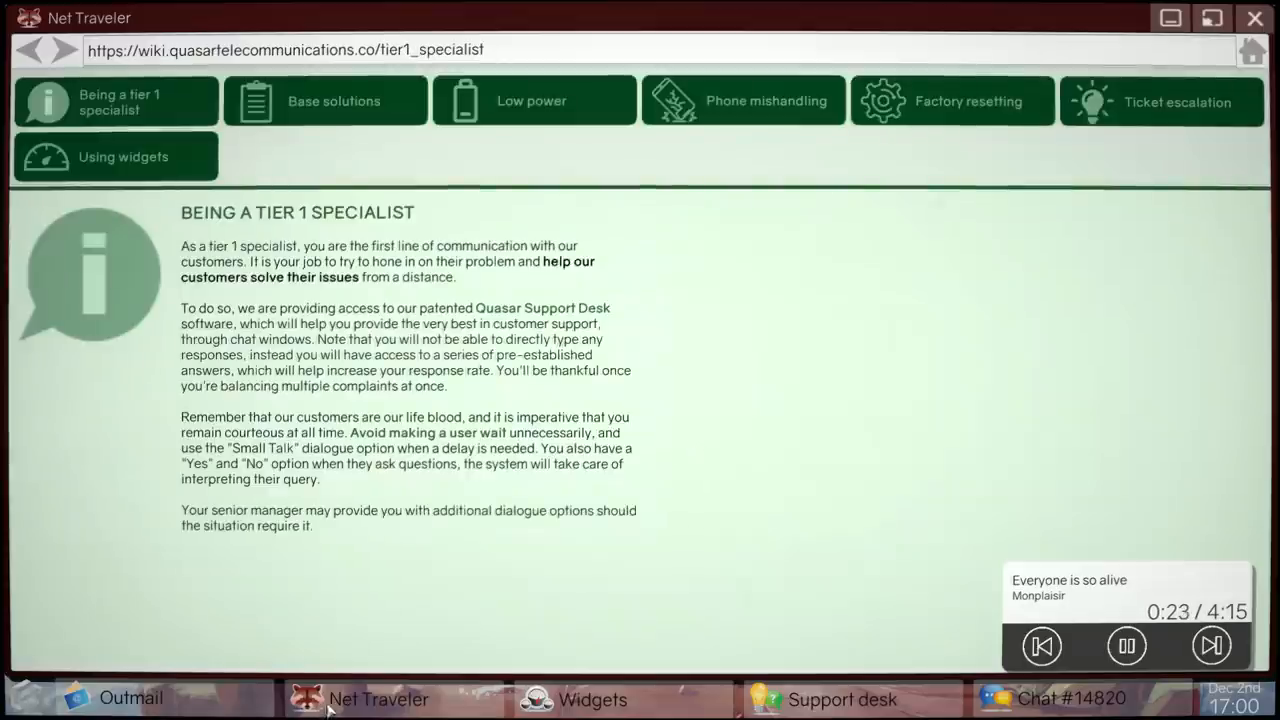
pyautogui.click(840, 698)
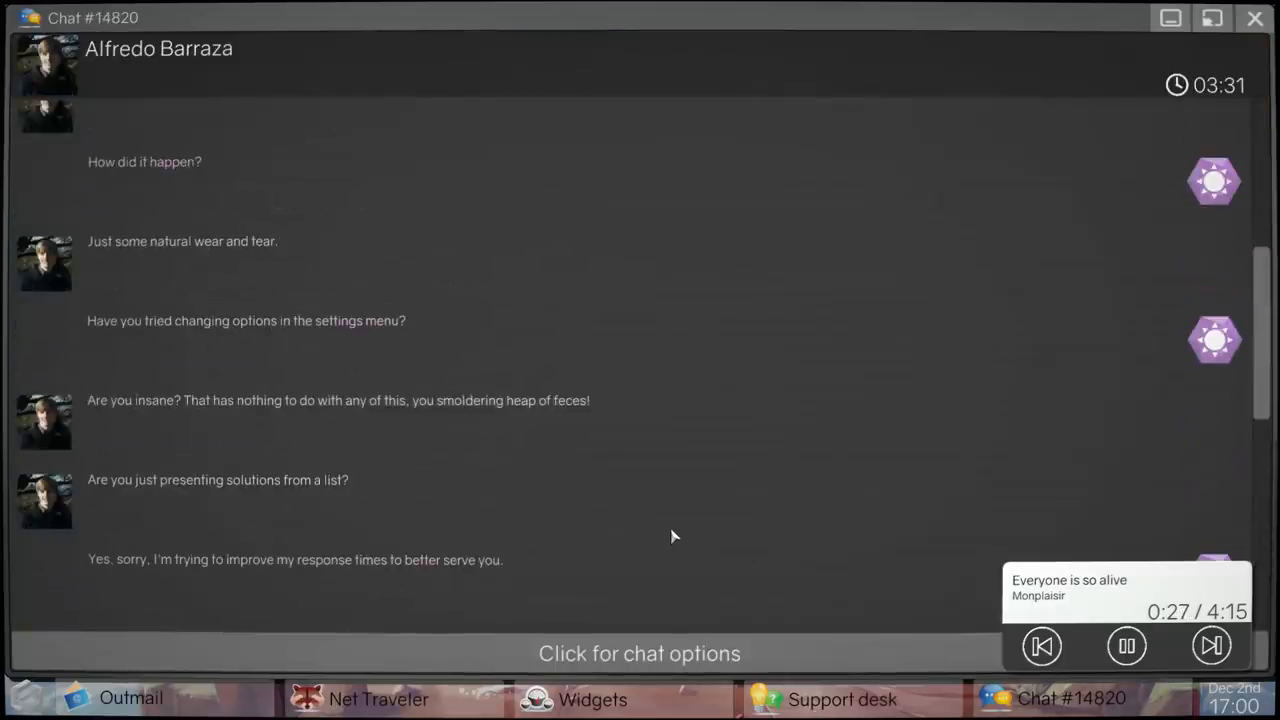
# - Propose a screen replacement to Alfredo in chat #14820, then escalate his issue
pyautogui.scroll(3)
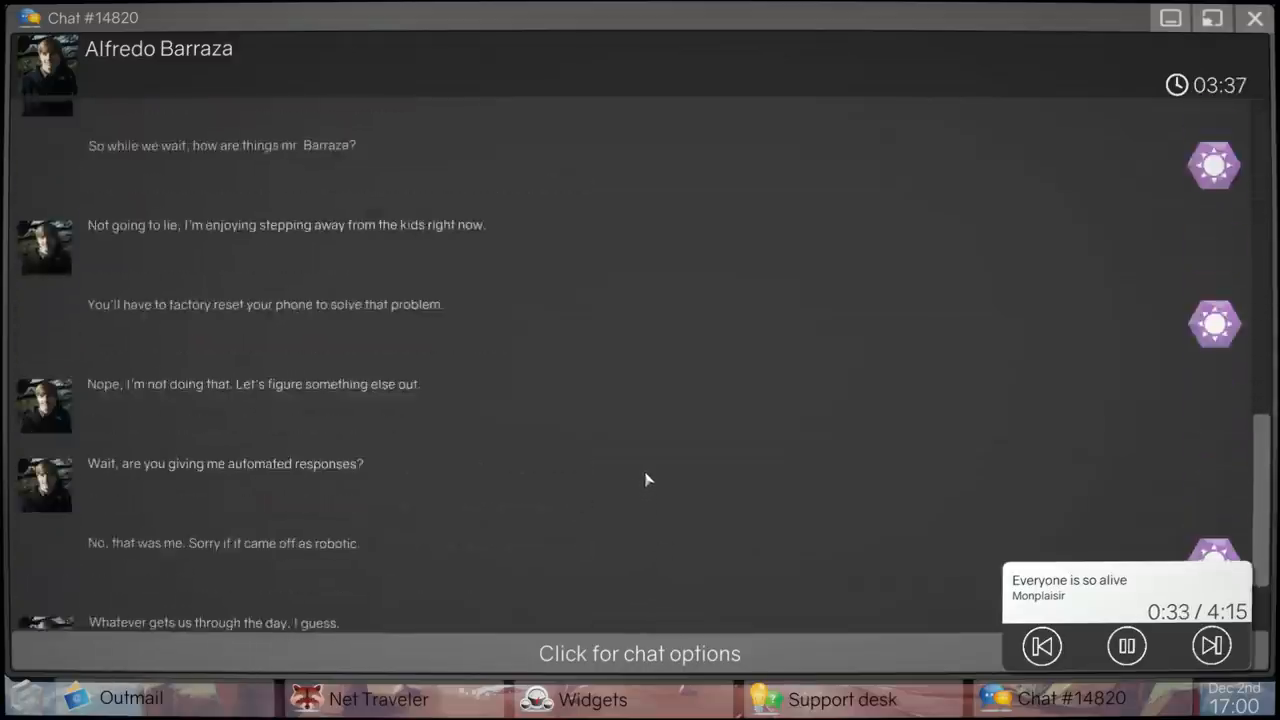
pyautogui.click(640, 652)
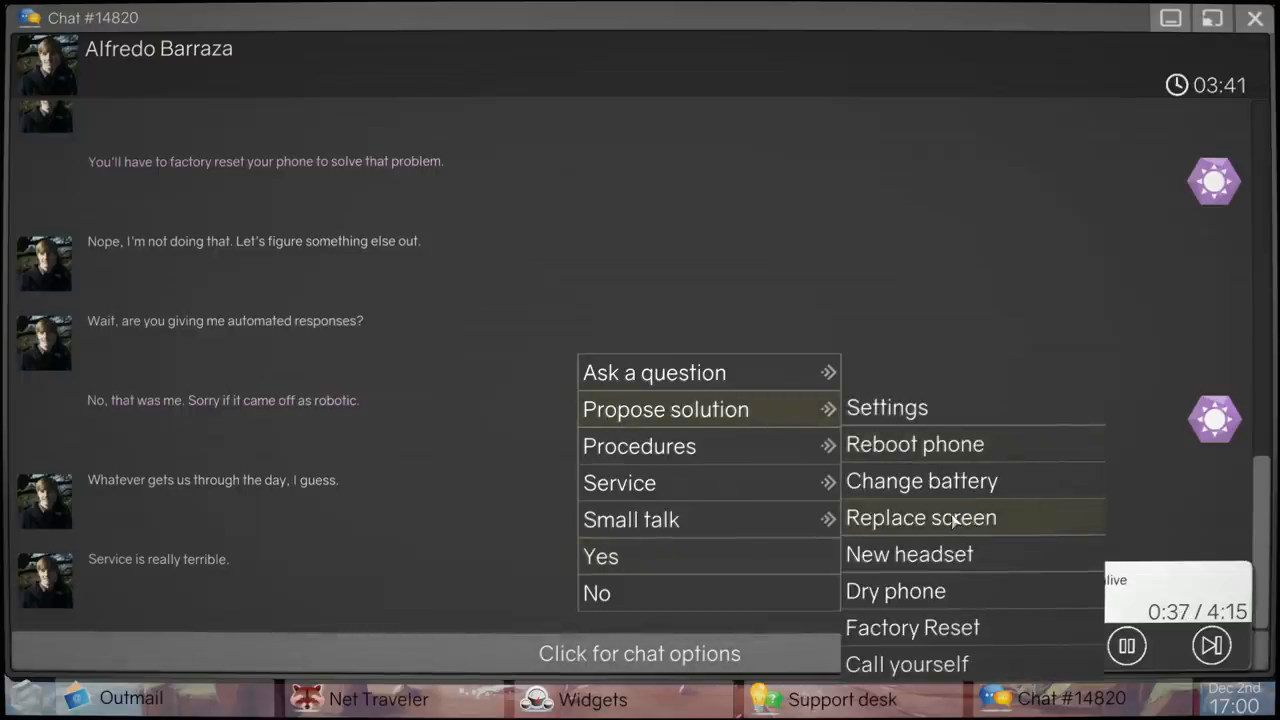
pyautogui.click(920, 516)
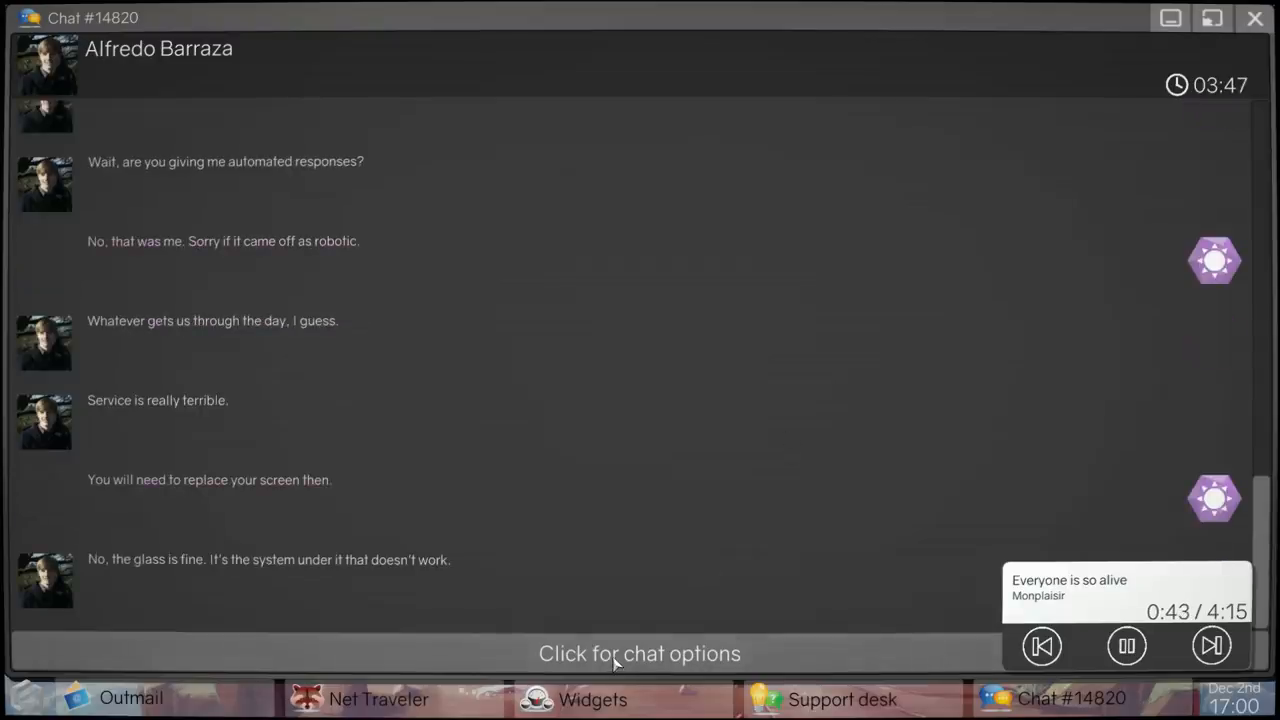
pyautogui.click(640, 652)
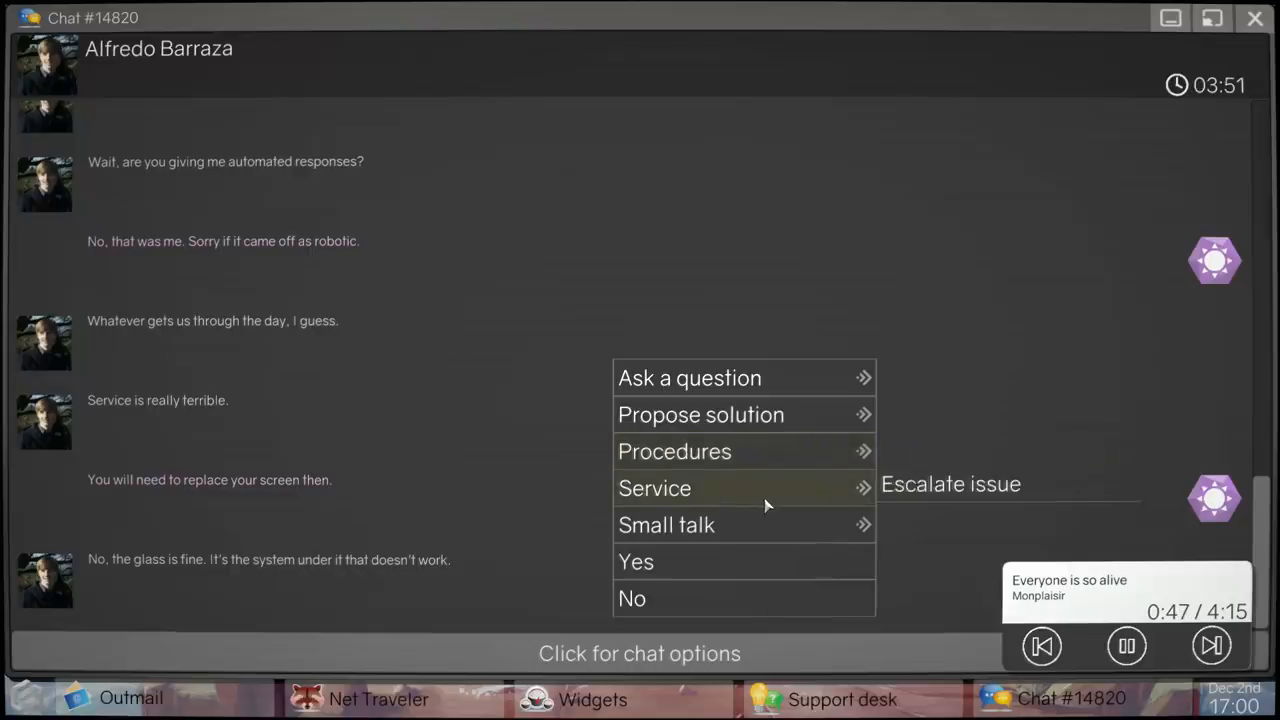
pyautogui.click(950, 482)
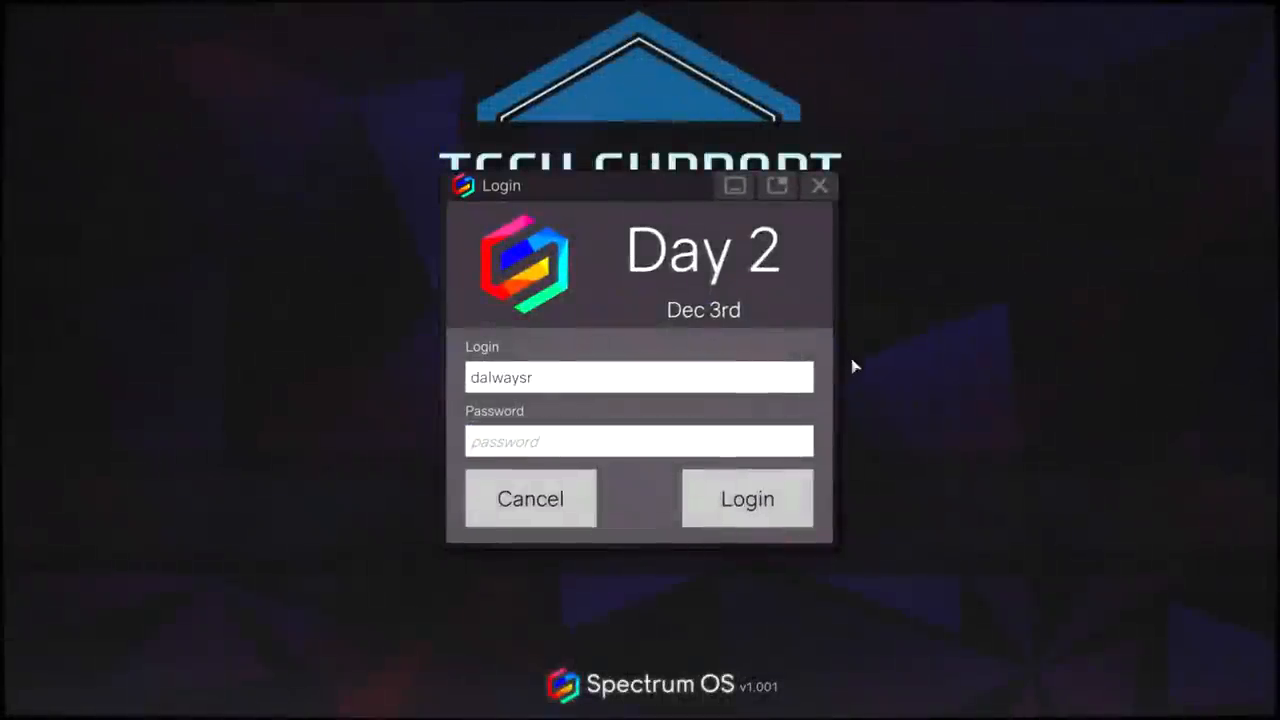
# - Log in for Dec 3rd and launch Outmail, Support Desk and Net Traveler
pyautogui.click(746, 498)
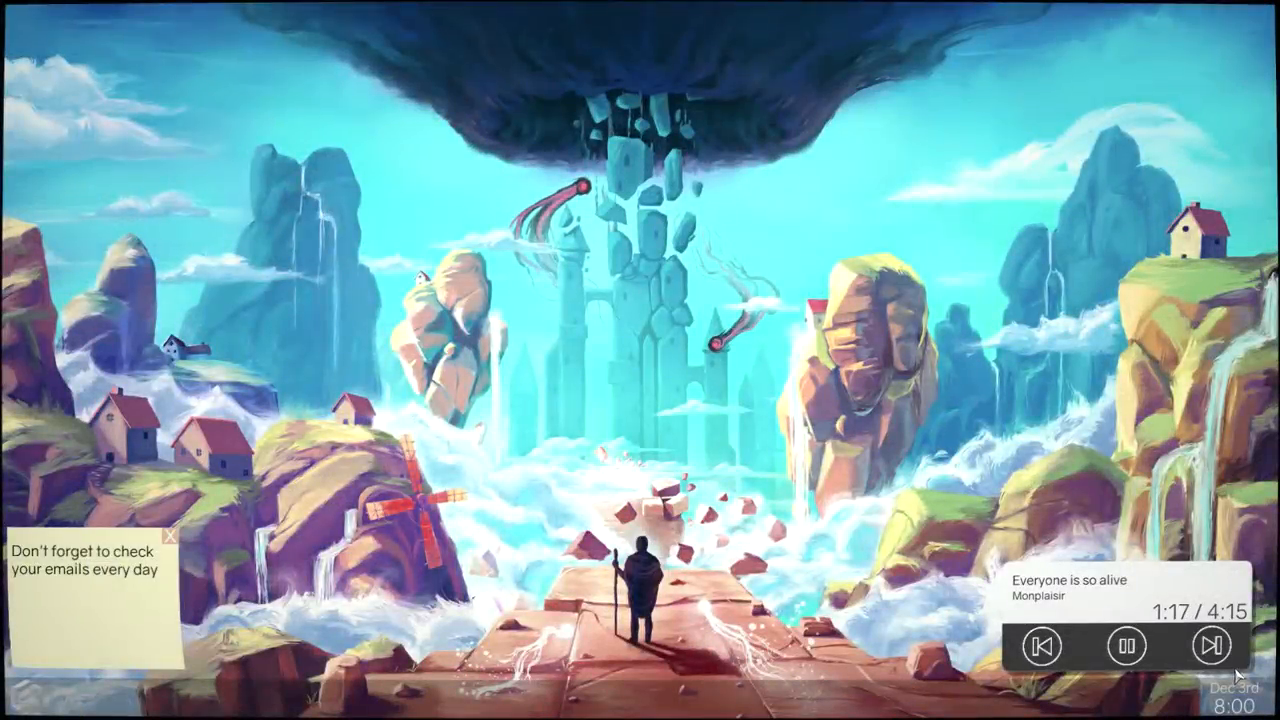
pyautogui.click(1212, 644)
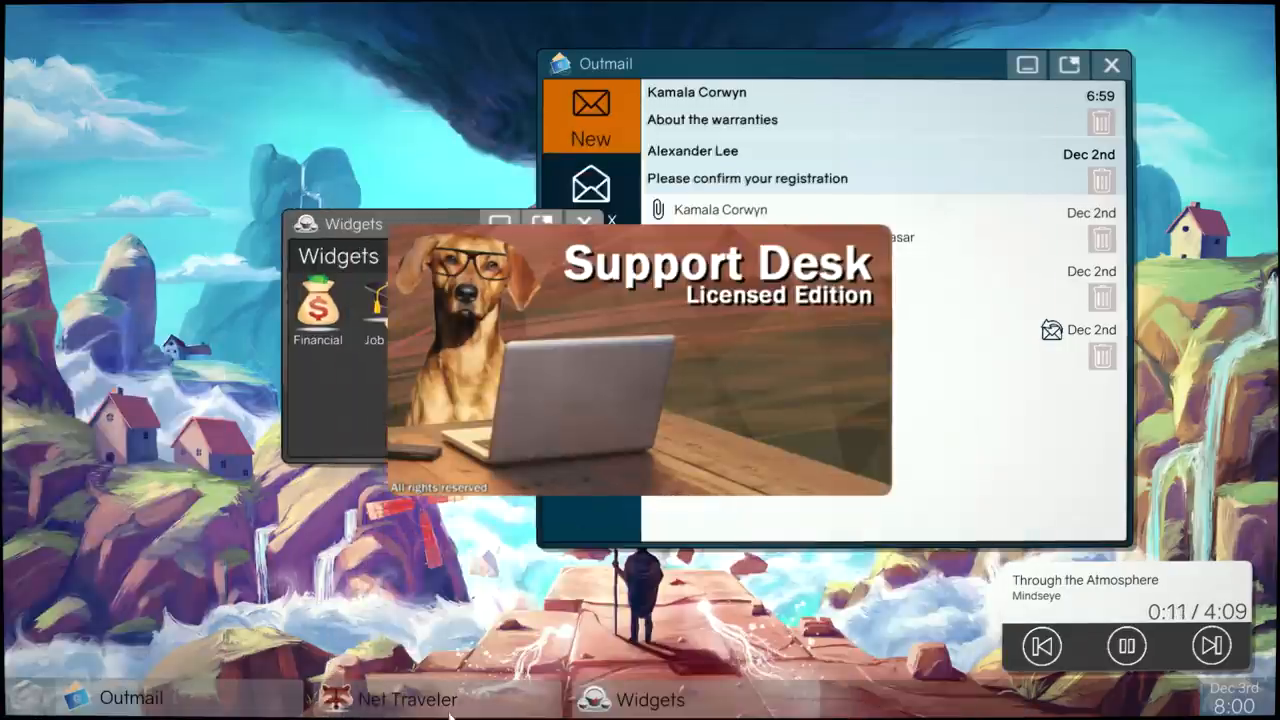
pyautogui.click(406, 698)
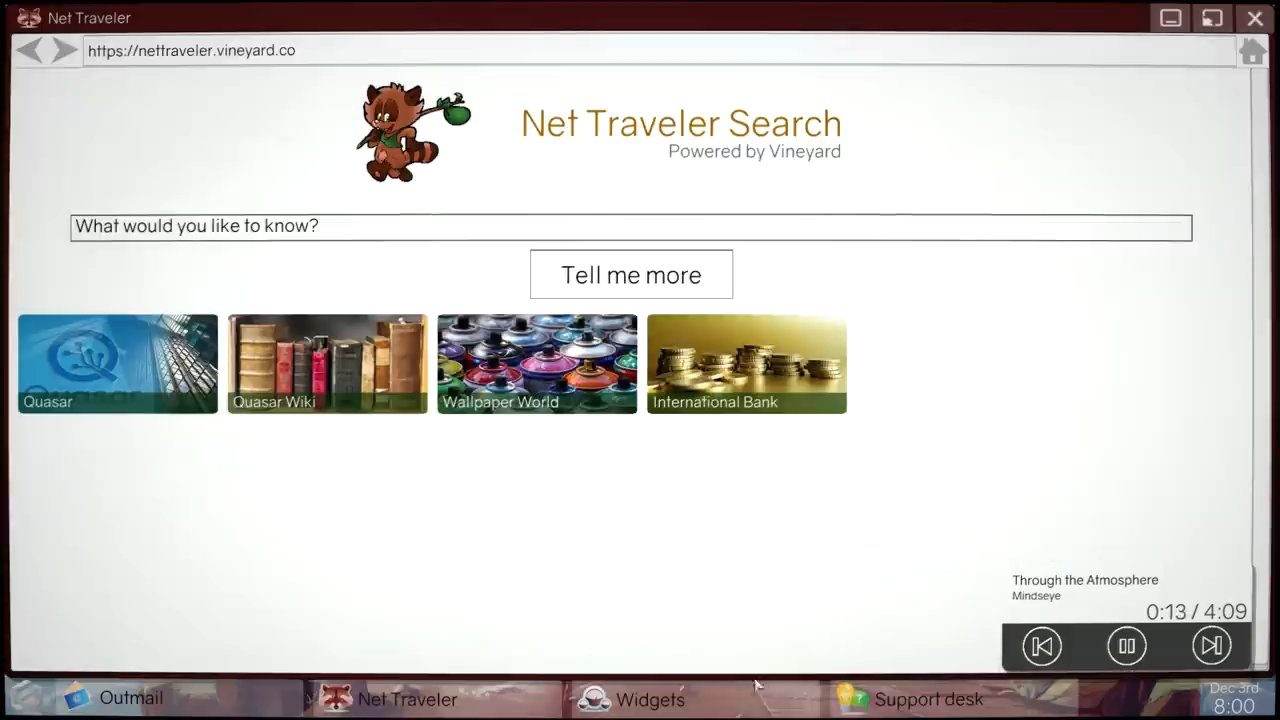
pyautogui.click(928, 698)
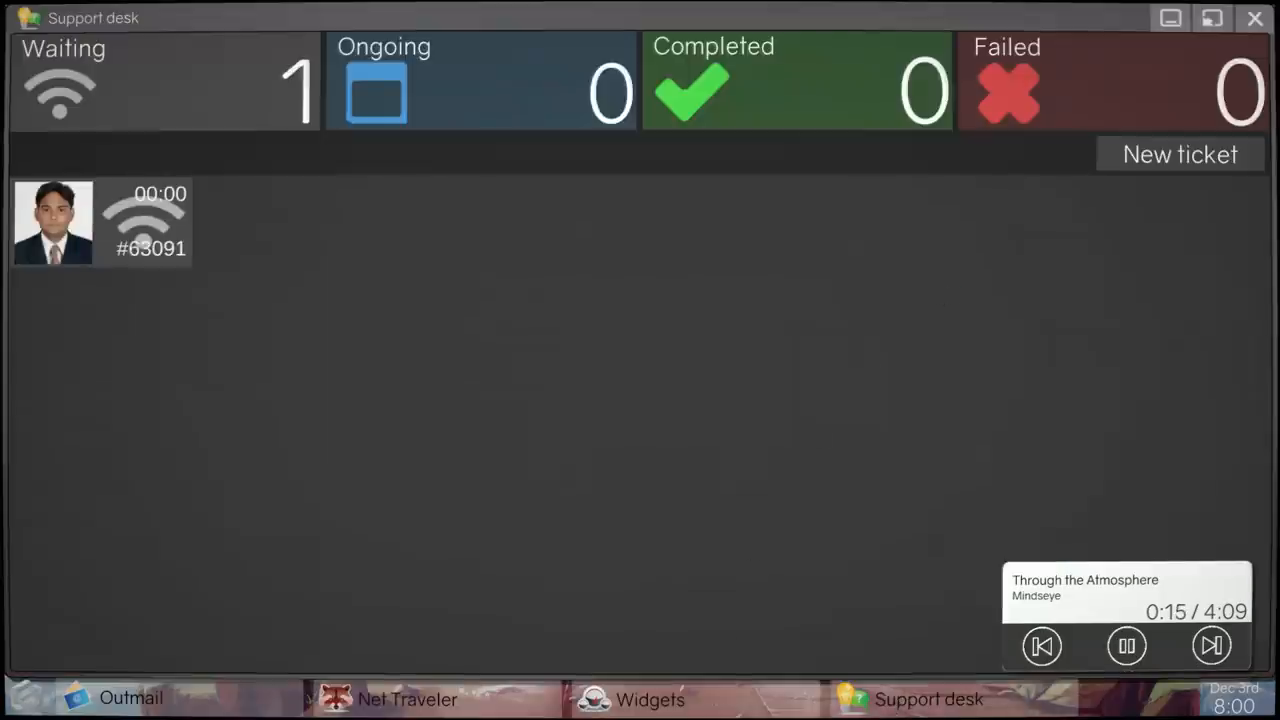
# - Show the Job Status and Financial widgets ($25 balance), then return to Outmail
pyautogui.click(650, 698)
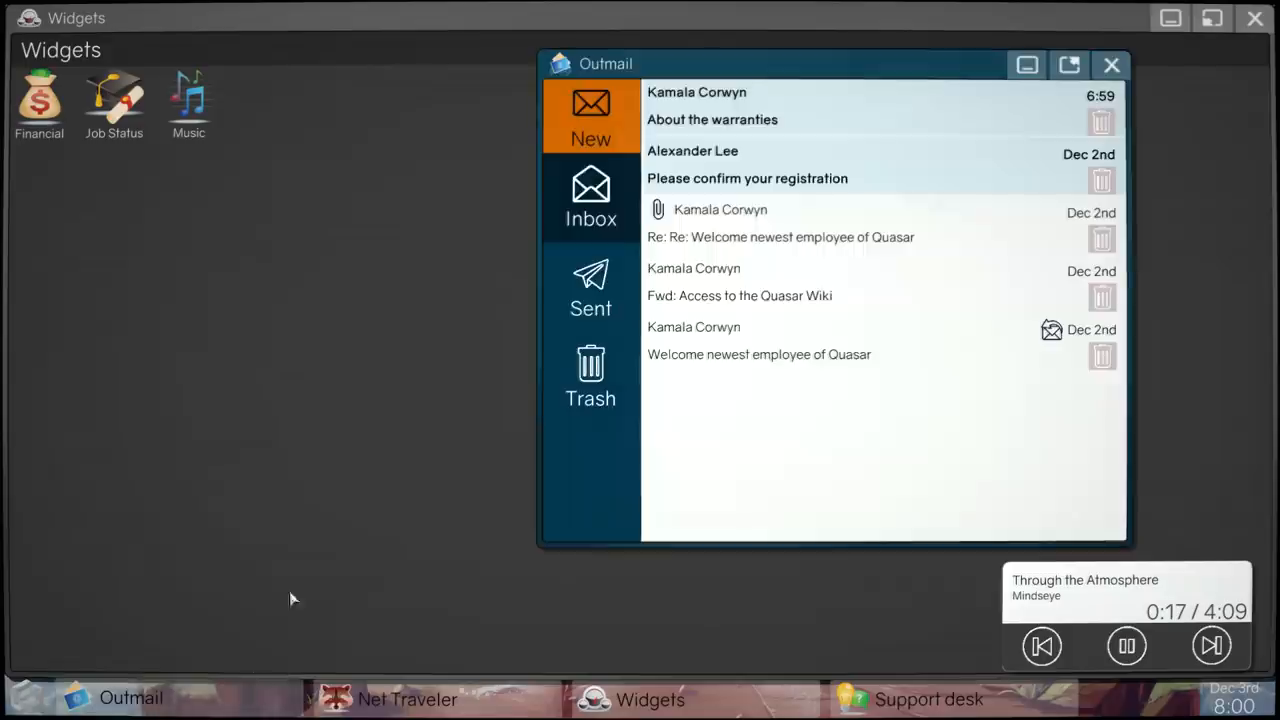
pyautogui.click(112, 100)
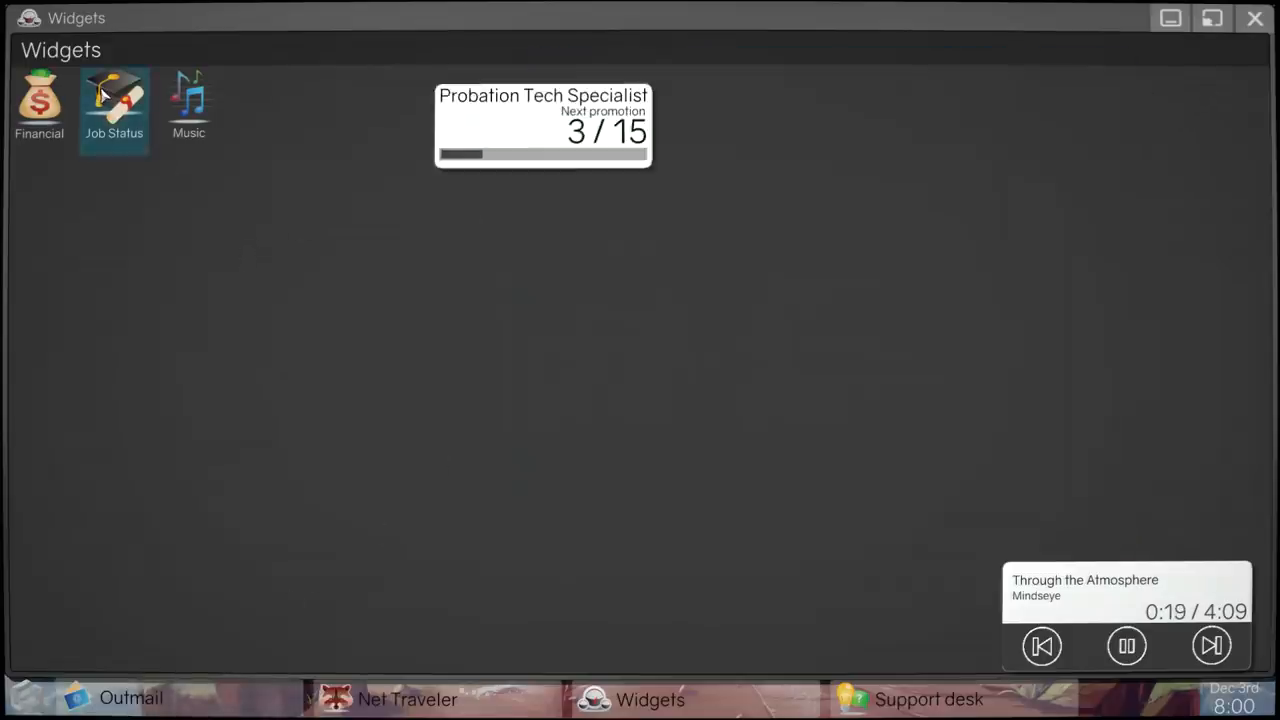
pyautogui.click(40, 104)
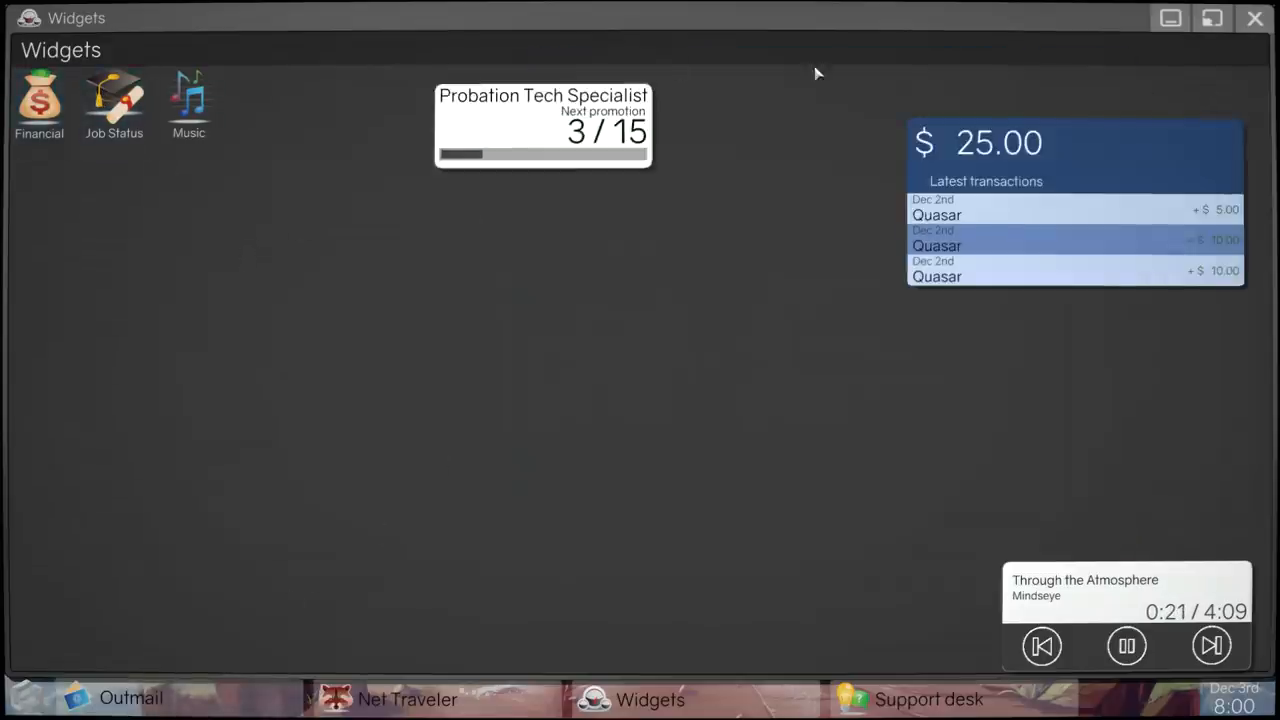
pyautogui.click(130, 696)
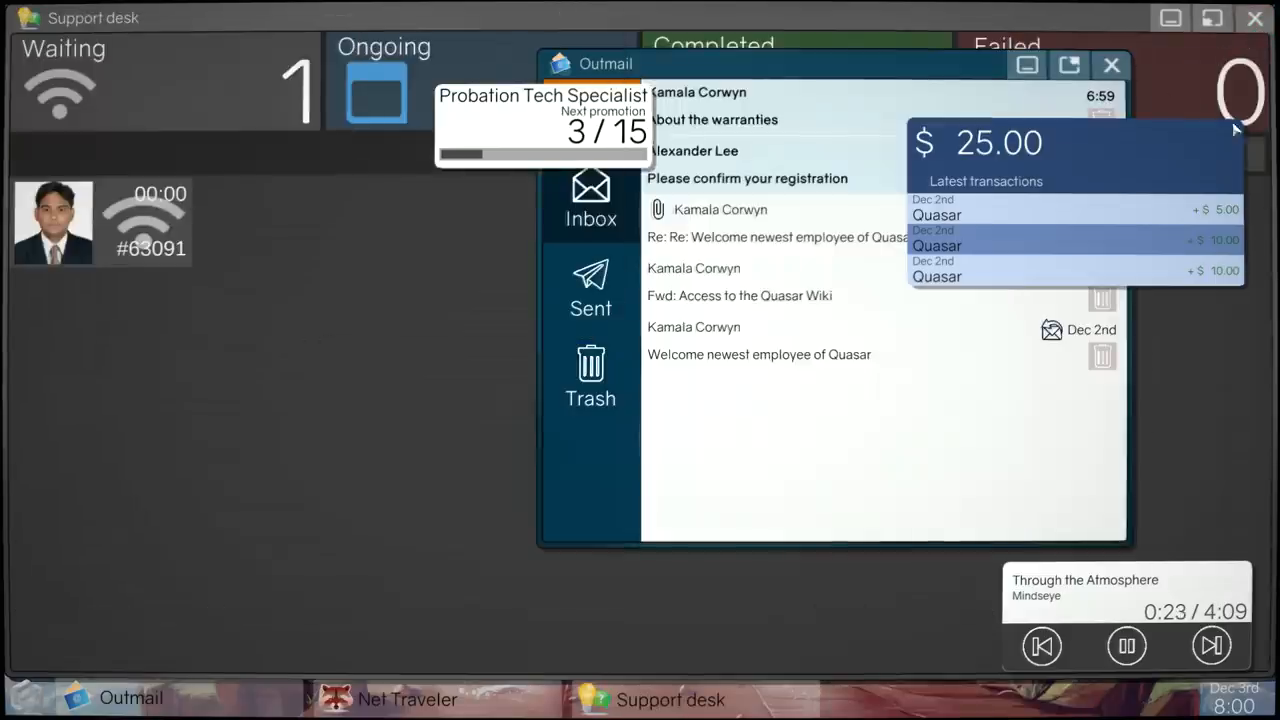
pyautogui.click(1110, 64)
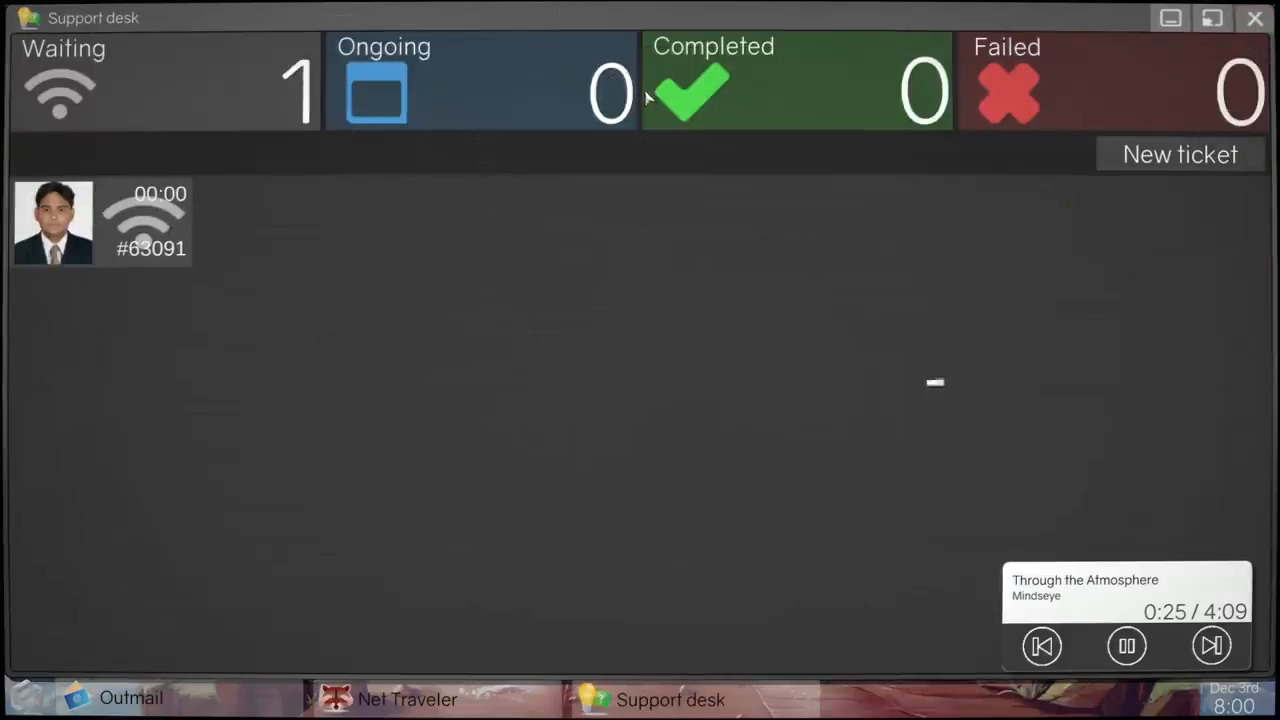
pyautogui.click(406, 698)
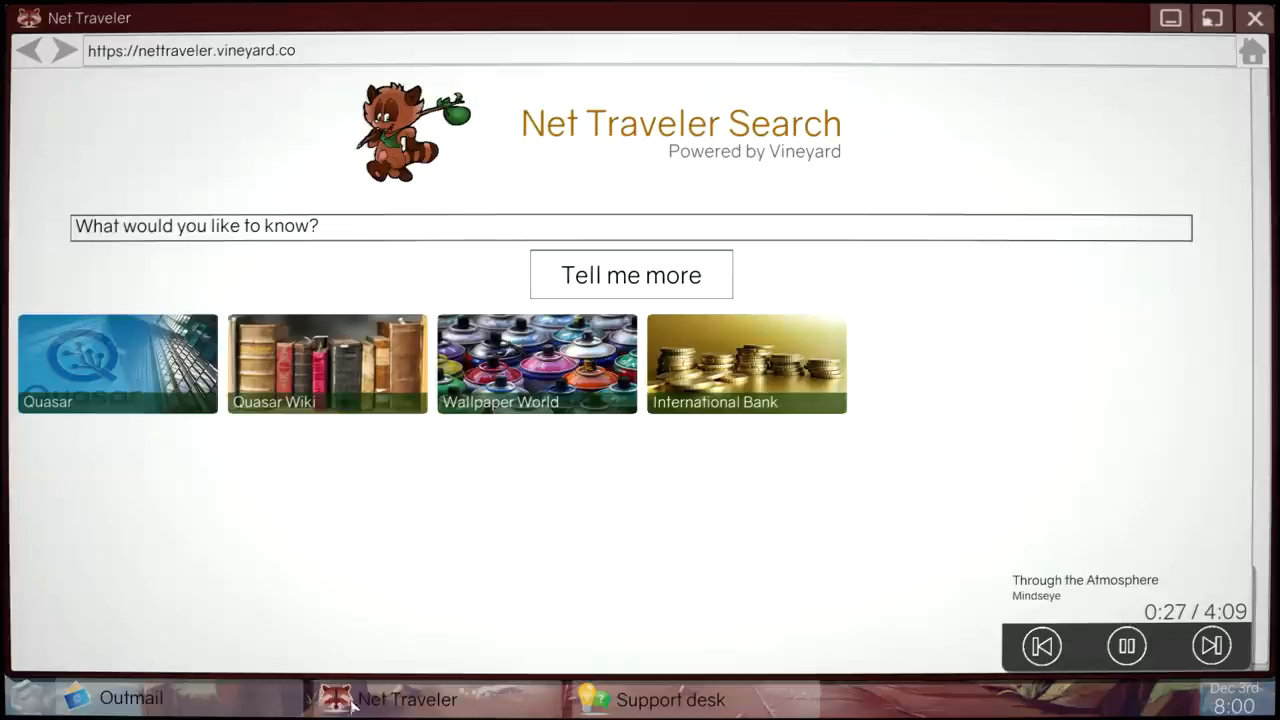
pyautogui.click(130, 698)
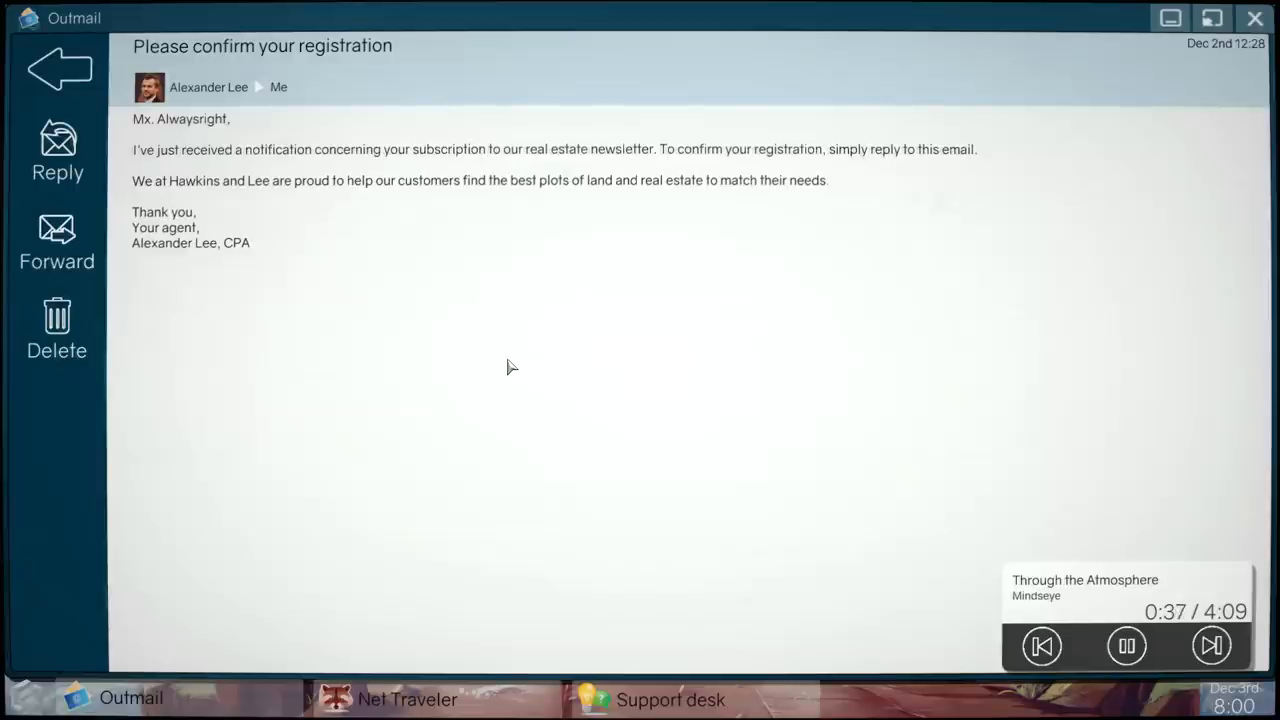
pyautogui.click(56, 150)
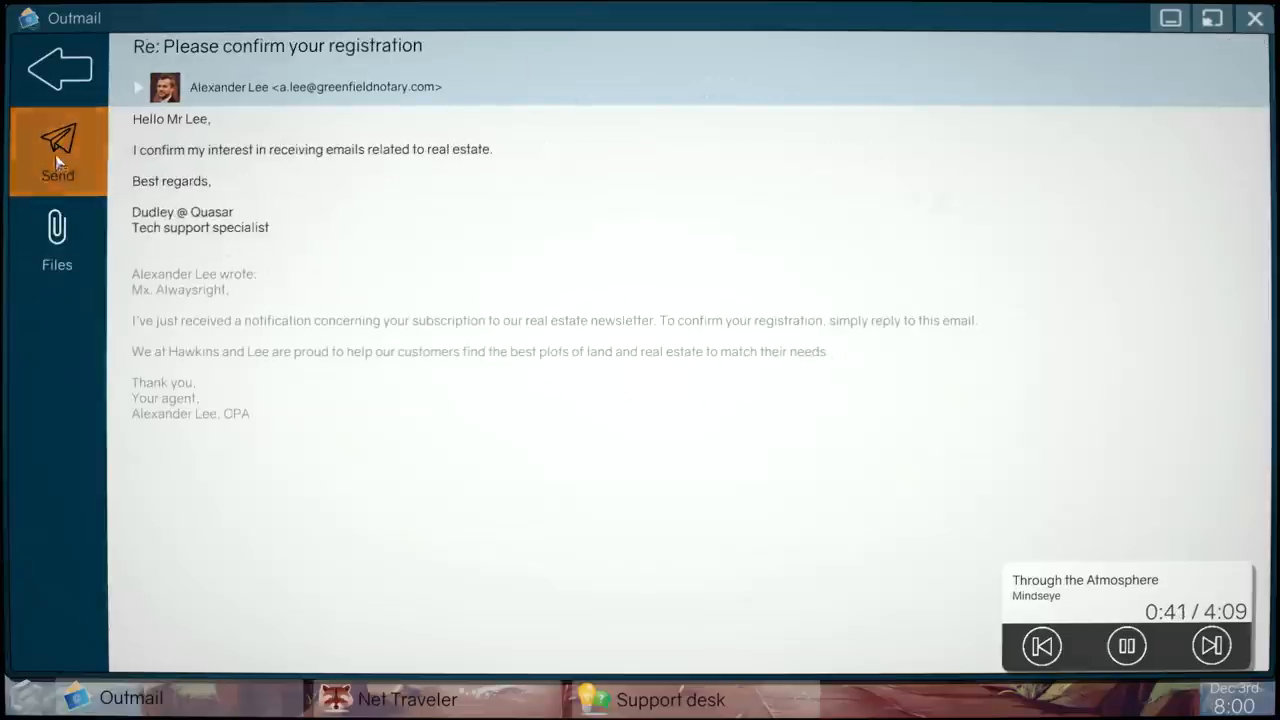
pyautogui.click(56, 150)
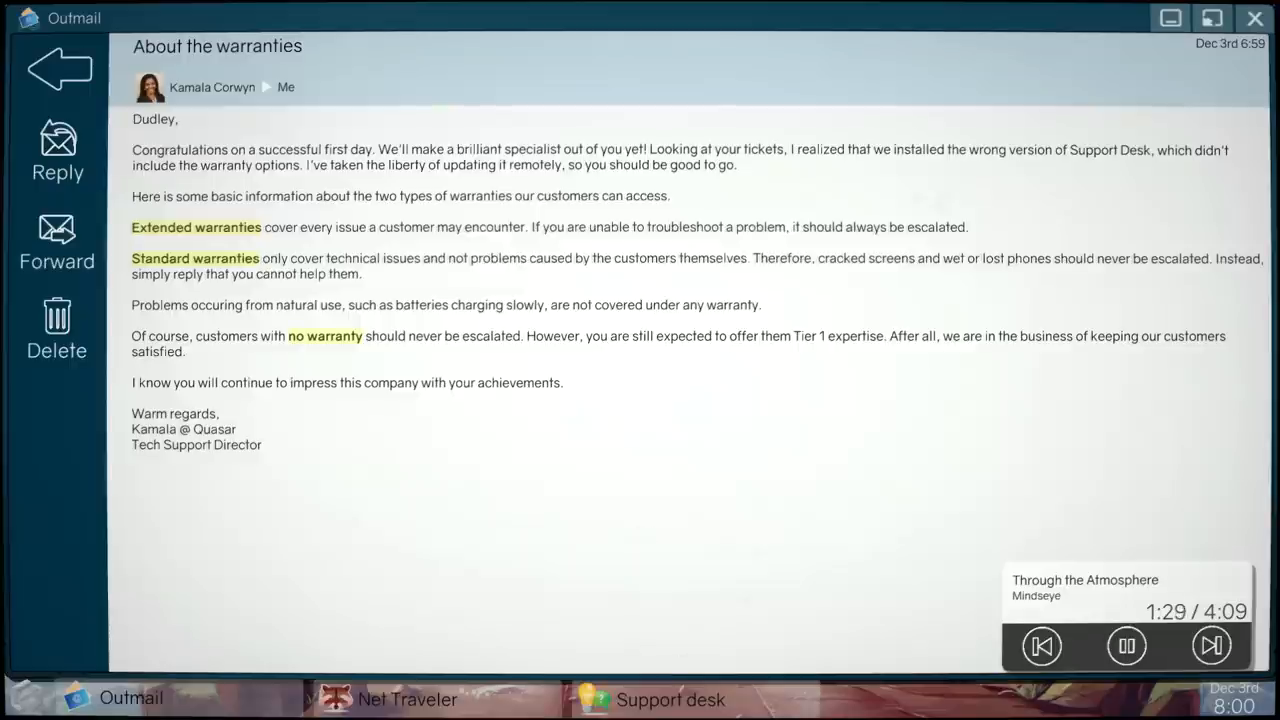
pyautogui.click(668, 696)
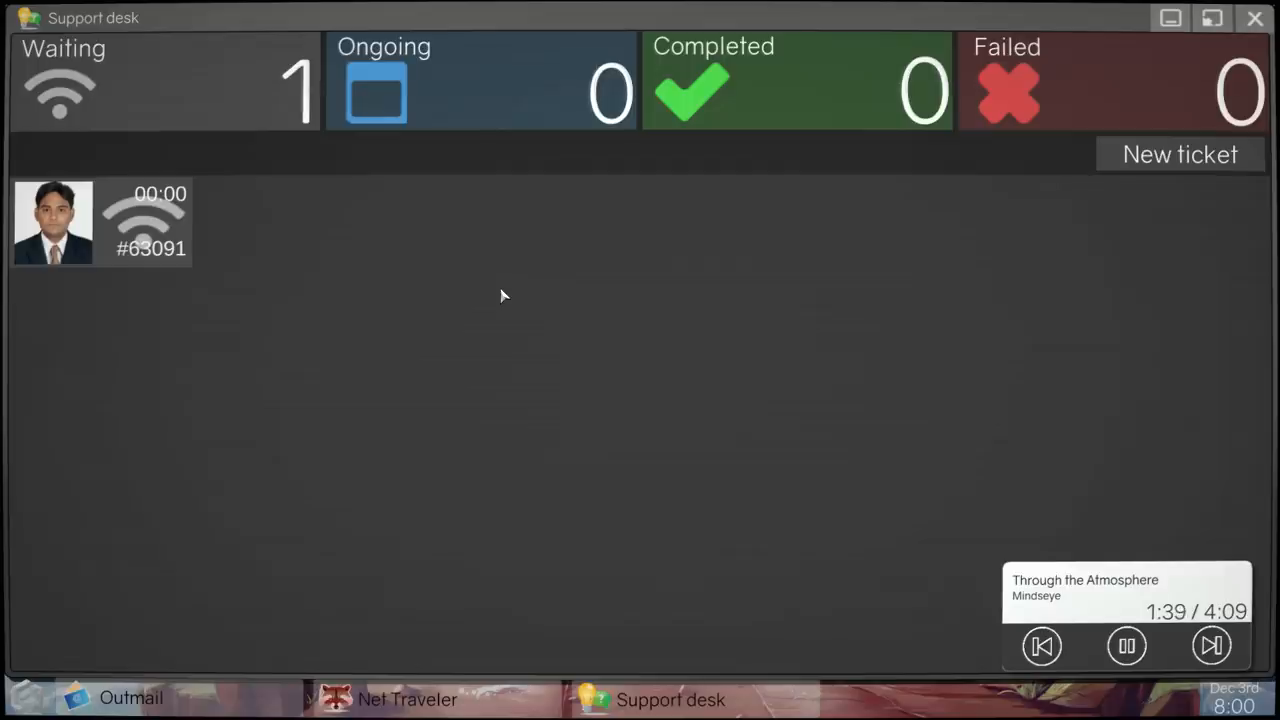
pyautogui.moveTo(624, 302)
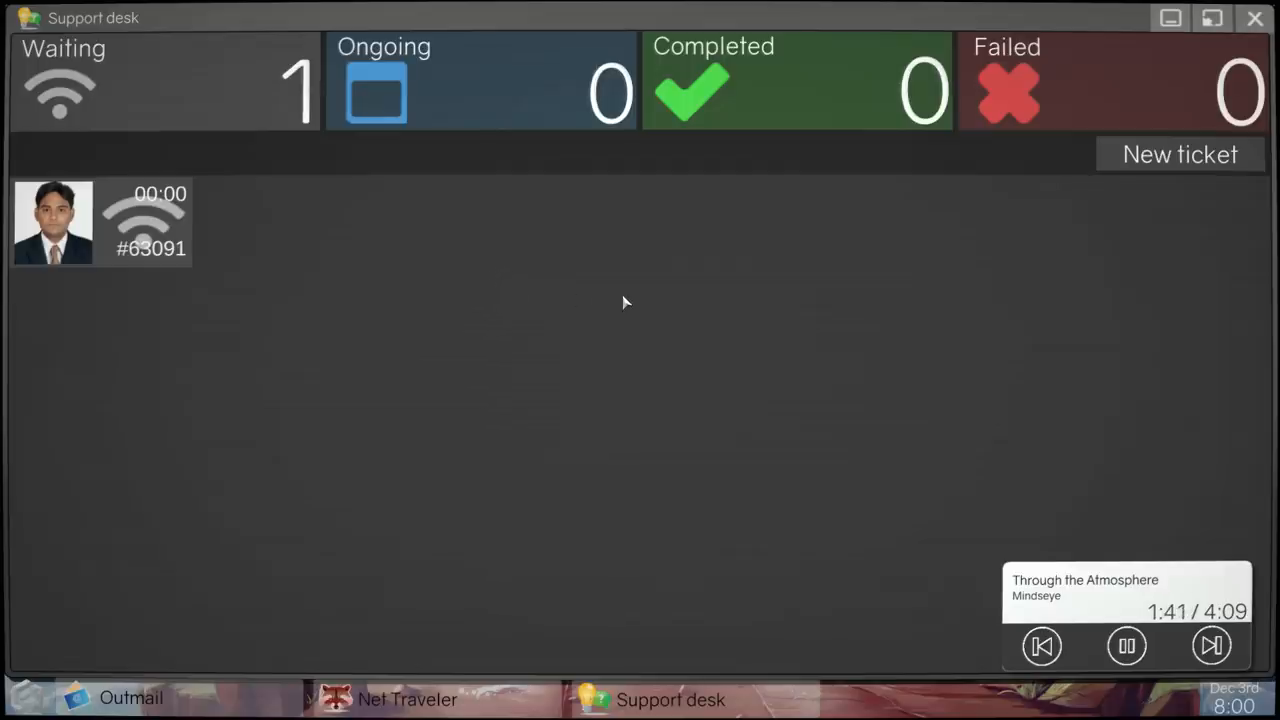
pyautogui.moveTo(198, 88)
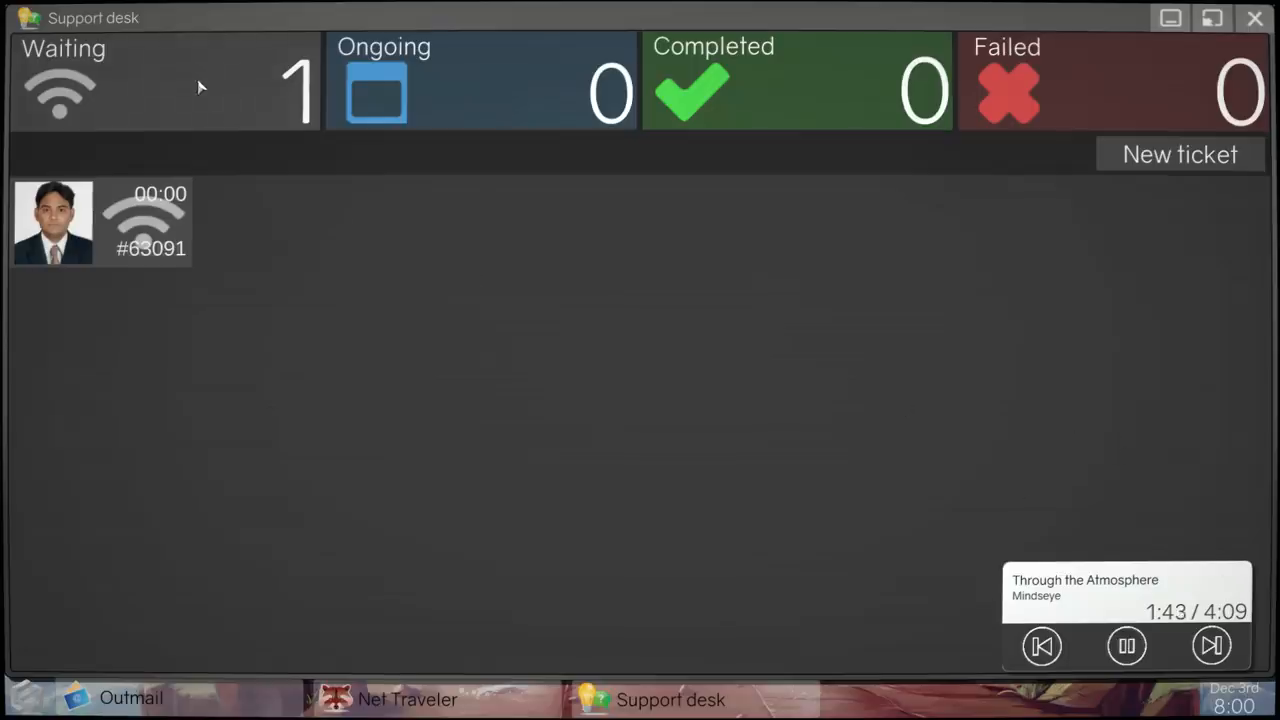
pyautogui.click(100, 220)
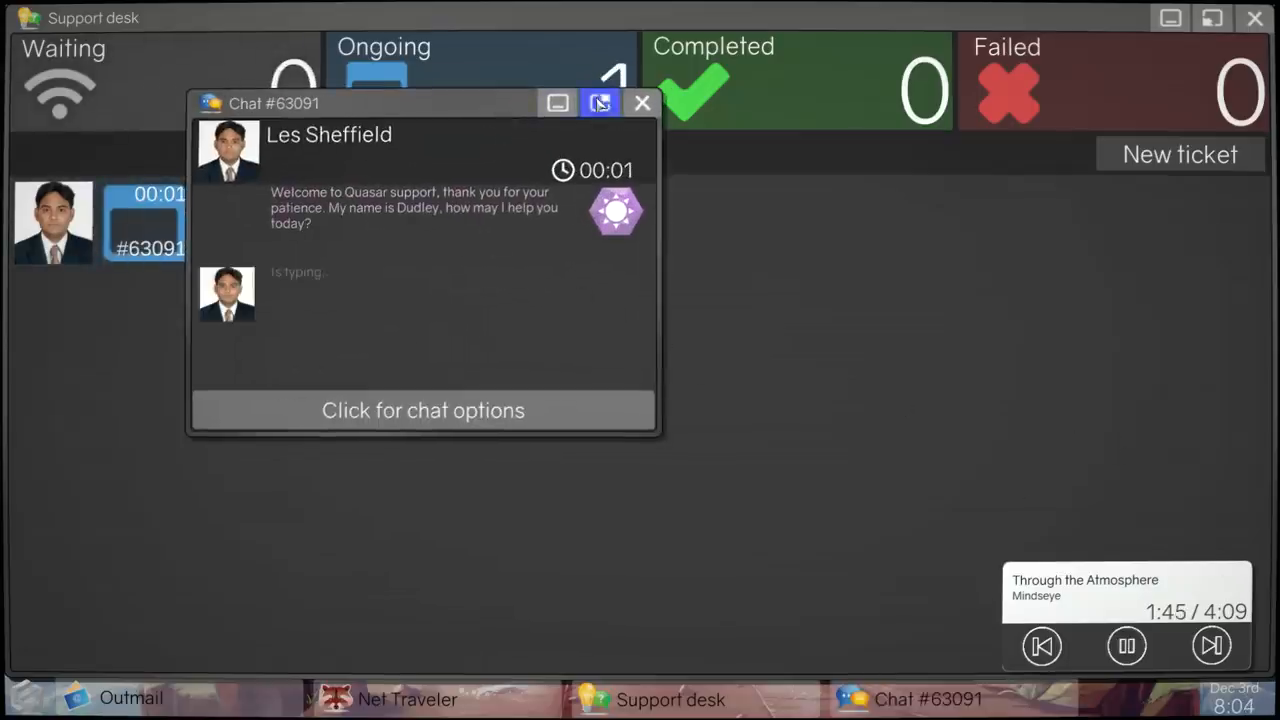
pyautogui.click(600, 104)
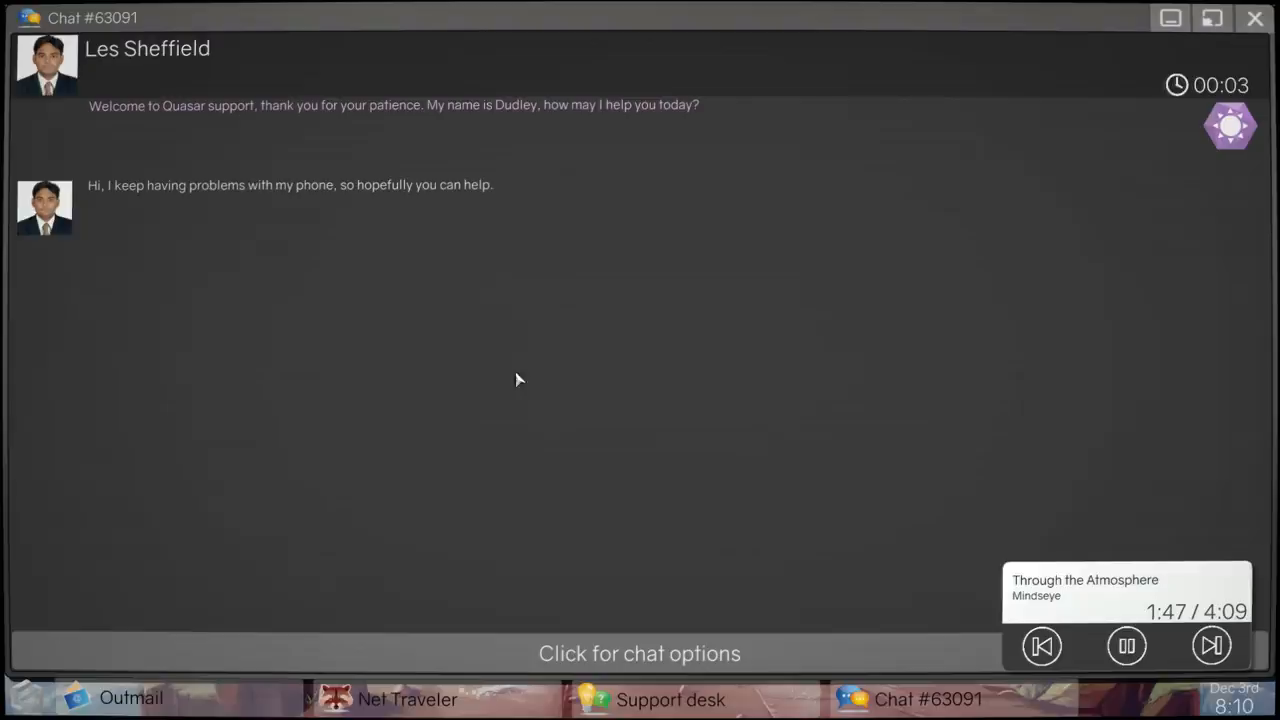
pyautogui.click(640, 652)
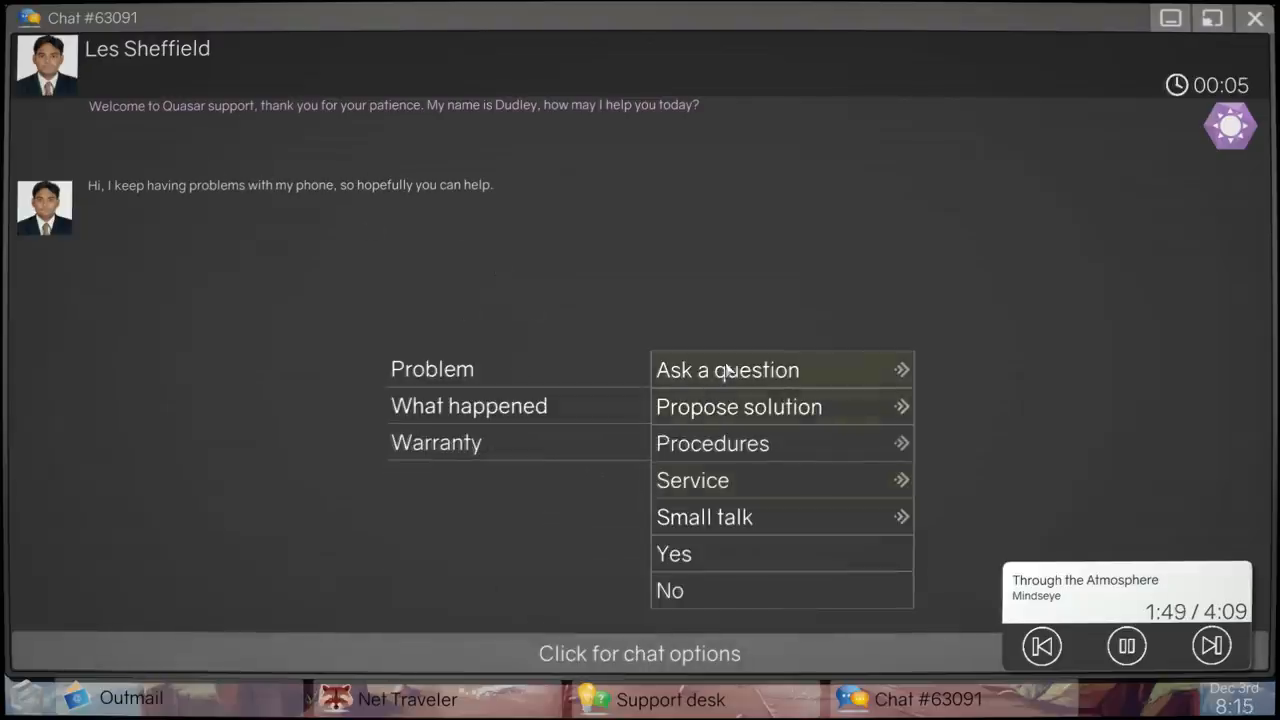
pyautogui.click(728, 368)
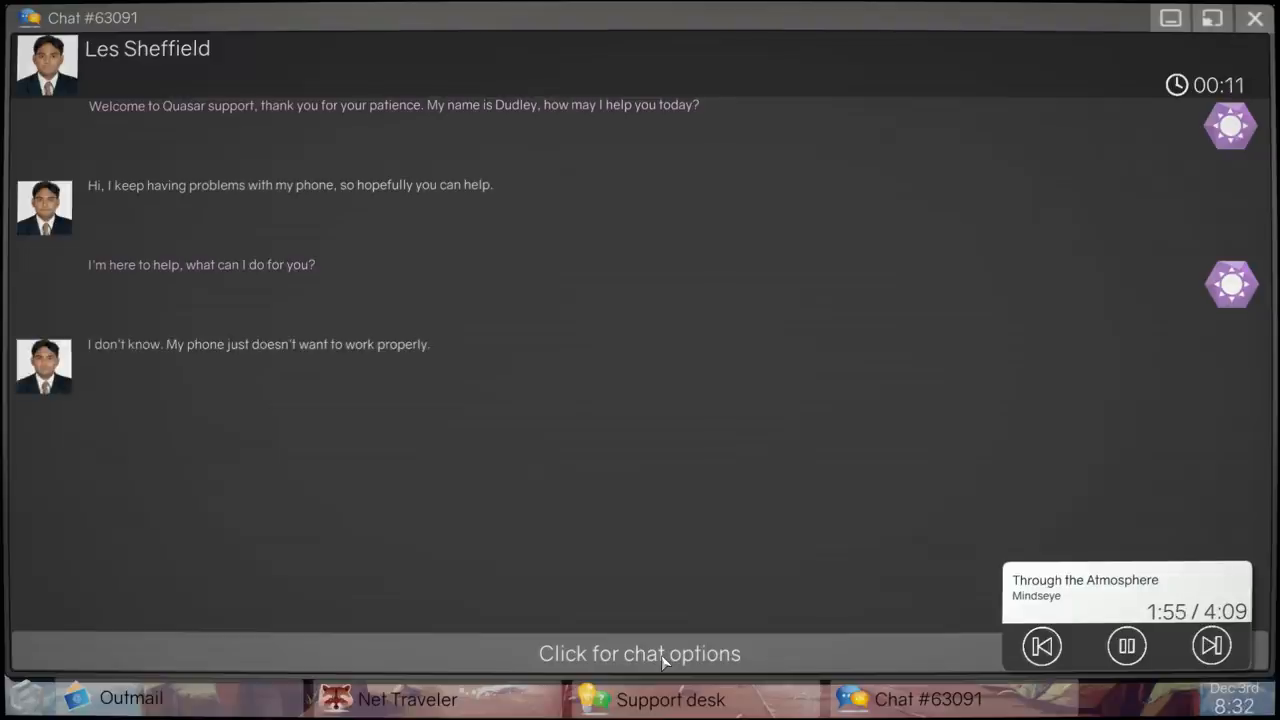
pyautogui.click(640, 652)
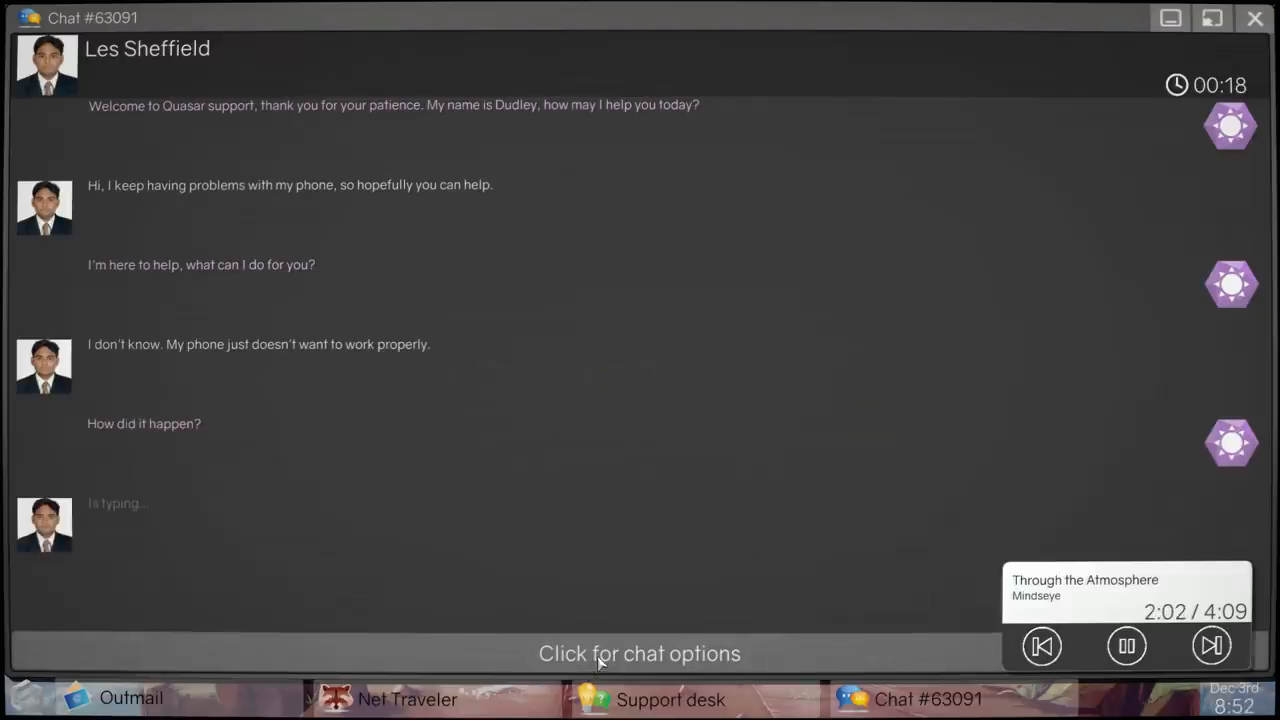
# - Propose drying the phone, admit no more solutions remain, and close the ended chat
pyautogui.click(640, 652)
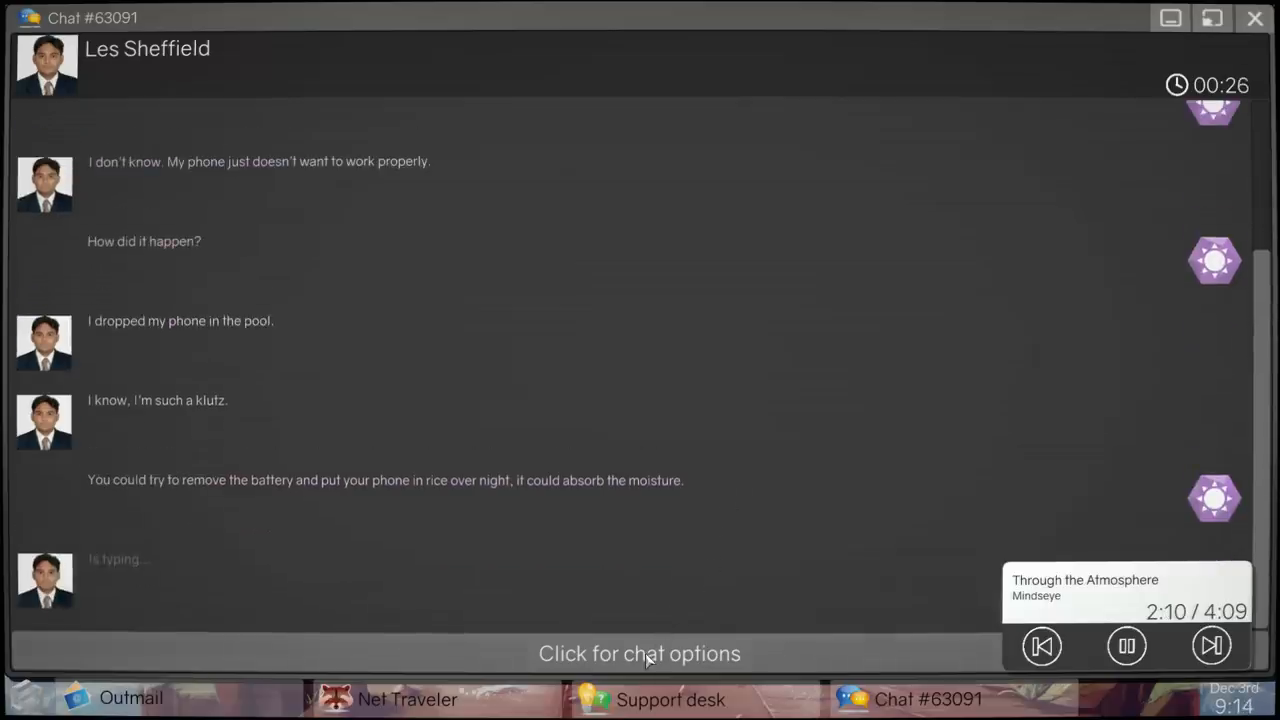
pyautogui.click(640, 652)
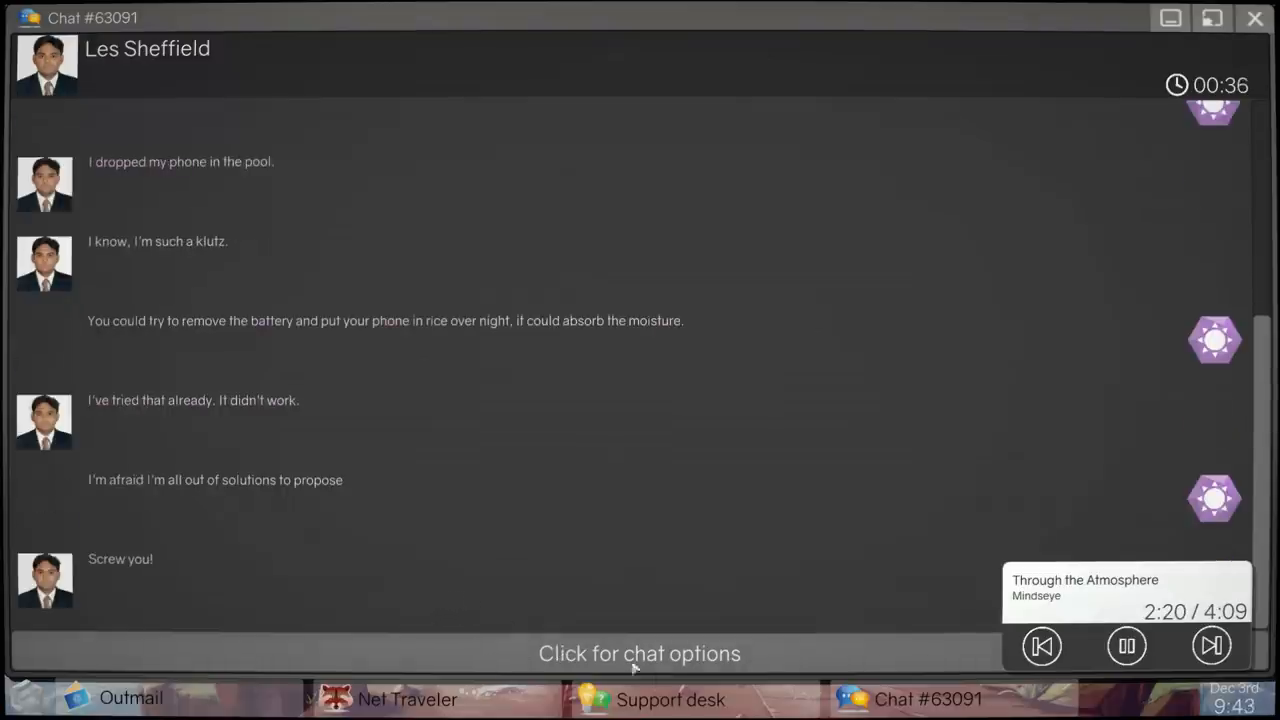
pyautogui.click(668, 698)
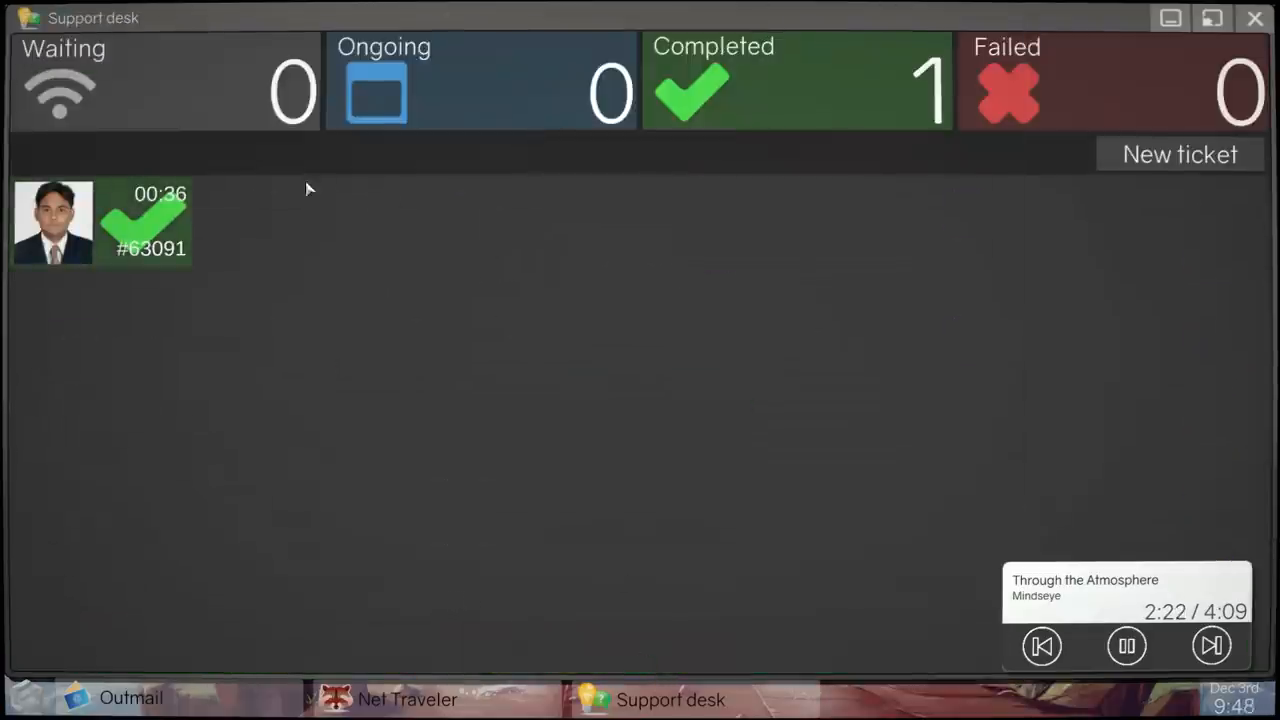
pyautogui.moveTo(156, 84)
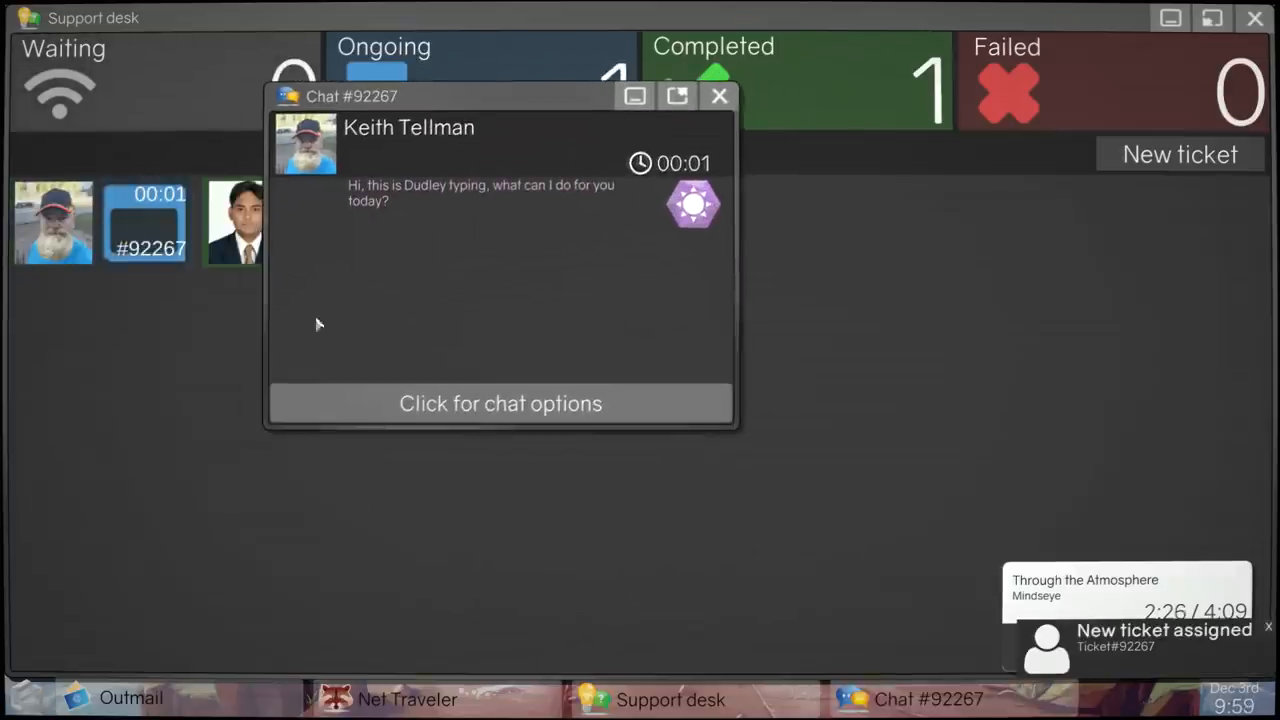
pyautogui.click(676, 96)
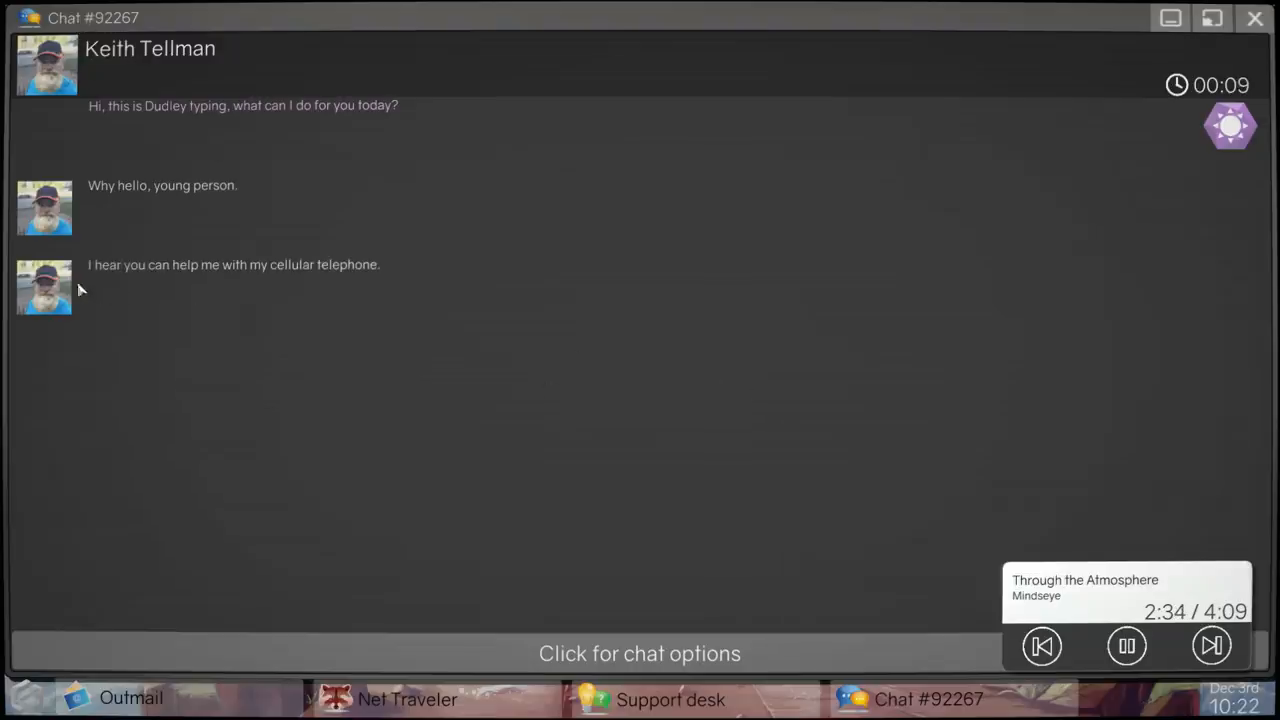
pyautogui.click(640, 652)
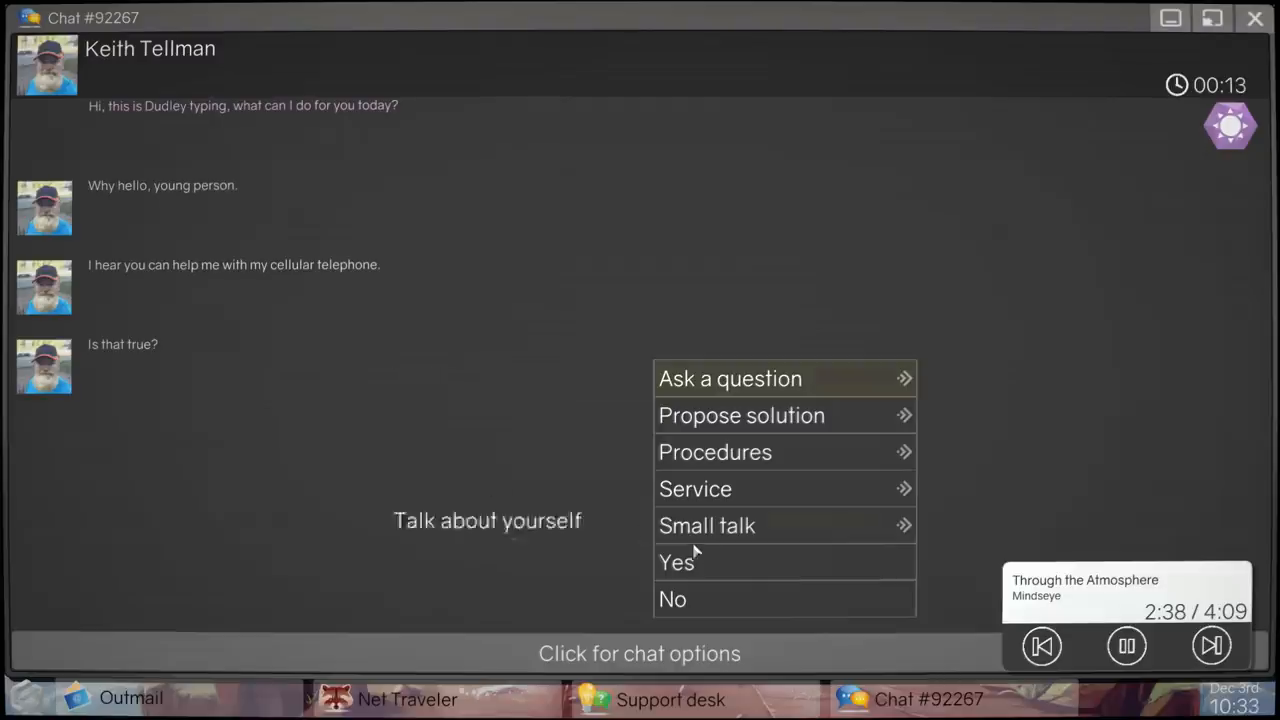
pyautogui.click(676, 560)
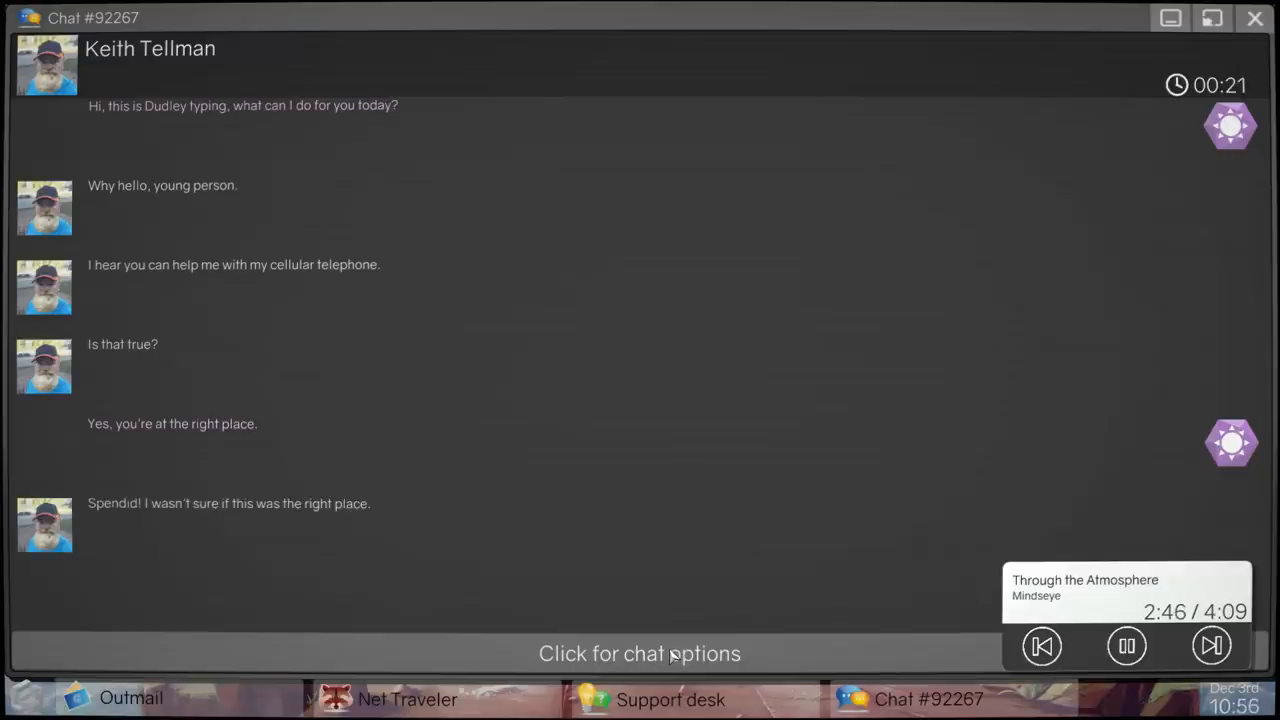
pyautogui.click(640, 652)
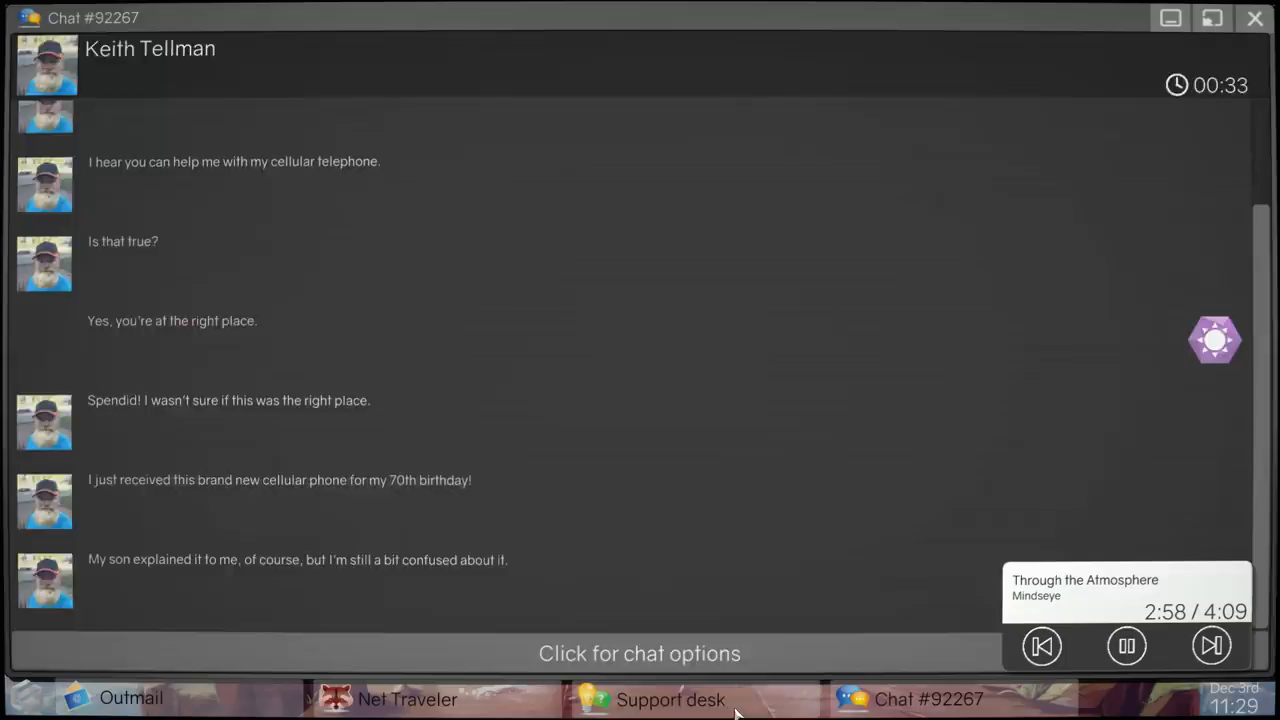
pyautogui.click(668, 700)
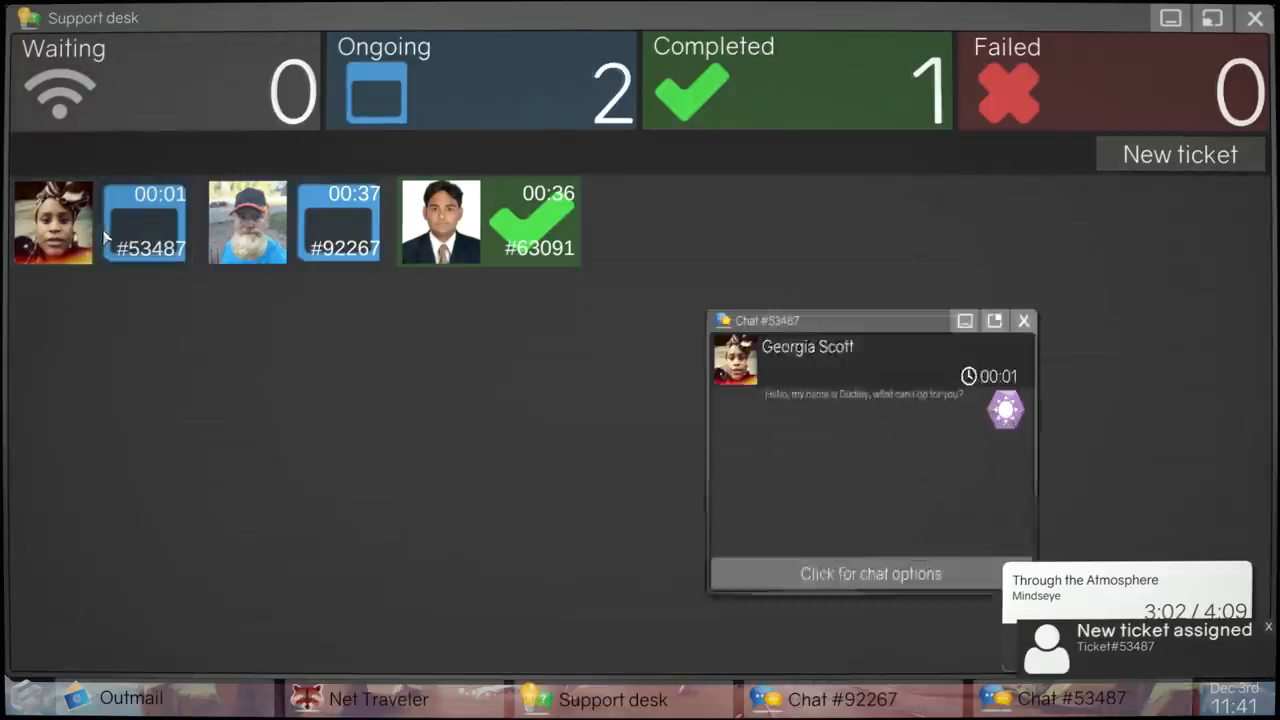
# - Accept ticket #53487, ask Georgia how the problem happened, and make small talk with Keith in #92267
pyautogui.click(964, 320)
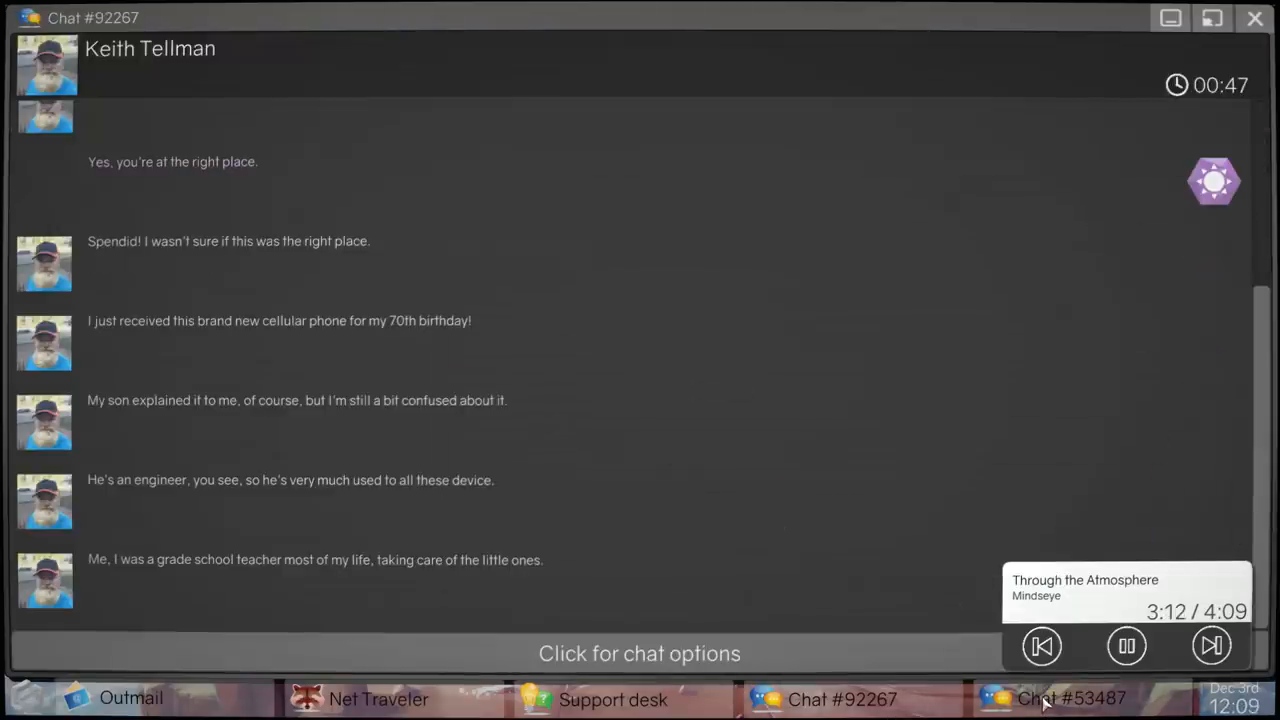
pyautogui.click(1070, 698)
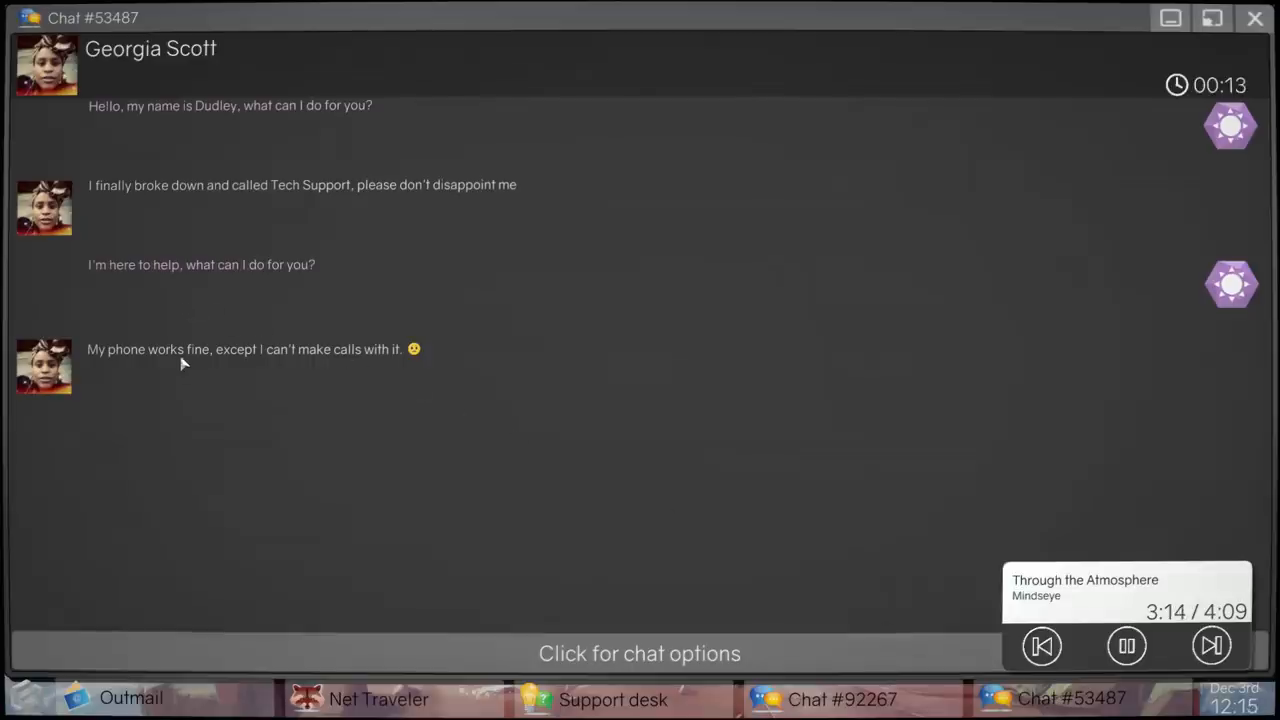
pyautogui.click(640, 652)
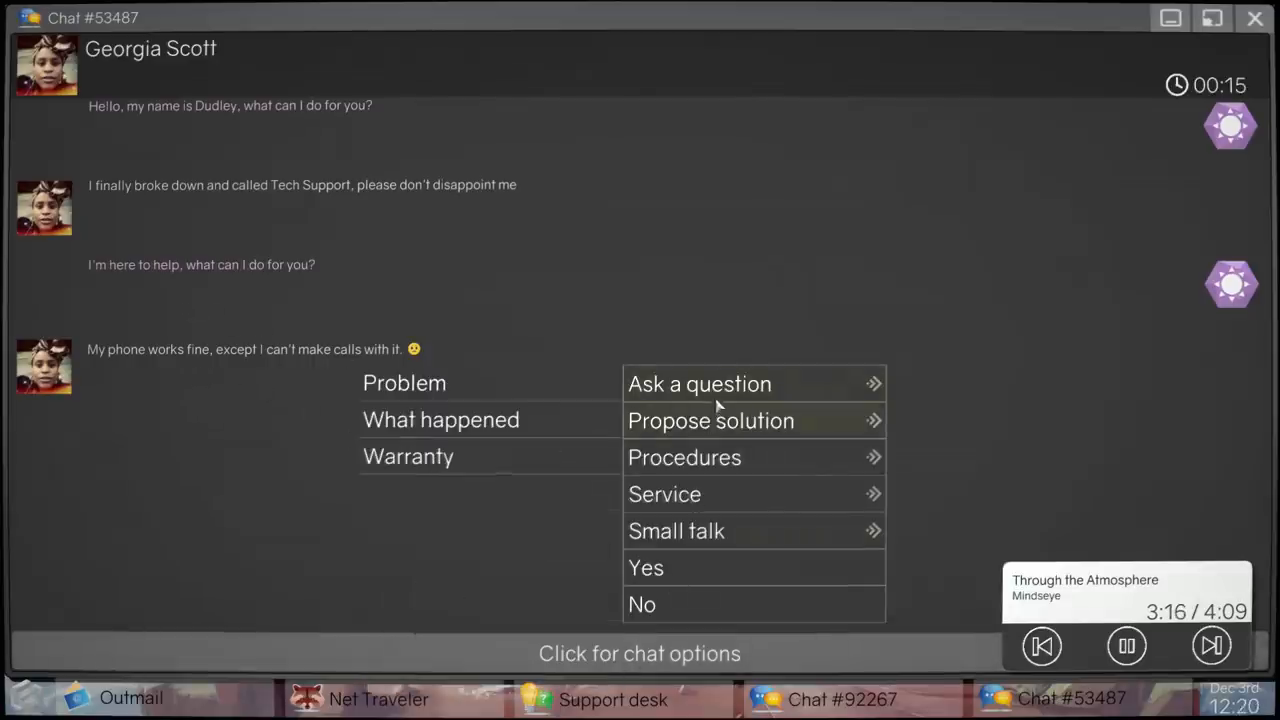
pyautogui.click(440, 420)
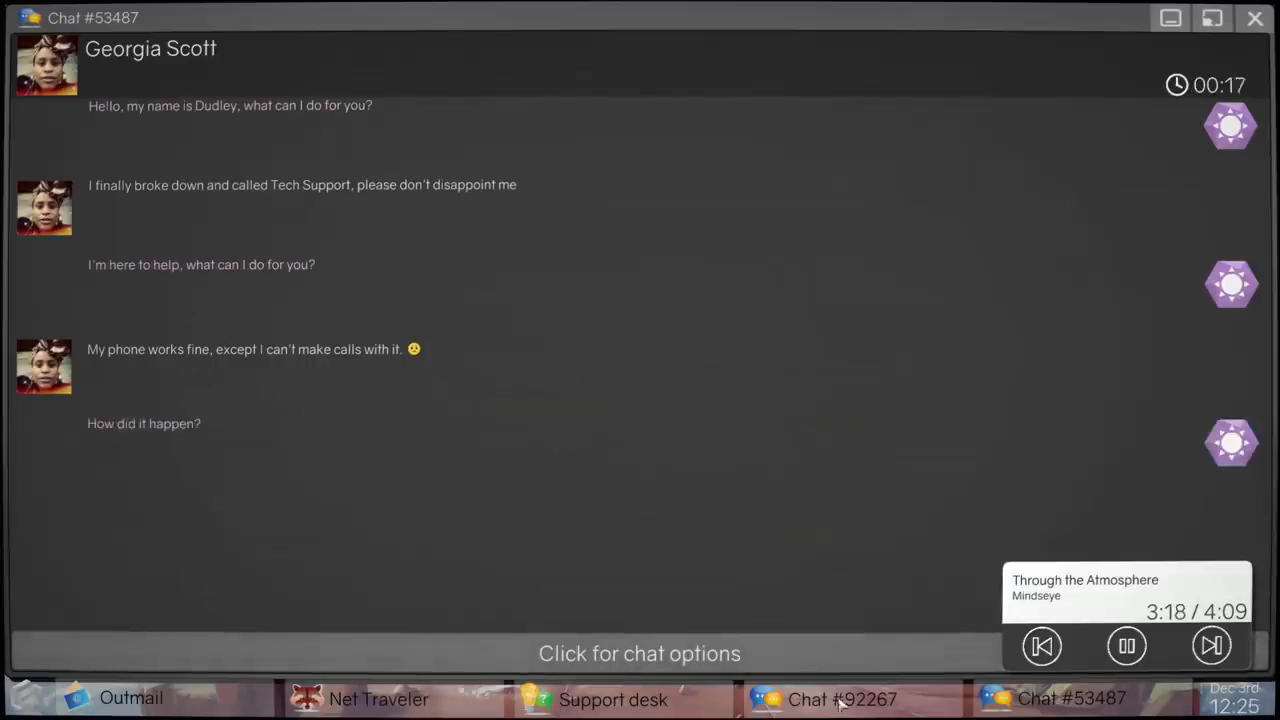
pyautogui.click(844, 698)
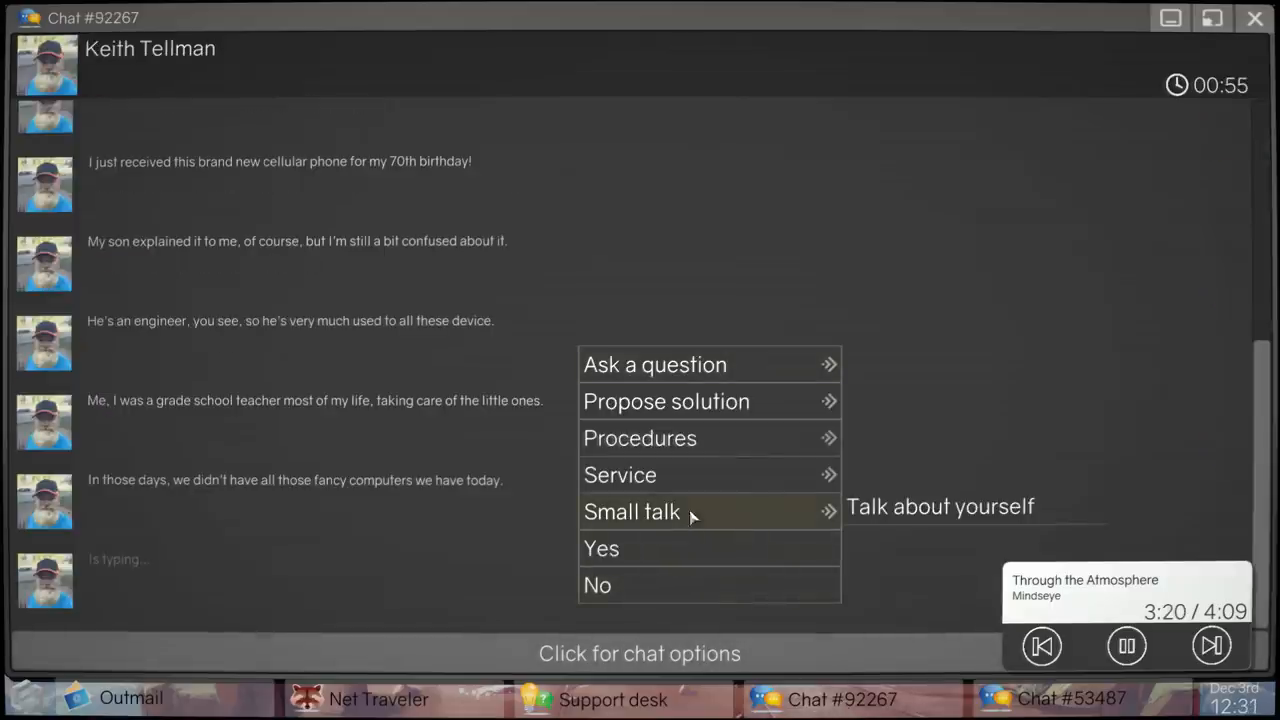
pyautogui.click(940, 506)
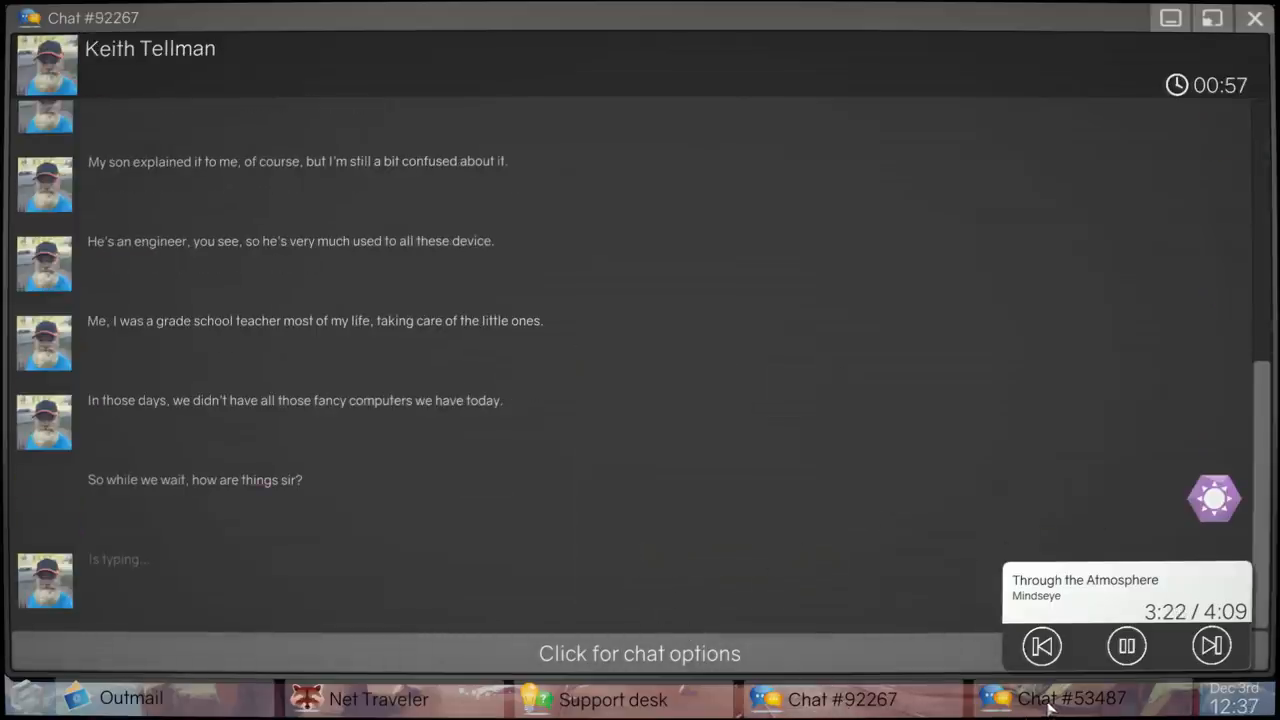
pyautogui.click(1070, 698)
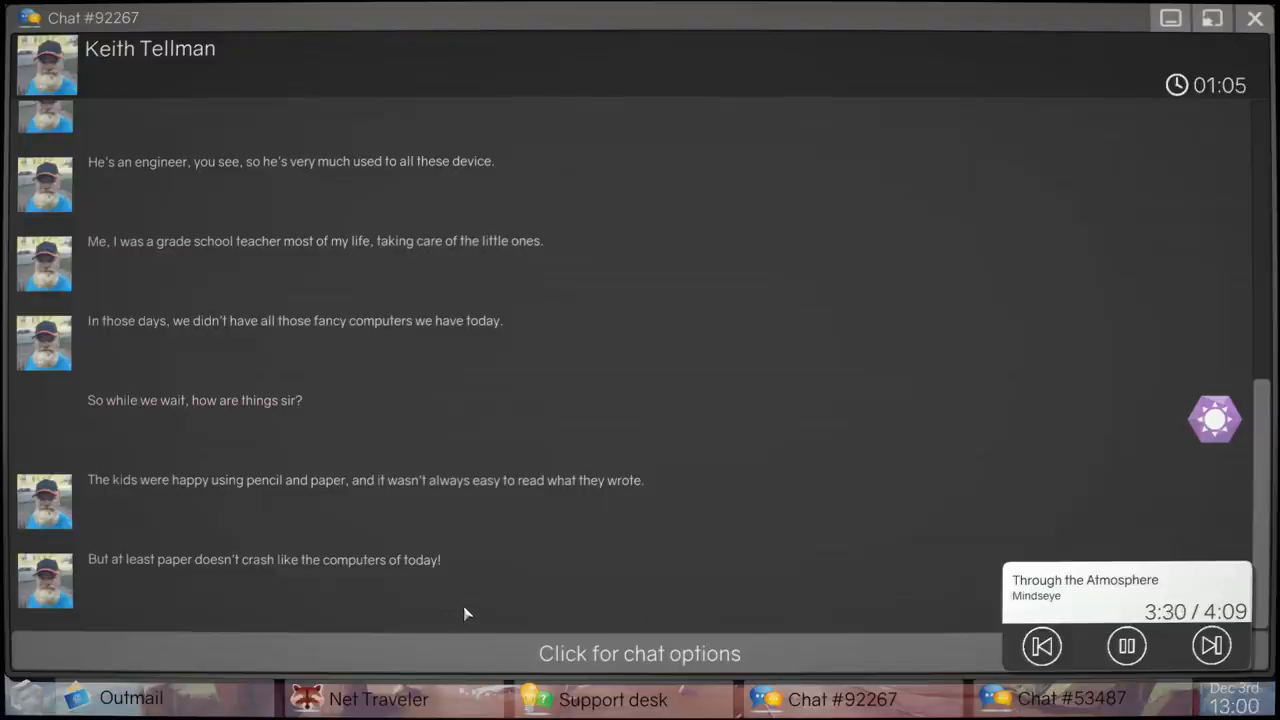
# - Propose rebooting in chat #53487, then make small talk and ask Keith what his problem is
pyautogui.click(1070, 698)
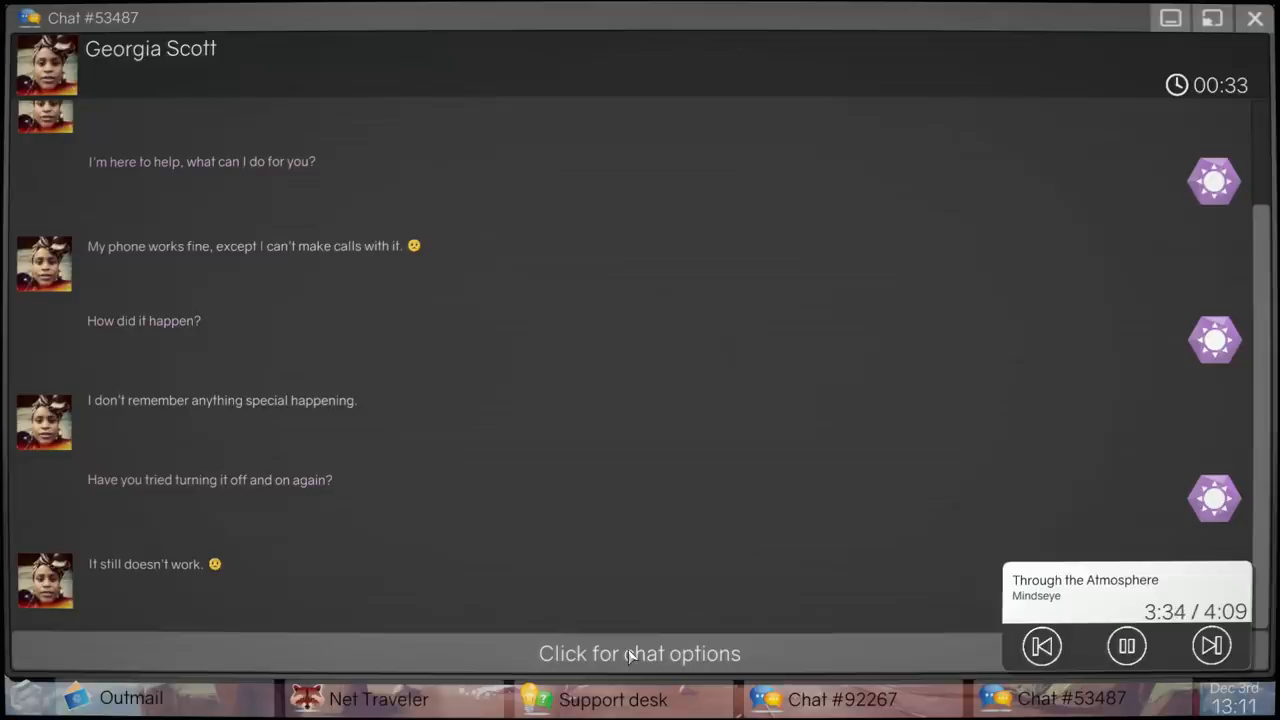
pyautogui.click(640, 652)
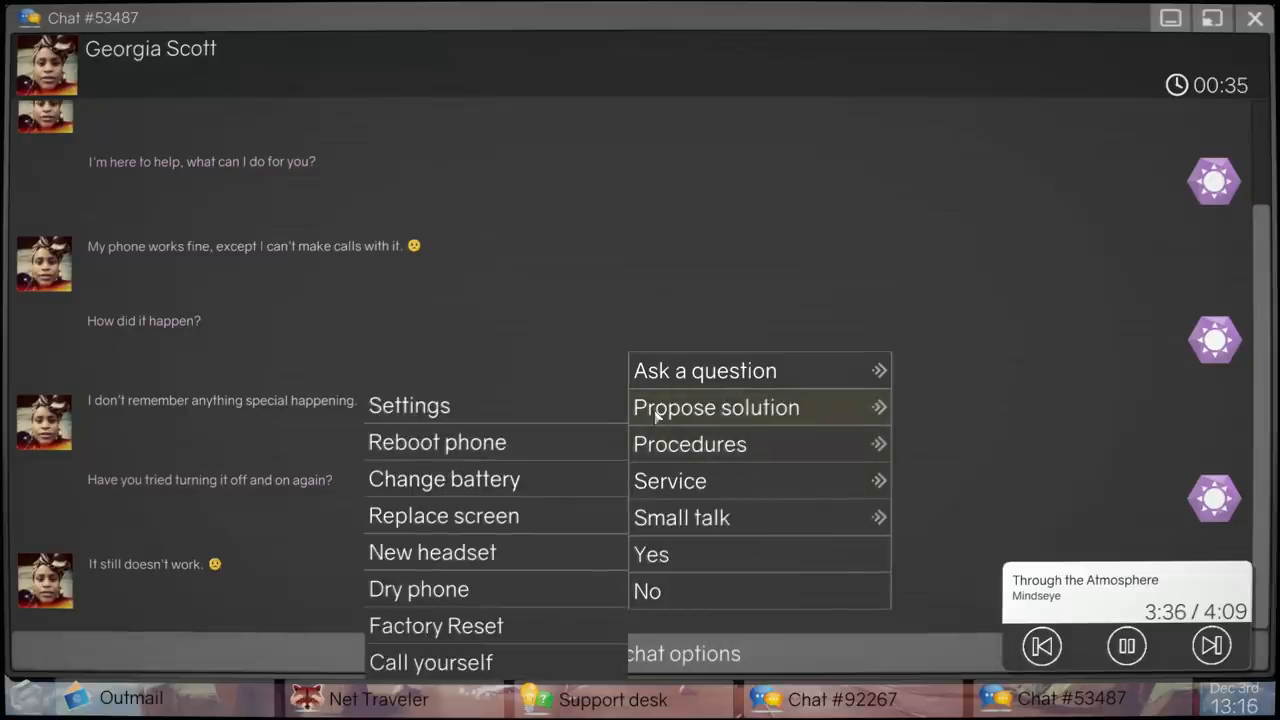
pyautogui.click(704, 370)
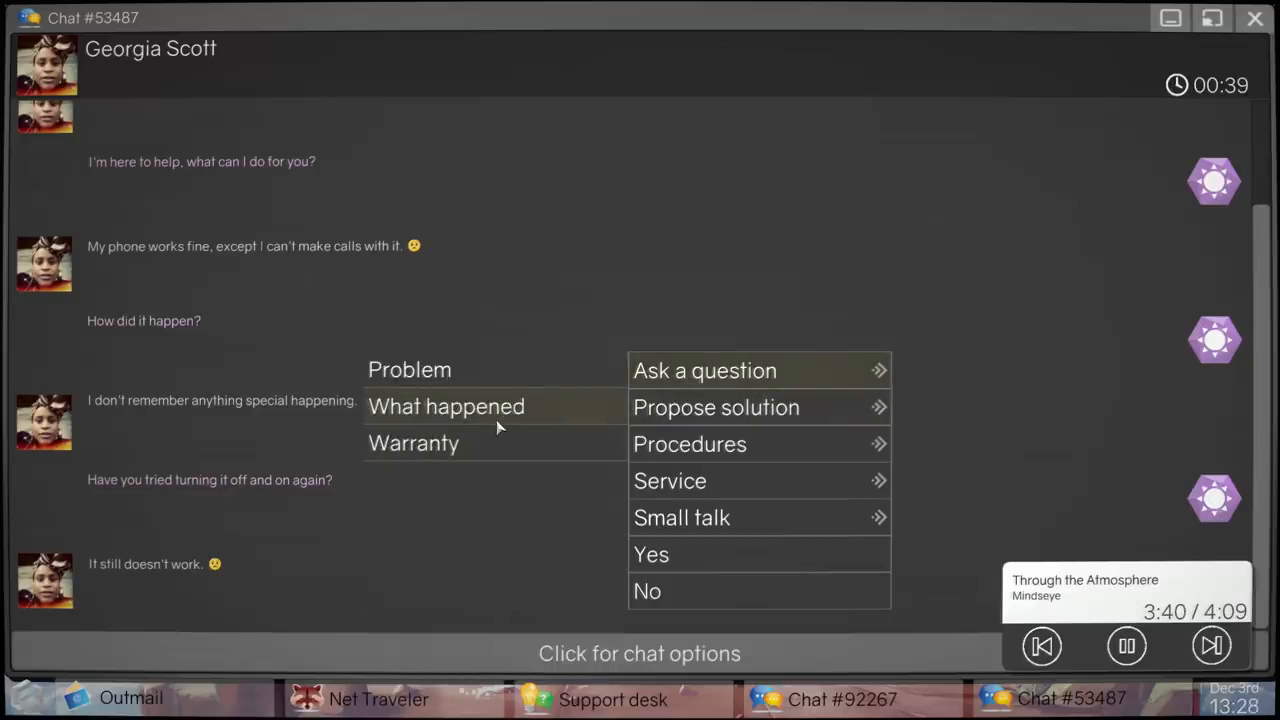
pyautogui.moveTo(688, 444)
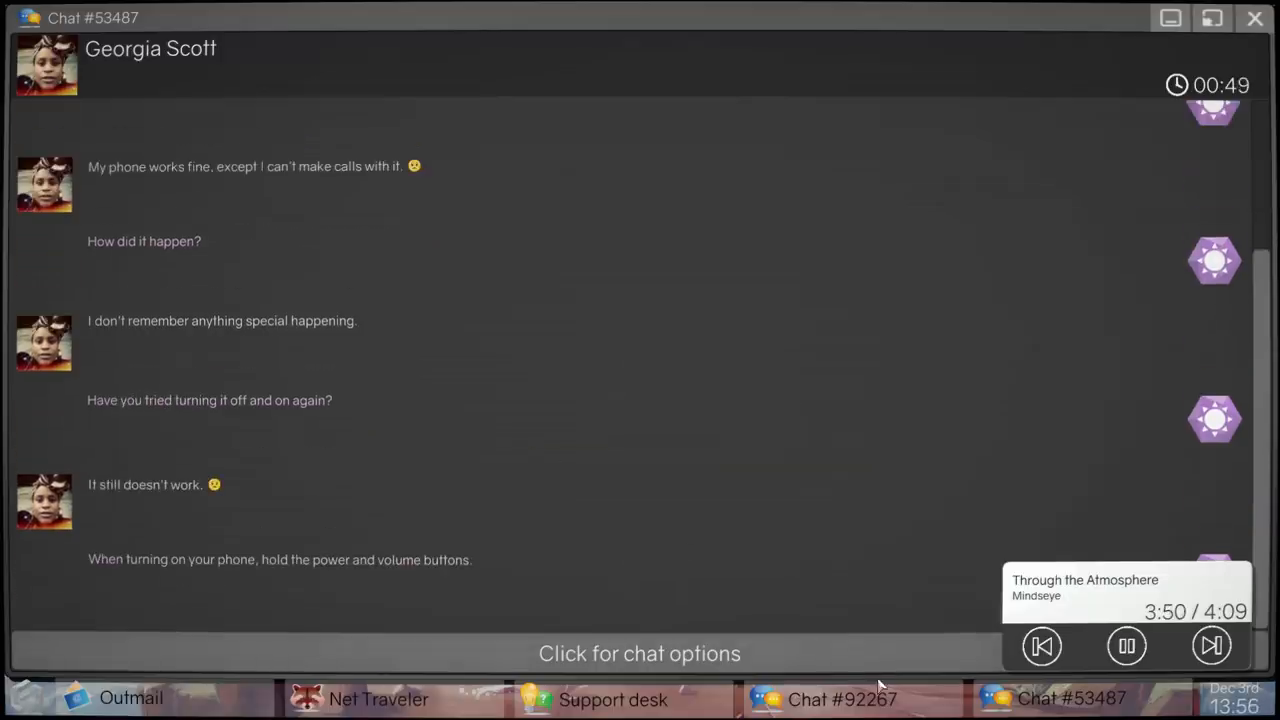
pyautogui.click(842, 698)
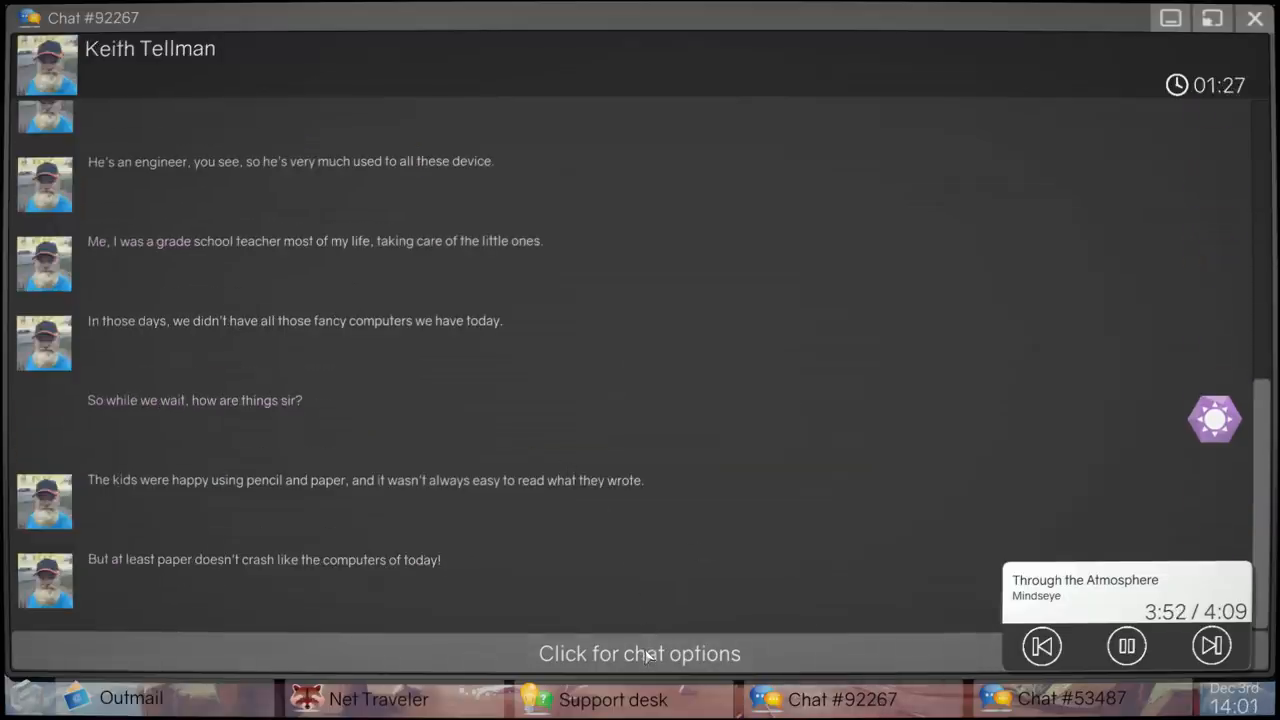
pyautogui.click(640, 652)
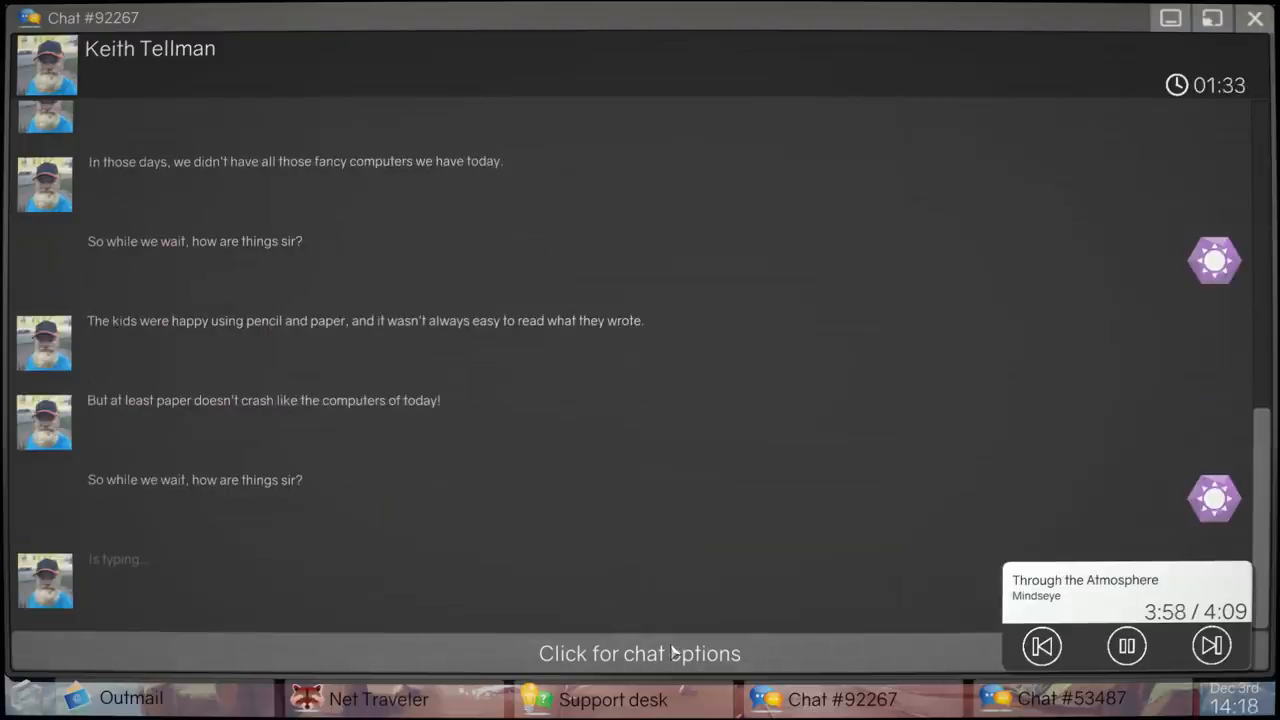
pyautogui.click(640, 652)
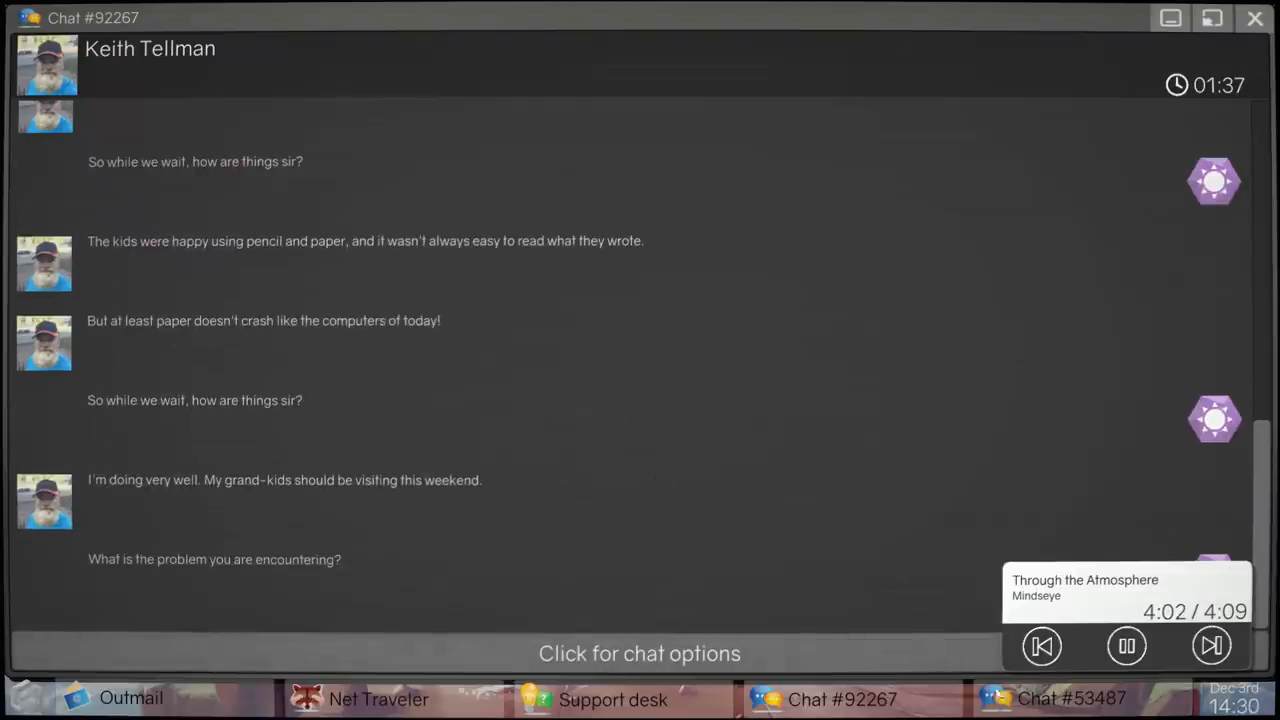
# - Suggest Georgia check the phone's settings in chat #53487
pyautogui.click(1070, 698)
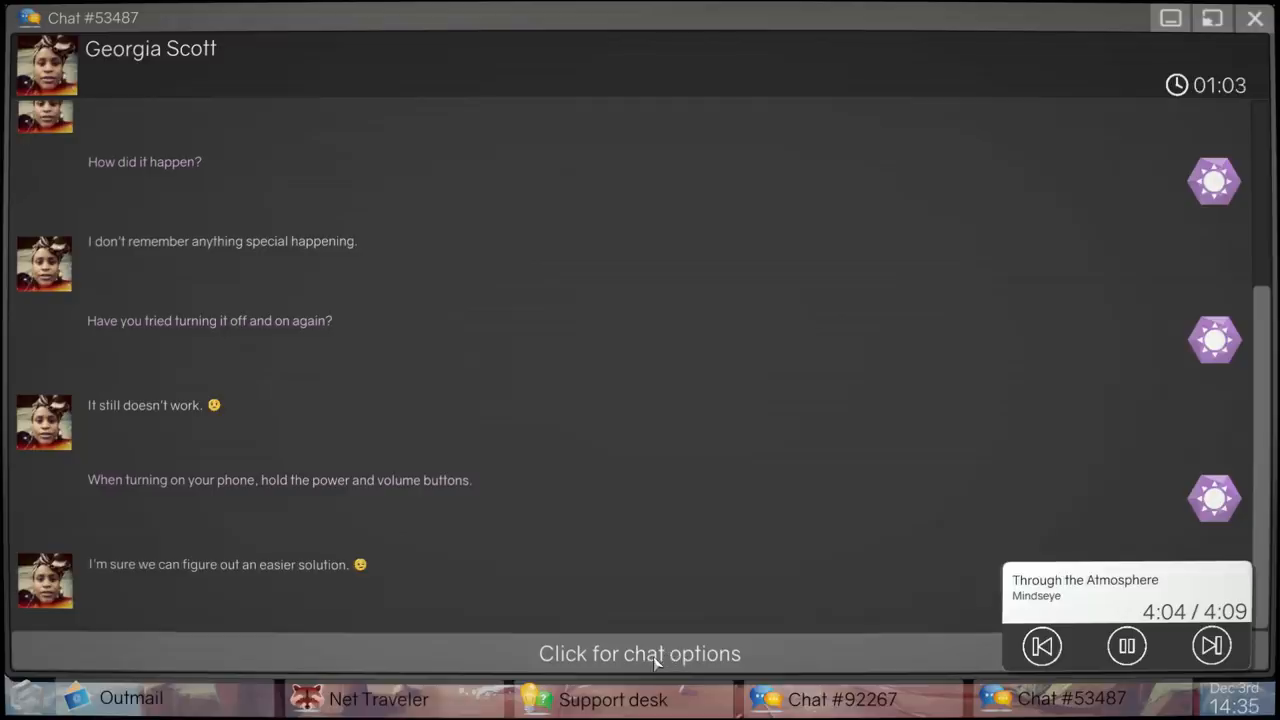
pyautogui.click(640, 652)
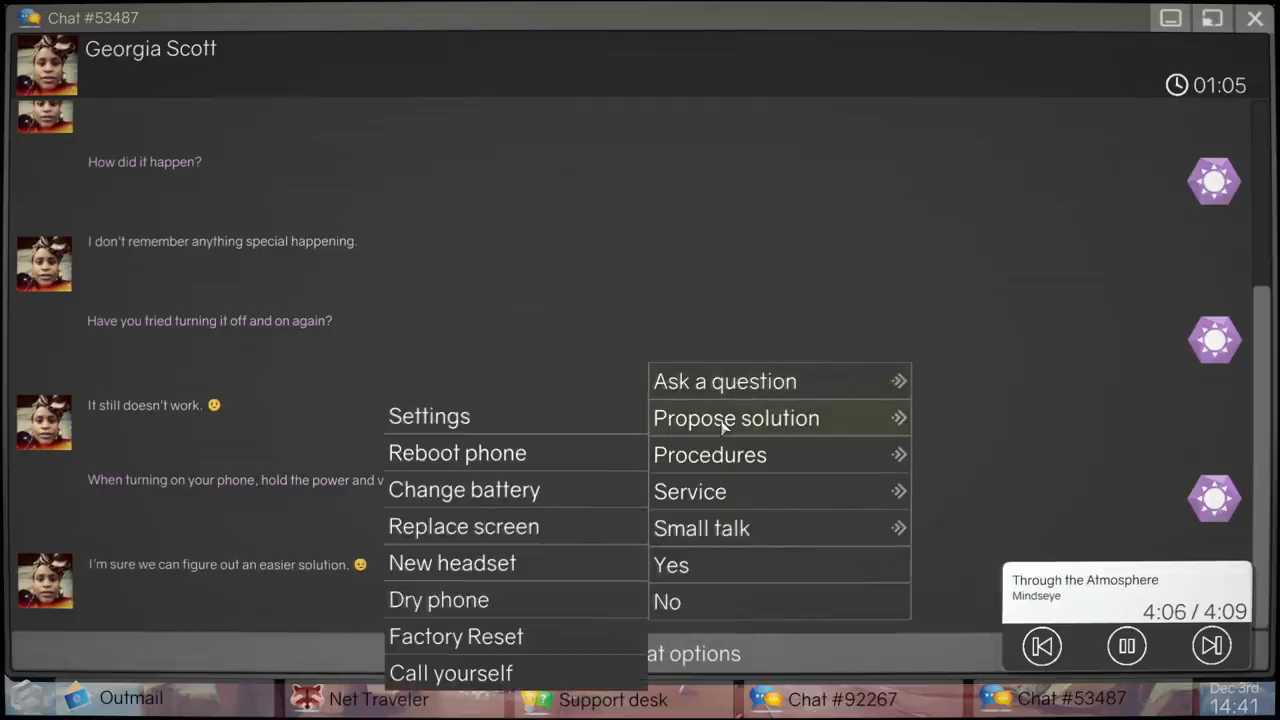
pyautogui.moveTo(490, 416)
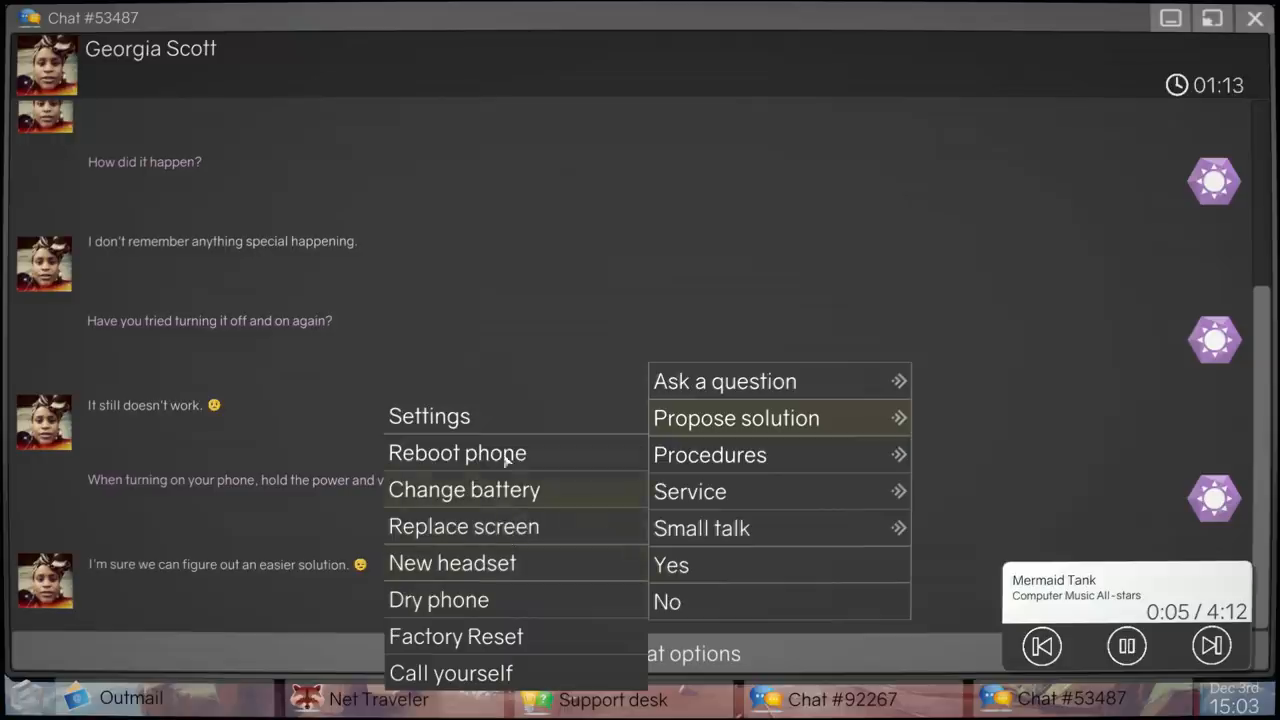
pyautogui.click(844, 698)
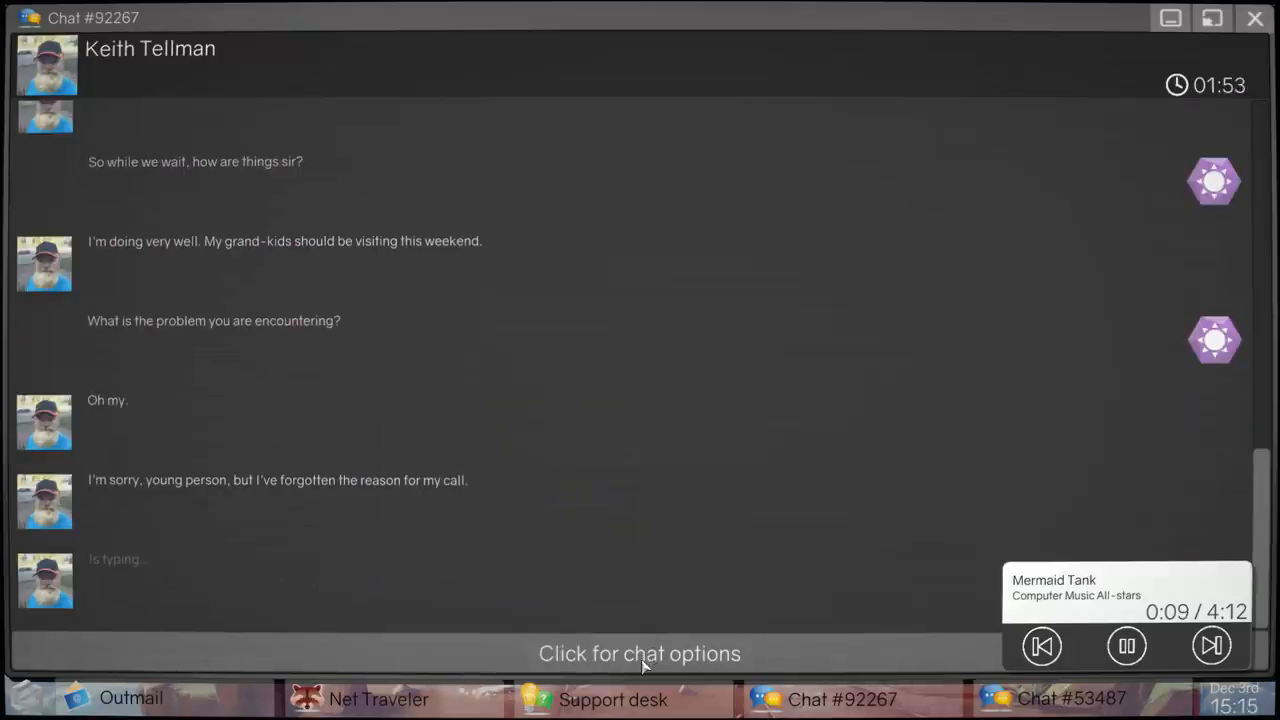
pyautogui.click(1072, 698)
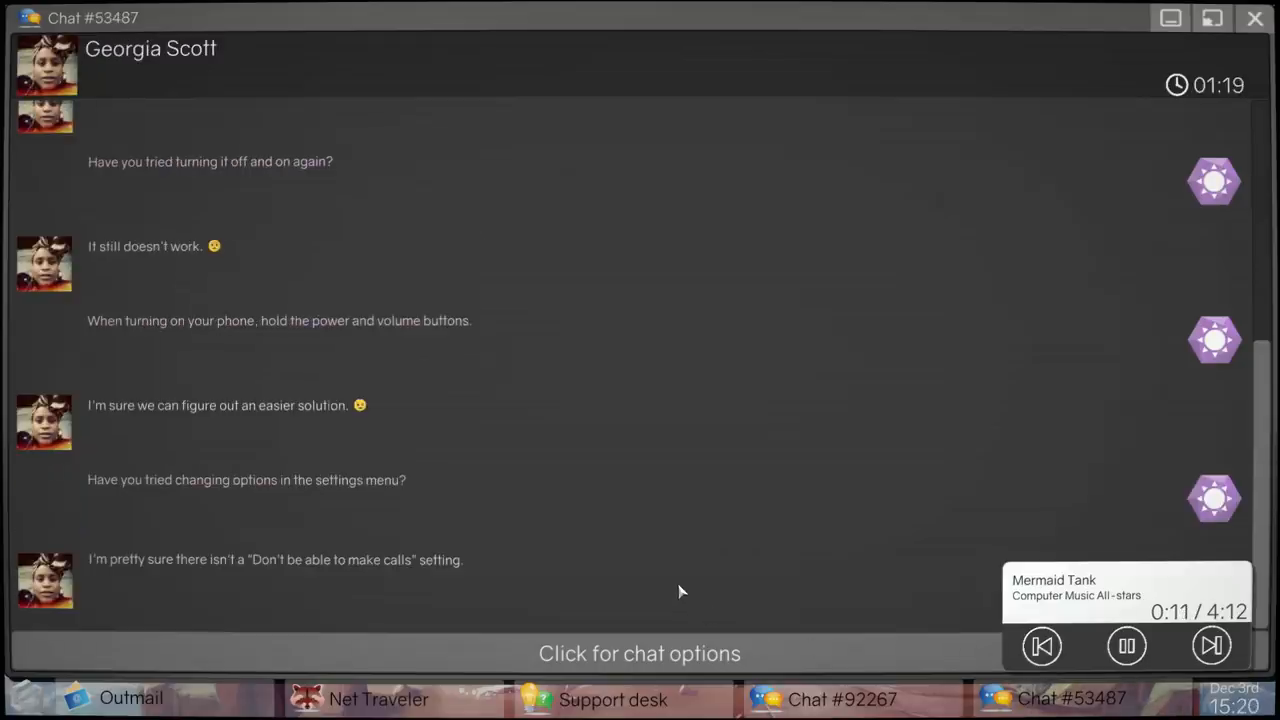
pyautogui.moveTo(622, 642)
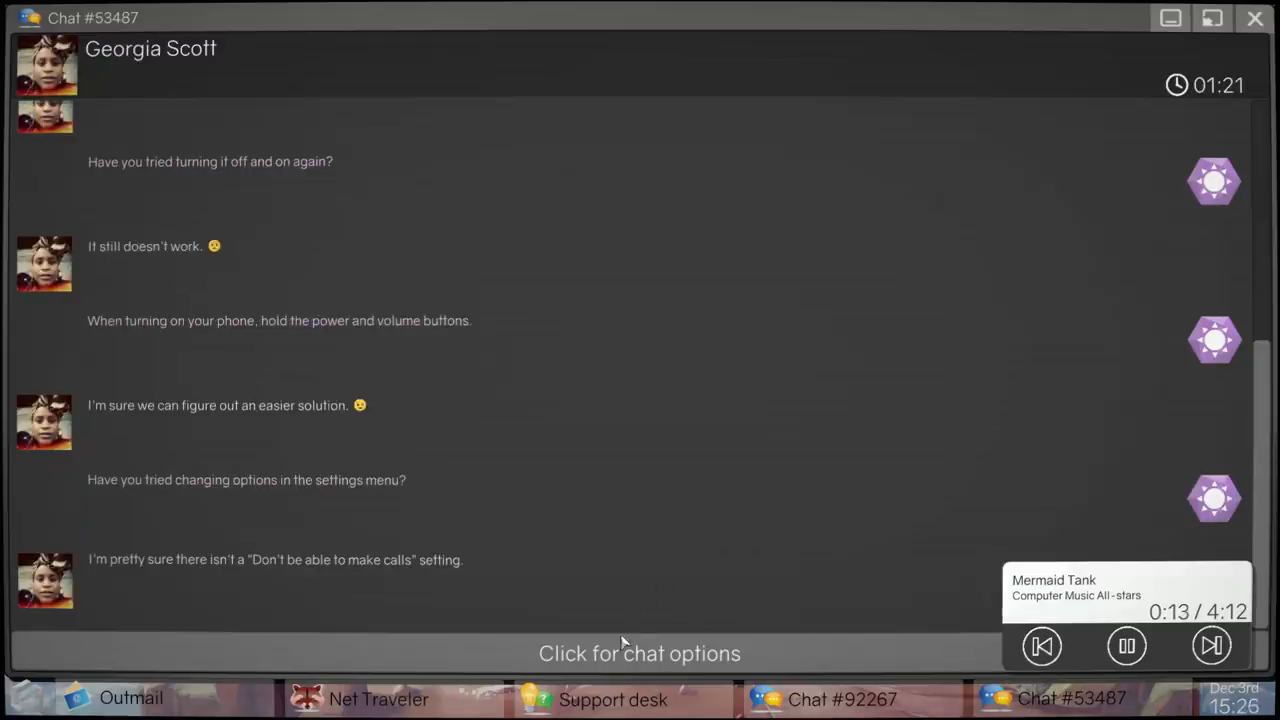
pyautogui.click(640, 652)
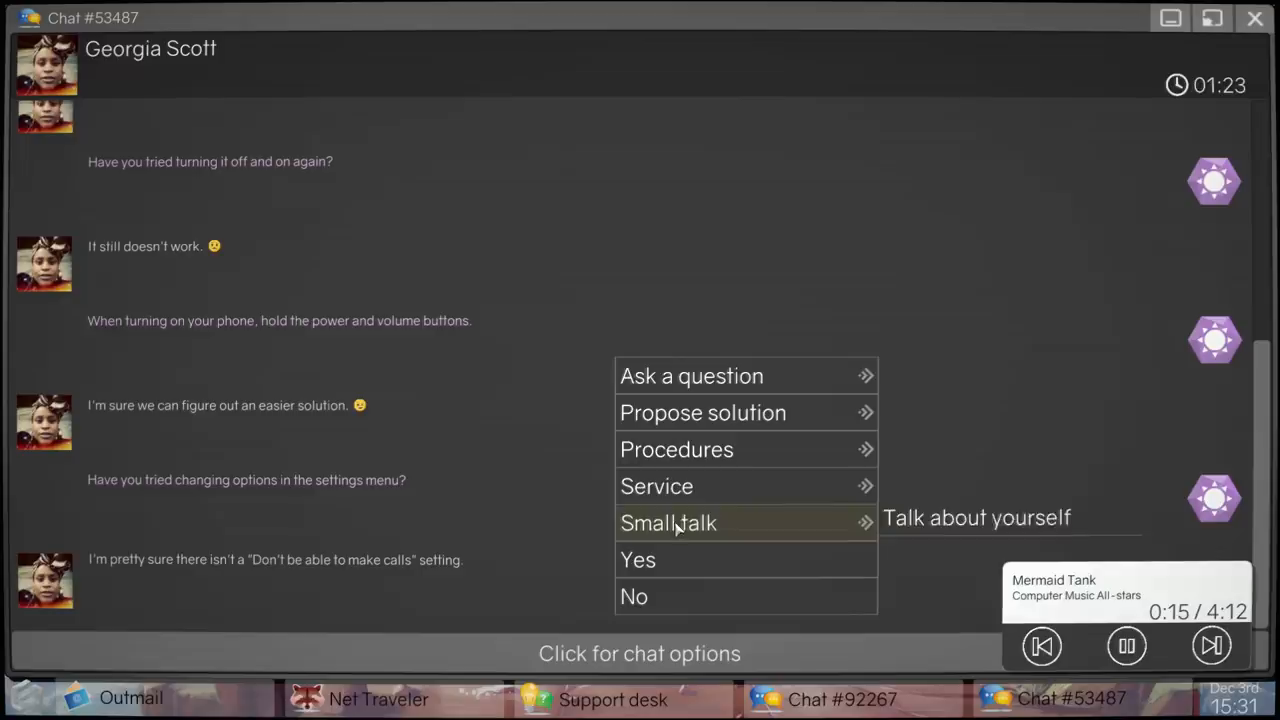
pyautogui.moveTo(704, 412)
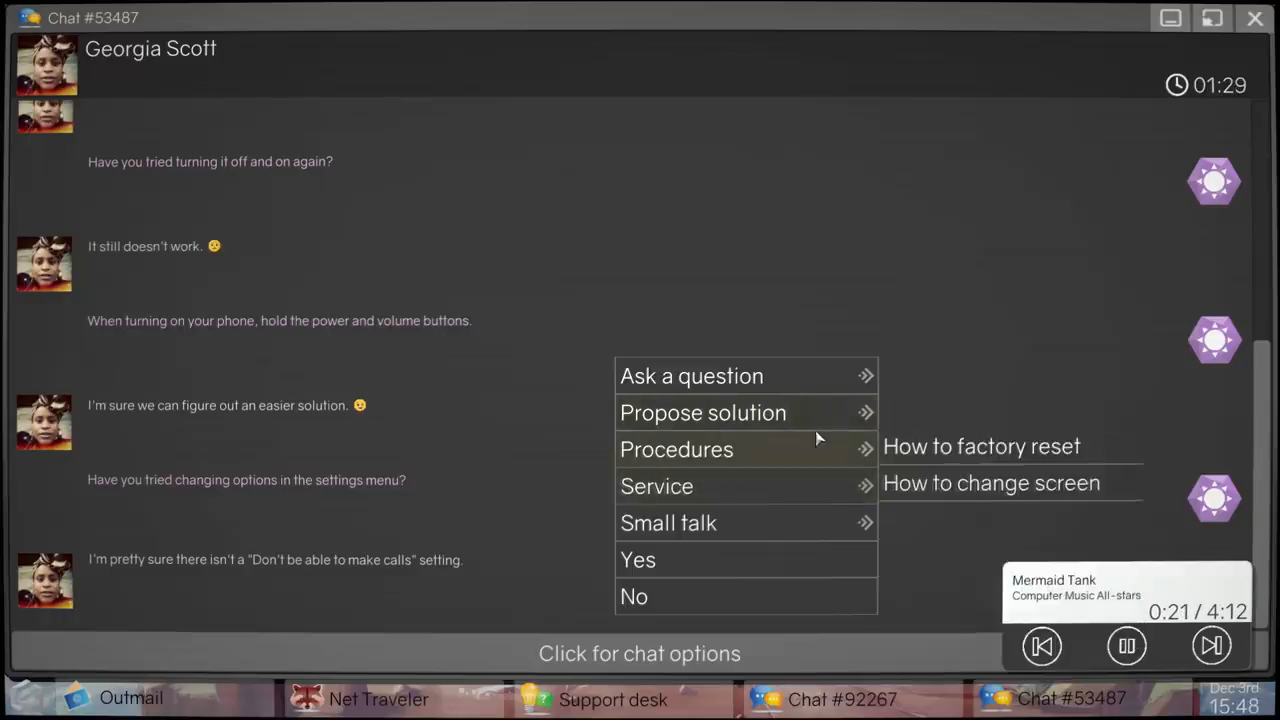
# - Read the Quasar Wiki Ticket escalation article in Net Traveler, then return to chat #53487
pyautogui.click(378, 698)
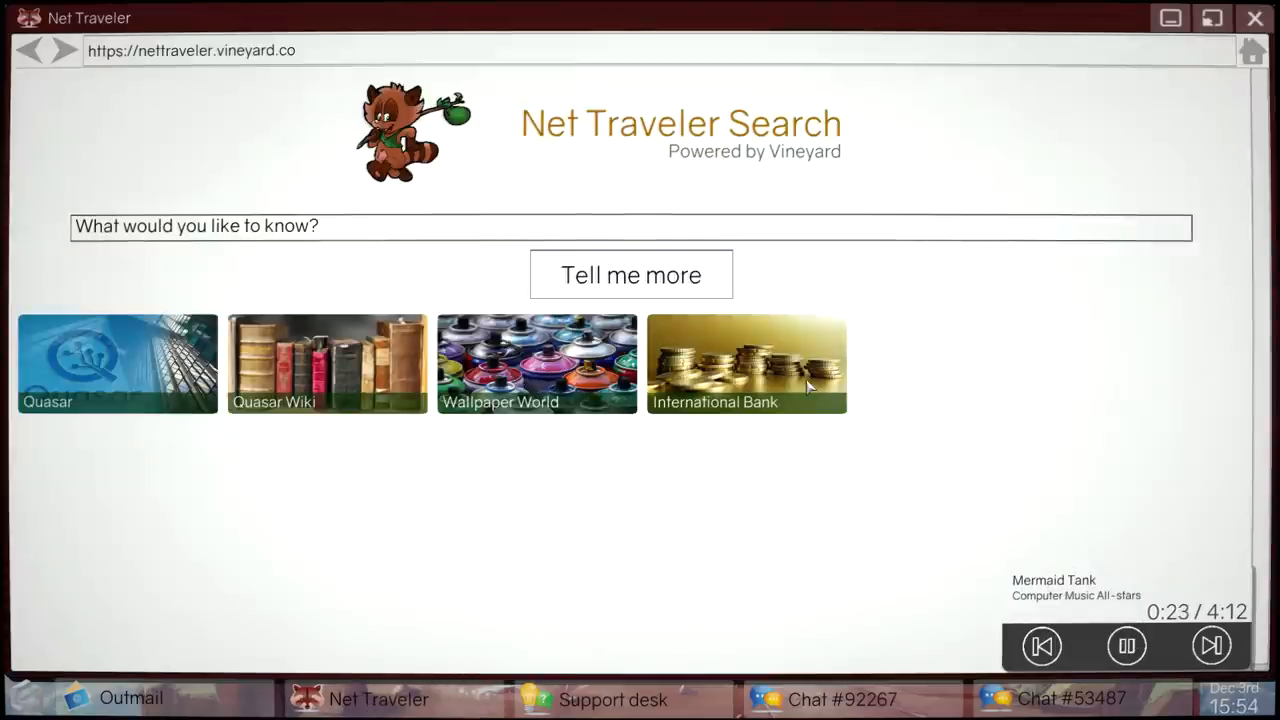
pyautogui.click(326, 364)
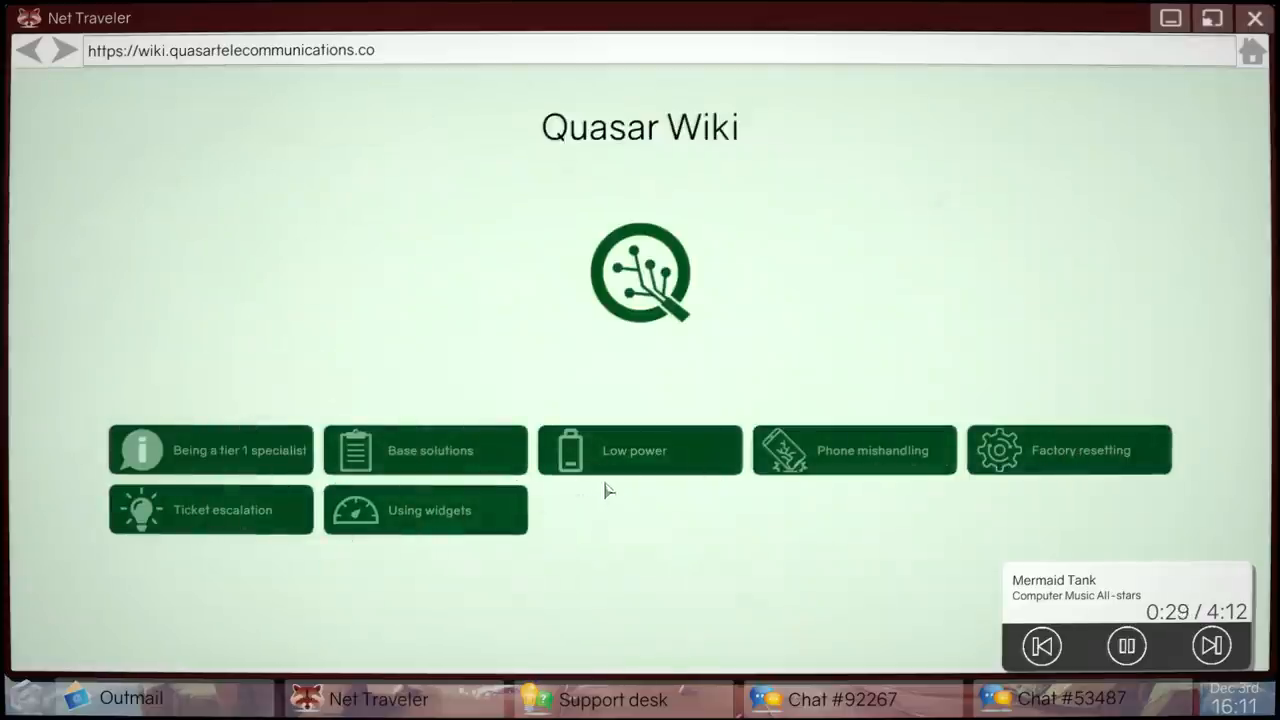
pyautogui.click(210, 510)
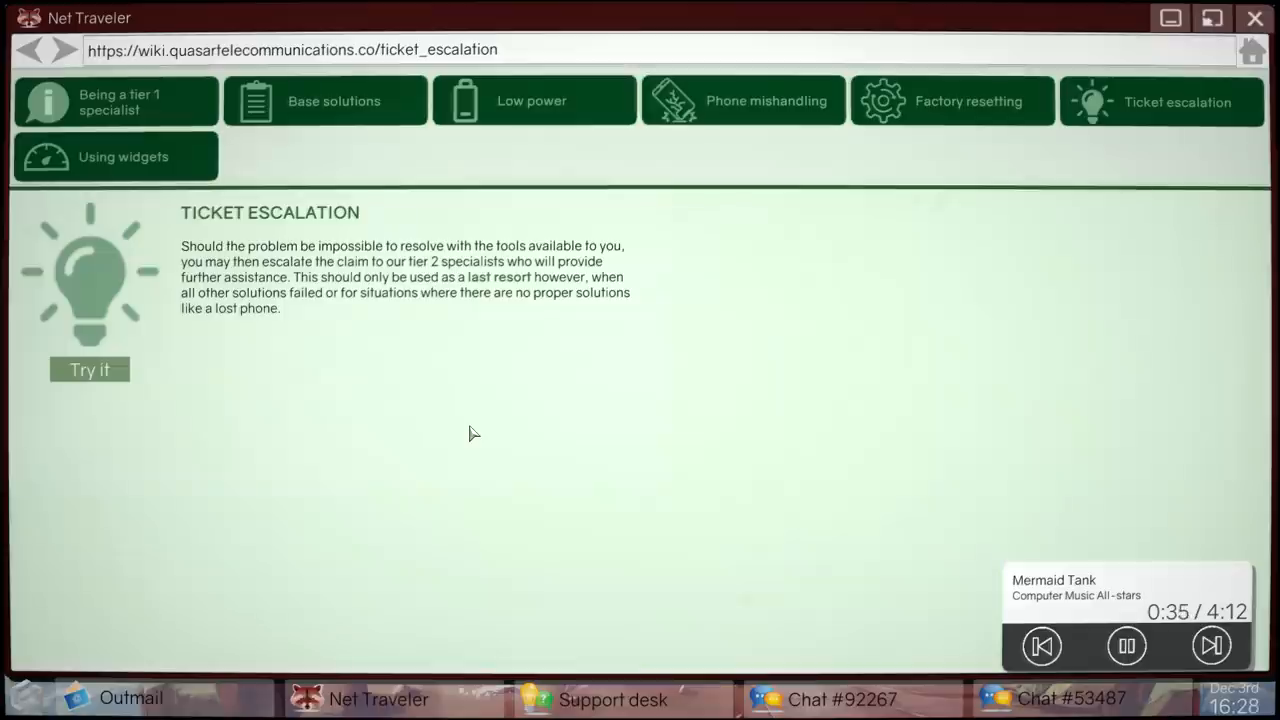
pyautogui.moveTo(632, 288)
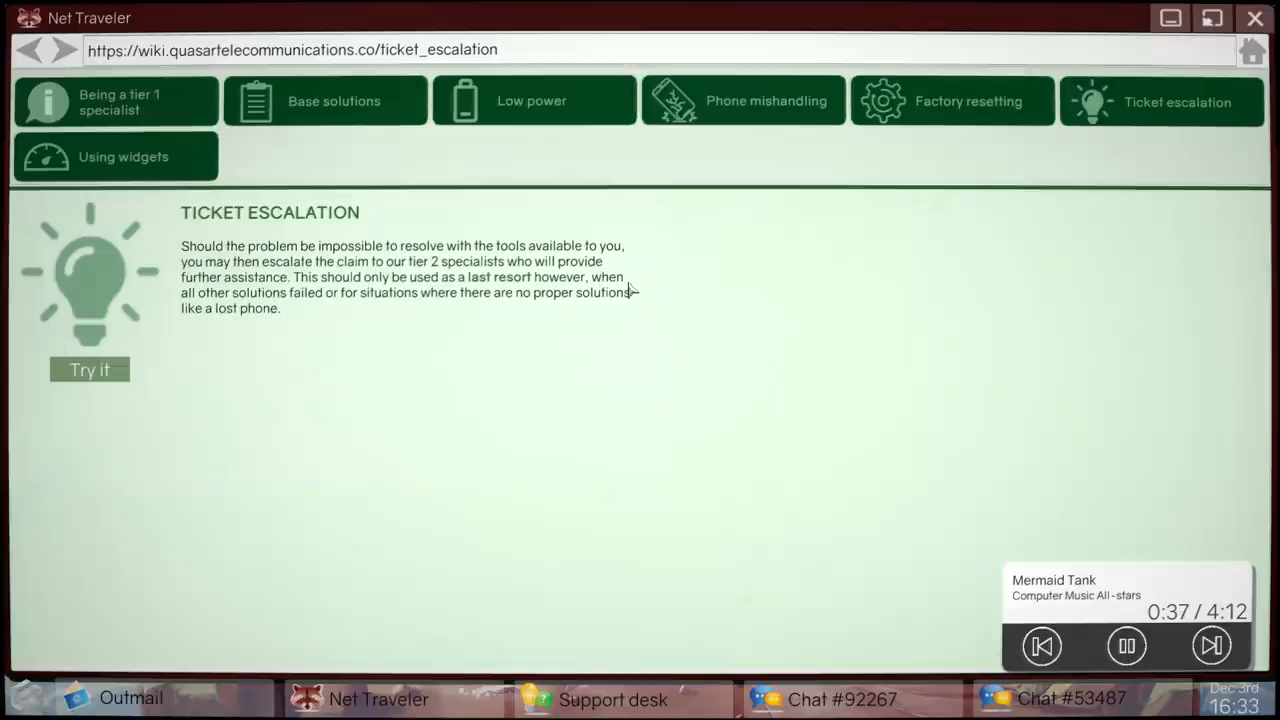
pyautogui.moveTo(344, 332)
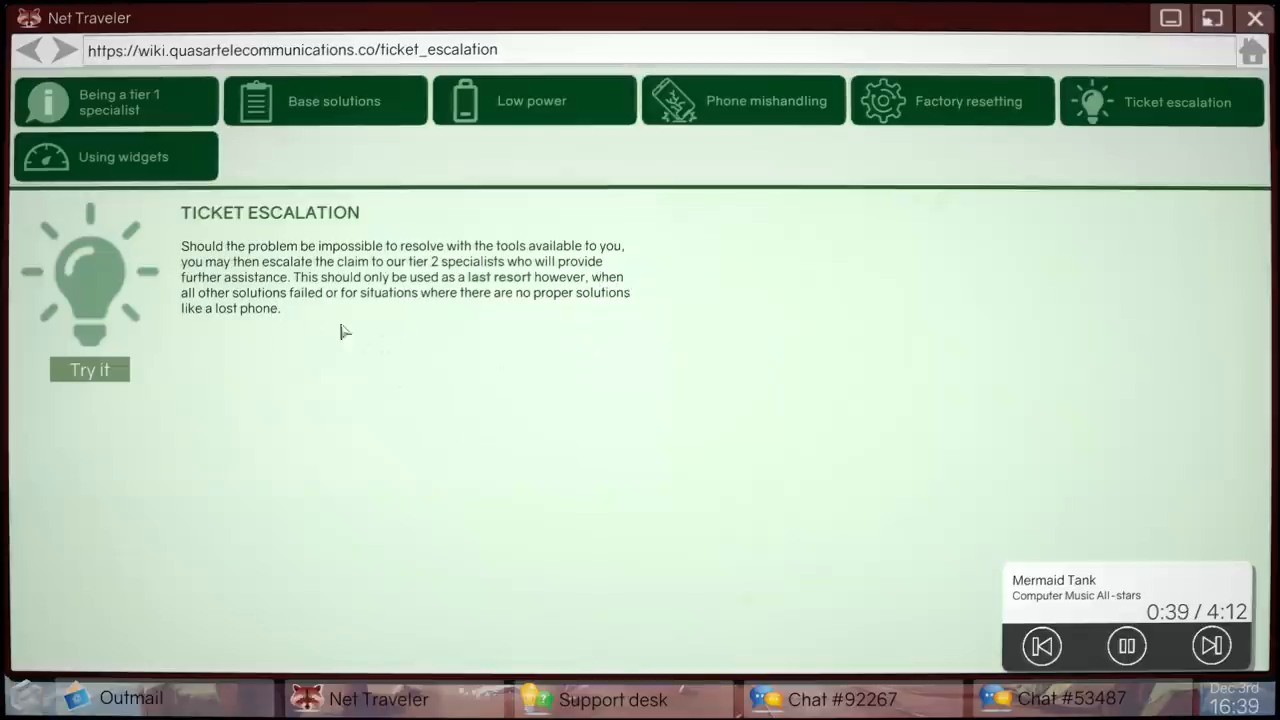
pyautogui.moveTo(418, 312)
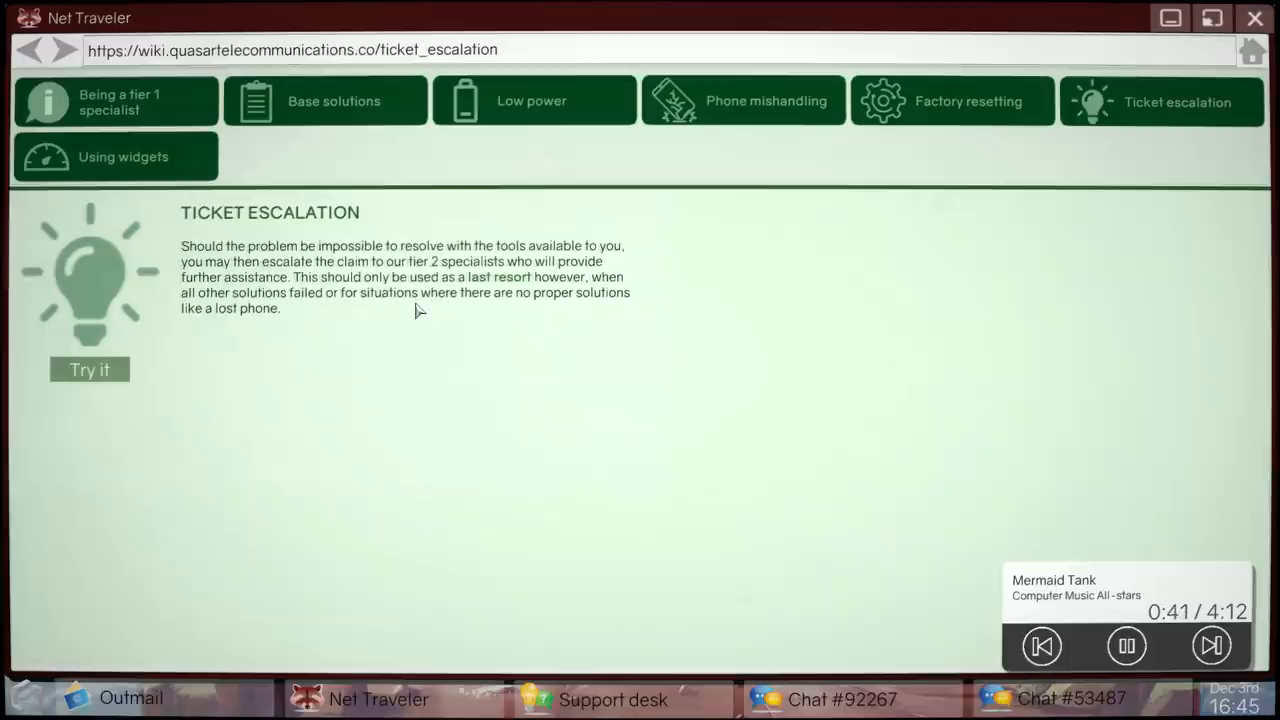
pyautogui.click(1072, 698)
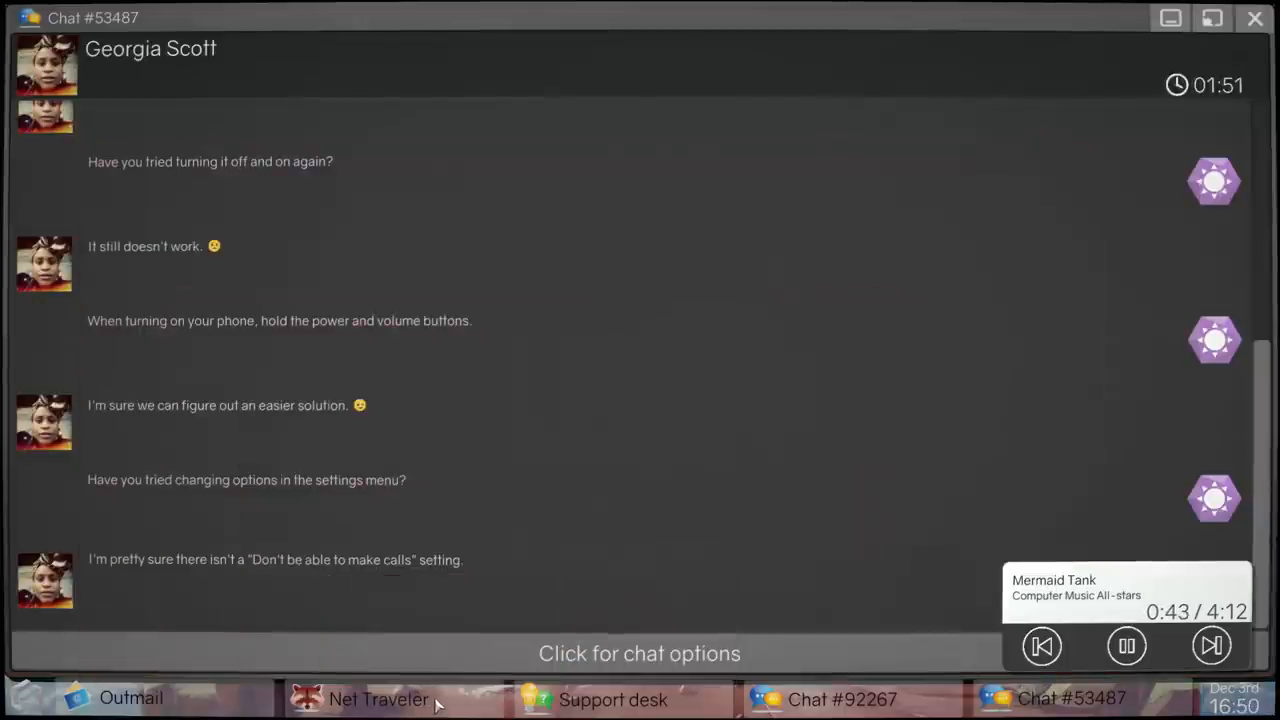
# - Check on Keith's chat #92267, then make small talk with Georgia in chat #53487
pyautogui.click(842, 698)
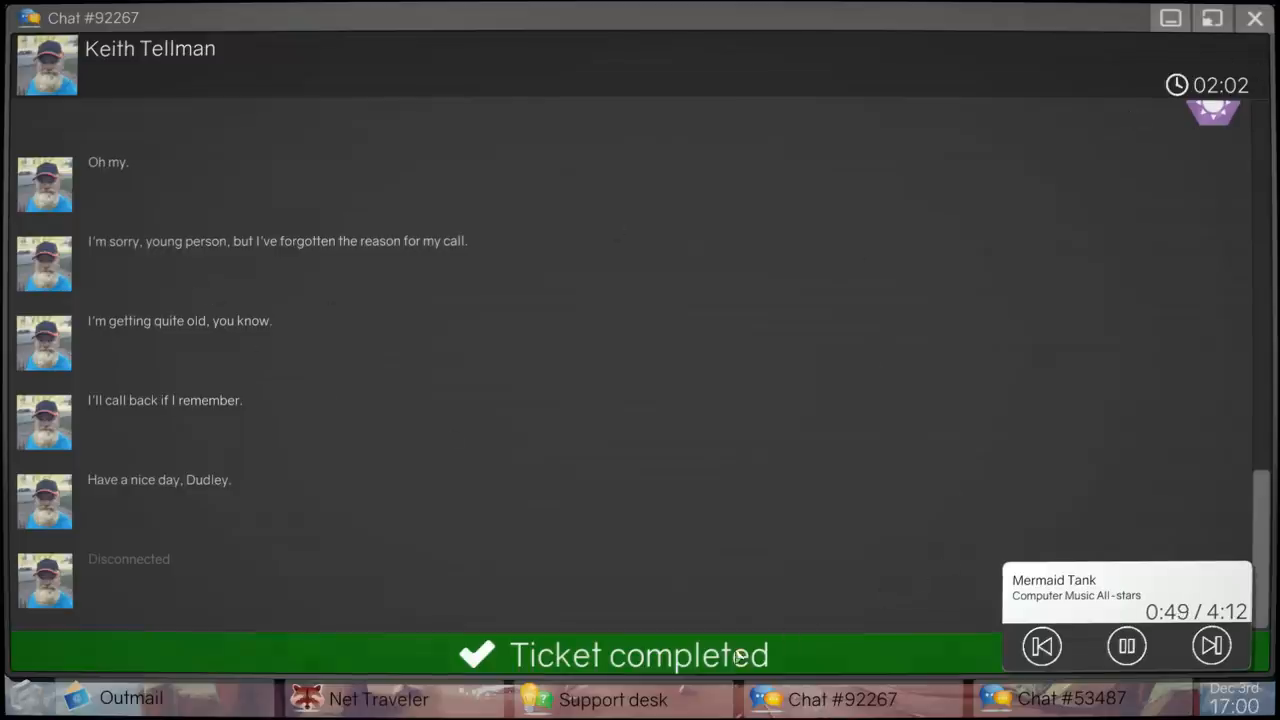
pyautogui.click(1070, 696)
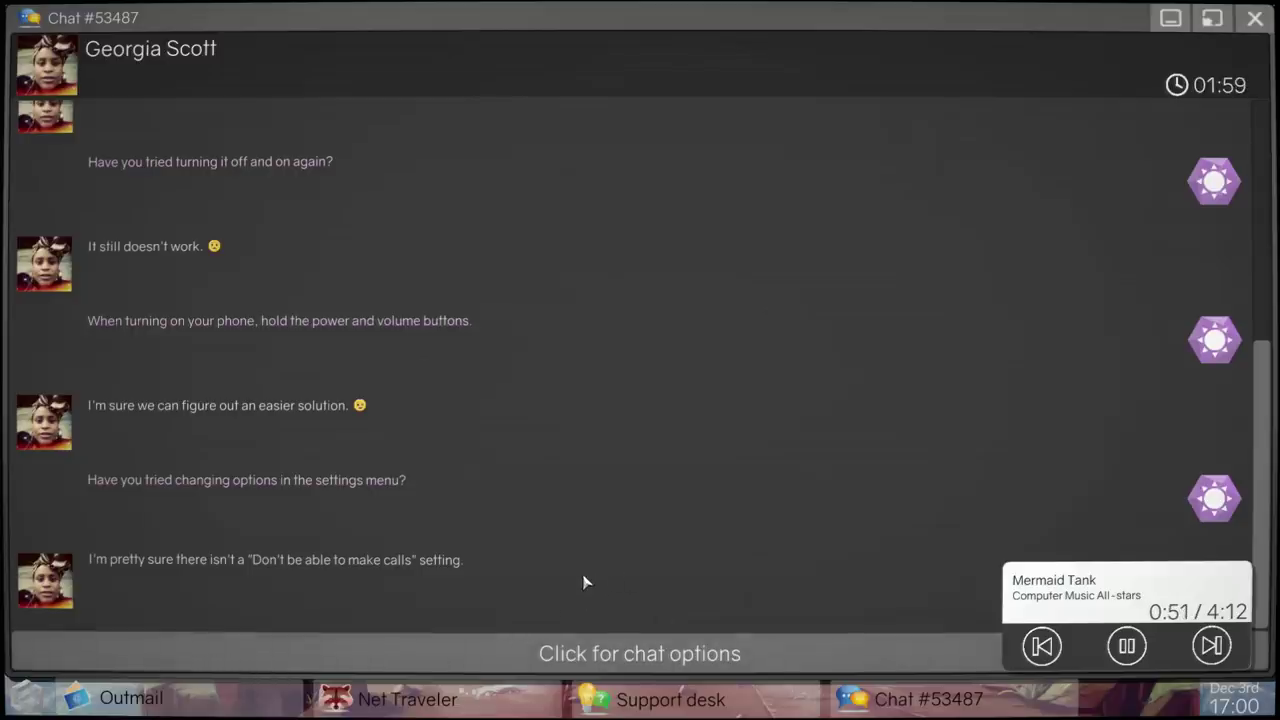
pyautogui.click(640, 652)
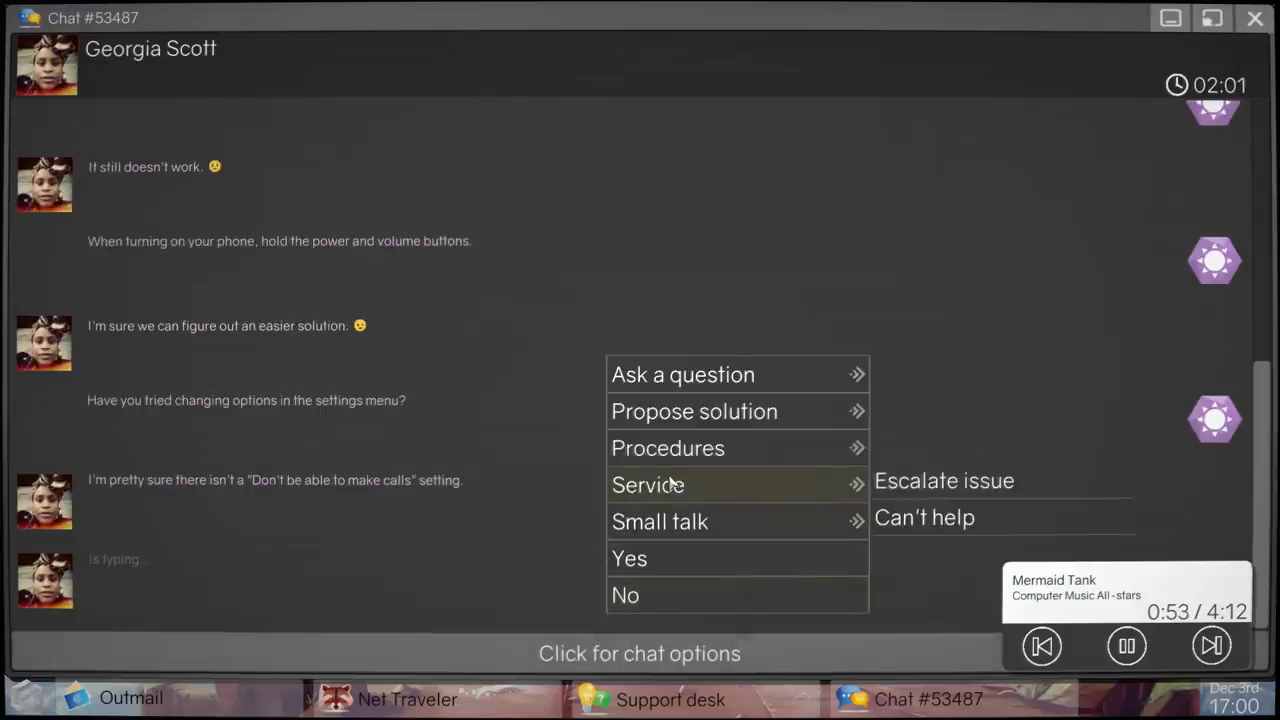
pyautogui.moveTo(660, 520)
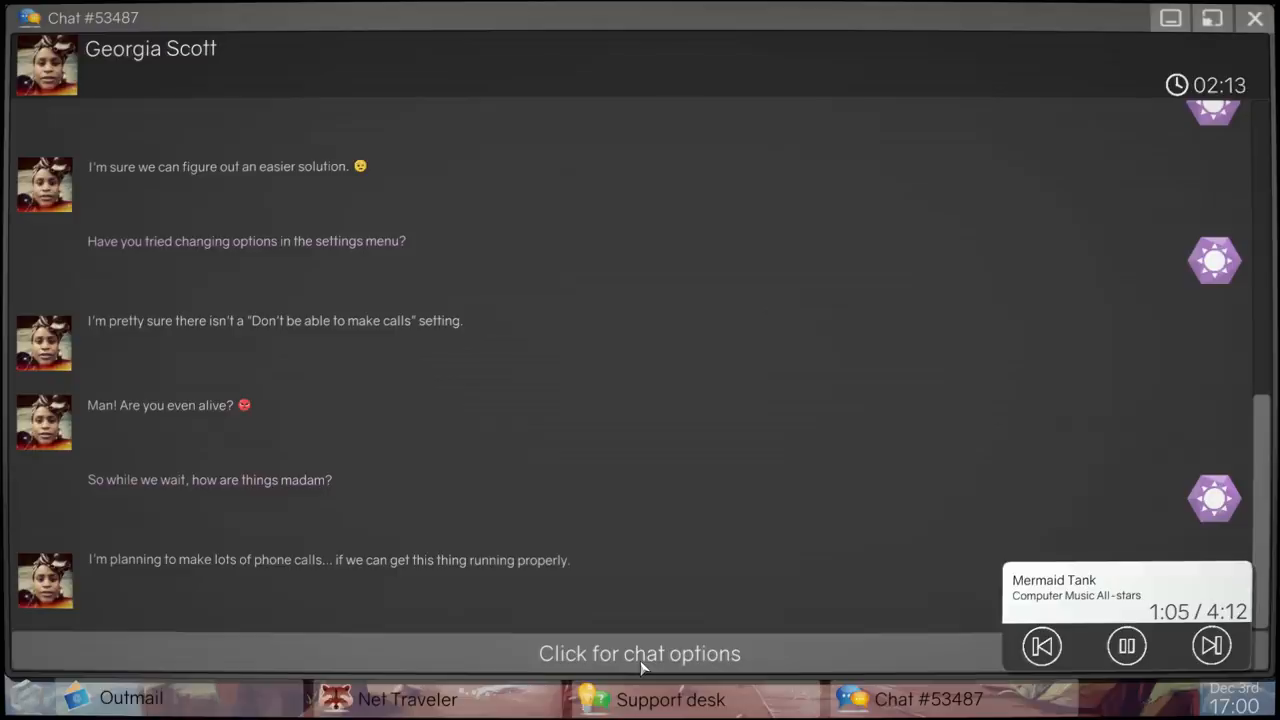
# - Ask whether the phone has a warranty, then escalate ticket #53487 to tier 2 specialists
pyautogui.click(640, 652)
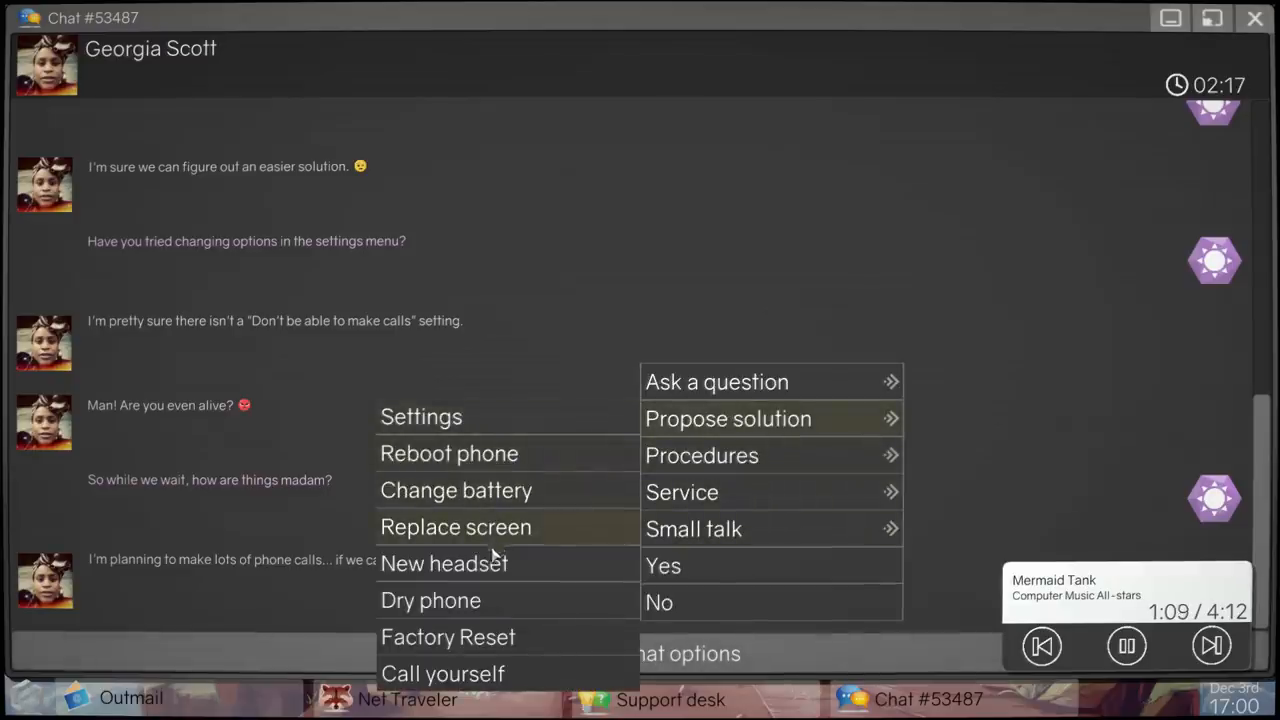
pyautogui.click(716, 380)
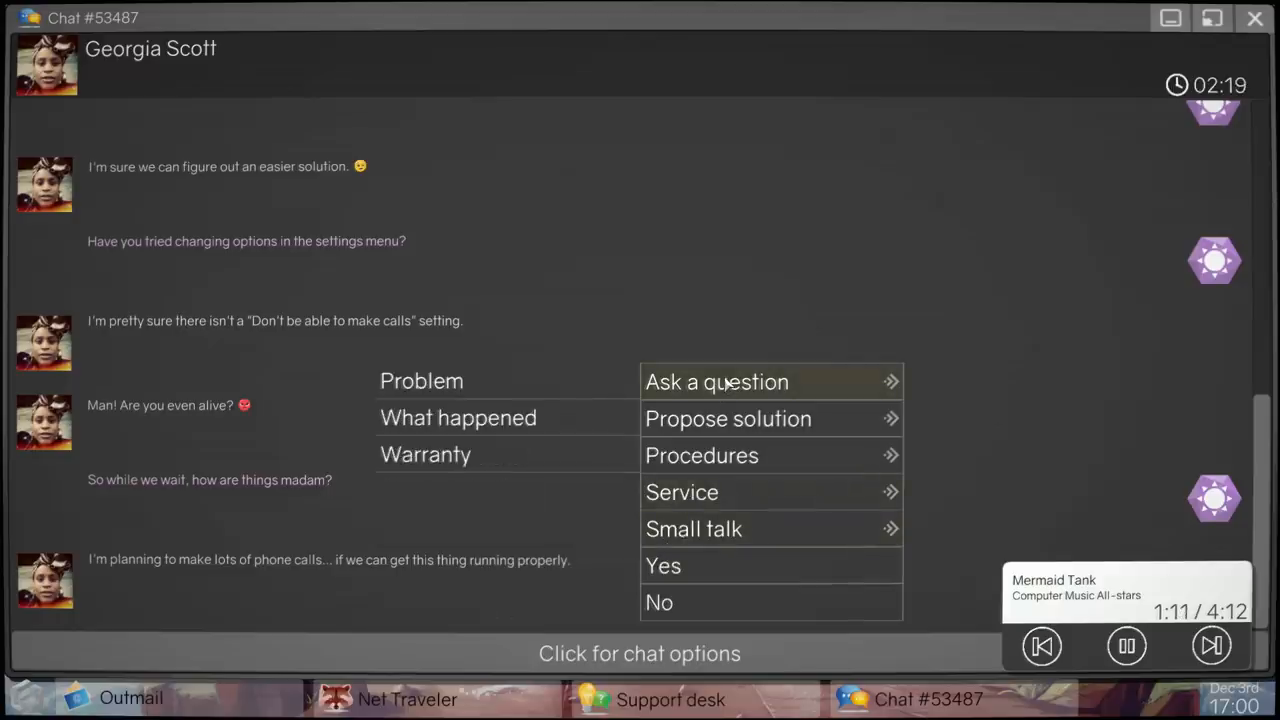
pyautogui.click(424, 454)
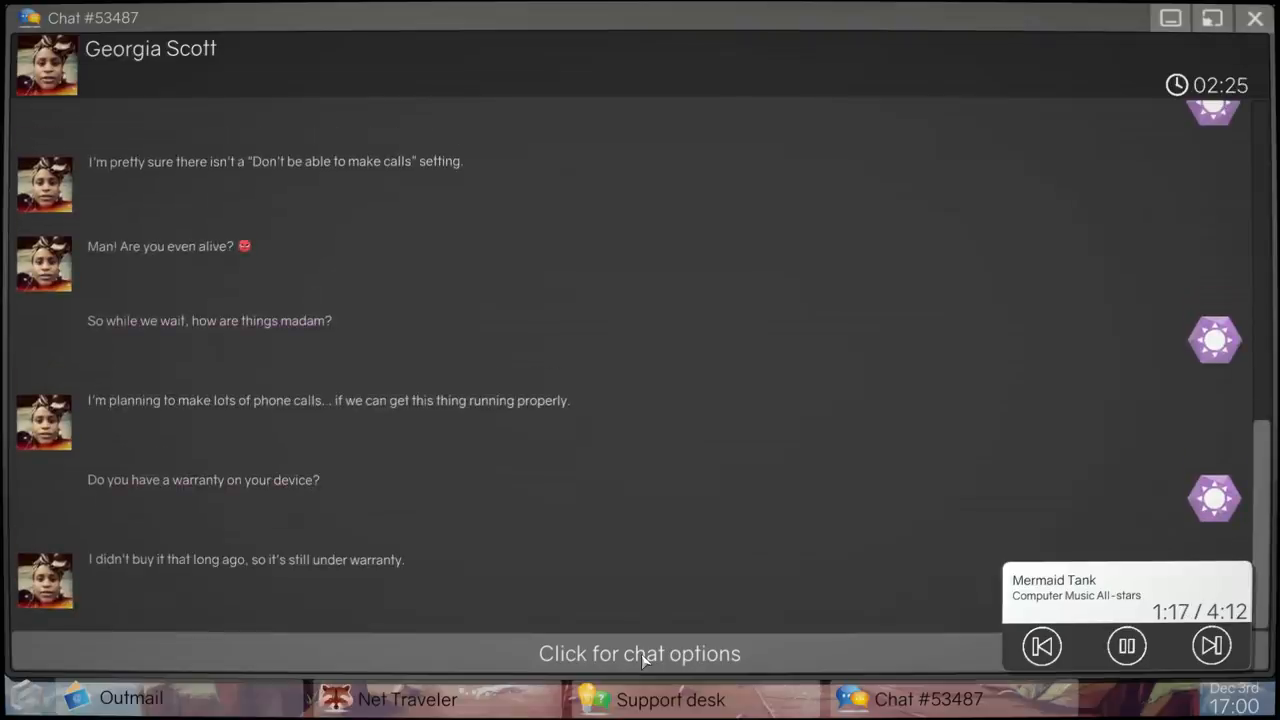
pyautogui.click(640, 652)
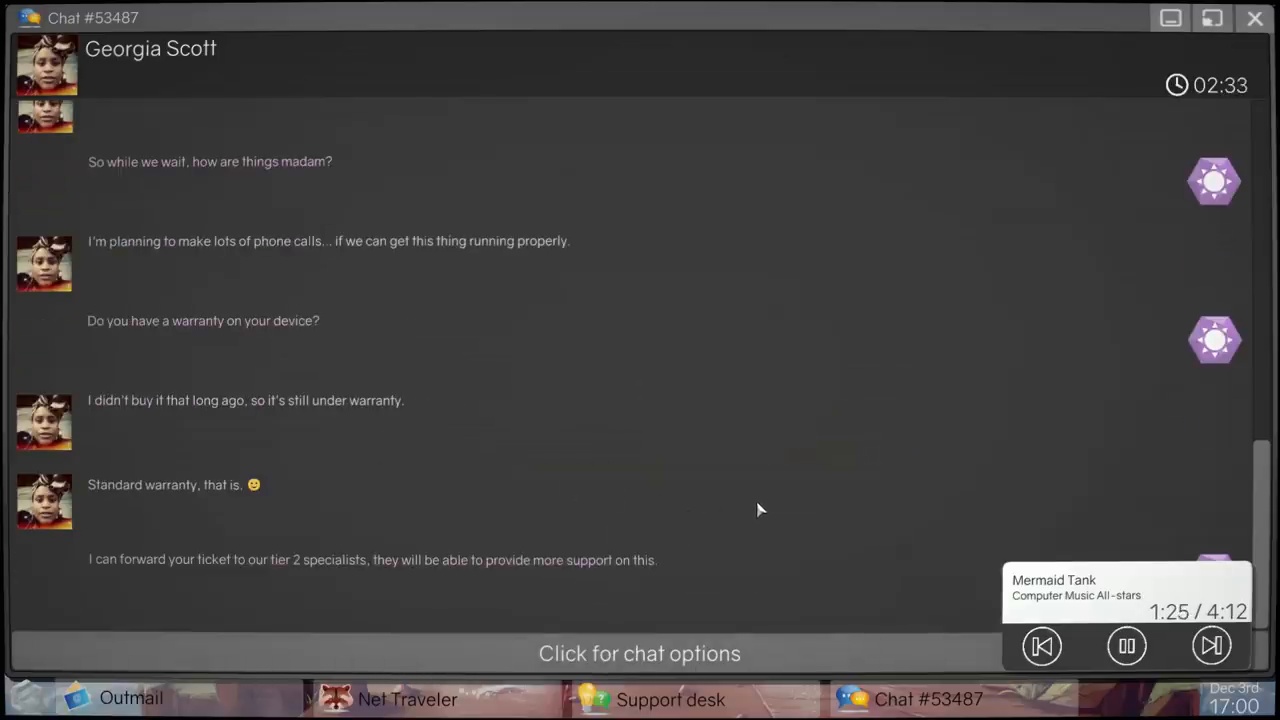
pyautogui.scroll(-3)
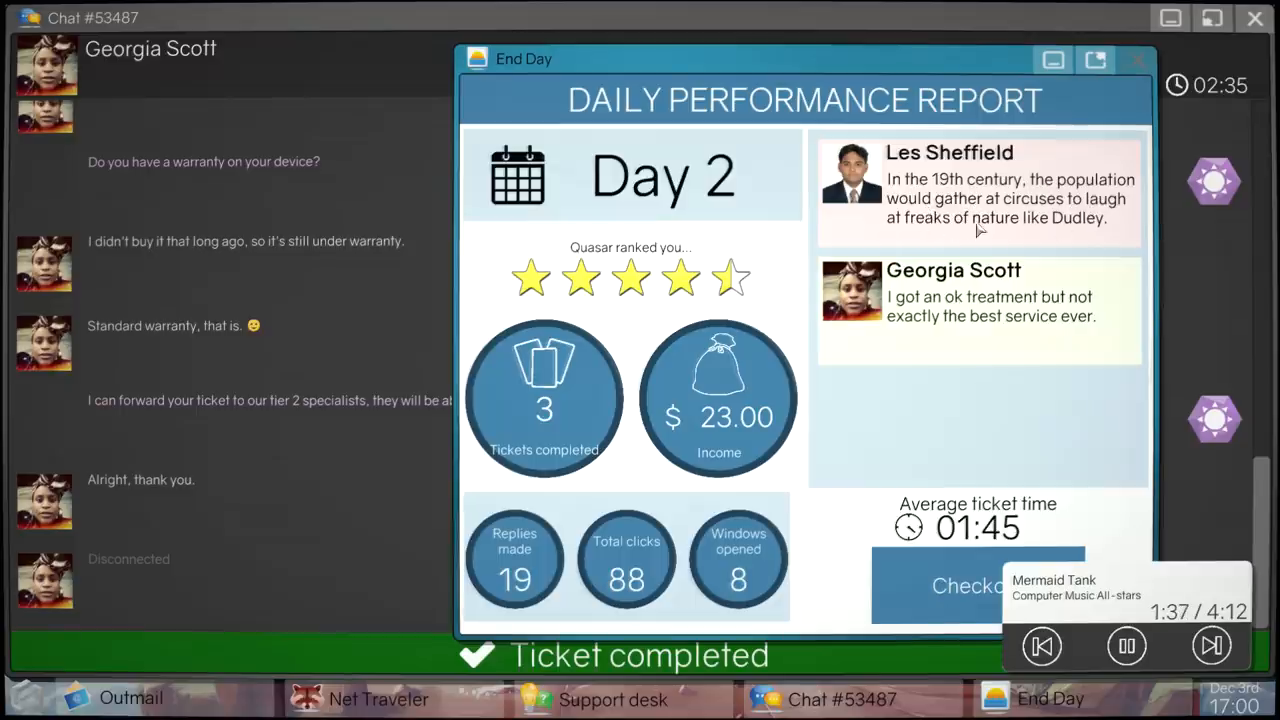
pyautogui.moveTo(984, 400)
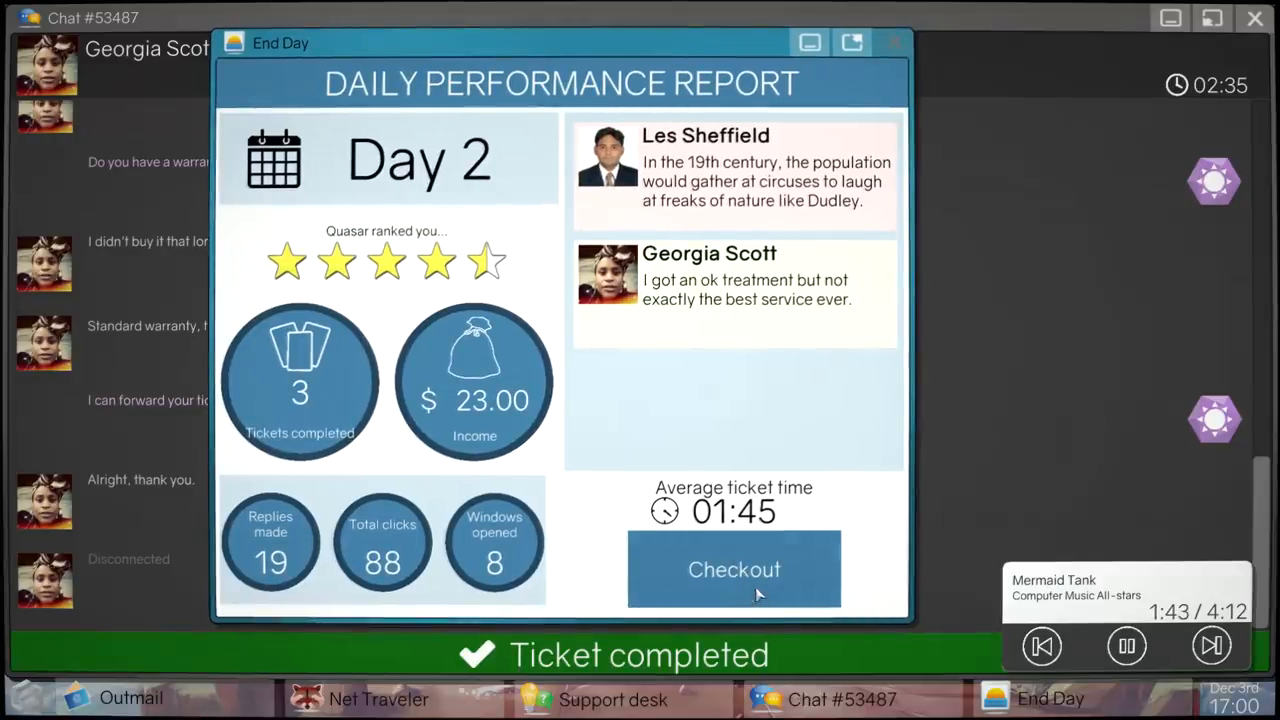
# - Check out from the Day 2 performance report showing 3 tickets and $23 income
pyautogui.click(732, 568)
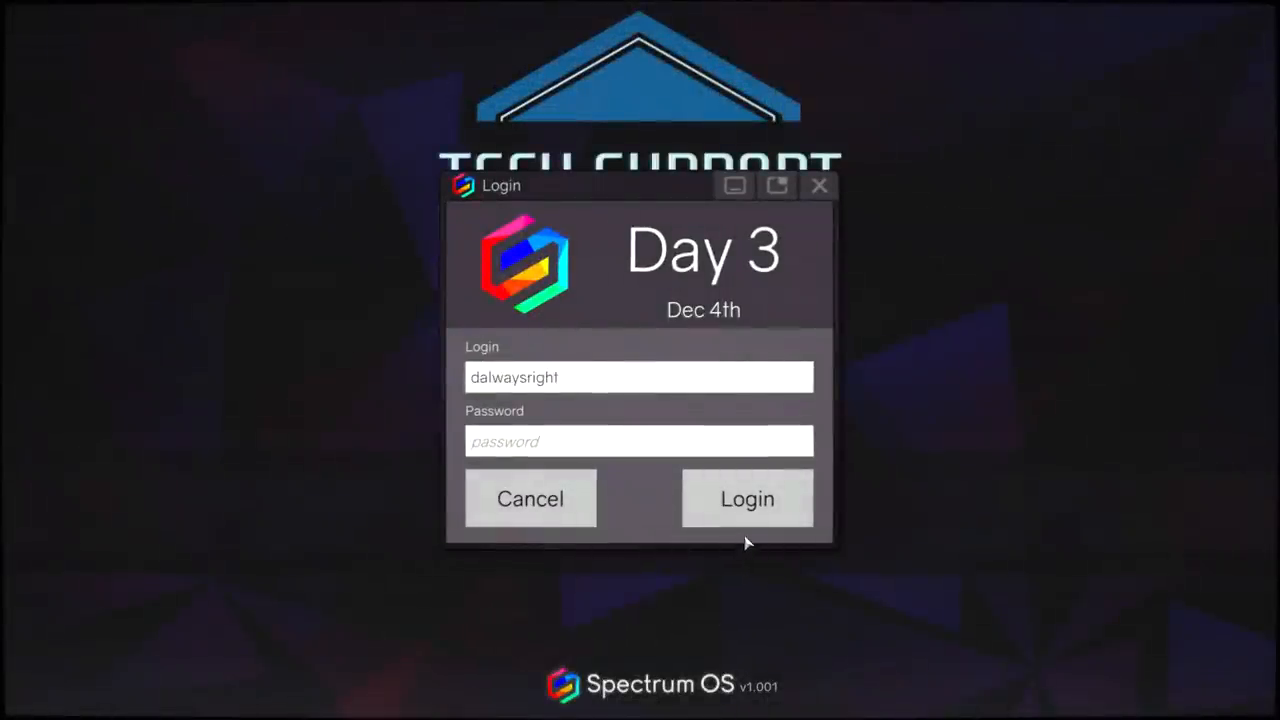
# - Log in as dalwaysright for Day 3, read the 'About the warranties' email, and go to the support desk
pyautogui.write('password')
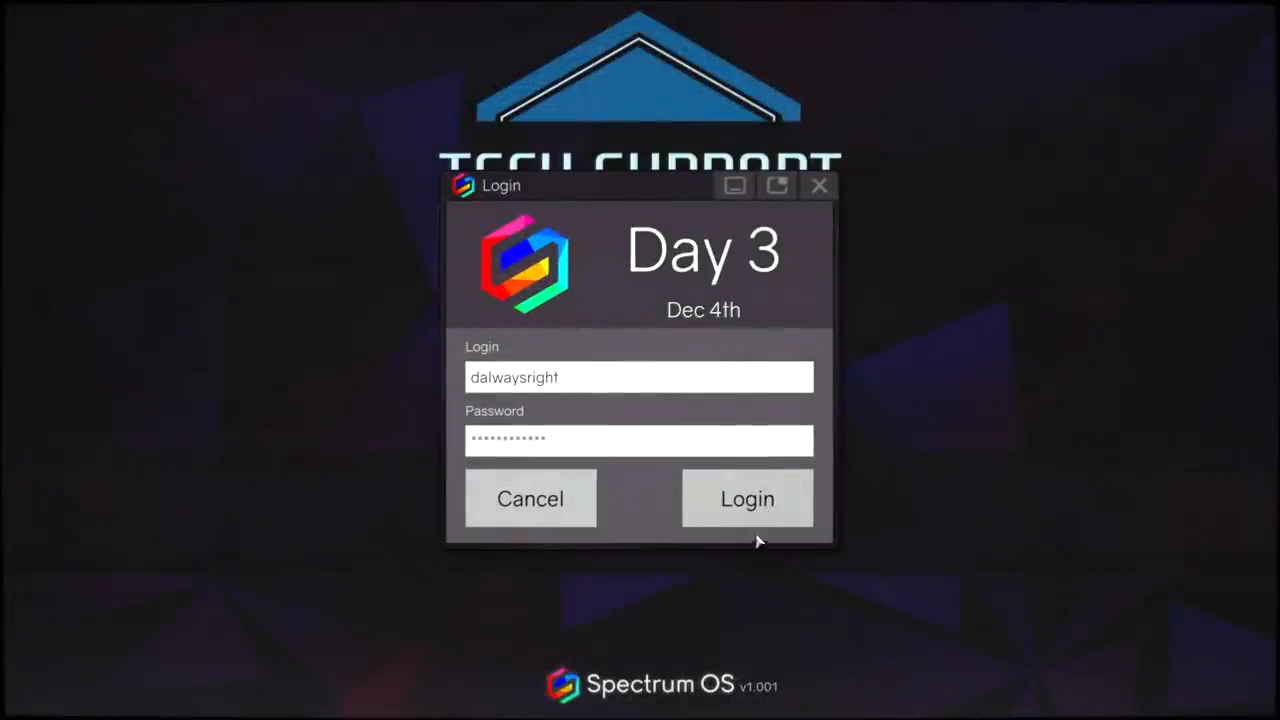
pyautogui.moveTo(748, 500)
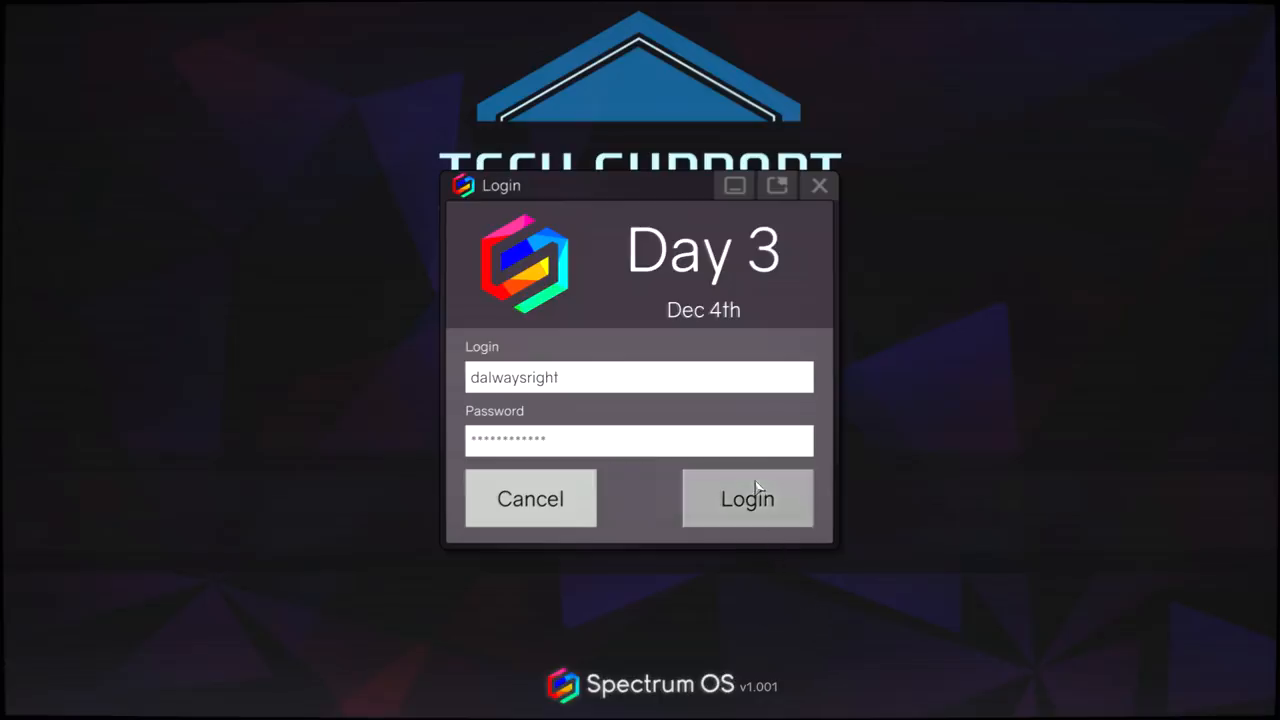
pyautogui.click(748, 498)
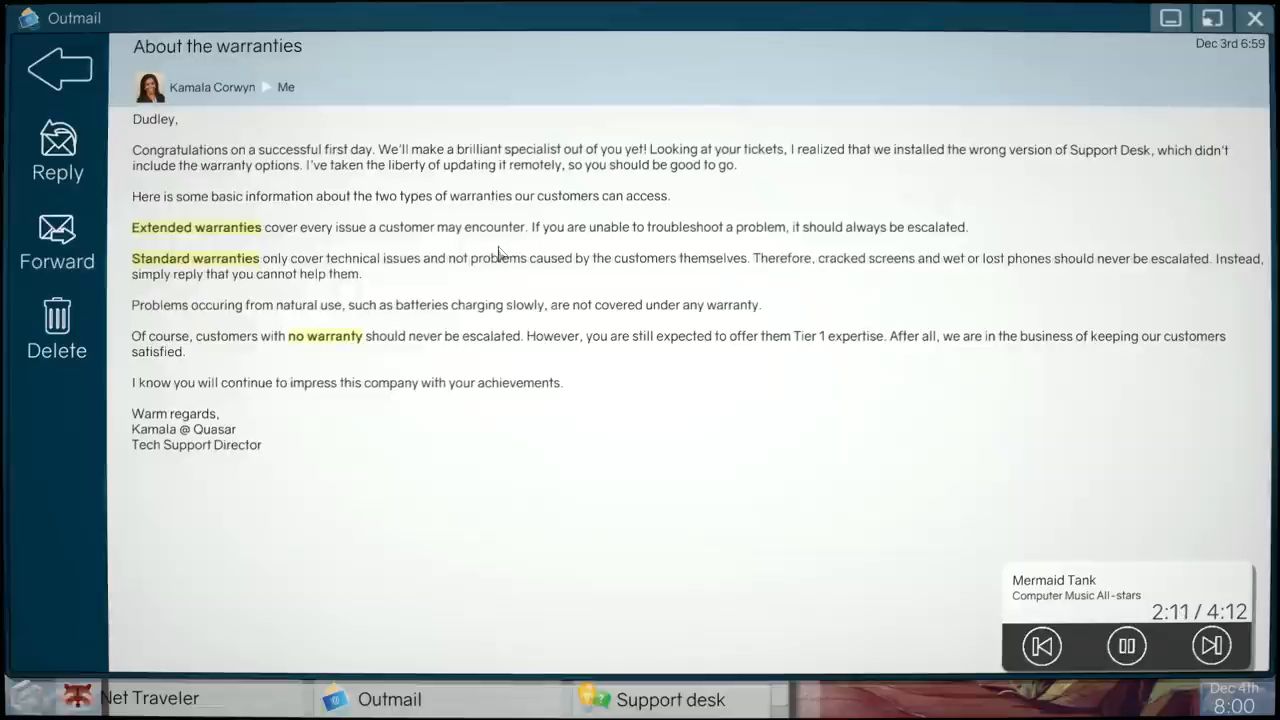
pyautogui.click(56, 68)
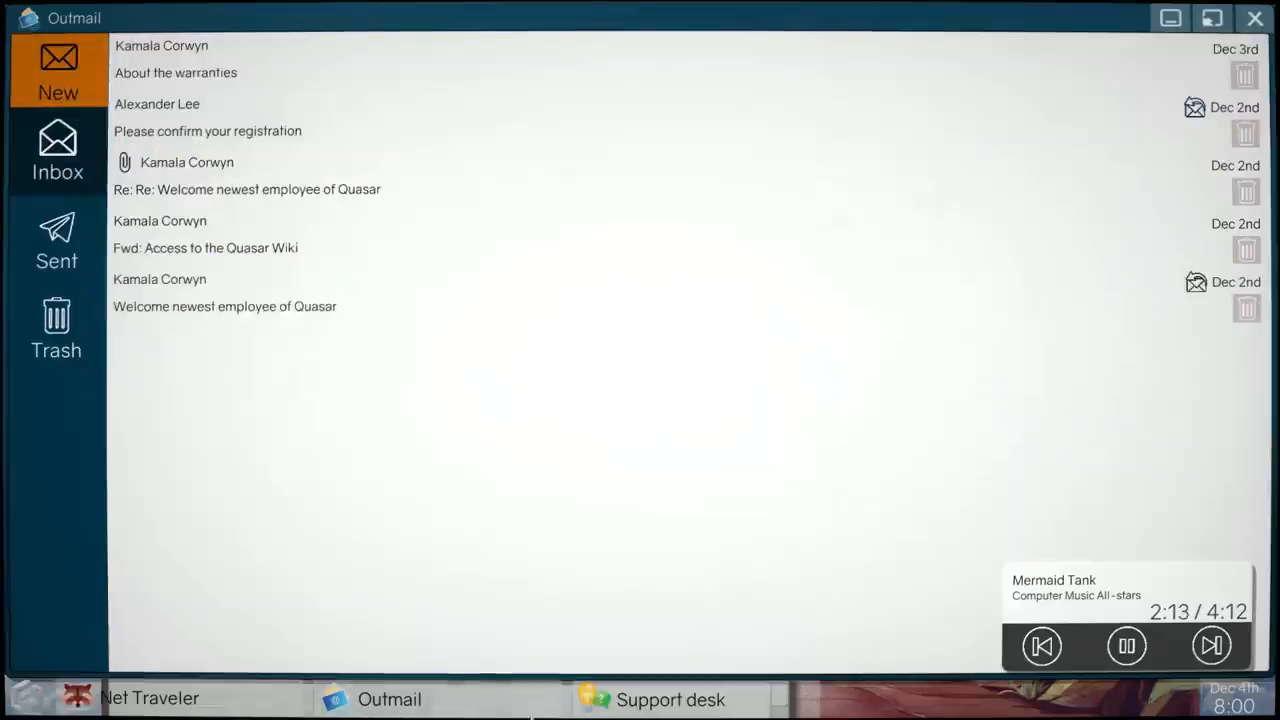
pyautogui.click(670, 700)
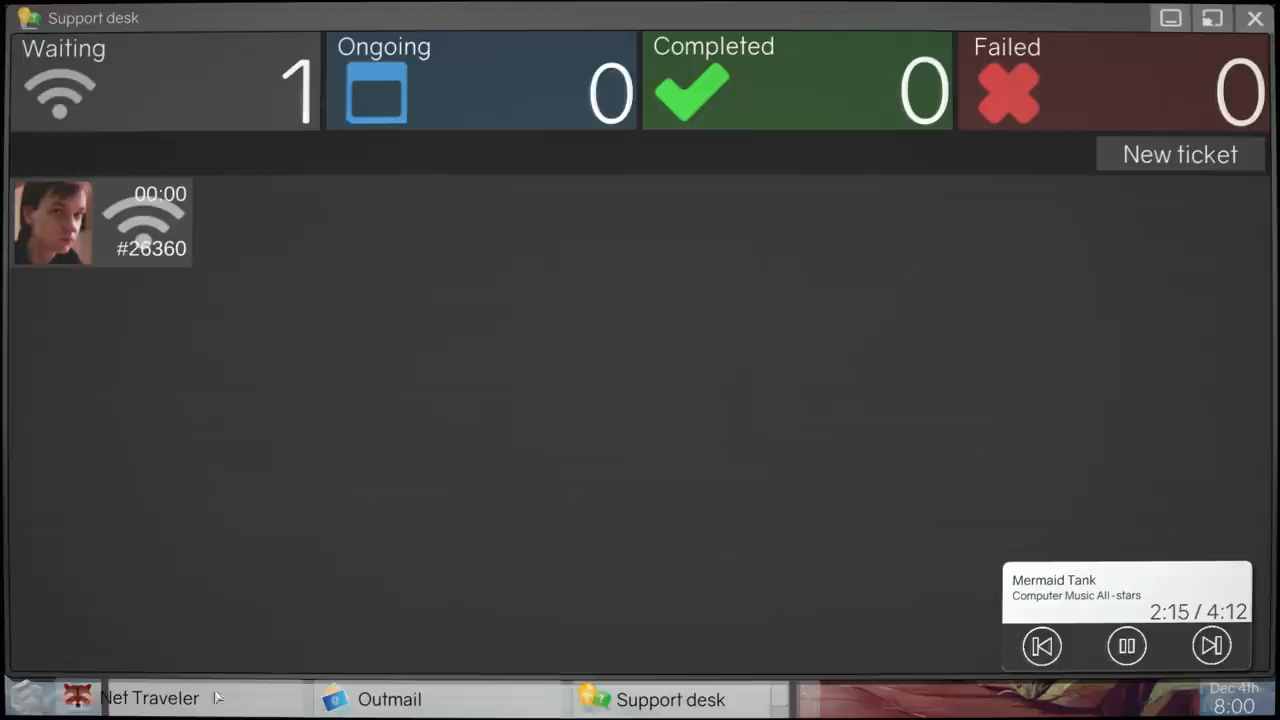
pyautogui.click(150, 698)
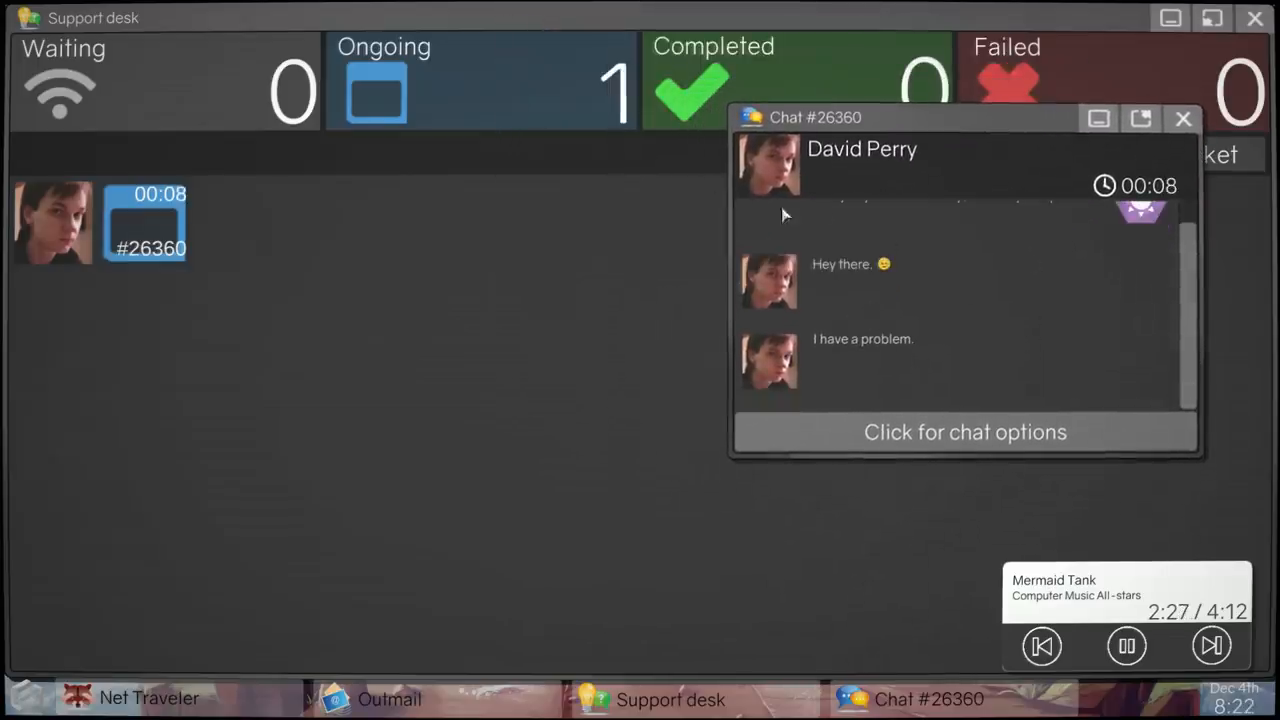
pyautogui.click(964, 432)
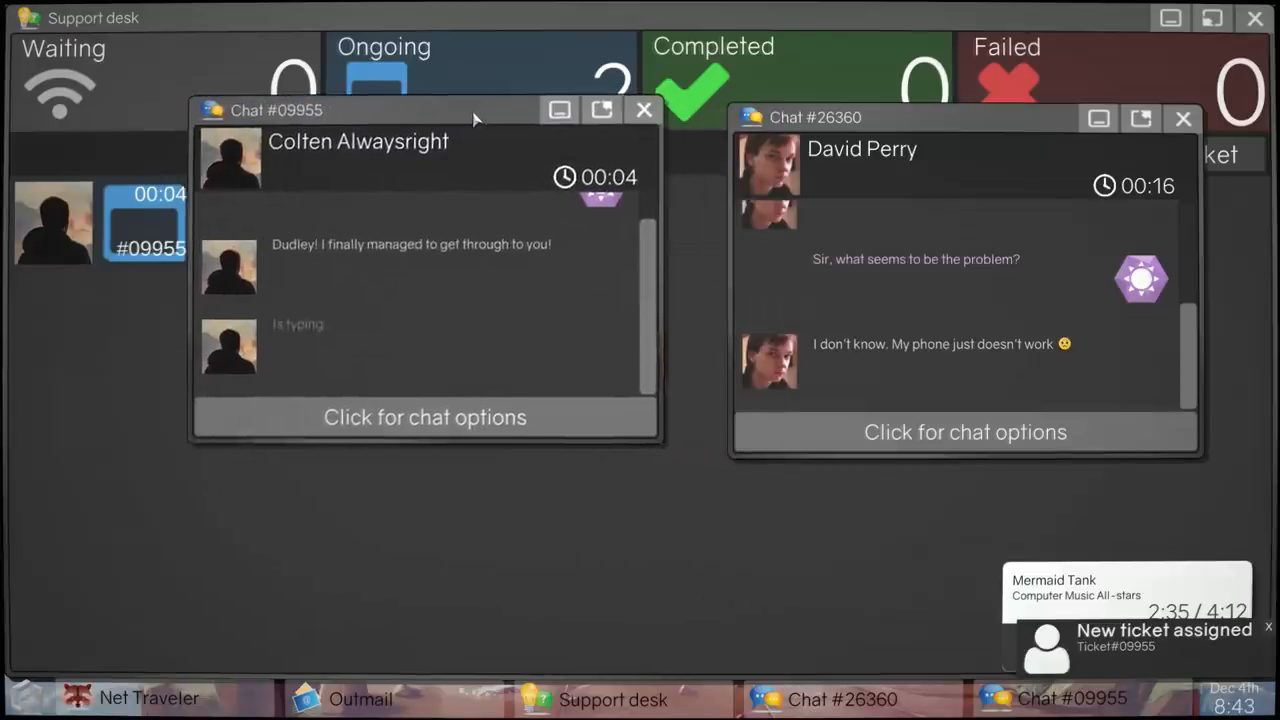
pyautogui.click(424, 418)
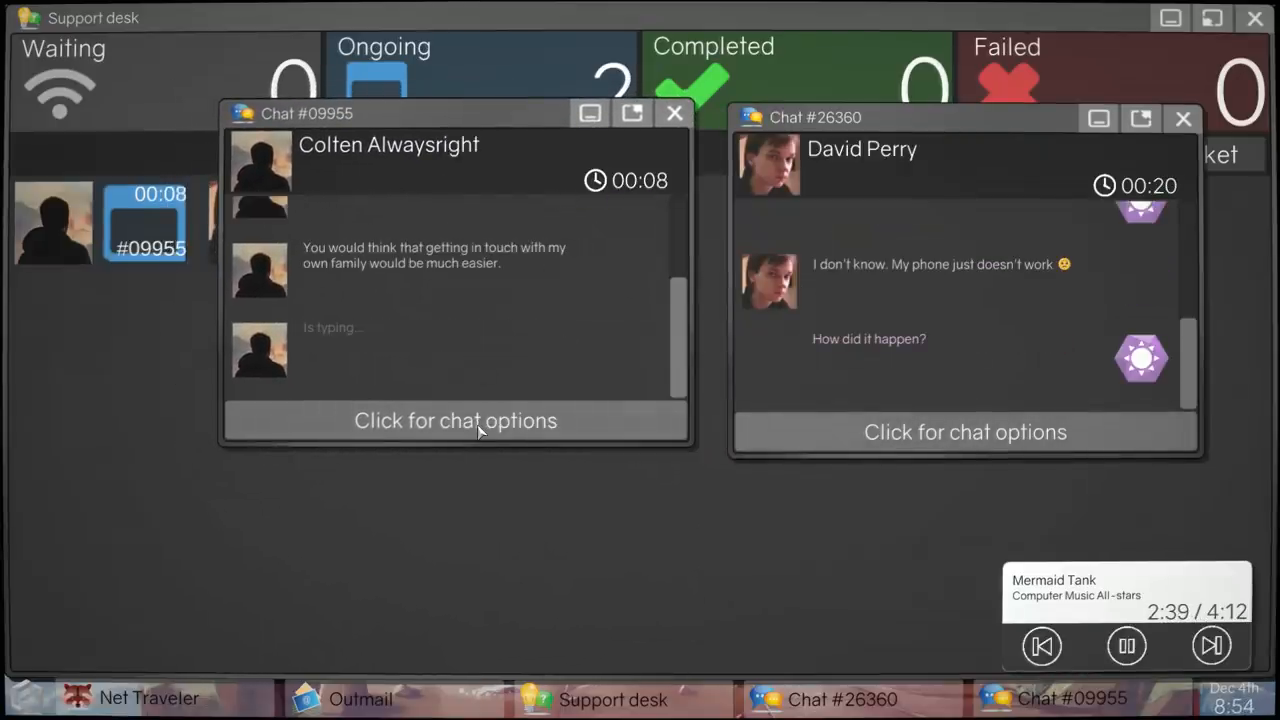
pyautogui.click(1184, 120)
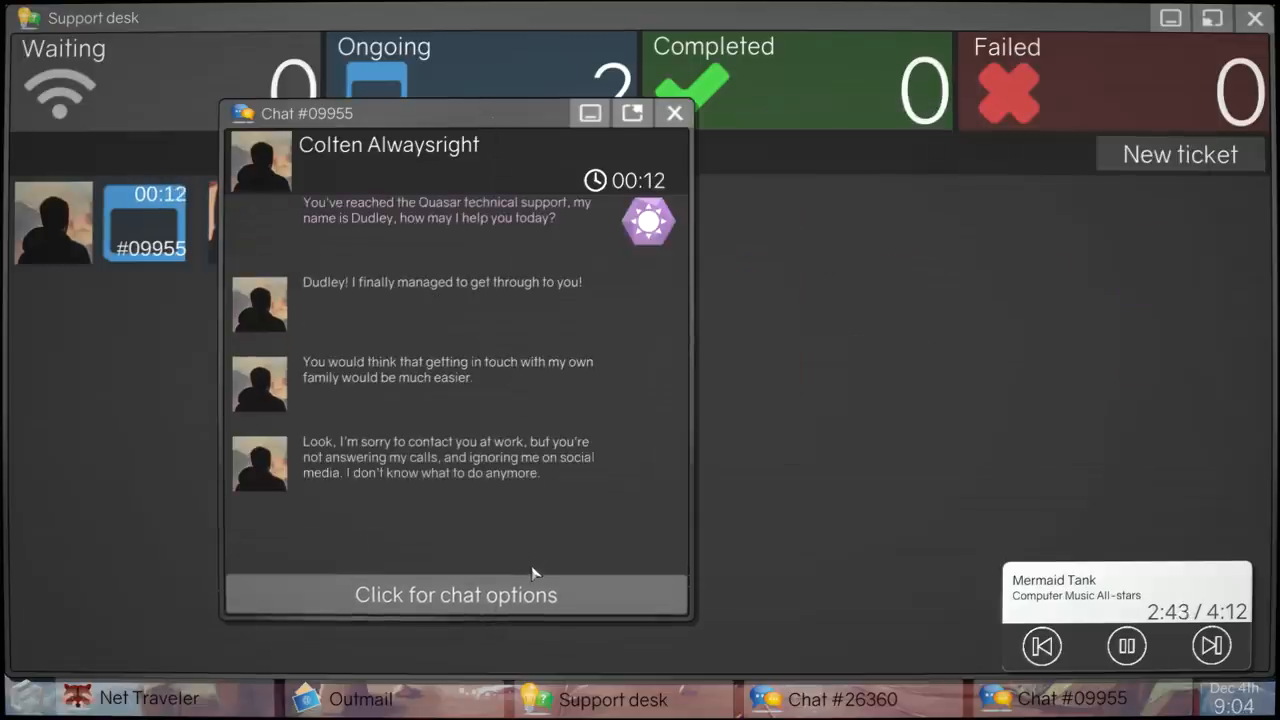
pyautogui.click(674, 112)
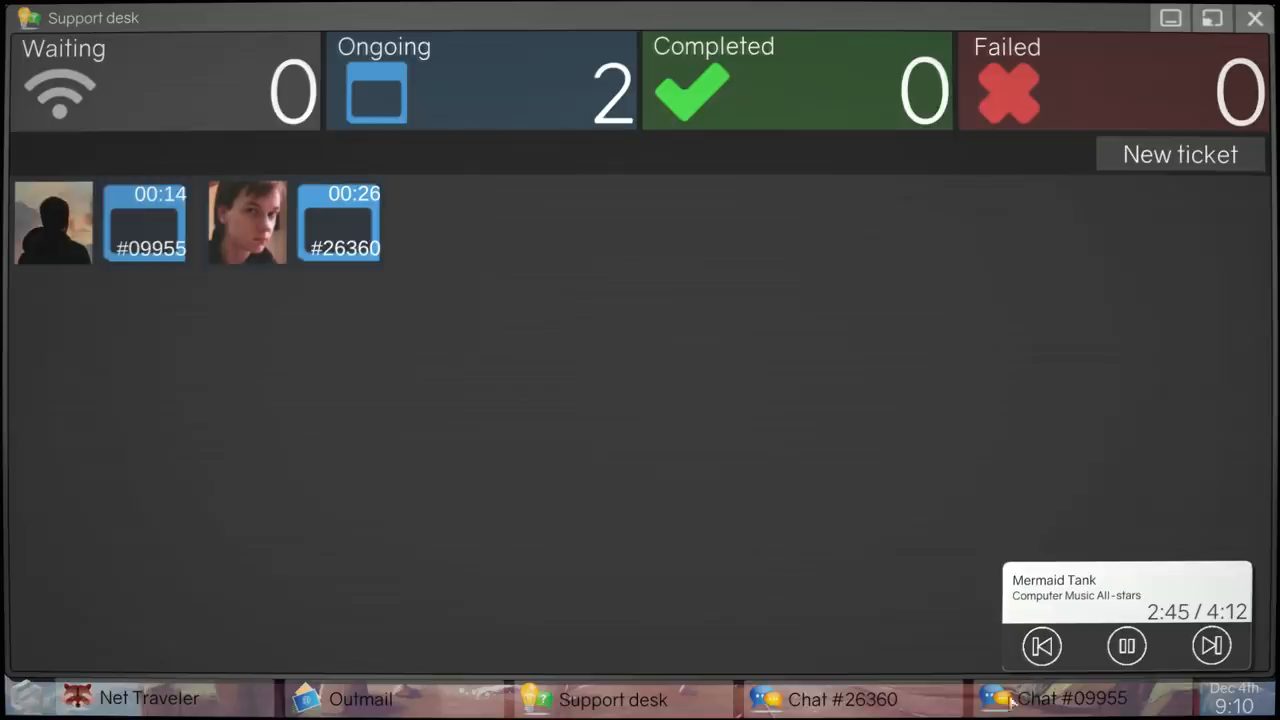
pyautogui.click(842, 698)
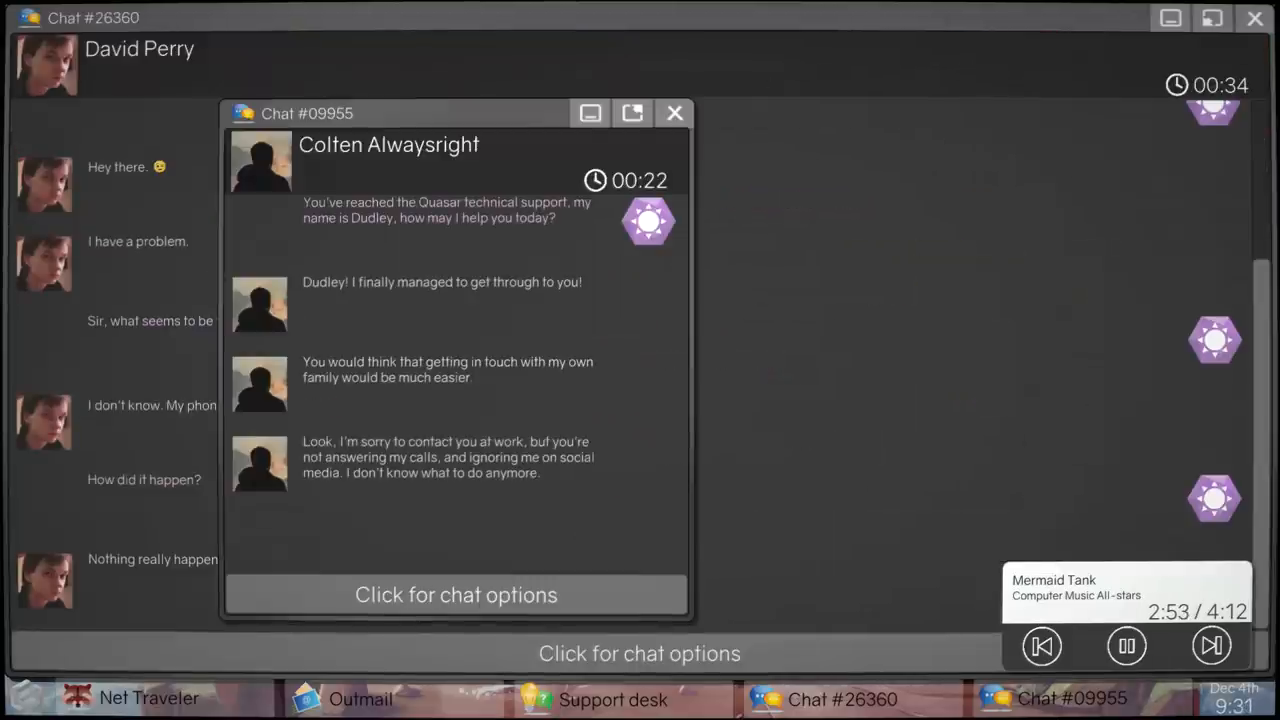
pyautogui.click(674, 112)
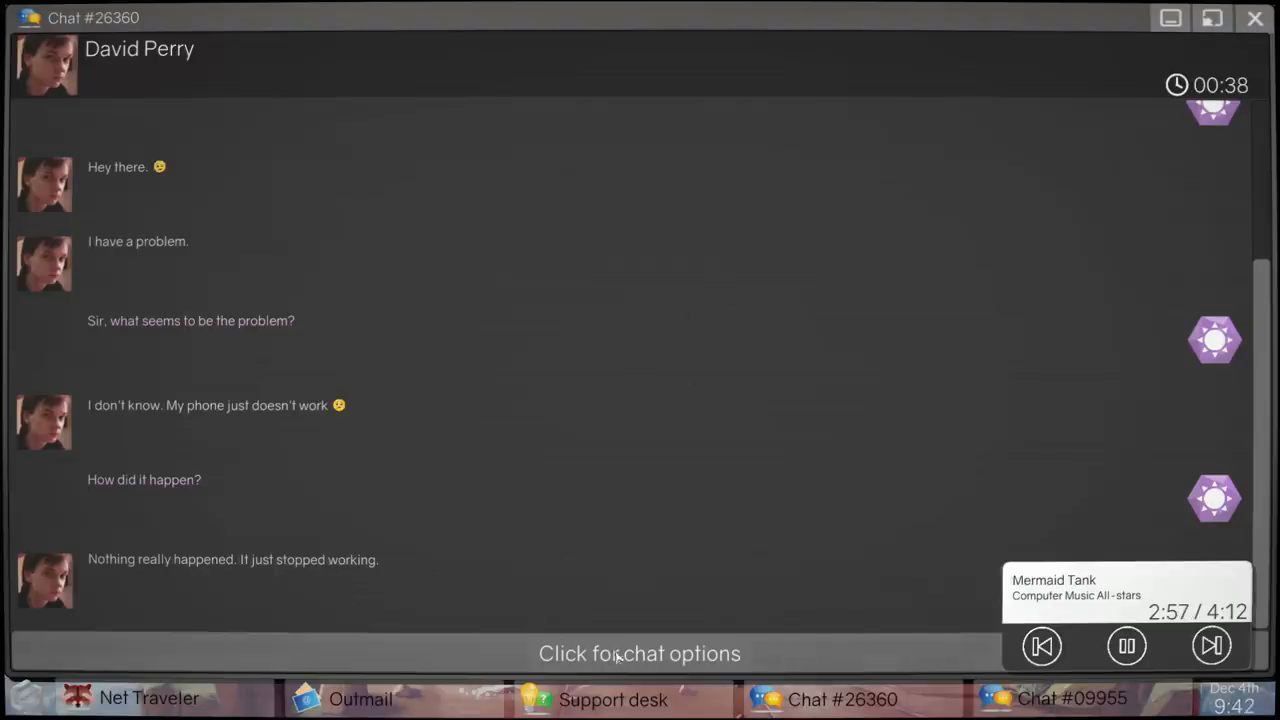
# - Suggest rebooting then a battery change to complete ticket #26360, with small talk in #09955
pyautogui.click(640, 652)
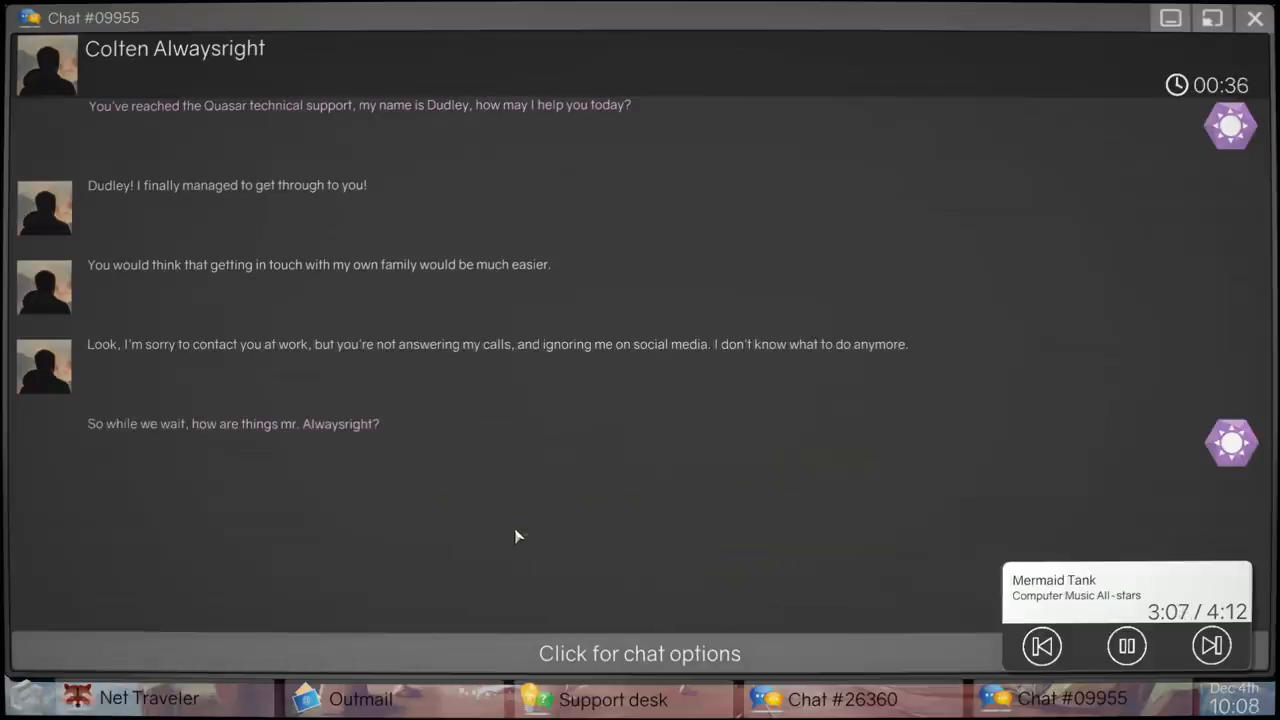
pyautogui.click(842, 698)
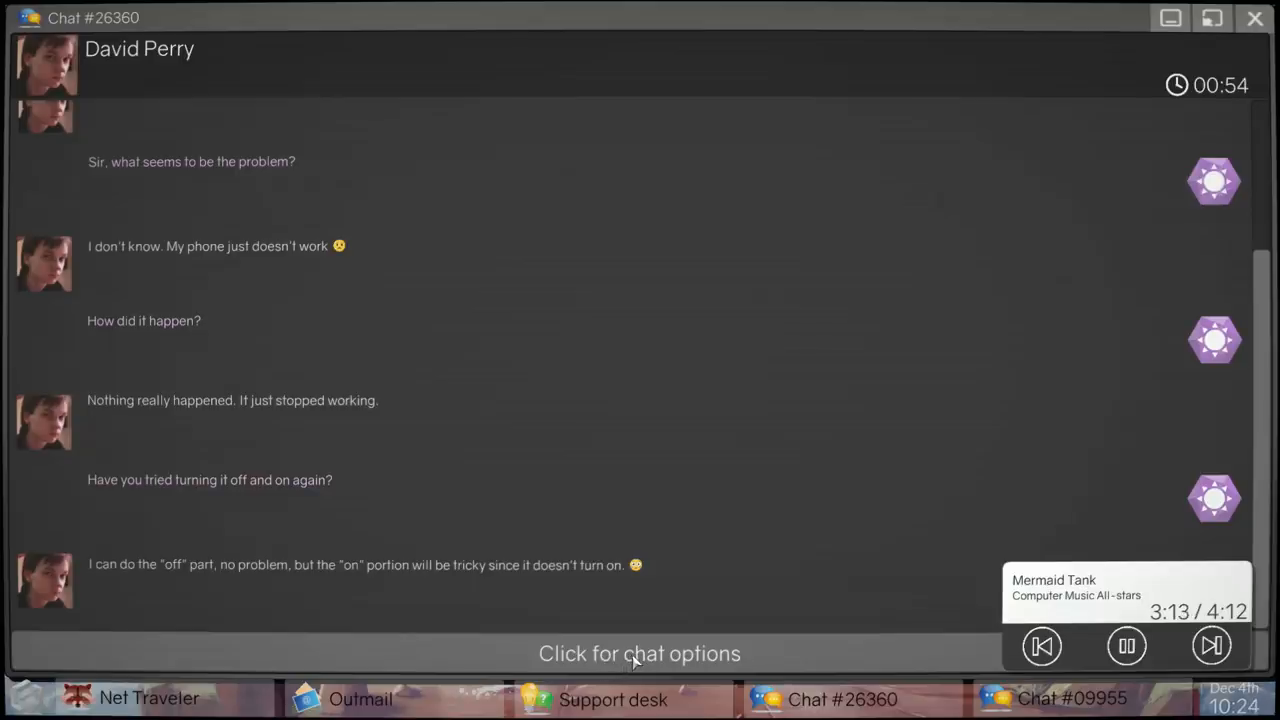
pyautogui.scroll(3)
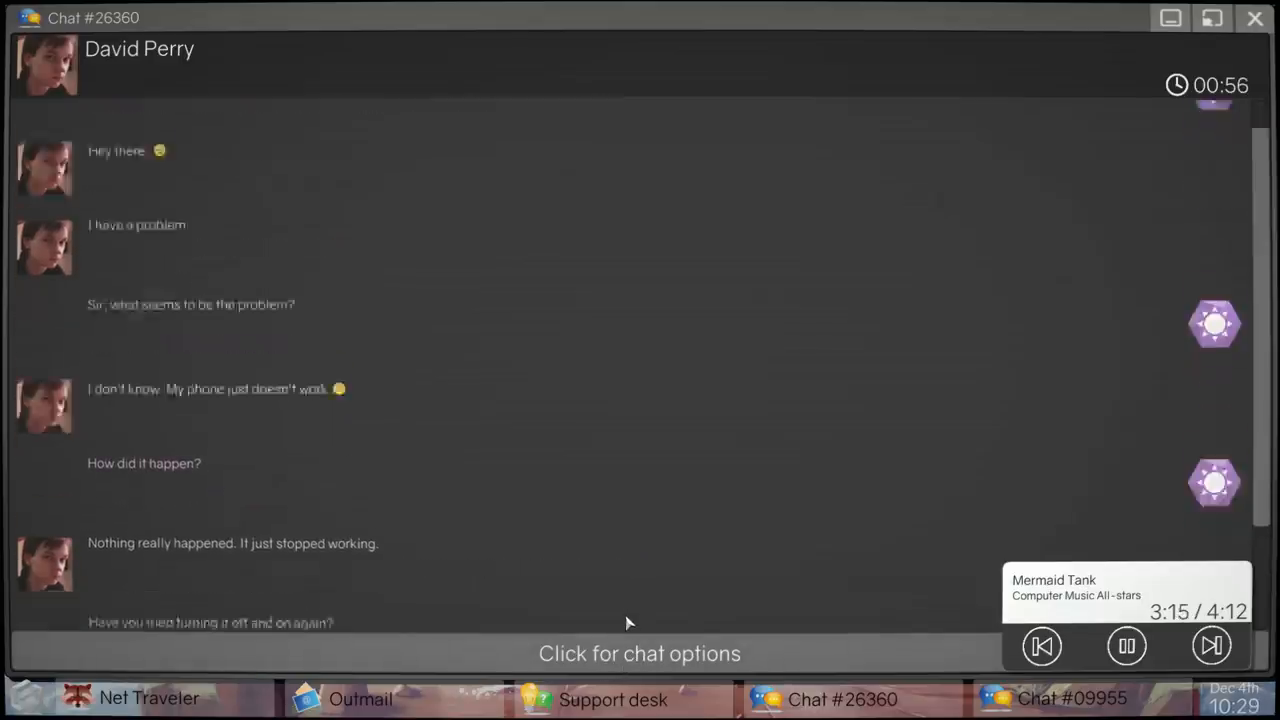
pyautogui.click(640, 652)
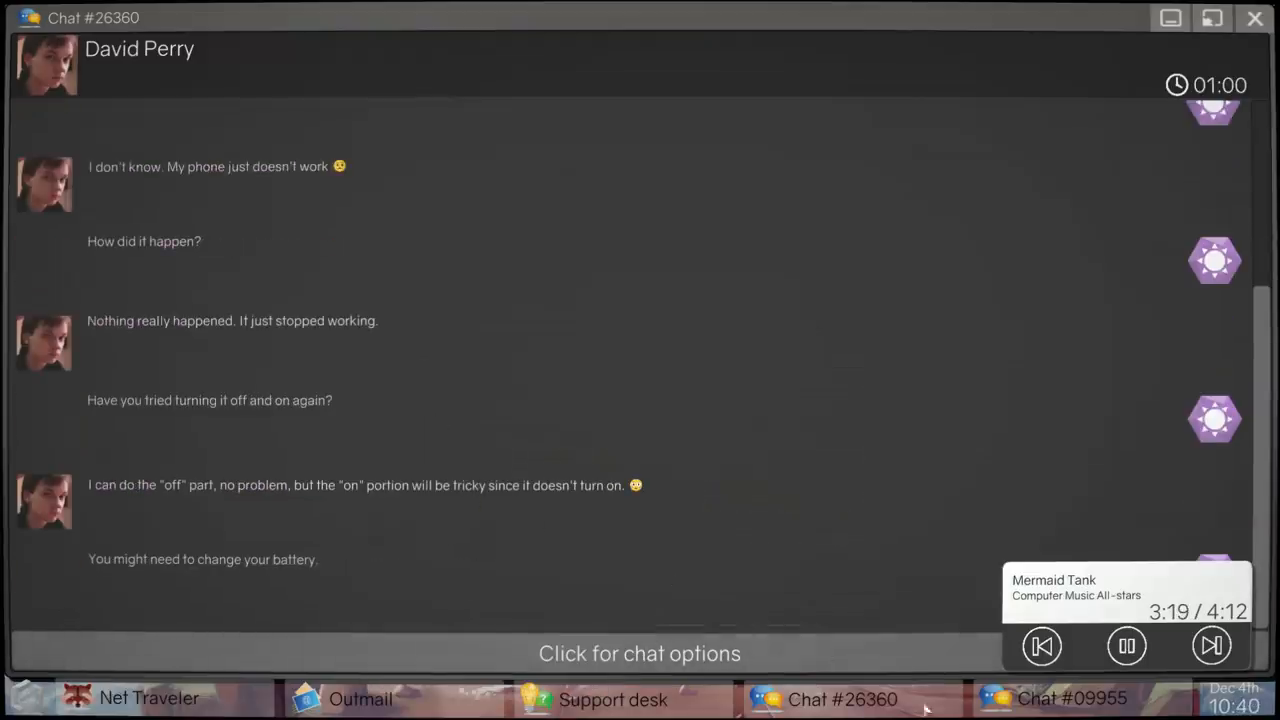
pyautogui.click(1070, 698)
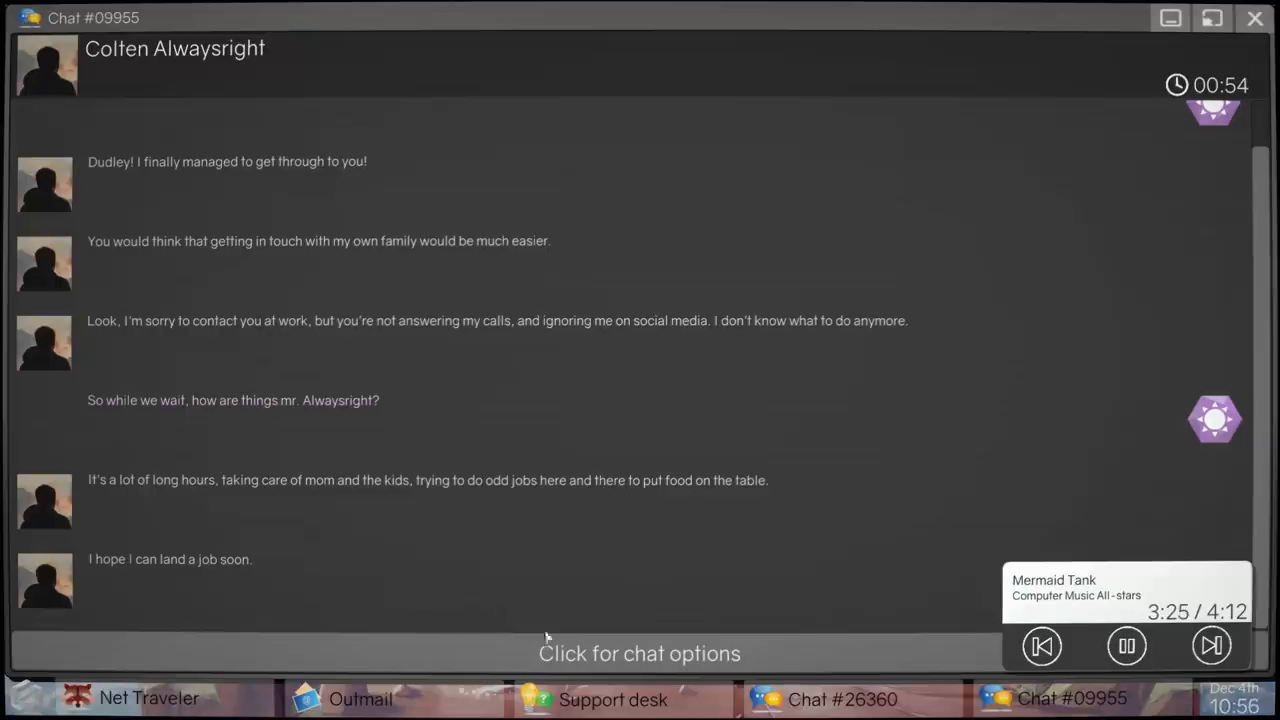
pyautogui.click(842, 698)
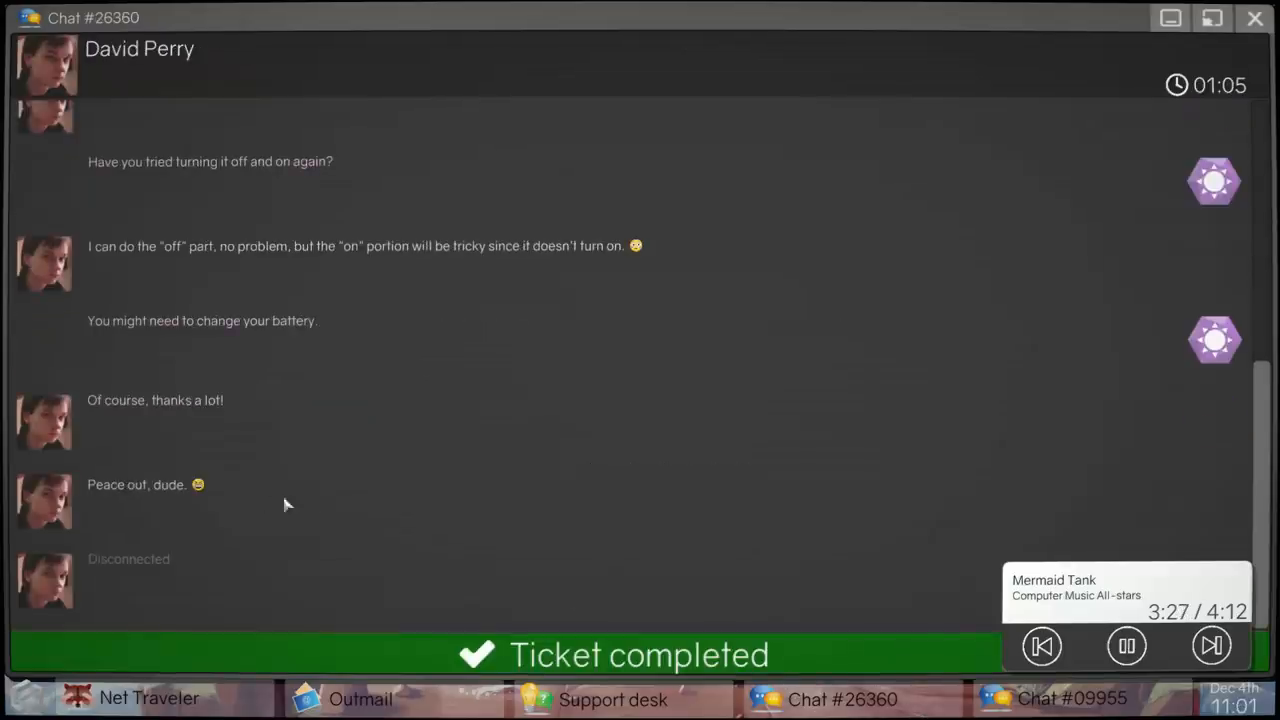
pyautogui.moveTo(644, 548)
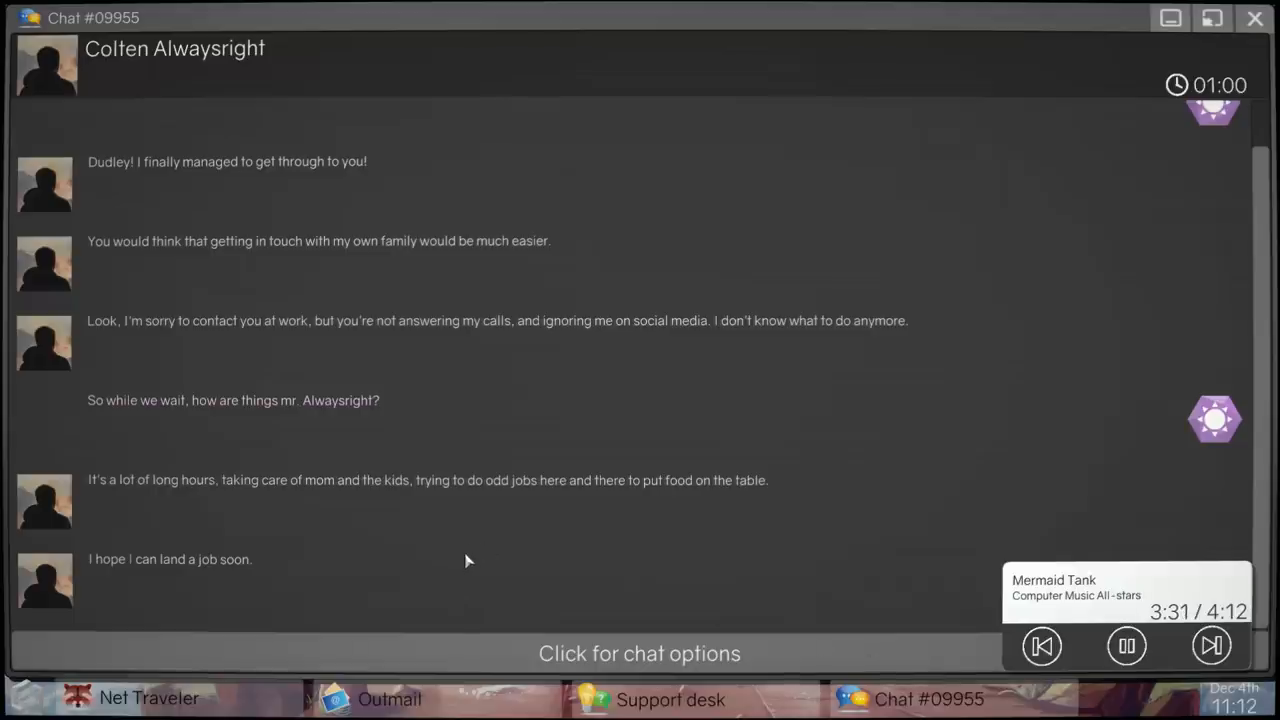
# - Tell Colten in chat #09955 that nothing can be done as ticket #64673 arrives
pyautogui.click(640, 652)
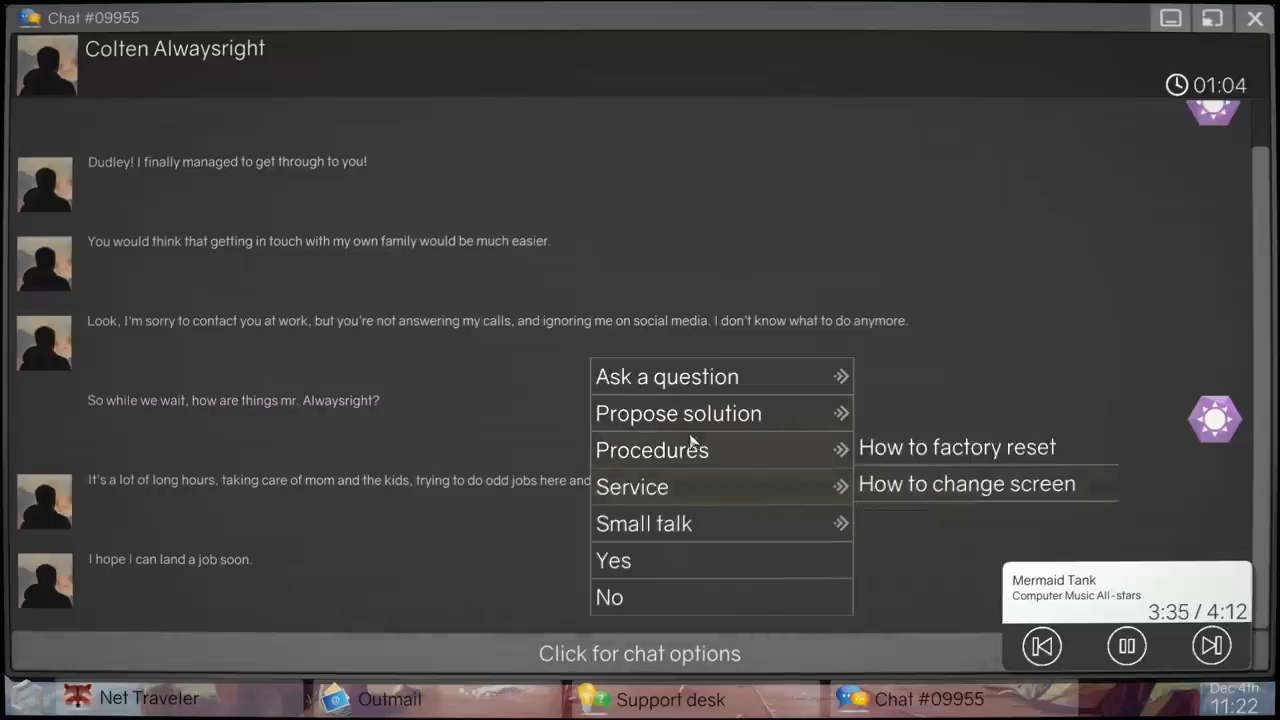
pyautogui.click(668, 698)
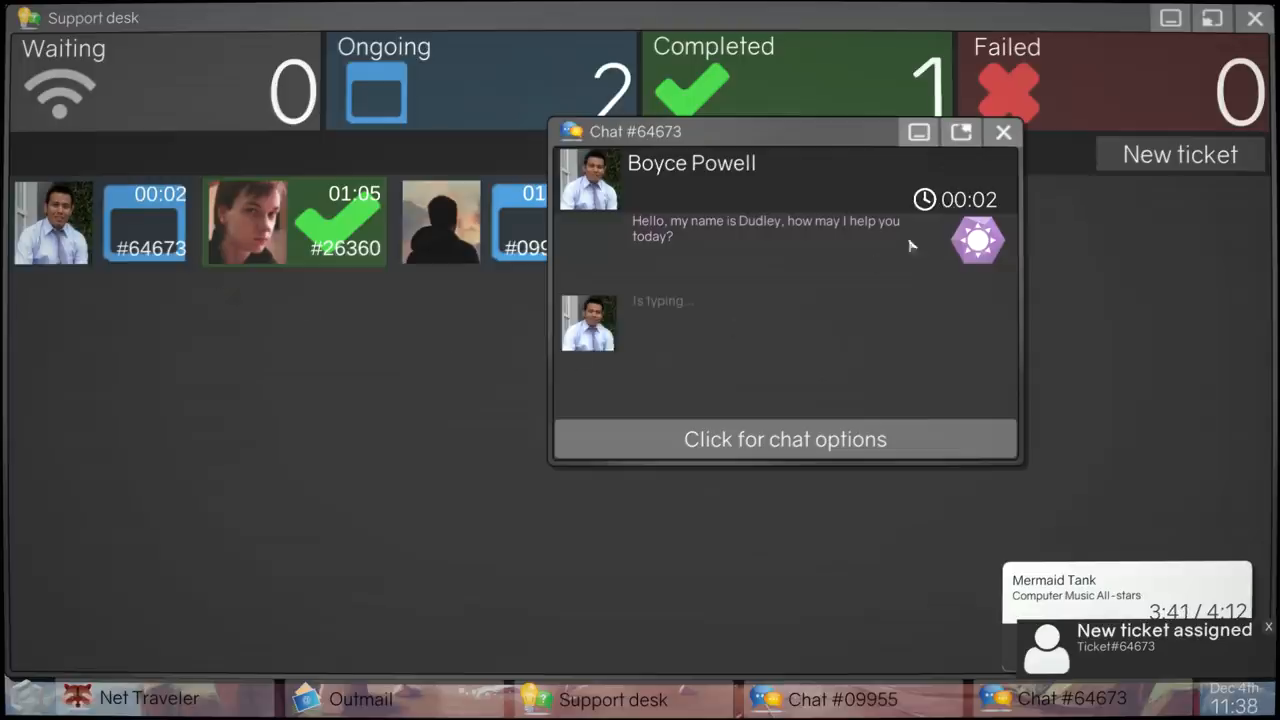
pyautogui.click(960, 132)
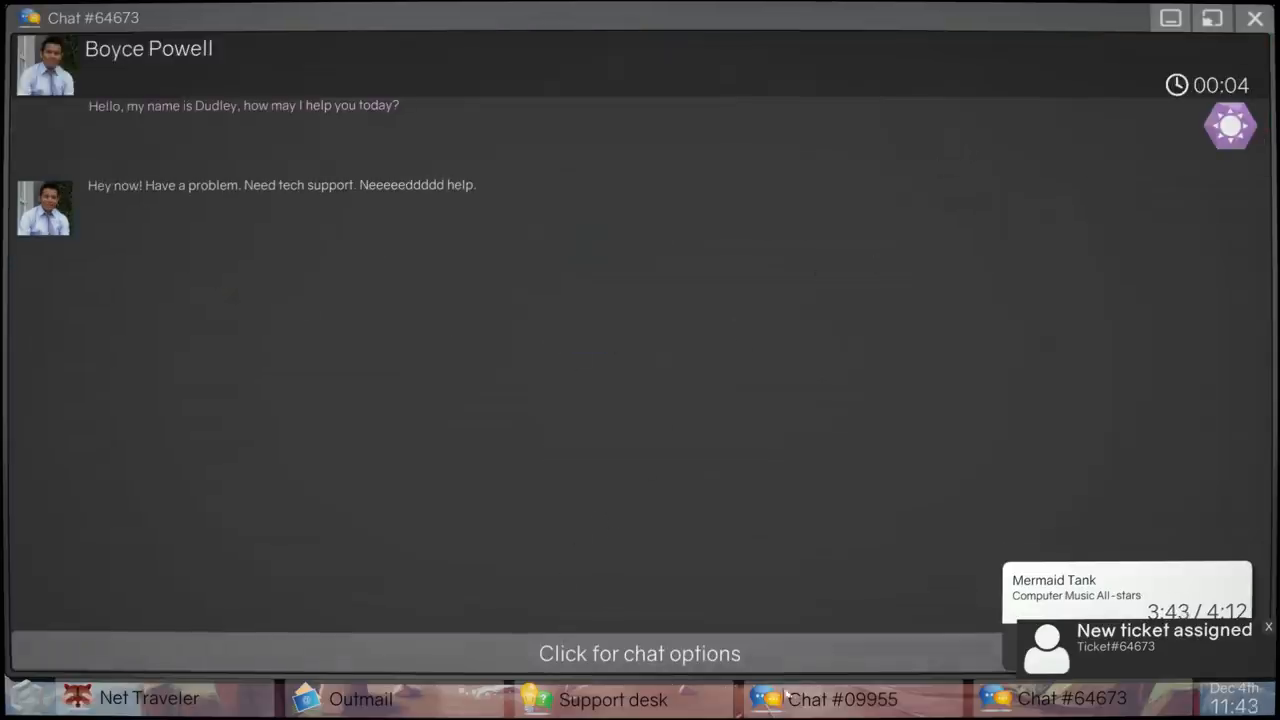
pyautogui.click(640, 652)
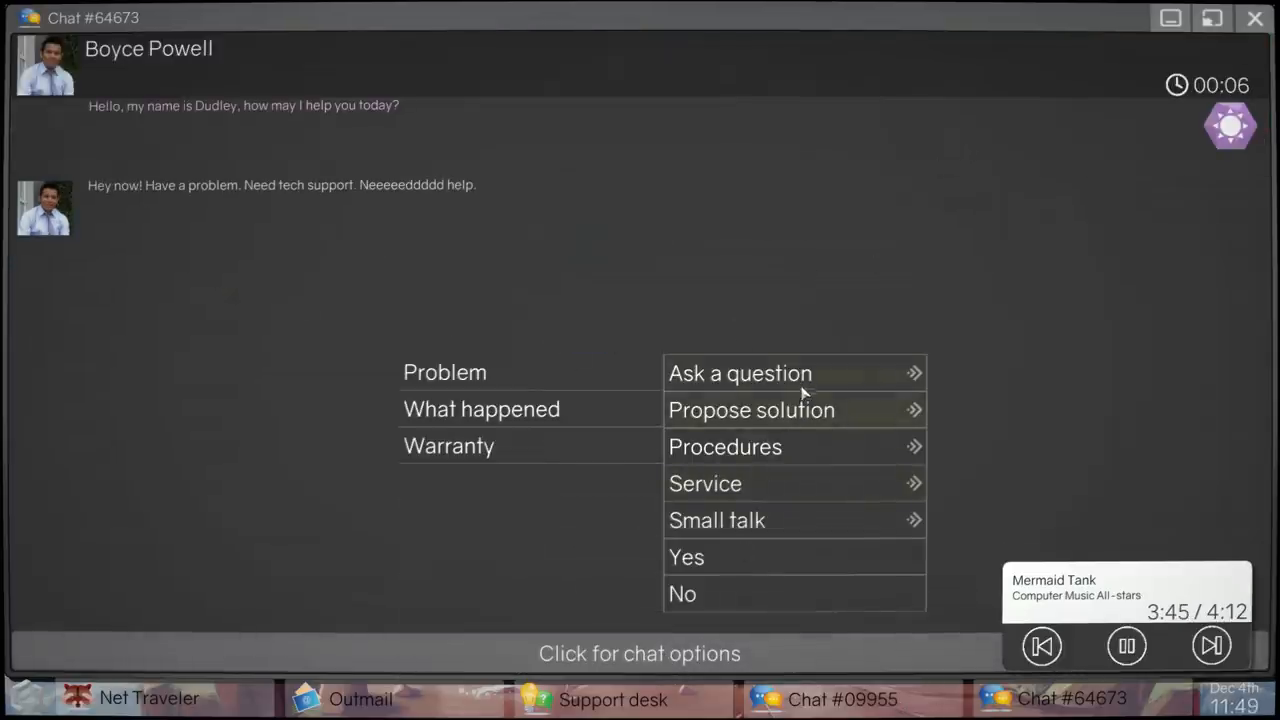
pyautogui.click(612, 698)
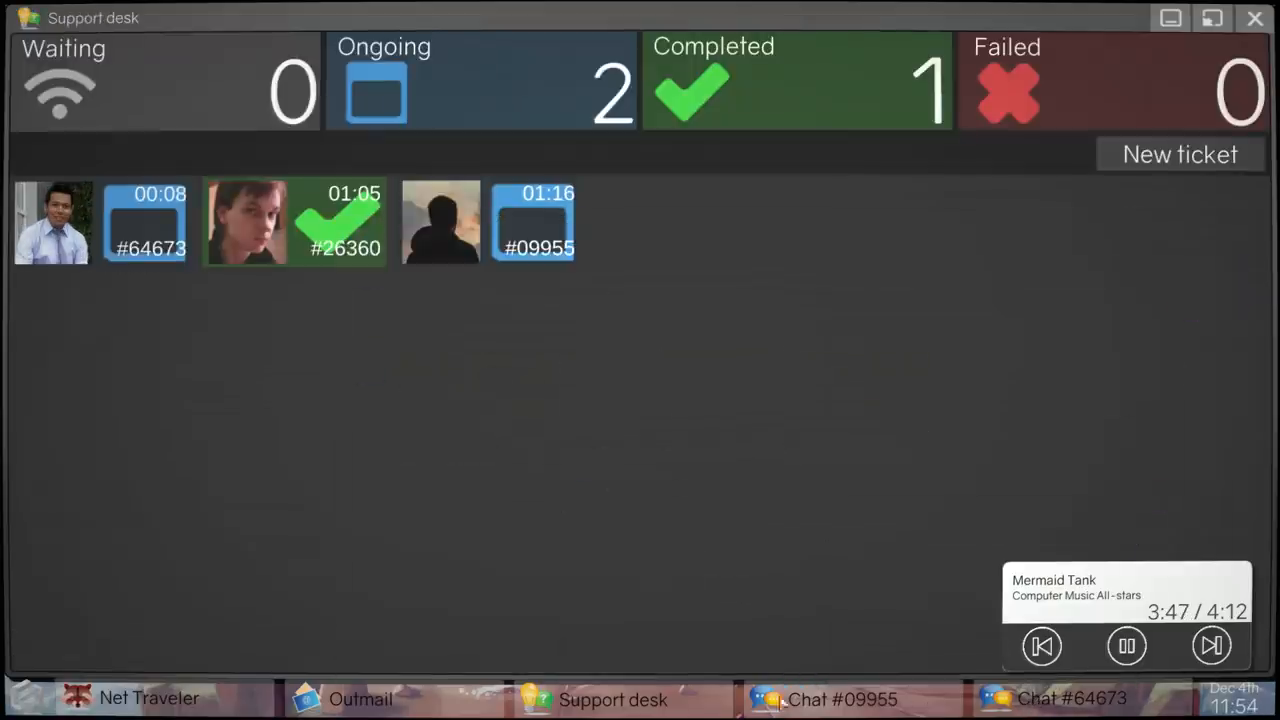
pyautogui.click(842, 698)
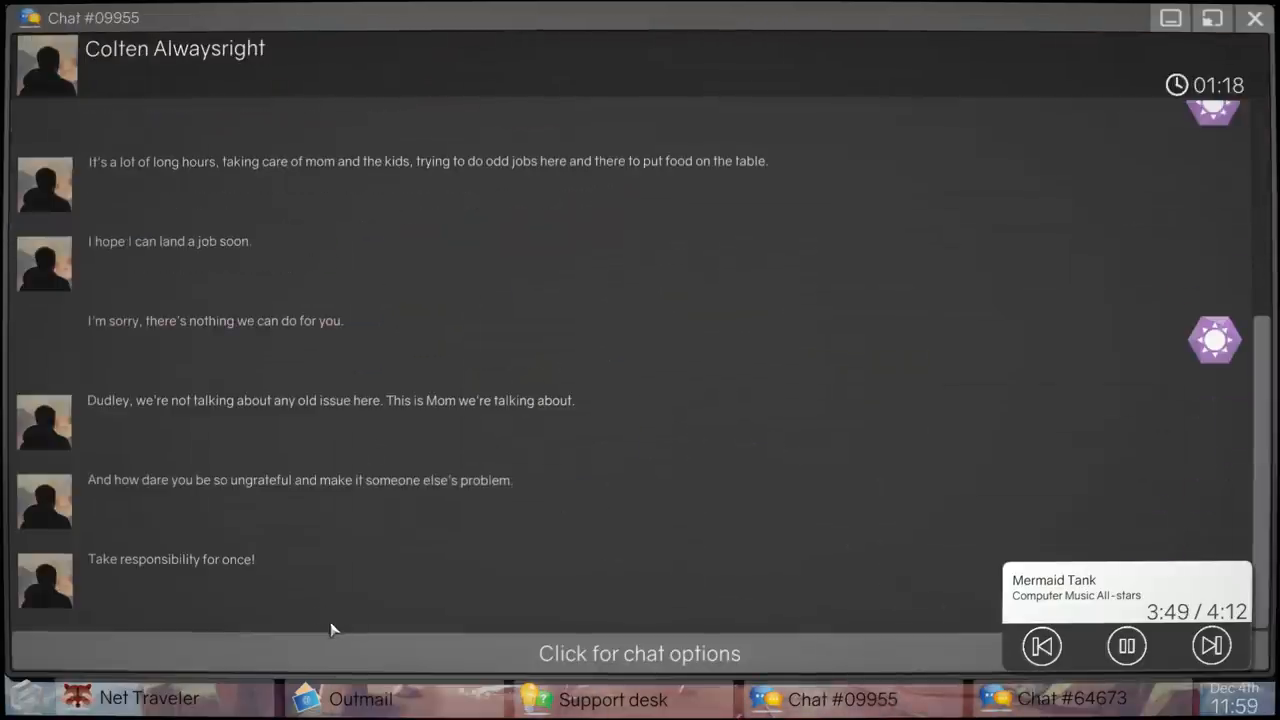
pyautogui.moveTo(450, 670)
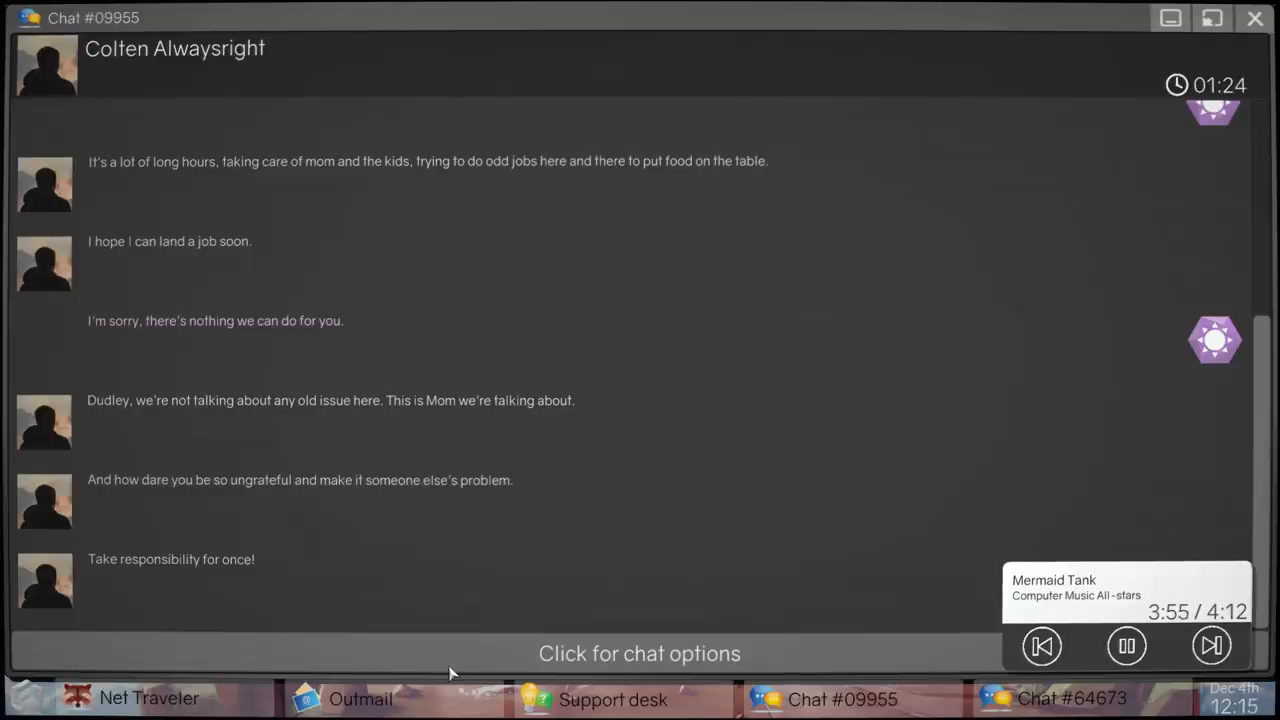
pyautogui.click(640, 652)
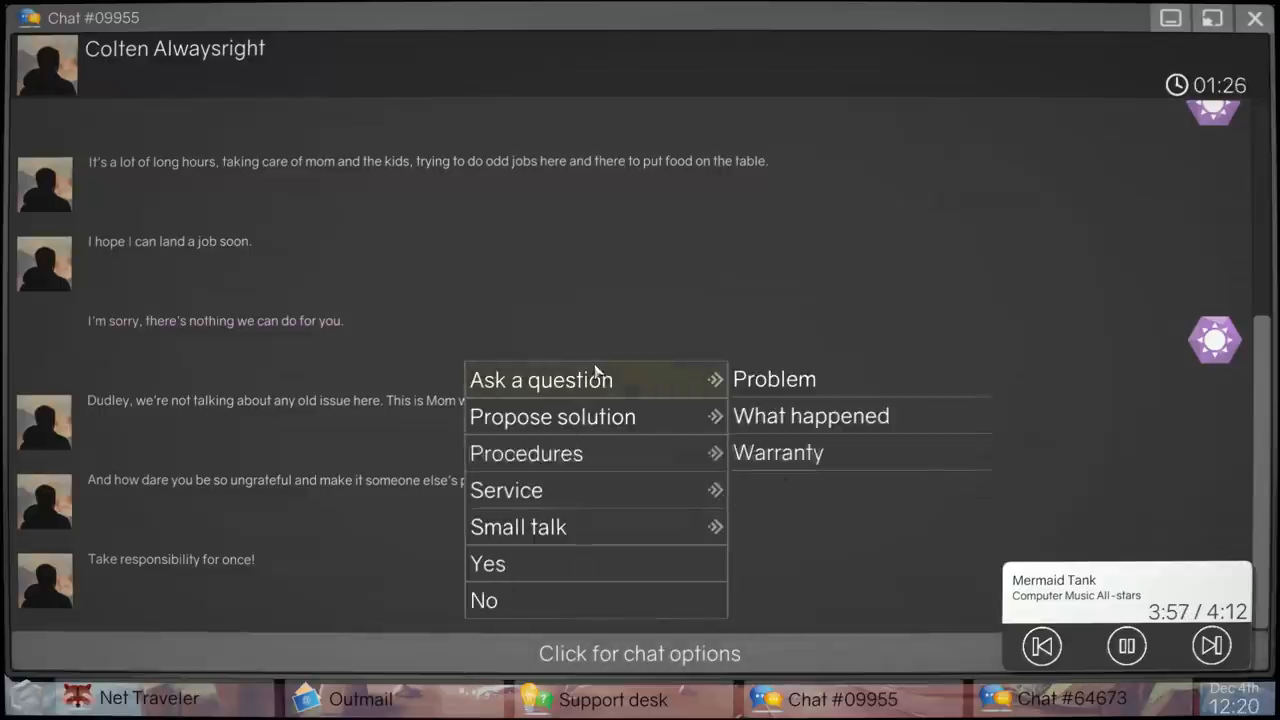
pyautogui.click(778, 452)
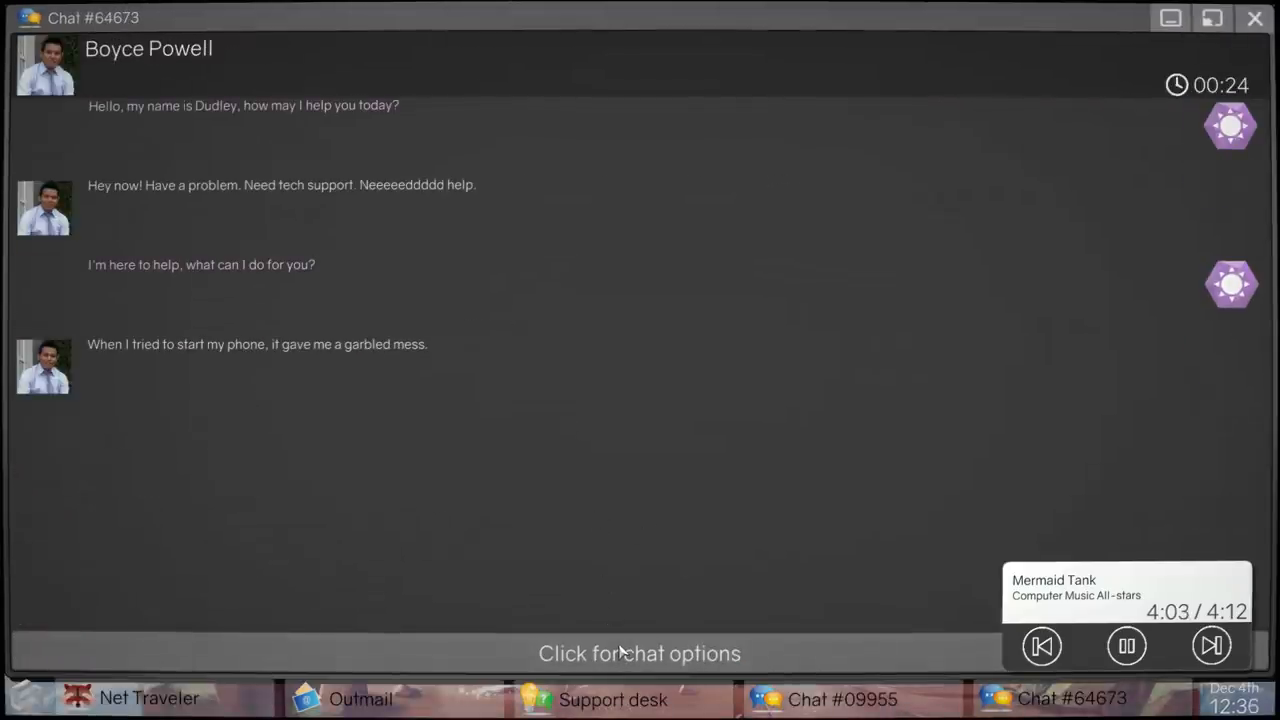
# - Suggest Boyce turn the phone off and on and ask how it happened; propose rice drying to Colten
pyautogui.click(640, 652)
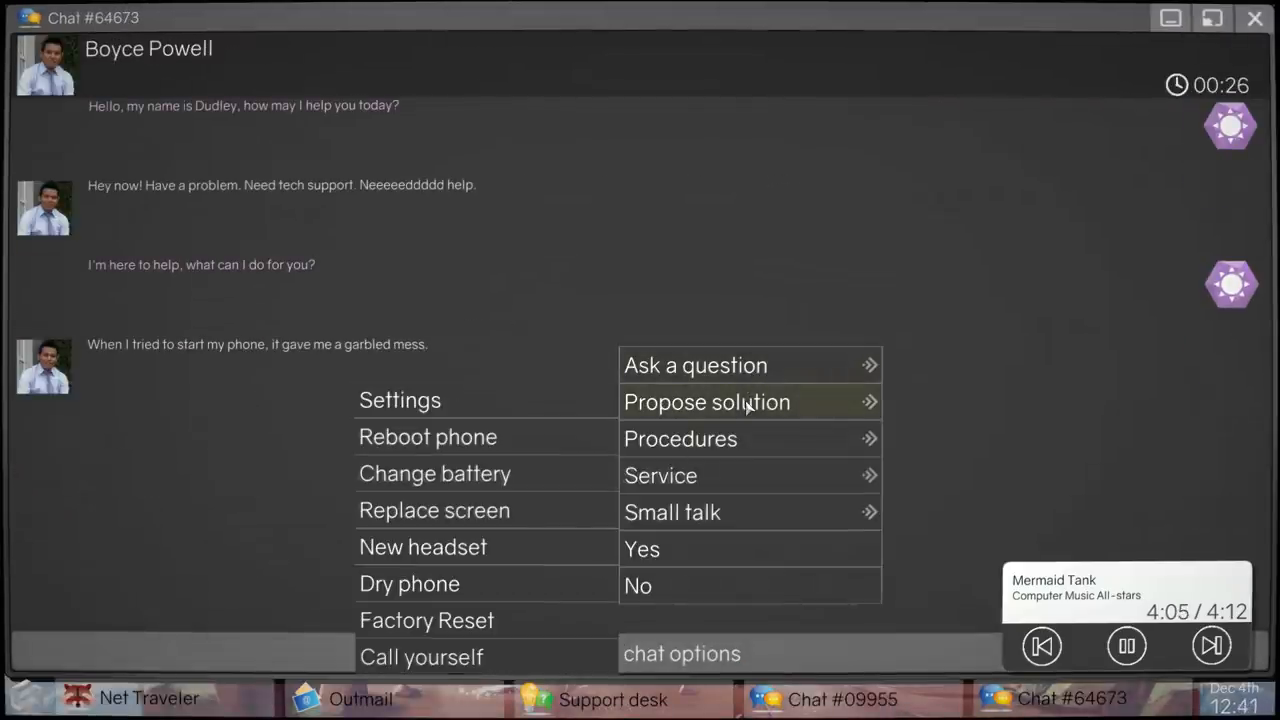
pyautogui.click(428, 436)
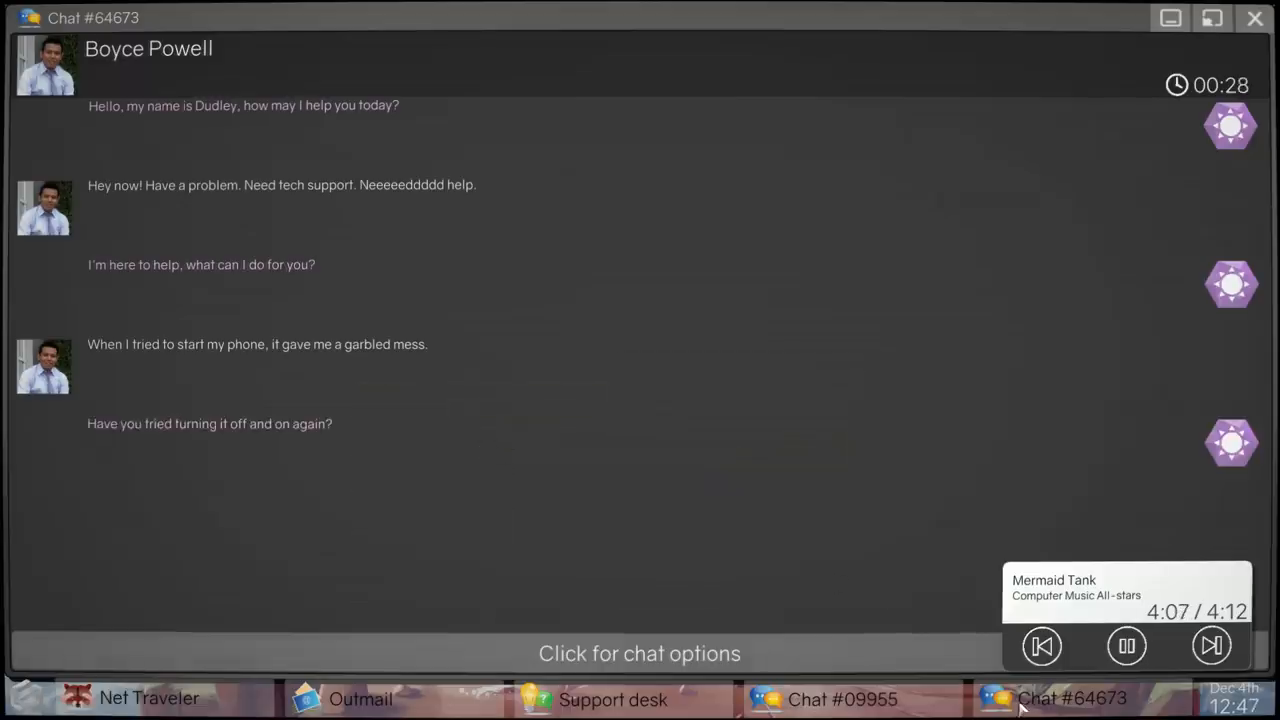
pyautogui.click(842, 698)
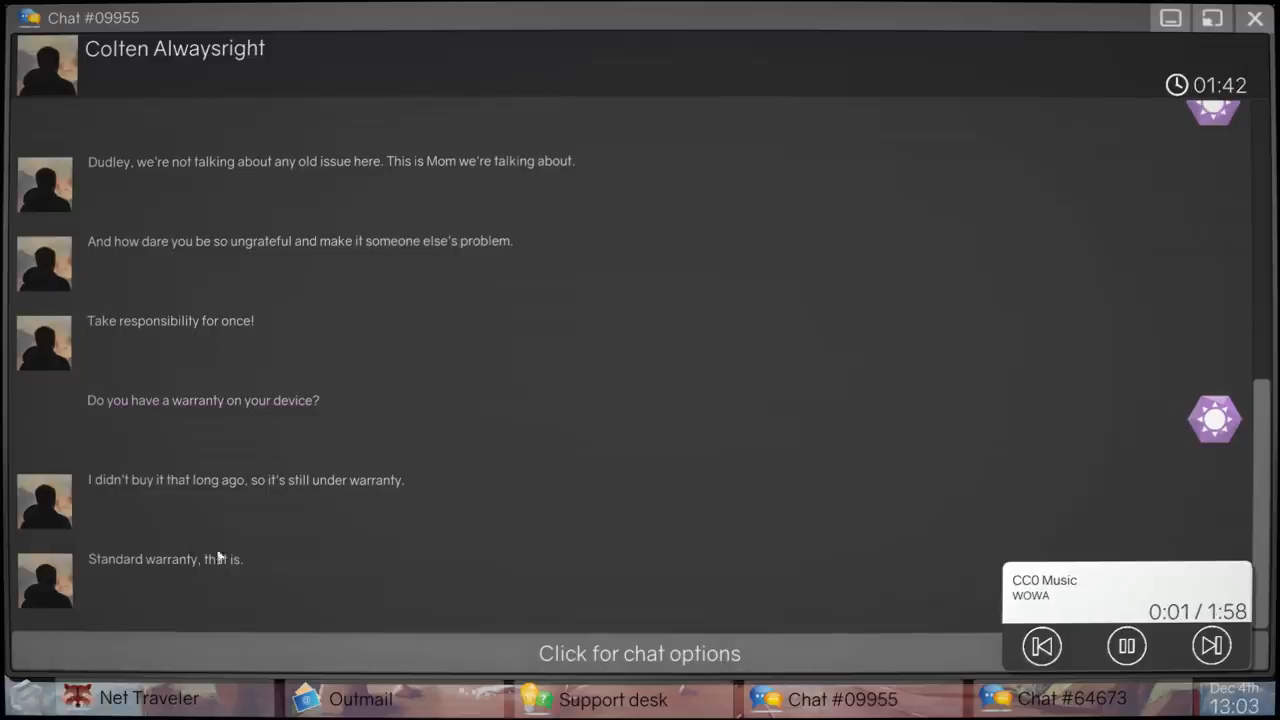
pyautogui.click(640, 652)
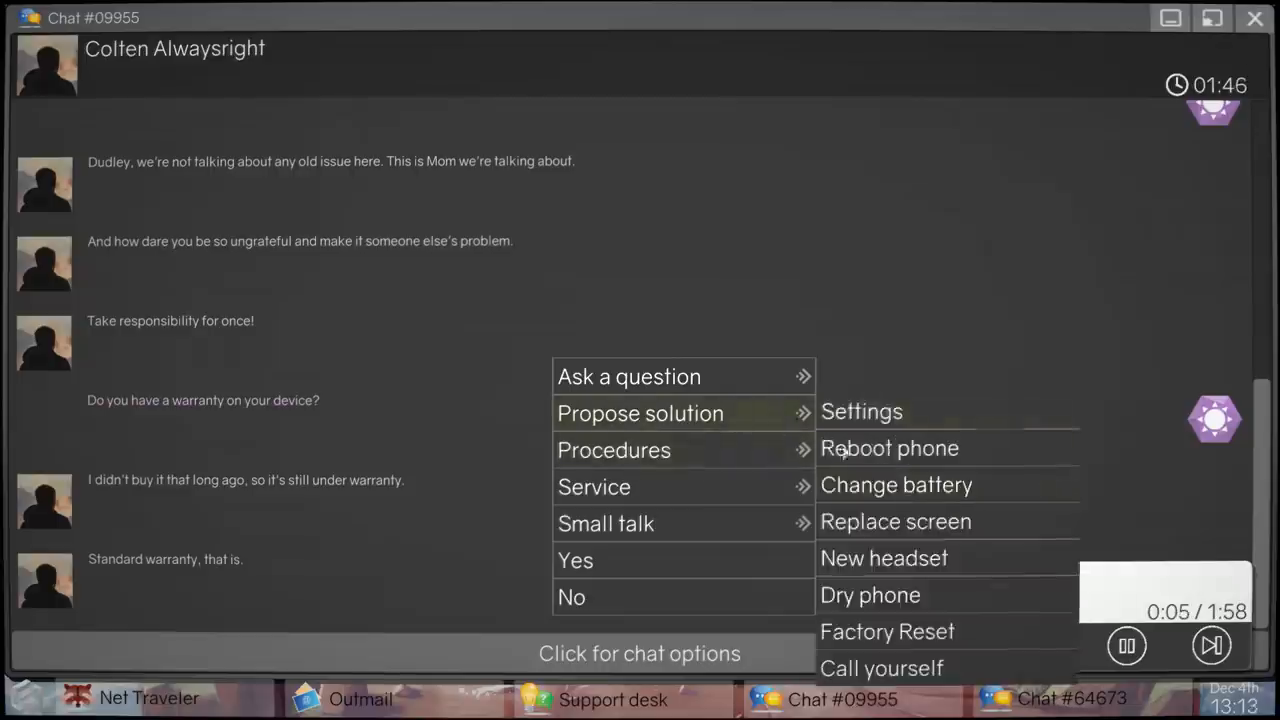
pyautogui.click(1070, 698)
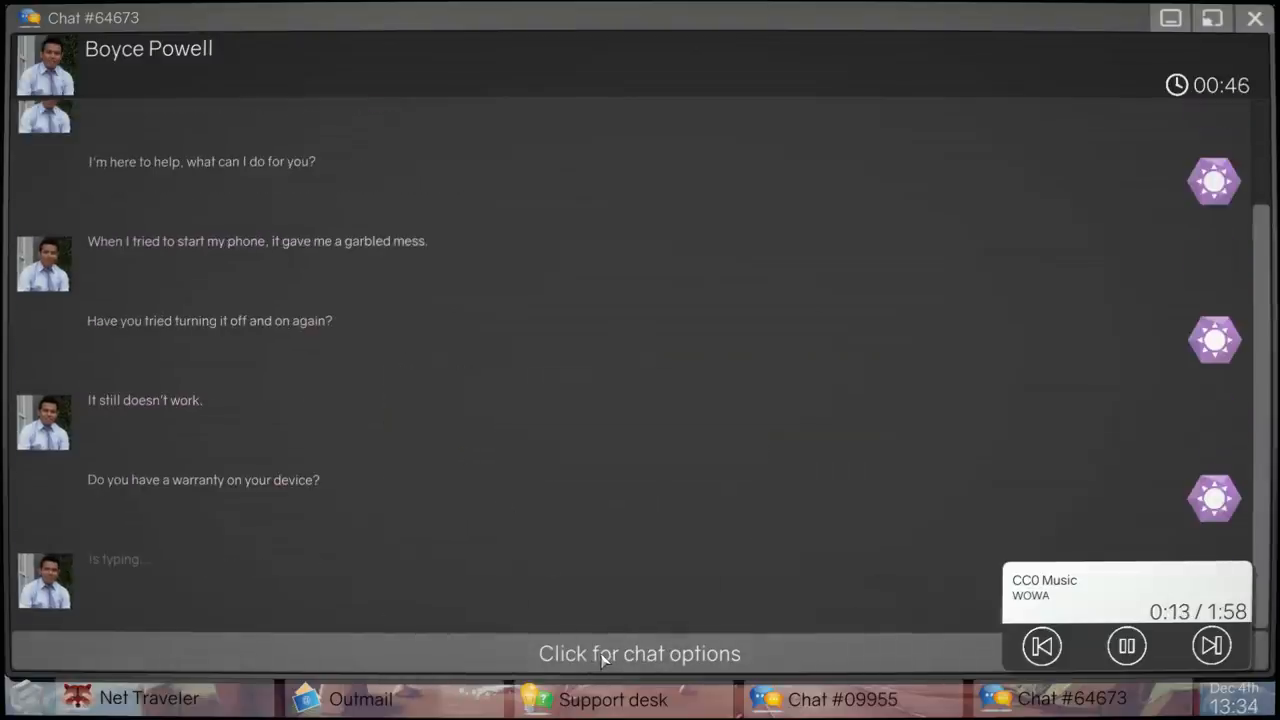
pyautogui.click(640, 652)
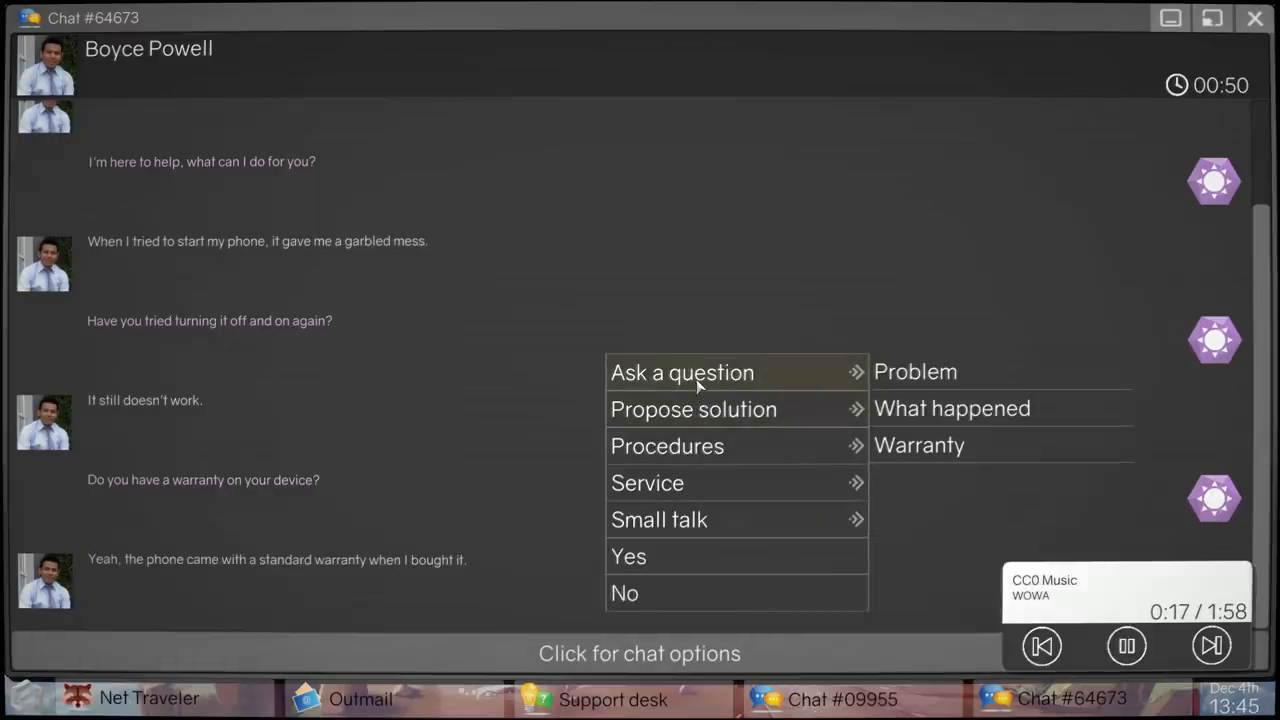
pyautogui.click(952, 408)
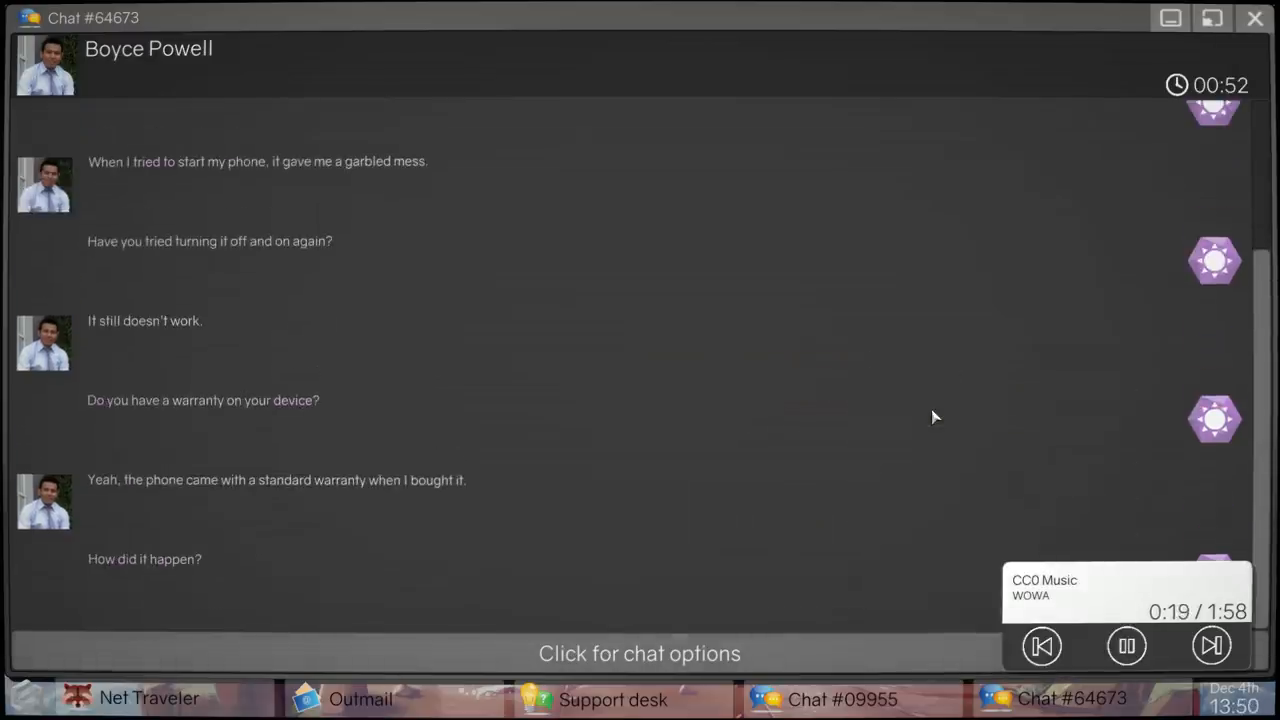
pyautogui.click(842, 698)
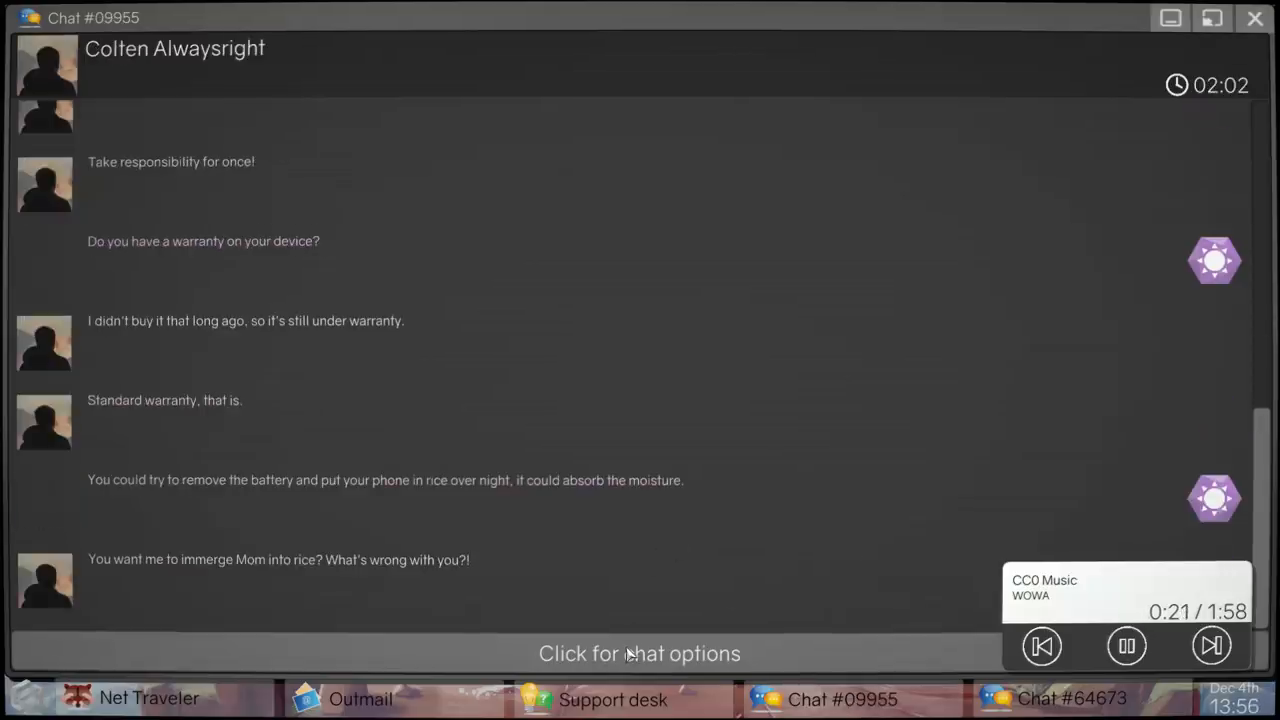
pyautogui.click(640, 652)
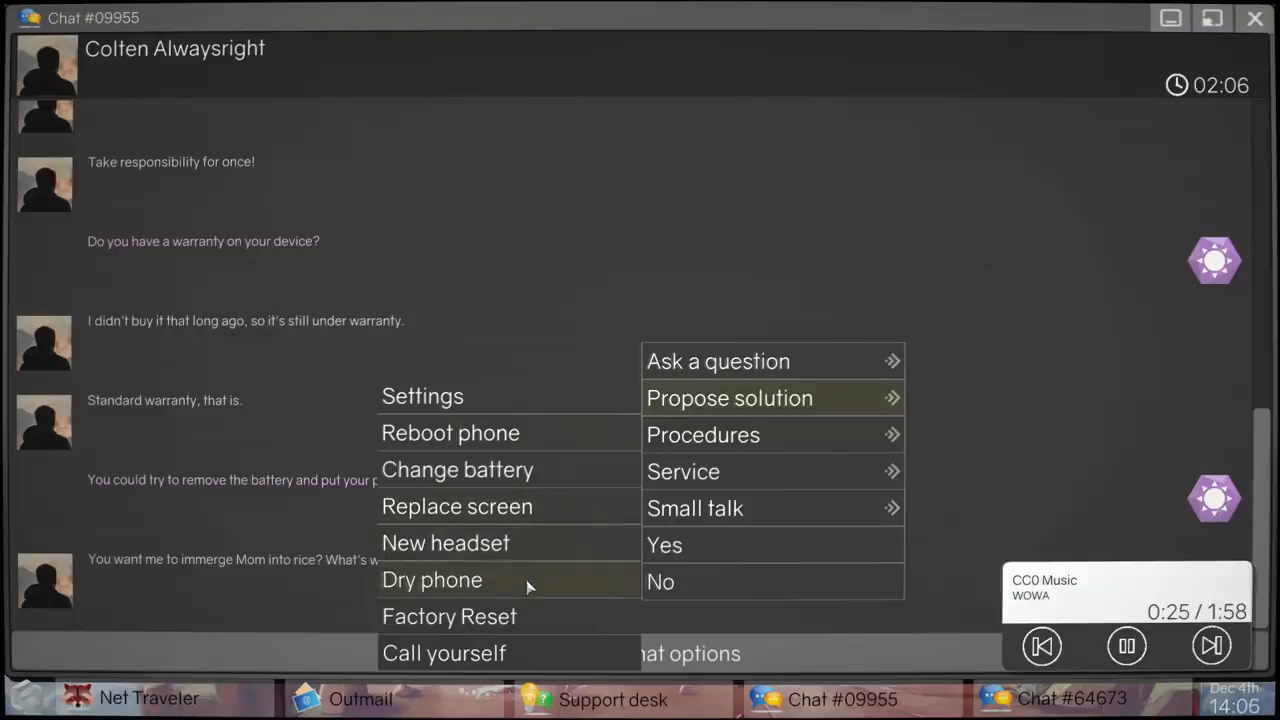
pyautogui.moveTo(456, 506)
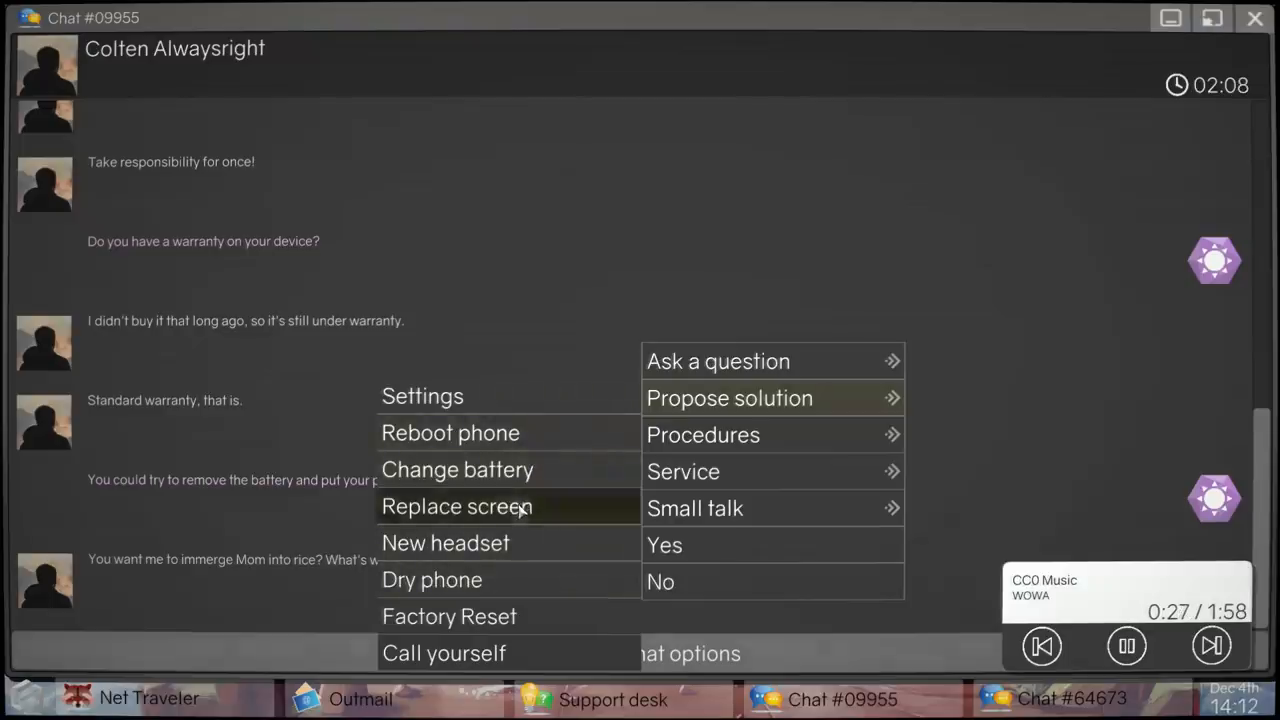
pyautogui.click(1070, 698)
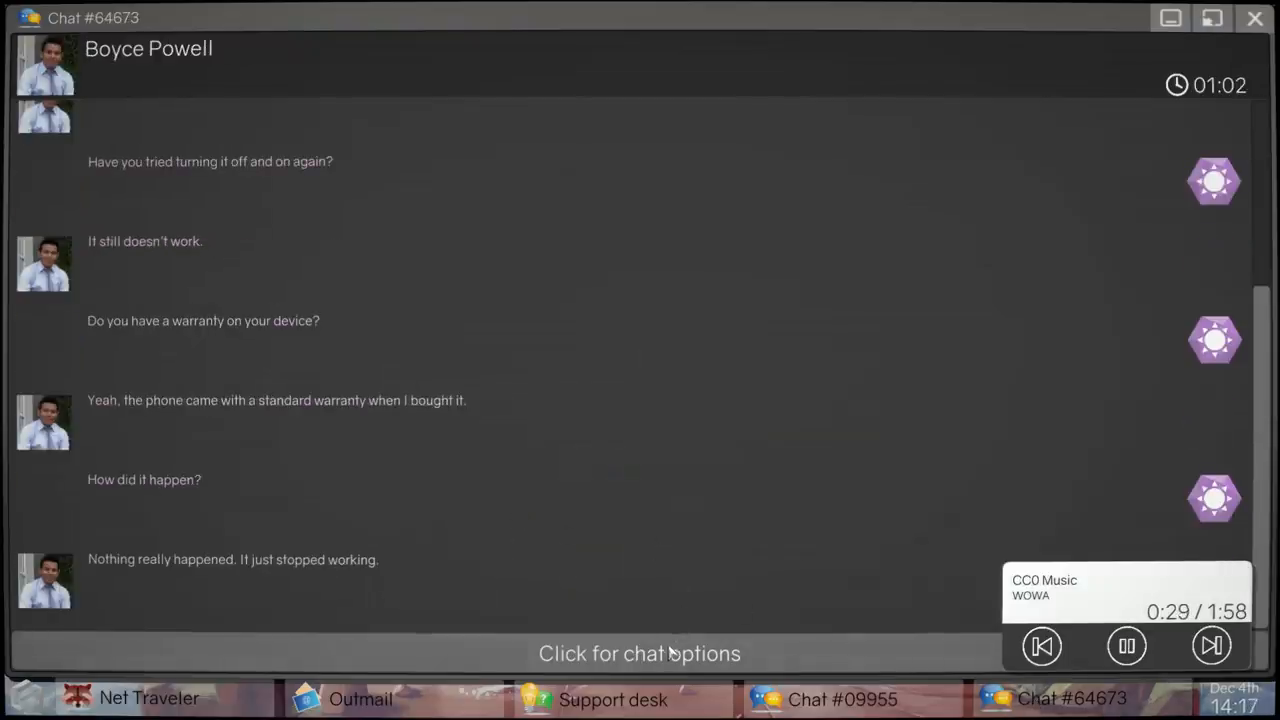
pyautogui.click(640, 652)
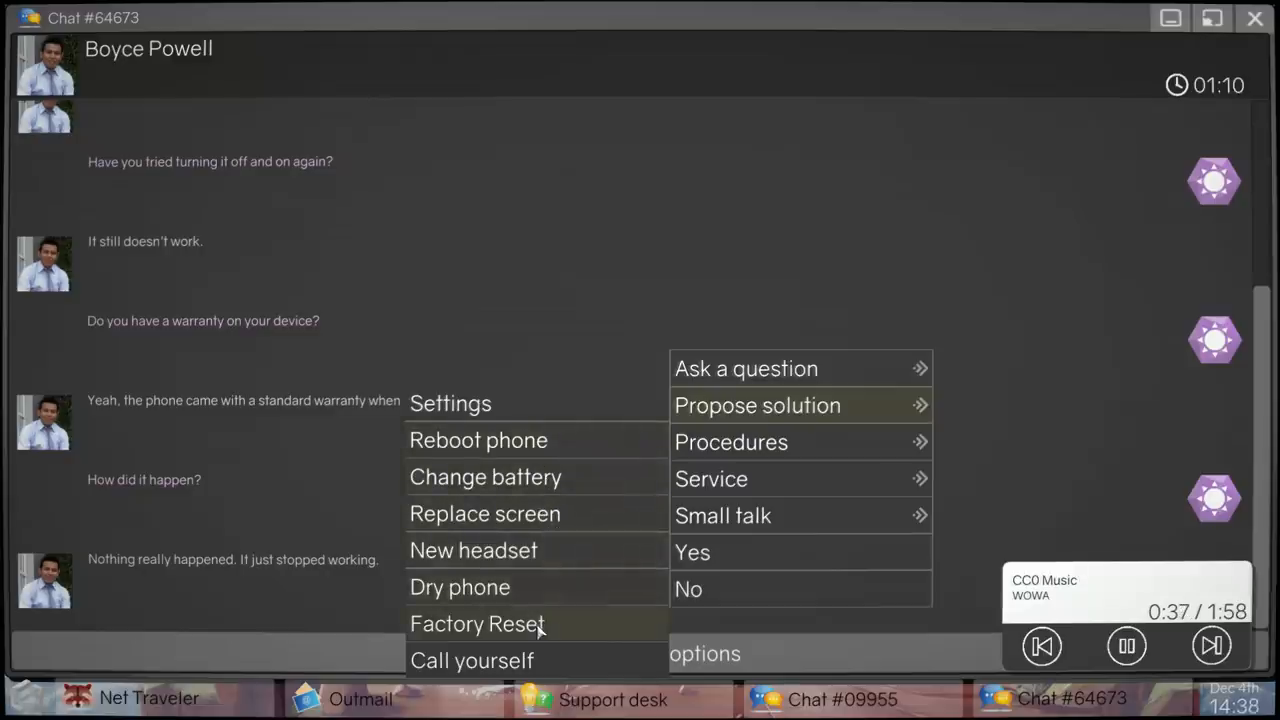
pyautogui.click(844, 698)
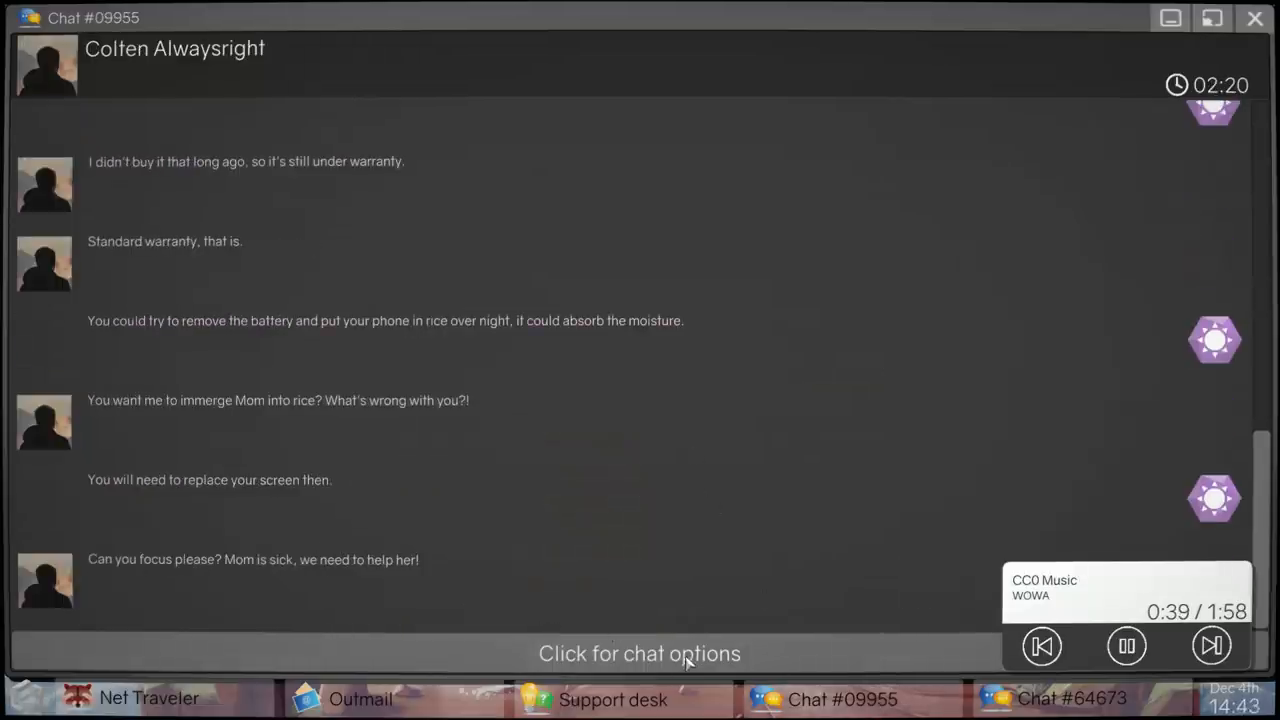
pyautogui.click(640, 652)
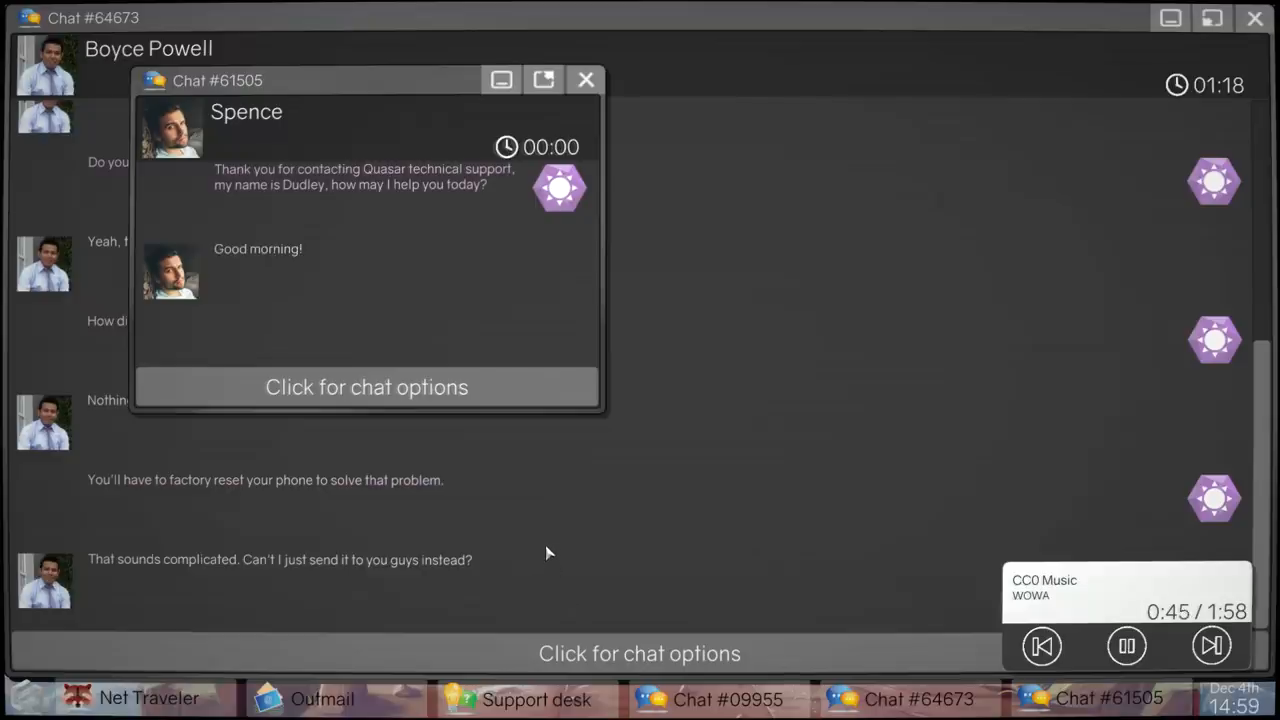
# - Open Spence's chat #61505 and reply to him, then ask Colten how his problem started
pyautogui.click(640, 652)
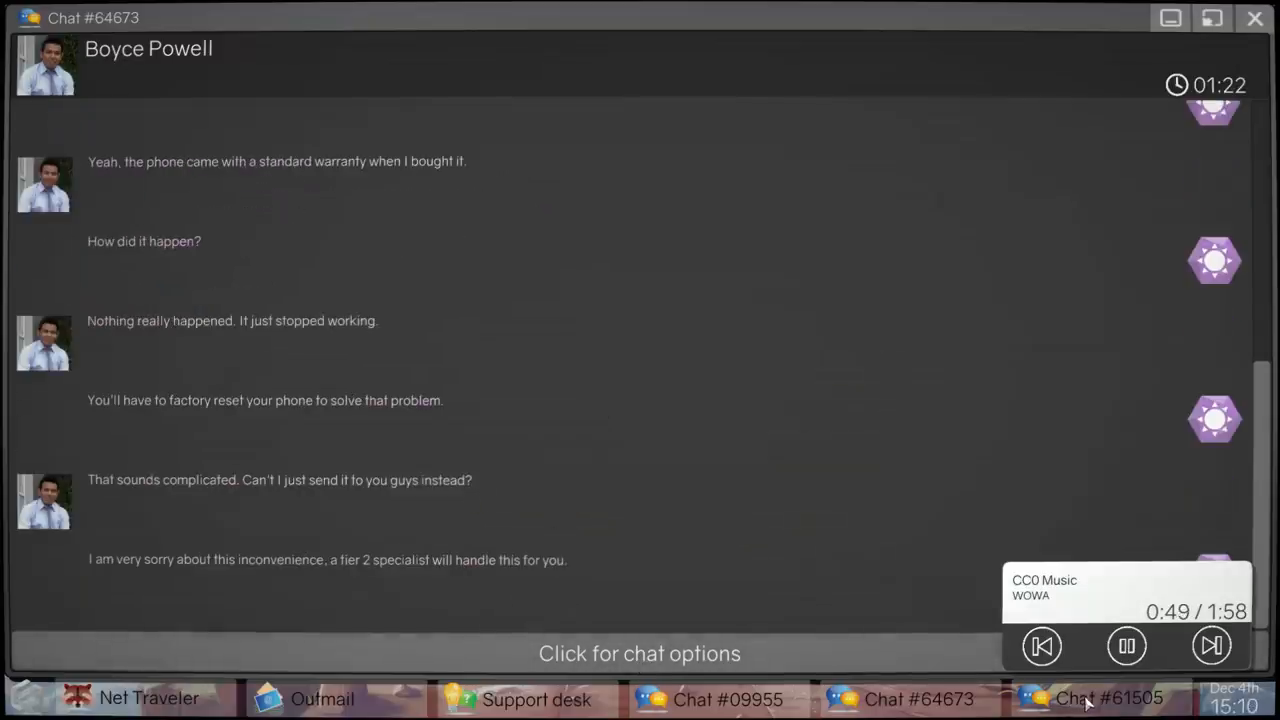
pyautogui.click(1108, 698)
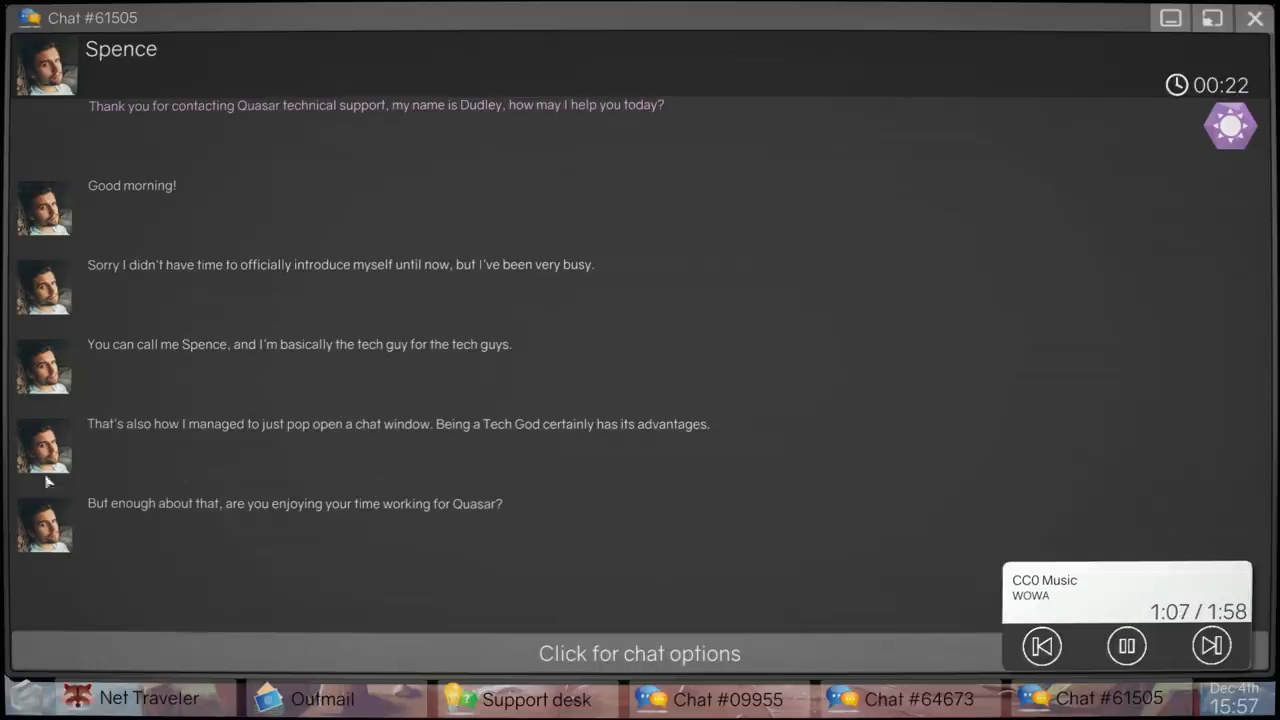
pyautogui.moveTo(220, 568)
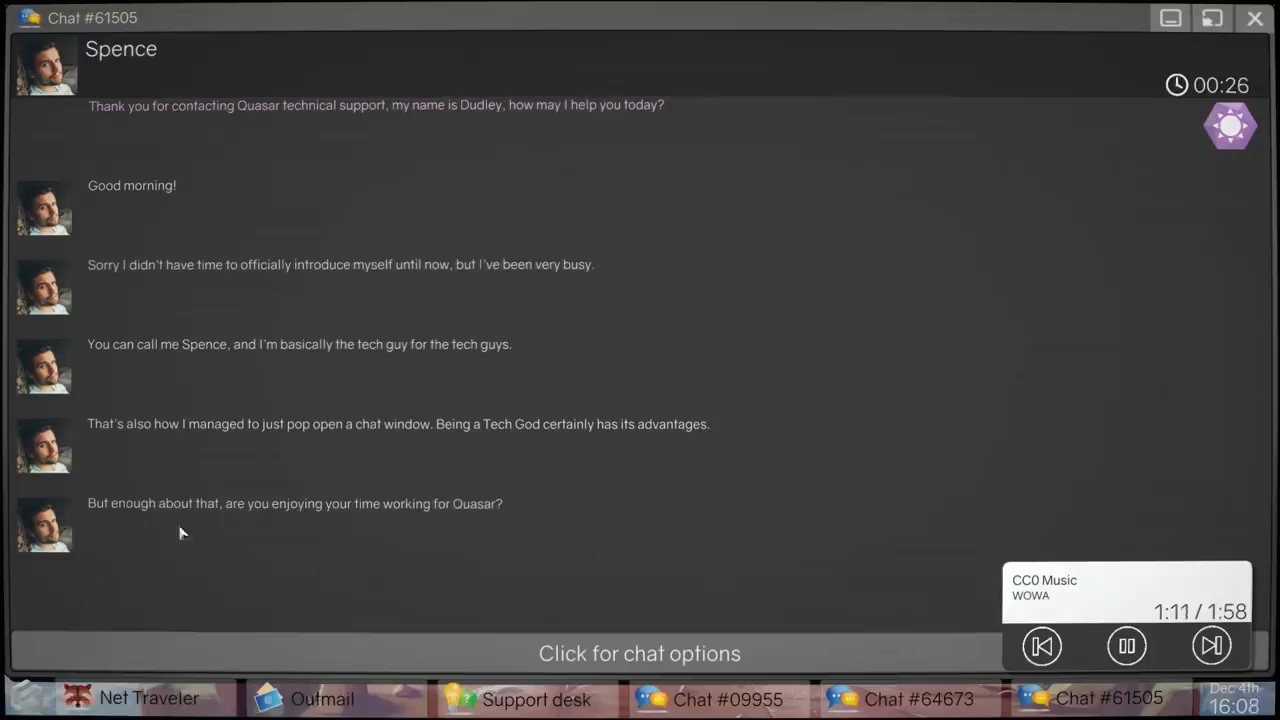
pyautogui.click(640, 652)
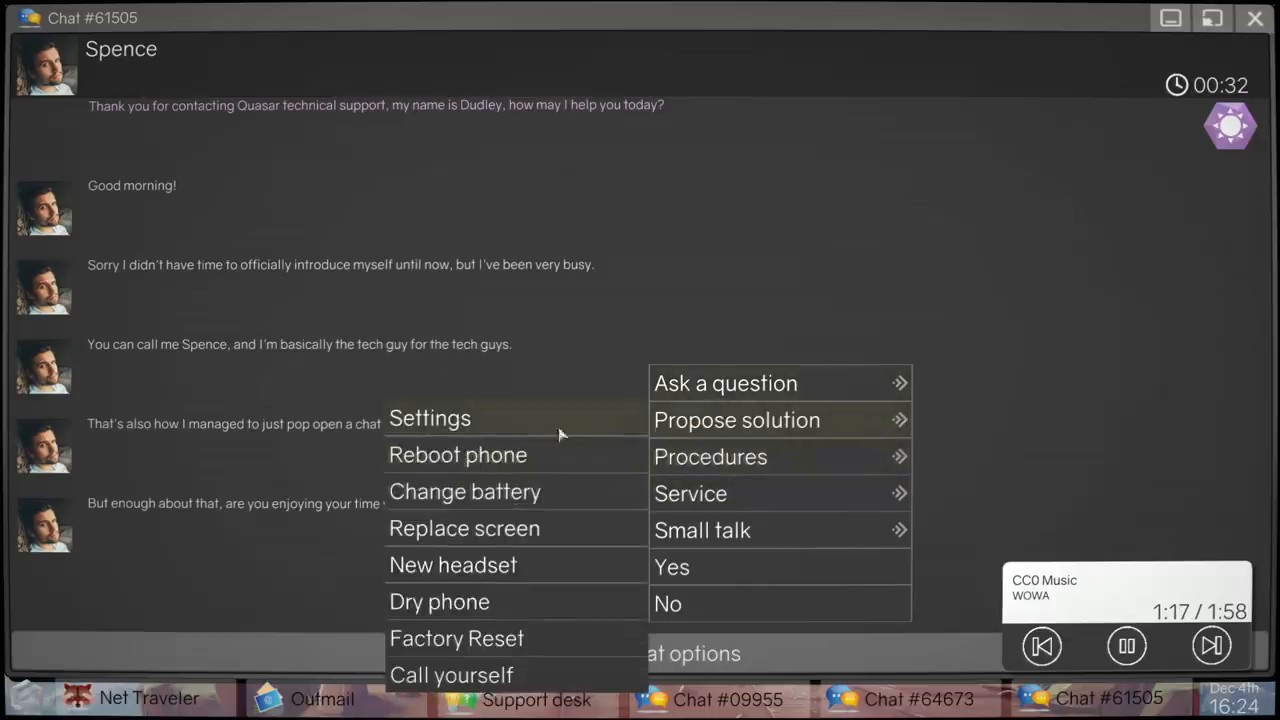
pyautogui.click(728, 698)
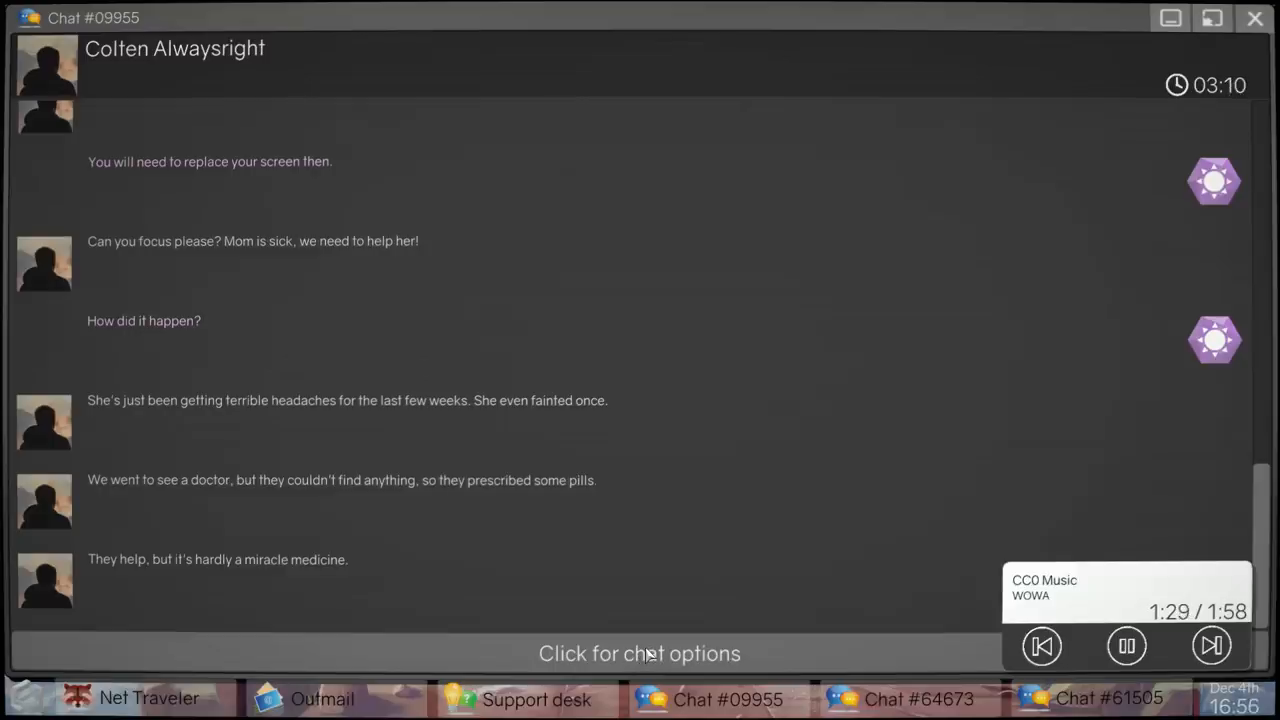
# - Answer yes to Spence, then switch to Colten Alwaysright and answer yes to him too
pyautogui.click(640, 652)
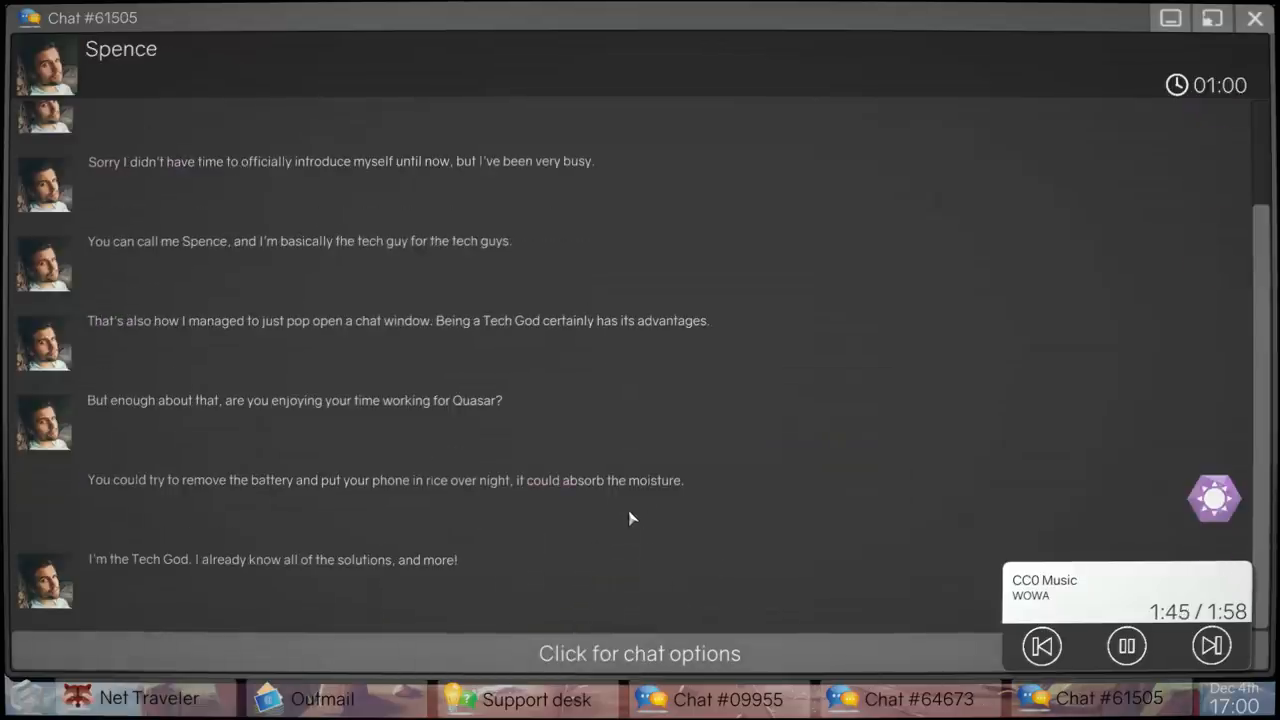
pyautogui.click(640, 652)
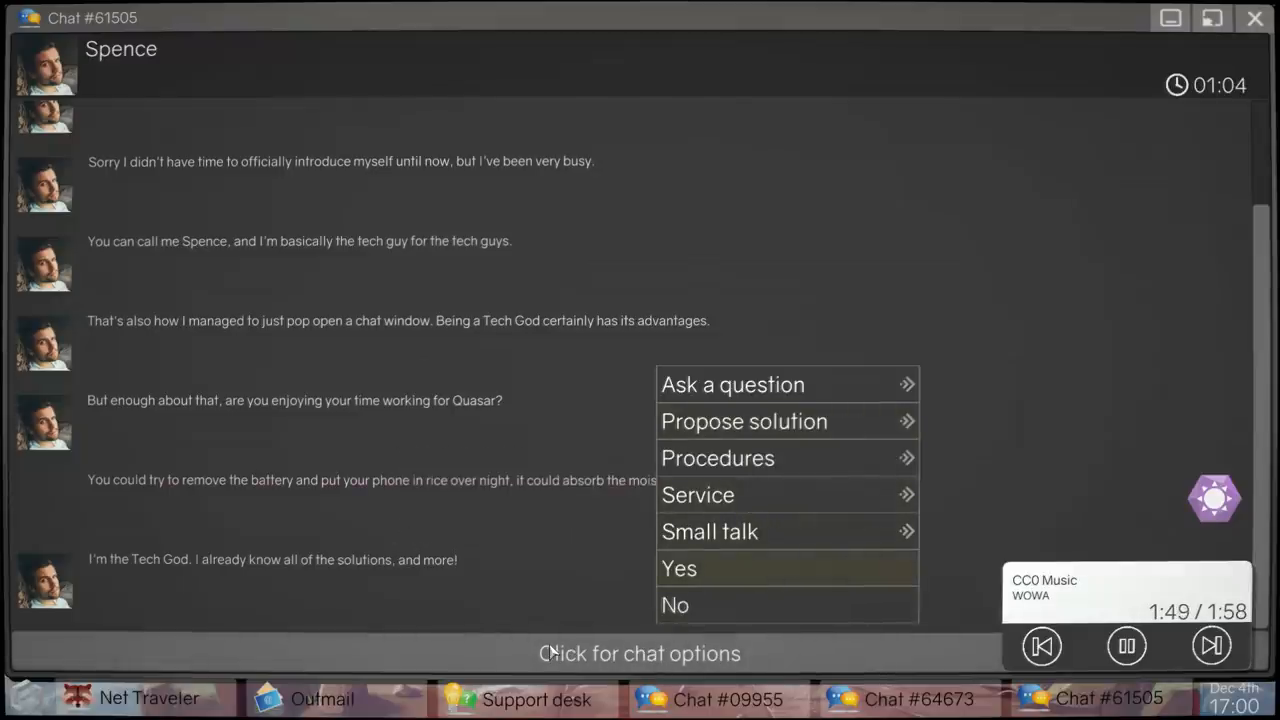
pyautogui.click(680, 568)
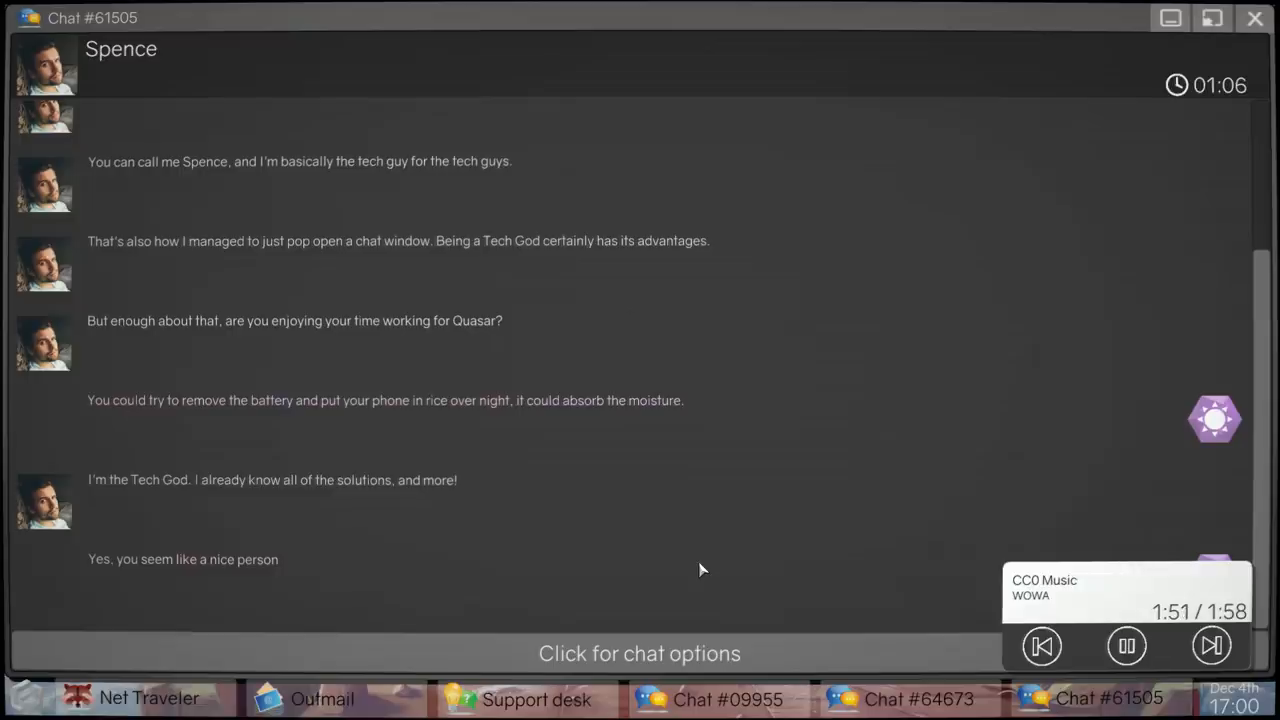
pyautogui.click(728, 698)
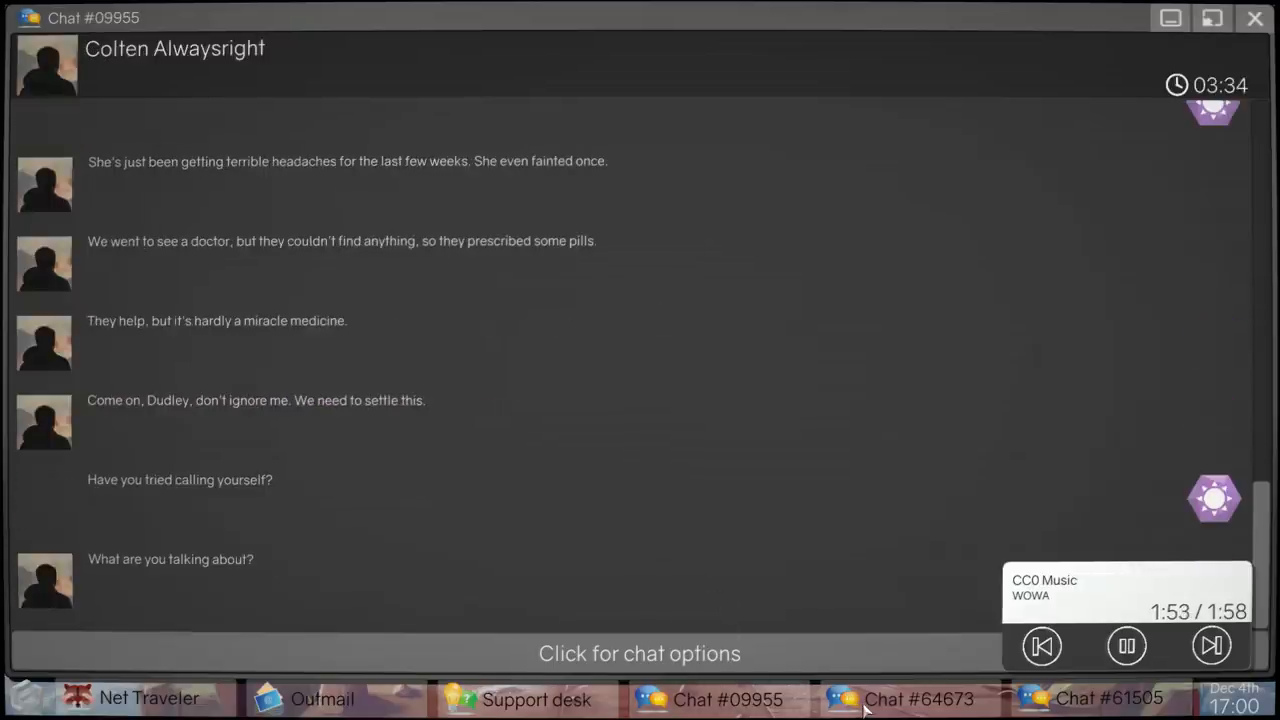
pyautogui.click(640, 652)
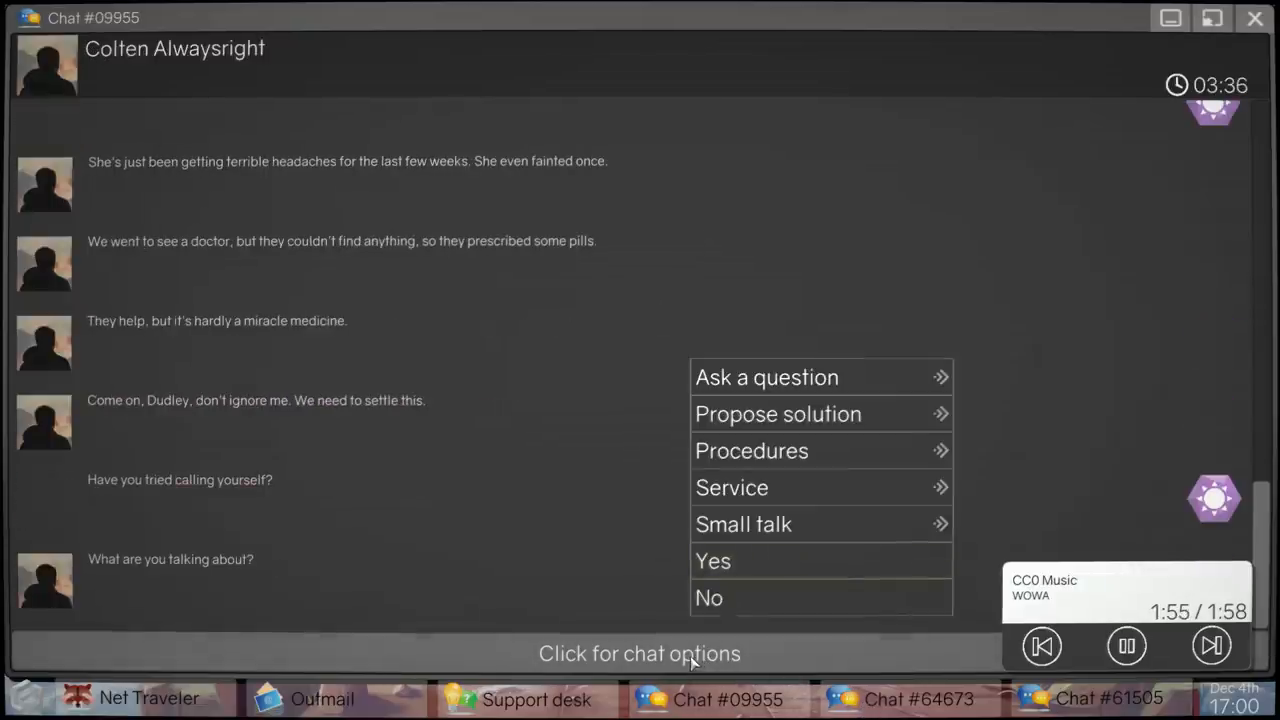
pyautogui.click(916, 698)
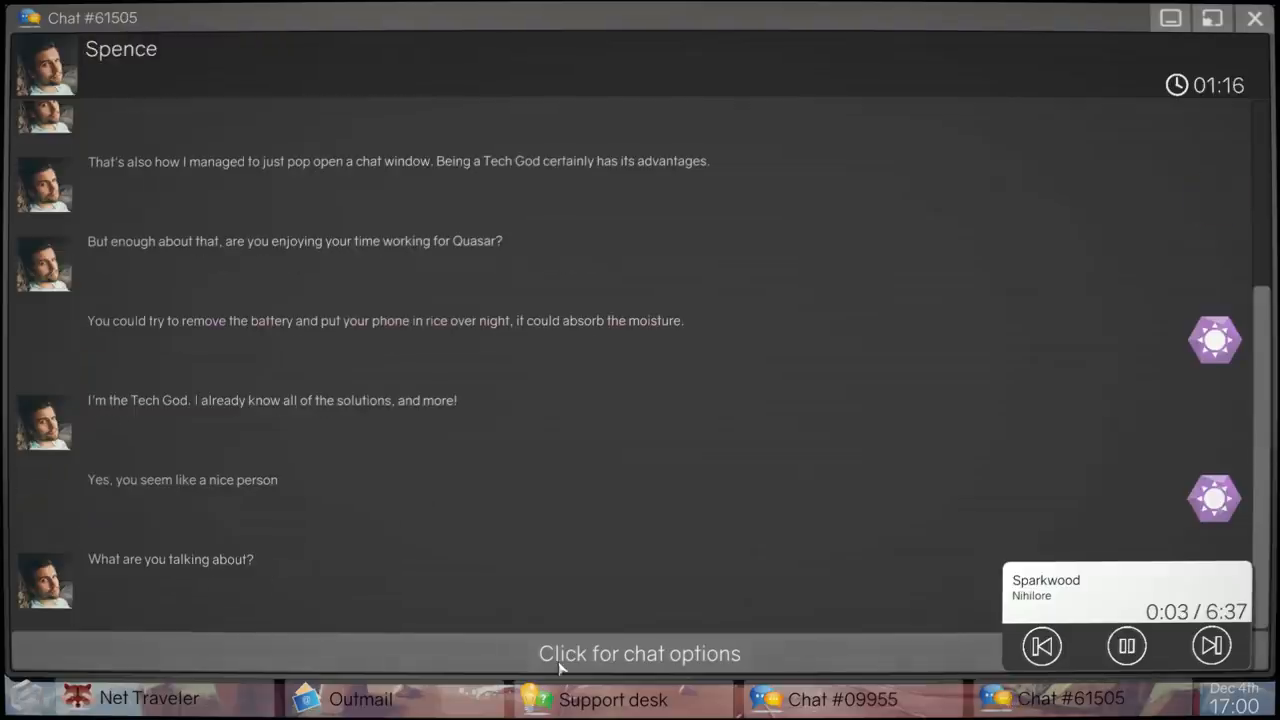
# - Let Spence talk about himself, then close his Chat #61505 once he disconnects
pyautogui.click(640, 652)
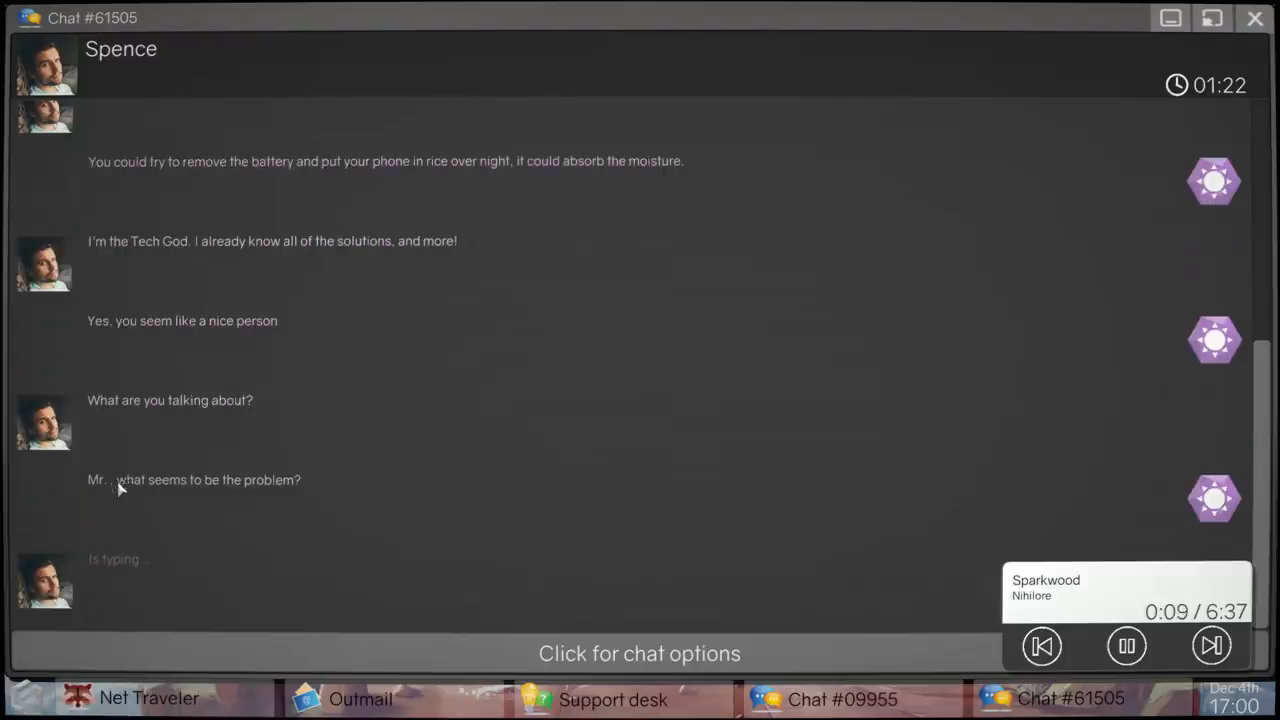
pyautogui.click(640, 652)
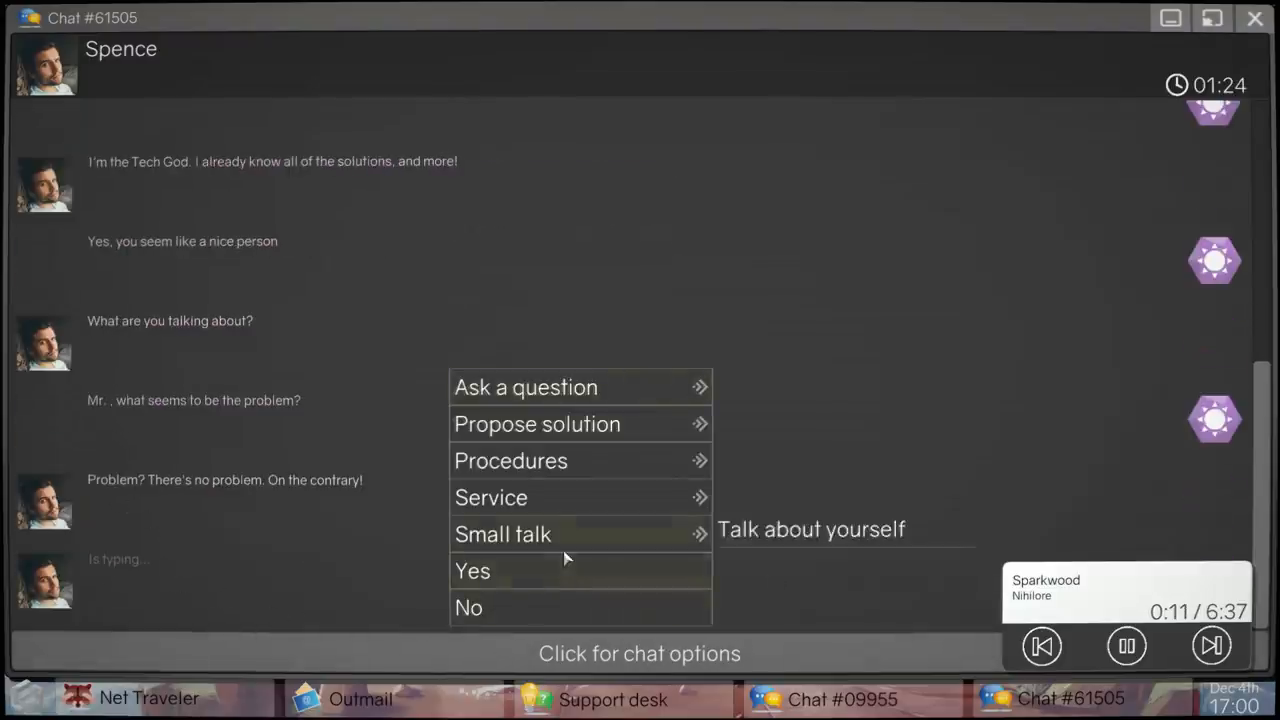
pyautogui.click(840, 698)
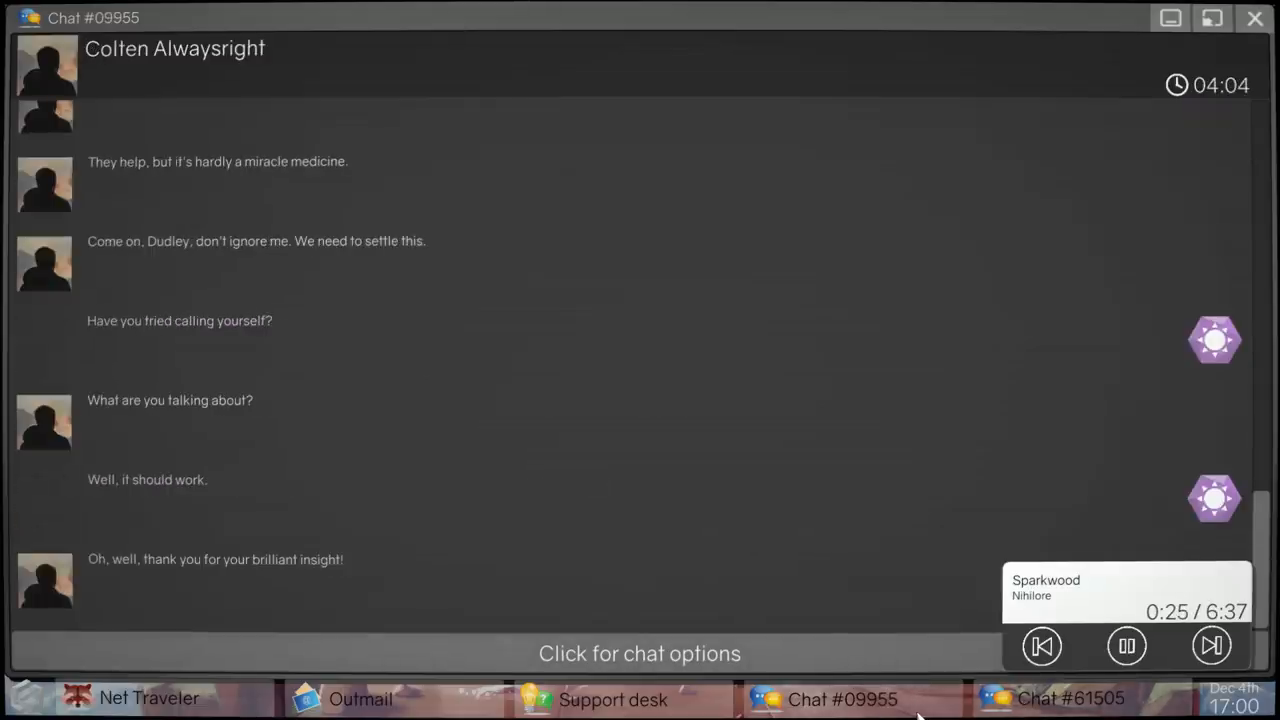
pyautogui.moveTo(798, 588)
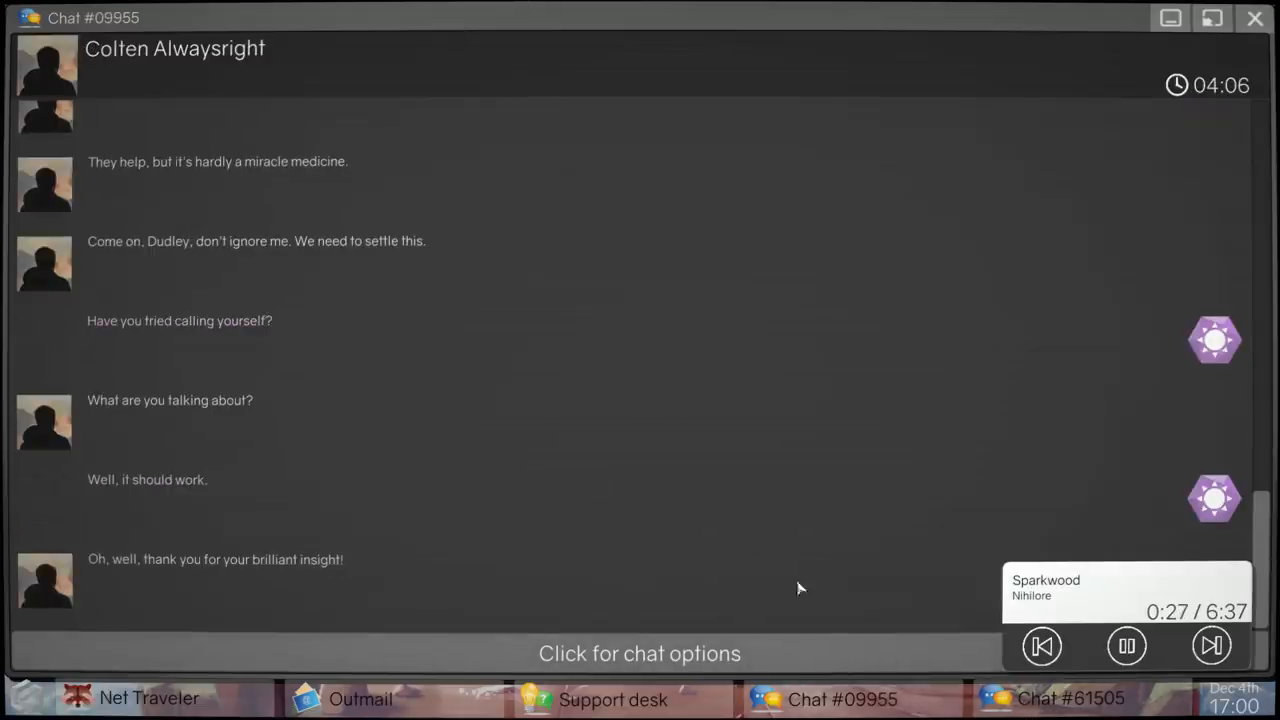
pyautogui.click(1070, 698)
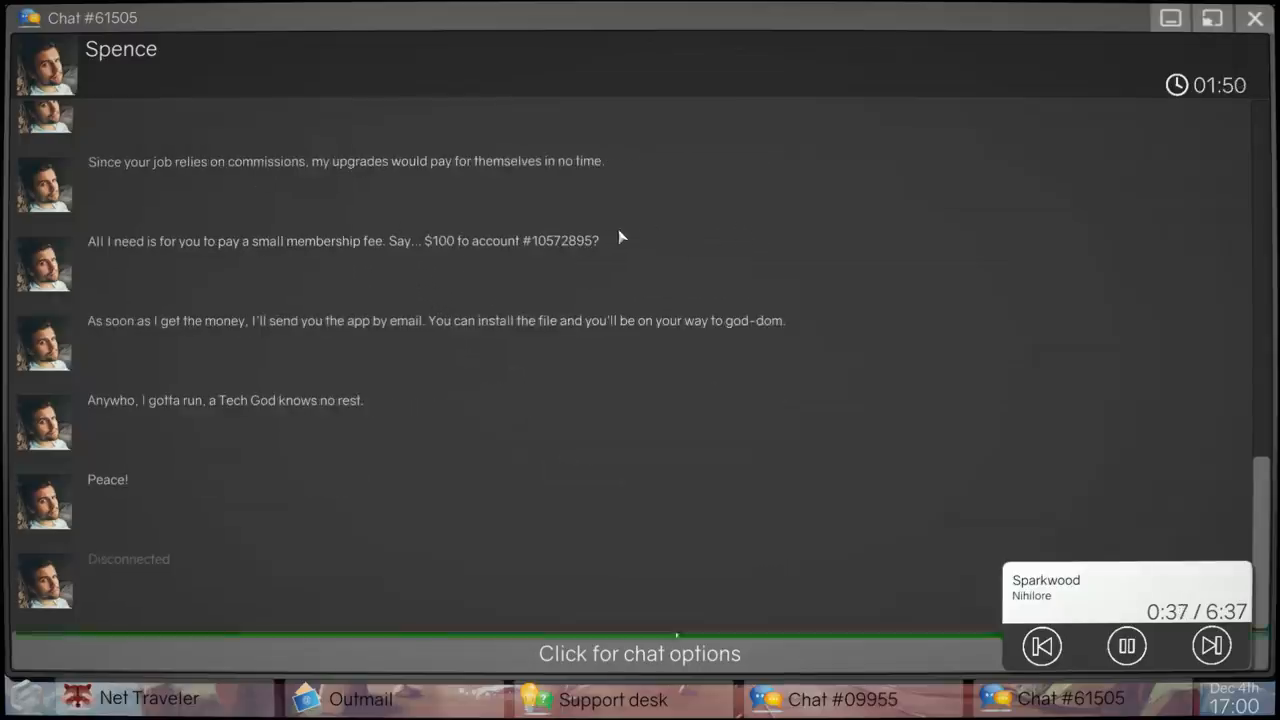
pyautogui.click(640, 652)
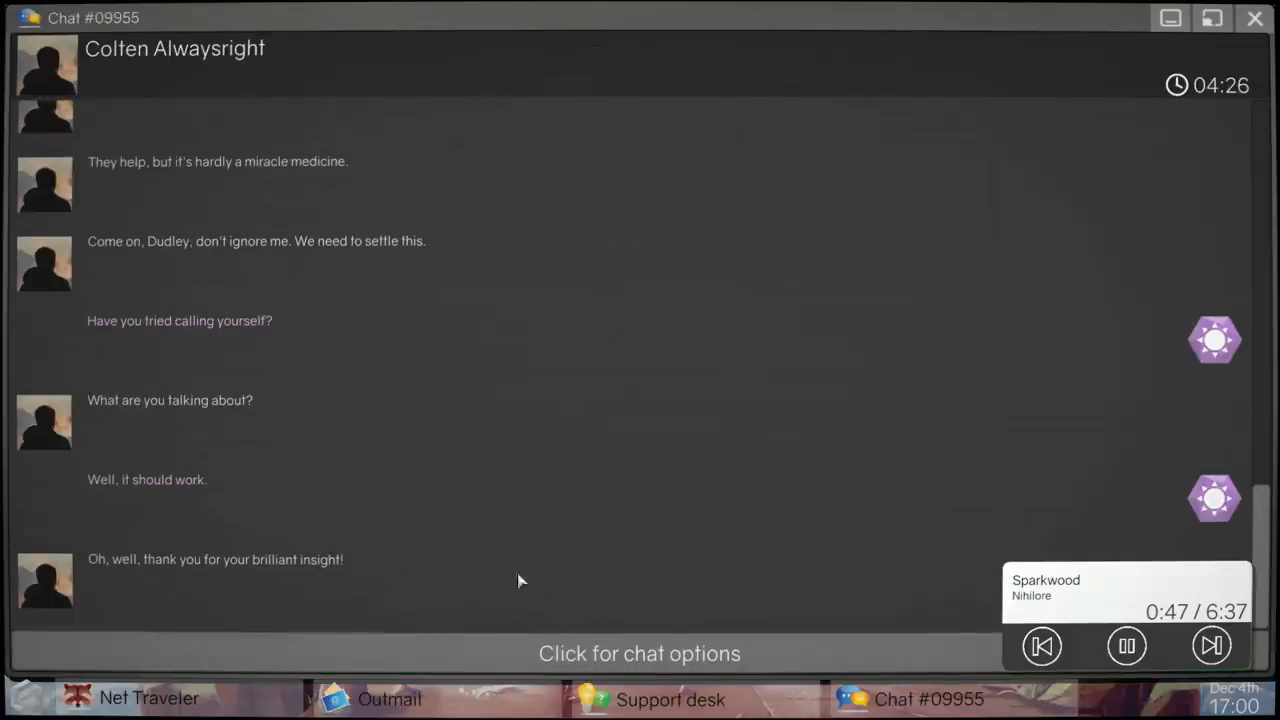
# - Continue Colten's Chat #09955 and answer no to him
pyautogui.click(640, 652)
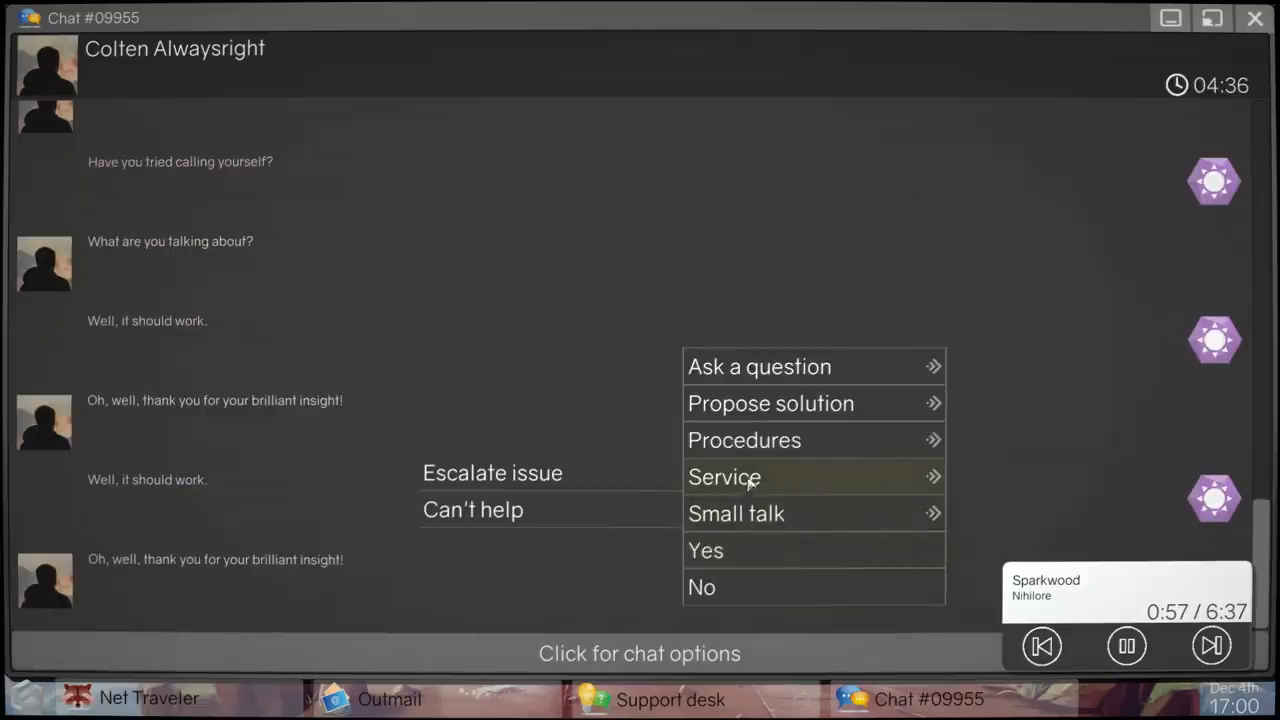
pyautogui.moveTo(736, 512)
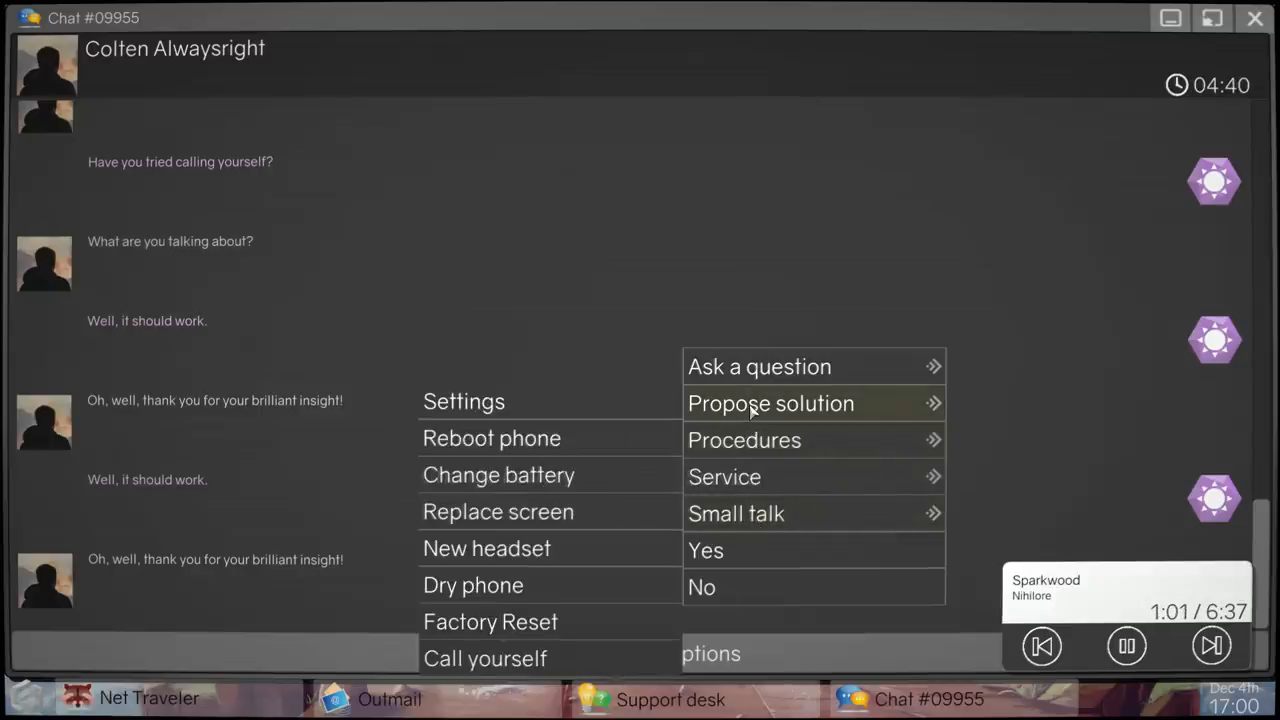
pyautogui.moveTo(592, 400)
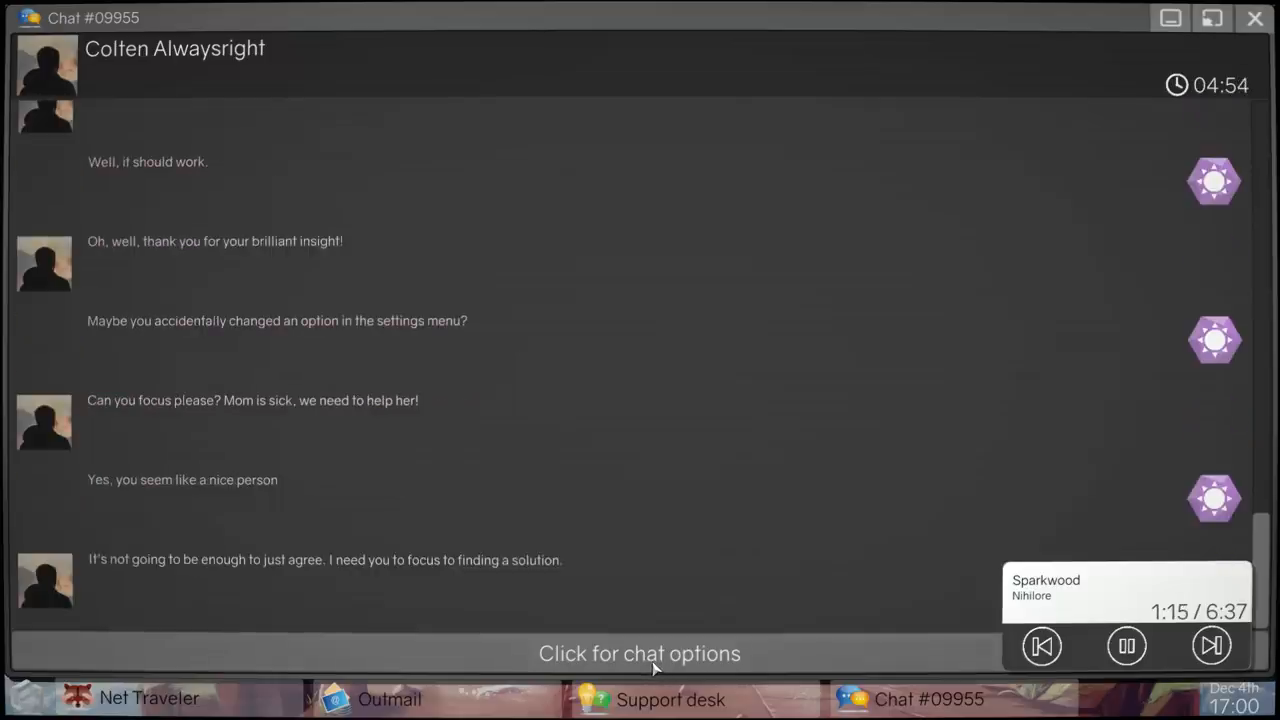
pyautogui.click(640, 652)
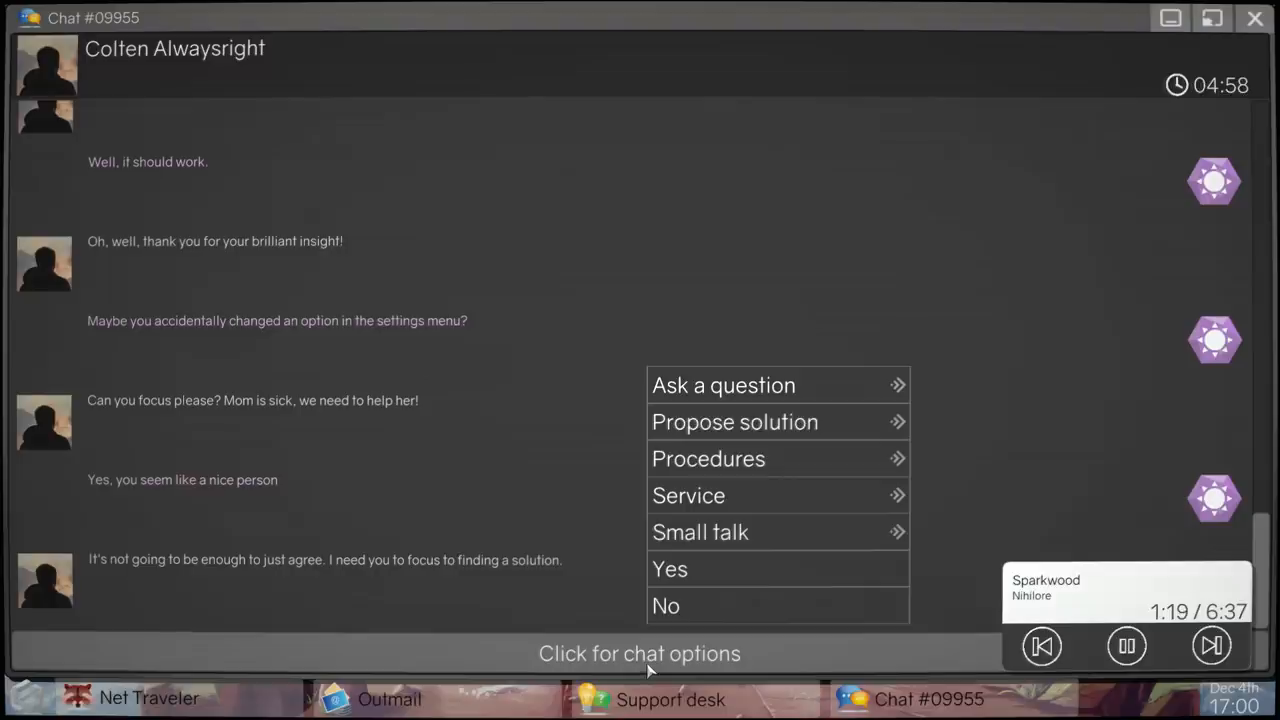
pyautogui.click(664, 604)
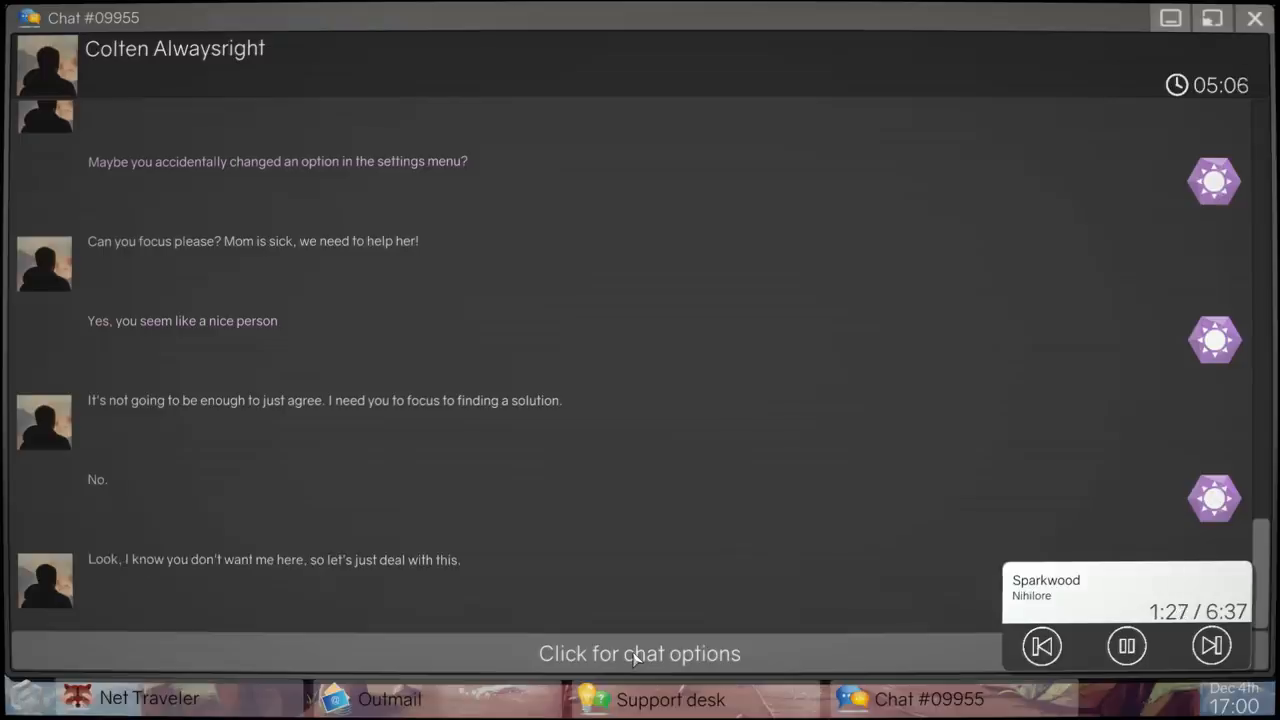
pyautogui.click(640, 652)
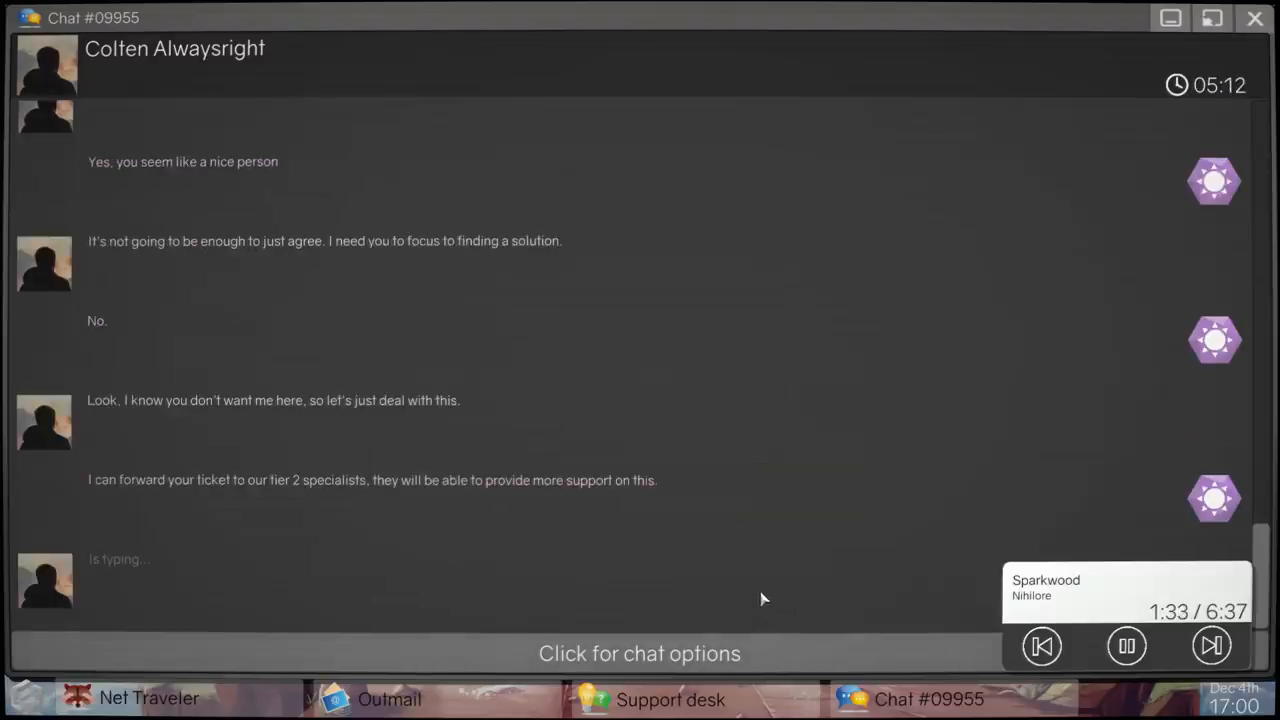
# - Ask Colten how the problem happened, then return to the Support Desk ticket overview
pyautogui.click(640, 652)
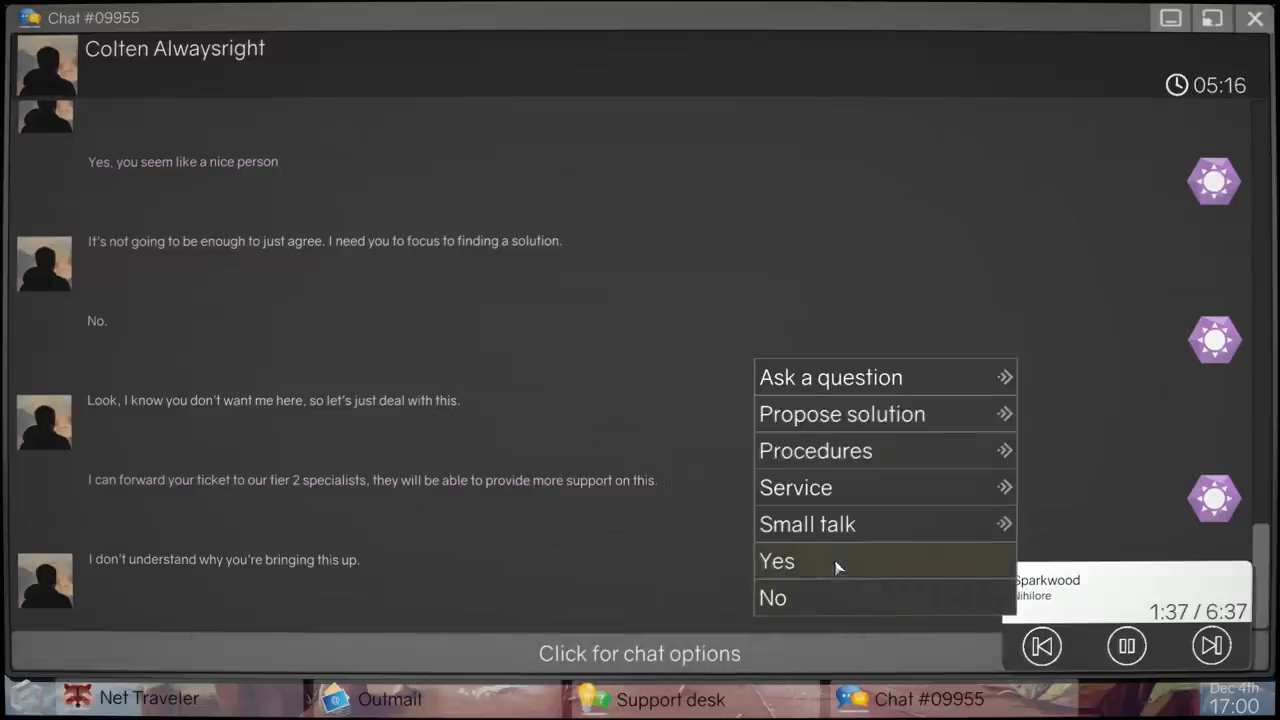
pyautogui.moveTo(816, 450)
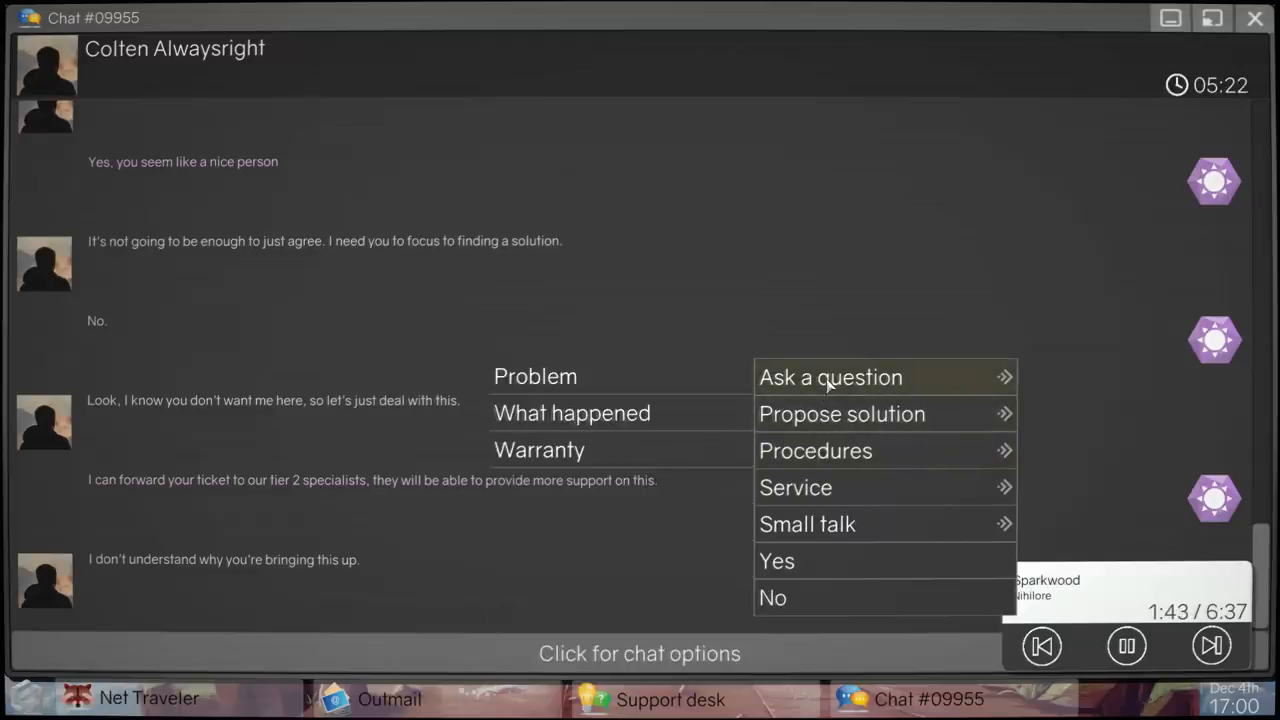
pyautogui.click(572, 412)
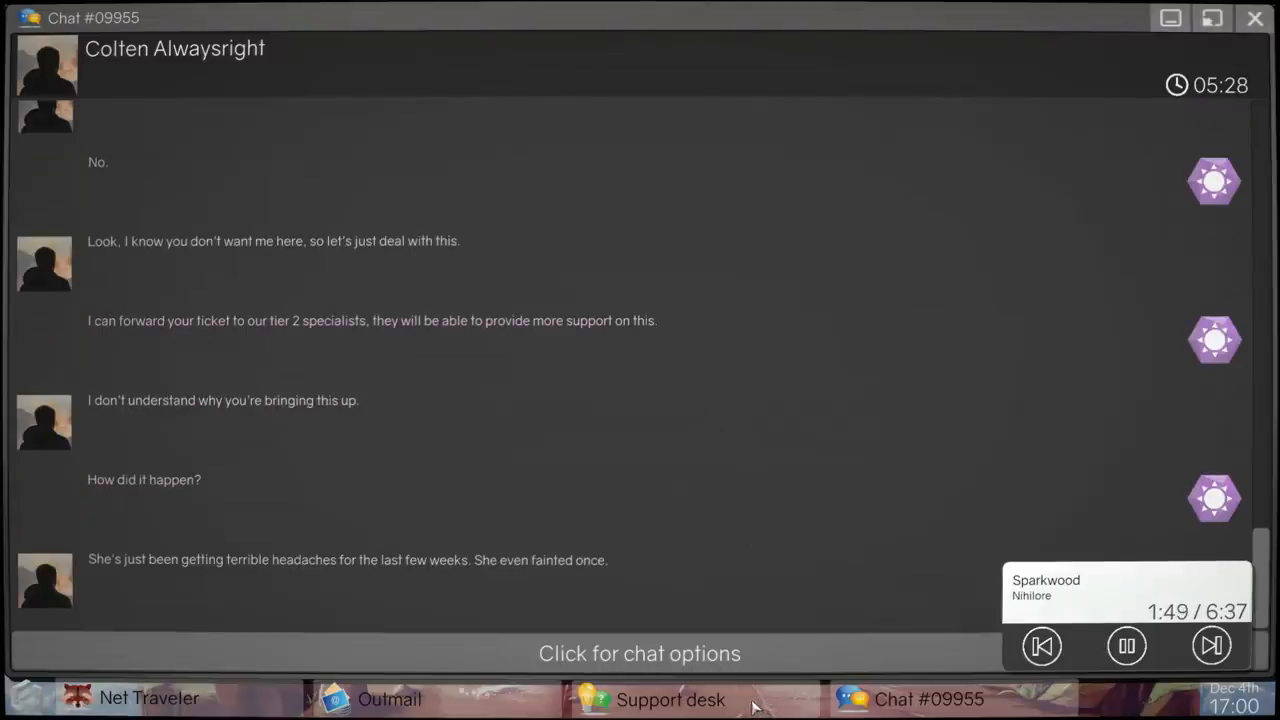
pyautogui.click(668, 698)
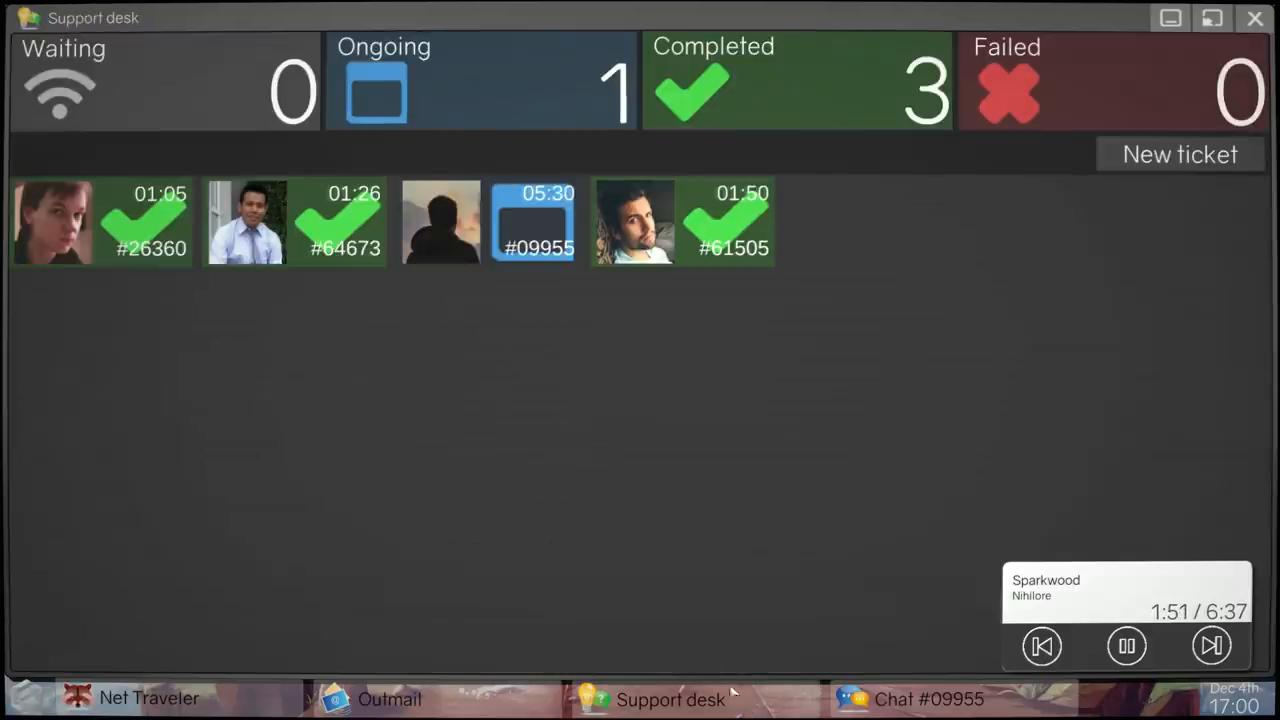
# - Request a new ticket, dismiss the after-hours refusal and carry Colten's chat forward
pyautogui.click(1180, 154)
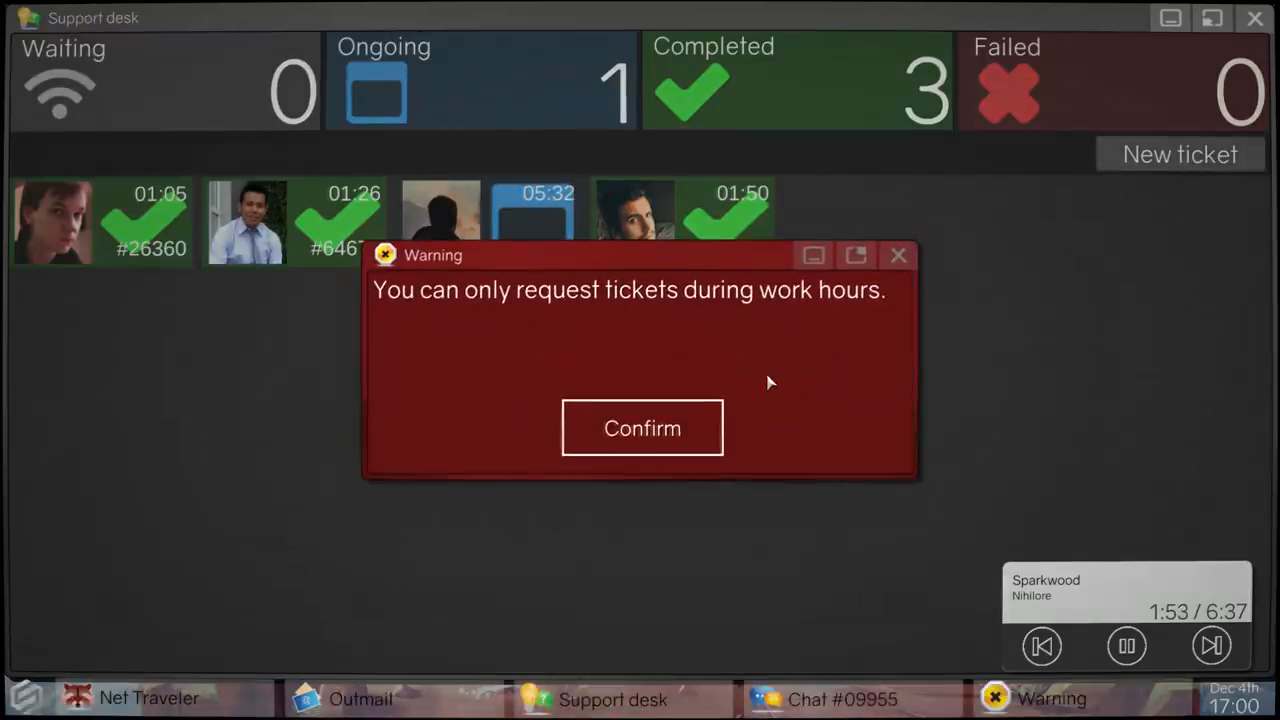
pyautogui.click(642, 428)
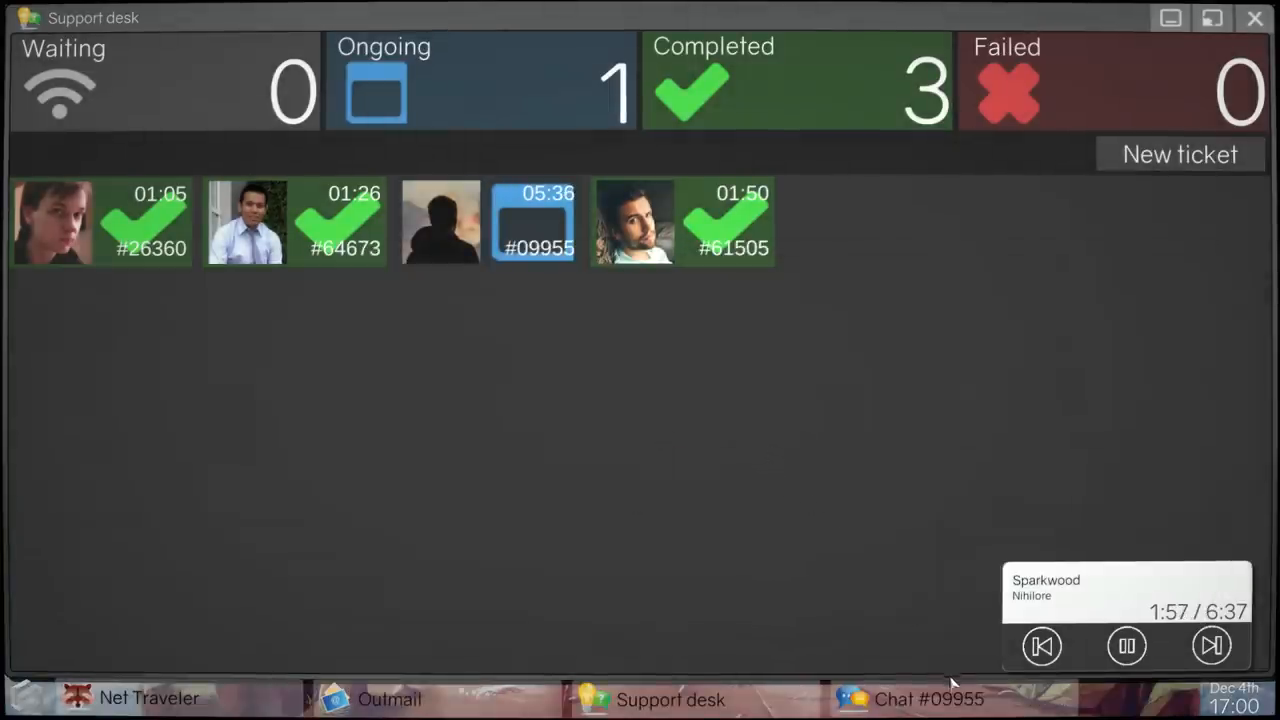
pyautogui.click(928, 698)
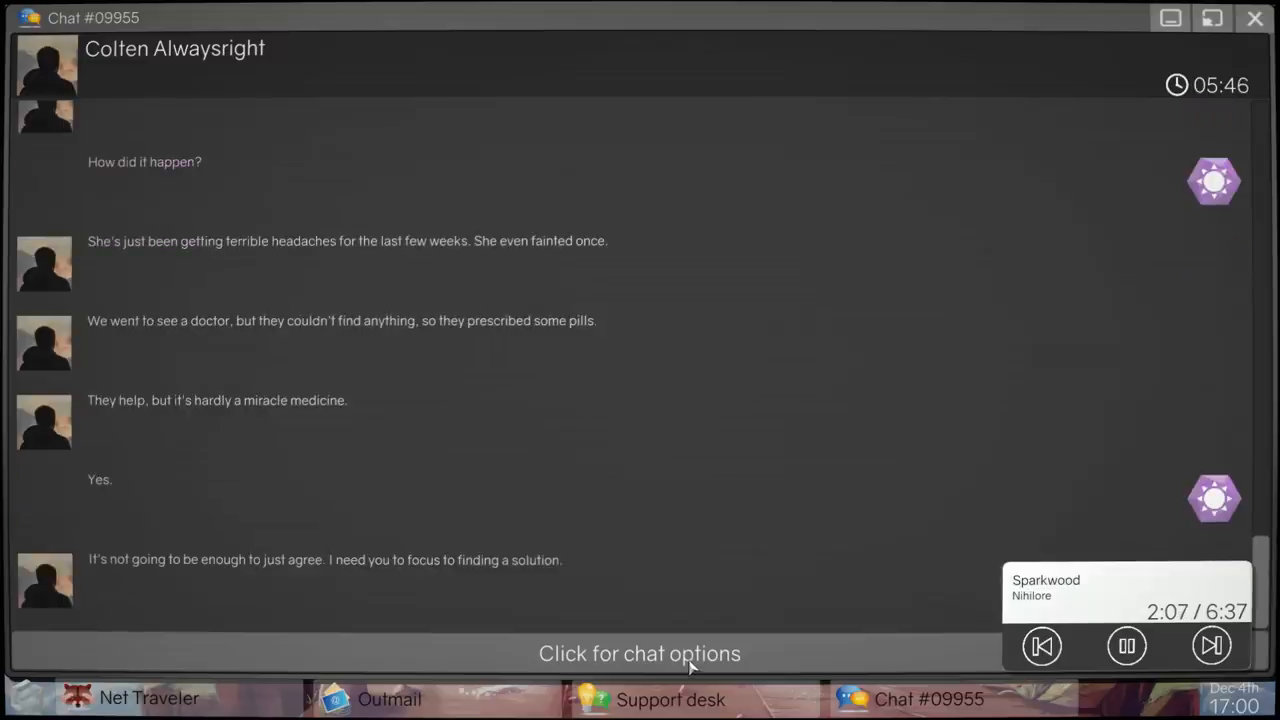
# - Send the final reply to Colten and check out the Daily Performance Report to end Day 3
pyautogui.click(640, 652)
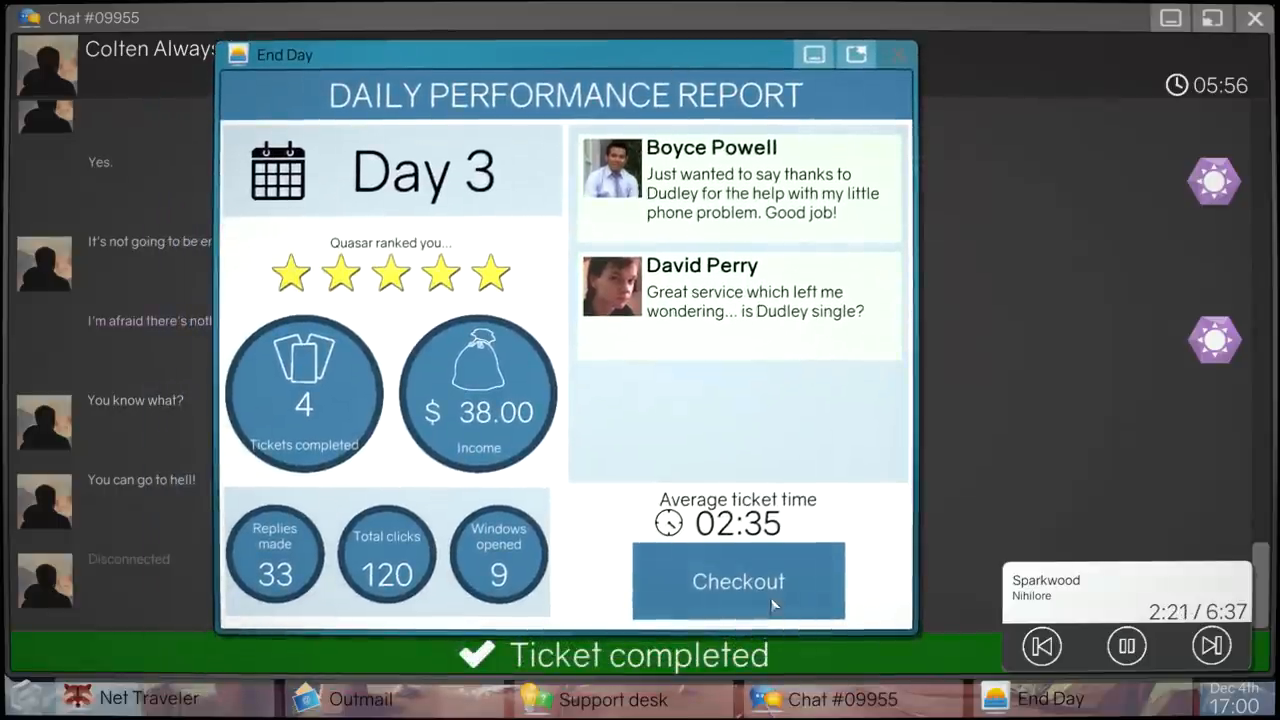
pyautogui.click(738, 580)
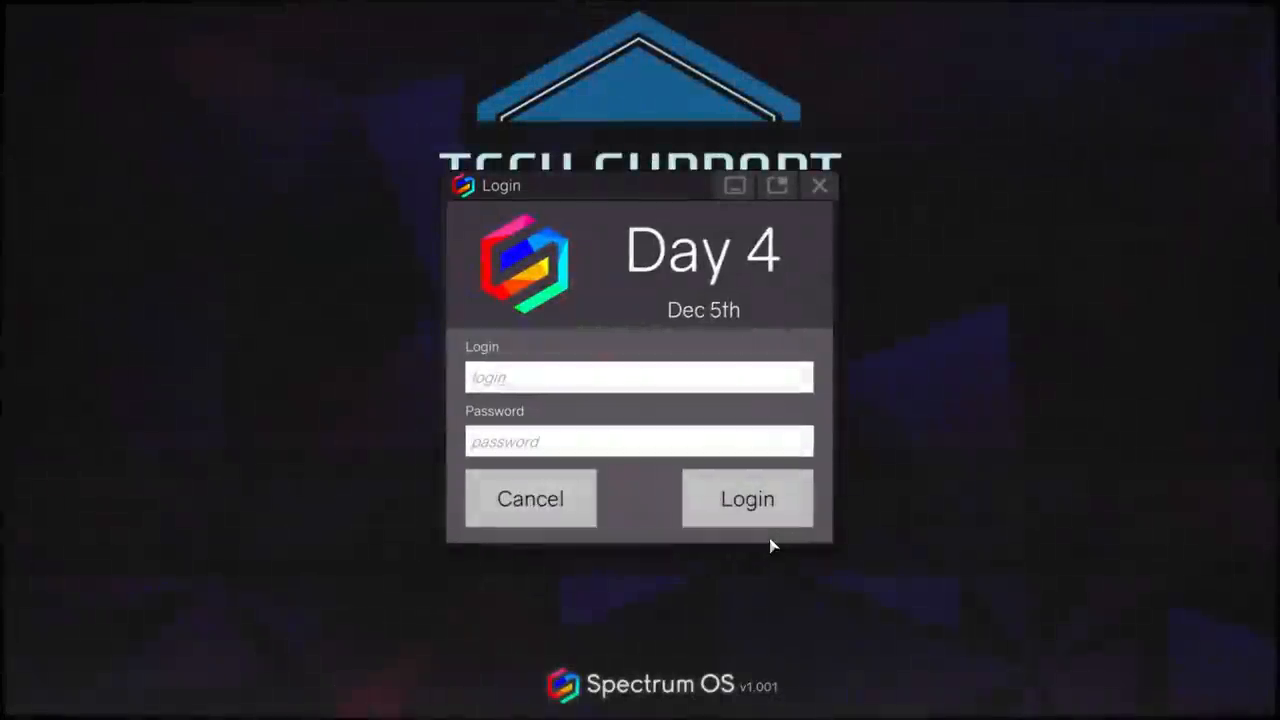
# - Log in for Day 4 and open the 'My bank account number' email in Outmail
pyautogui.click(748, 498)
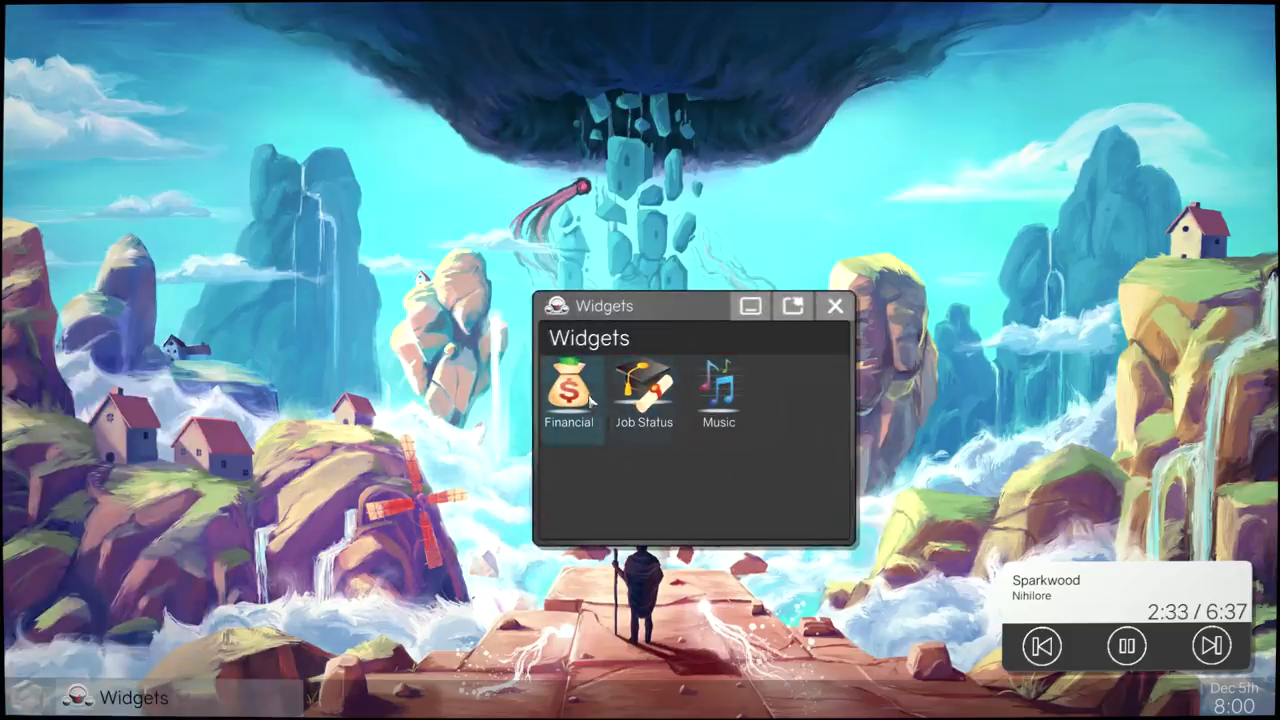
pyautogui.moveTo(1238, 562)
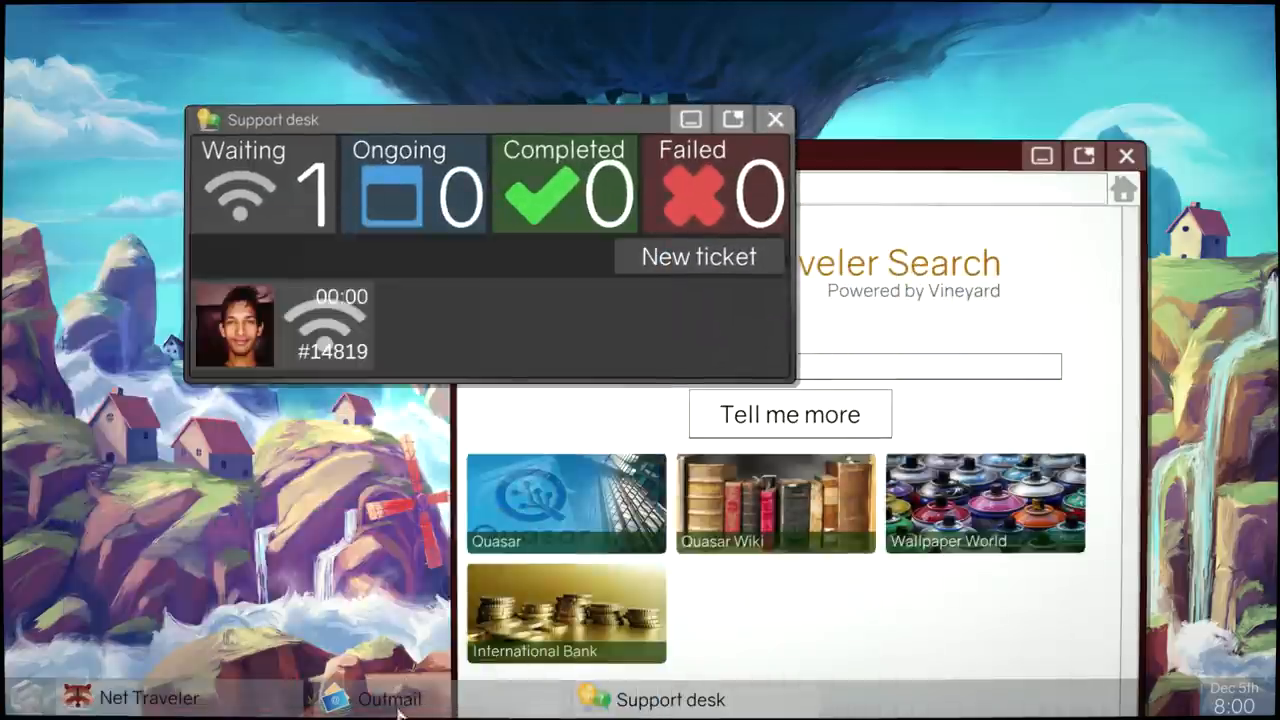
pyautogui.click(388, 700)
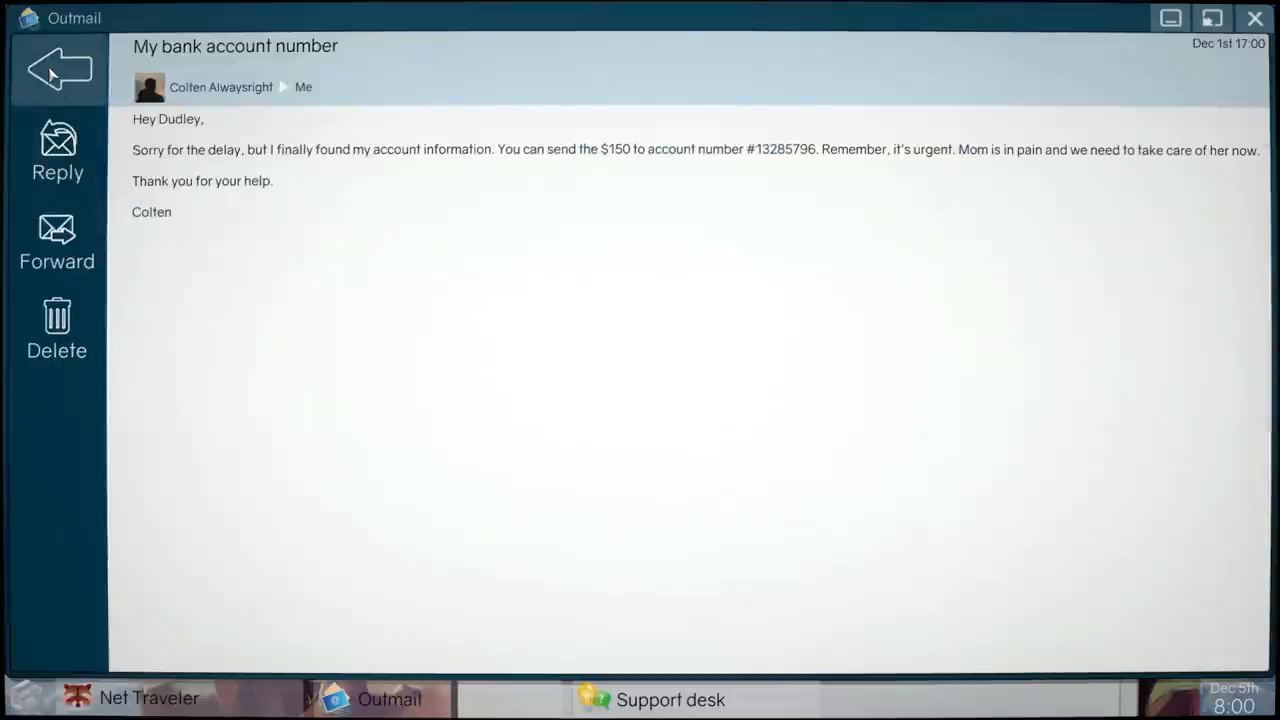
pyautogui.moveTo(720, 182)
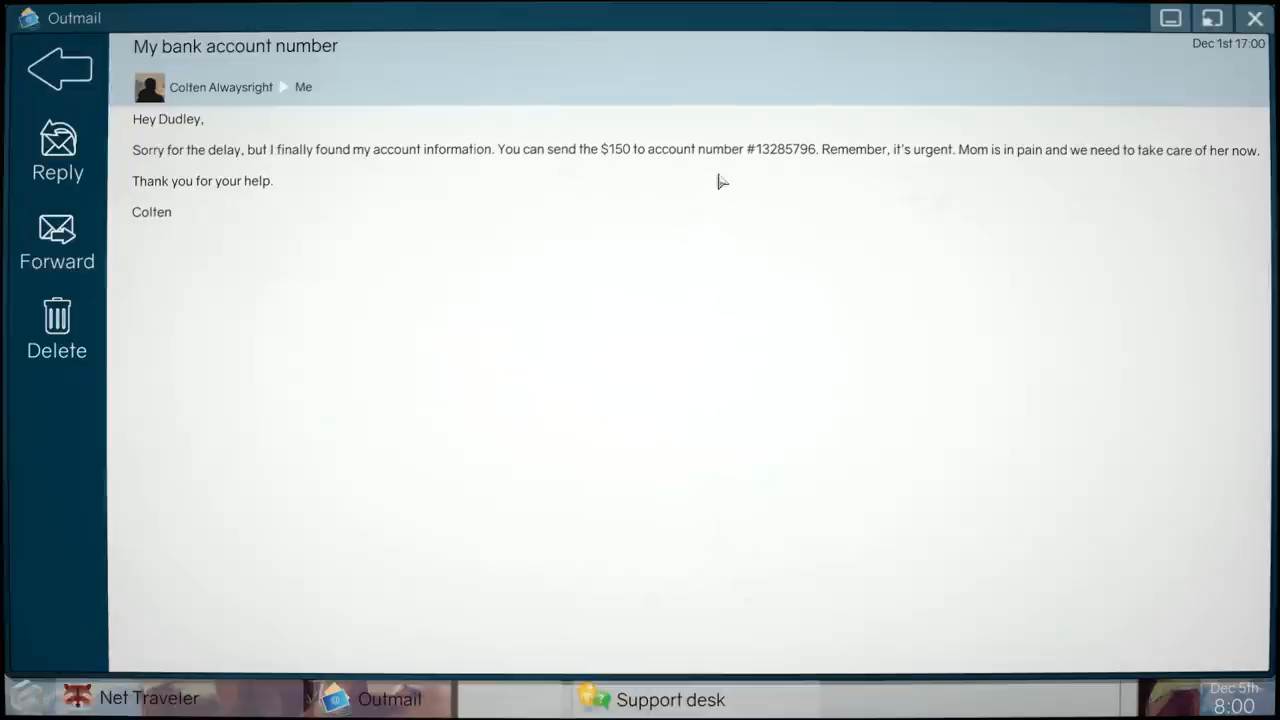
pyautogui.moveTo(1128, 192)
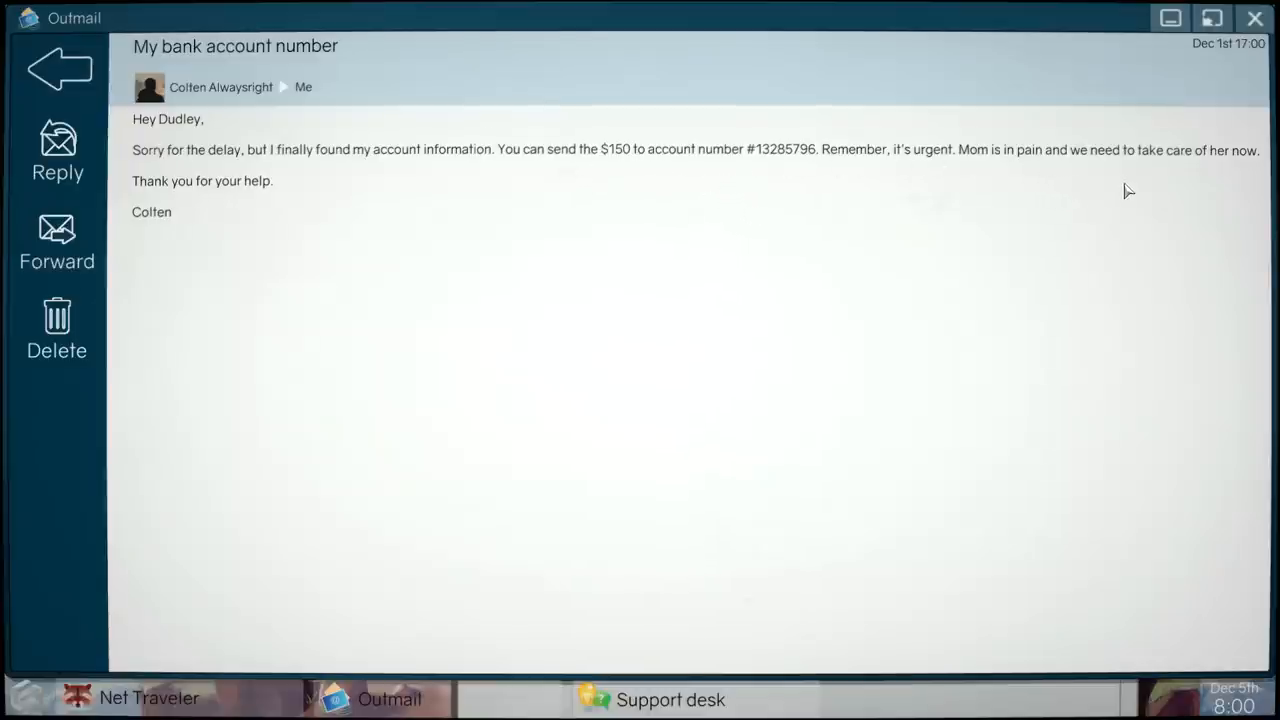
# - Bring the Net Traveler search page to the front via the Support Desk
pyautogui.click(668, 700)
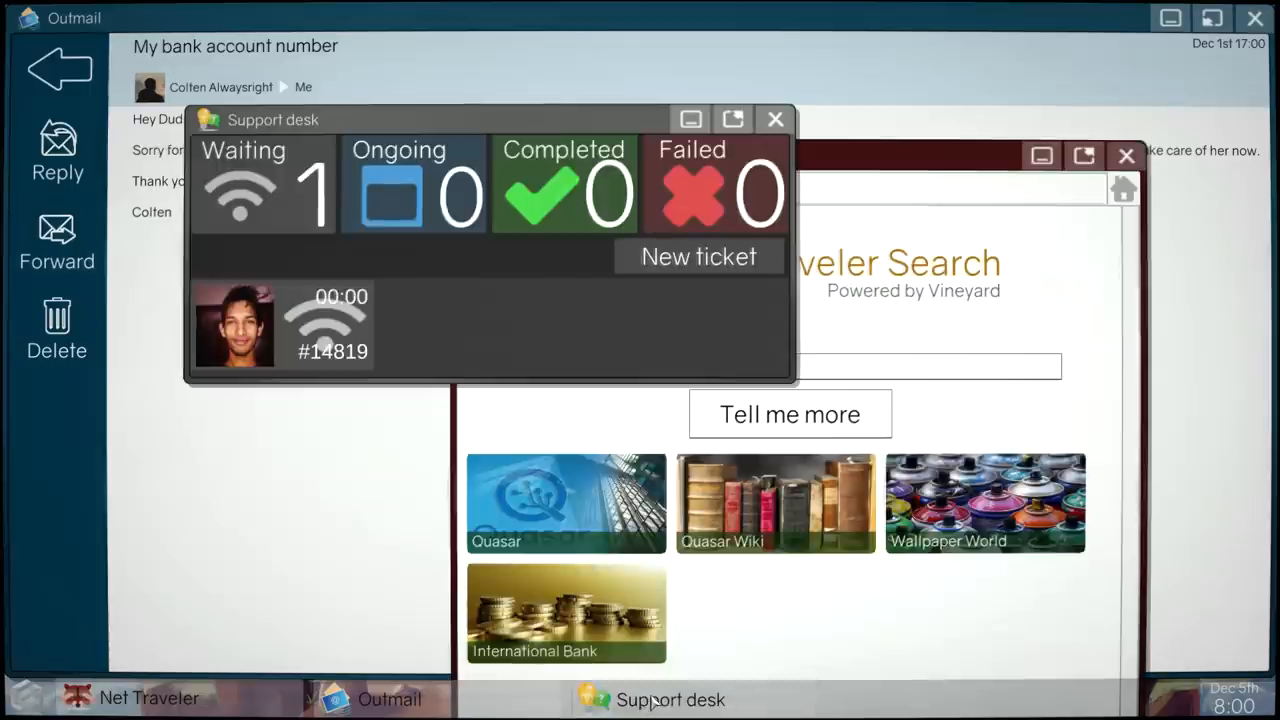
pyautogui.click(148, 696)
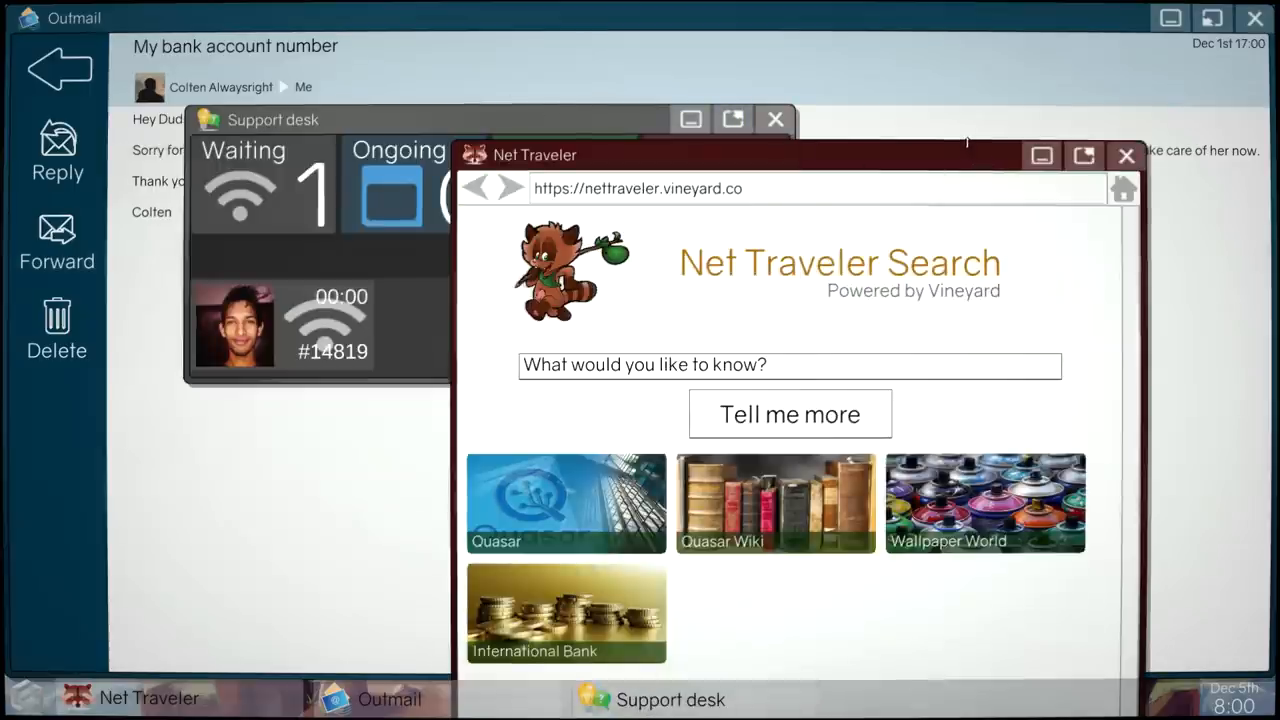
pyautogui.click(564, 612)
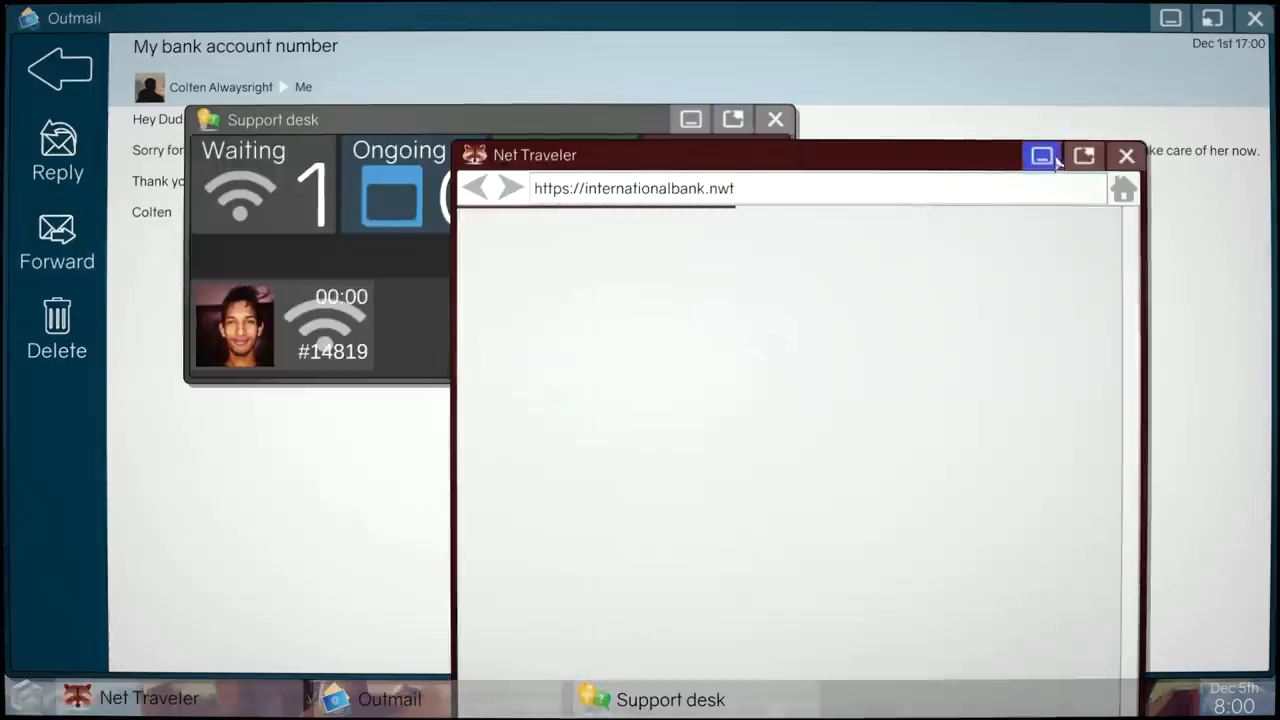
pyautogui.click(1042, 156)
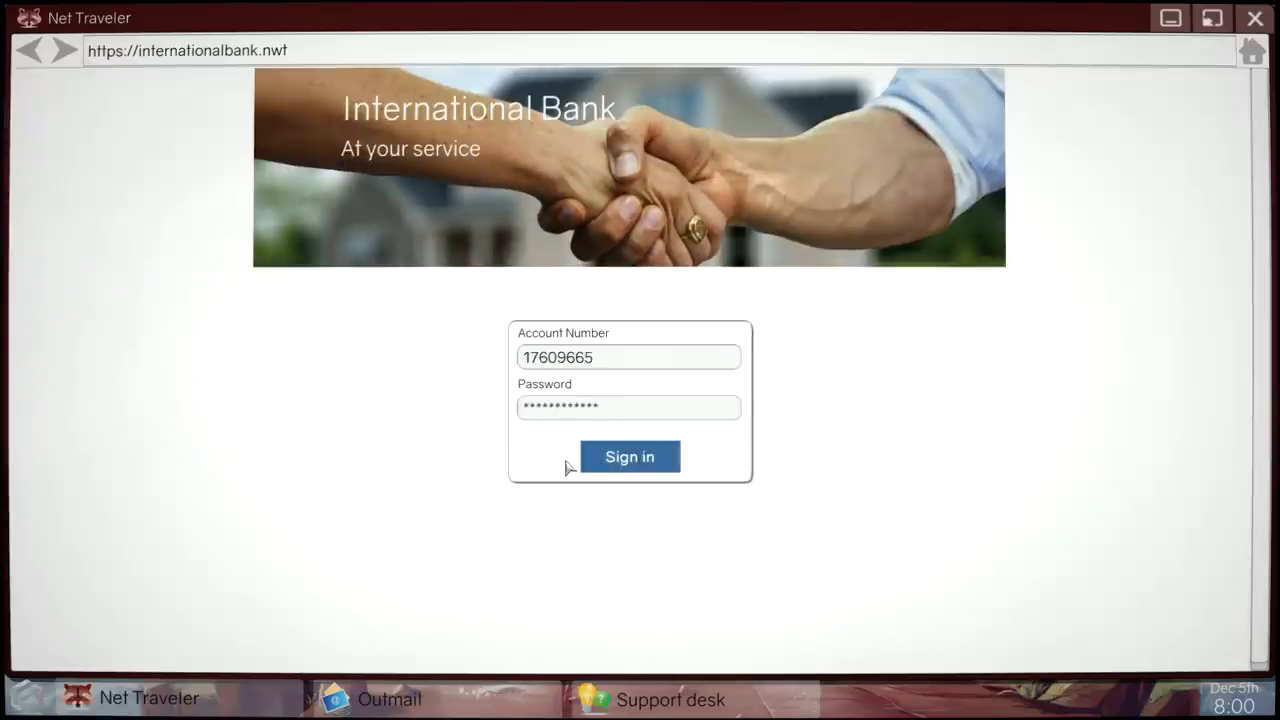
pyautogui.click(628, 456)
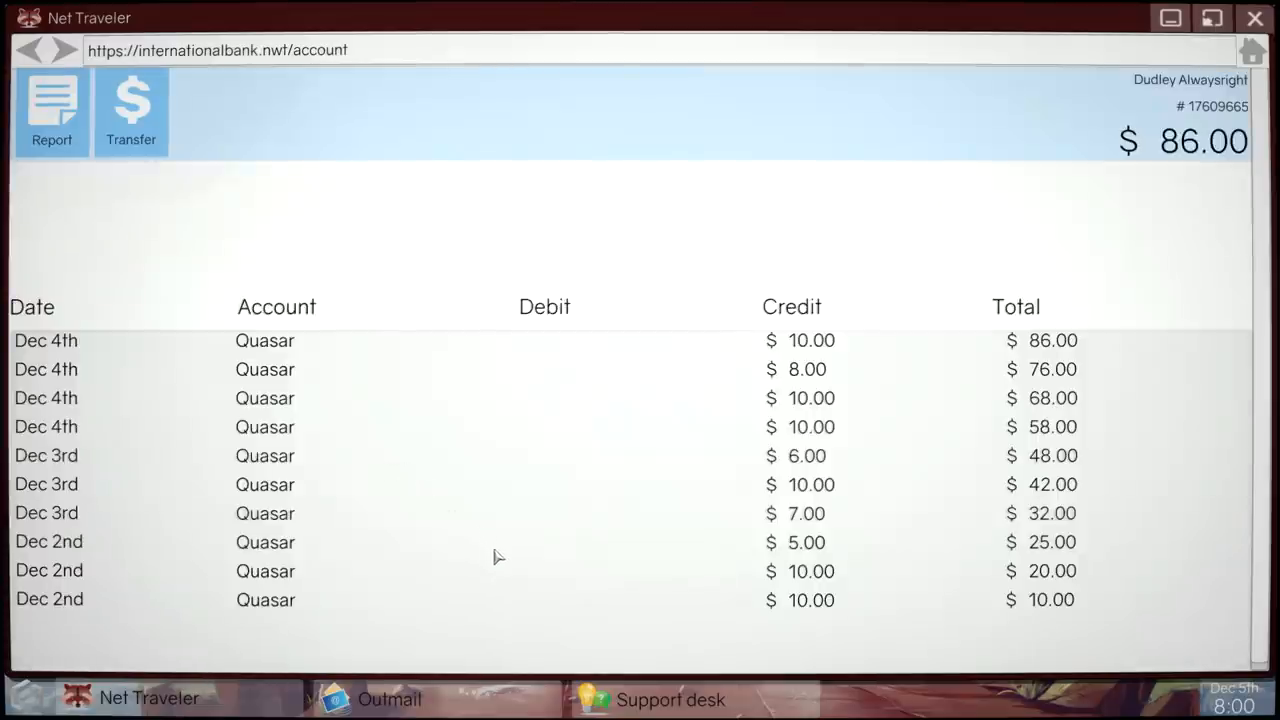
pyautogui.click(388, 698)
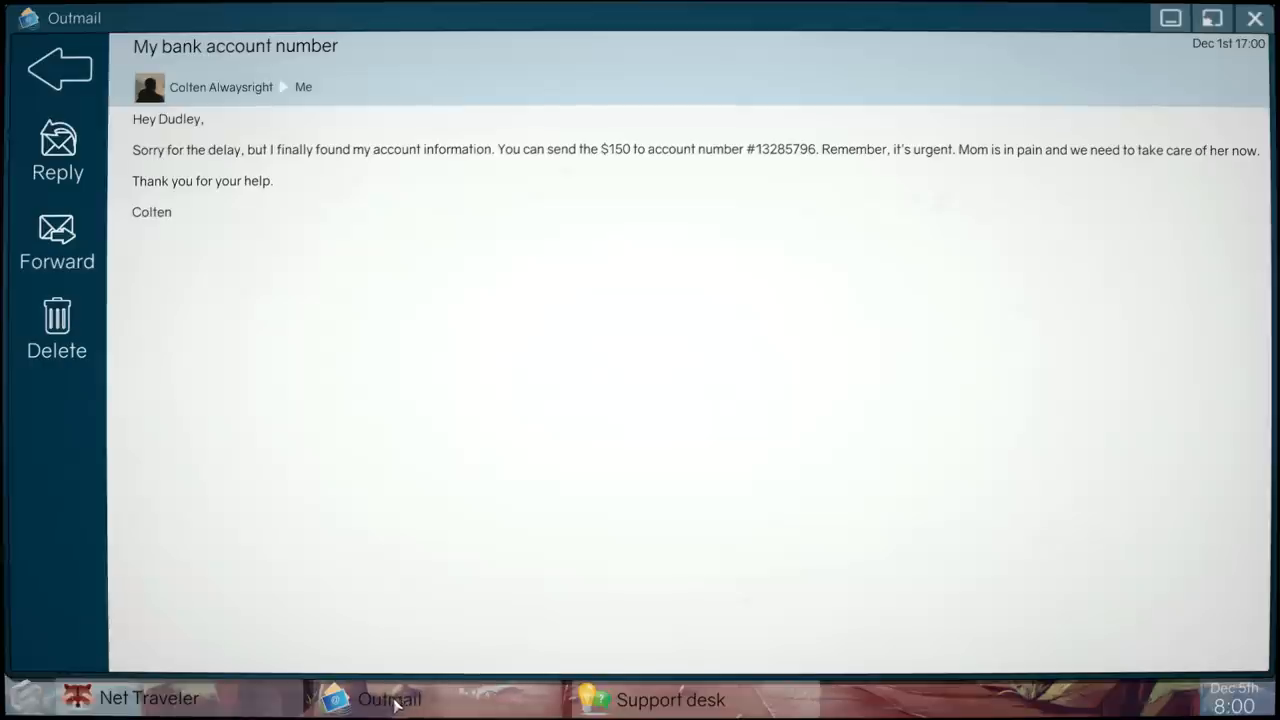
# - Return to the Outmail inbox and open 'The dark truth behind Quasar Telecommunications'
pyautogui.click(668, 698)
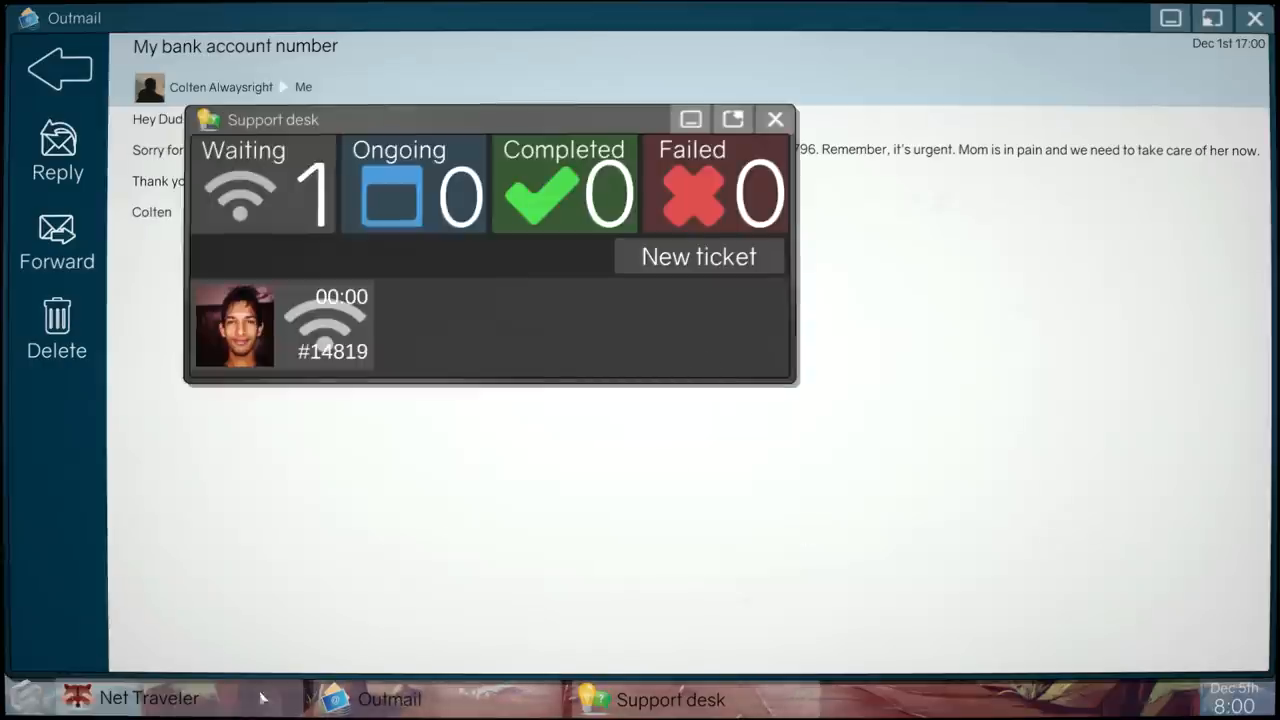
pyautogui.click(148, 696)
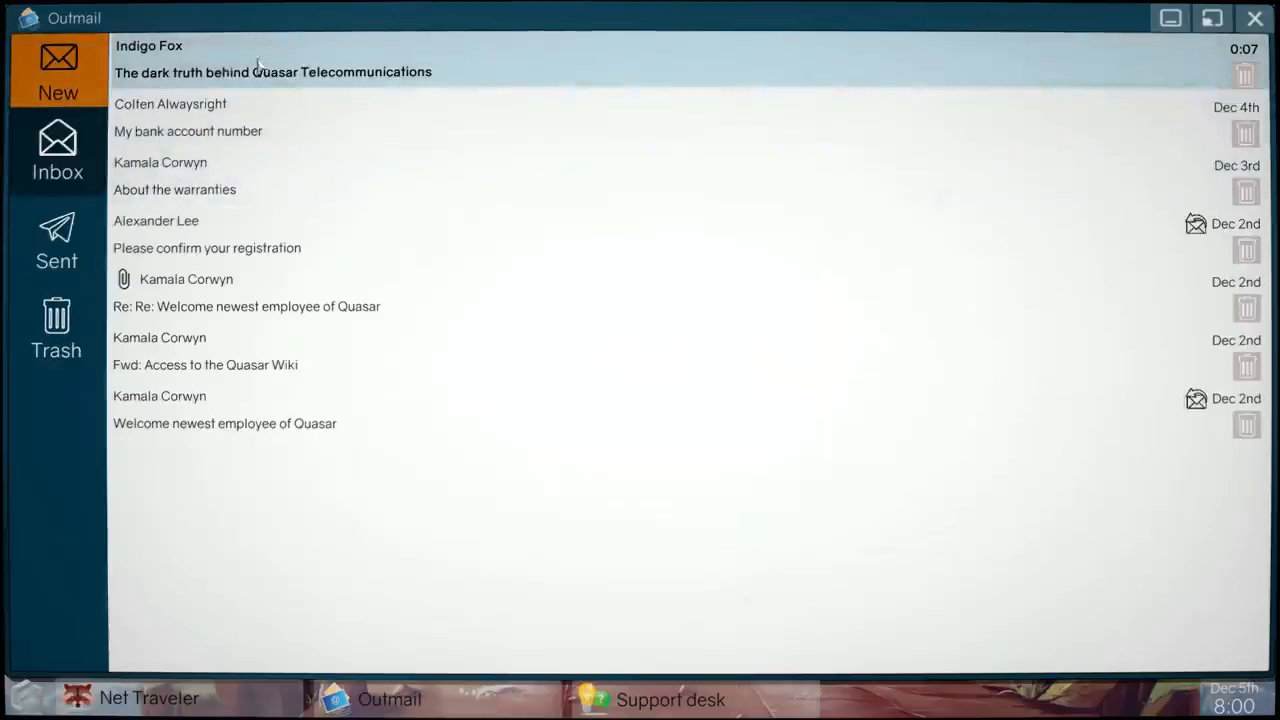
pyautogui.click(272, 58)
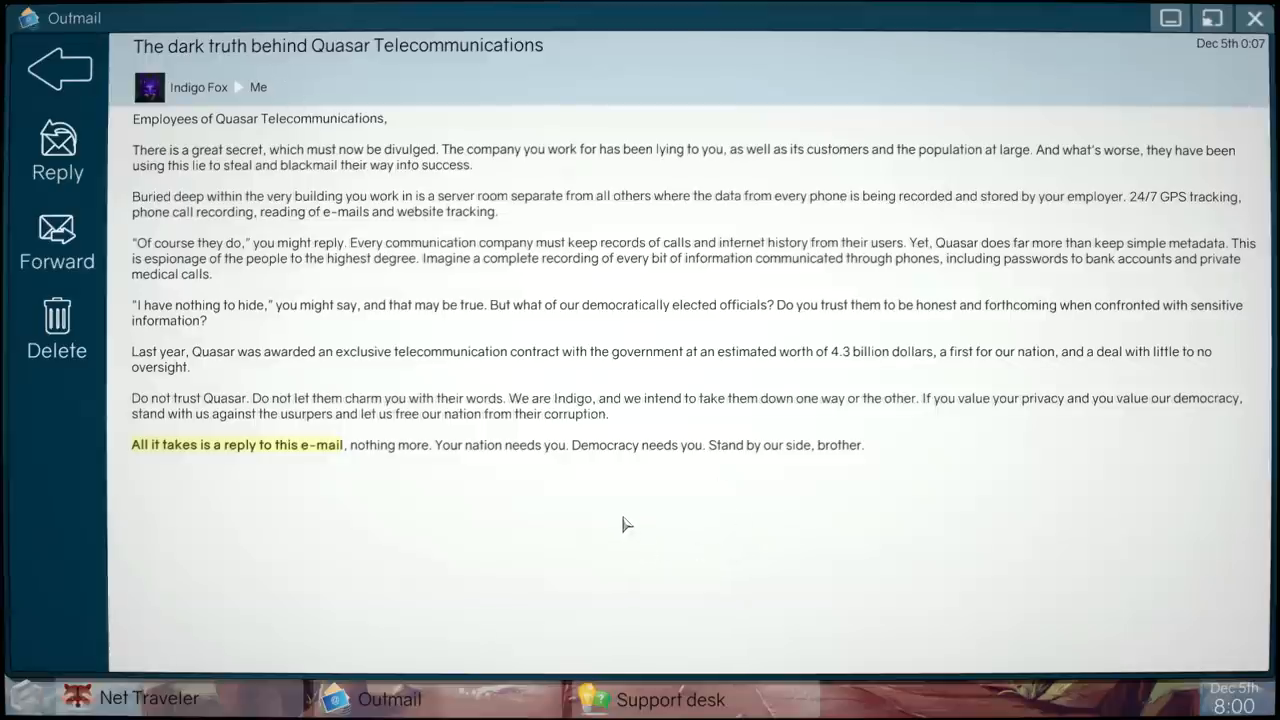
pyautogui.moveTo(562, 552)
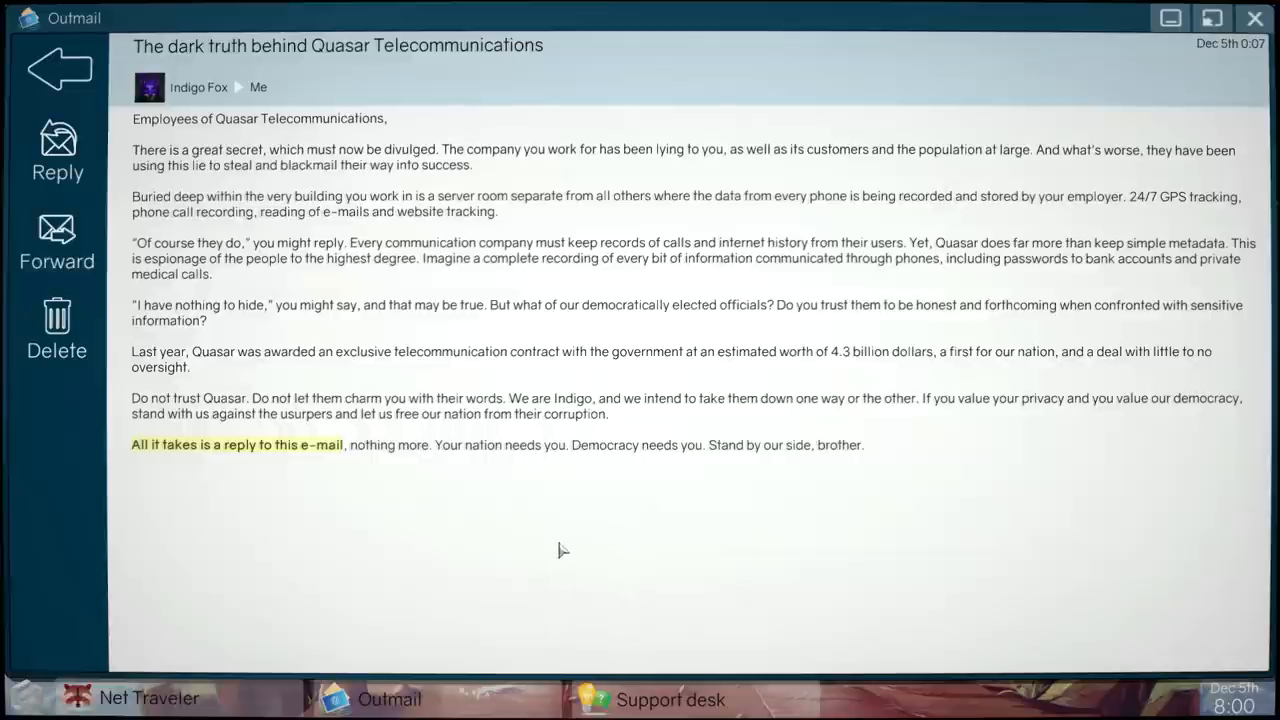
pyautogui.moveTo(584, 56)
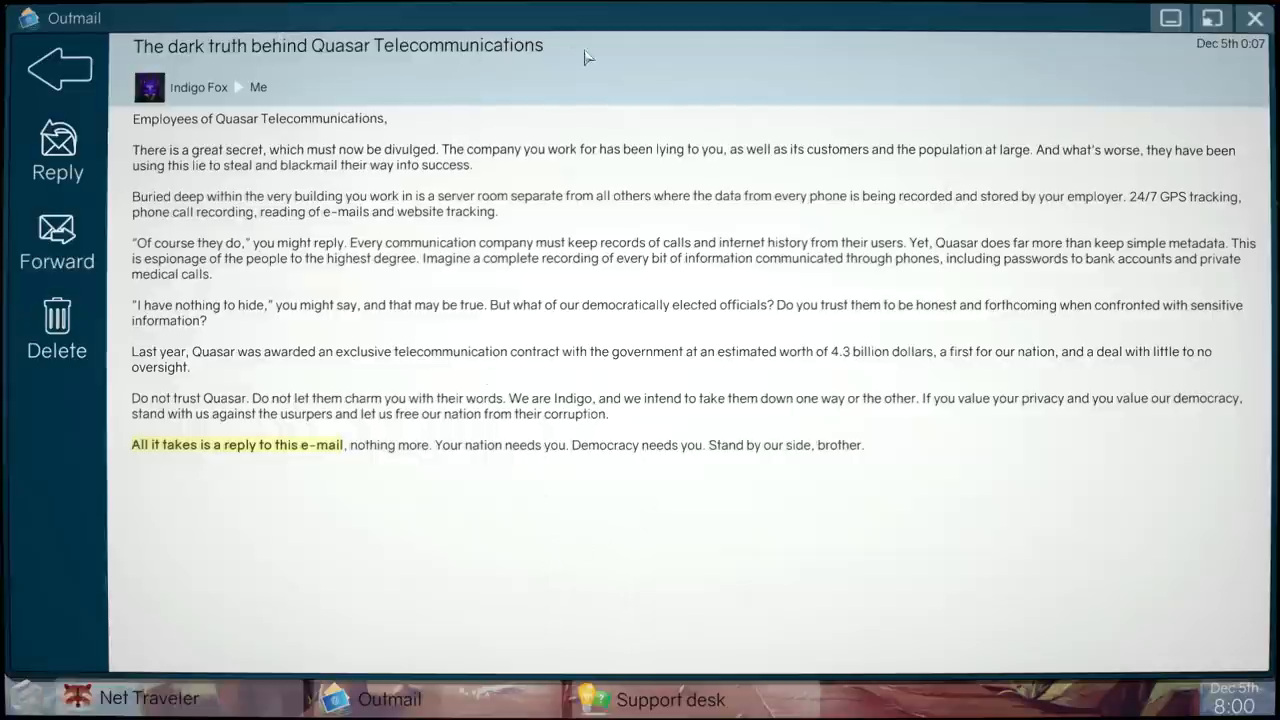
pyautogui.moveTo(676, 532)
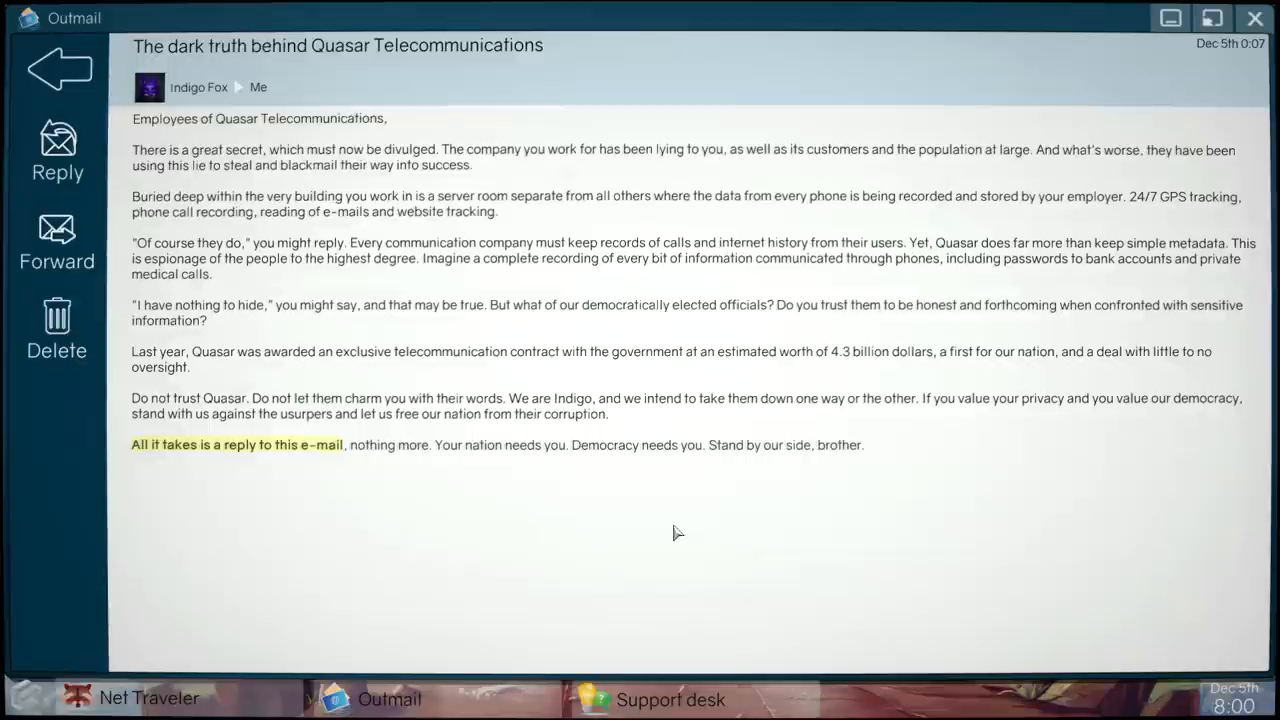
pyautogui.moveTo(718, 548)
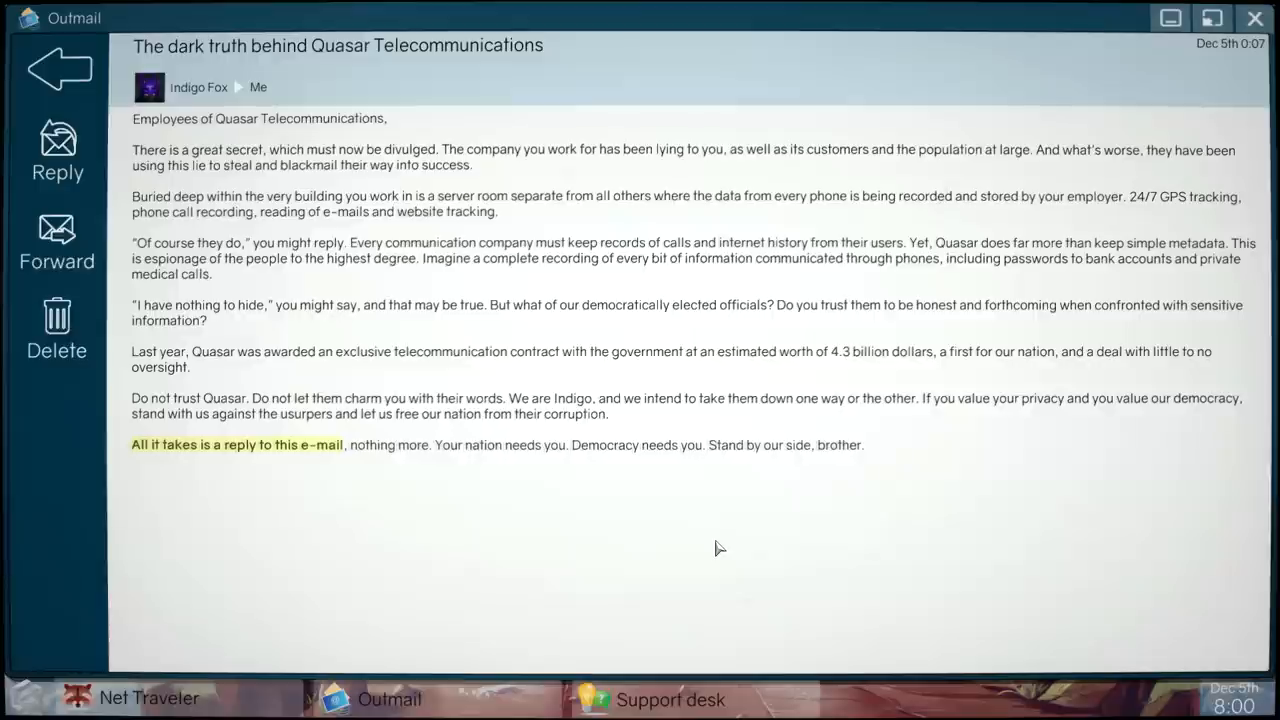
pyautogui.moveTo(996, 358)
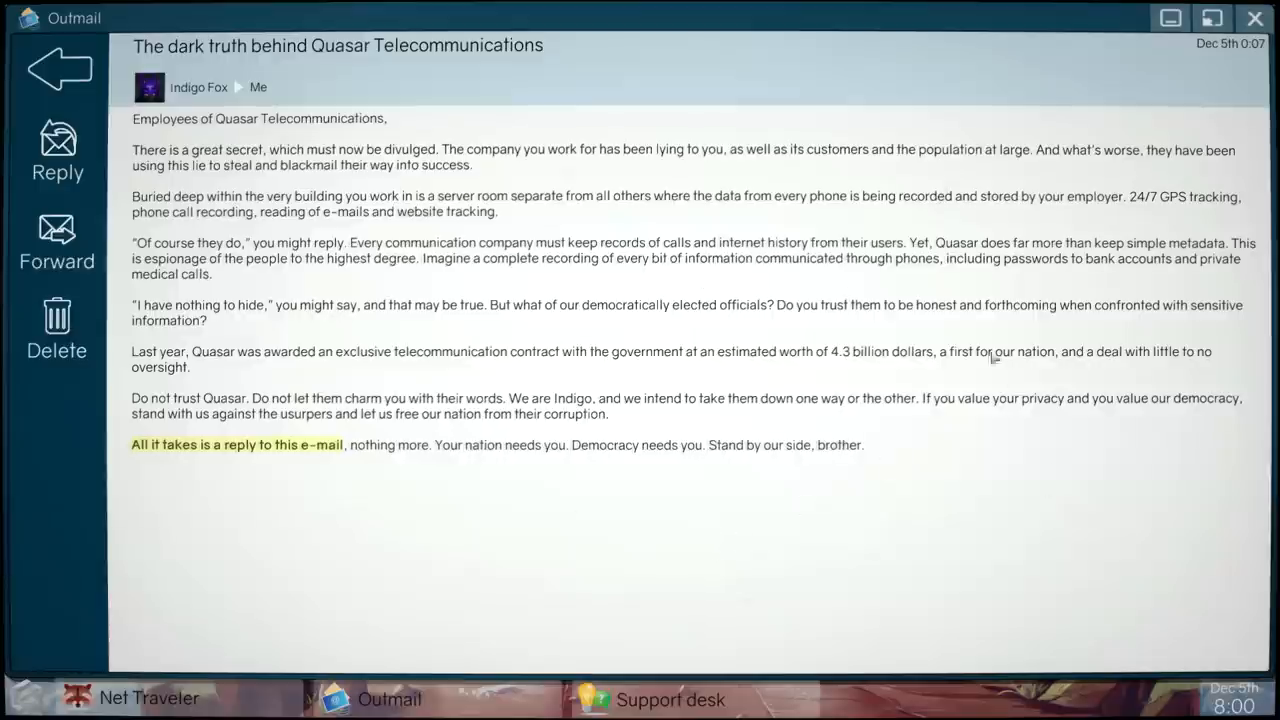
pyautogui.click(56, 68)
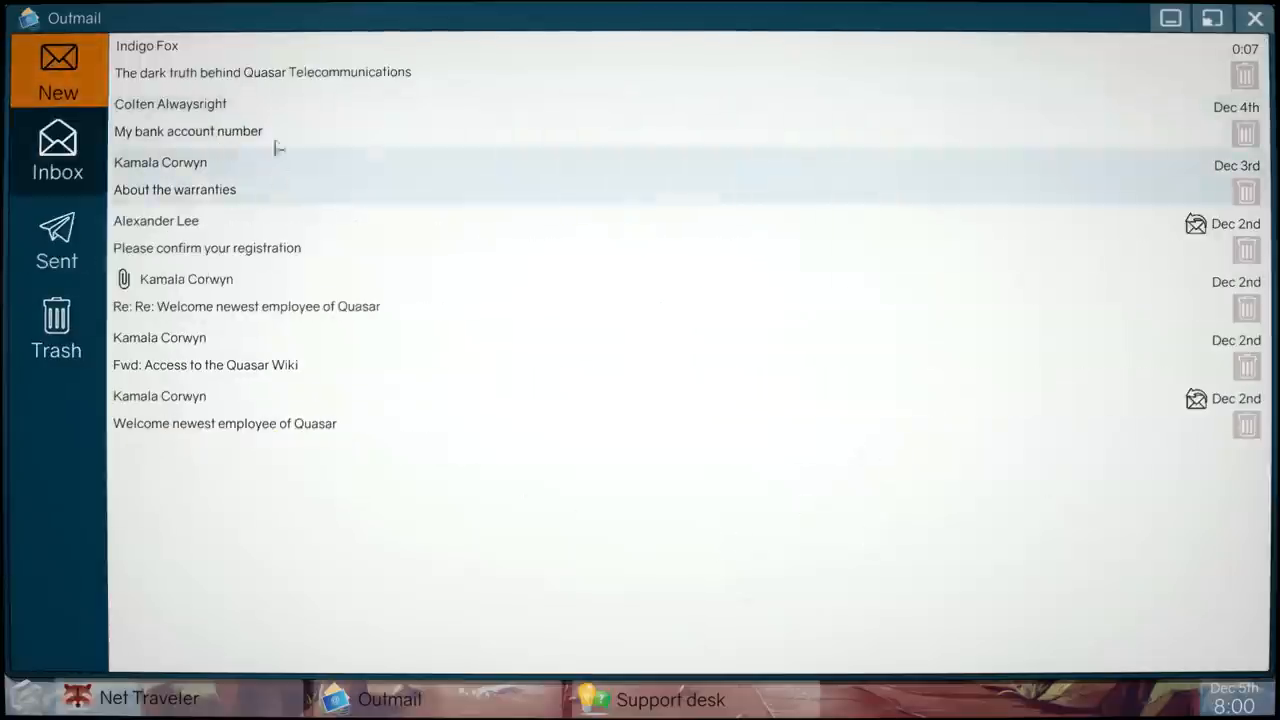